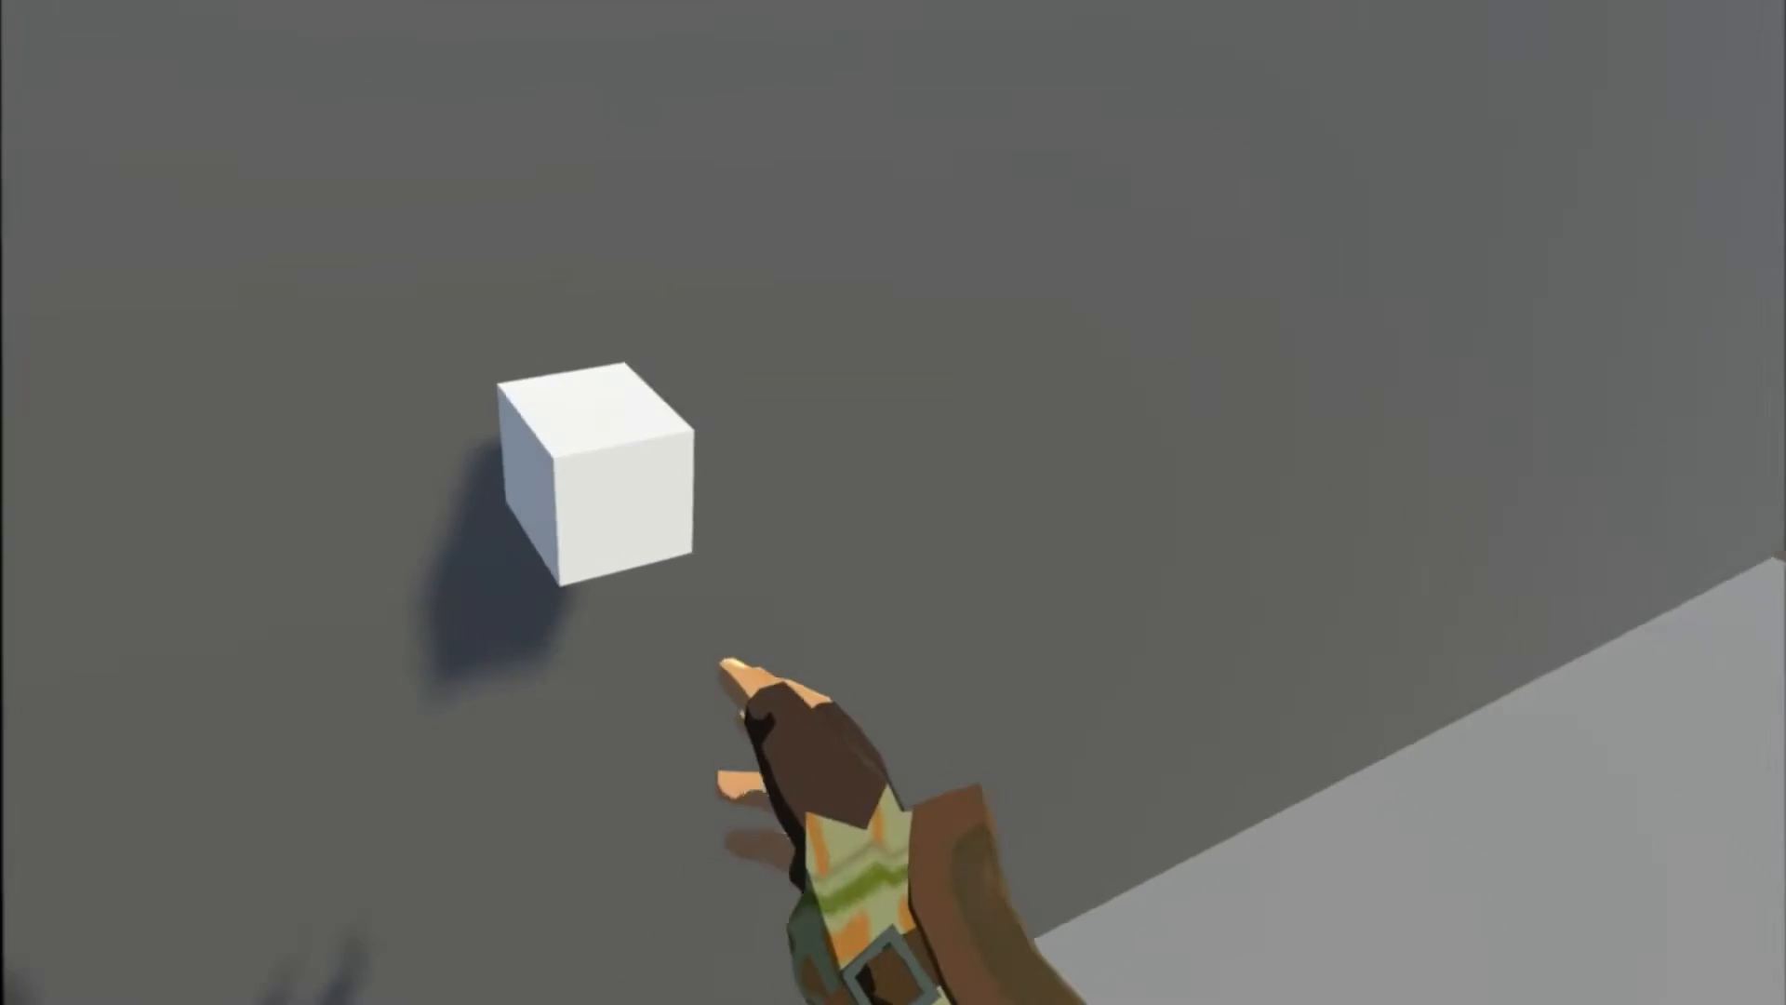
{"action": "mouse_move", "coordinate": [893, 502]}
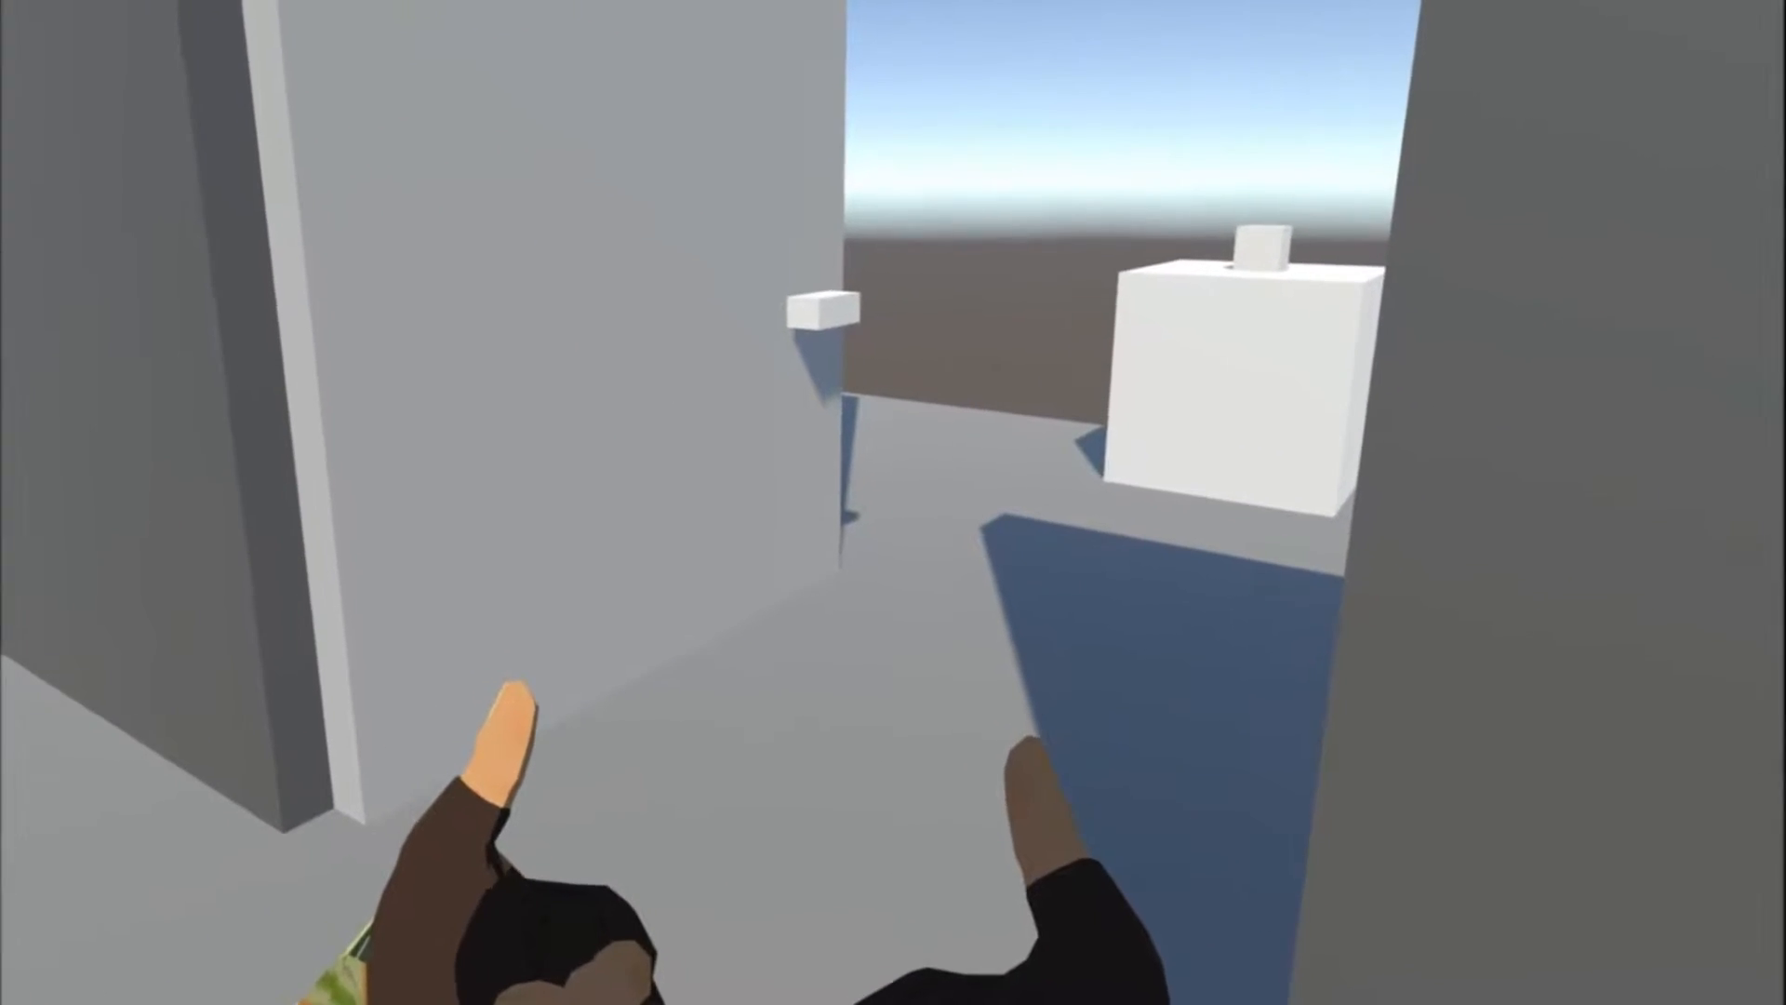
Create an empty object and start renaming it to Door for the new door setup.
{"action": "left_click", "coordinate": [891, 22]}
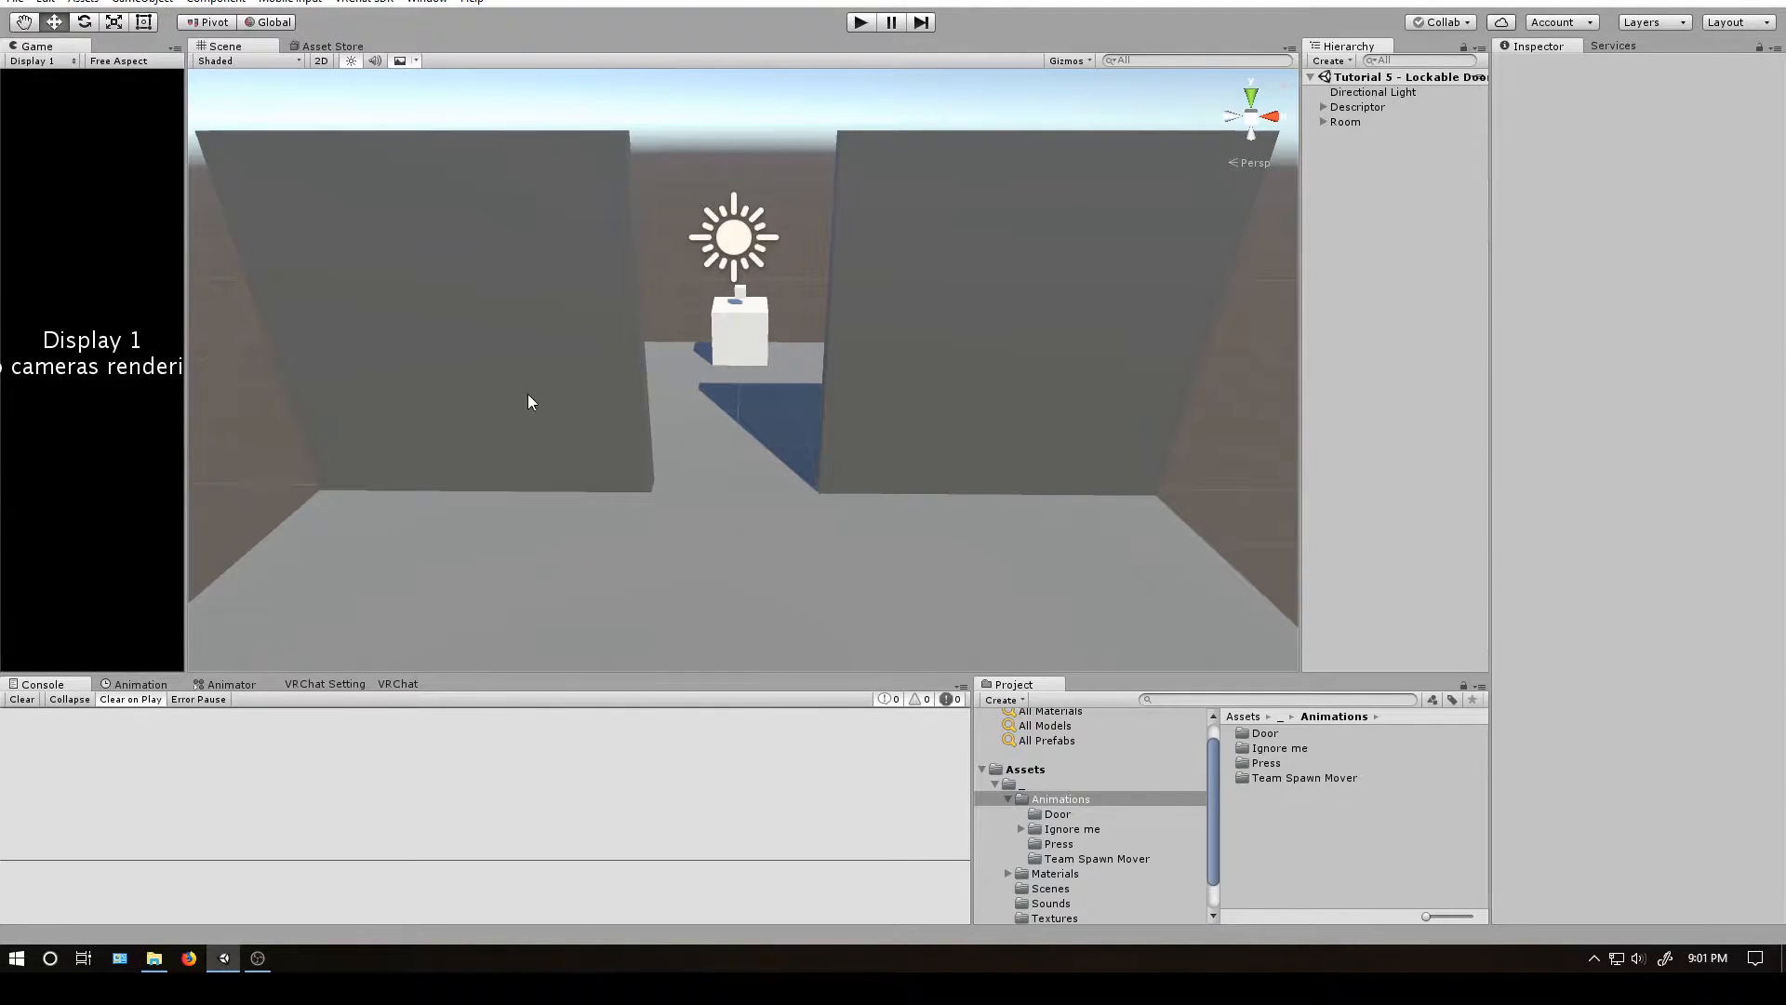
{"action": "mouse_move", "coordinate": [740, 299]}
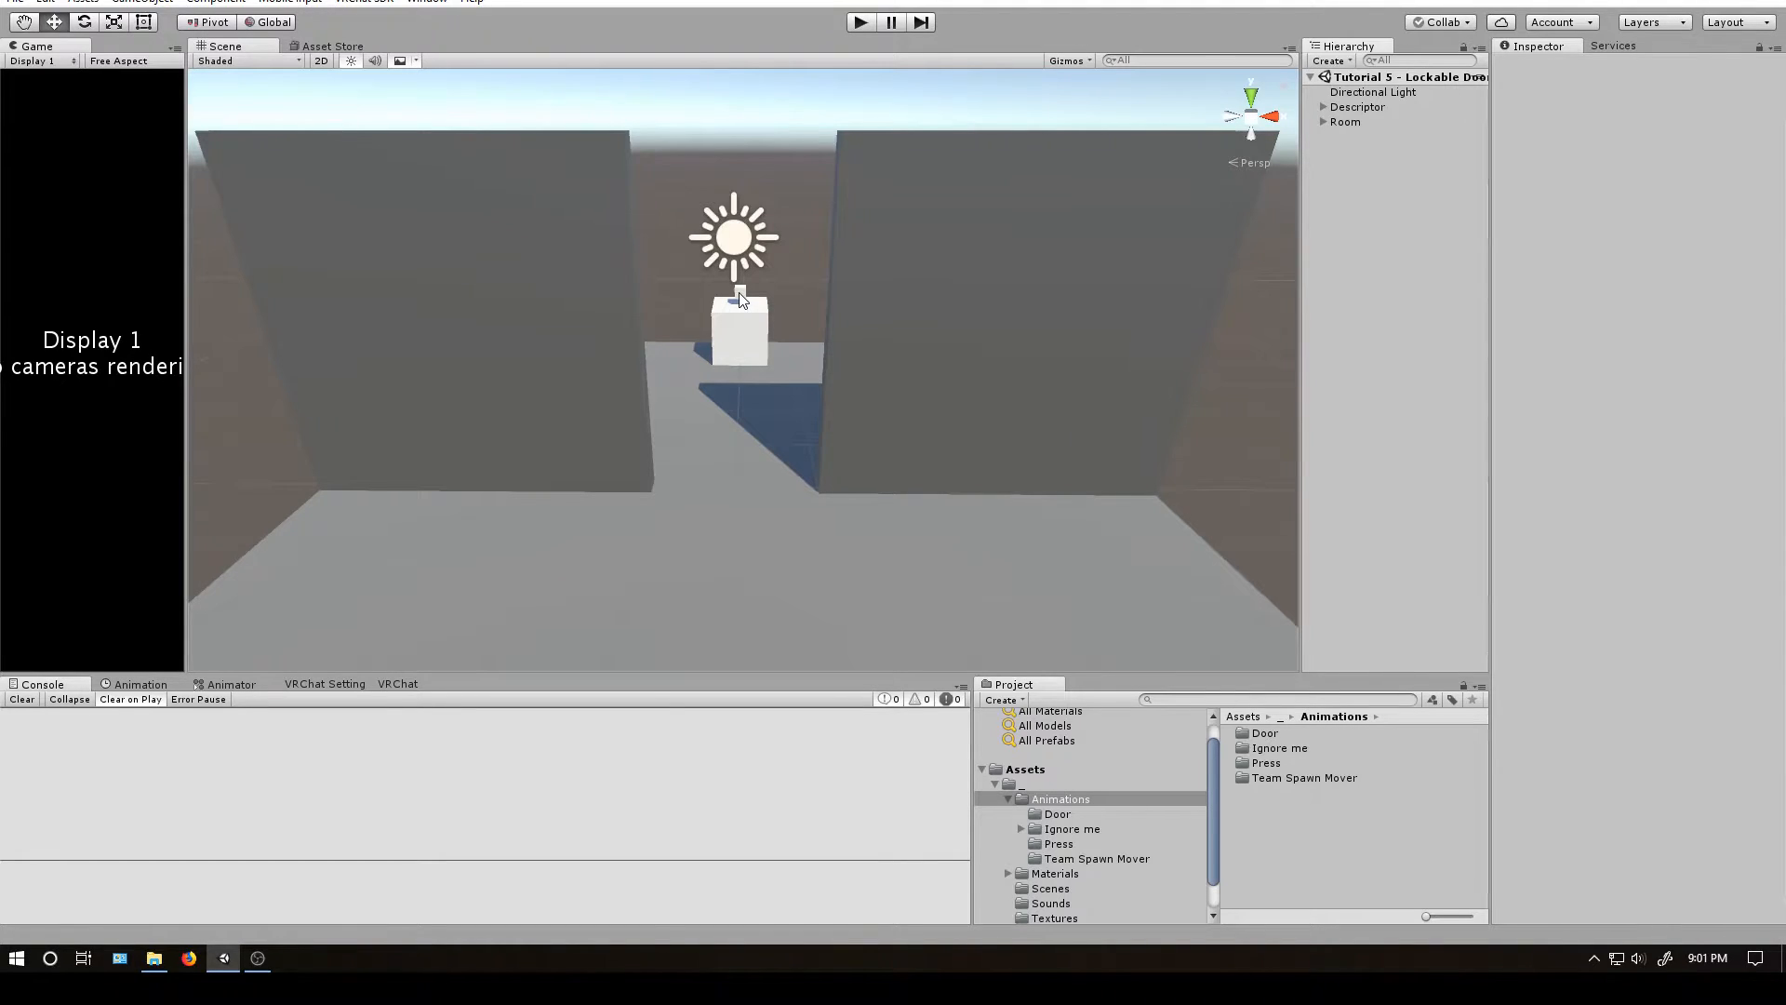
{"action": "mouse_move", "coordinate": [777, 518]}
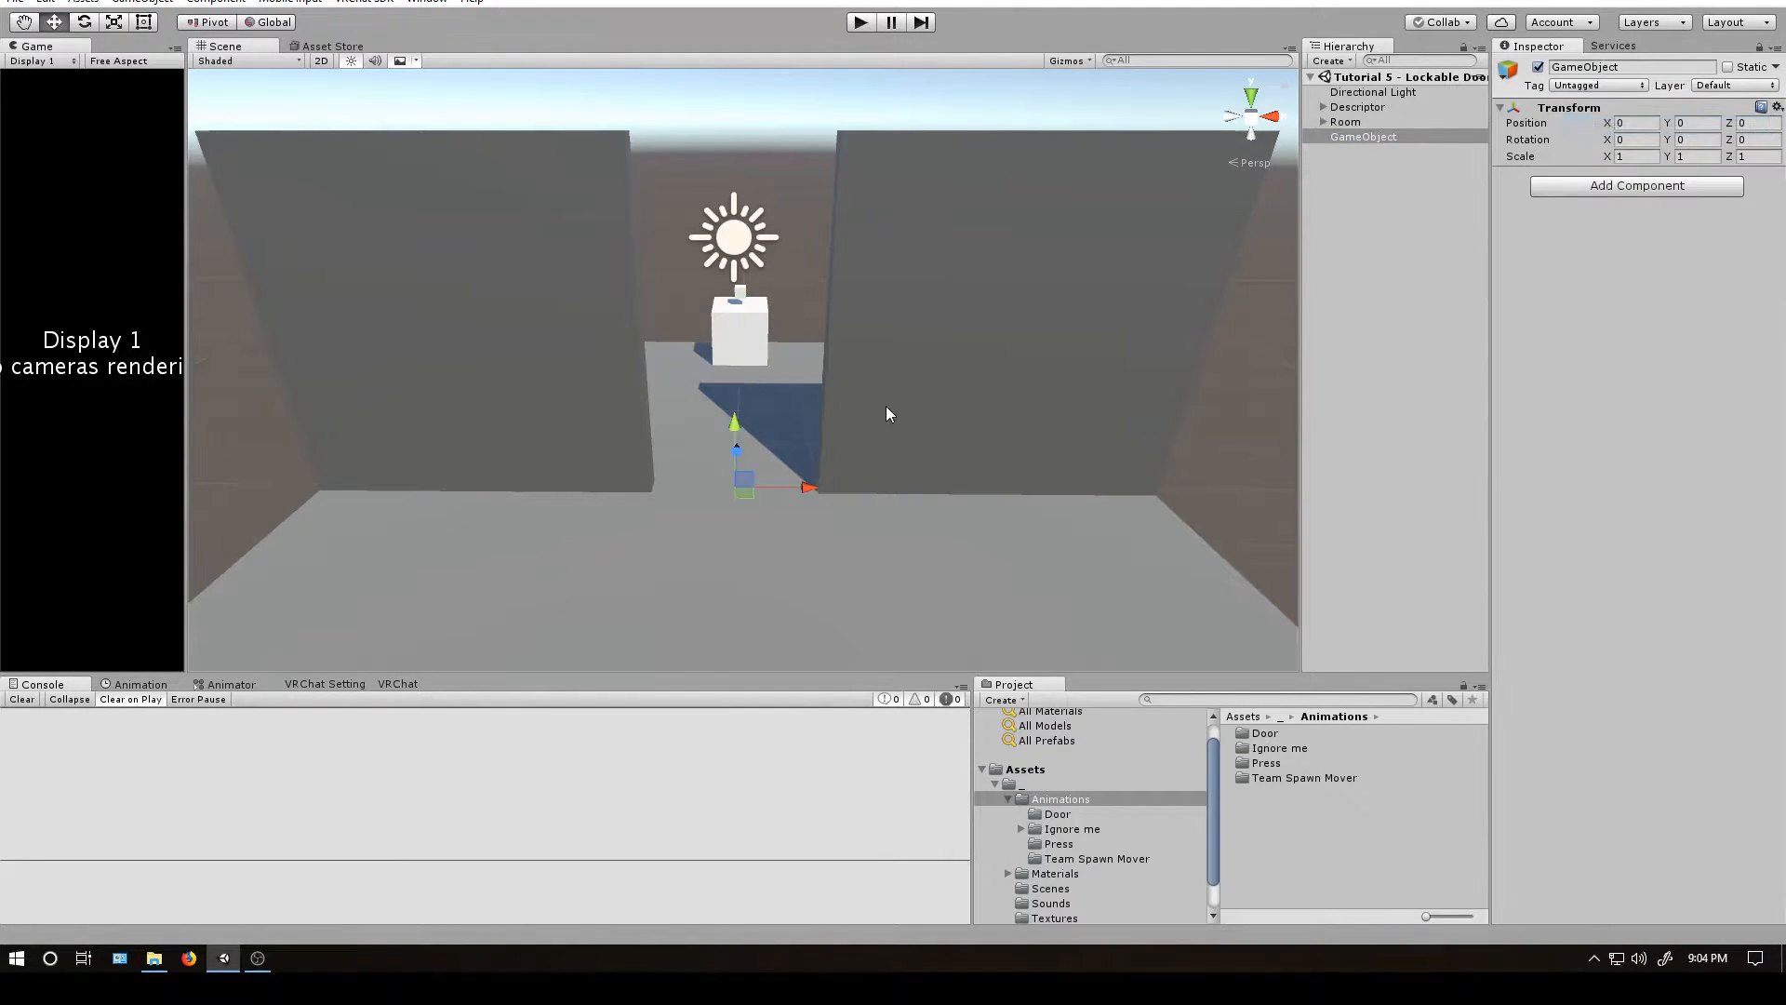
{"action": "left_click", "coordinate": [1362, 137]}
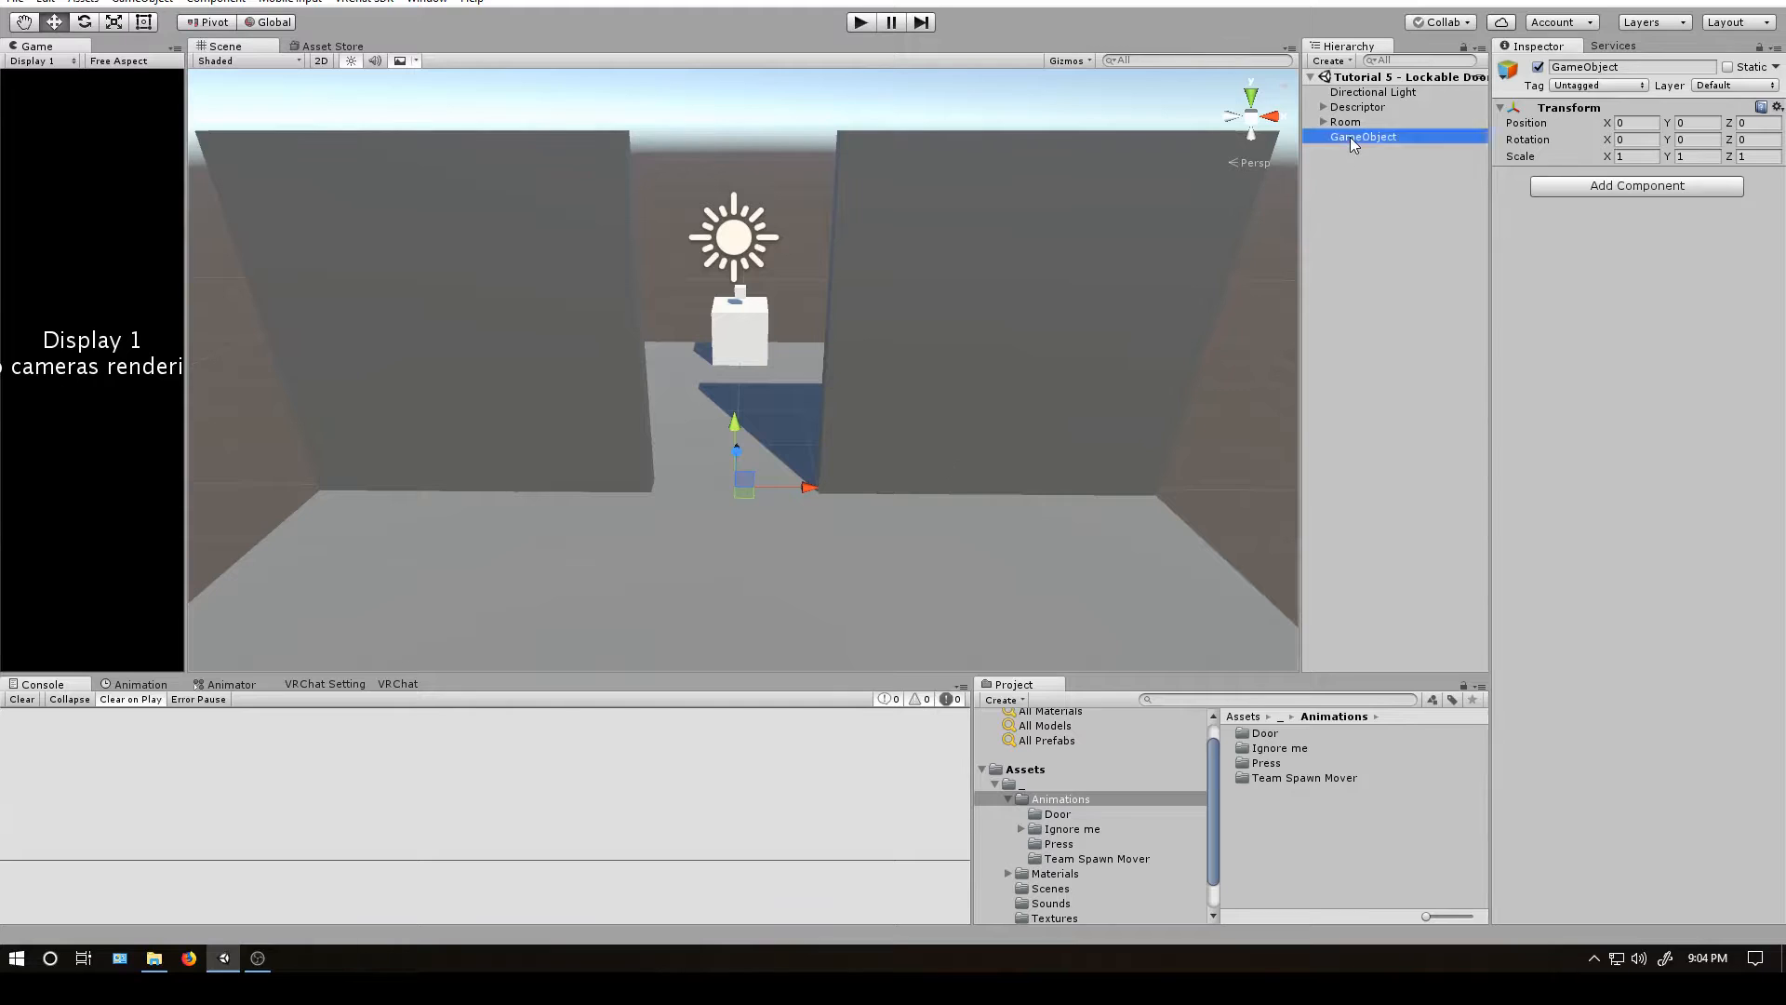
{"action": "double_click", "coordinate": [1362, 137]}
{"action": "type", "text": "Door"}
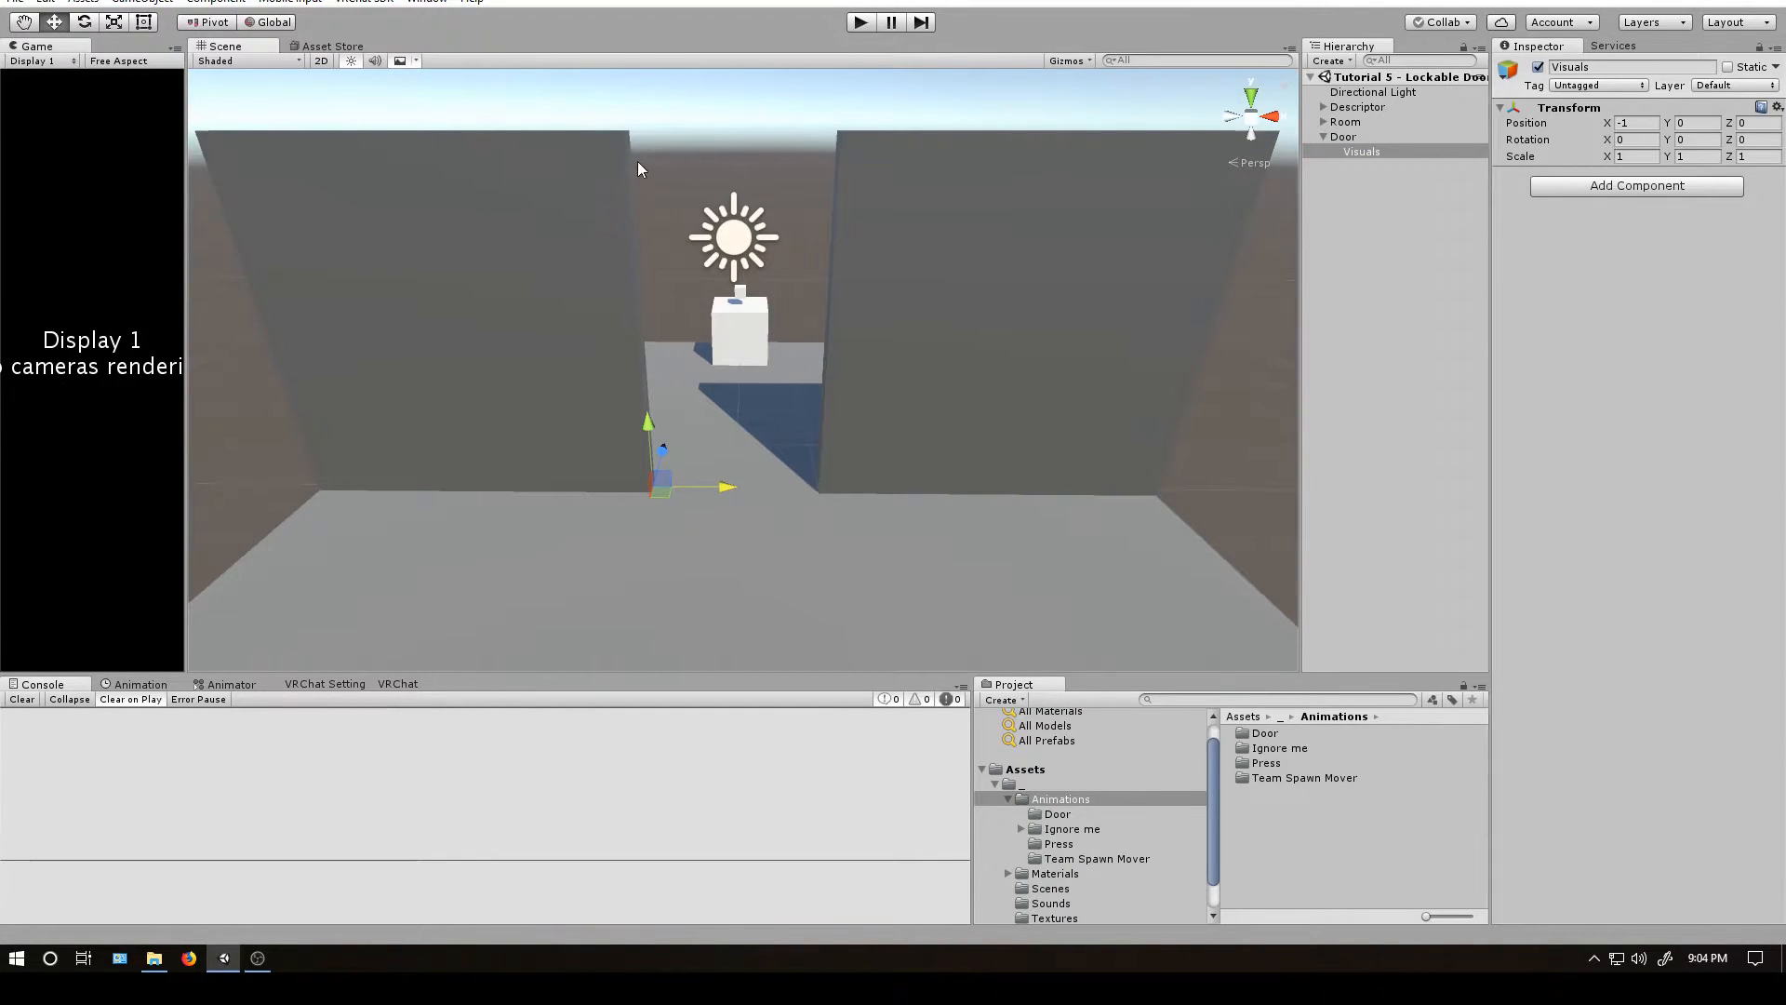
{"action": "mouse_move", "coordinate": [635, 570]}
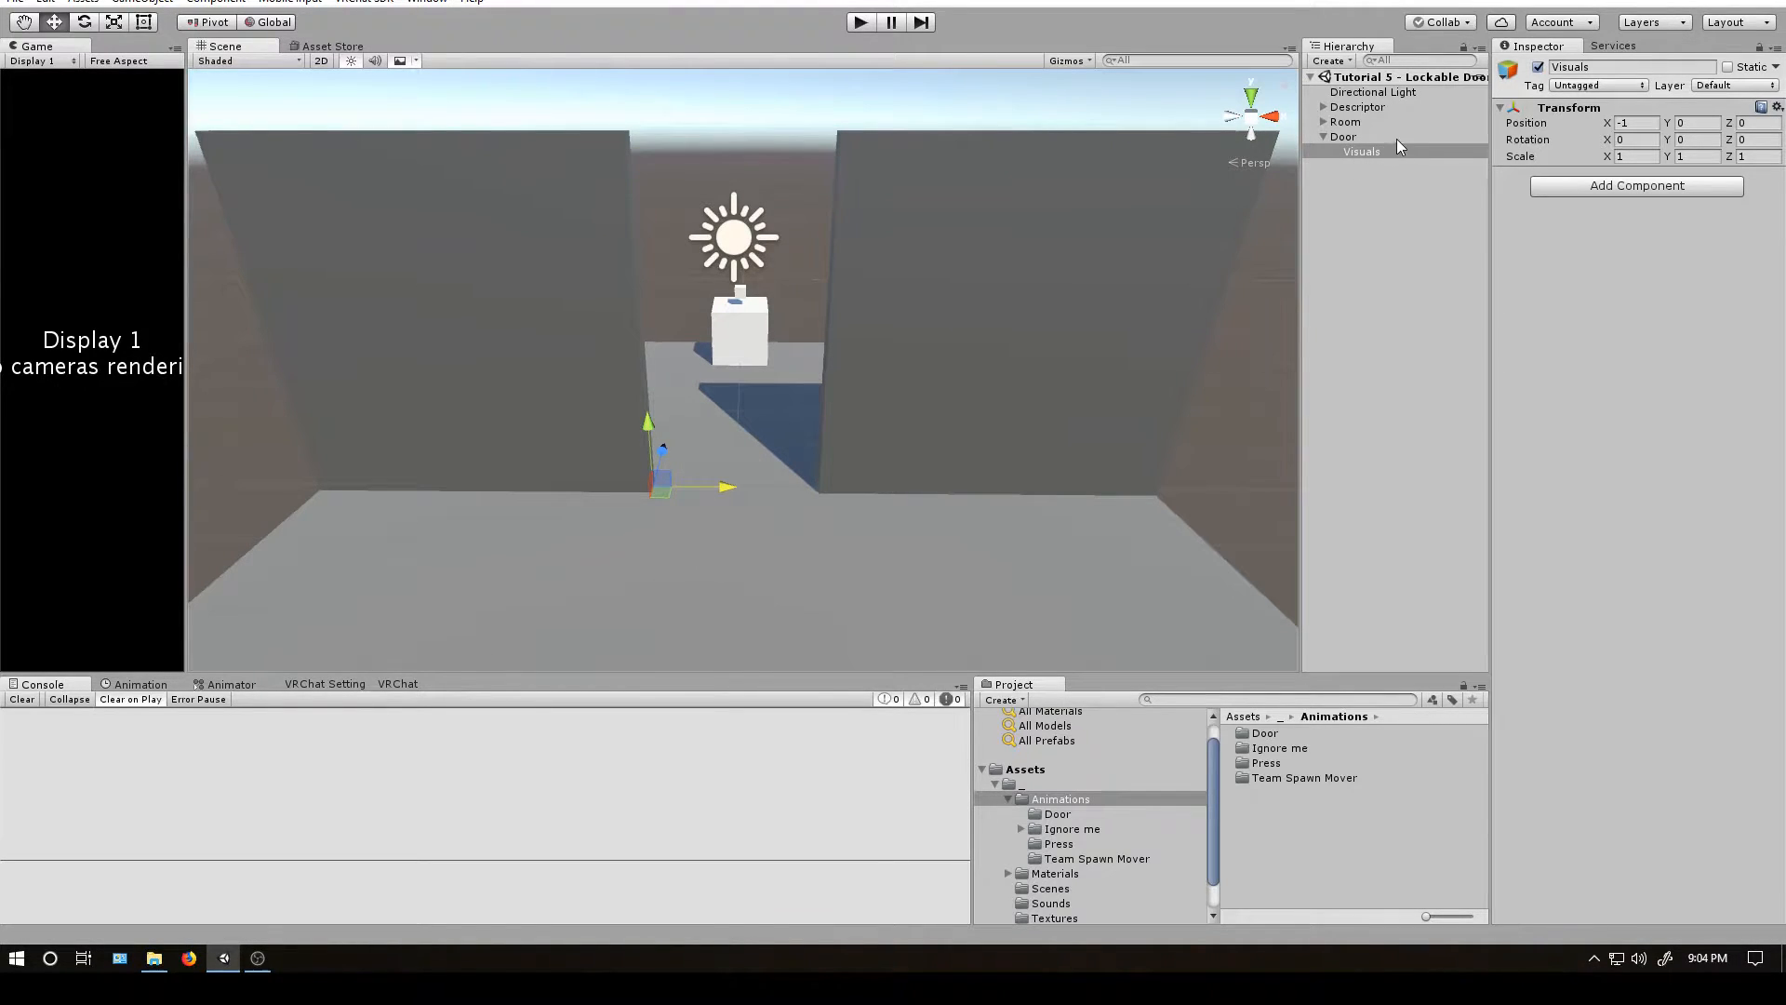
Add a cube under Visuals at position 1, 2, 0 scaled 2 × 4 × 0.25 as the door panel.
{"action": "right_click", "coordinate": [1360, 151]}
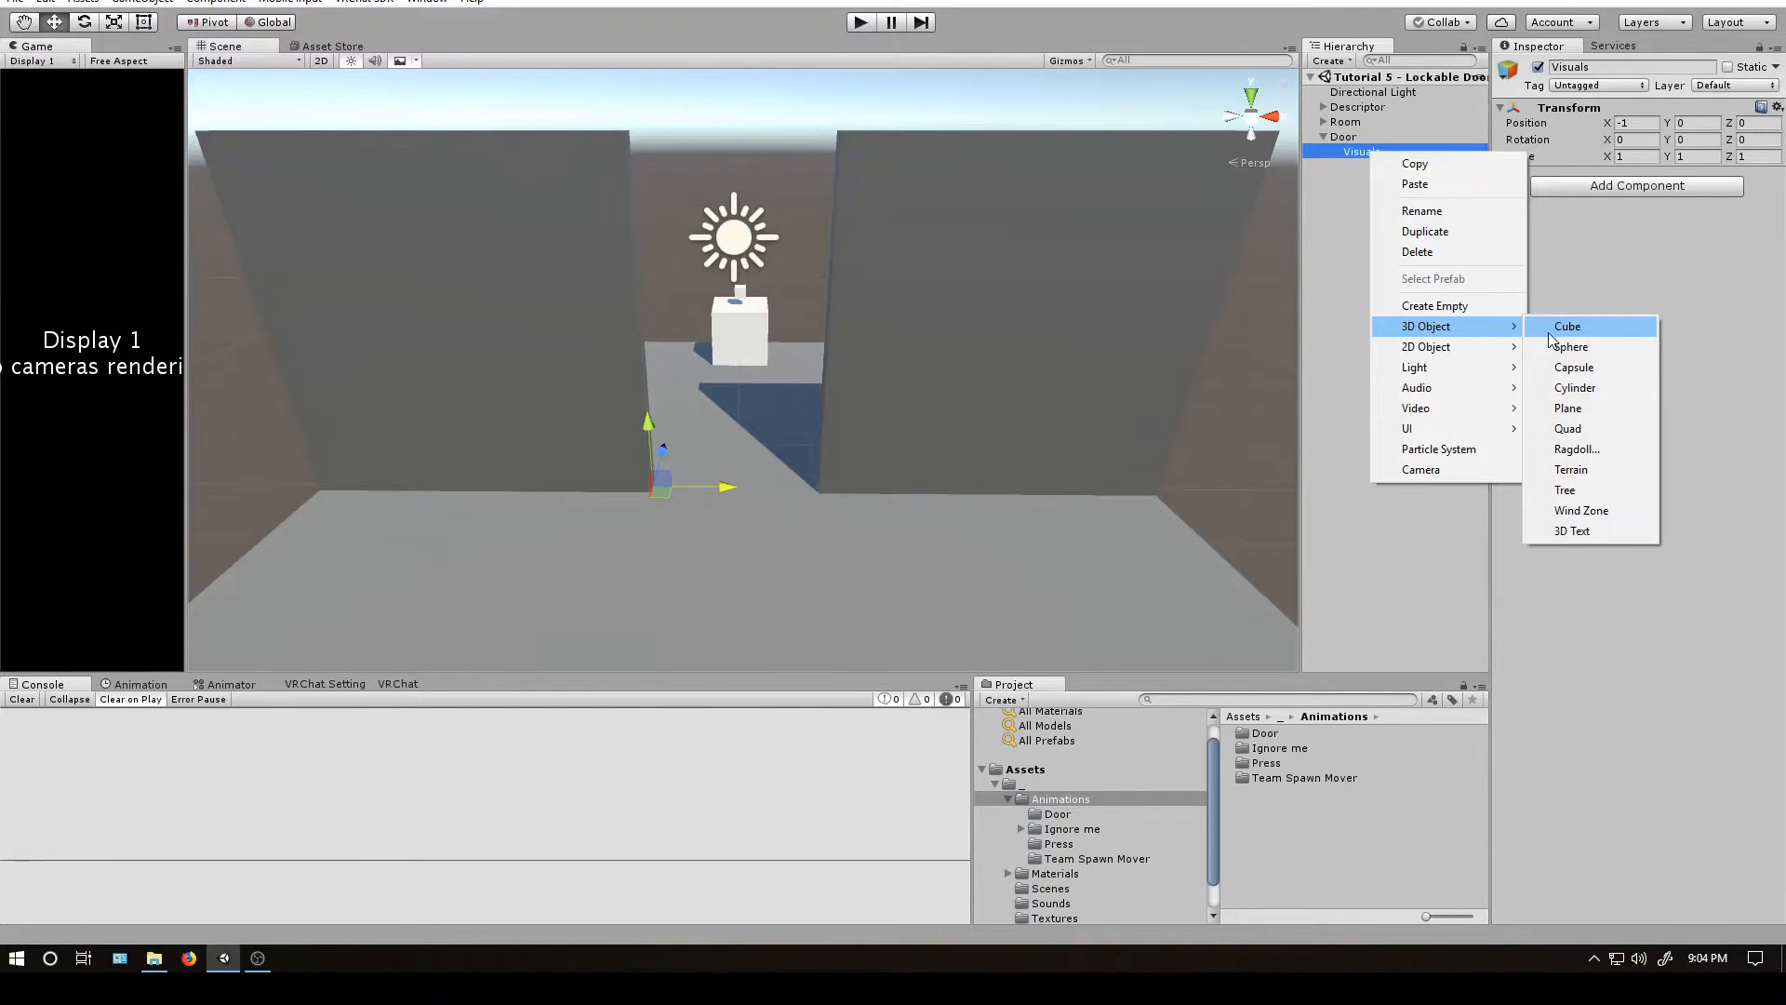
{"action": "left_click", "coordinate": [1566, 326]}
{"action": "type", "text": "2"}
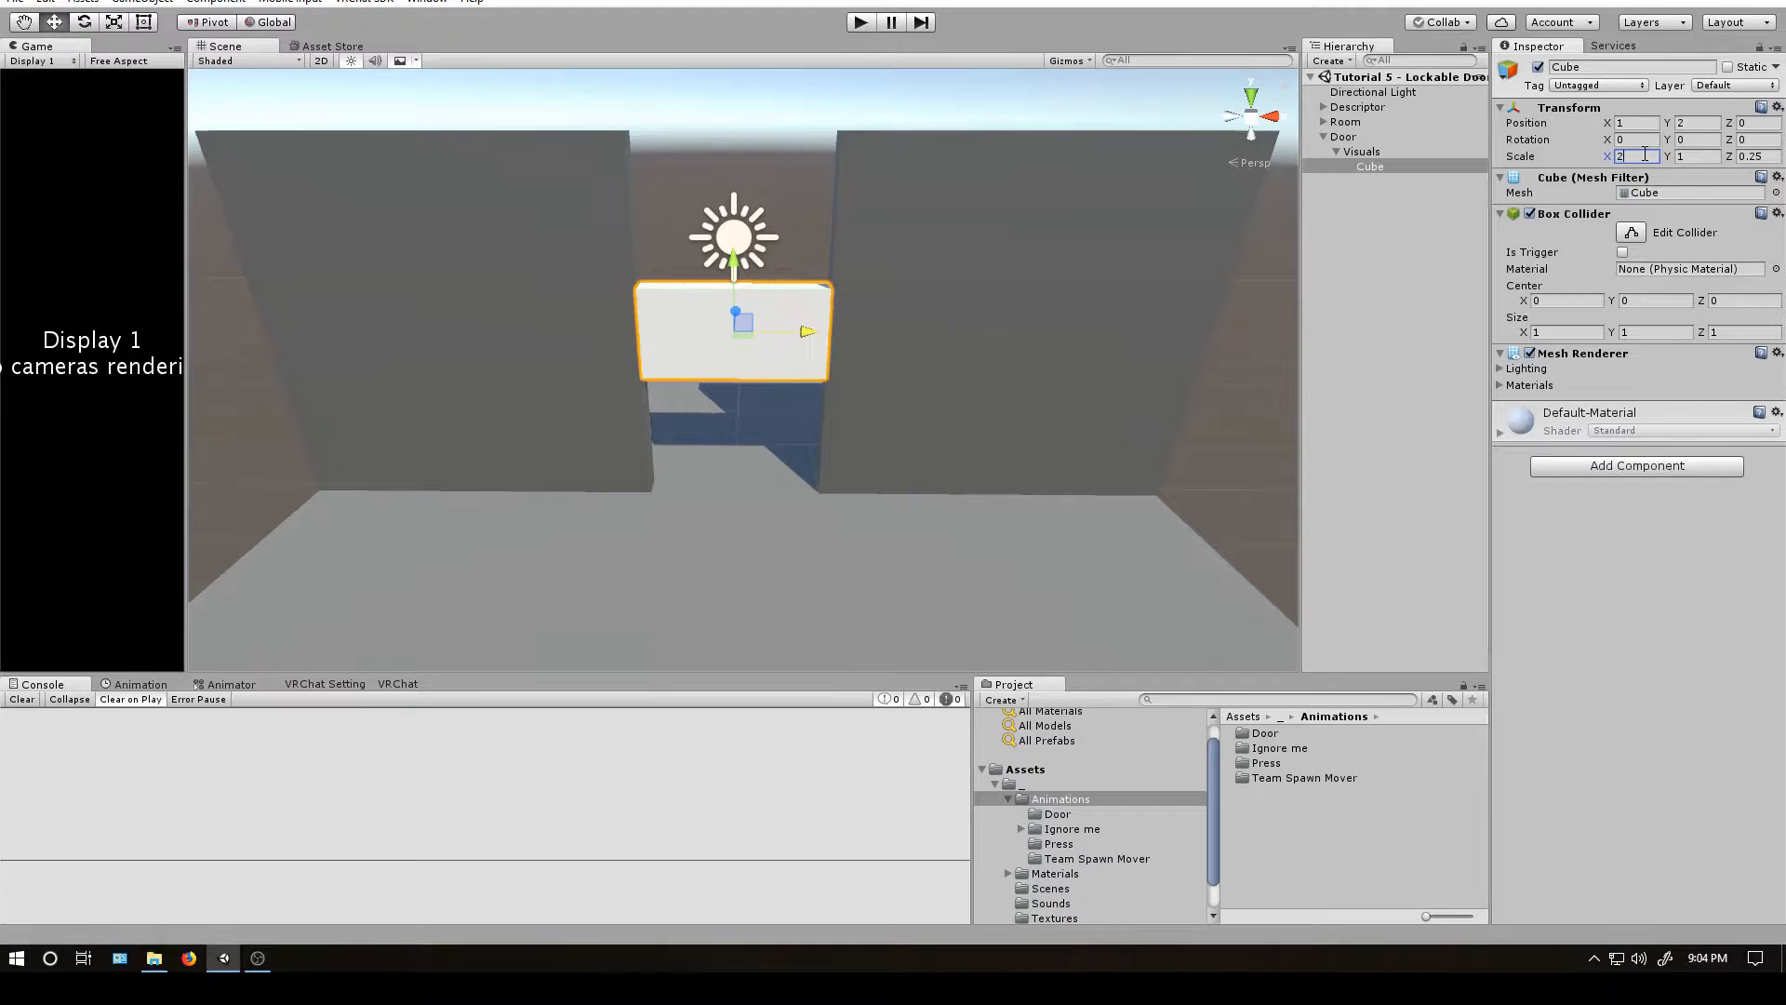
{"action": "type", "text": "4"}
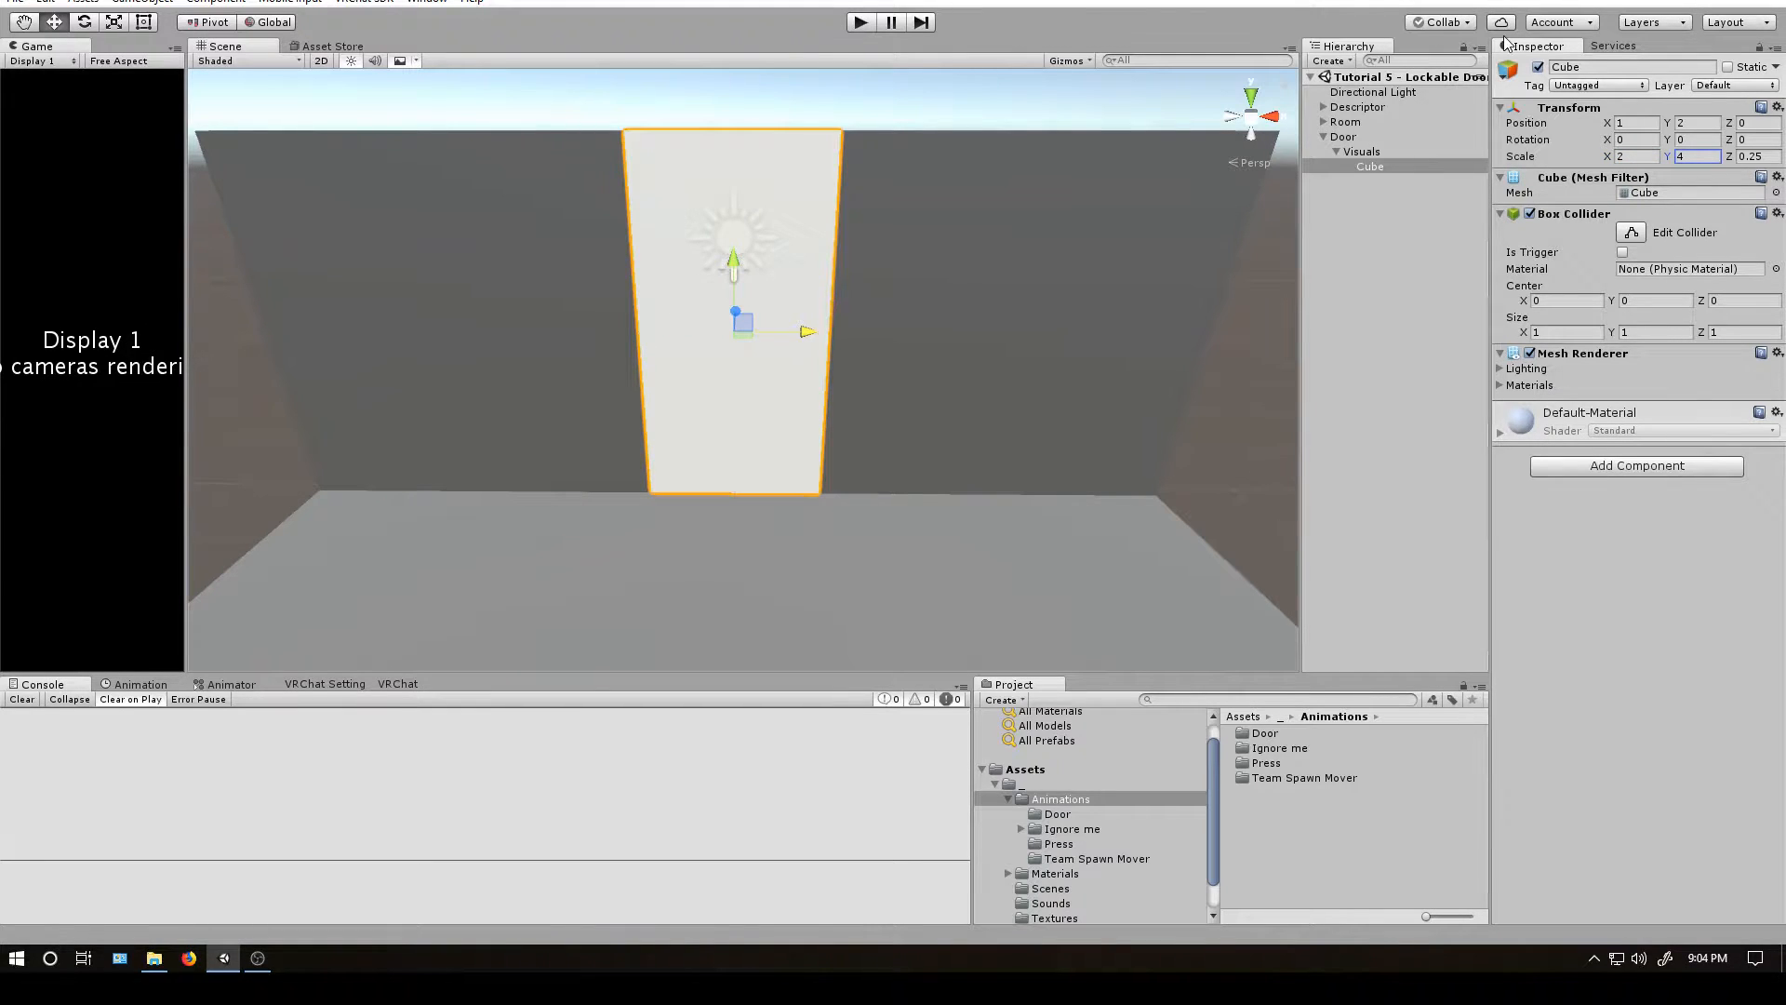
{"action": "left_click", "coordinate": [1364, 252]}
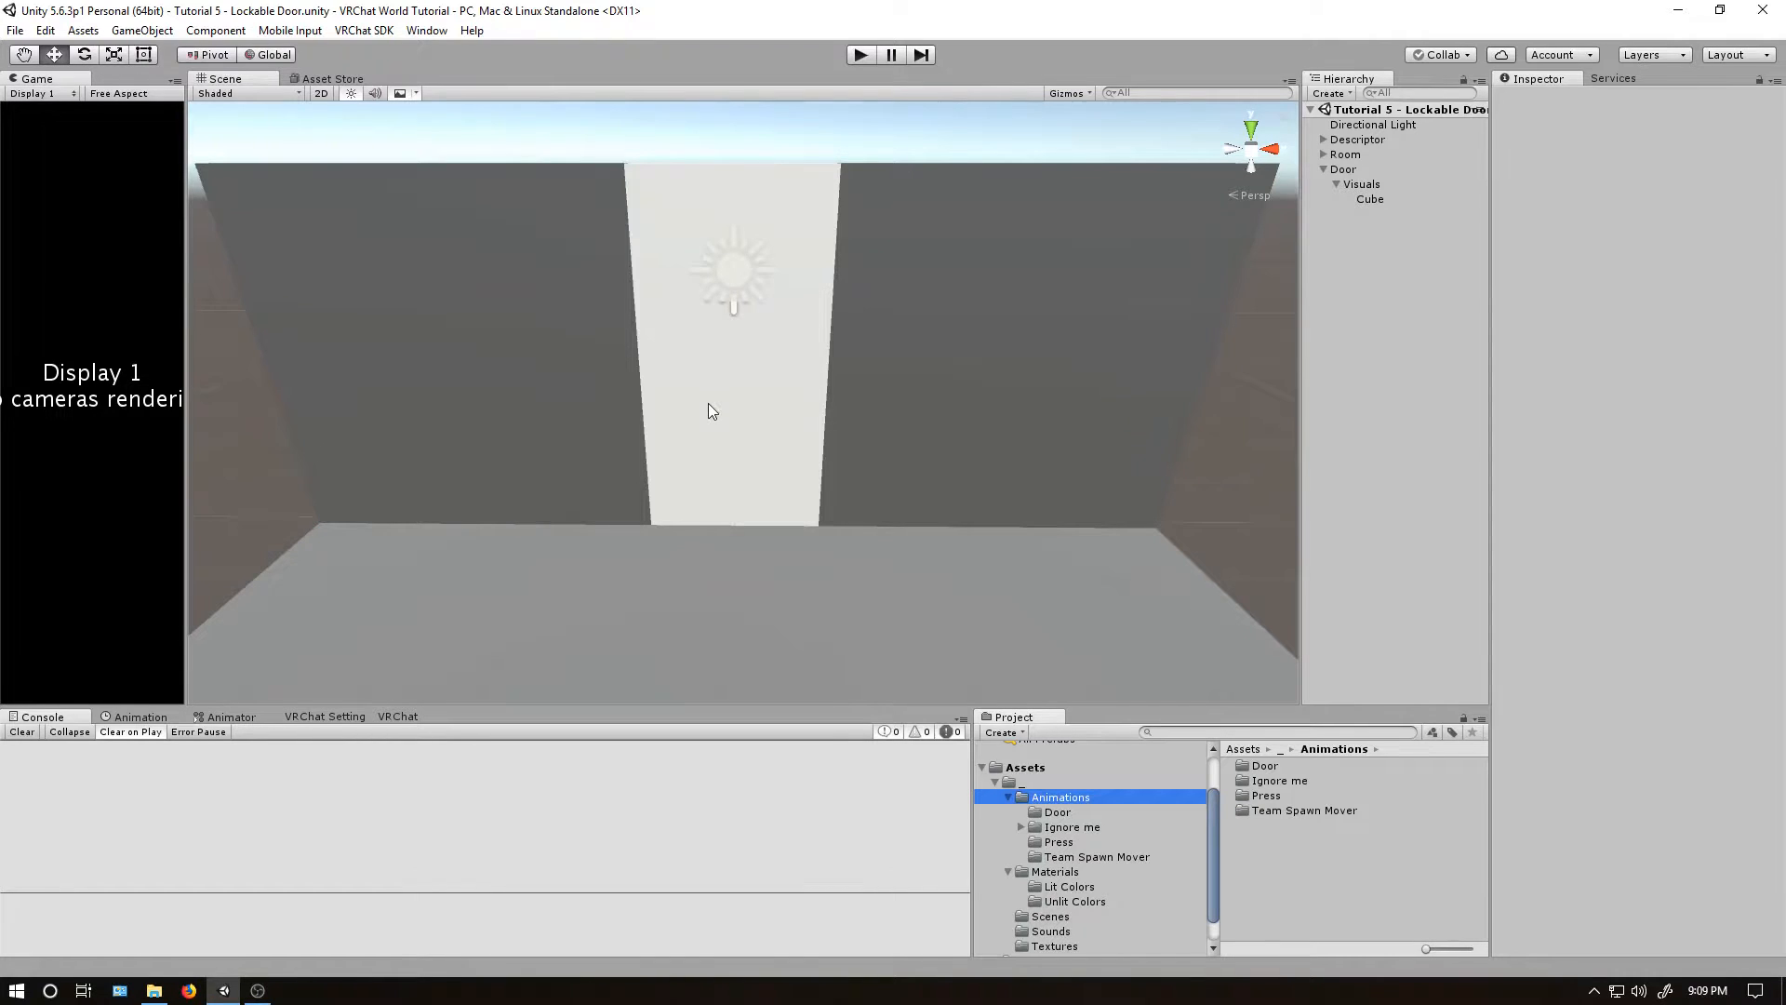
{"action": "mouse_move", "coordinate": [792, 438]}
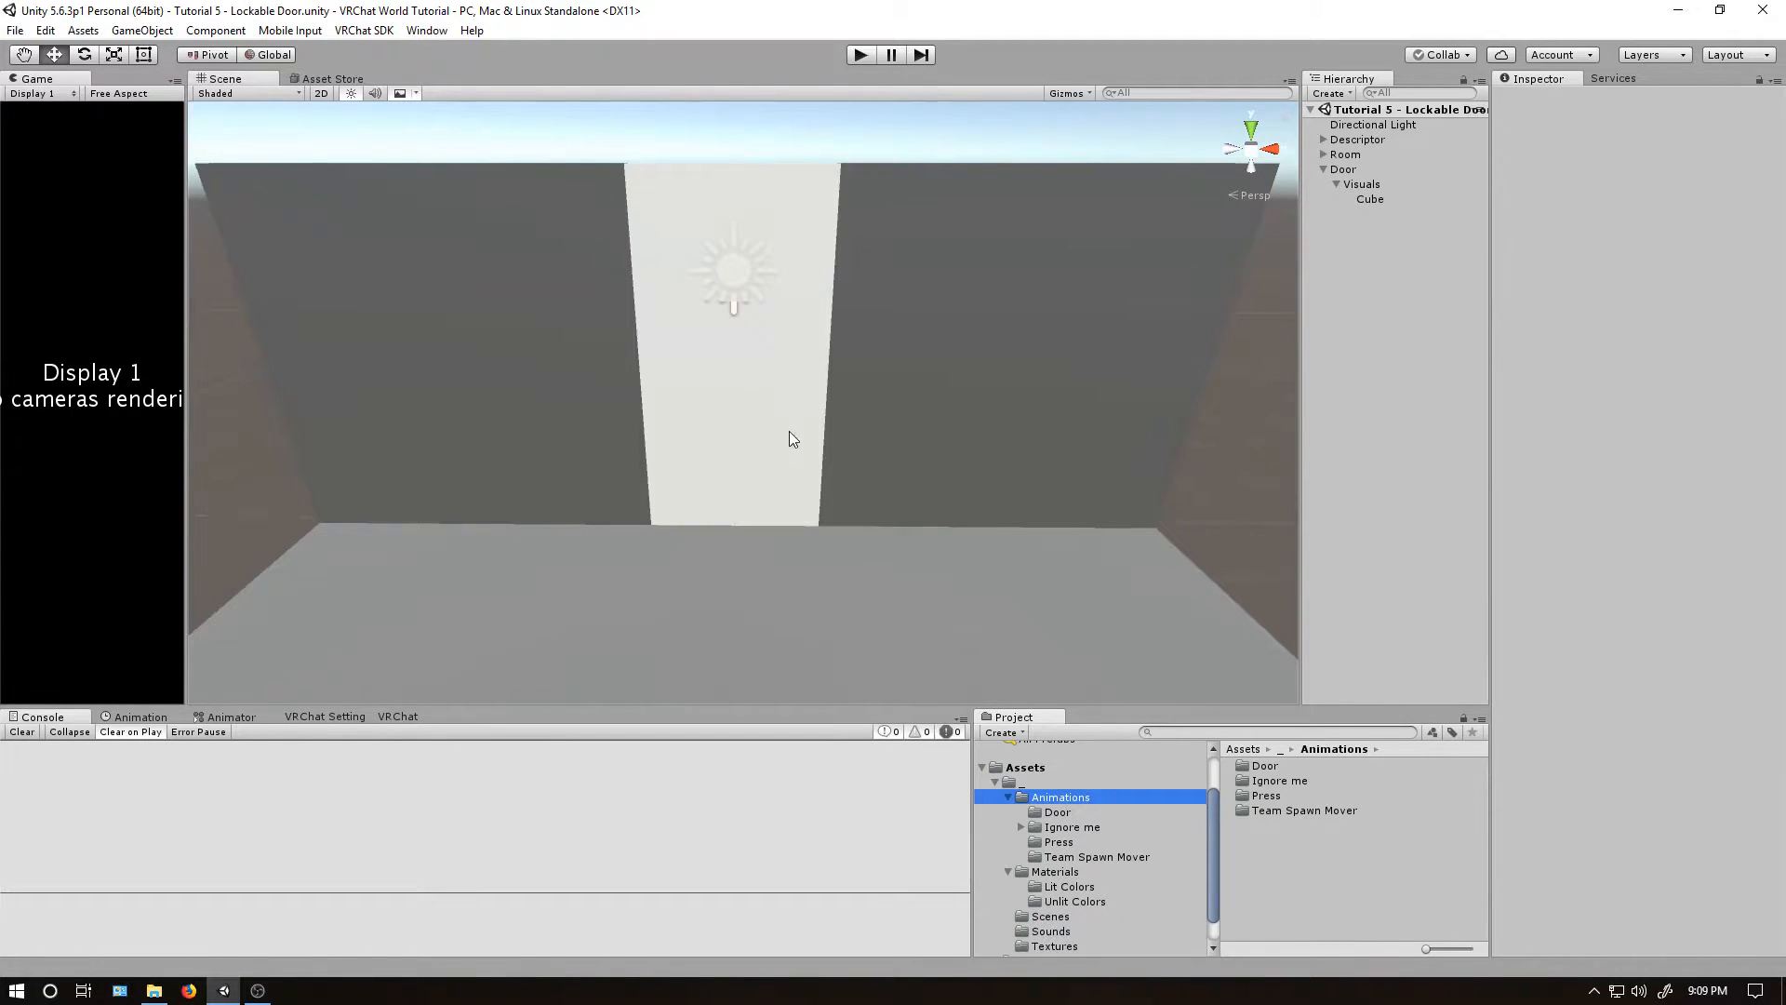
Add a second cube under Visuals scaled 0.2 × 0.1 × 0.5 at 1.77, 1, 0 and select it to rename as Handle.
{"action": "right_click", "coordinate": [1362, 183]}
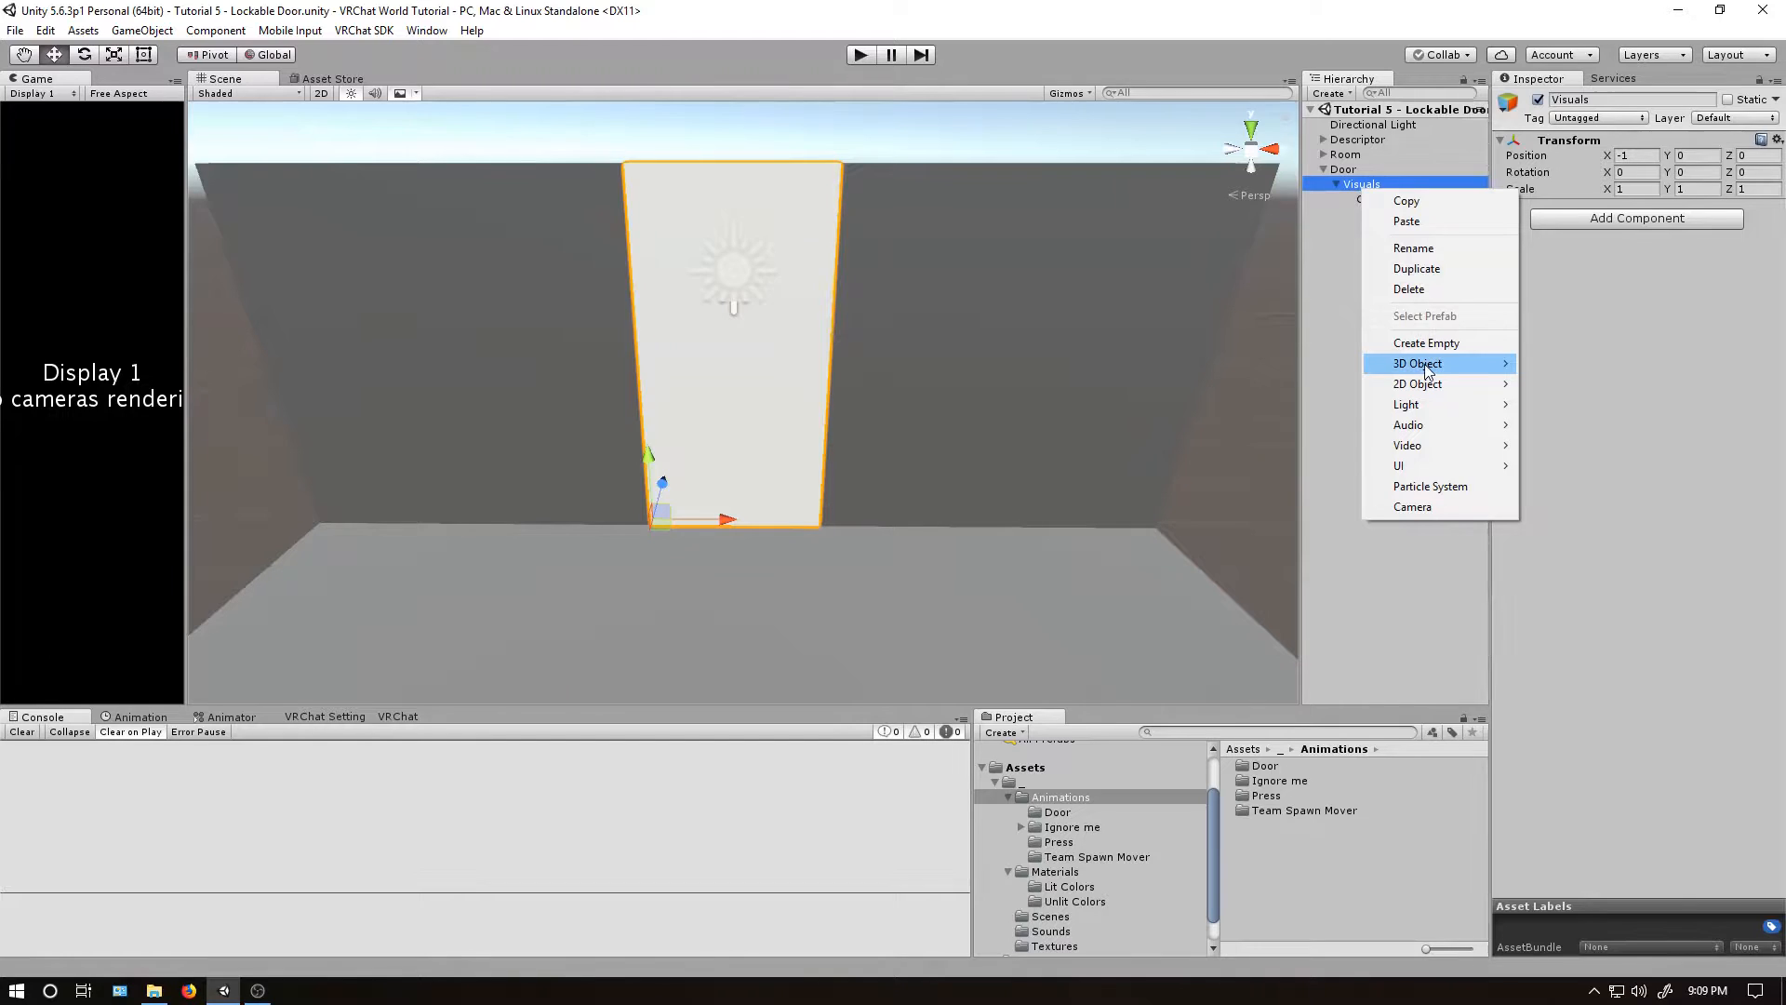
{"action": "left_click", "coordinate": [1416, 362]}
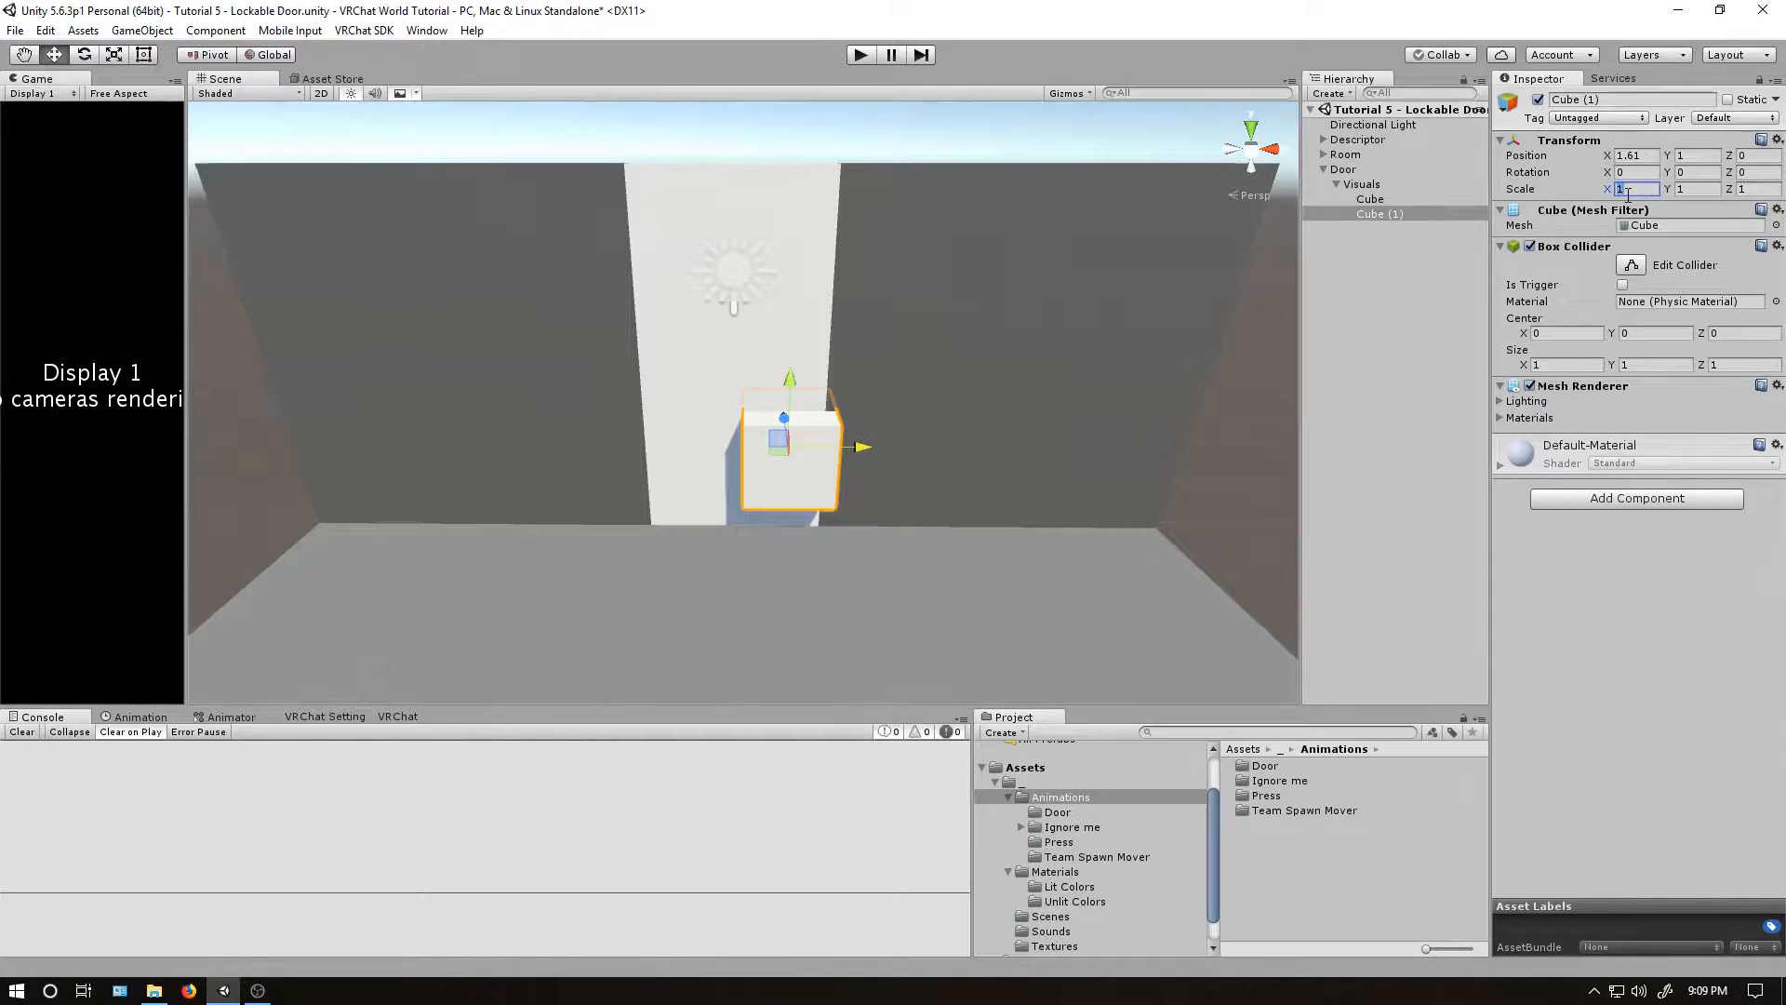
{"action": "type", "text": "0.1"}
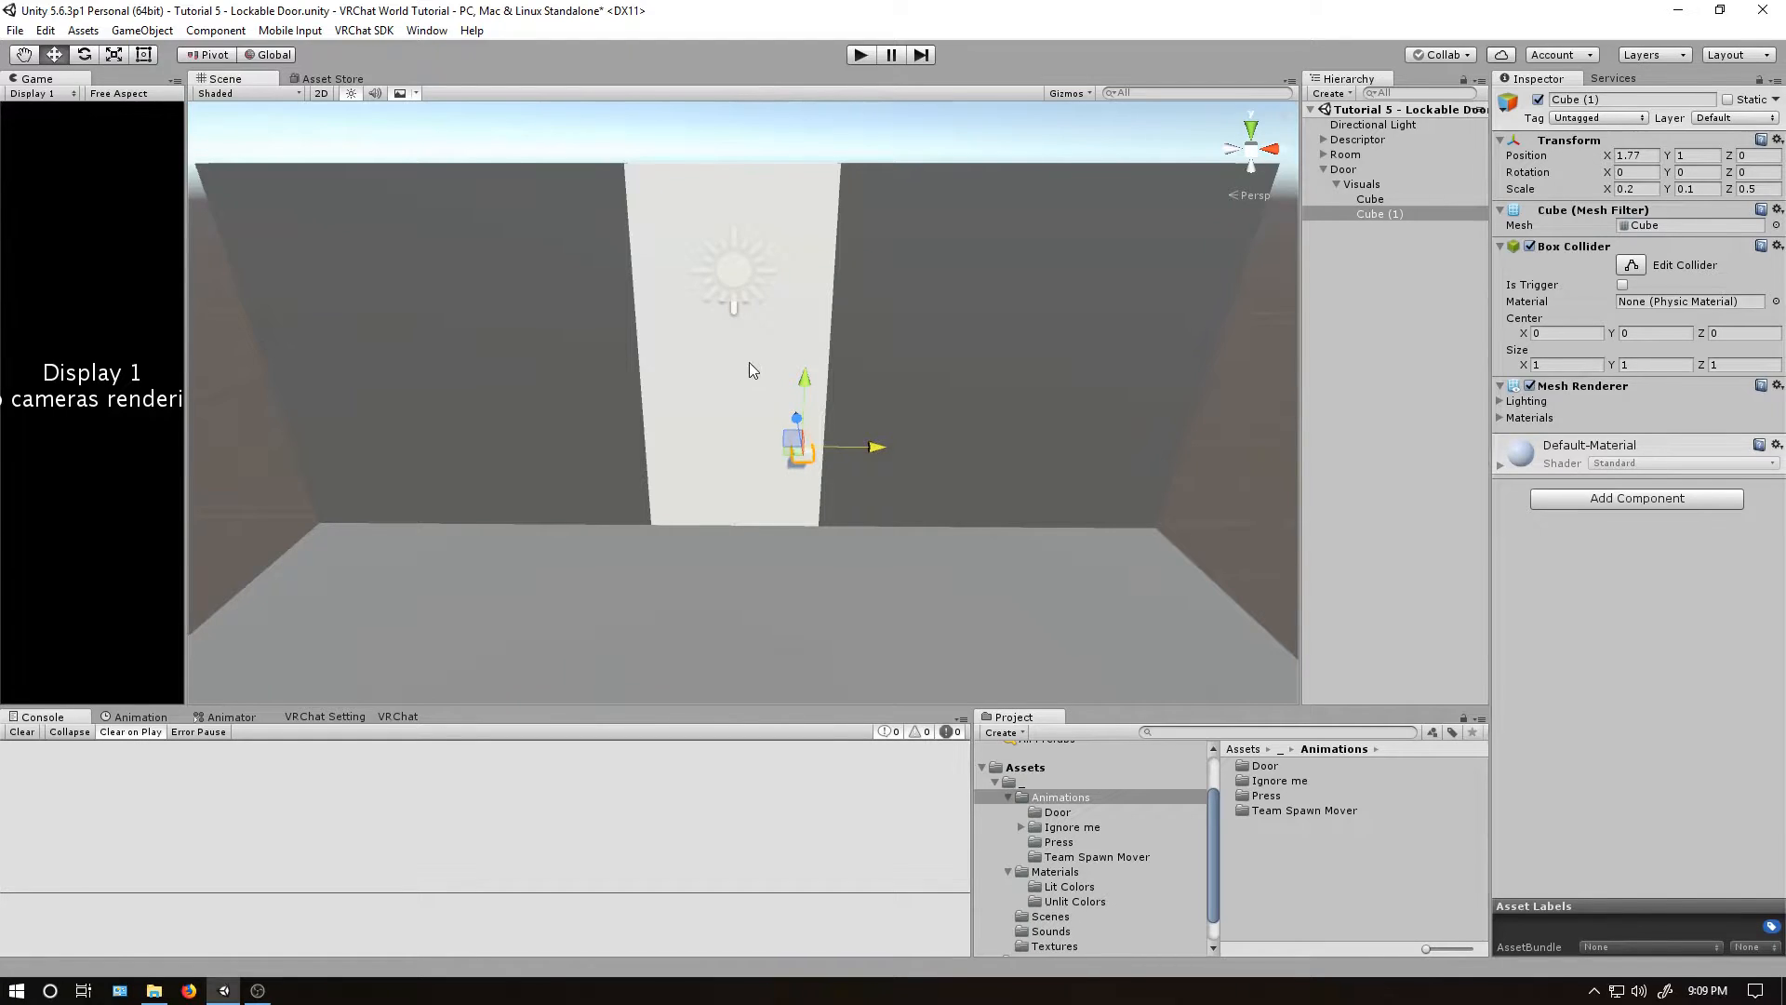
{"action": "left_click", "coordinate": [1074, 902]}
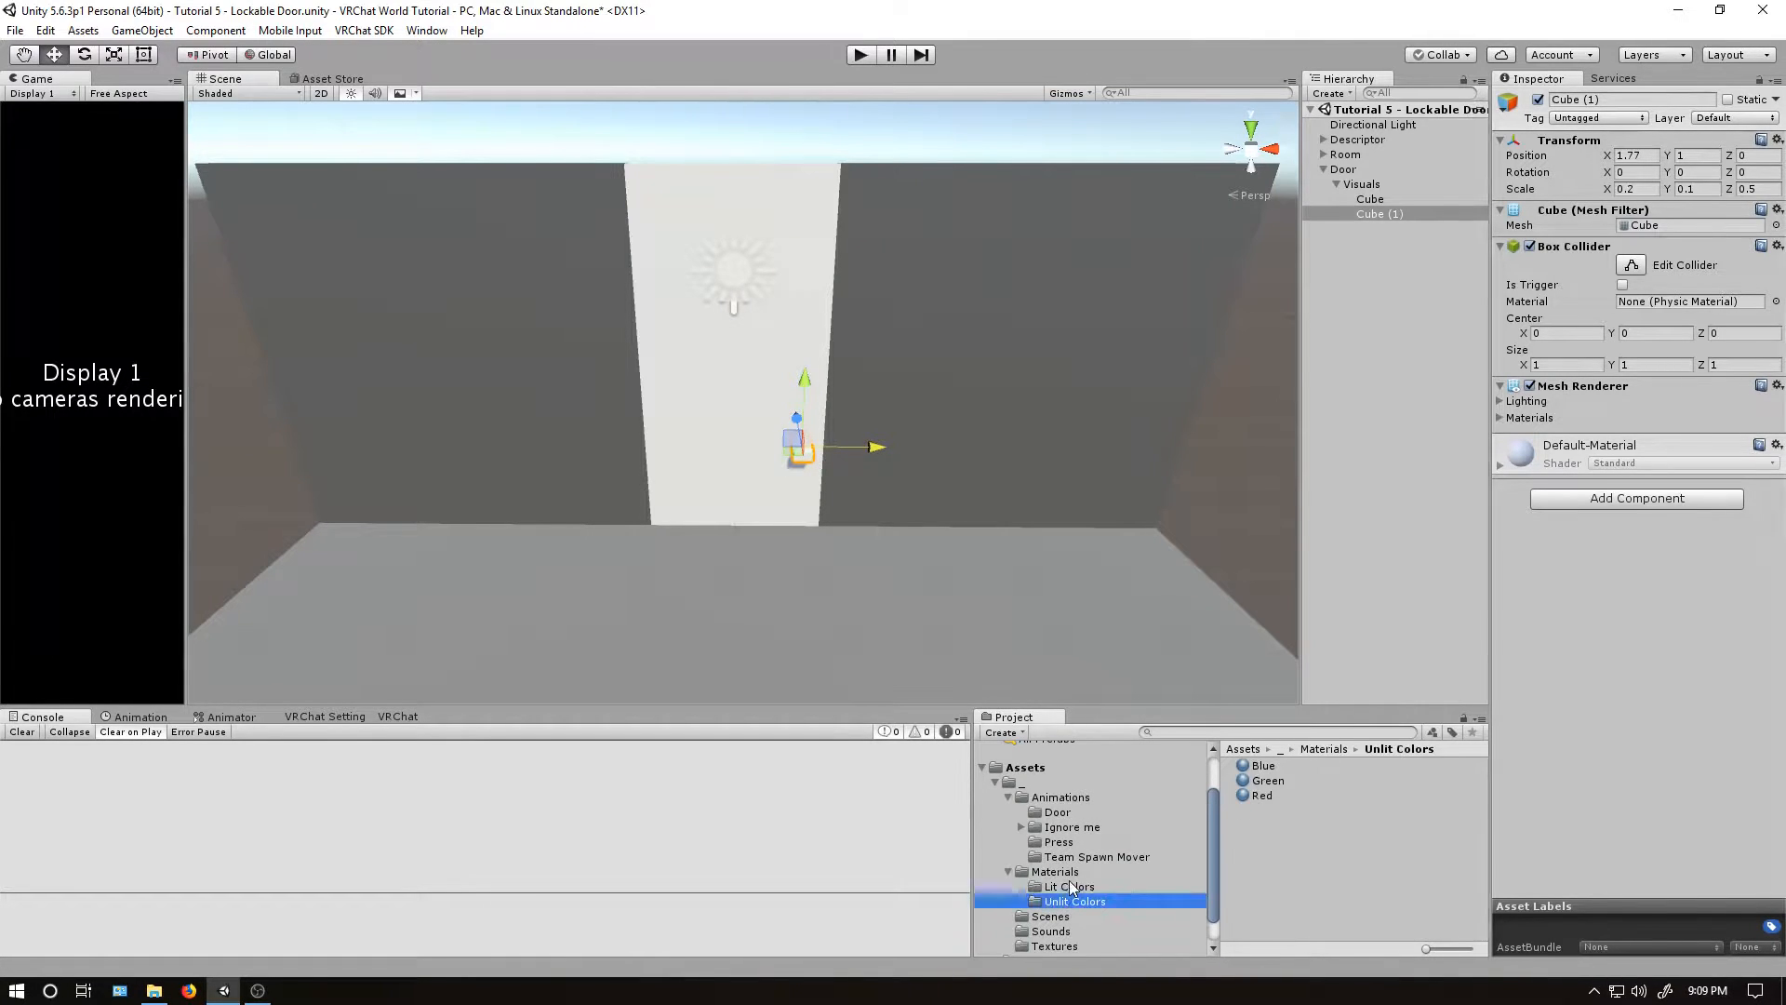
{"action": "left_click", "coordinate": [1067, 887]}
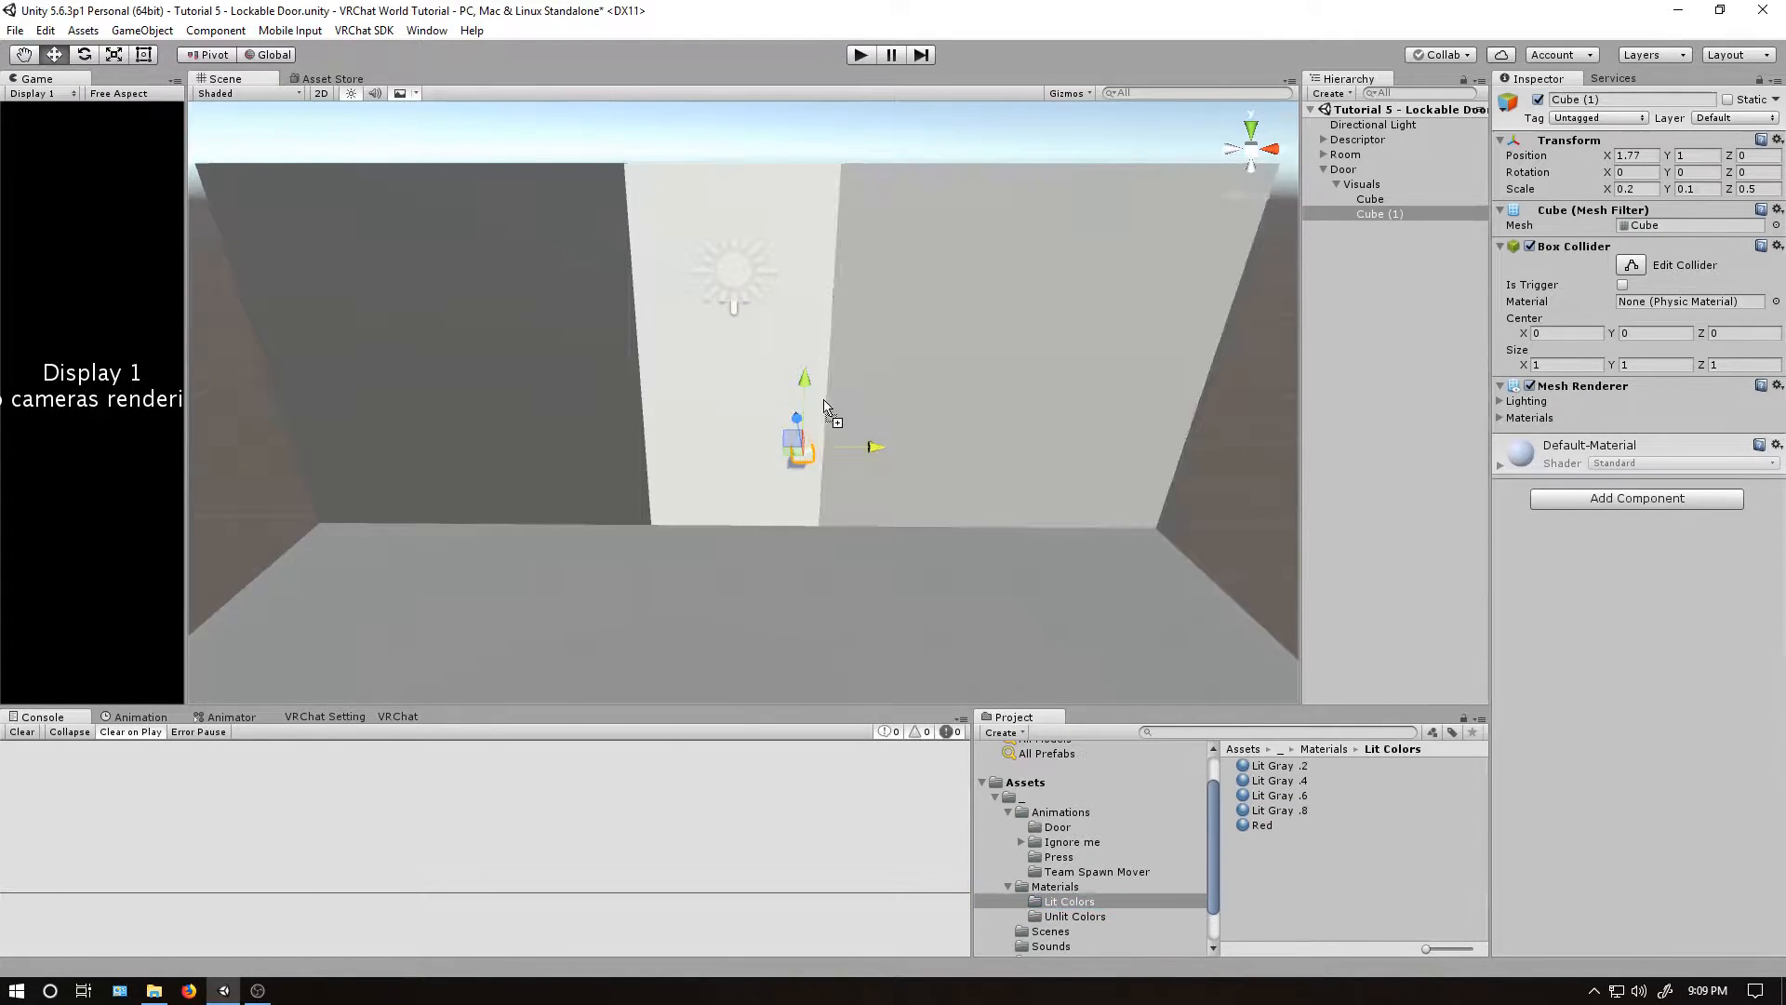
{"action": "left_click", "coordinate": [1373, 275]}
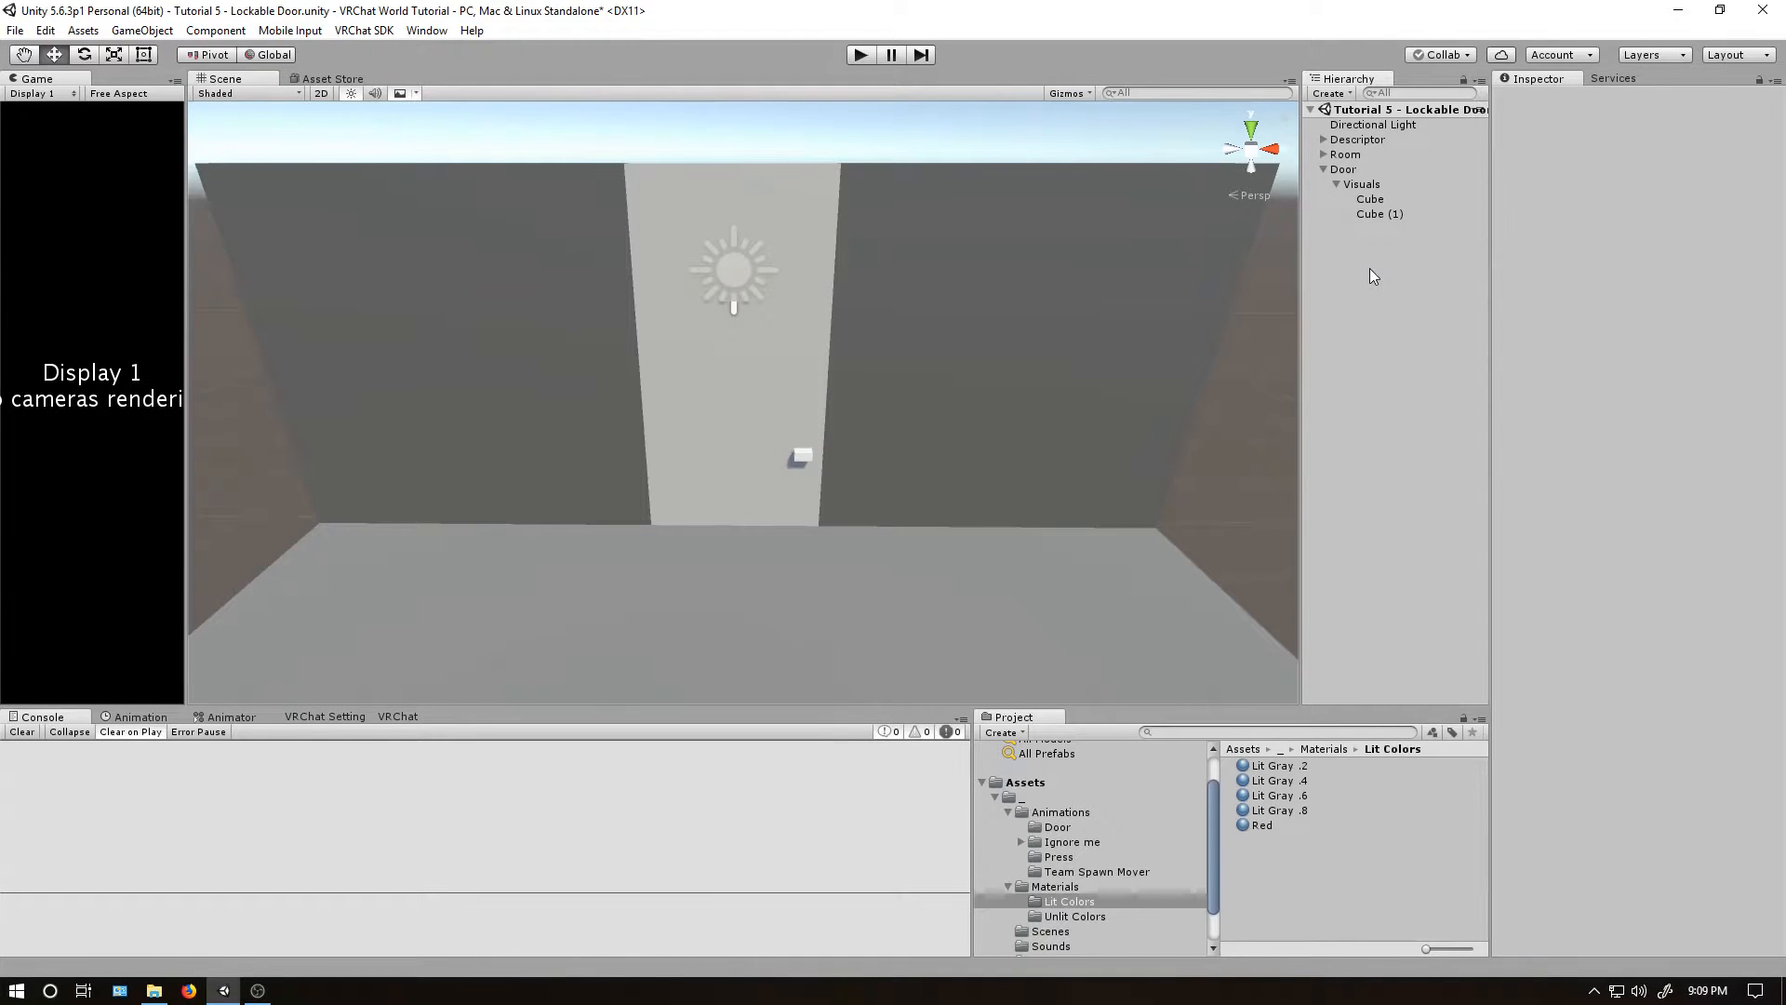
{"action": "left_click", "coordinate": [1380, 214]}
{"action": "type", "text": "Handle"}
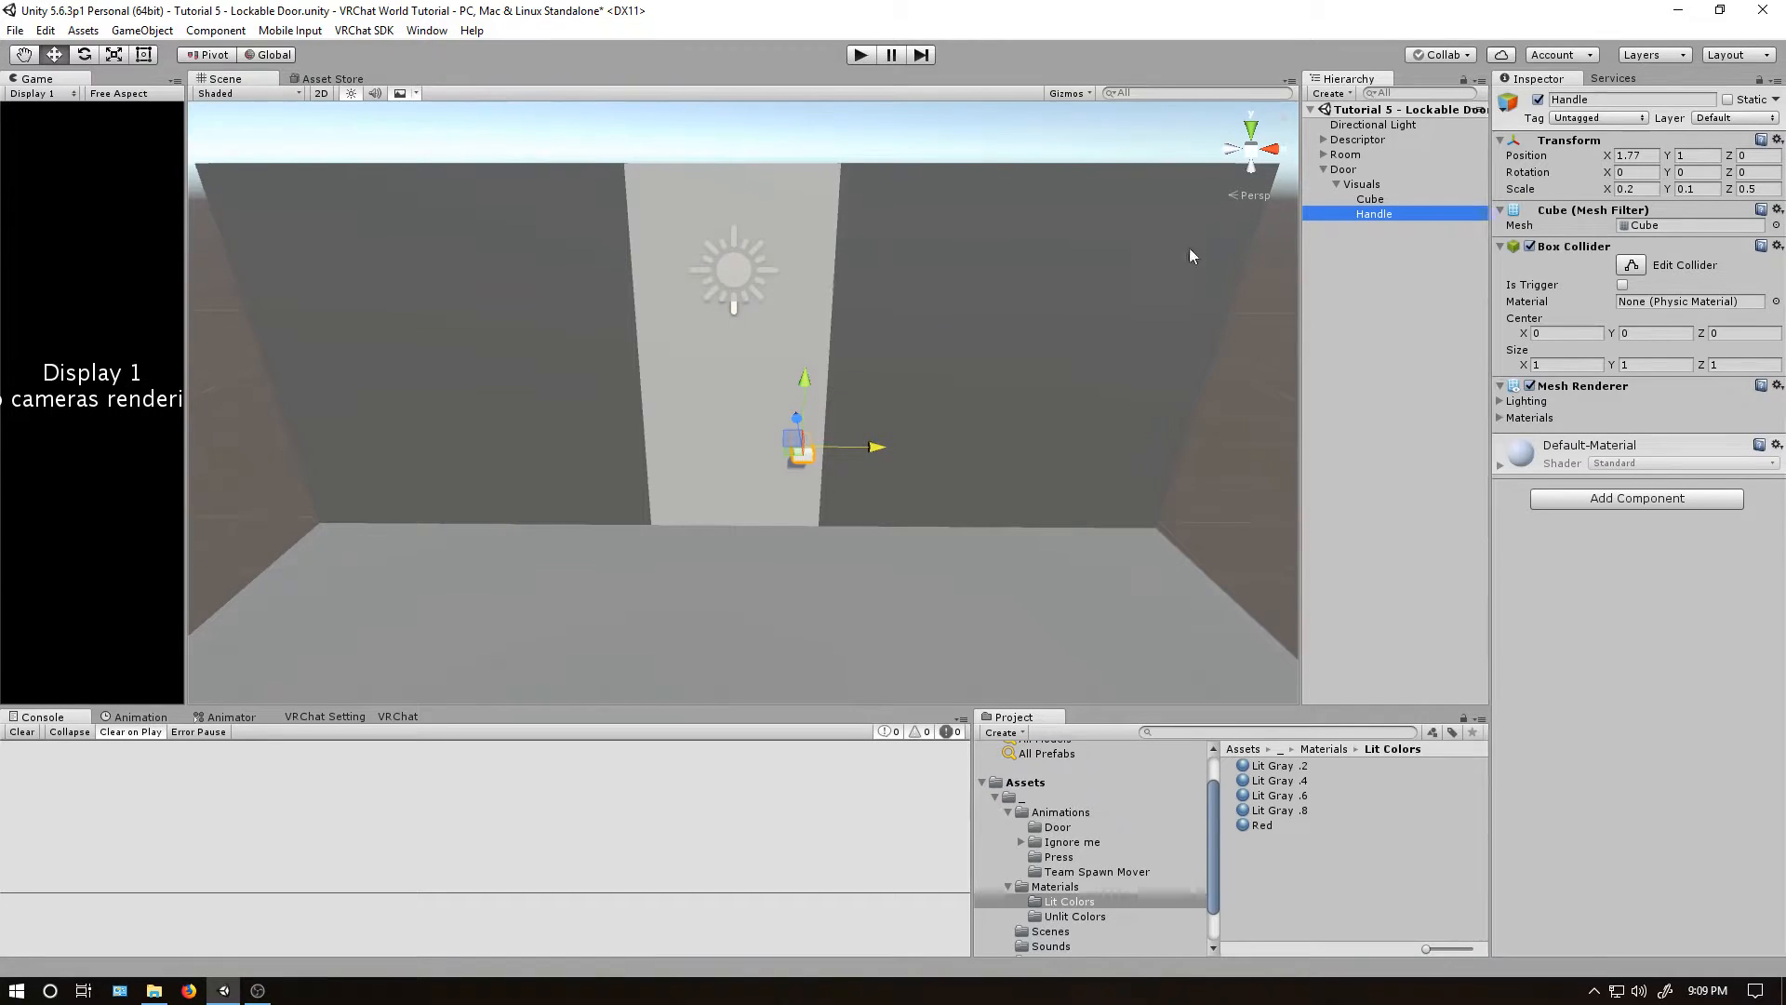
Create a Lockable Door Controller animator asset in the Door Lockable folder.
{"action": "left_click", "coordinate": [1067, 901]}
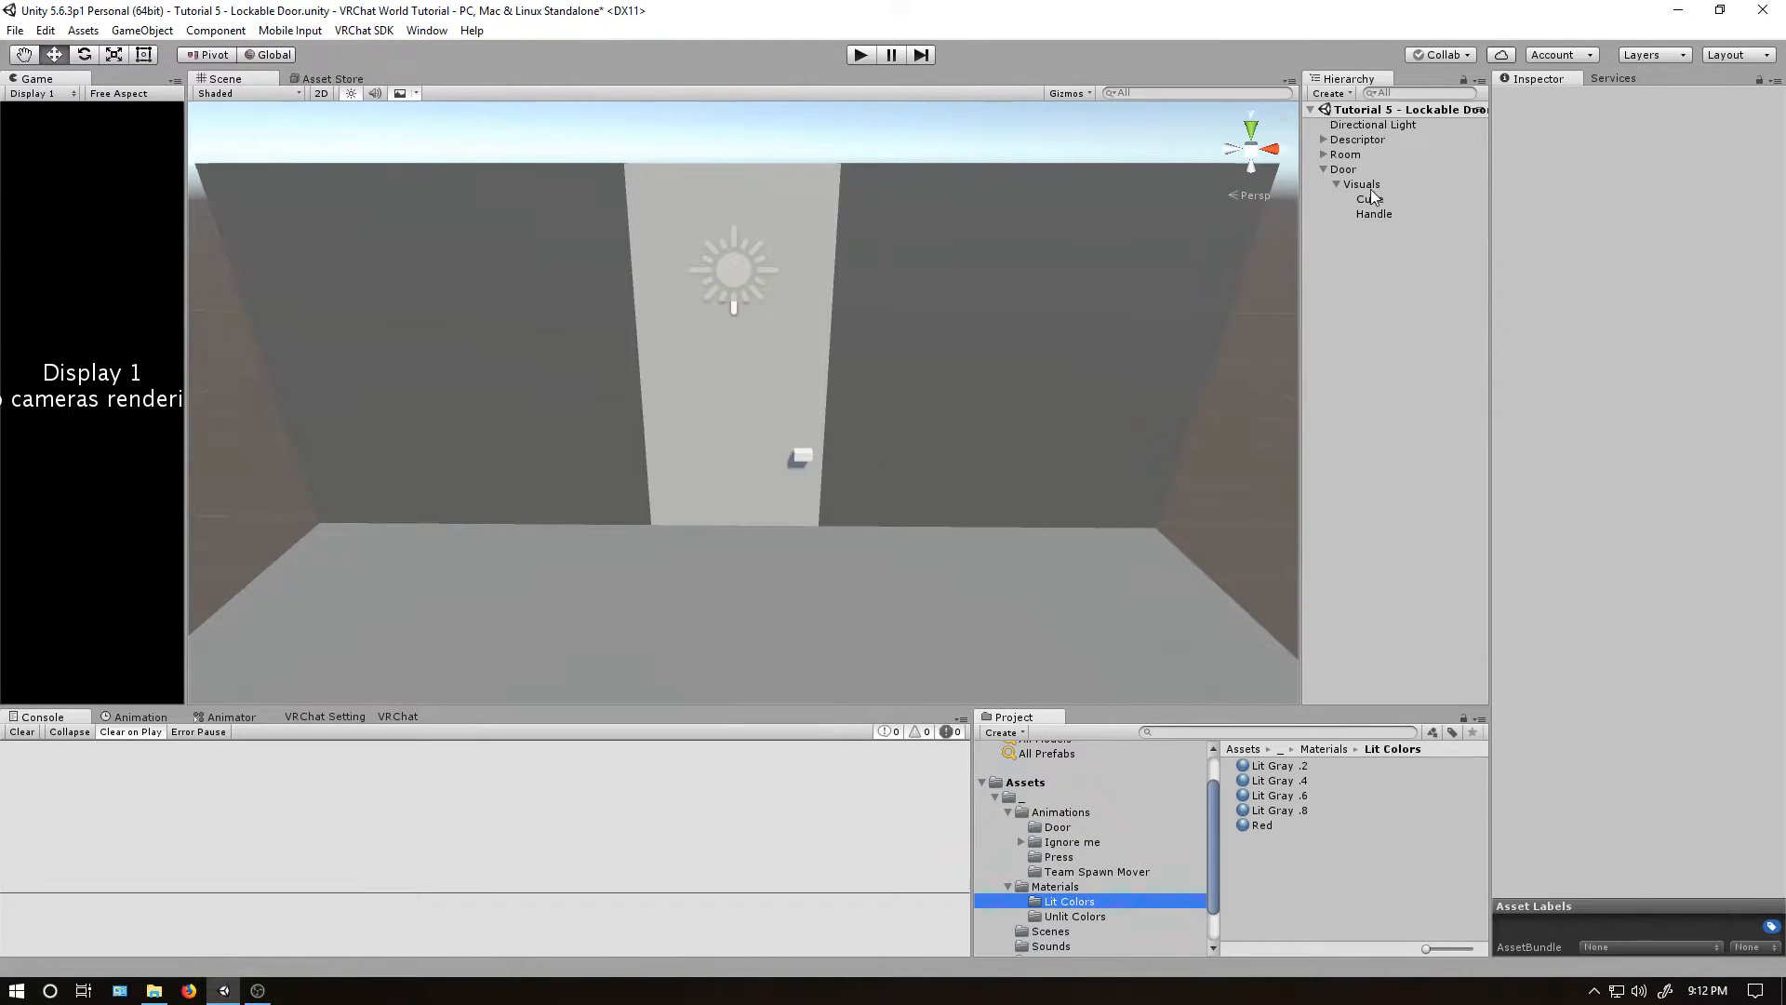
{"action": "left_click", "coordinate": [1344, 168]}
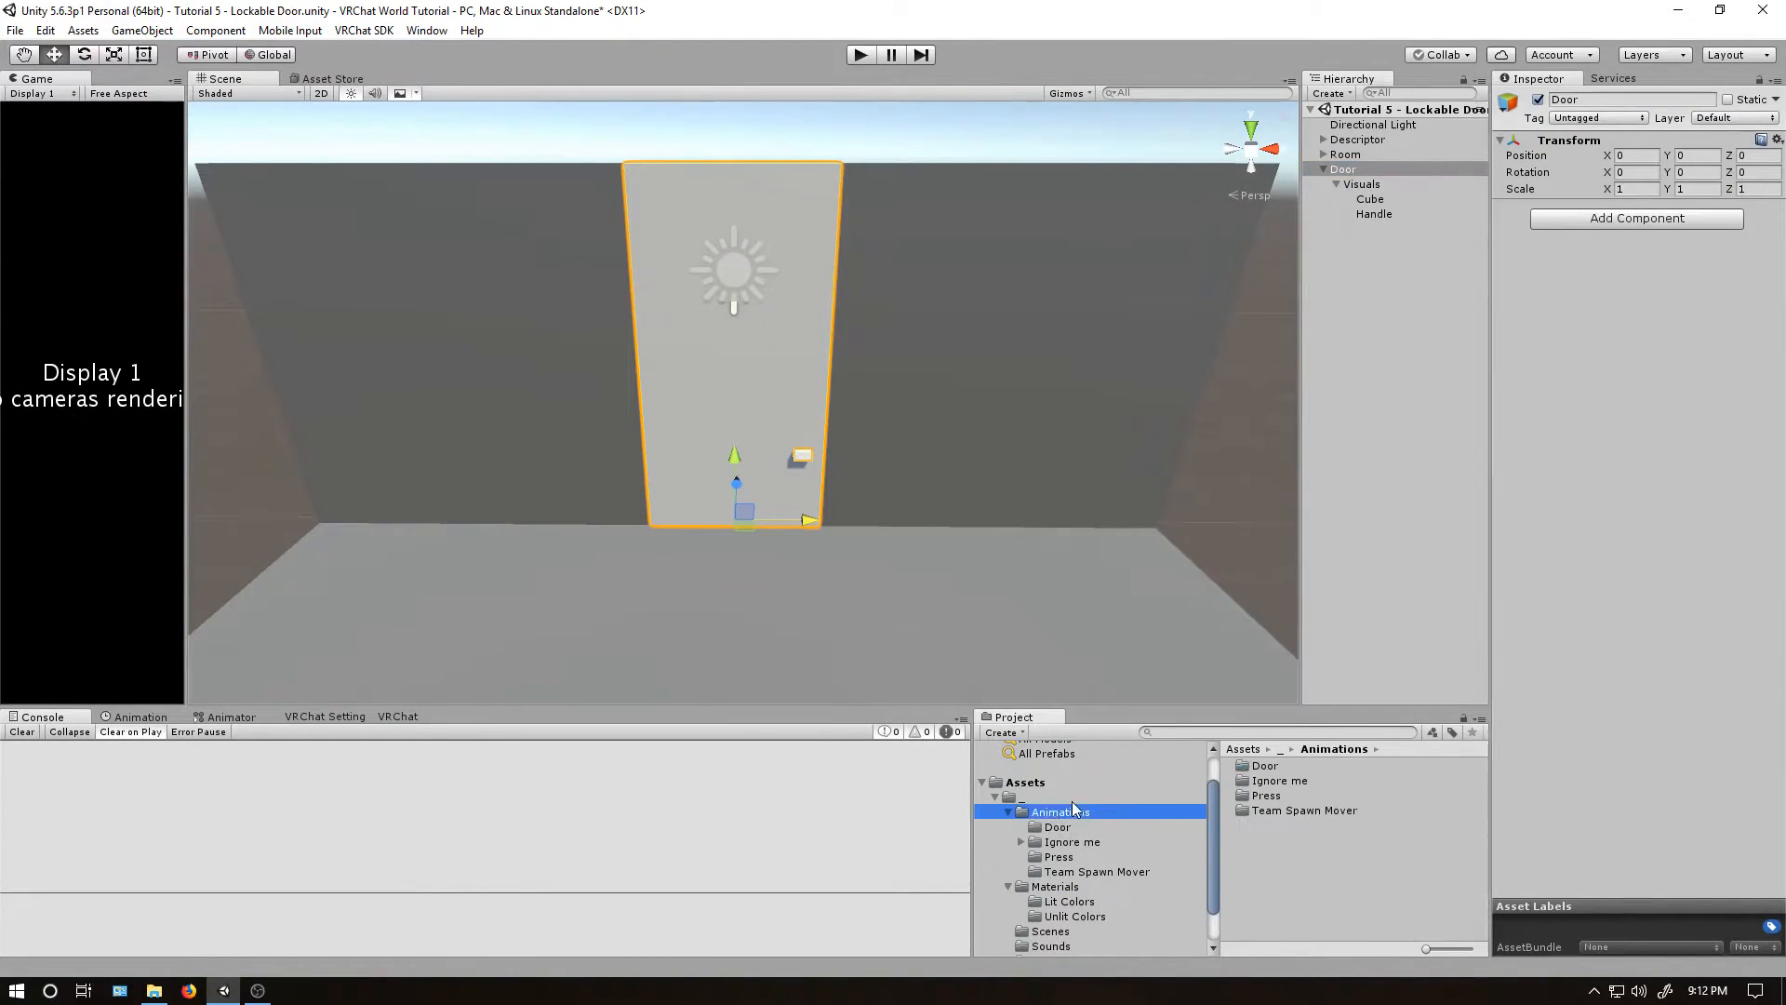
{"action": "right_click", "coordinate": [1071, 811]}
{"action": "type", "text": "Door Lockable"}
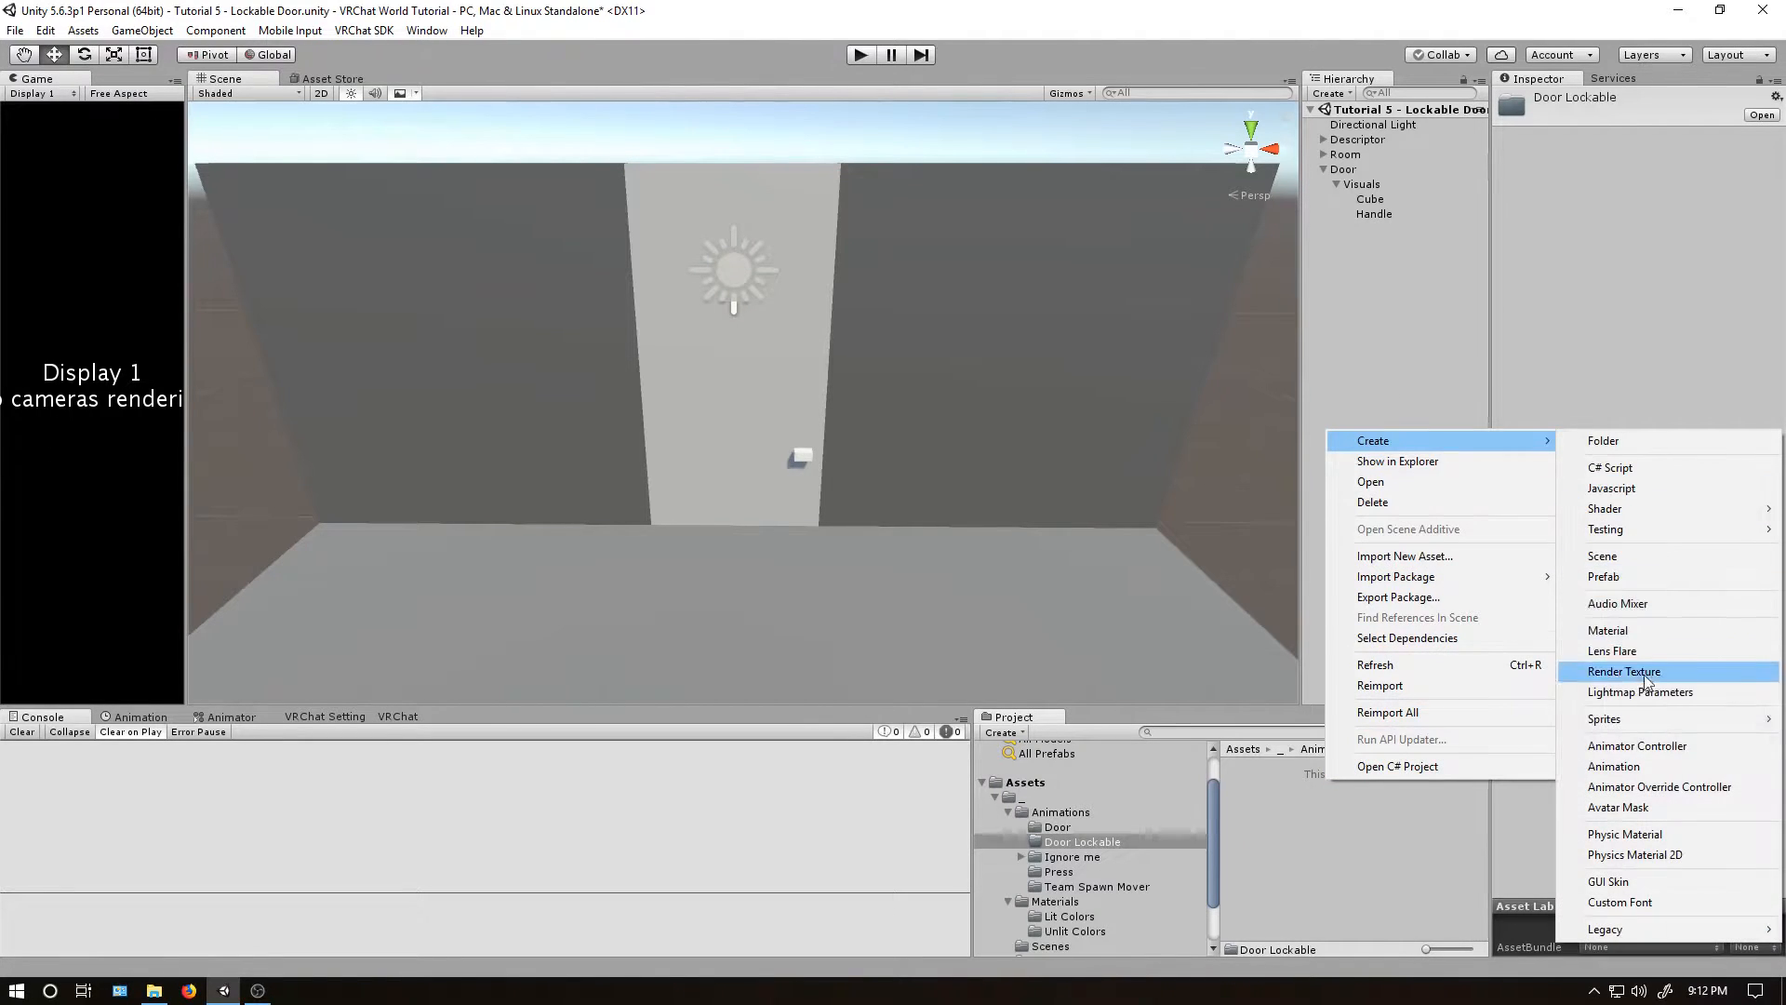
{"action": "left_click", "coordinate": [1623, 670]}
{"action": "type", "text": "Lockable Door Contorl"}
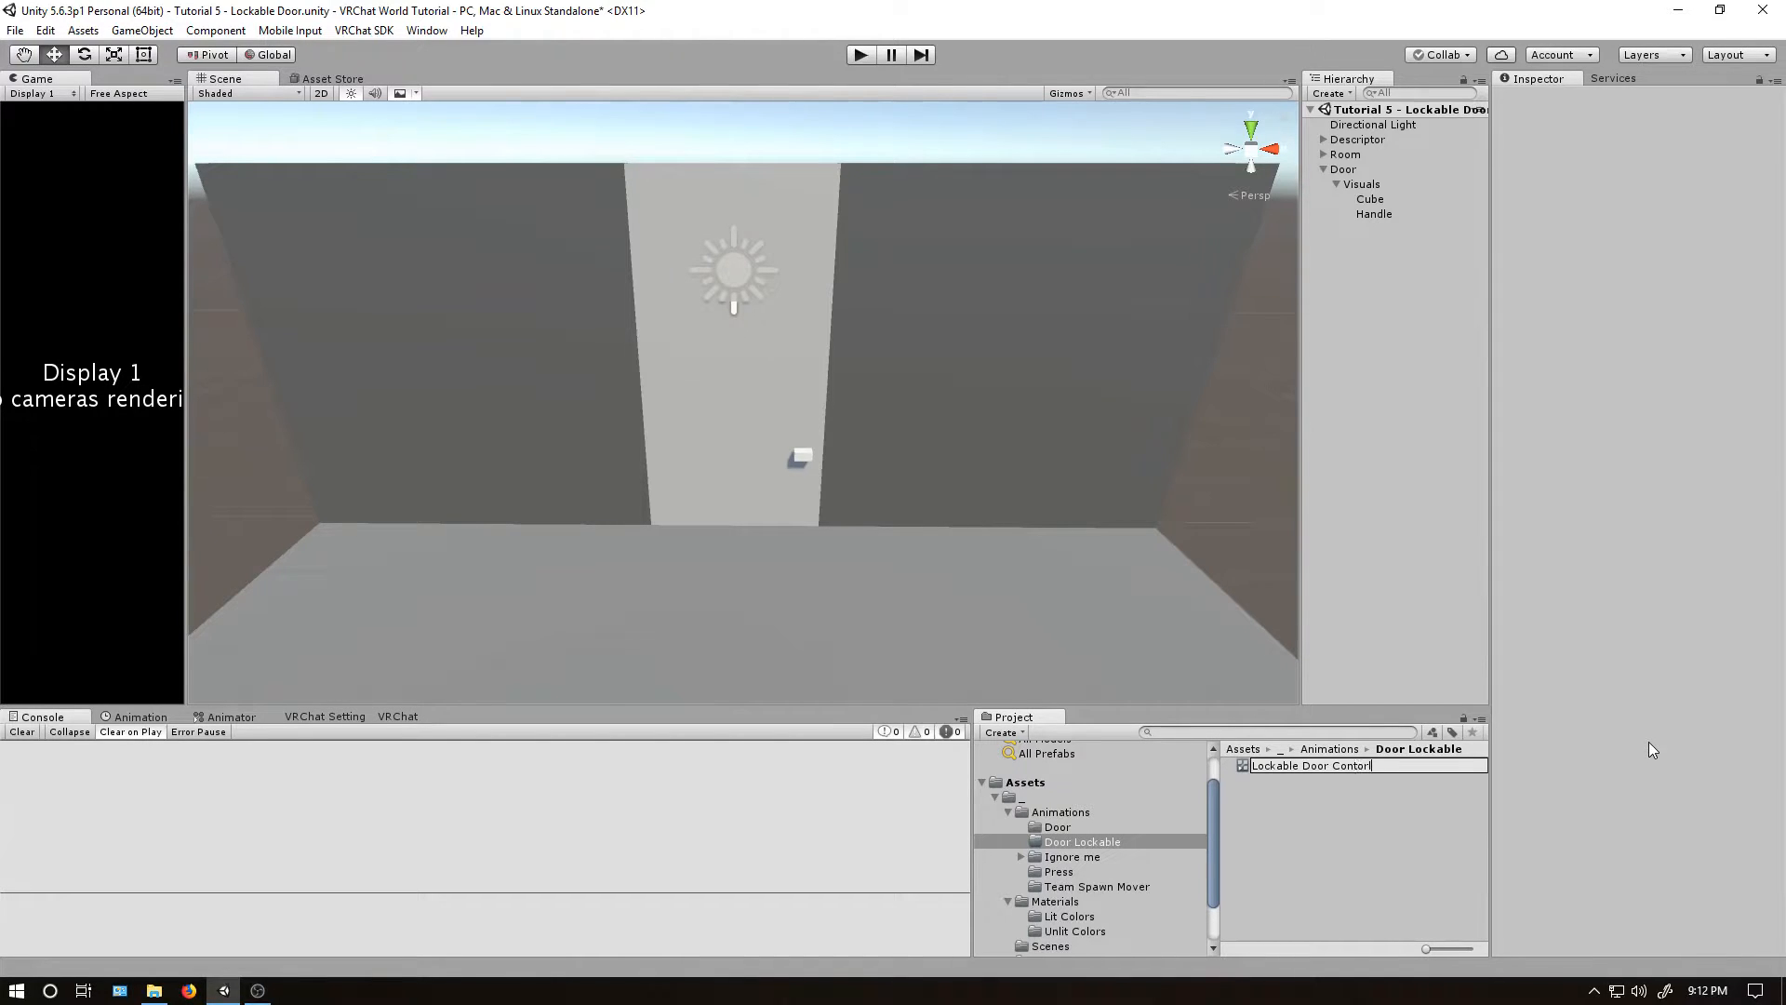
{"action": "key", "text": "Return"}
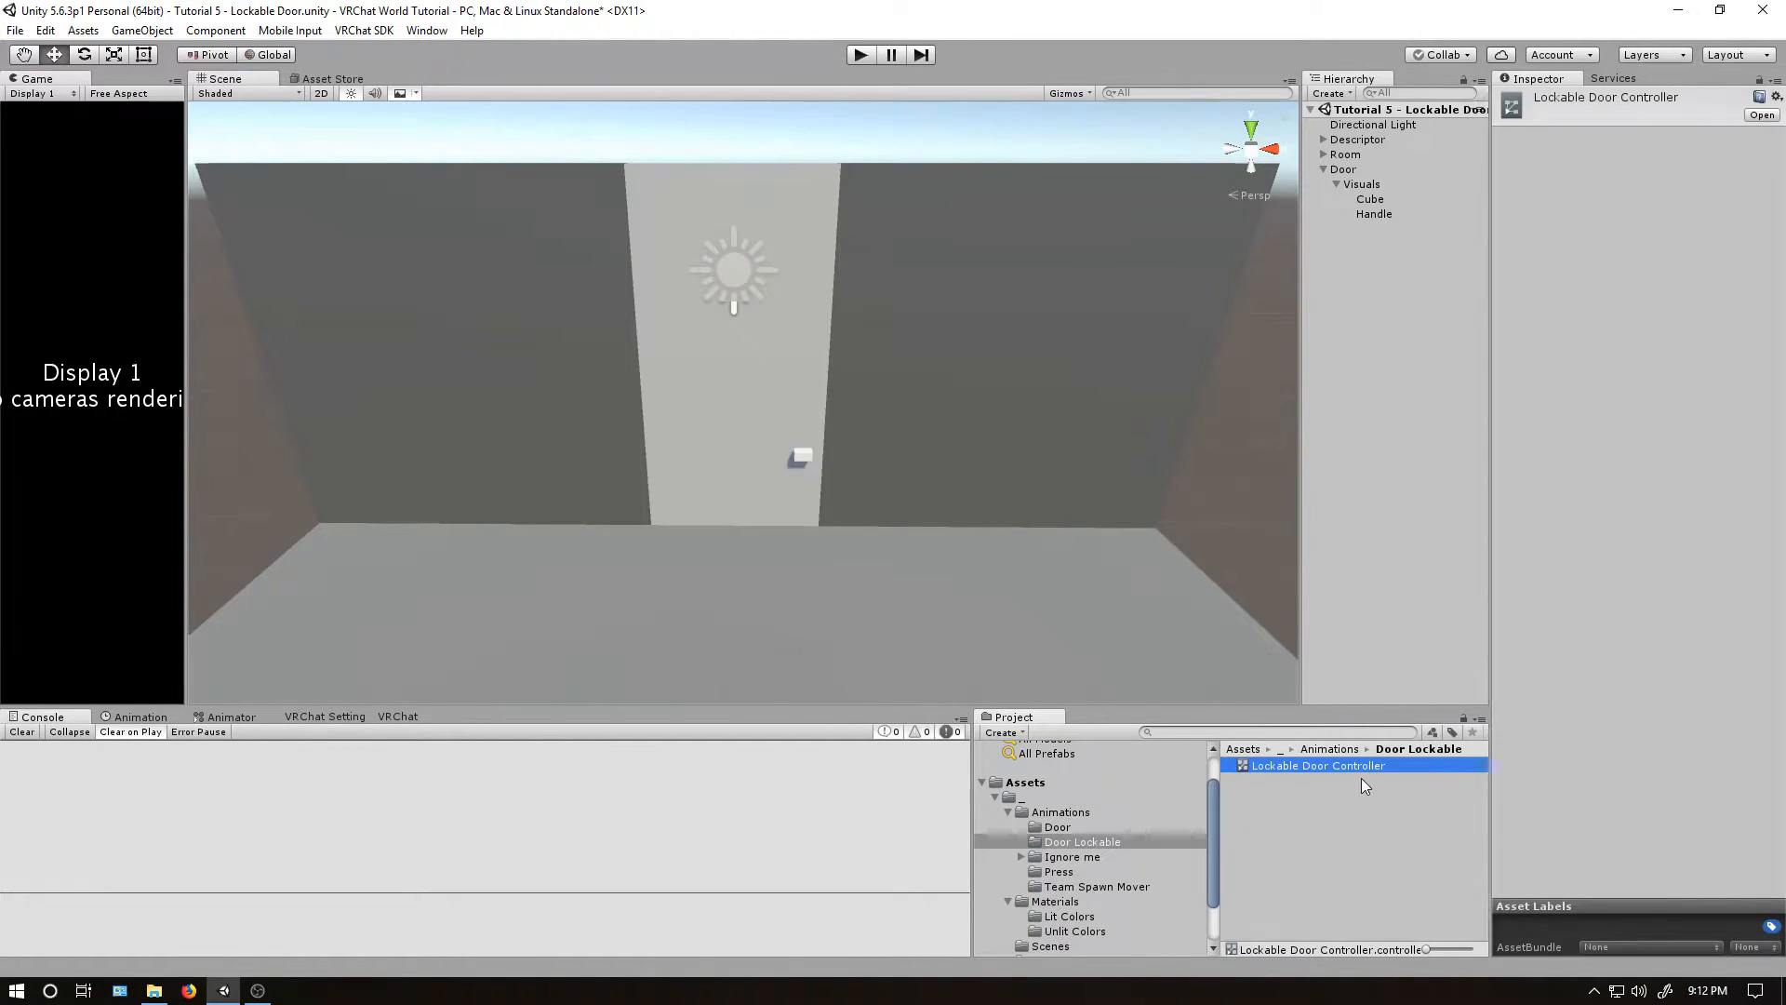
Assign the controller to Door's Animator and show its empty state graph.
{"action": "left_click", "coordinate": [1343, 168]}
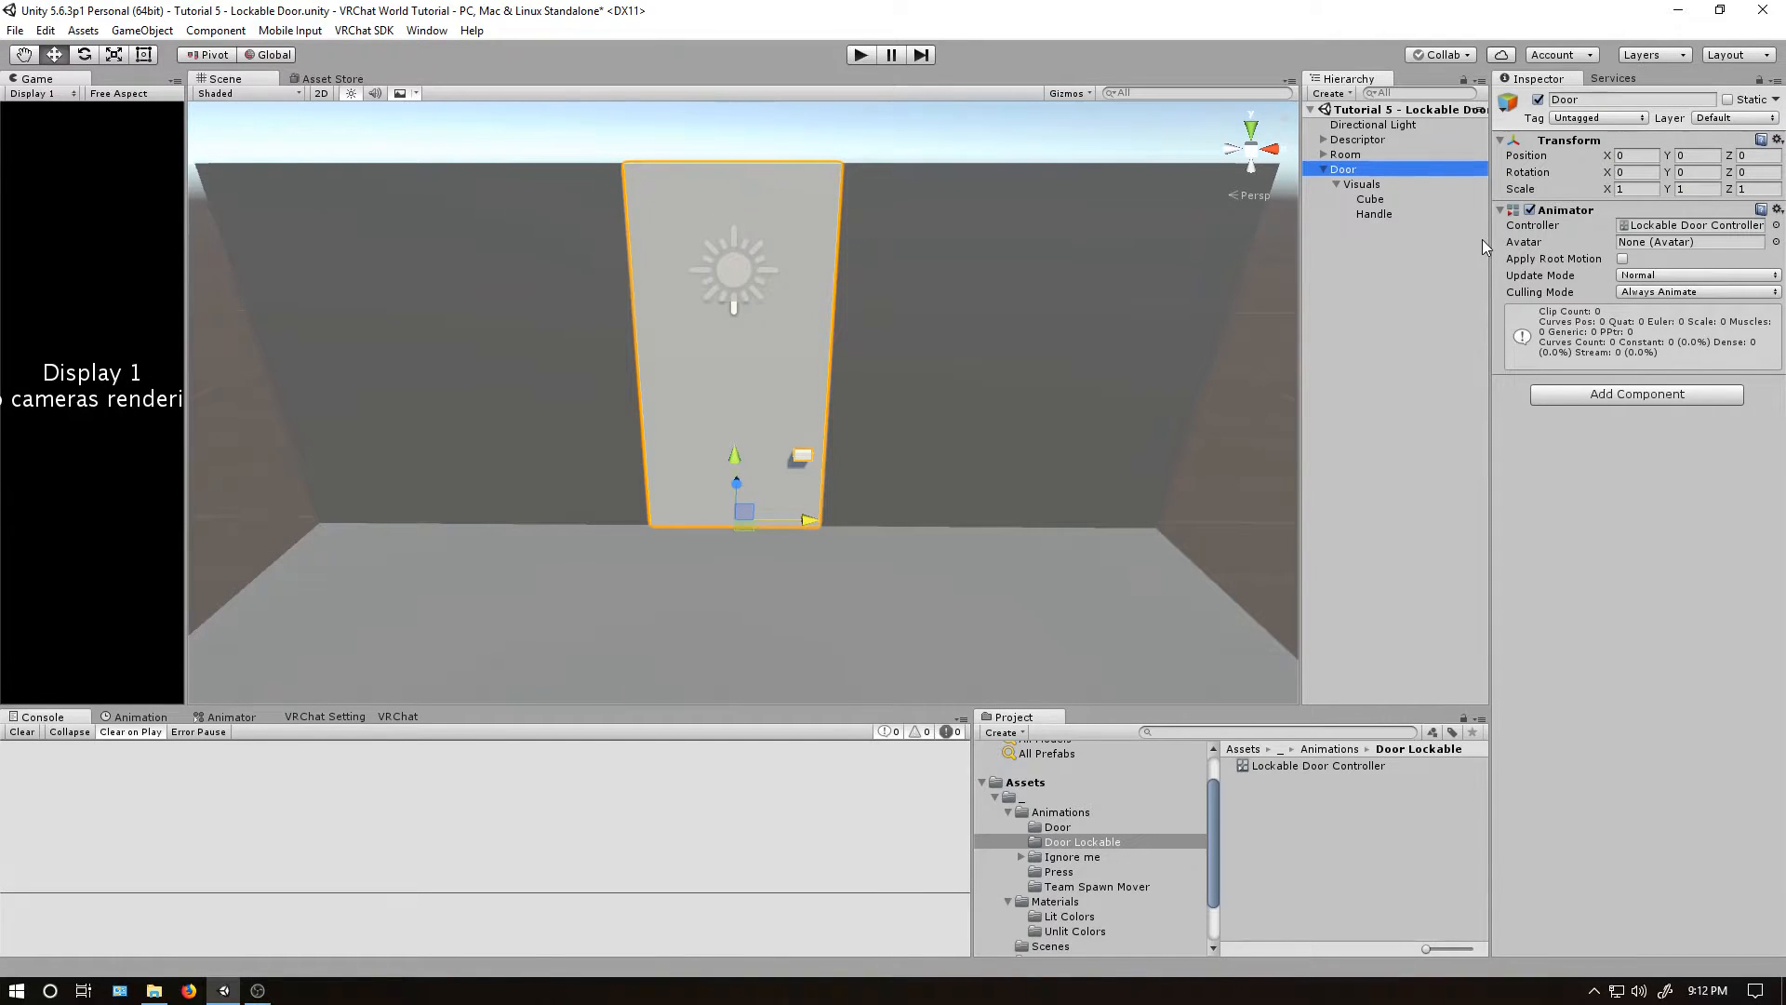
{"action": "left_click", "coordinate": [230, 715]}
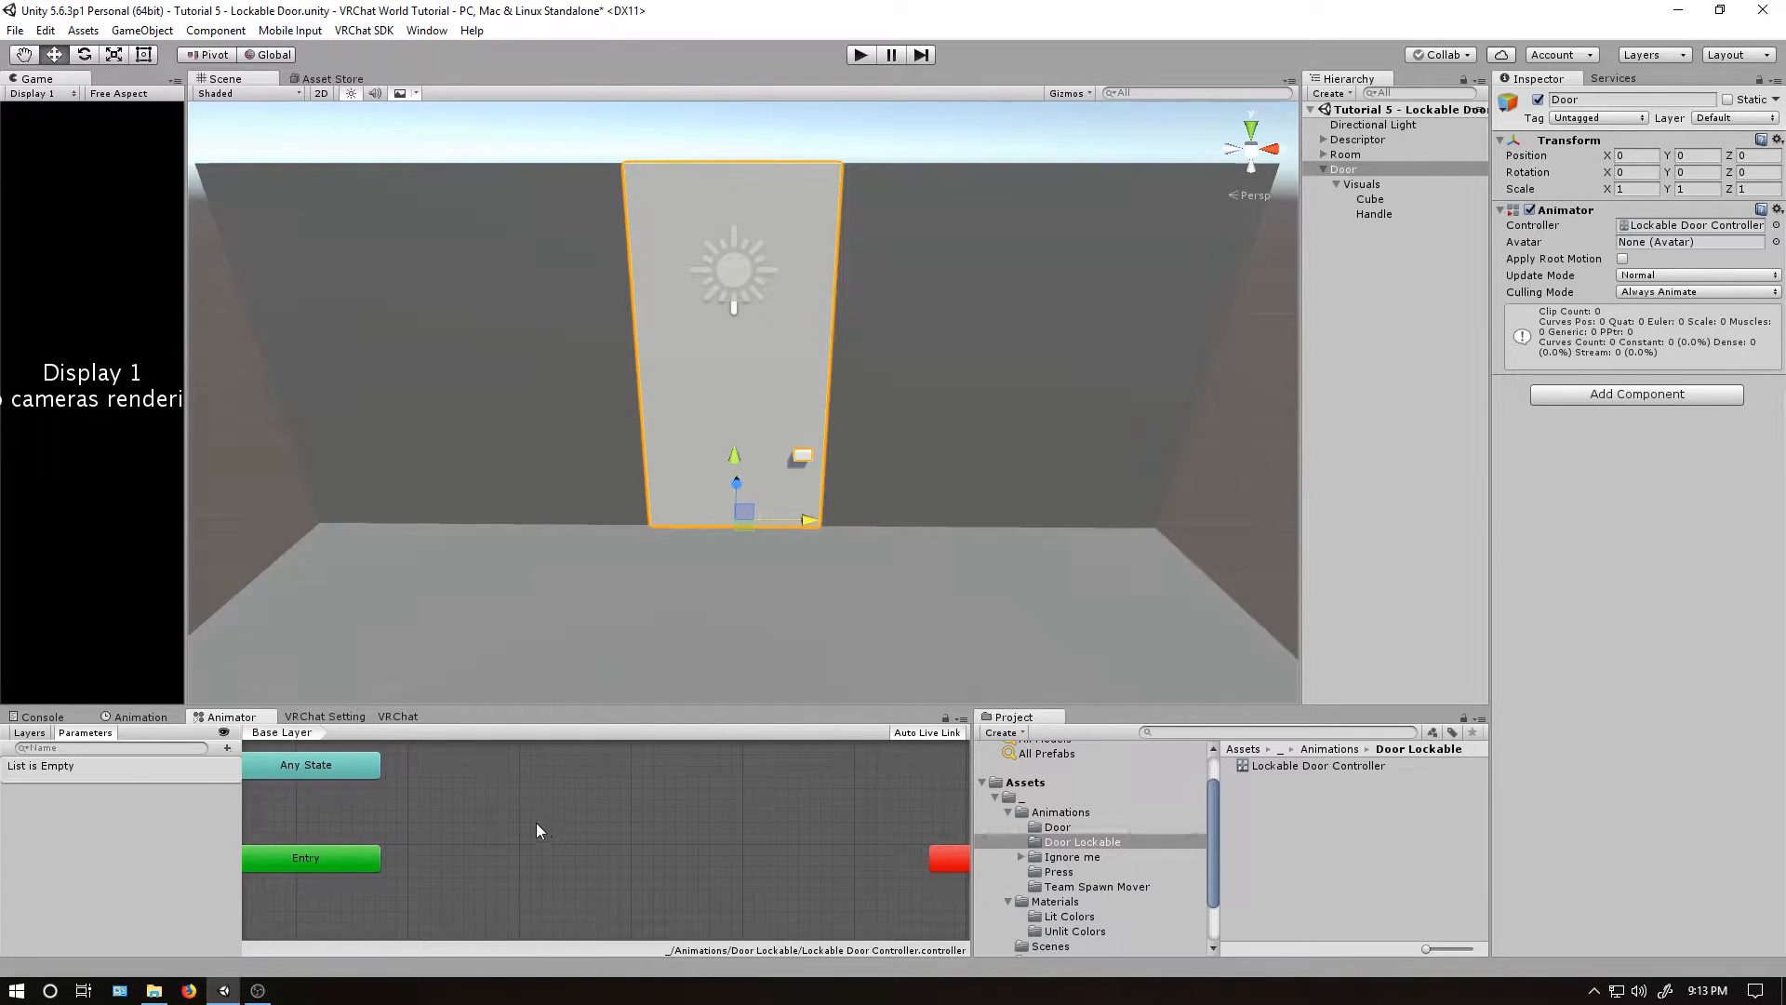
Create a Closed animation clip for Door and select Visuals to key its starting rotation.
{"action": "left_click", "coordinate": [143, 716]}
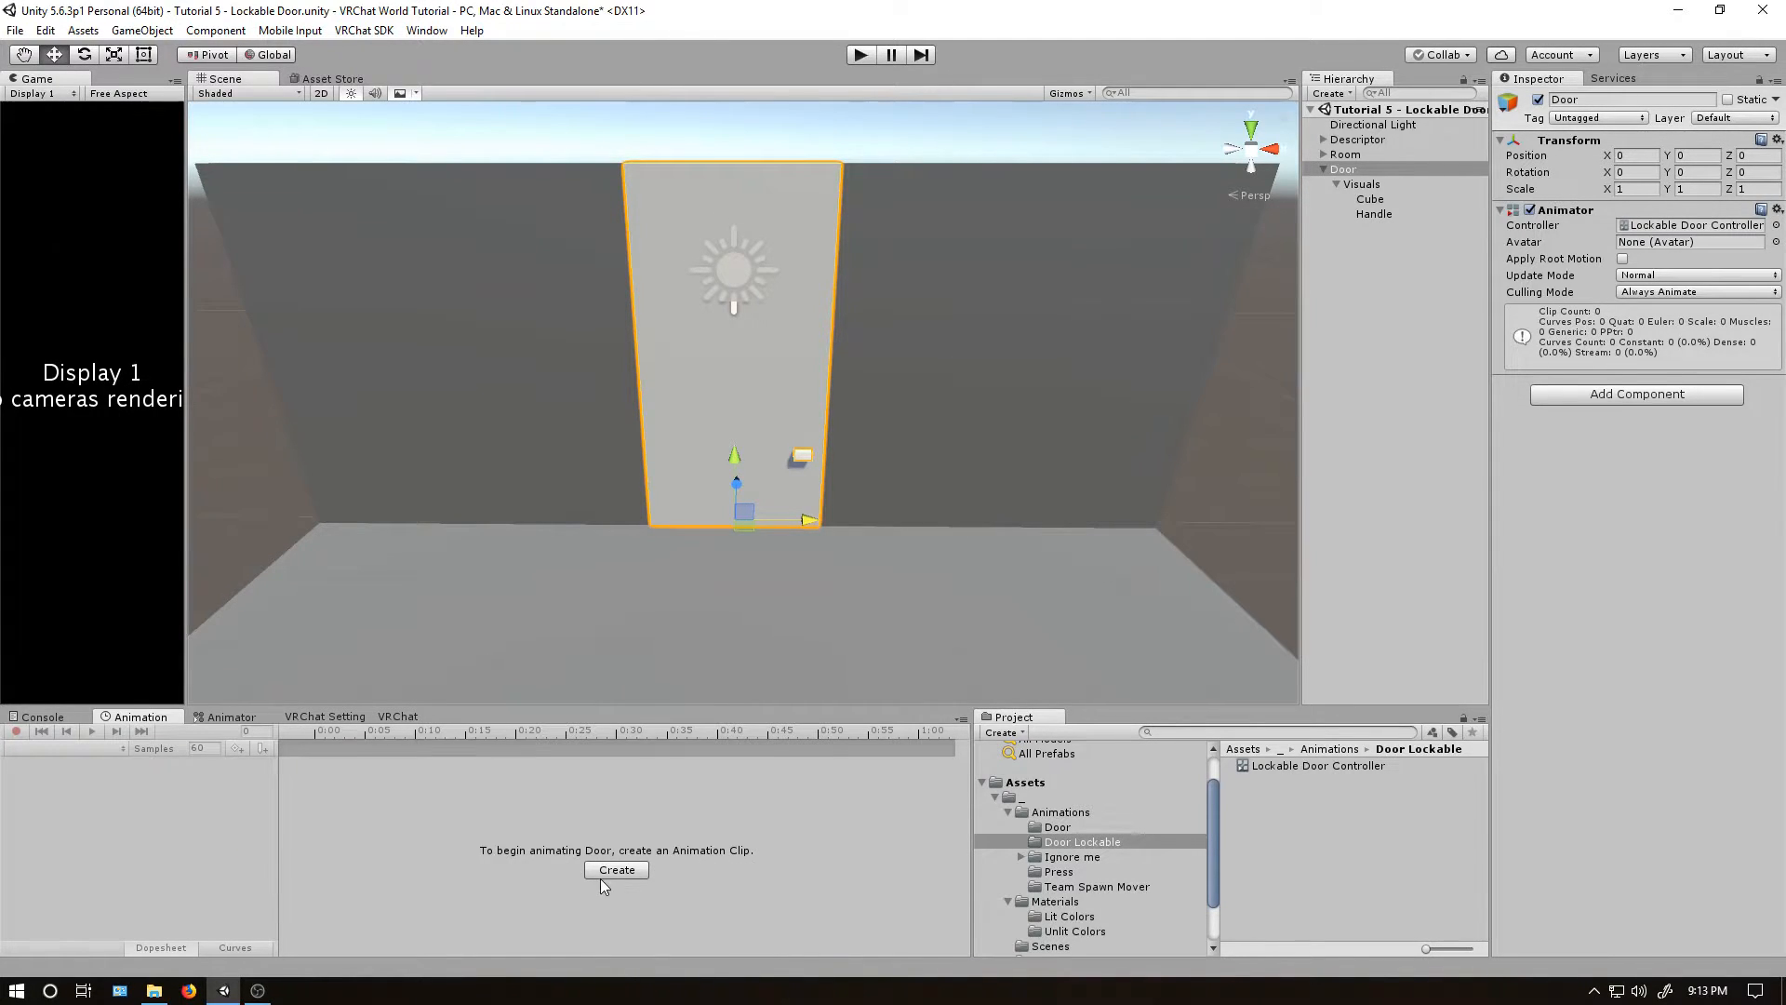
{"action": "left_click", "coordinate": [616, 869]}
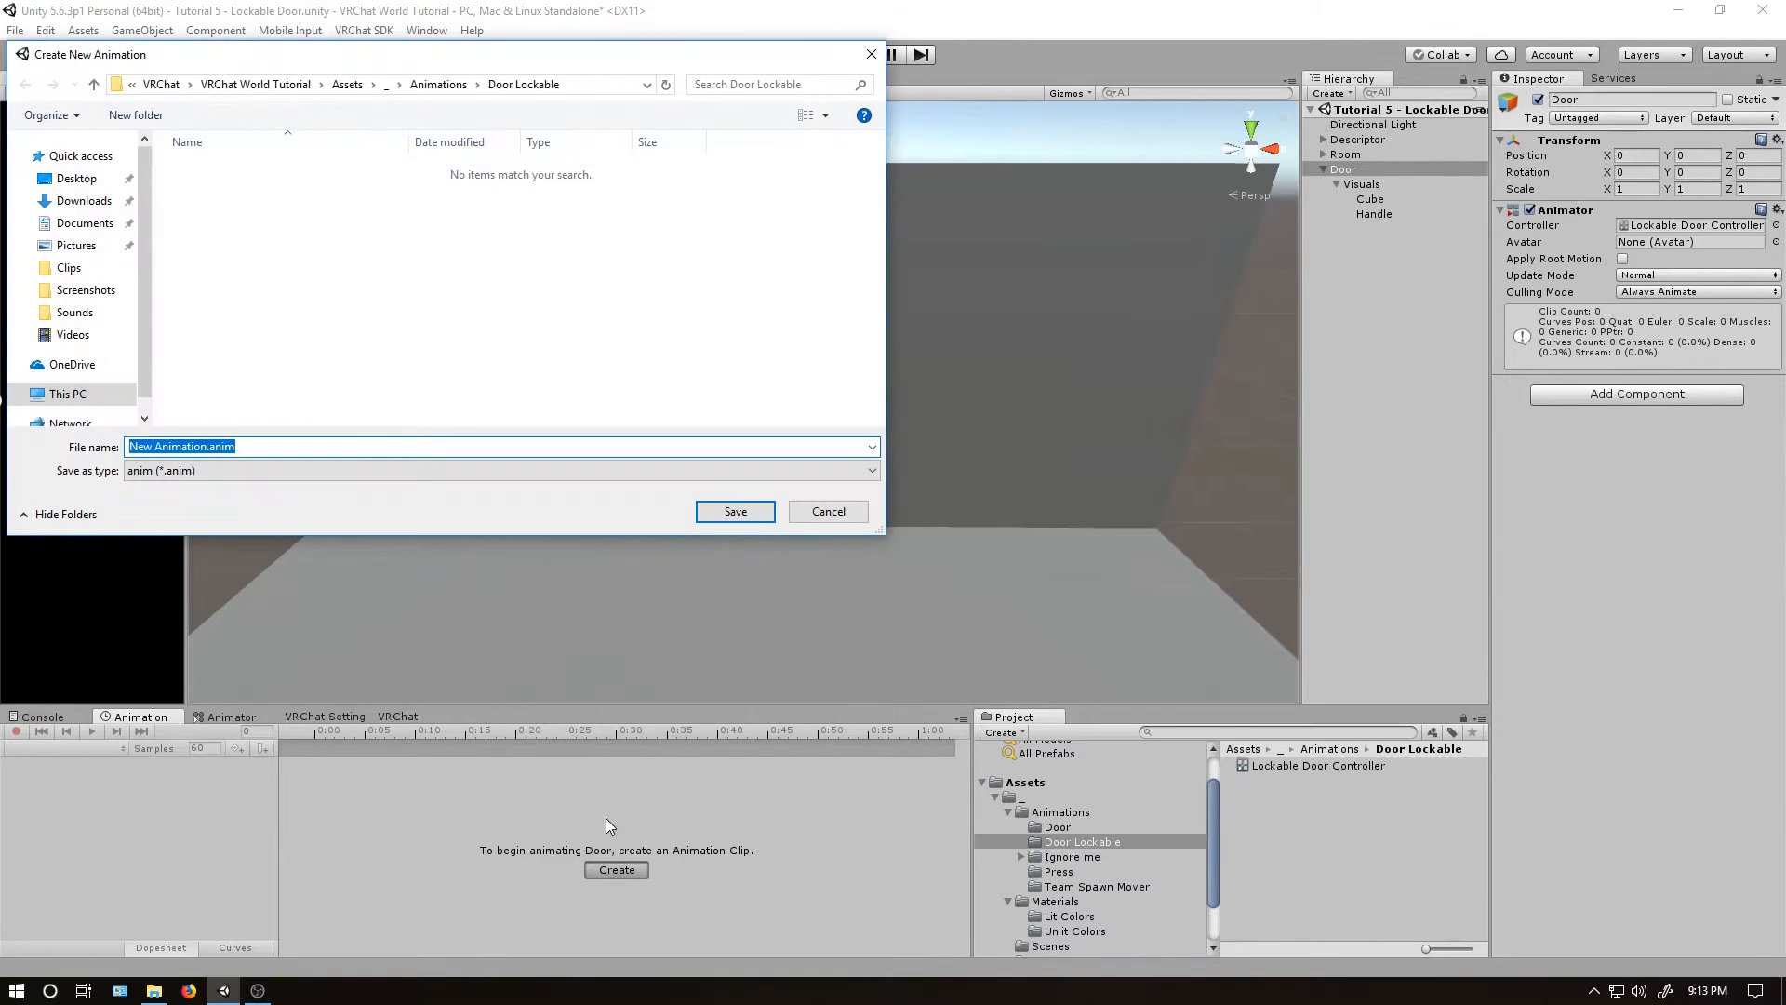
{"action": "type", "text": "C"}
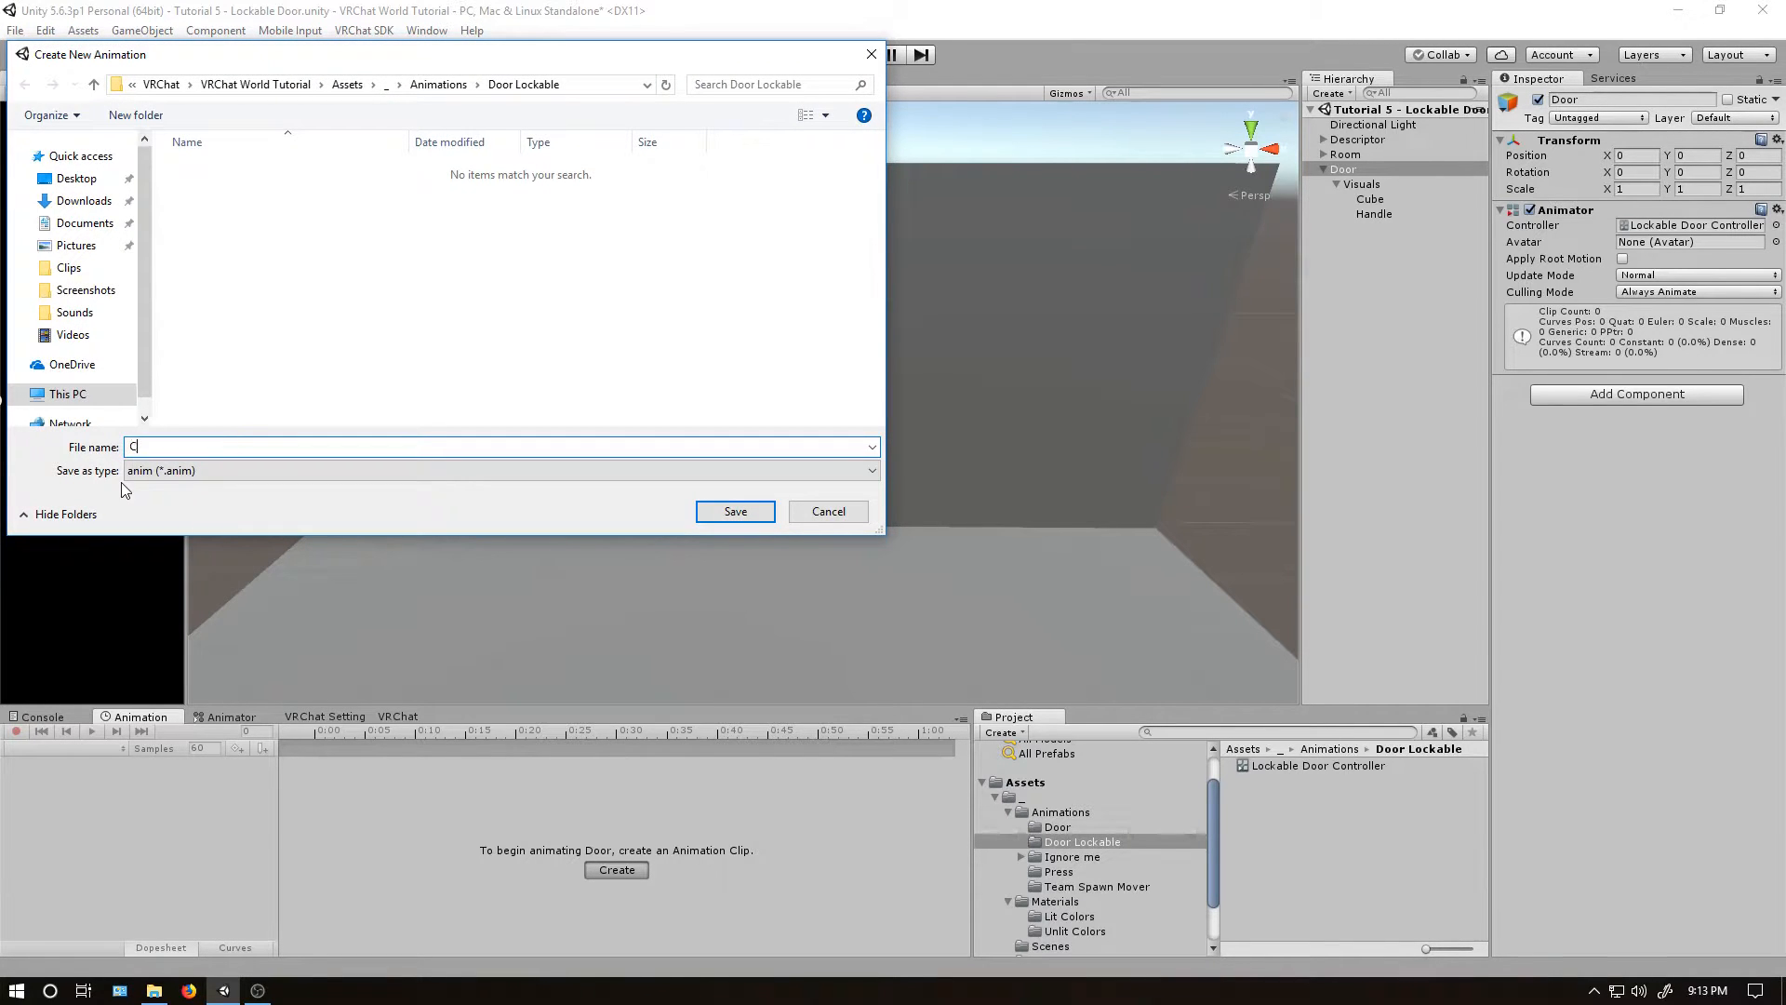
{"action": "left_click", "coordinate": [735, 511]}
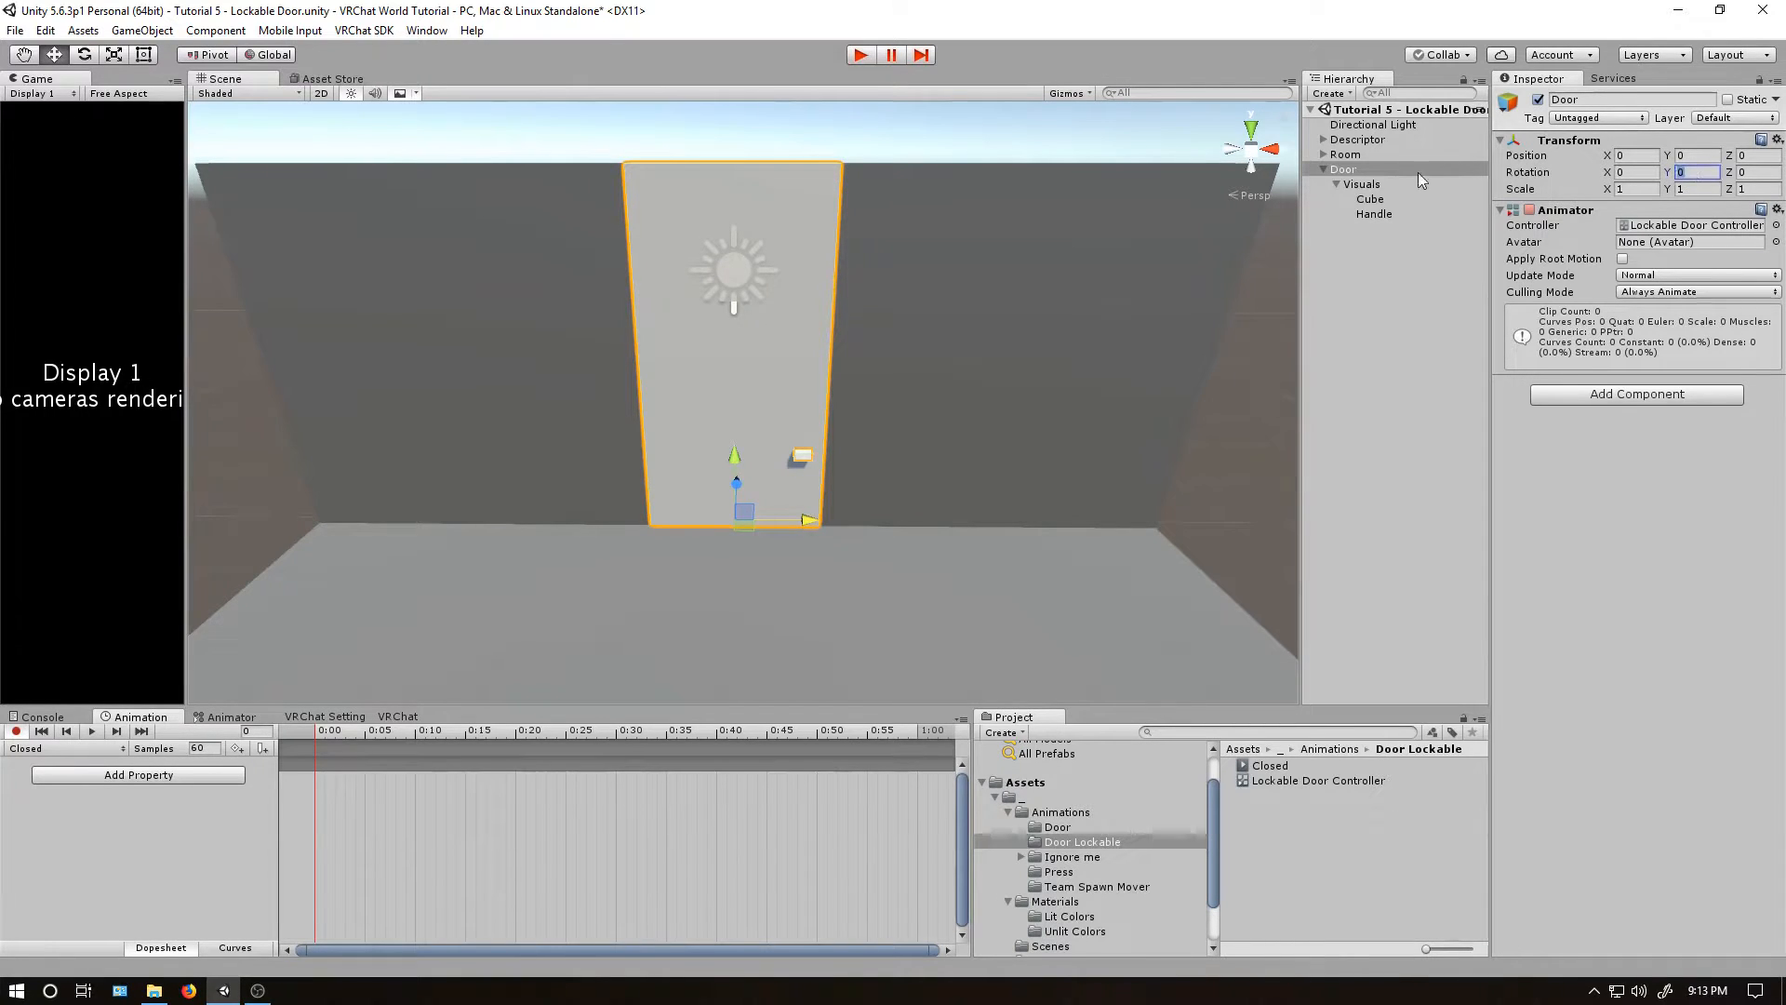
{"action": "left_click", "coordinate": [1362, 183]}
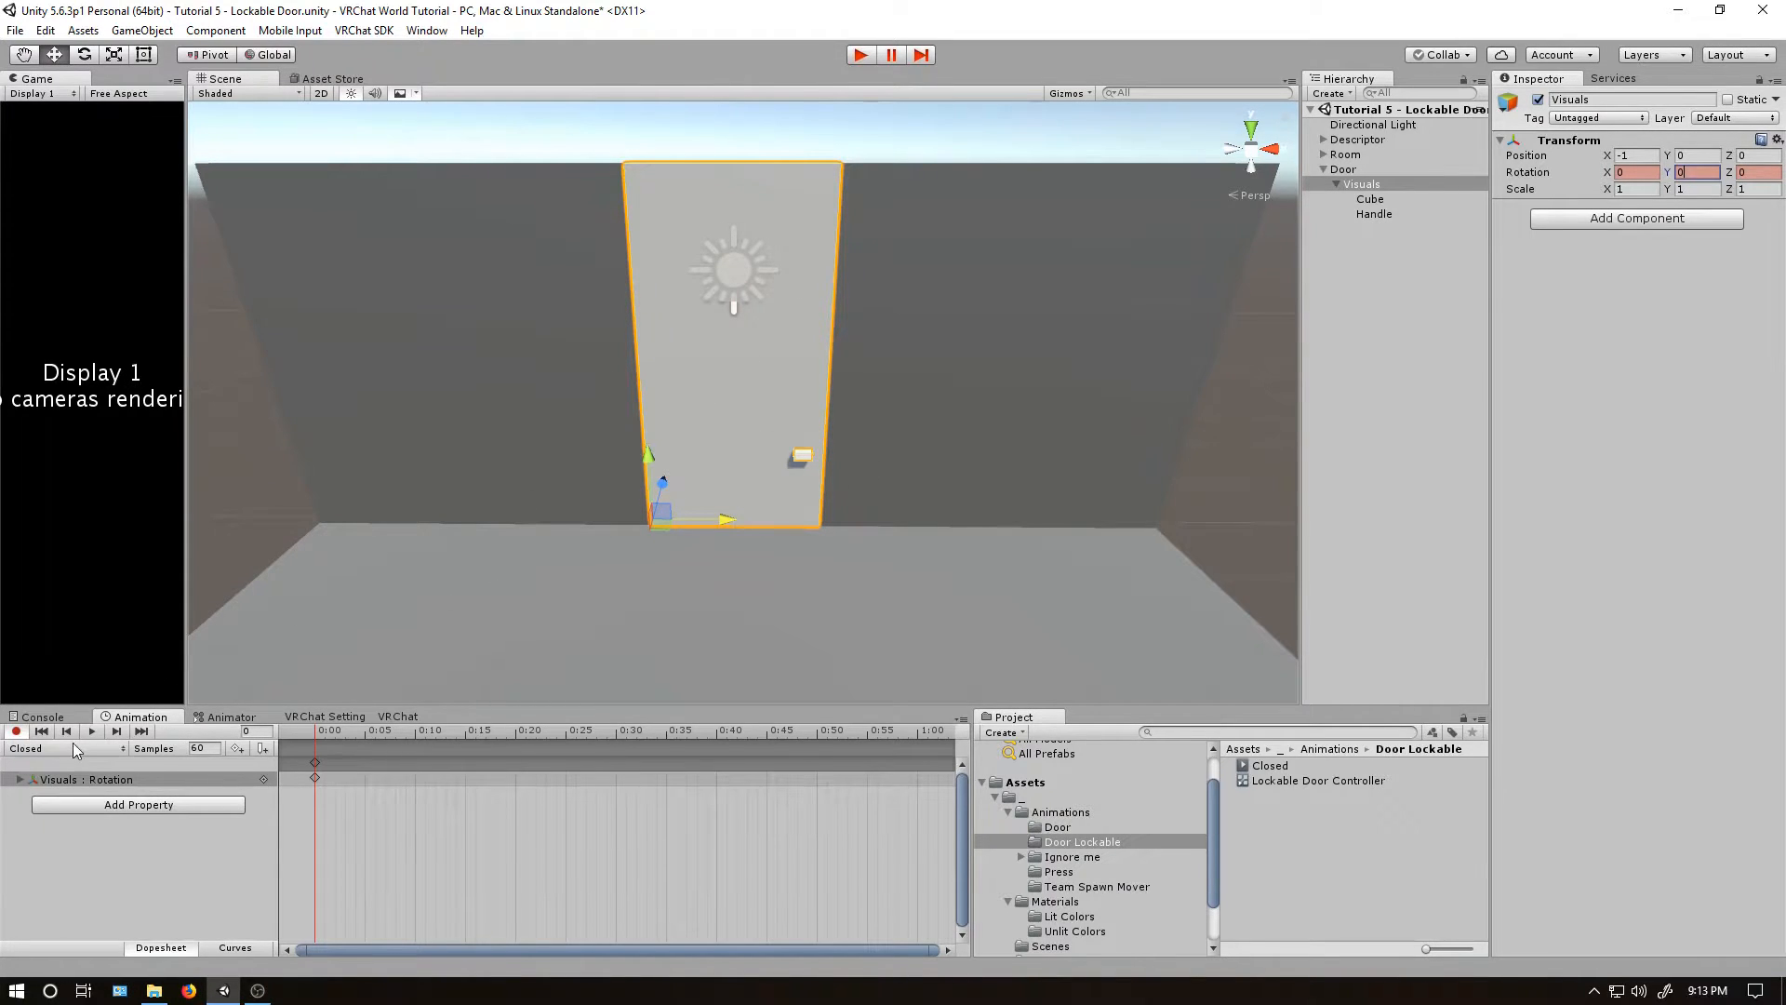
Create an Opened clip with Visuals rotation Y keyed at -90, then stop recording.
{"action": "left_click", "coordinate": [63, 748]}
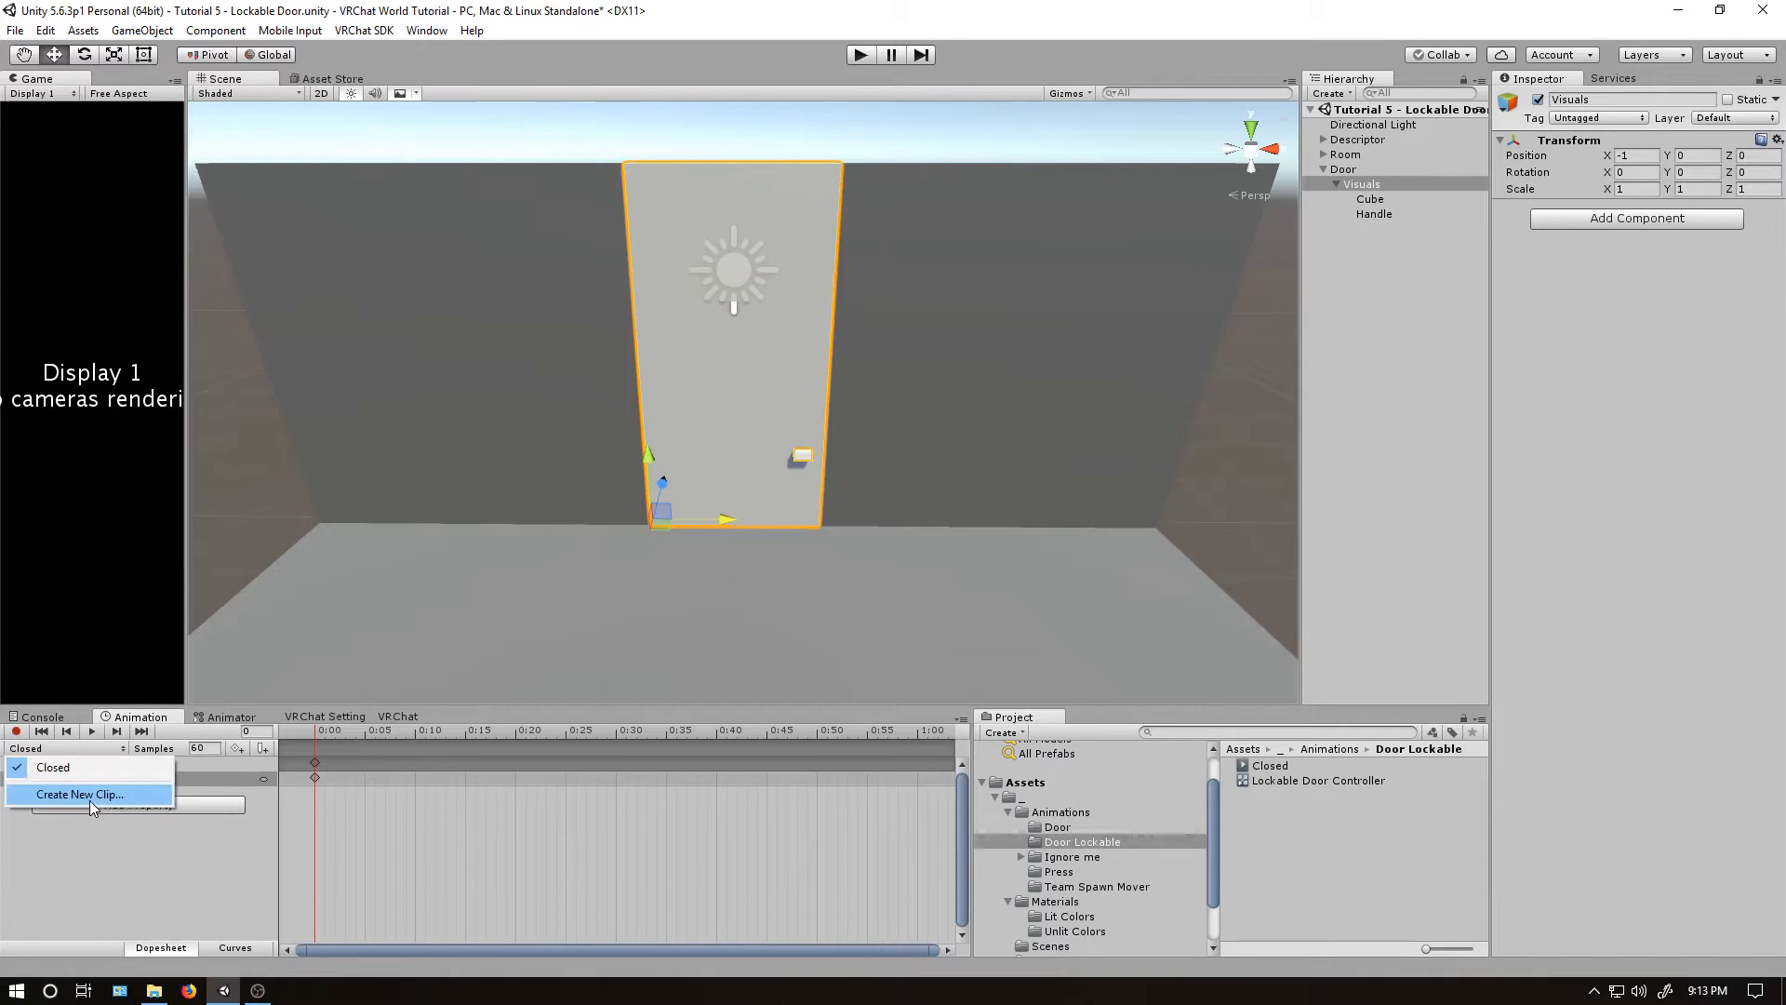
{"action": "left_click", "coordinate": [77, 793]}
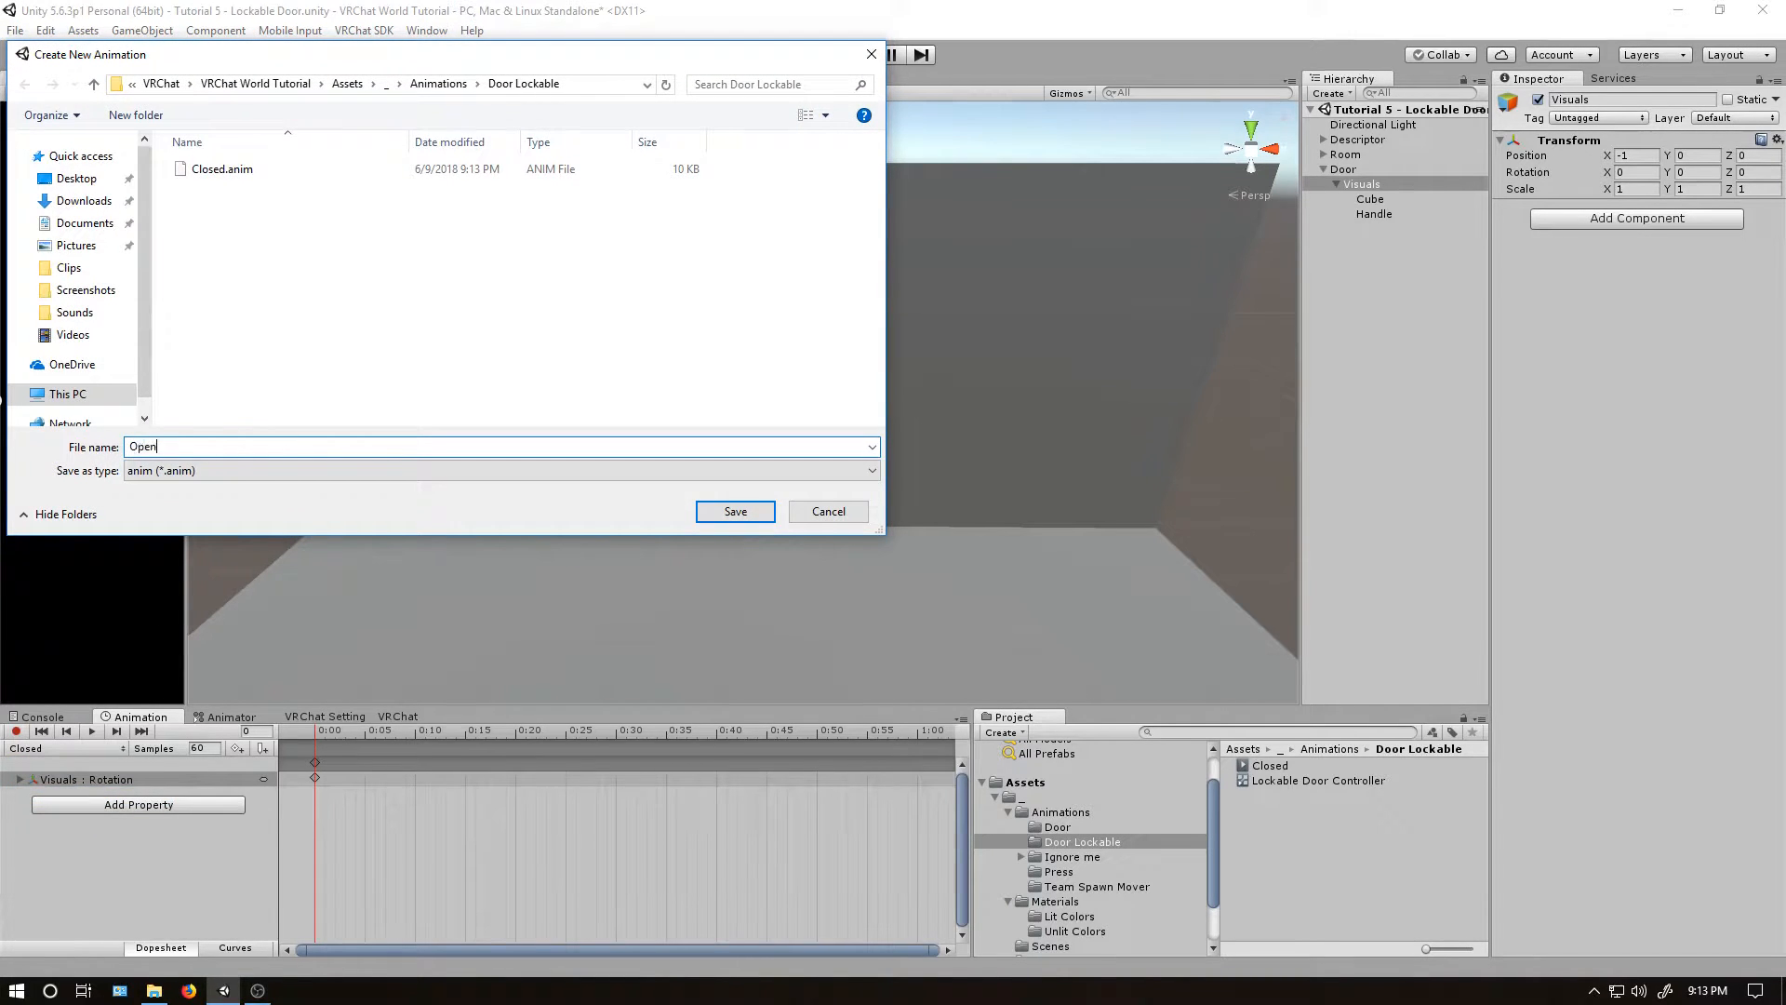
{"action": "type", "text": "ed"}
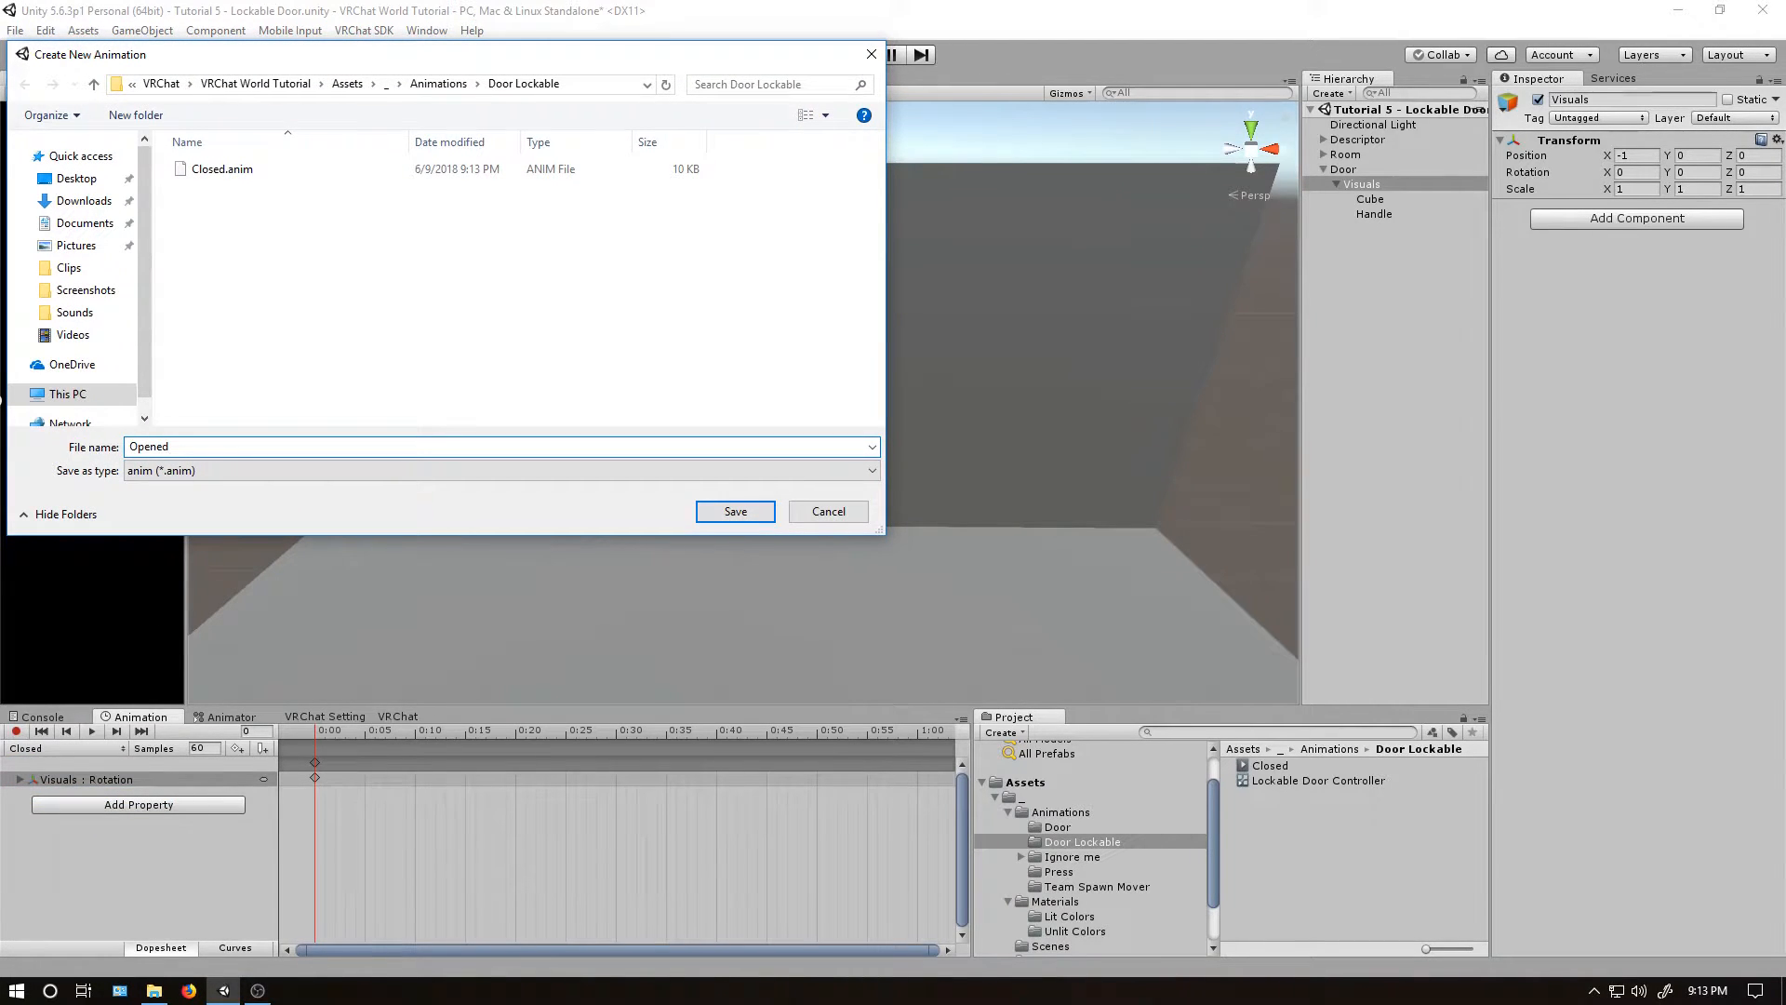
{"action": "left_click", "coordinate": [735, 511]}
{"action": "type", "text": "-90"}
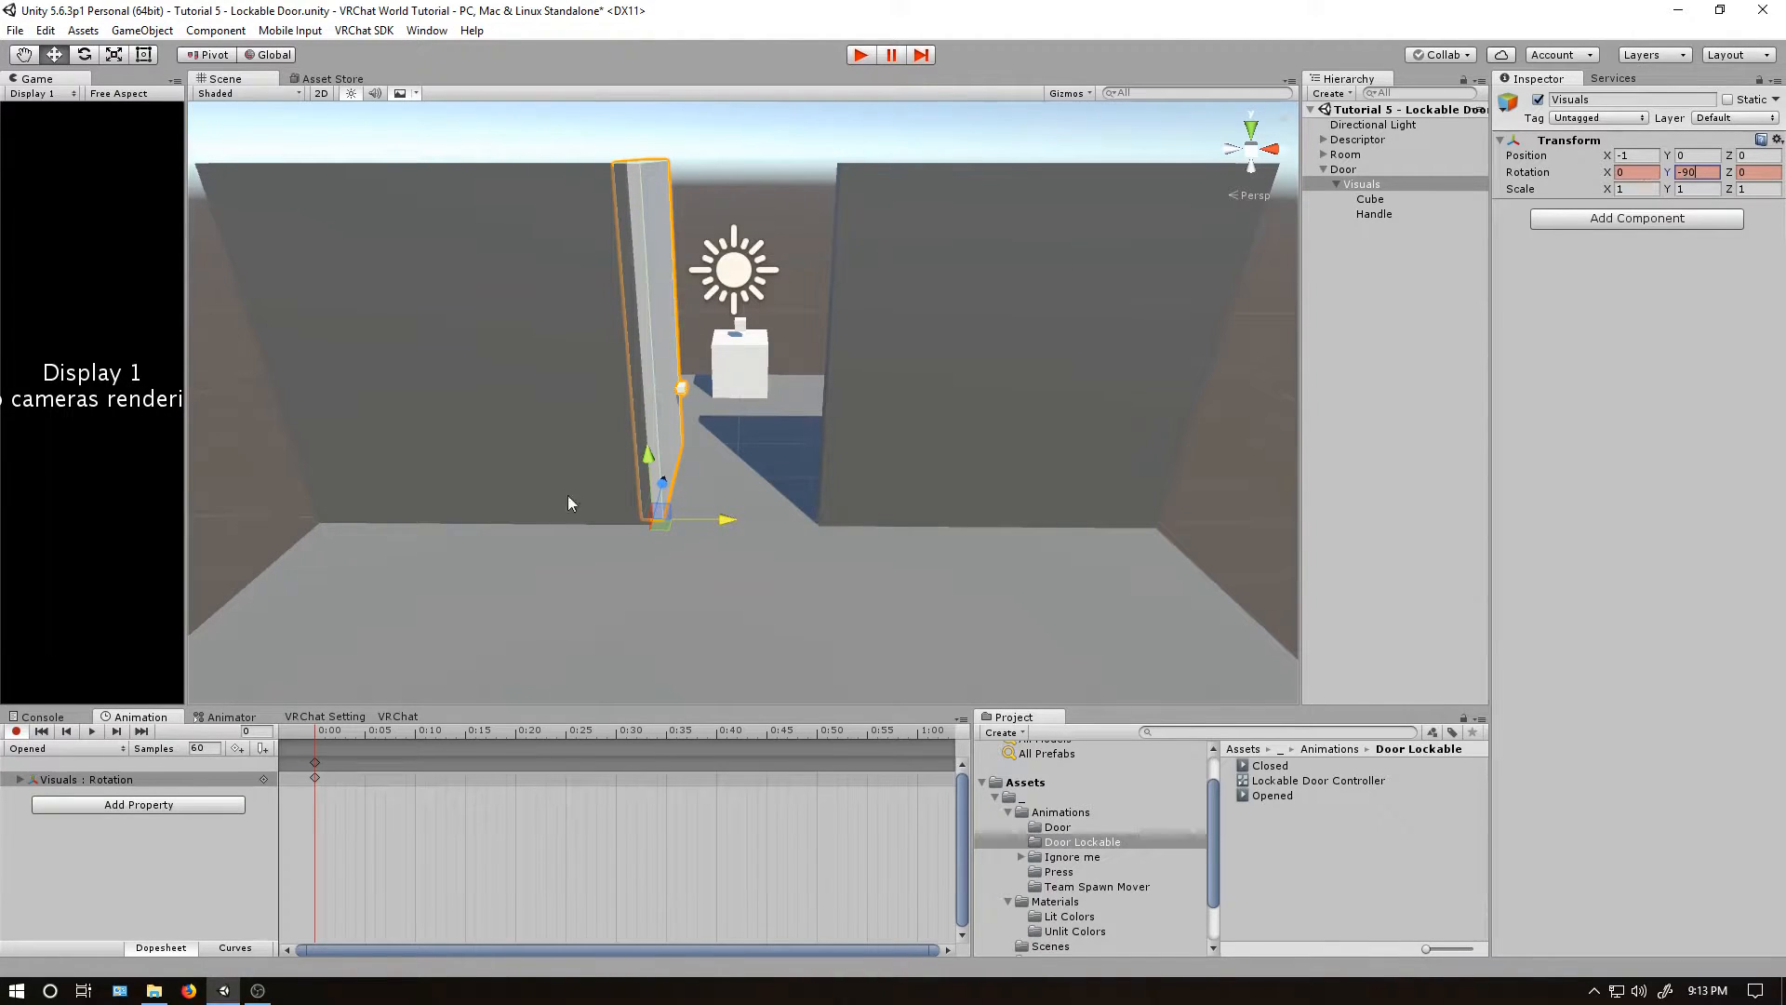
{"action": "mouse_move", "coordinate": [716, 351]}
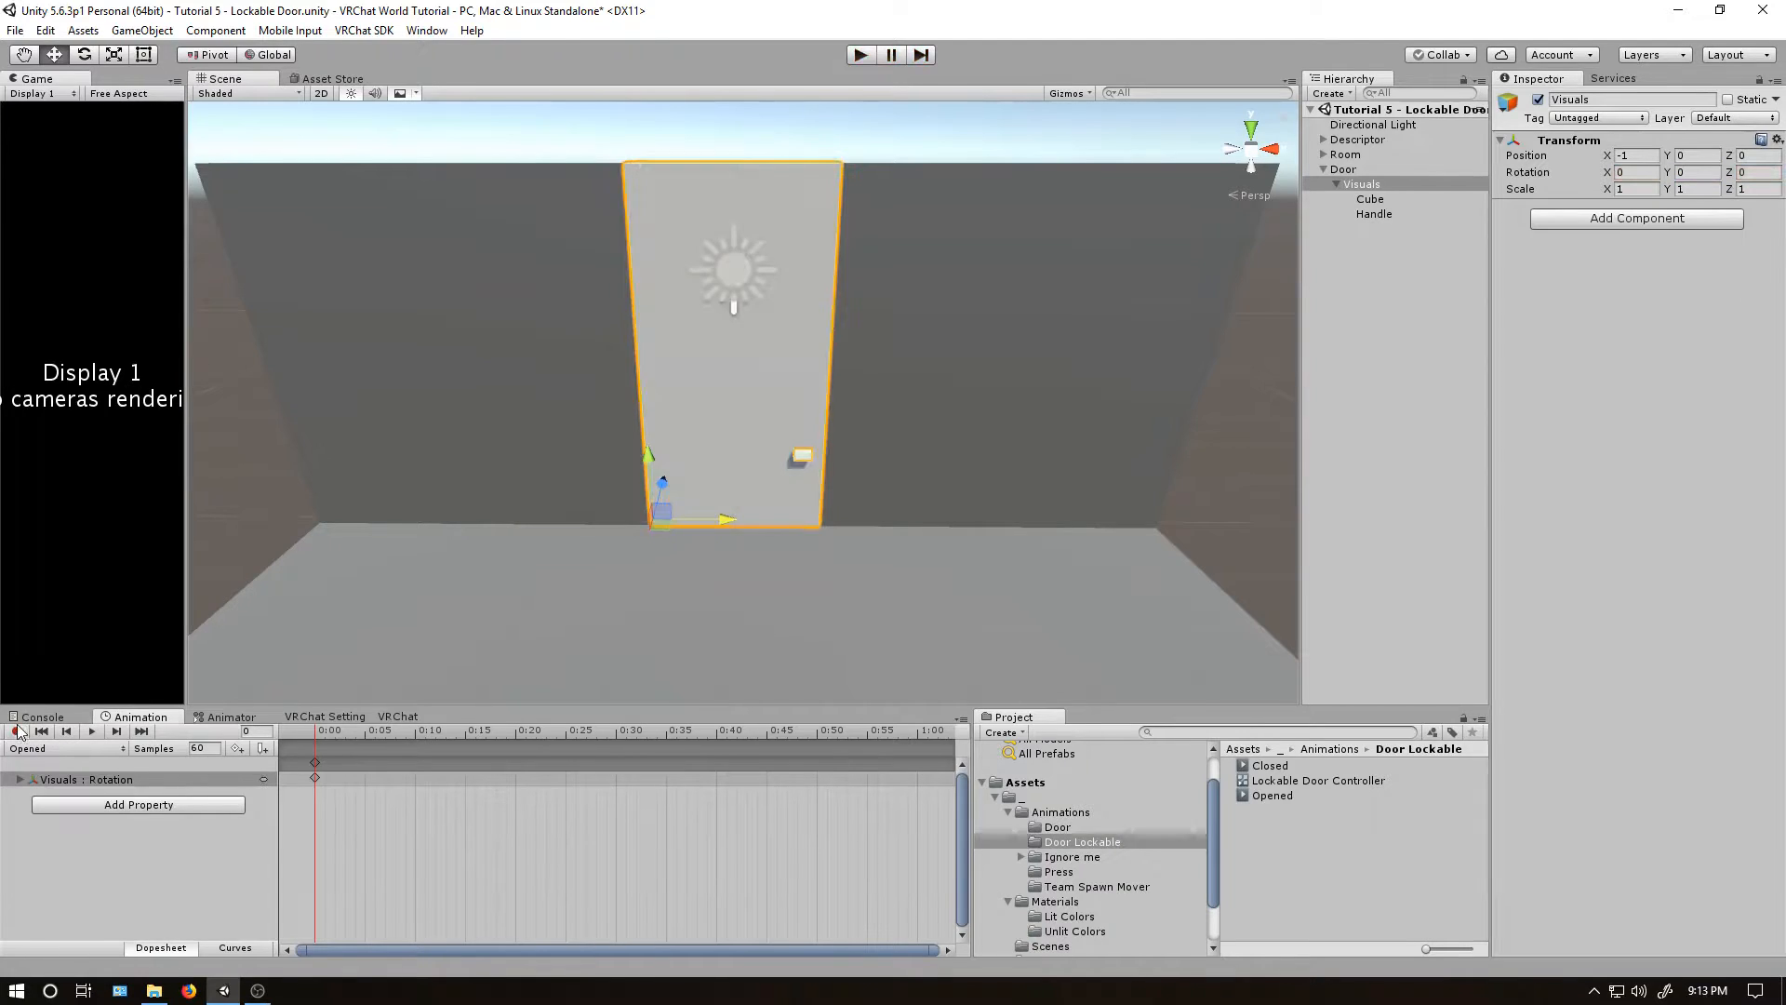
{"action": "left_click", "coordinate": [15, 731]}
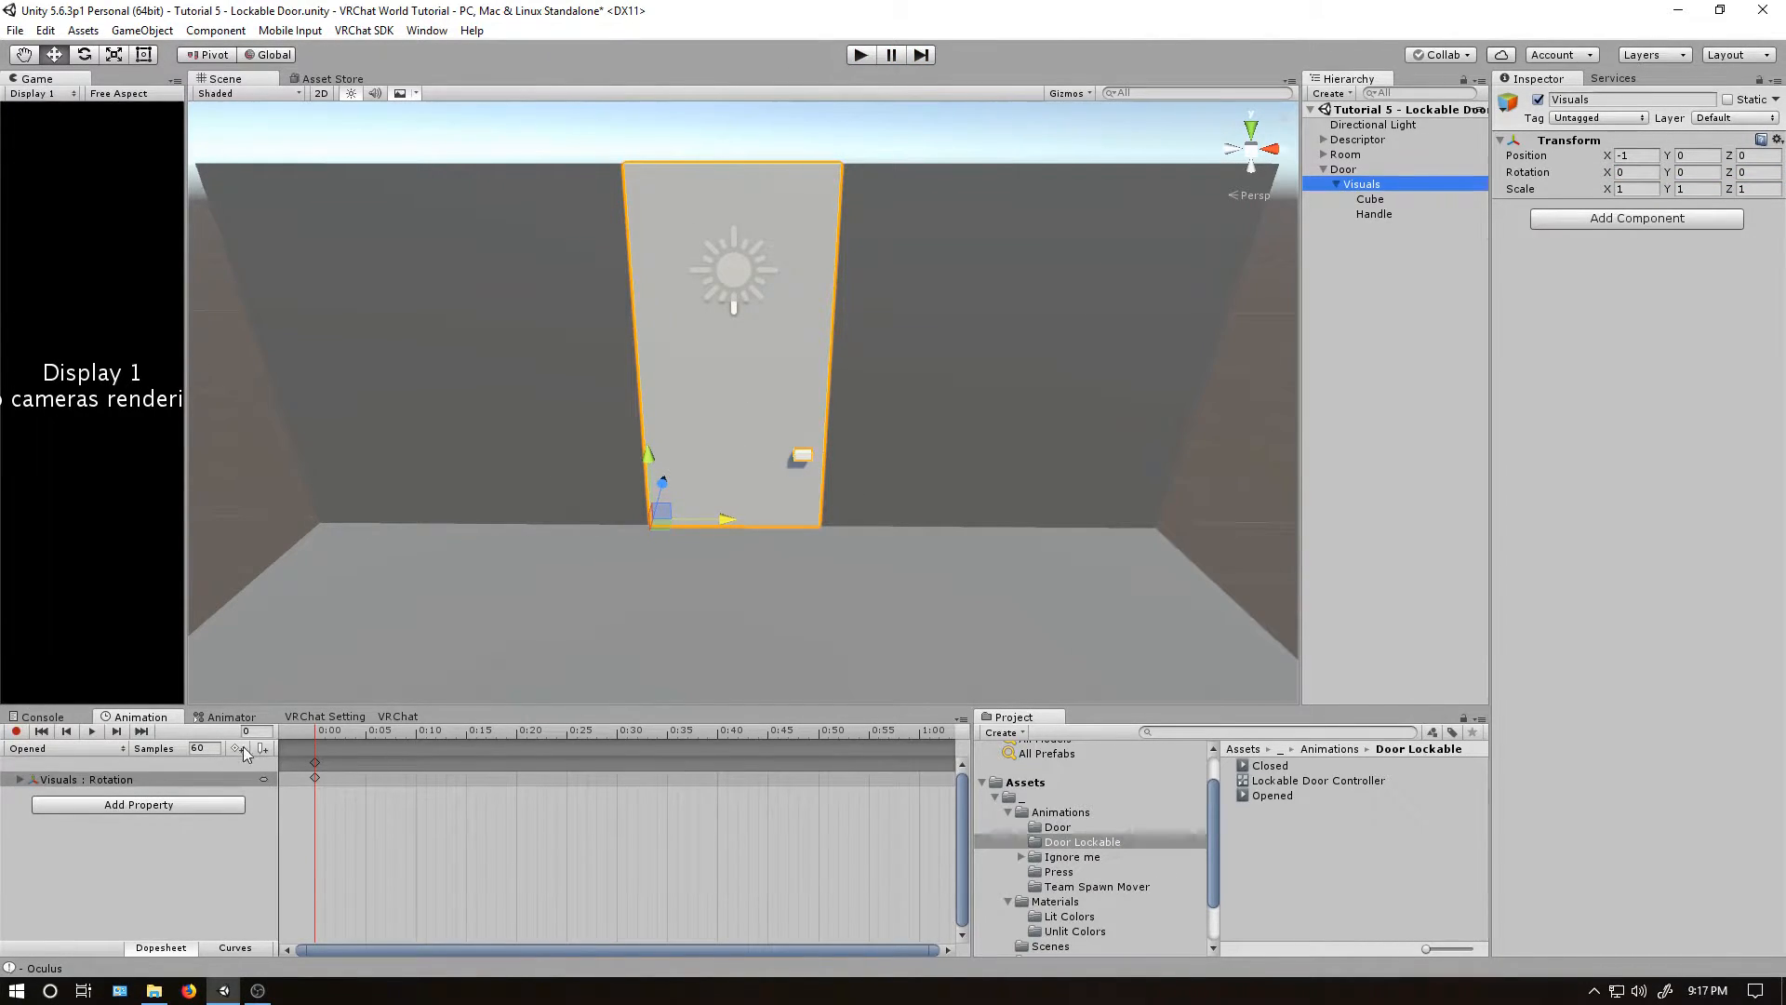
Link the Closed and Opened states with transitions in both directions.
{"action": "left_click", "coordinate": [232, 716]}
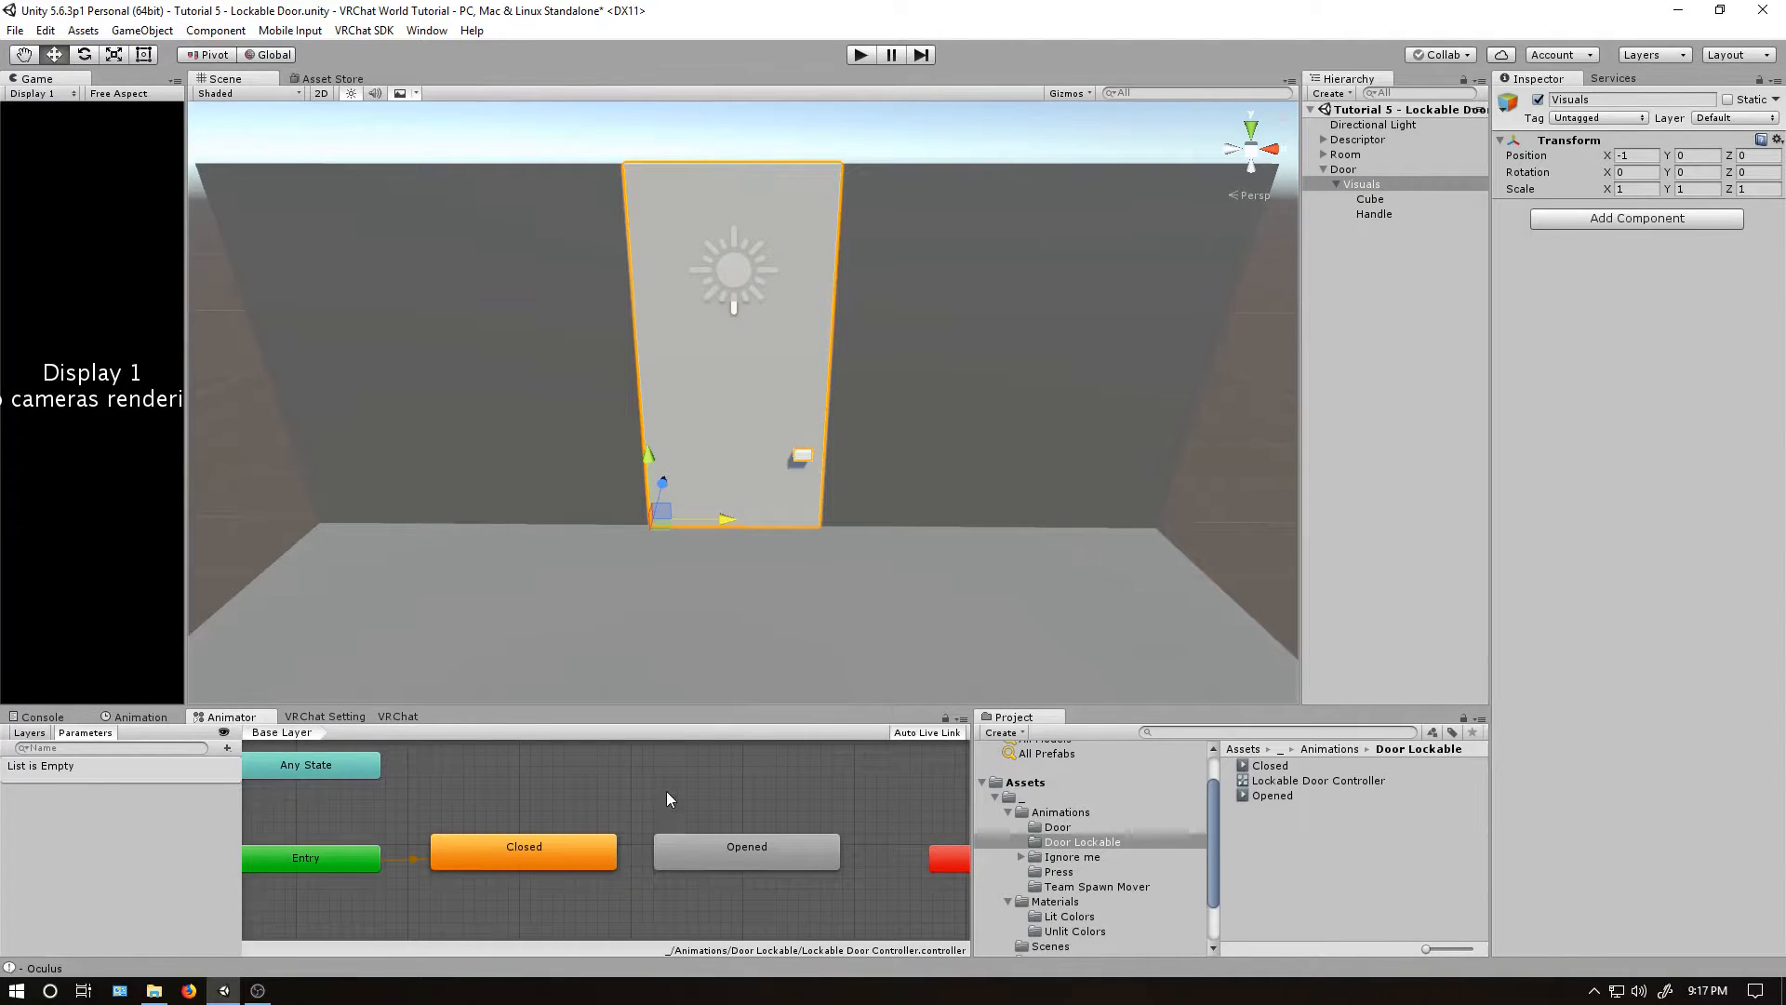
{"action": "mouse_move", "coordinate": [751, 837]}
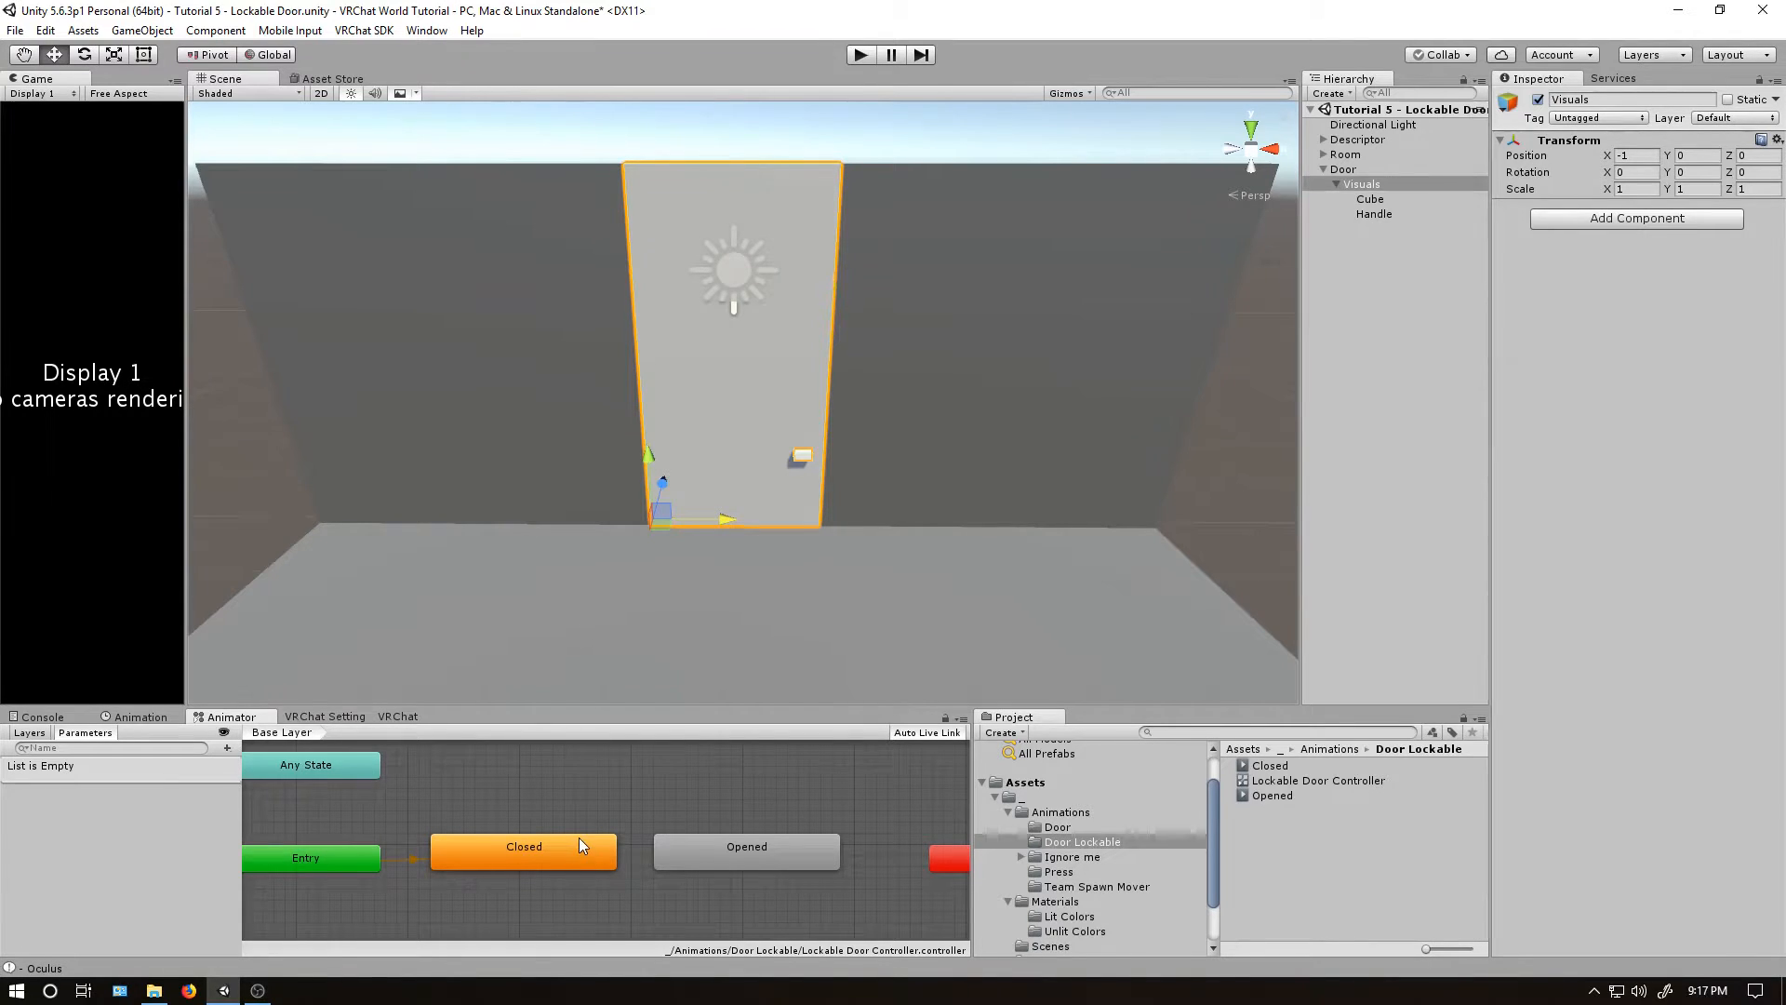
{"action": "left_click", "coordinate": [523, 846]}
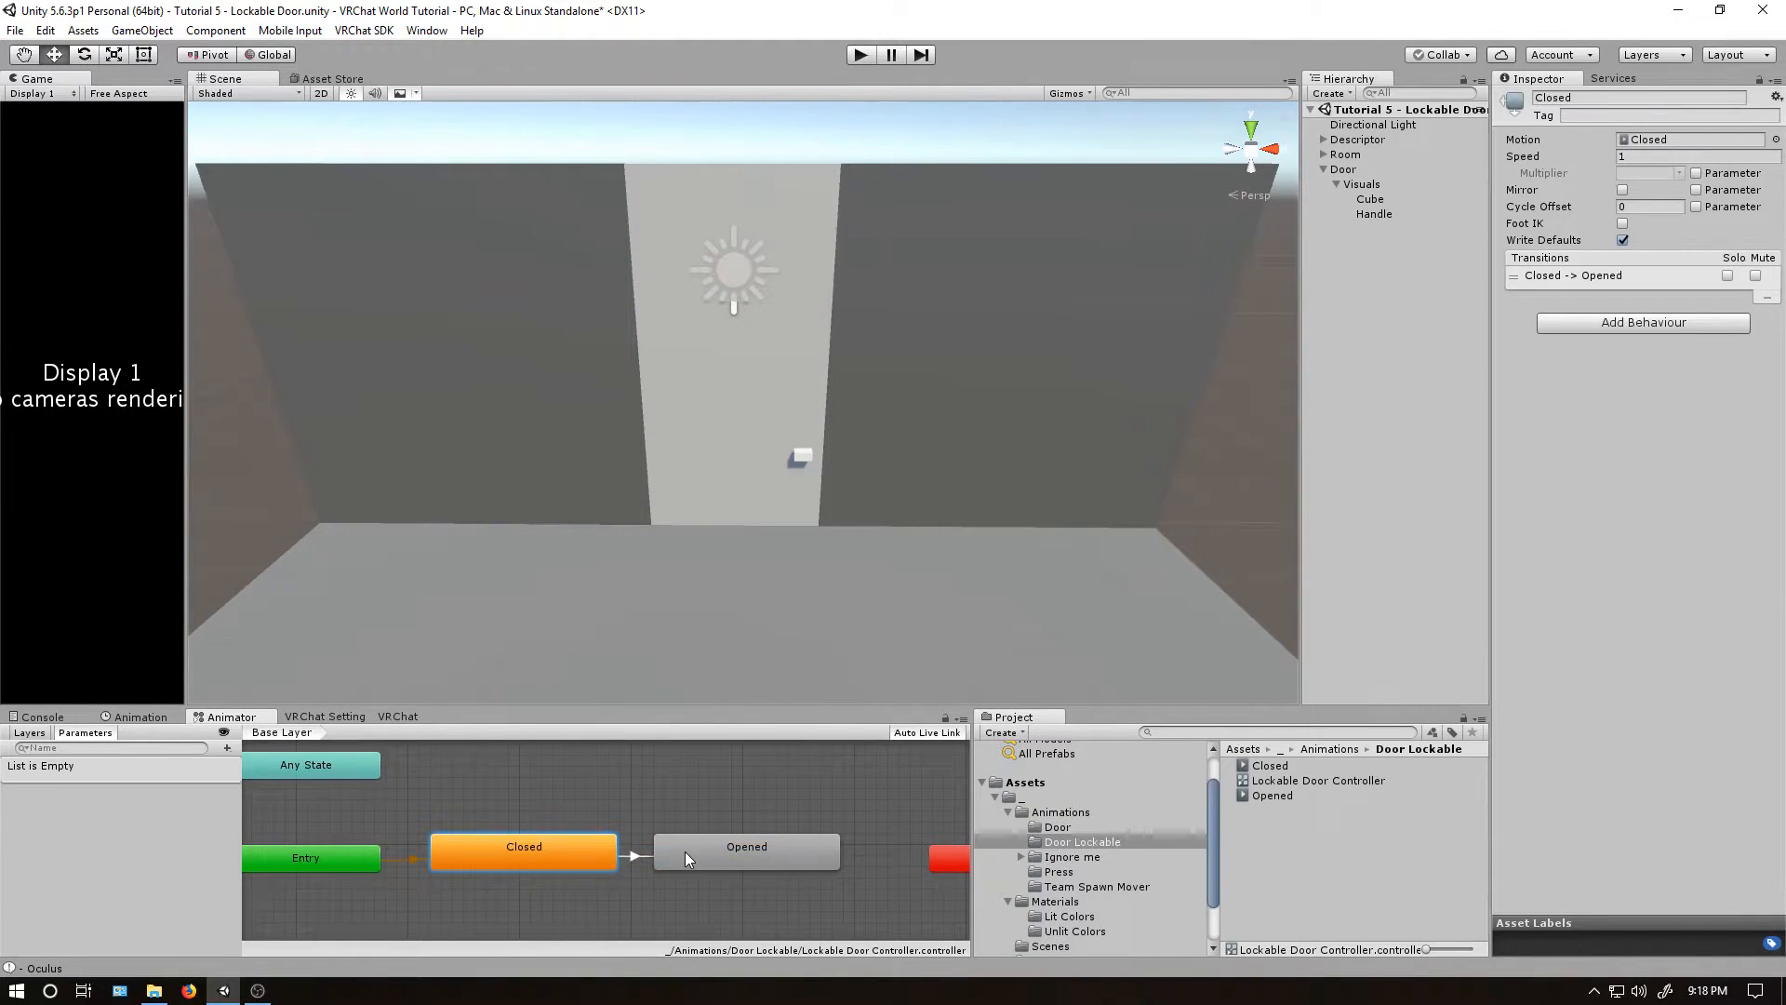
{"action": "right_click", "coordinate": [746, 847]}
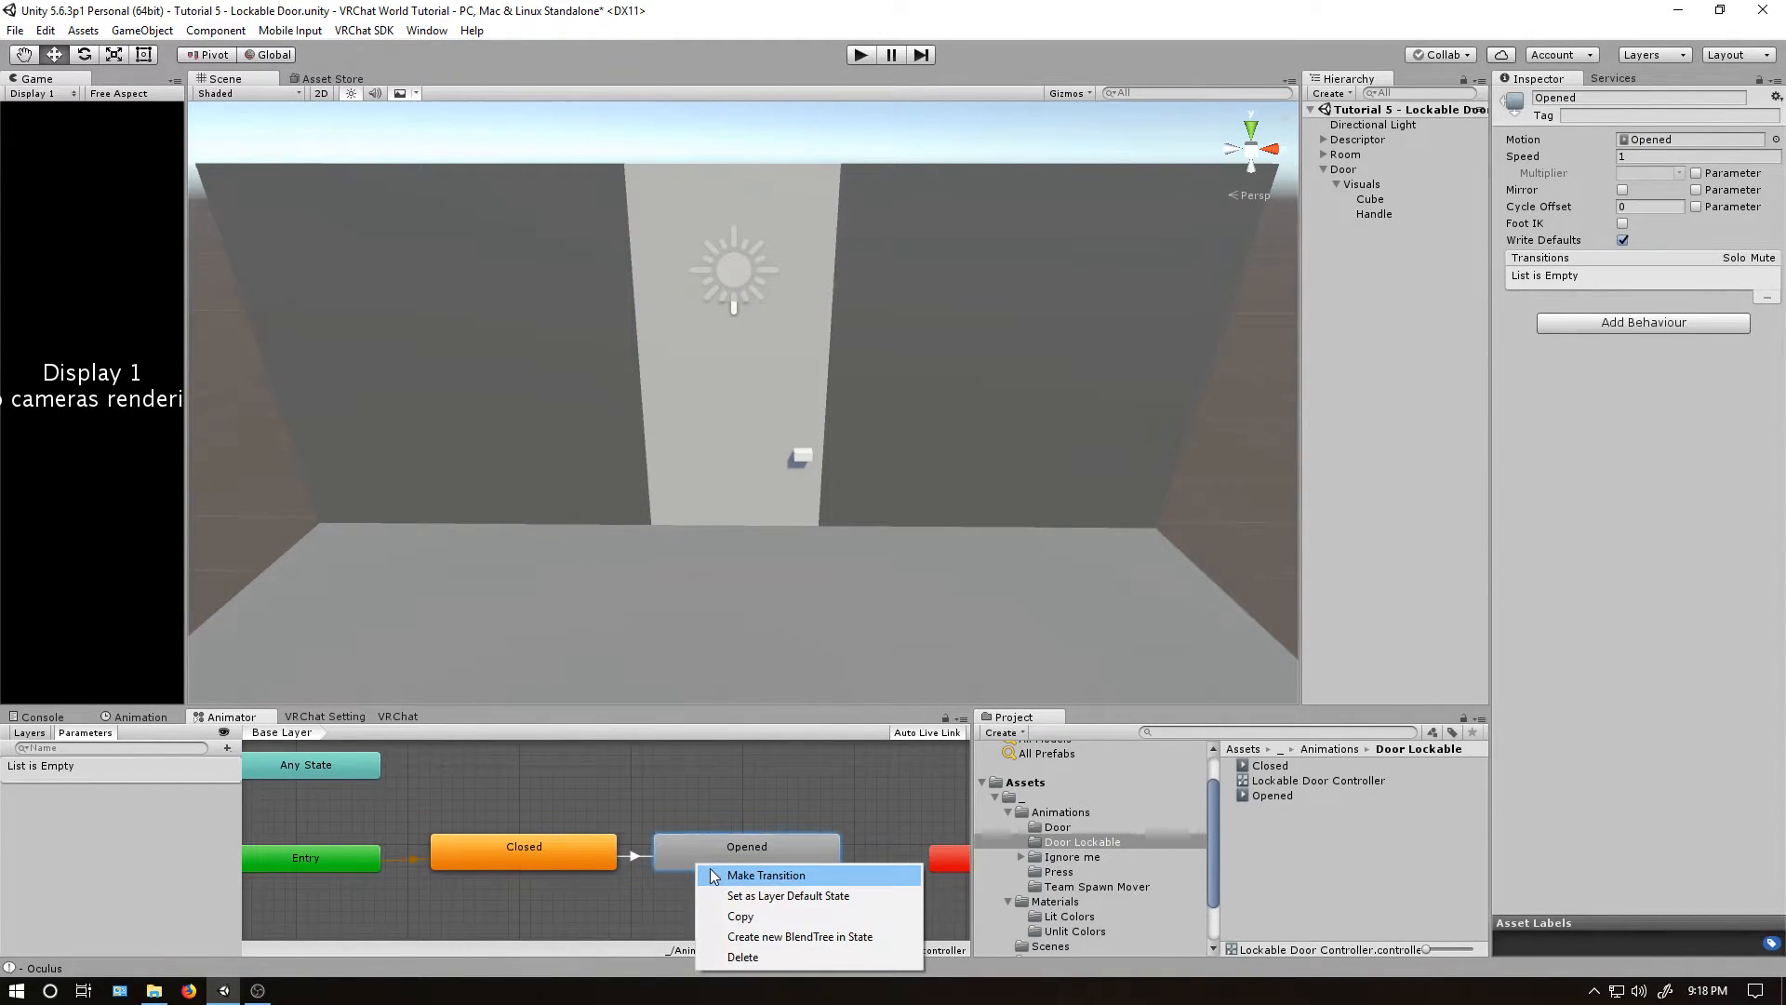
{"action": "left_click", "coordinate": [766, 875]}
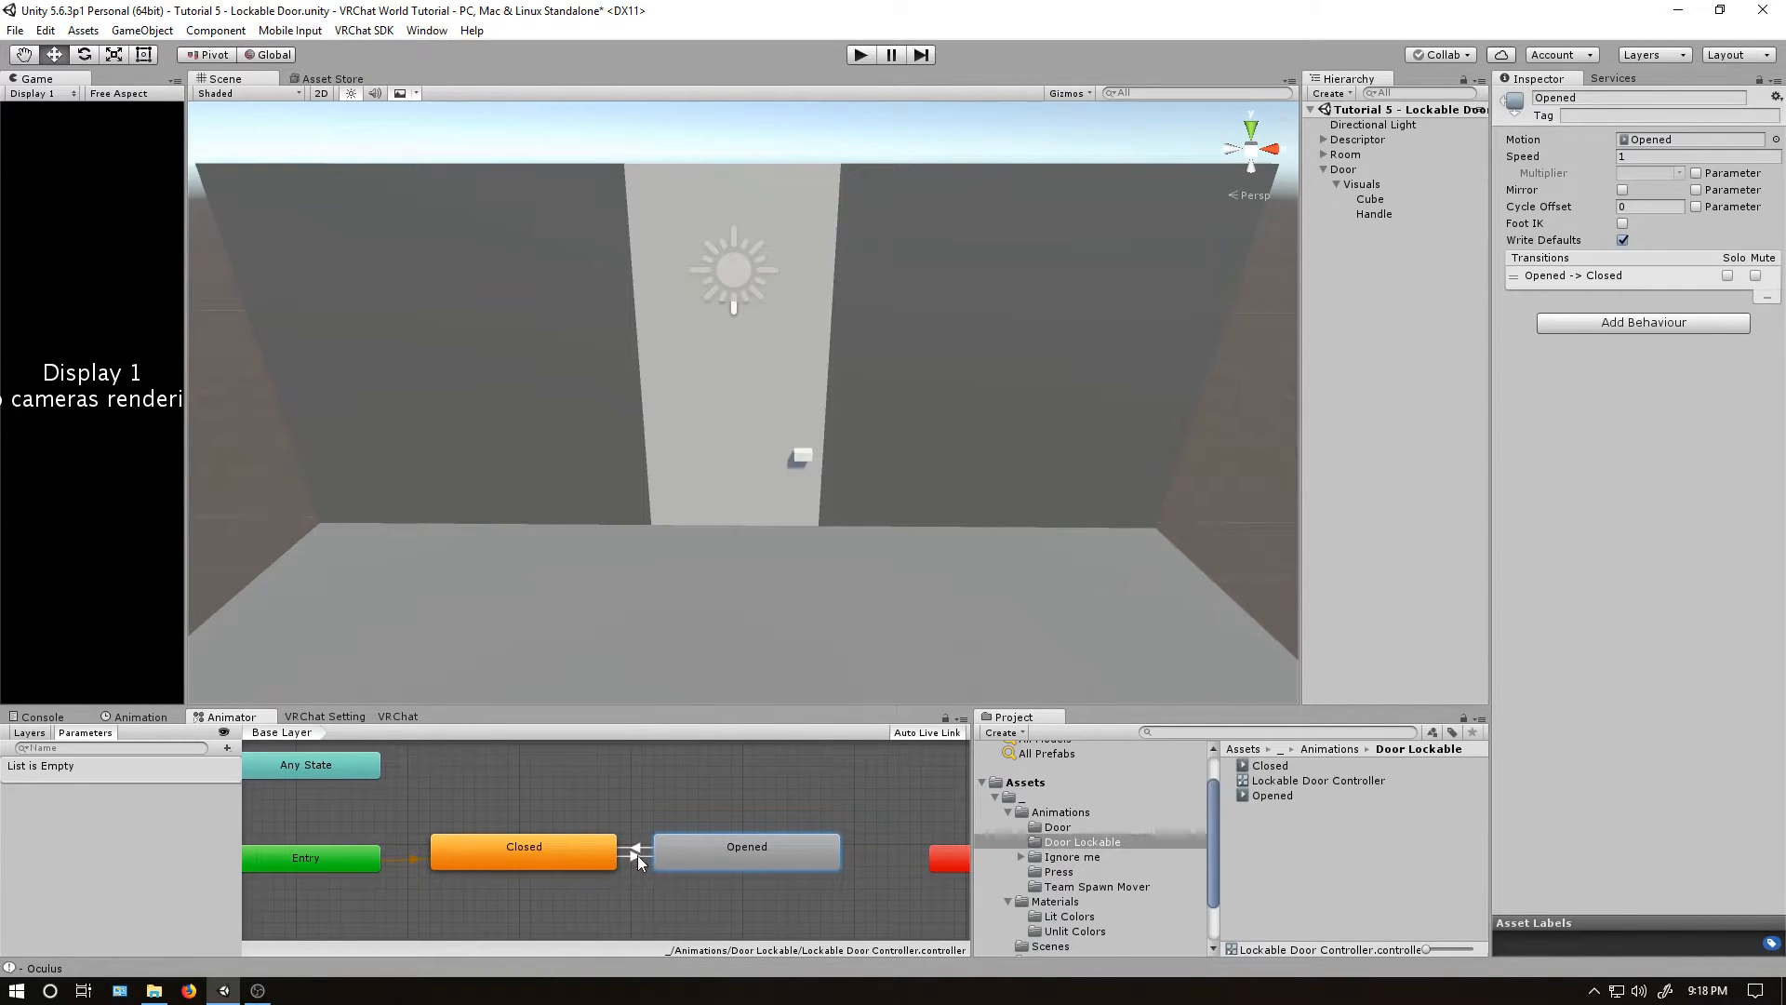
{"action": "left_click", "coordinate": [635, 847]}
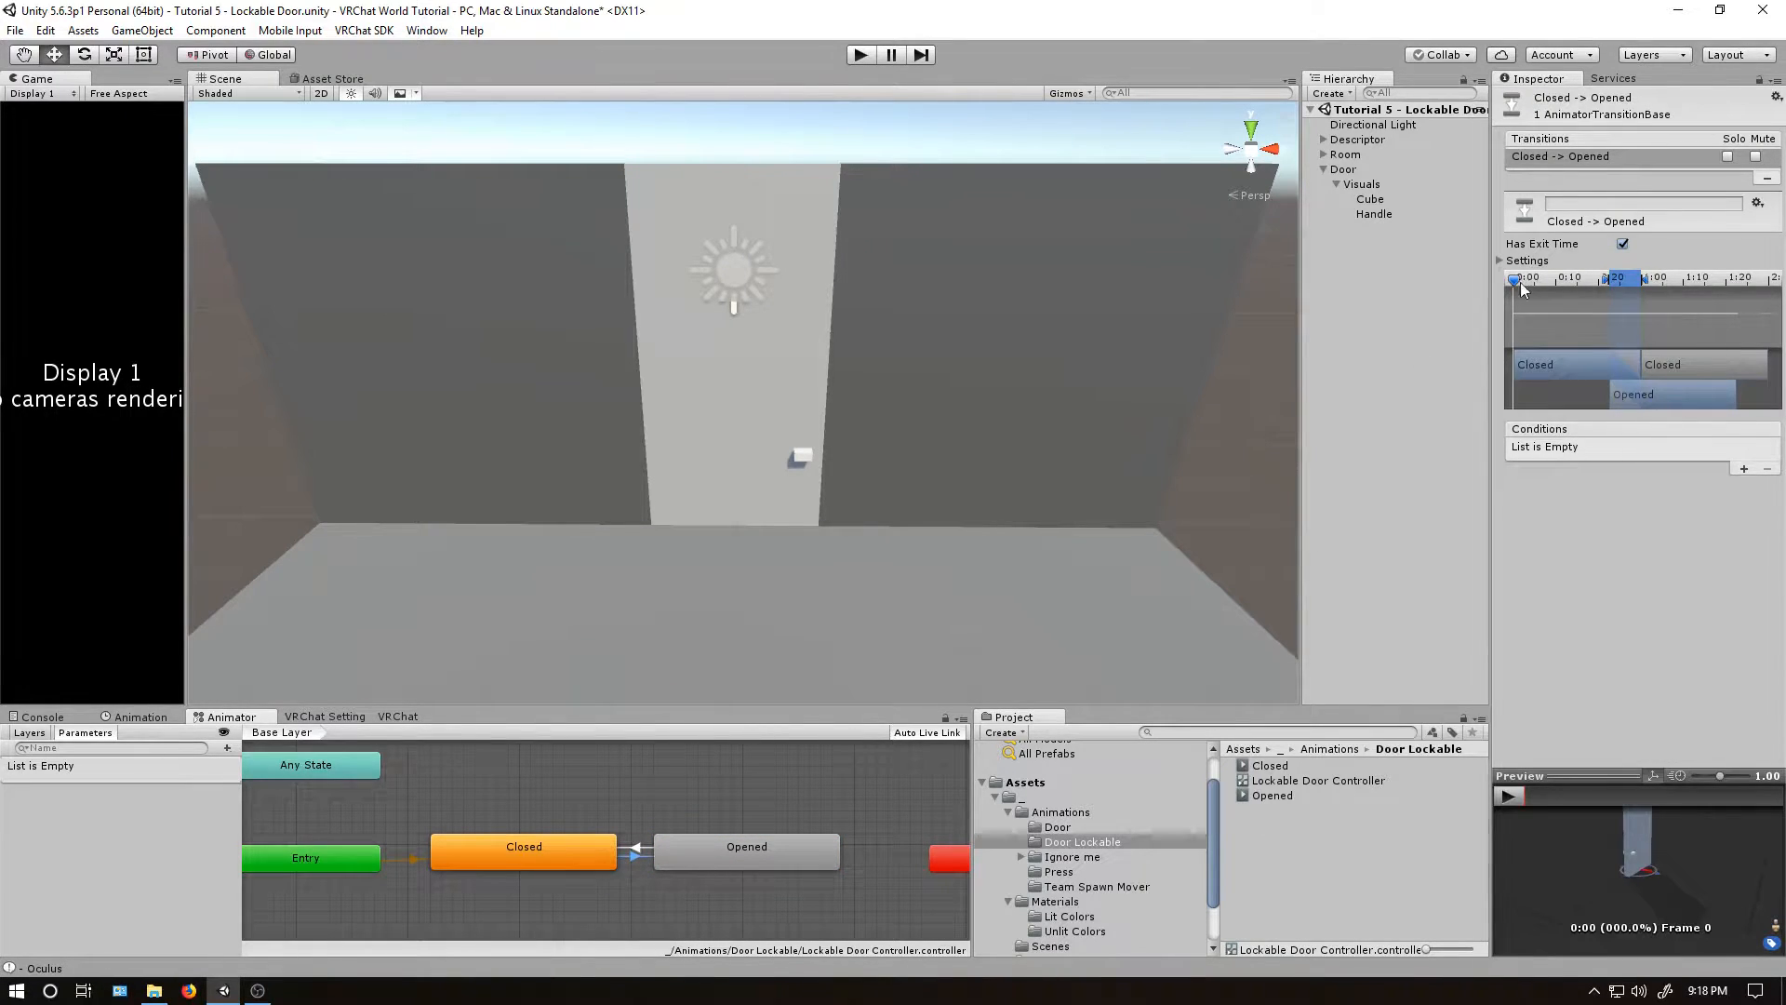
Disable Has Exit Time on both transitions and set Transition Duration to 0.5.
{"action": "left_click", "coordinate": [1527, 260]}
{"action": "type", "text": "0.5"}
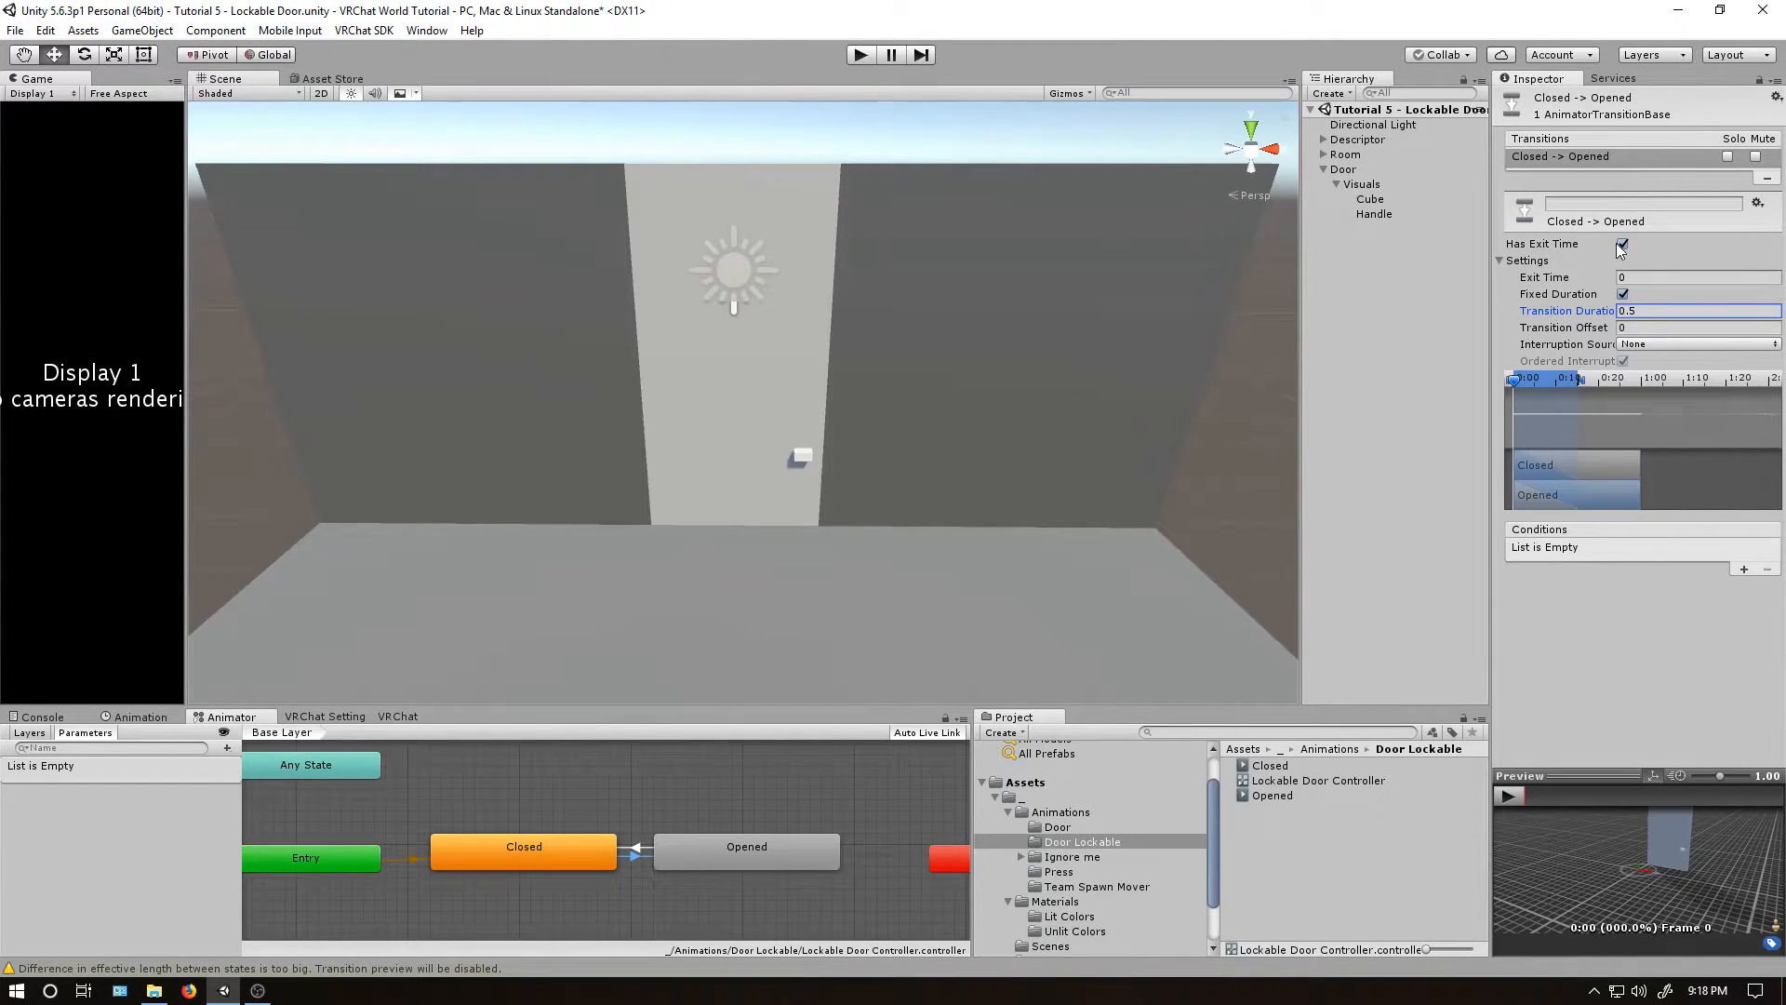
{"action": "left_click", "coordinate": [1623, 243]}
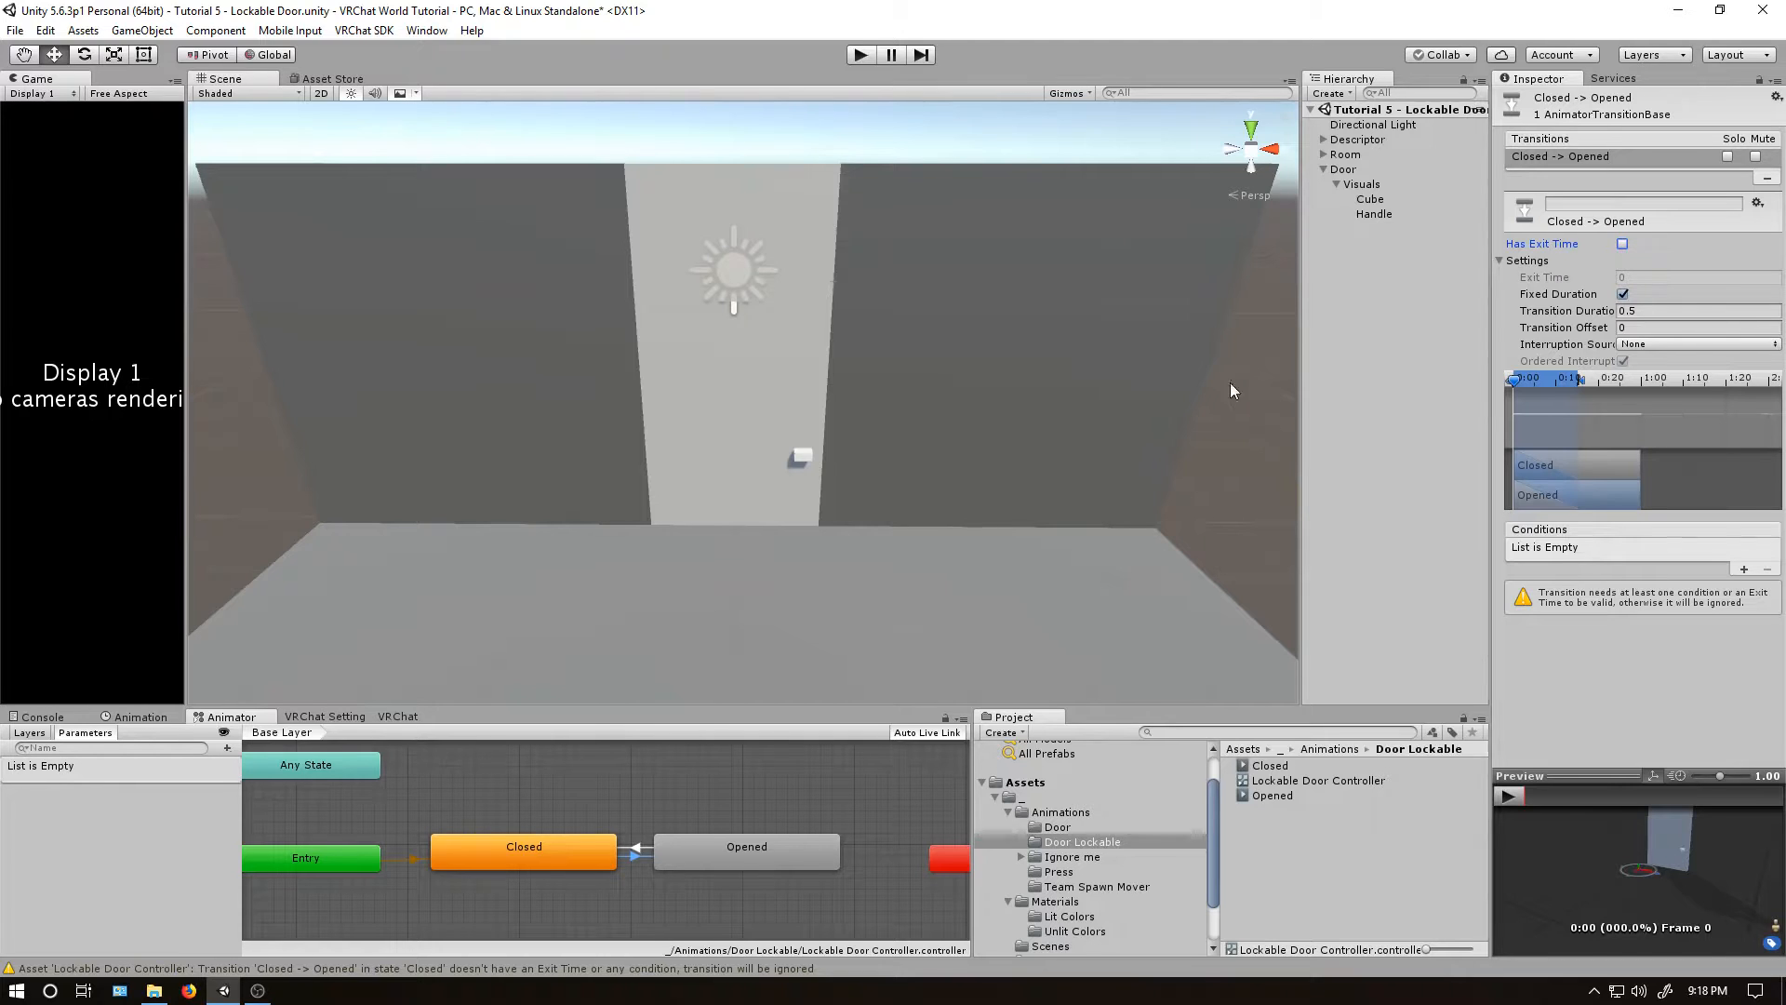
{"action": "left_click", "coordinate": [635, 852]}
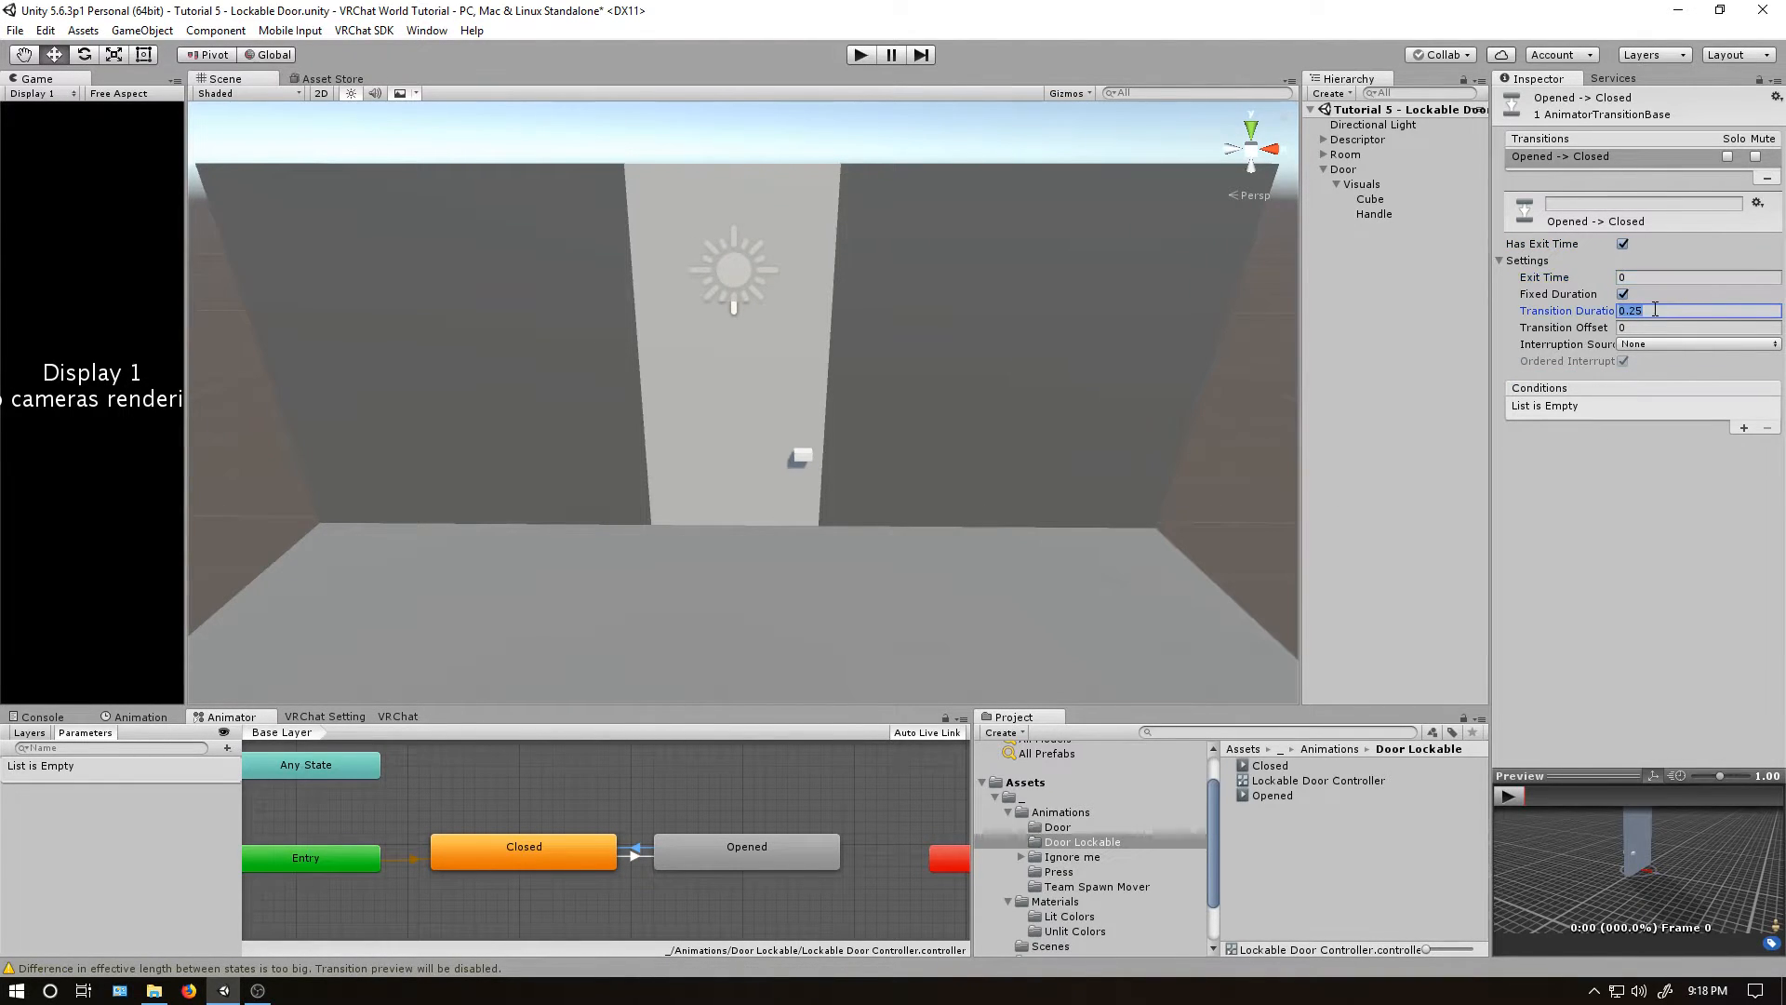
{"action": "left_click", "coordinate": [1622, 244]}
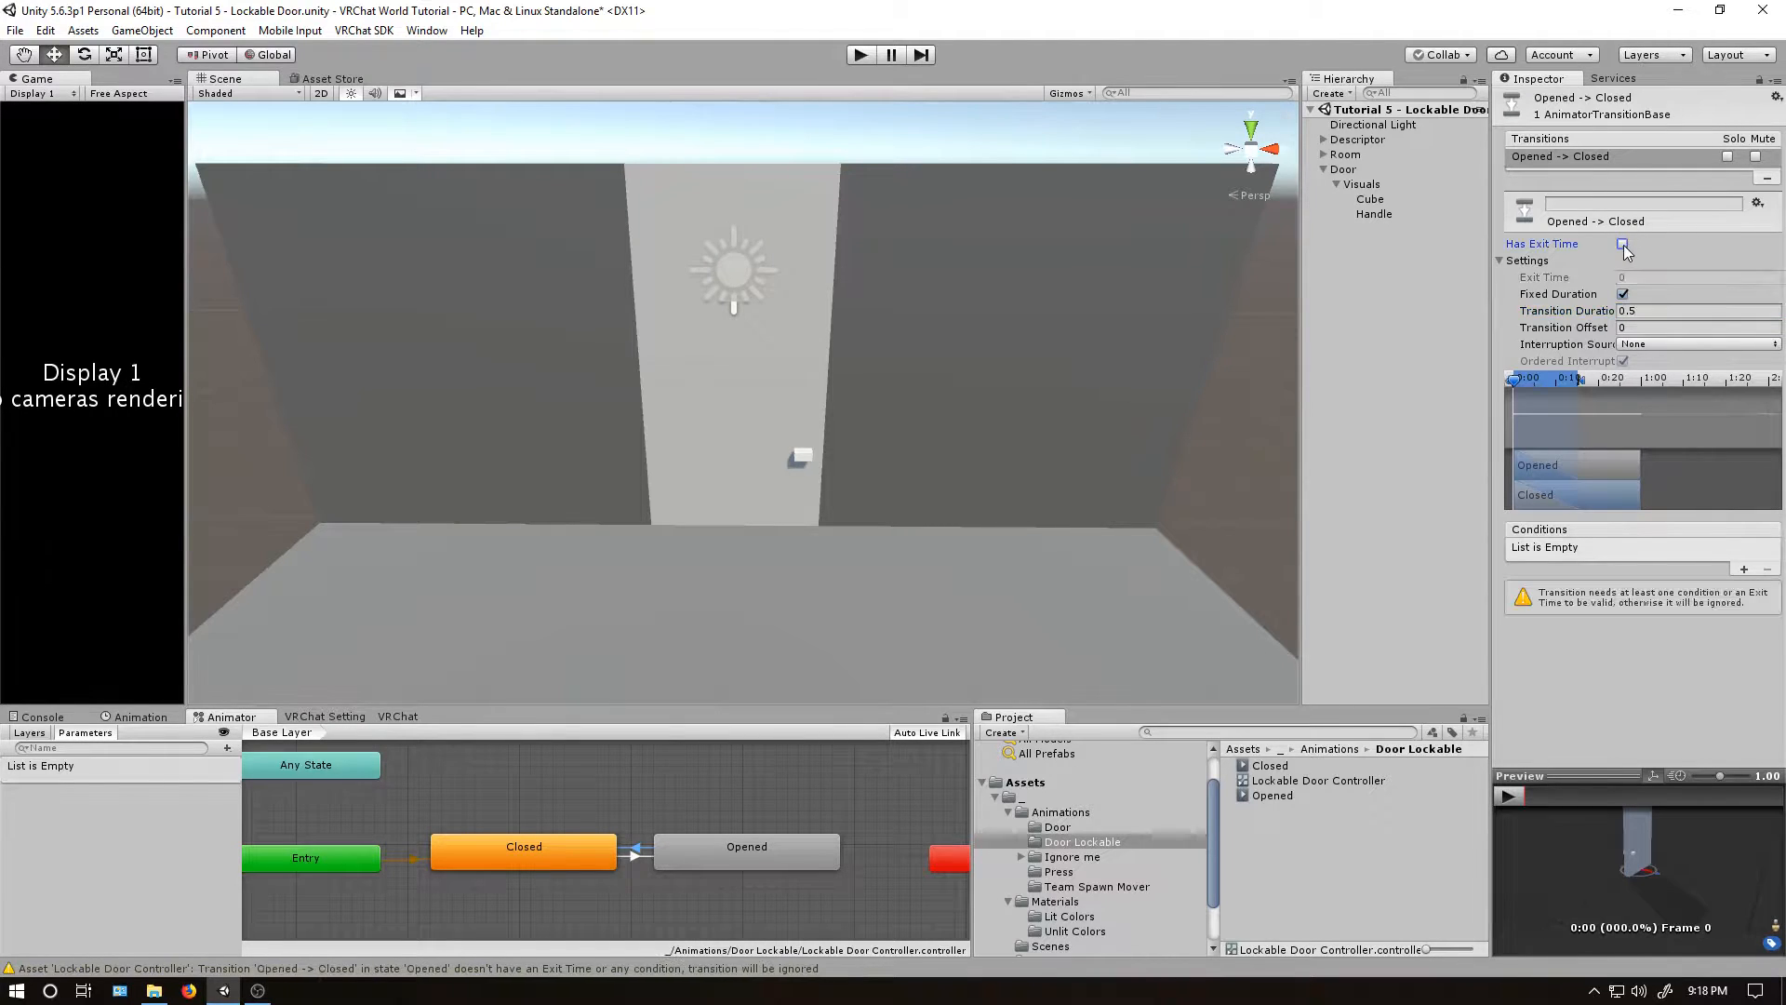
{"action": "left_click", "coordinate": [1623, 244]}
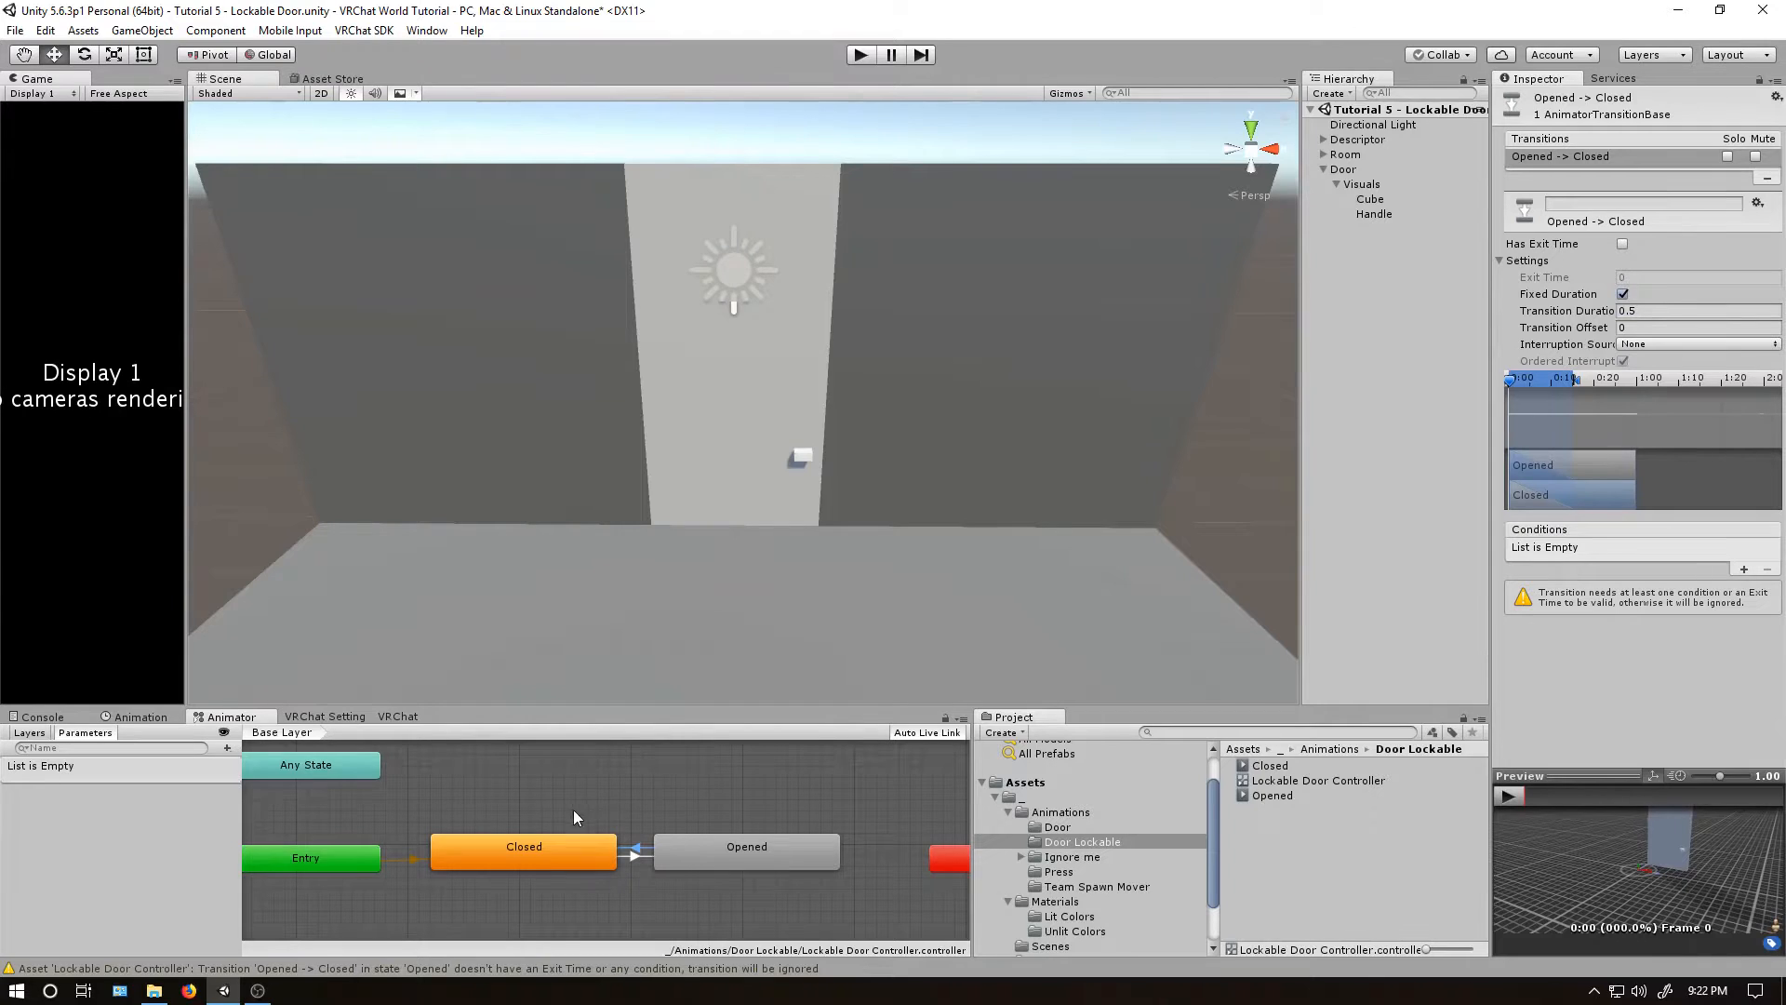
{"action": "mouse_move", "coordinate": [567, 826]}
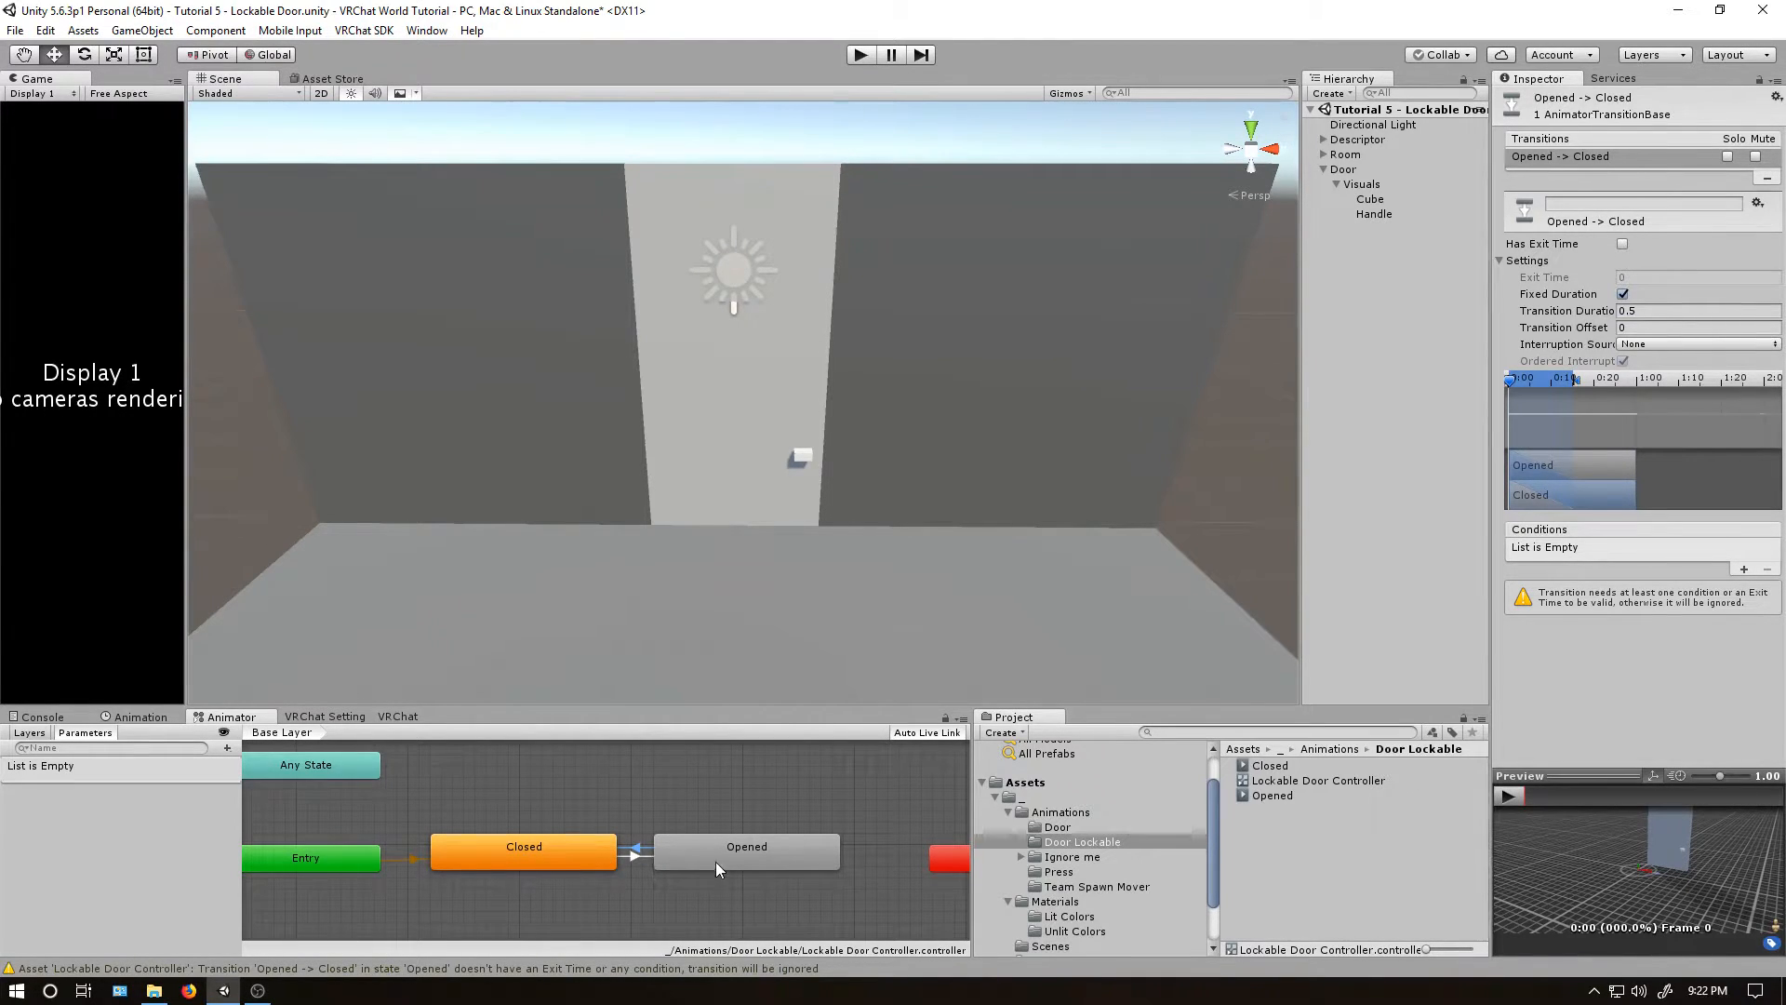
{"action": "mouse_move", "coordinate": [1339, 419]}
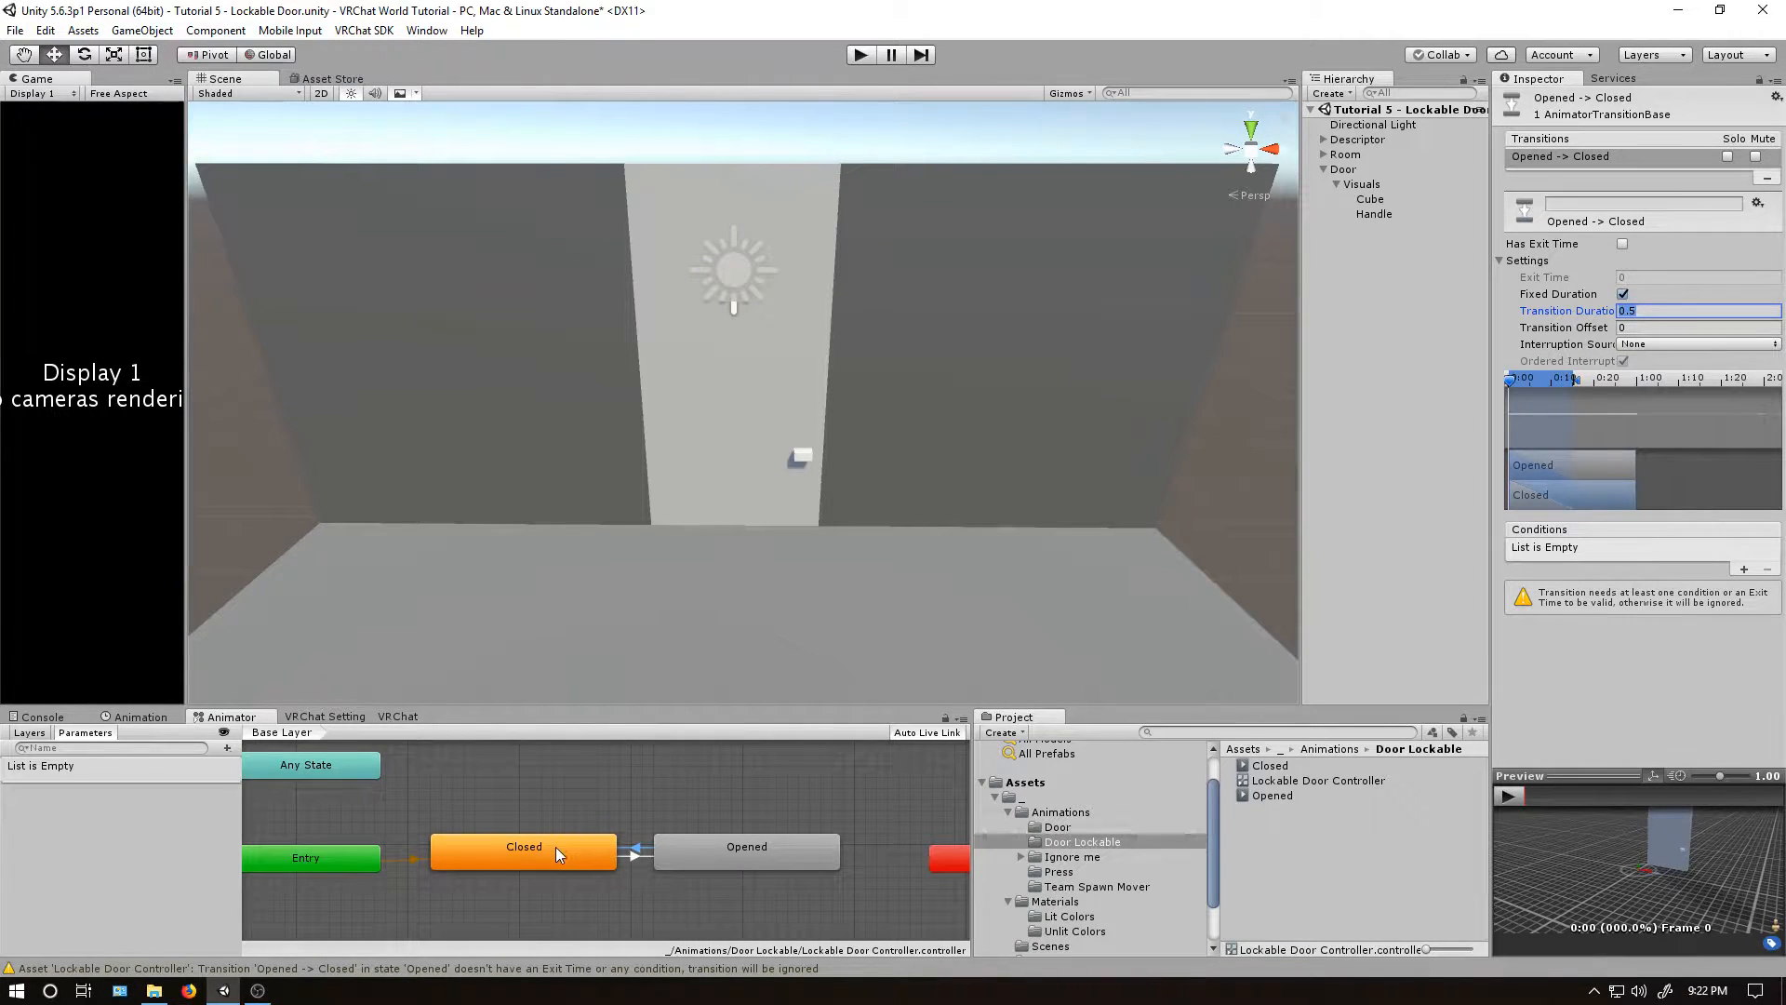
{"action": "mouse_move", "coordinate": [728, 859]}
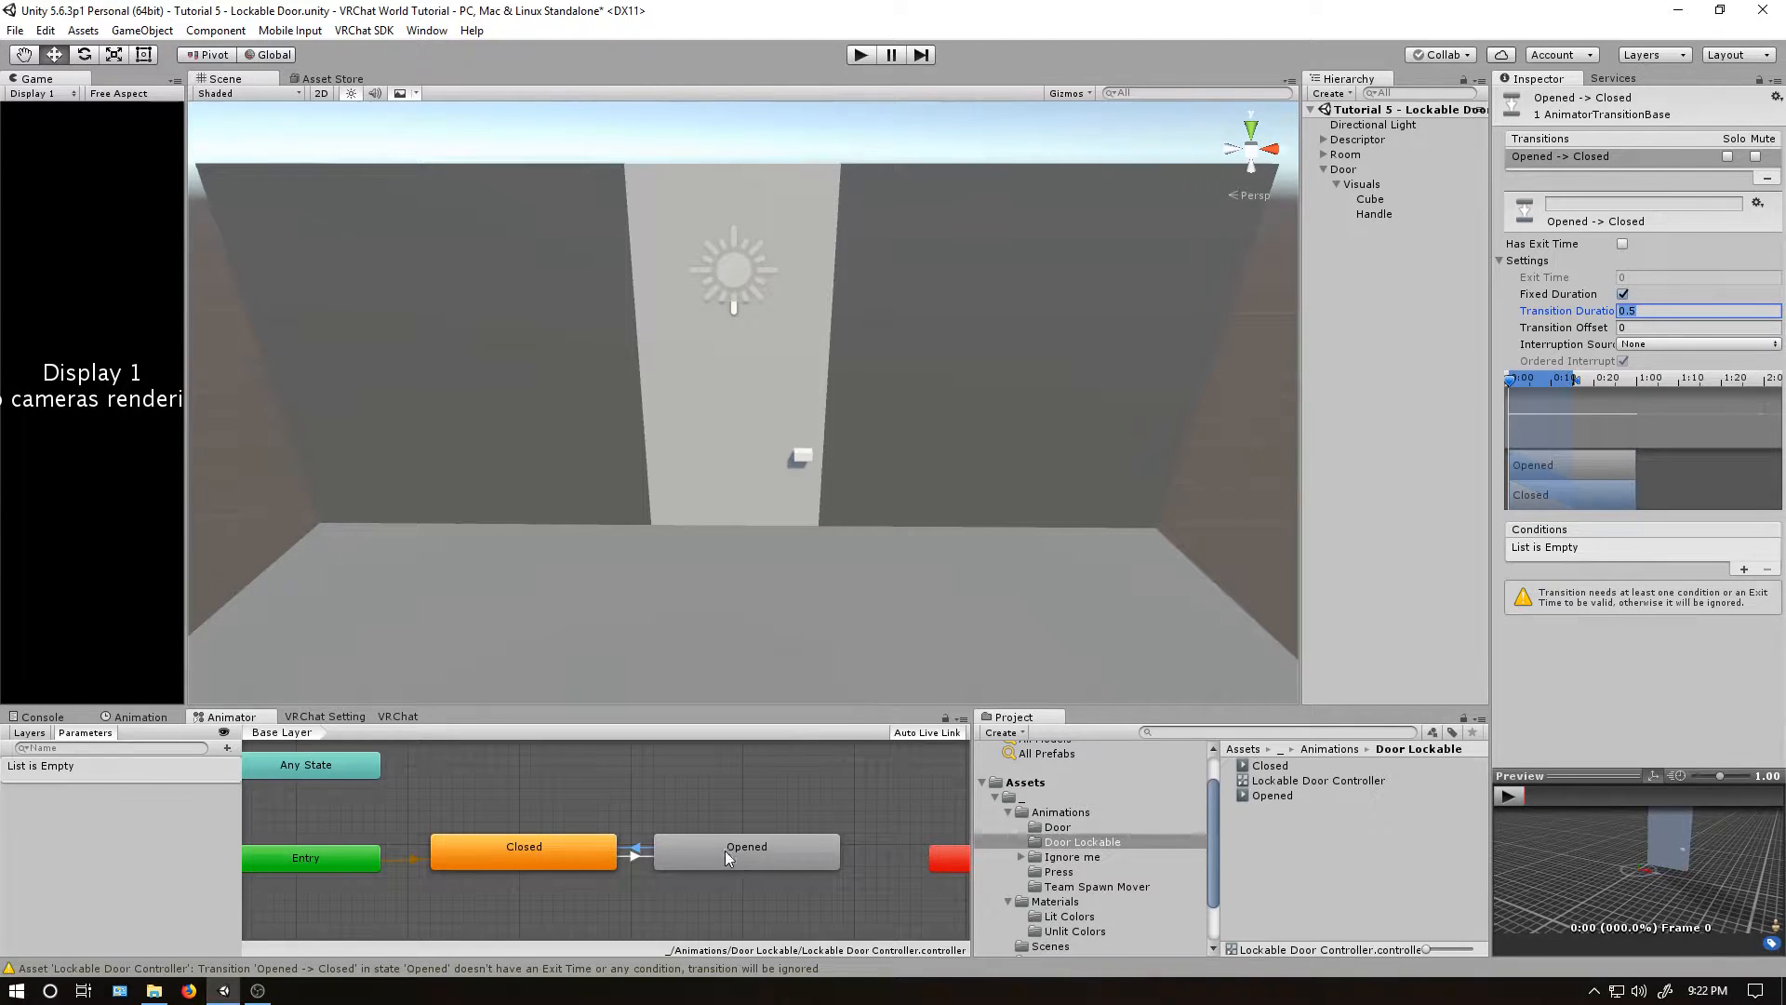
{"action": "mouse_move", "coordinate": [790, 848]}
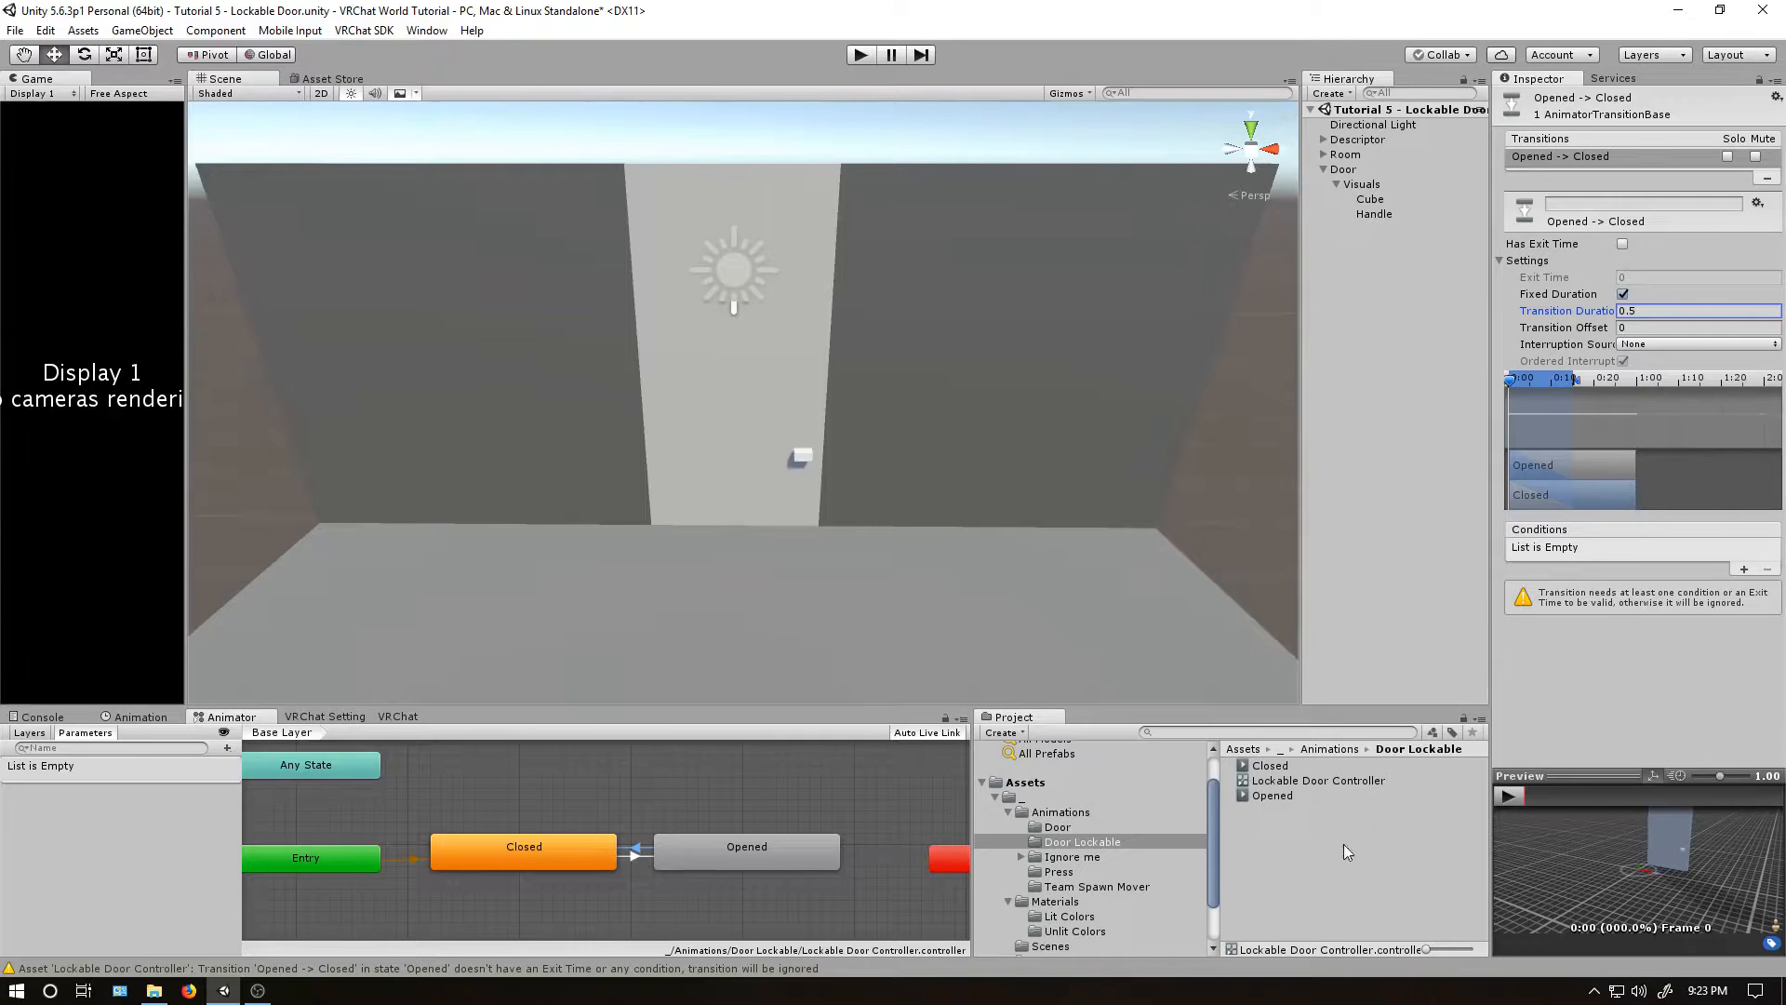
Untick Loop Time on the Opened clip so the door no longer loops.
{"action": "left_click", "coordinate": [1270, 764]}
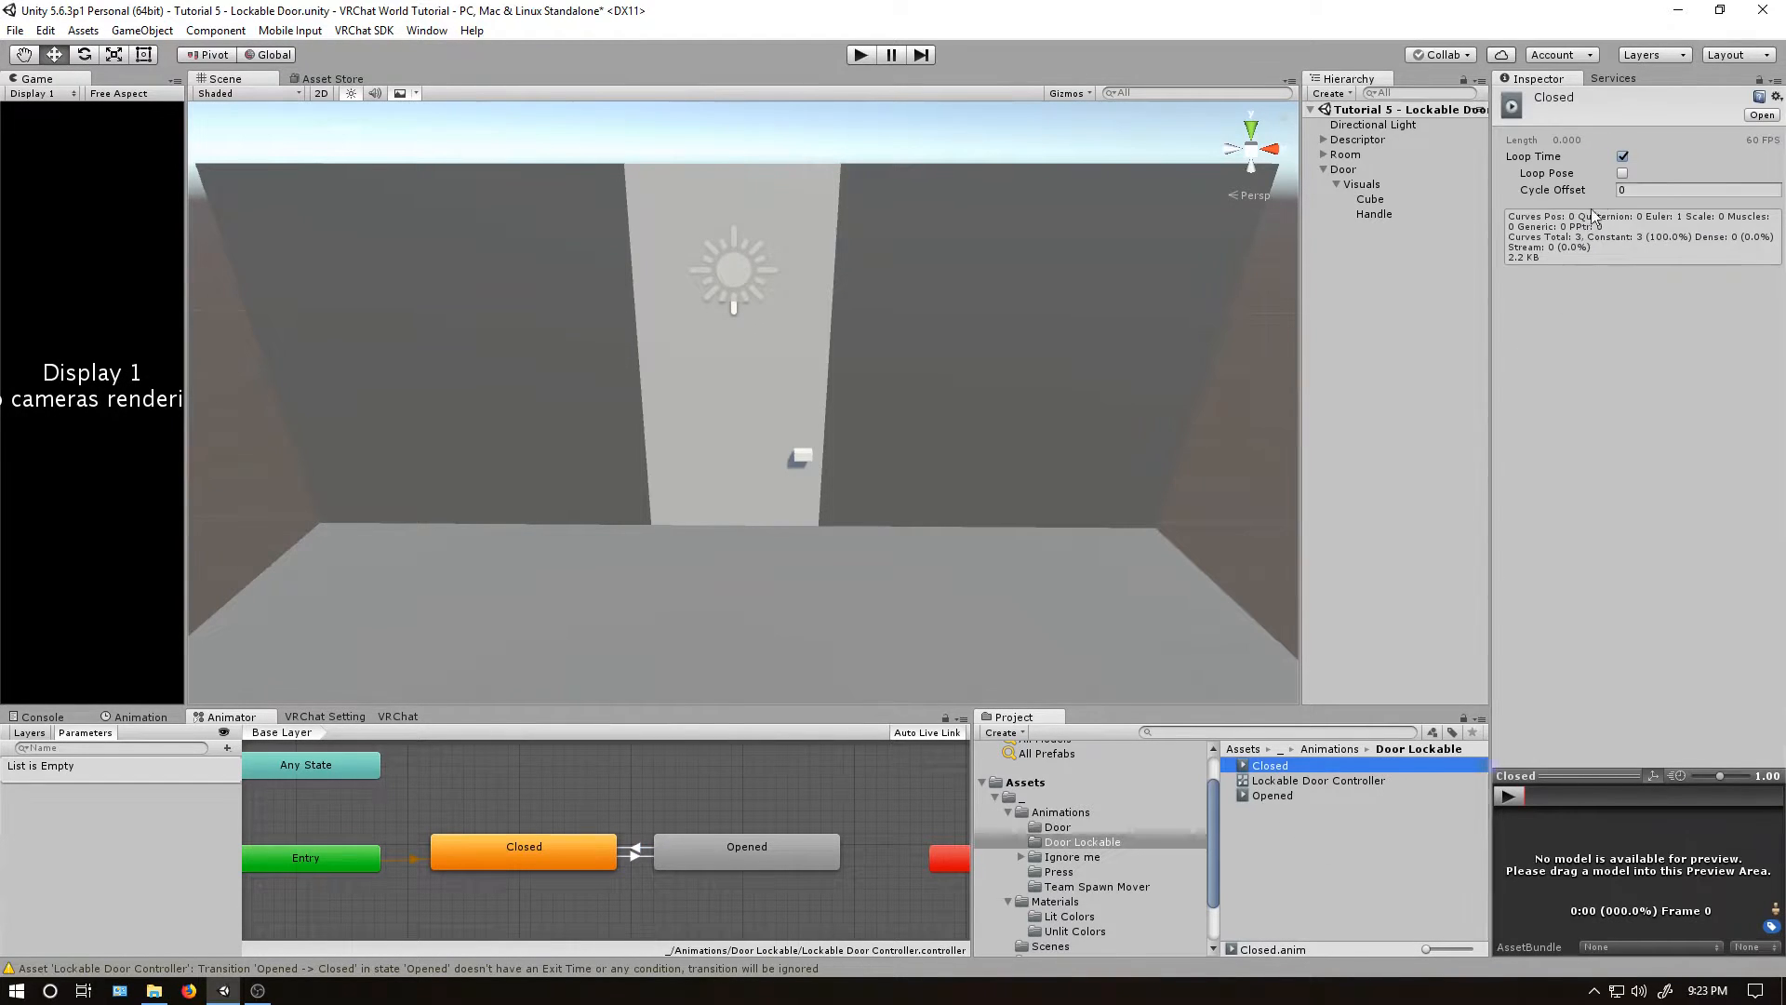
{"action": "left_click", "coordinate": [1272, 795]}
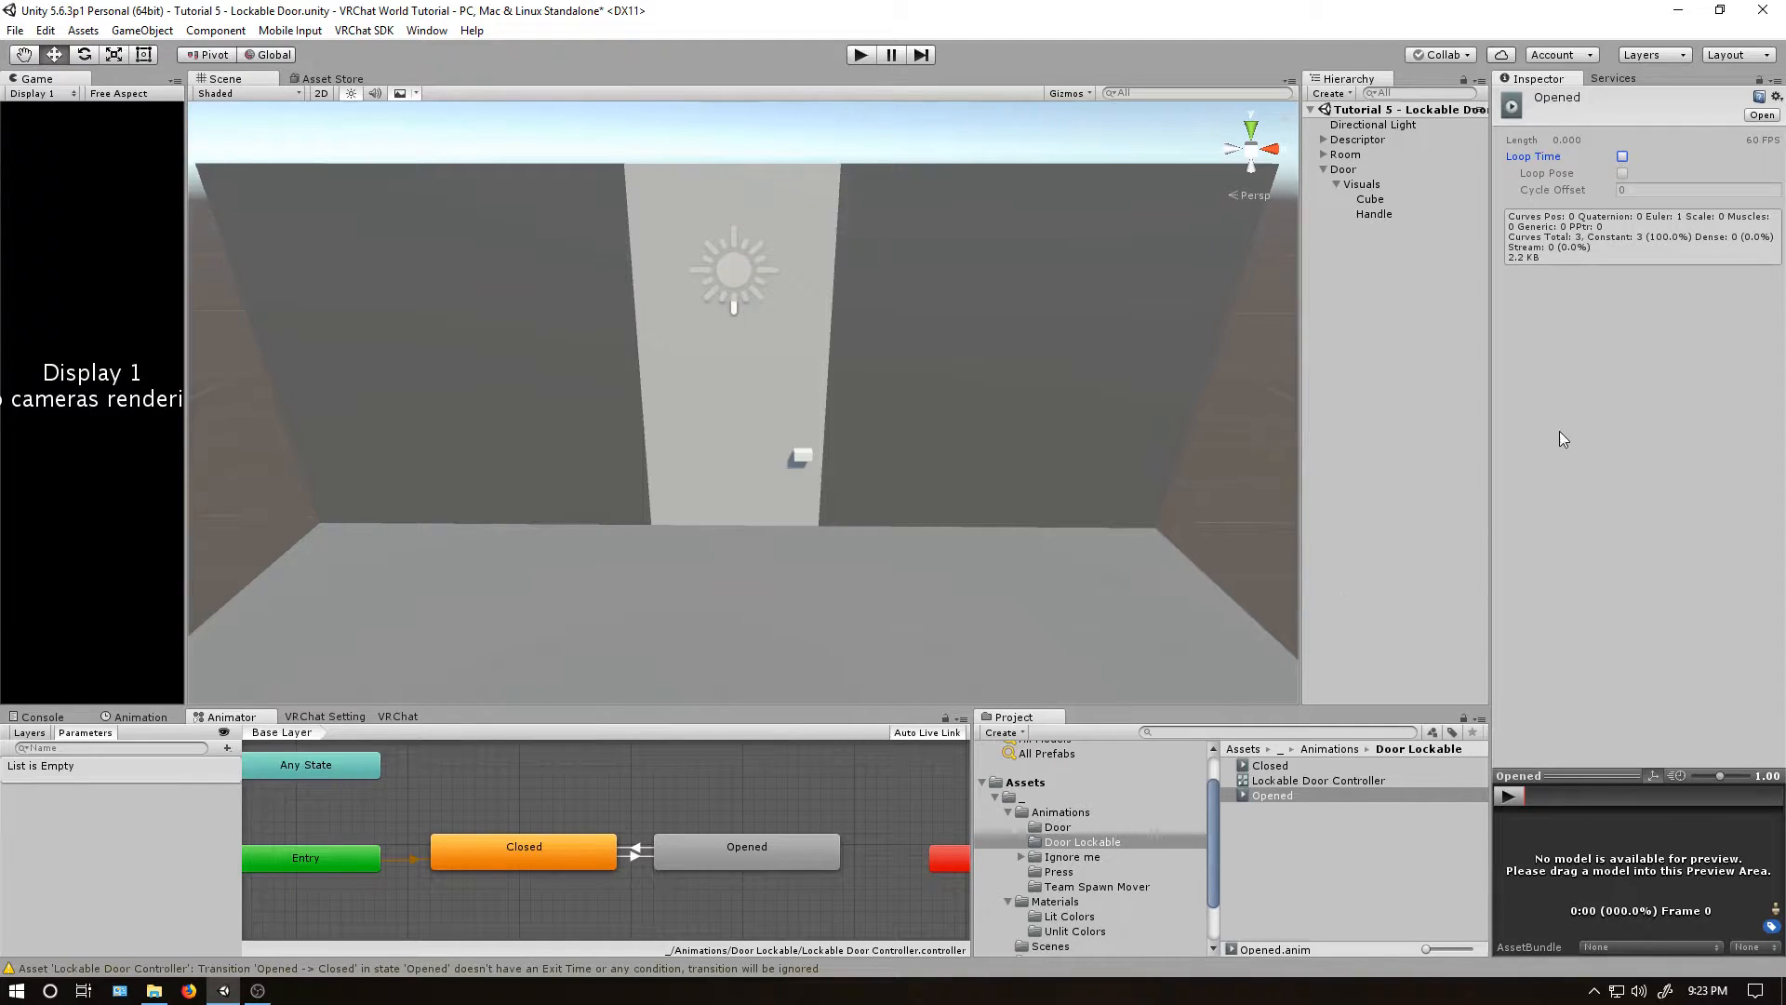
{"action": "left_click", "coordinate": [1270, 765]}
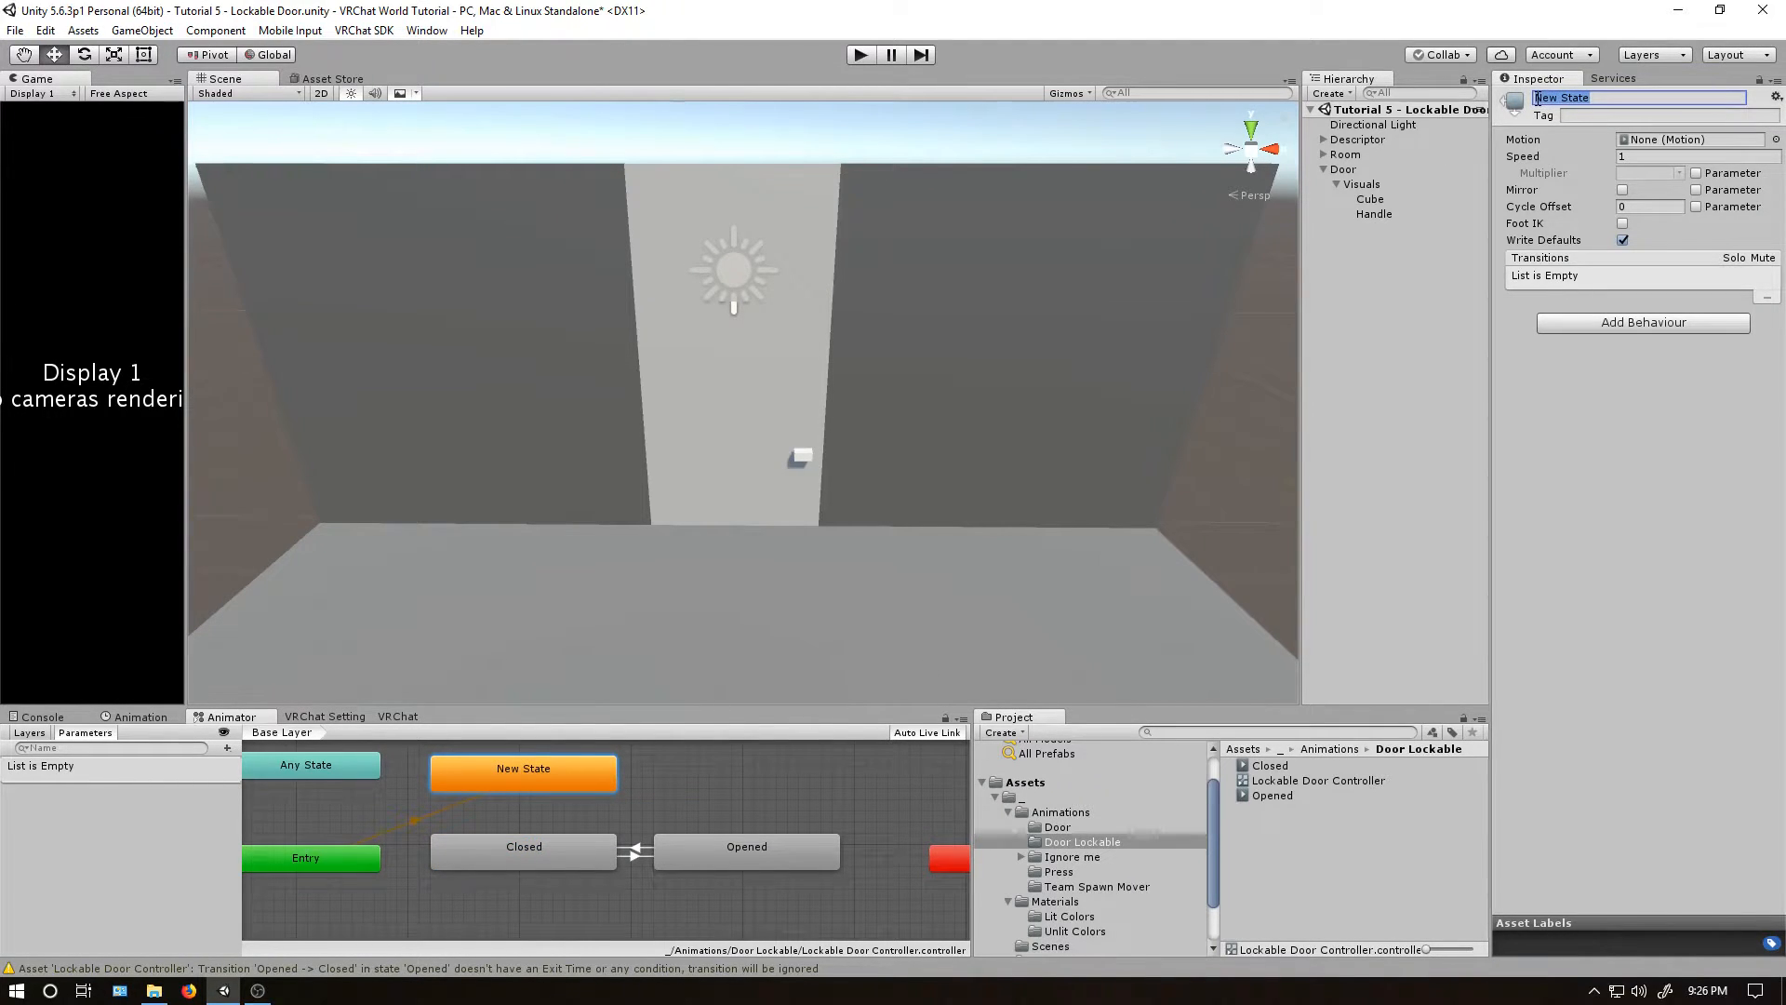
Name the new default empty state Locked Wait.
{"action": "type", "text": "Locke"}
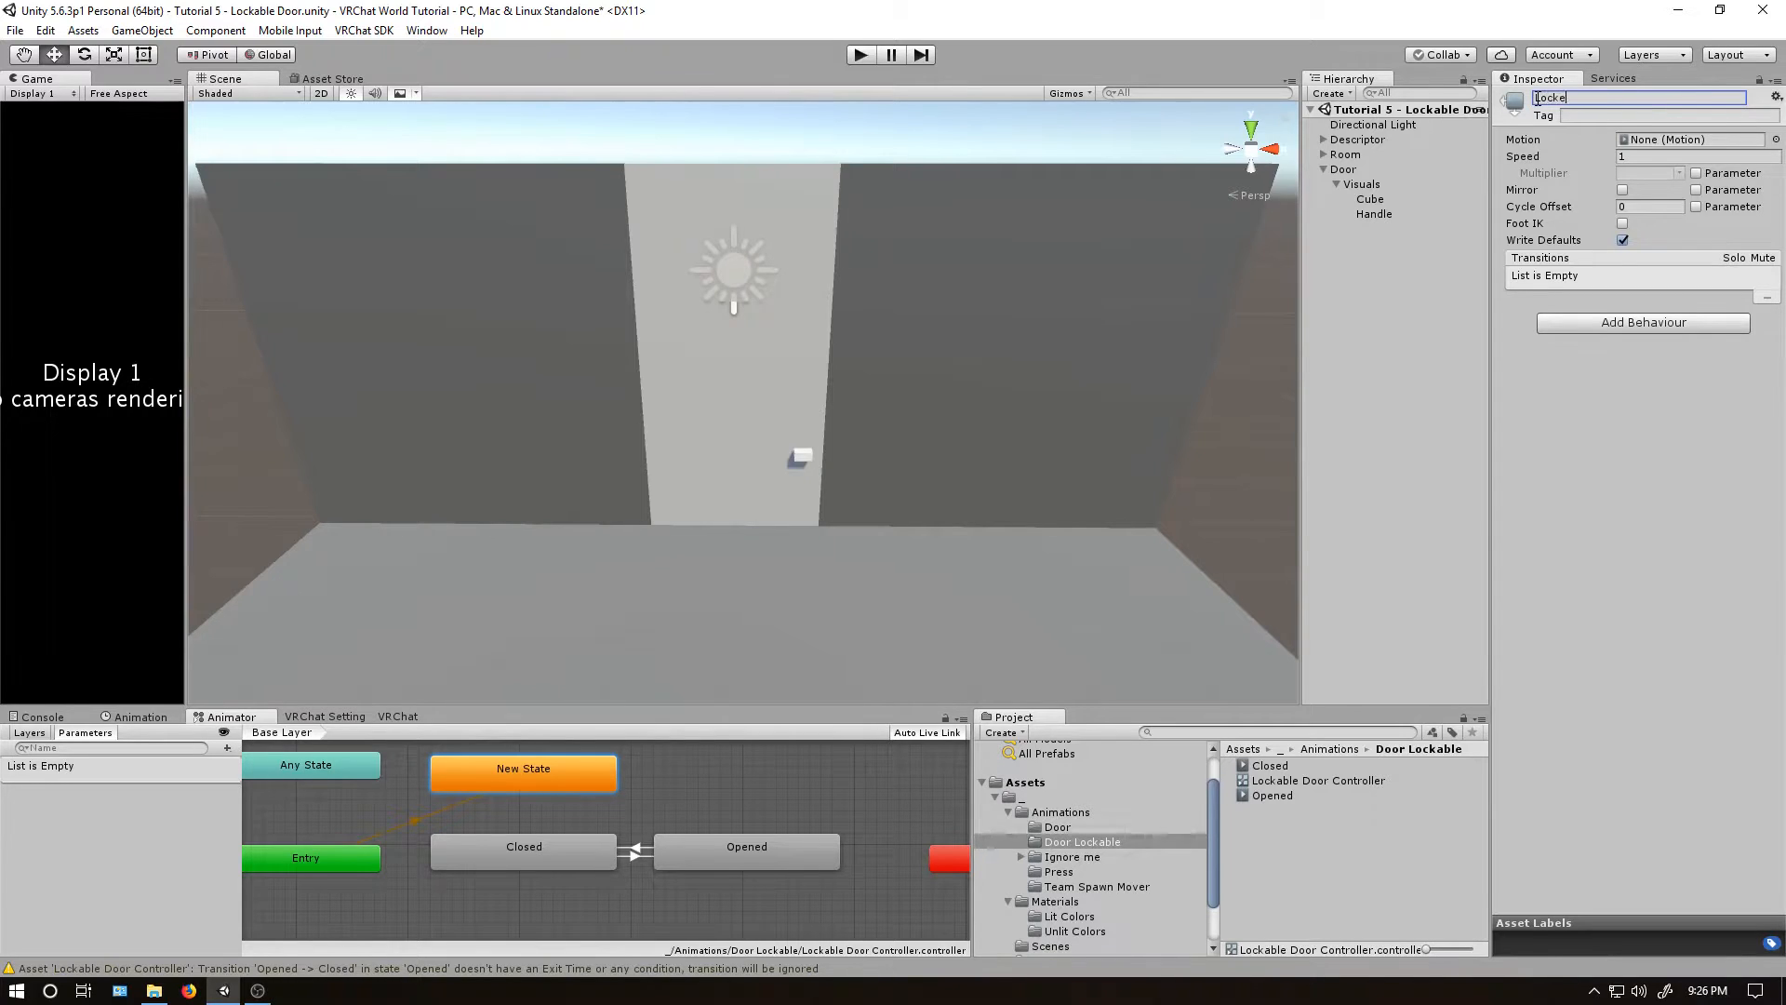
{"action": "type", "text": "Locked Wait"}
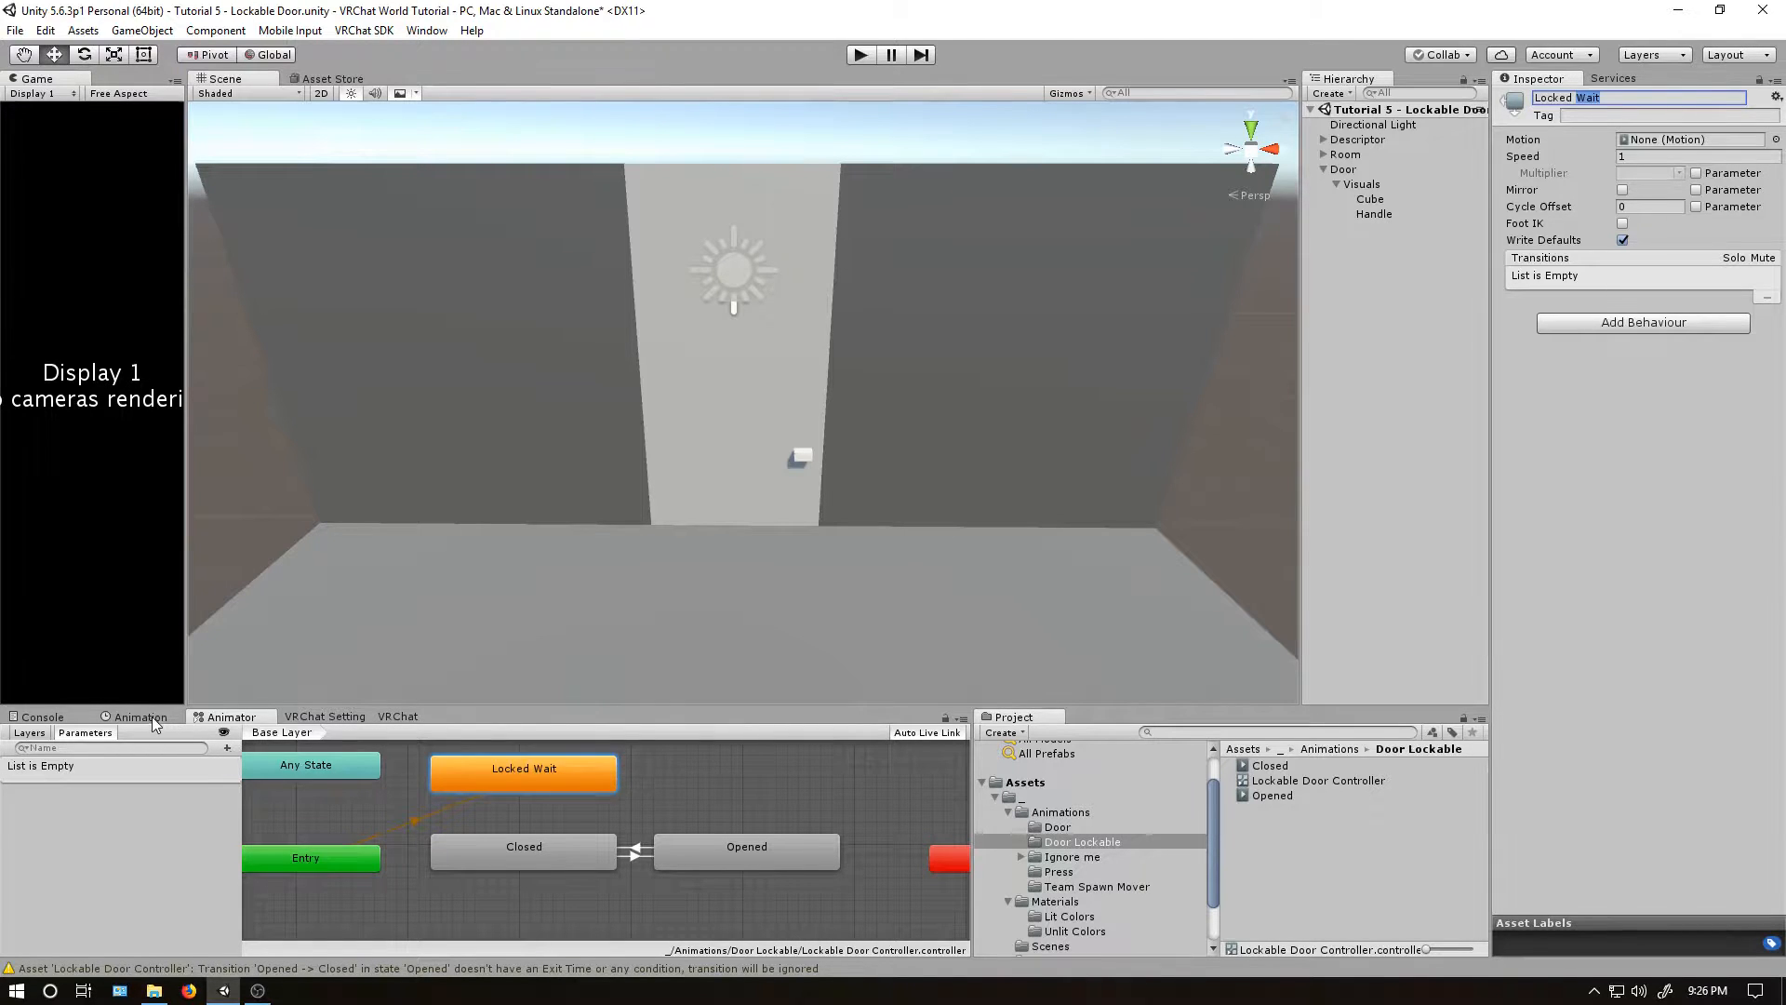
Create a Locked animation clip and return to the state graph, which gains a Locked state.
{"action": "left_click", "coordinate": [143, 715]}
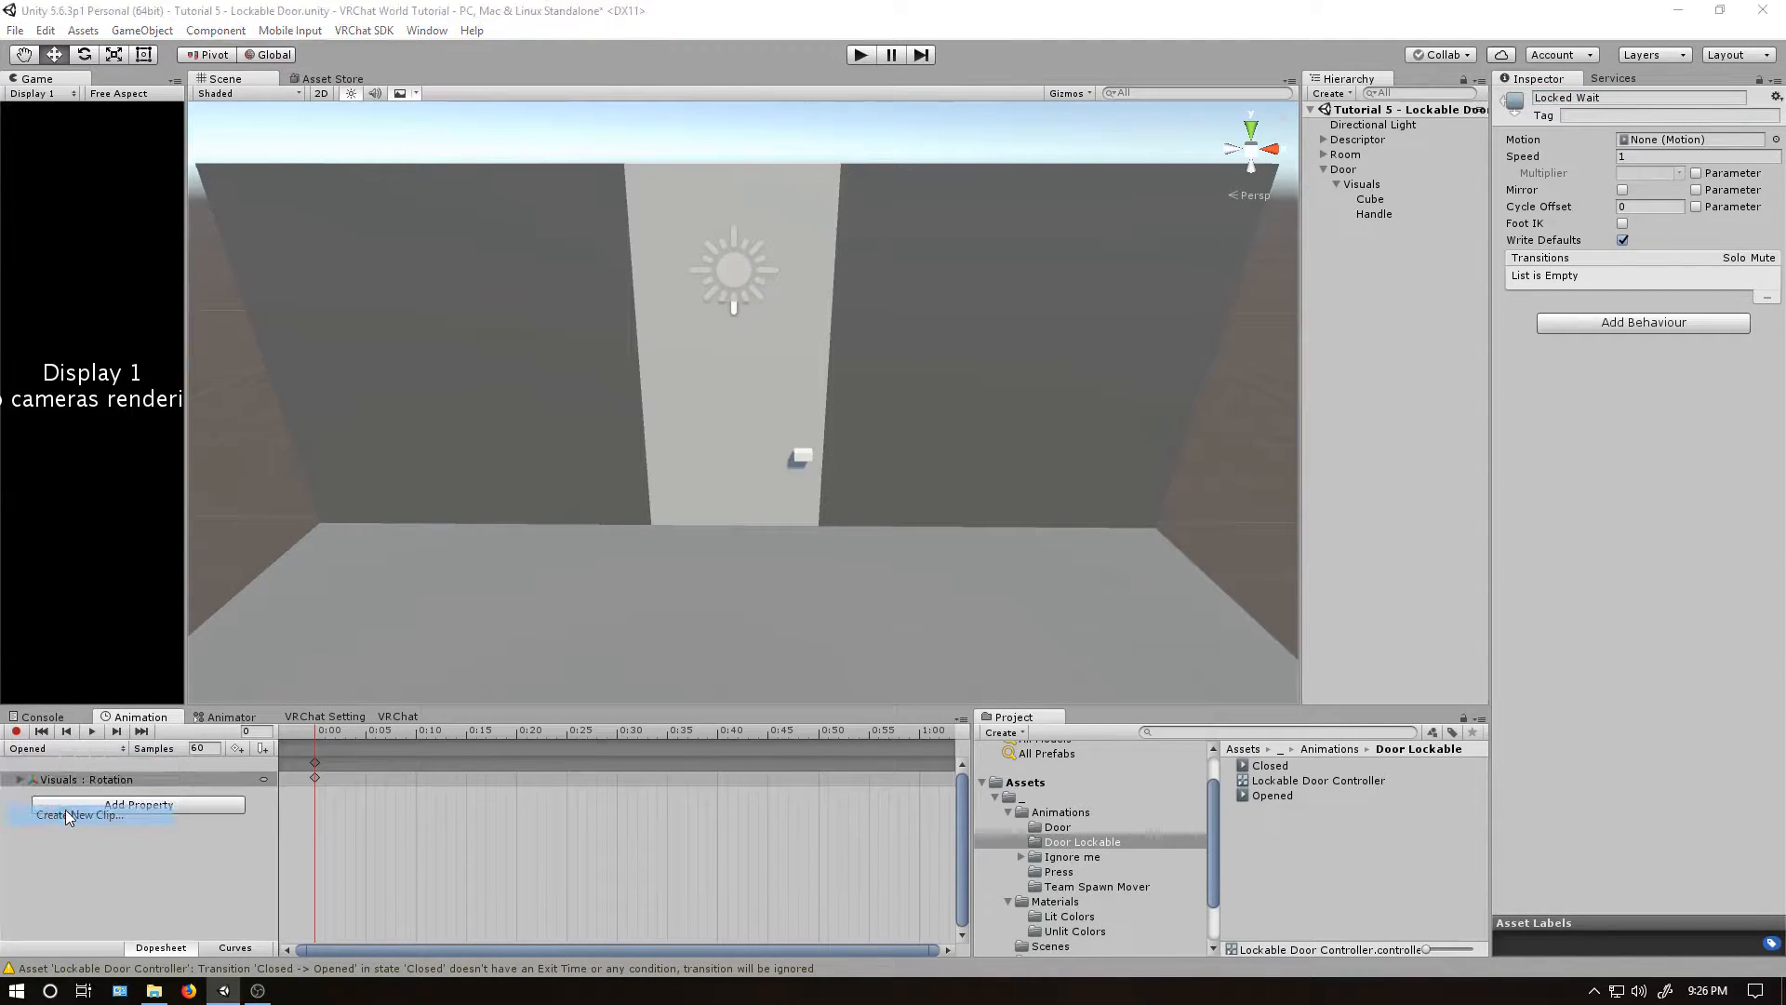
{"action": "left_click", "coordinate": [80, 813]}
{"action": "type", "text": "Locked"}
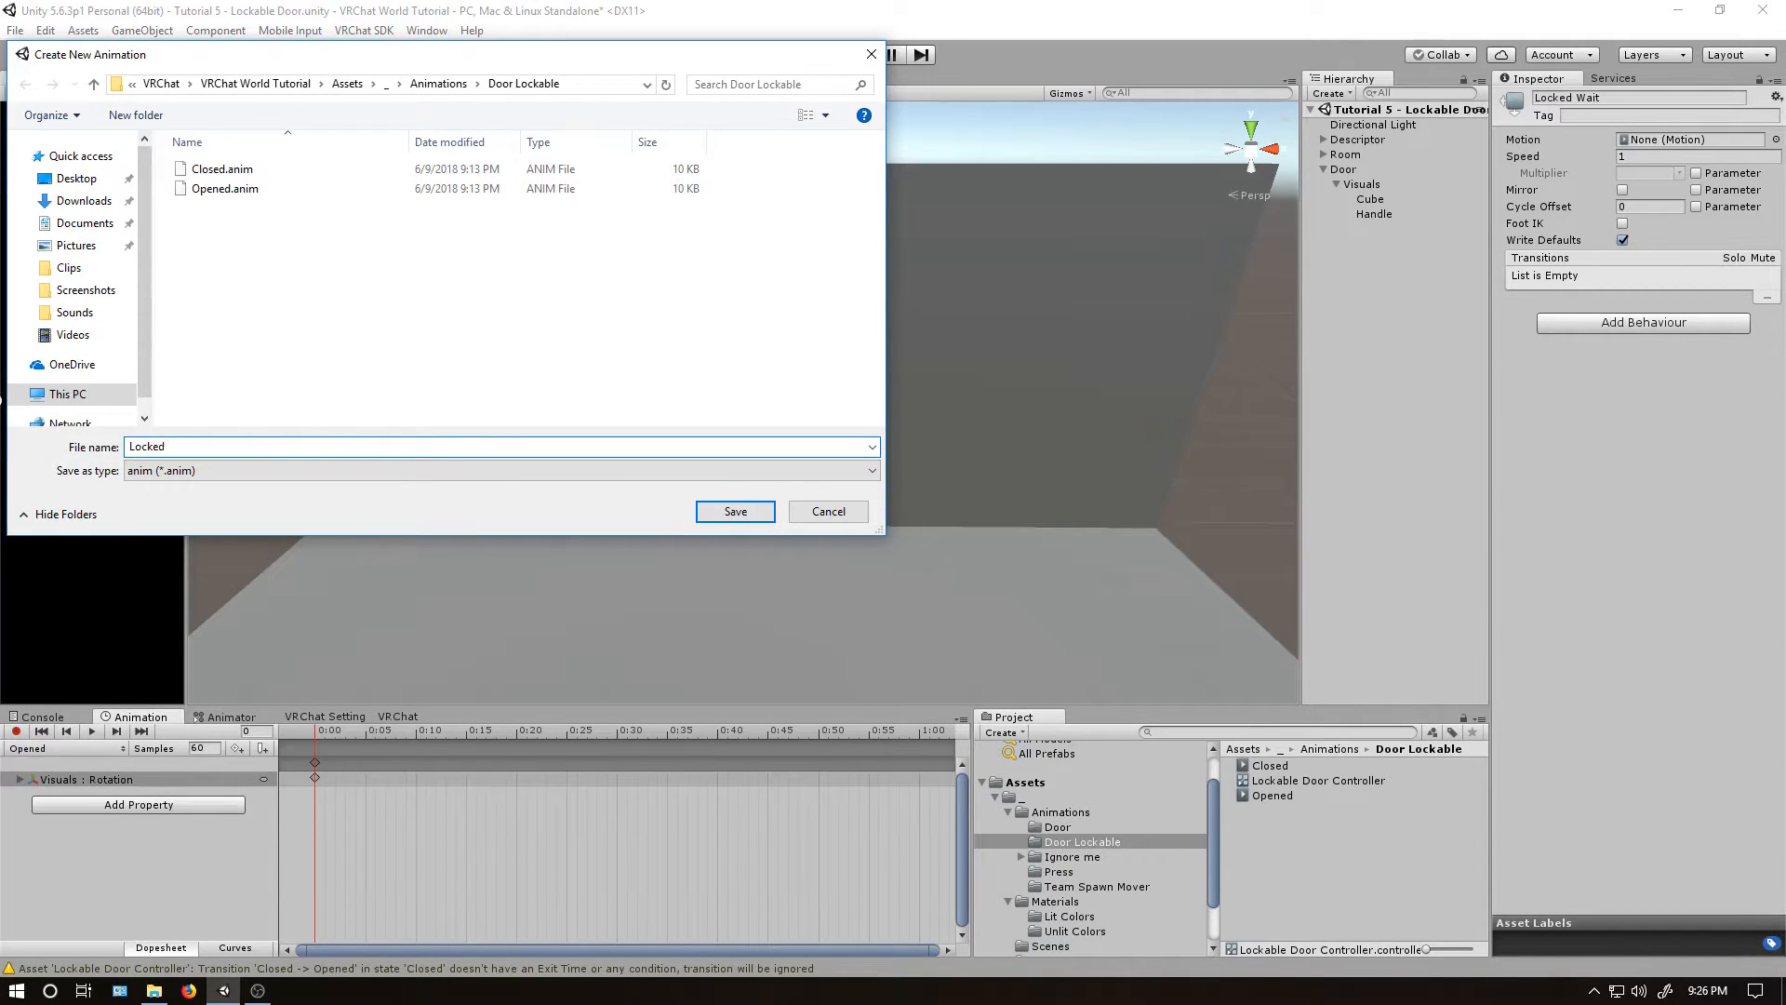
{"action": "left_click", "coordinate": [735, 512]}
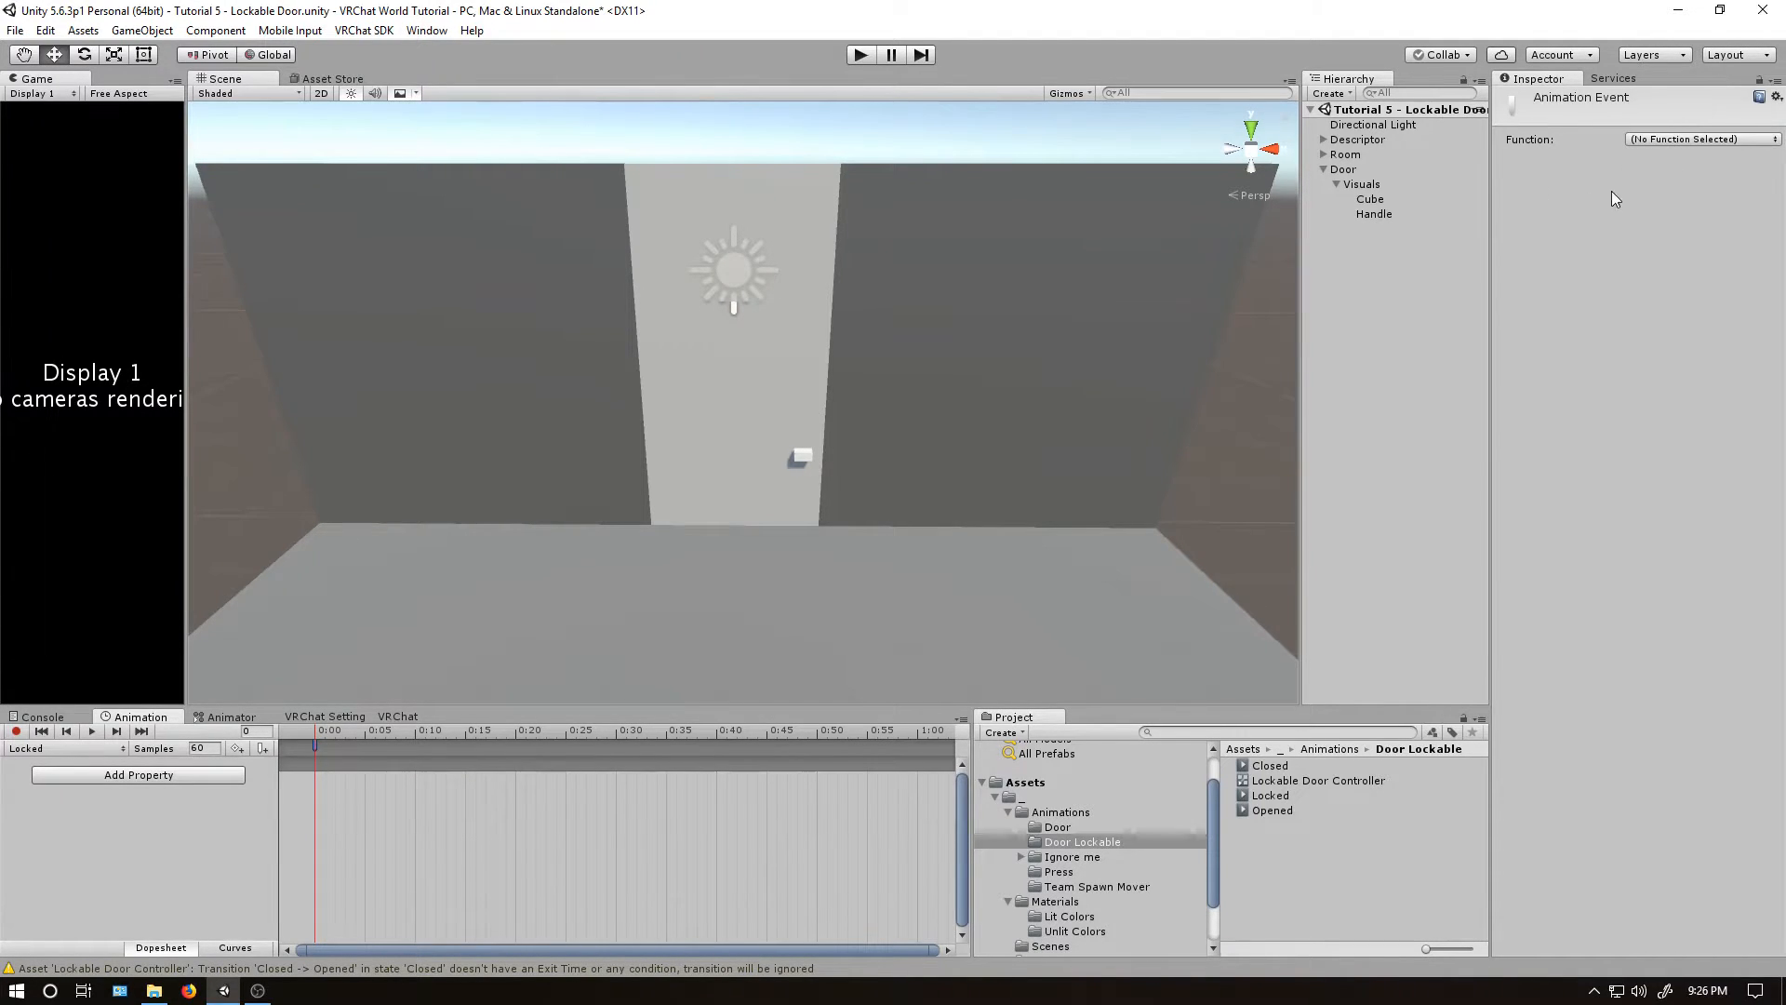
{"action": "left_click", "coordinate": [231, 715]}
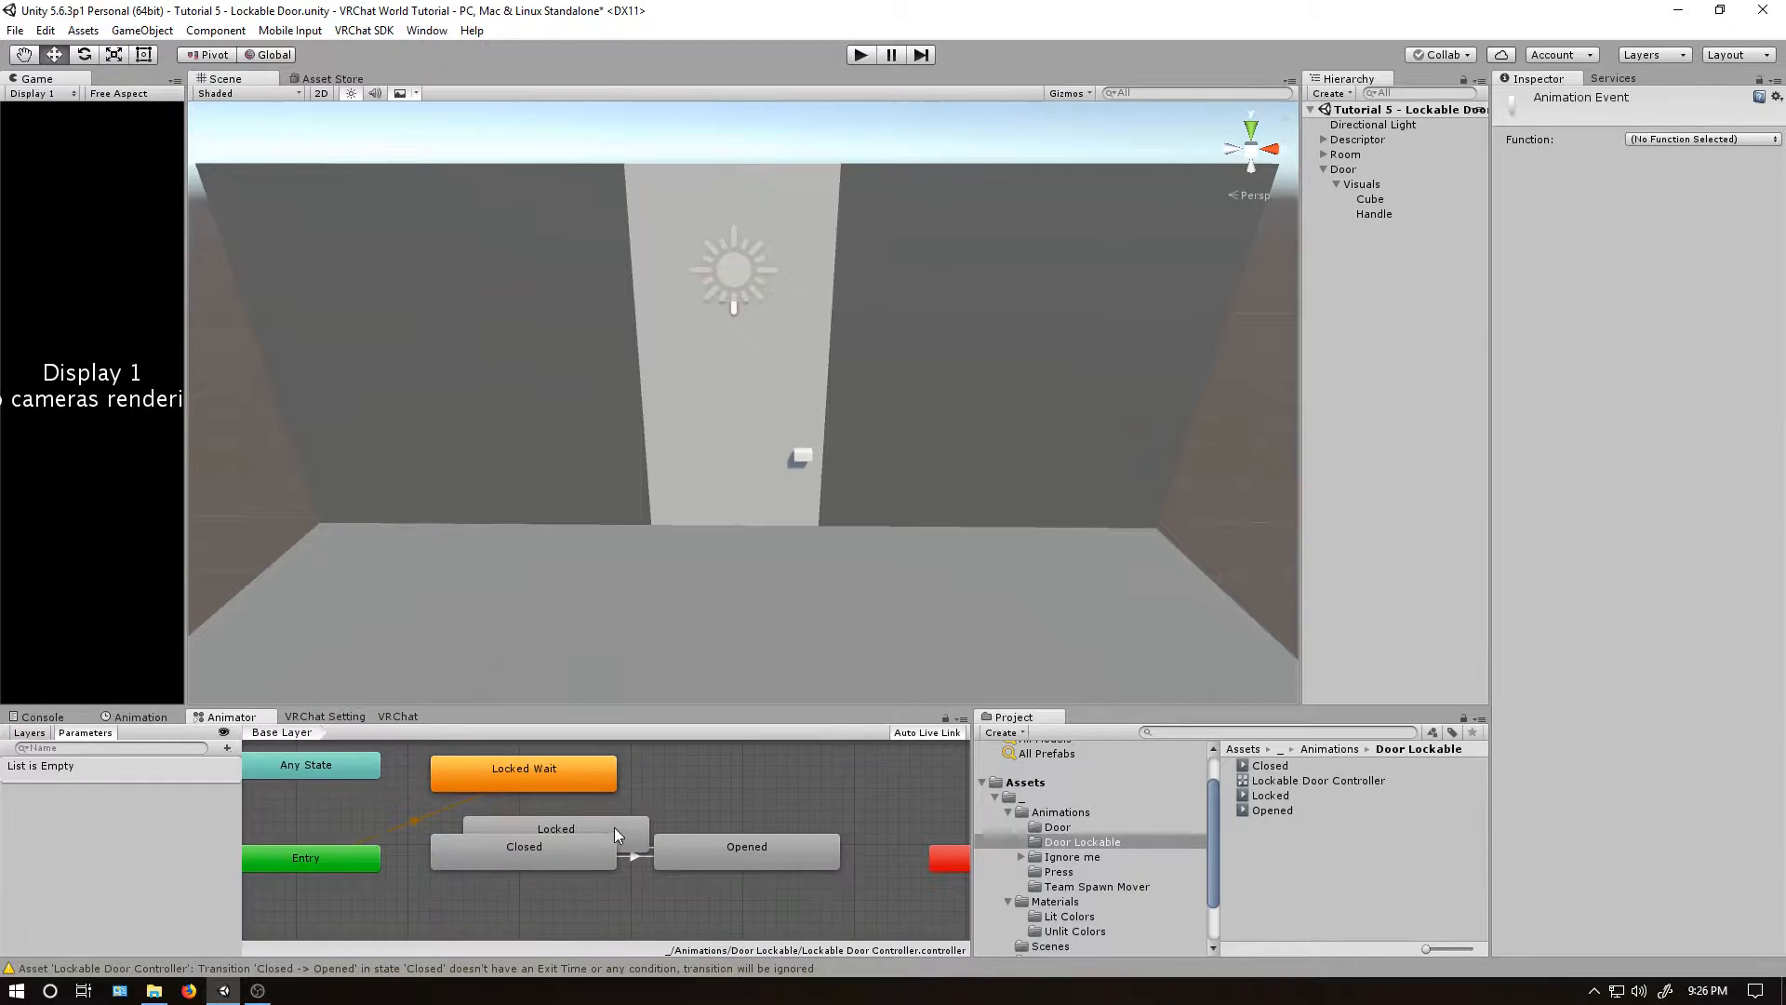
Place Locked beside Locked Wait and link Locked Wait→Locked with no exit time and zero duration.
{"action": "left_click", "coordinate": [746, 768]}
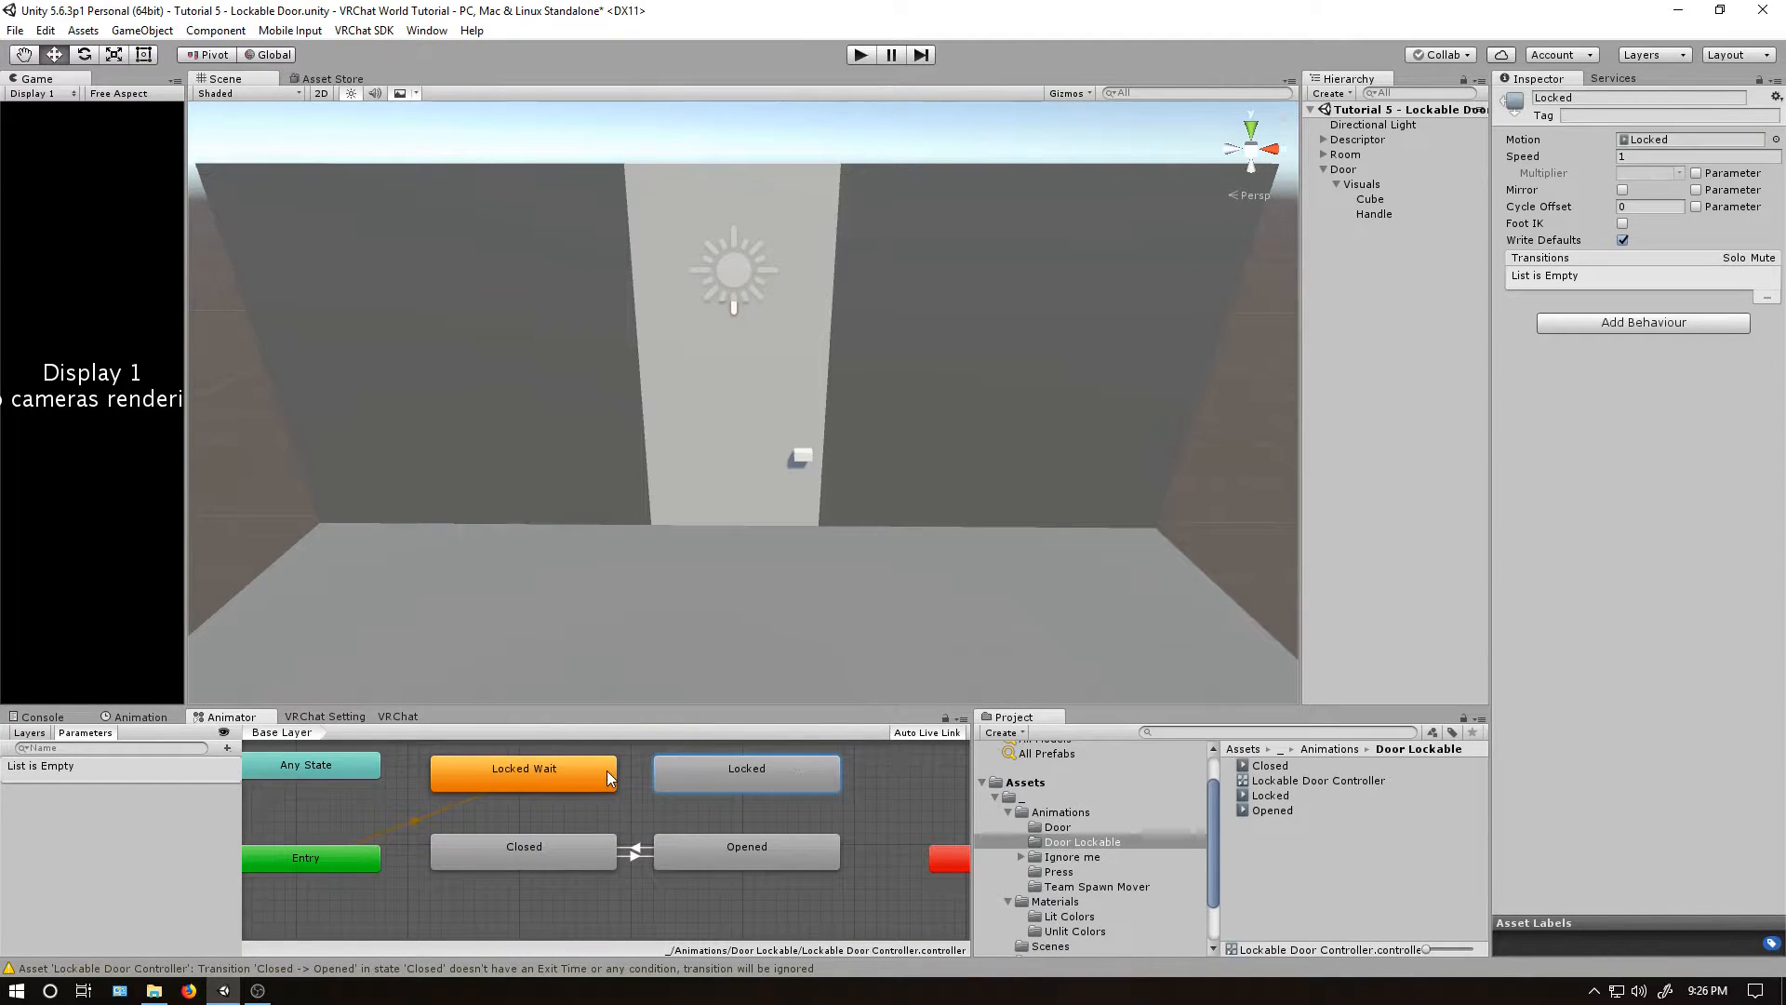
{"action": "left_click", "coordinate": [524, 768]}
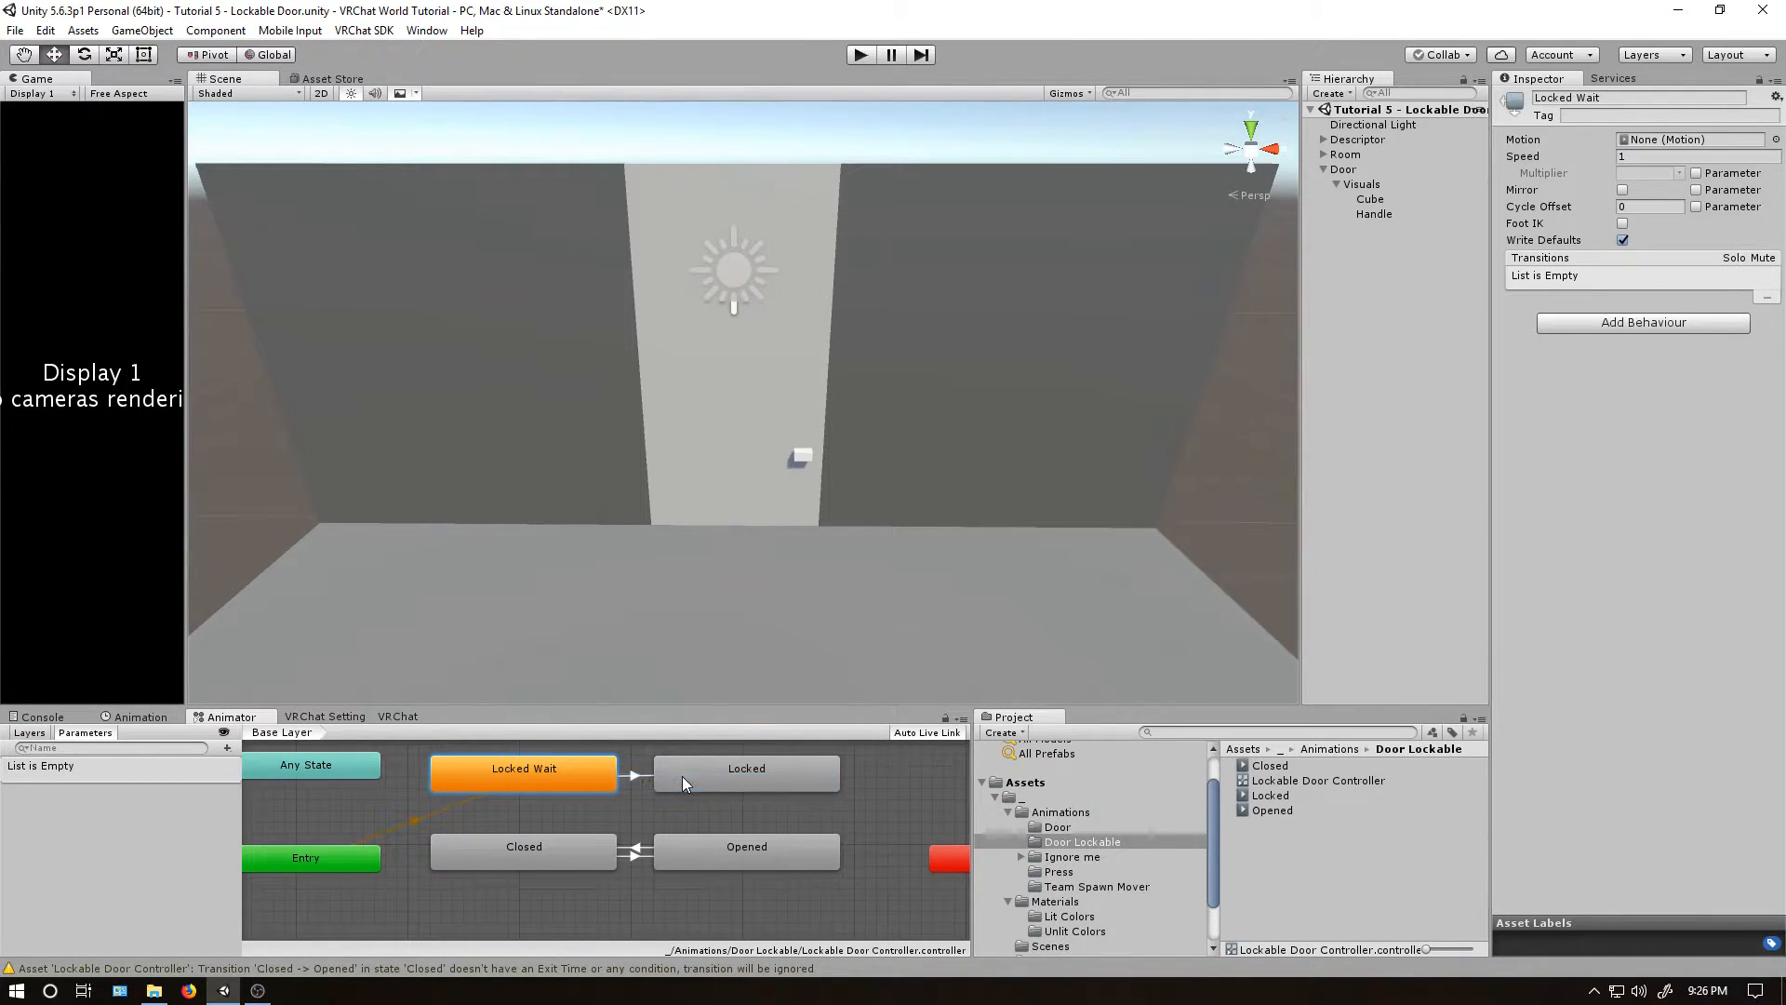
{"action": "left_click", "coordinate": [634, 776]}
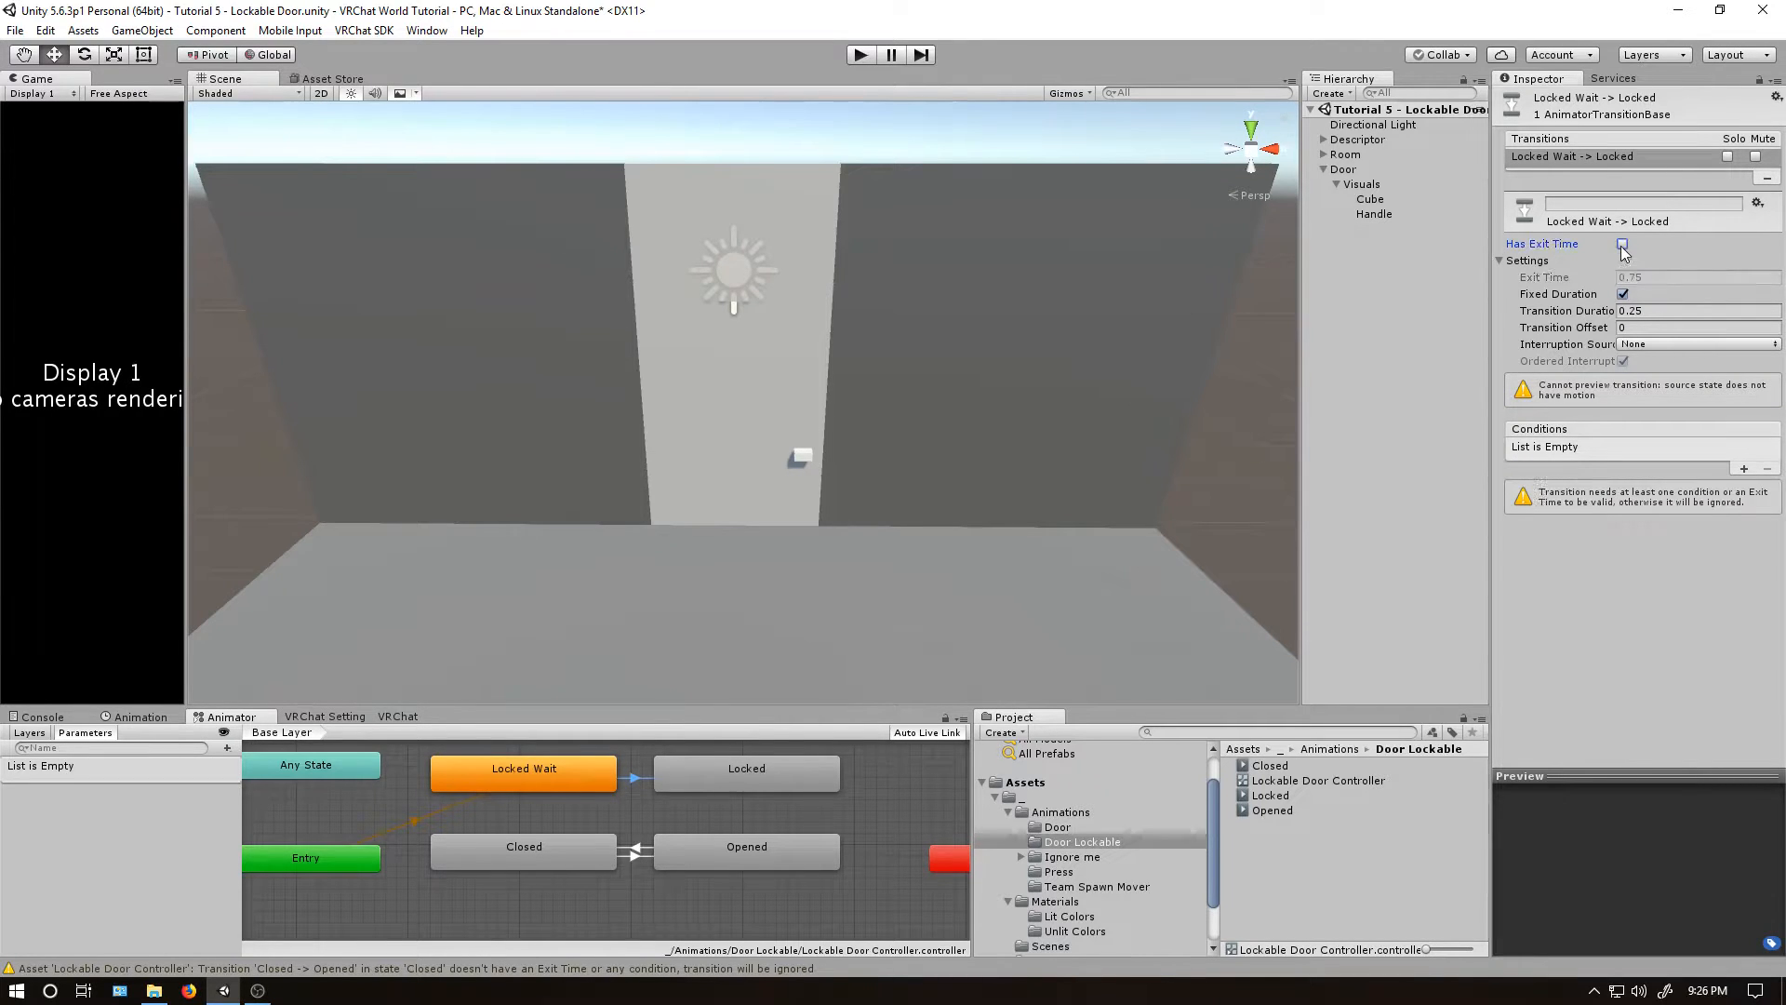
{"action": "left_click", "coordinate": [1622, 245]}
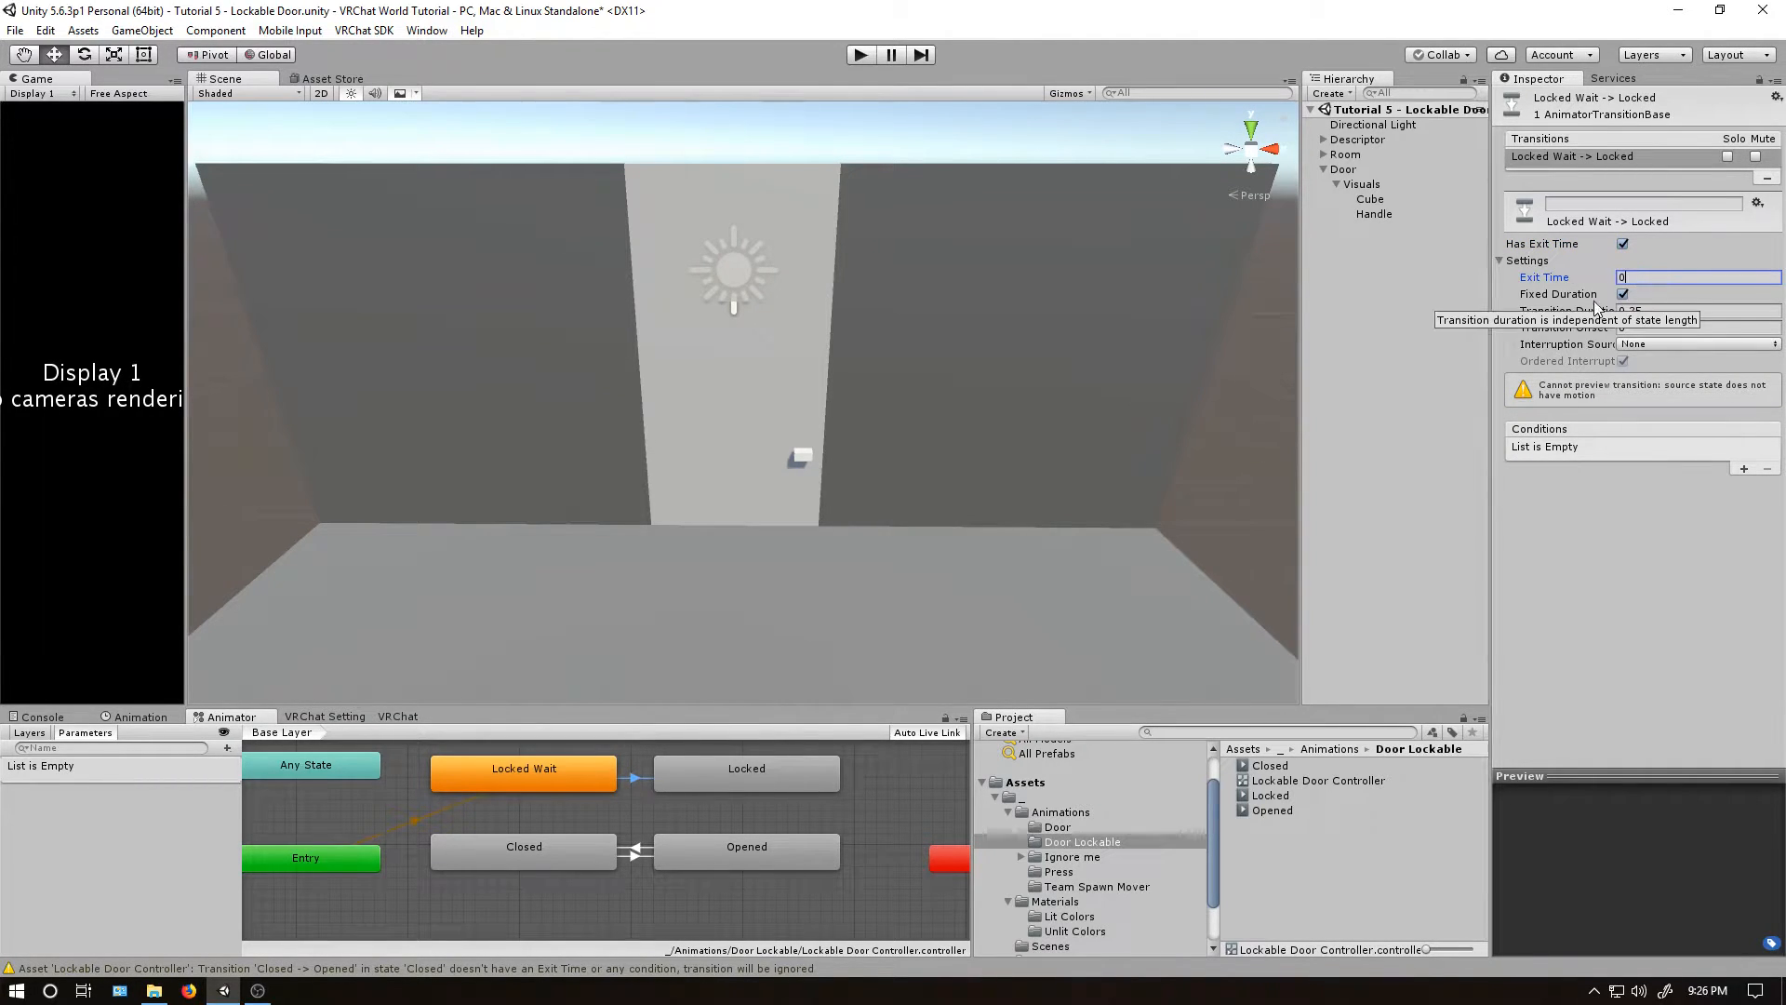
{"action": "left_click", "coordinate": [1622, 244]}
{"action": "type", "text": "0"}
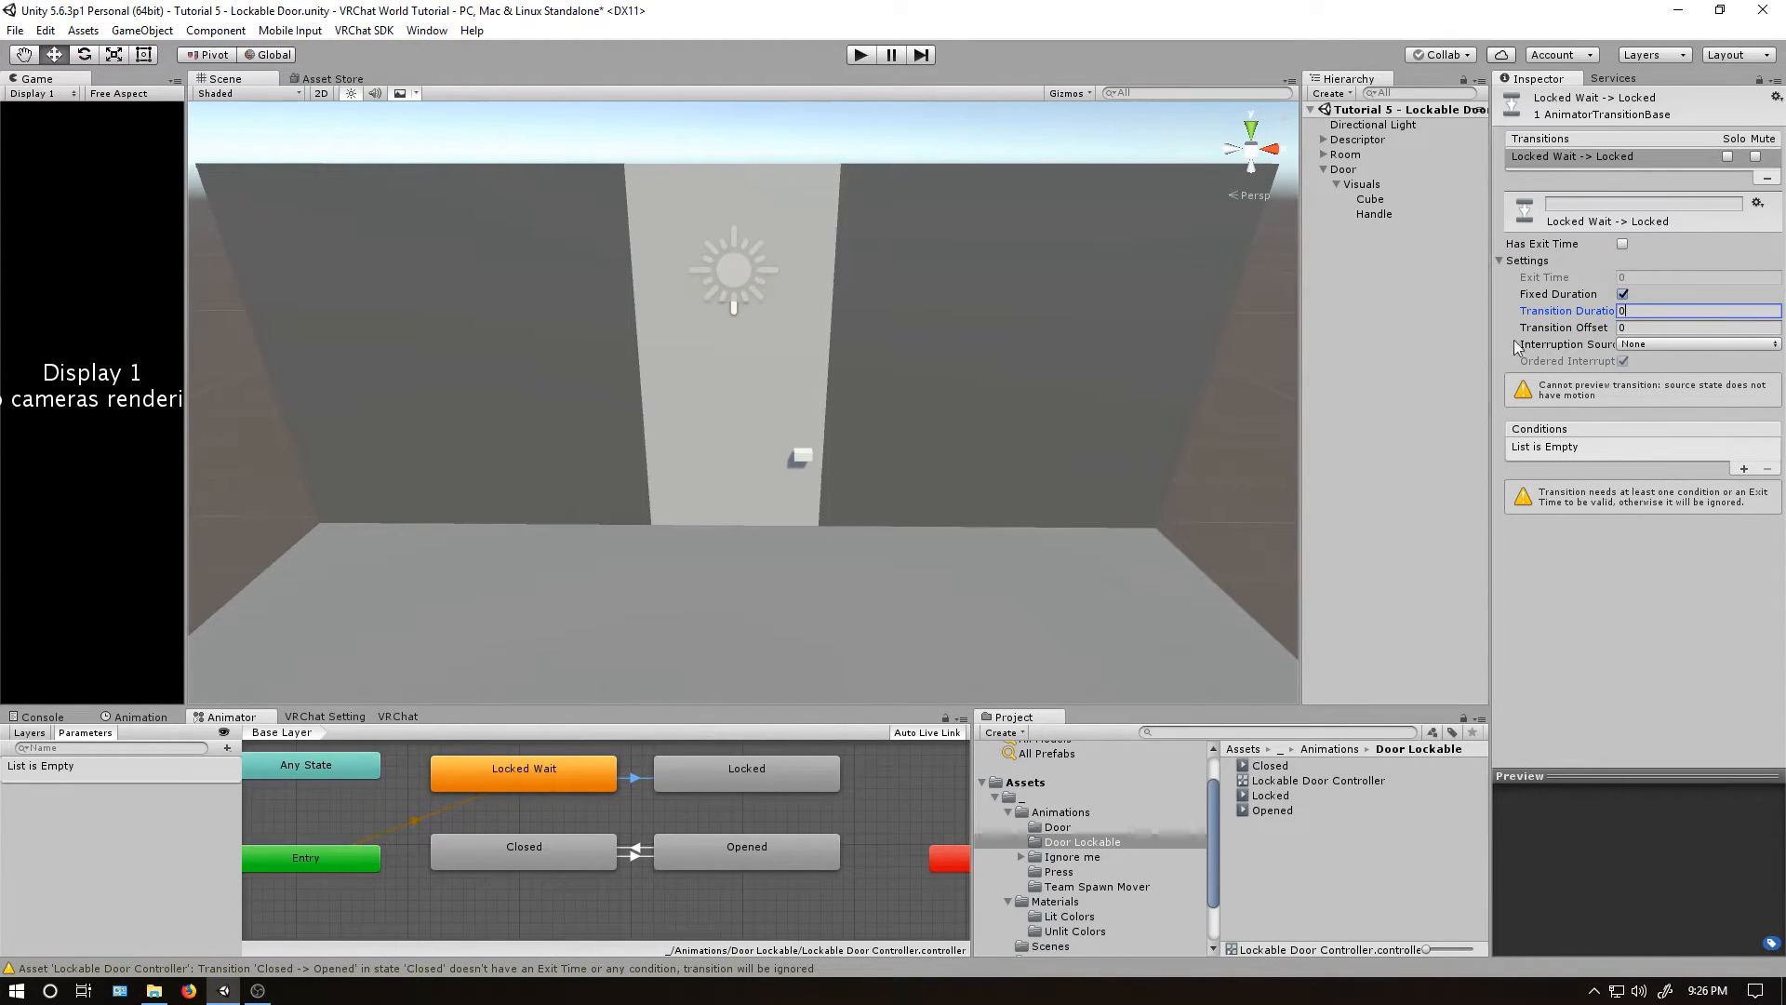
{"action": "mouse_move", "coordinate": [558, 700]}
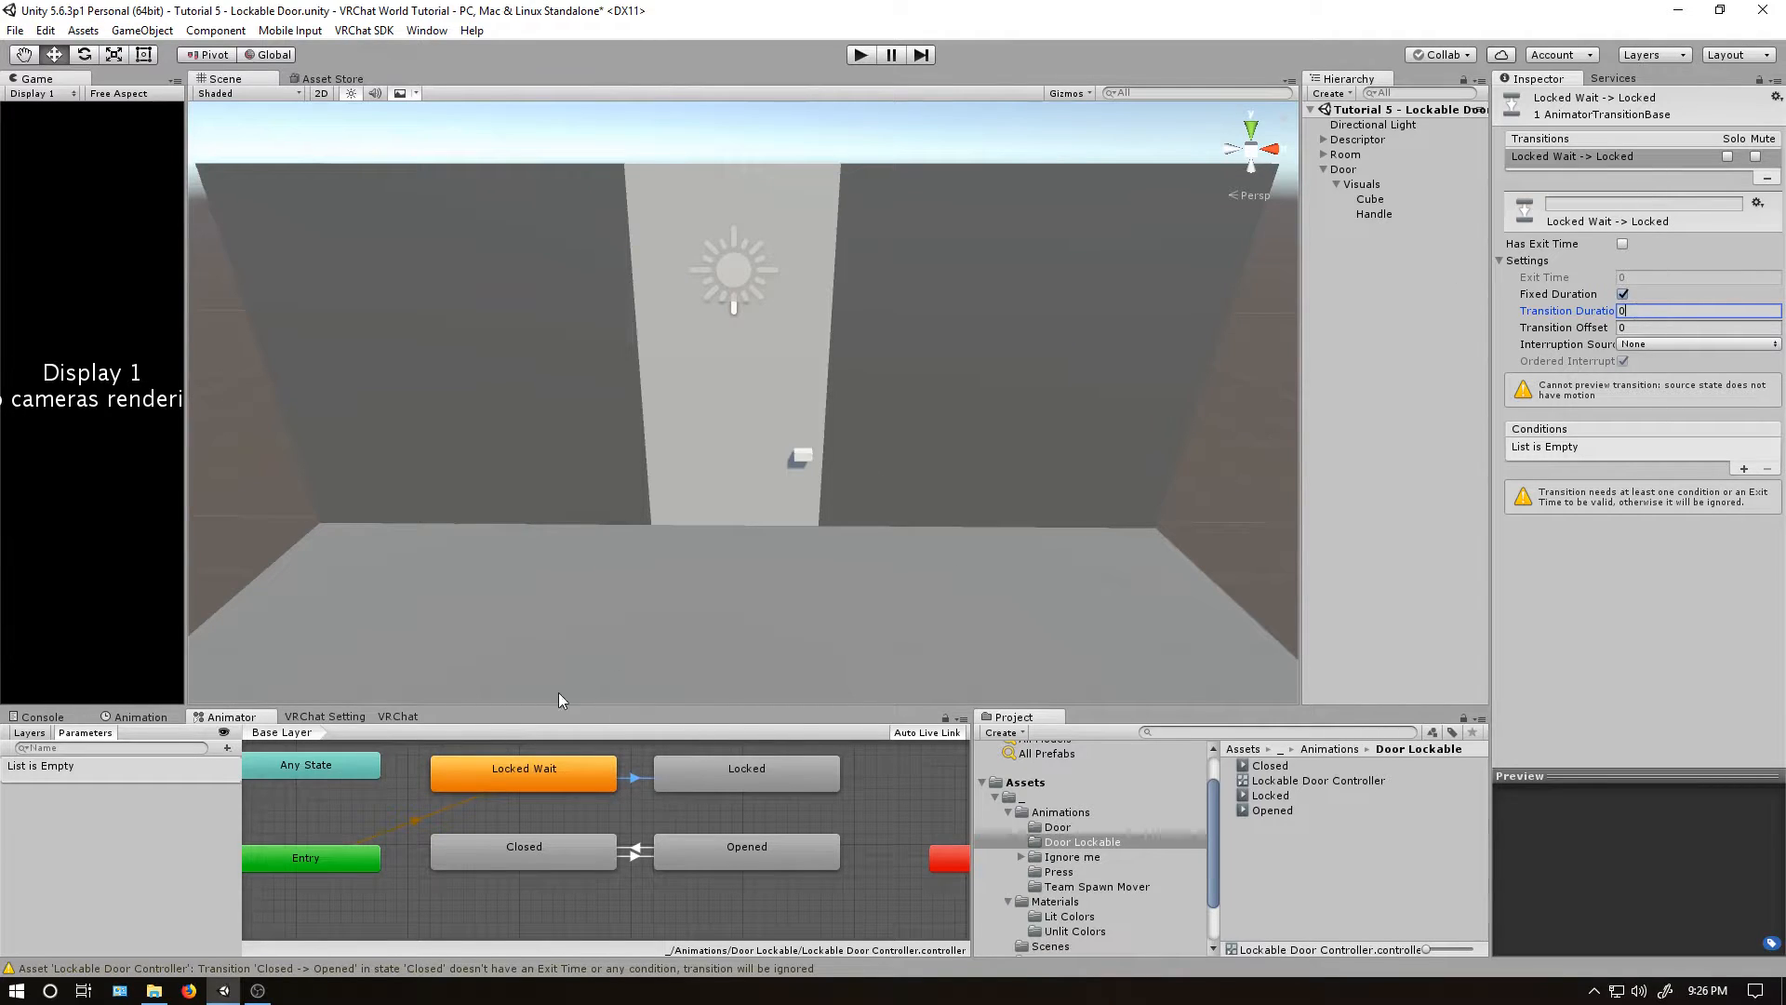
{"action": "mouse_move", "coordinate": [688, 777]}
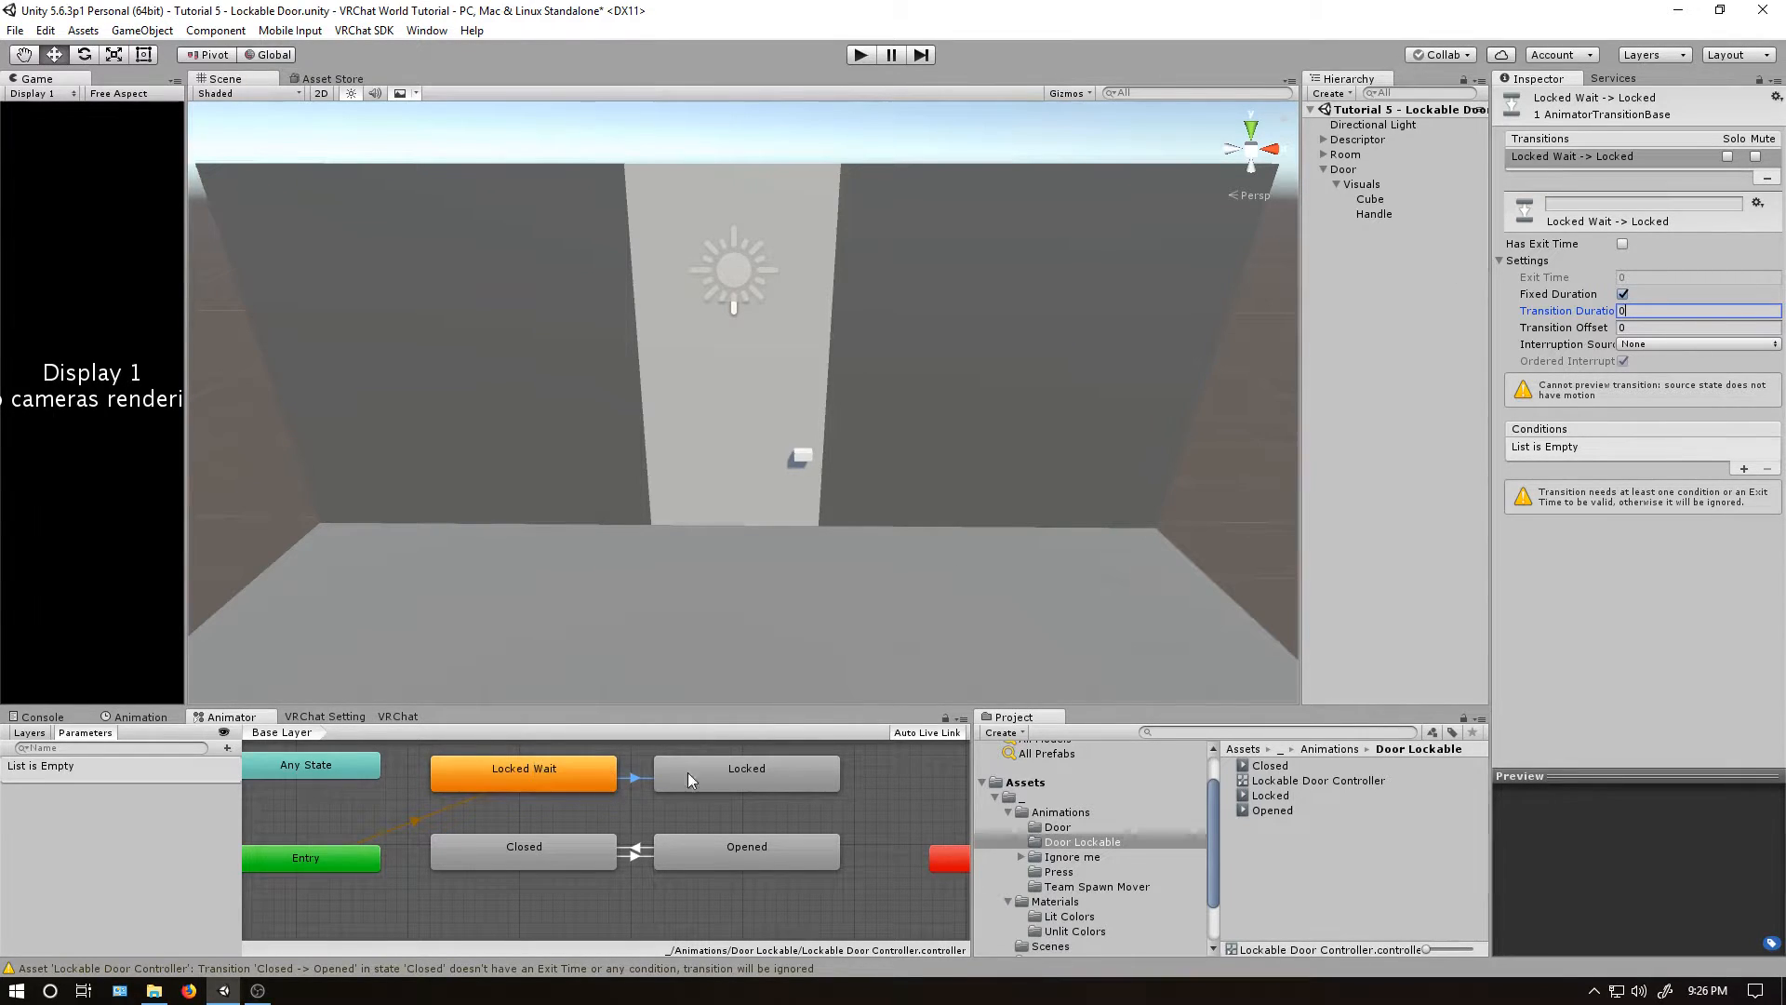
Link Locked back to Locked Wait with zero transition duration.
{"action": "left_click", "coordinate": [746, 769]}
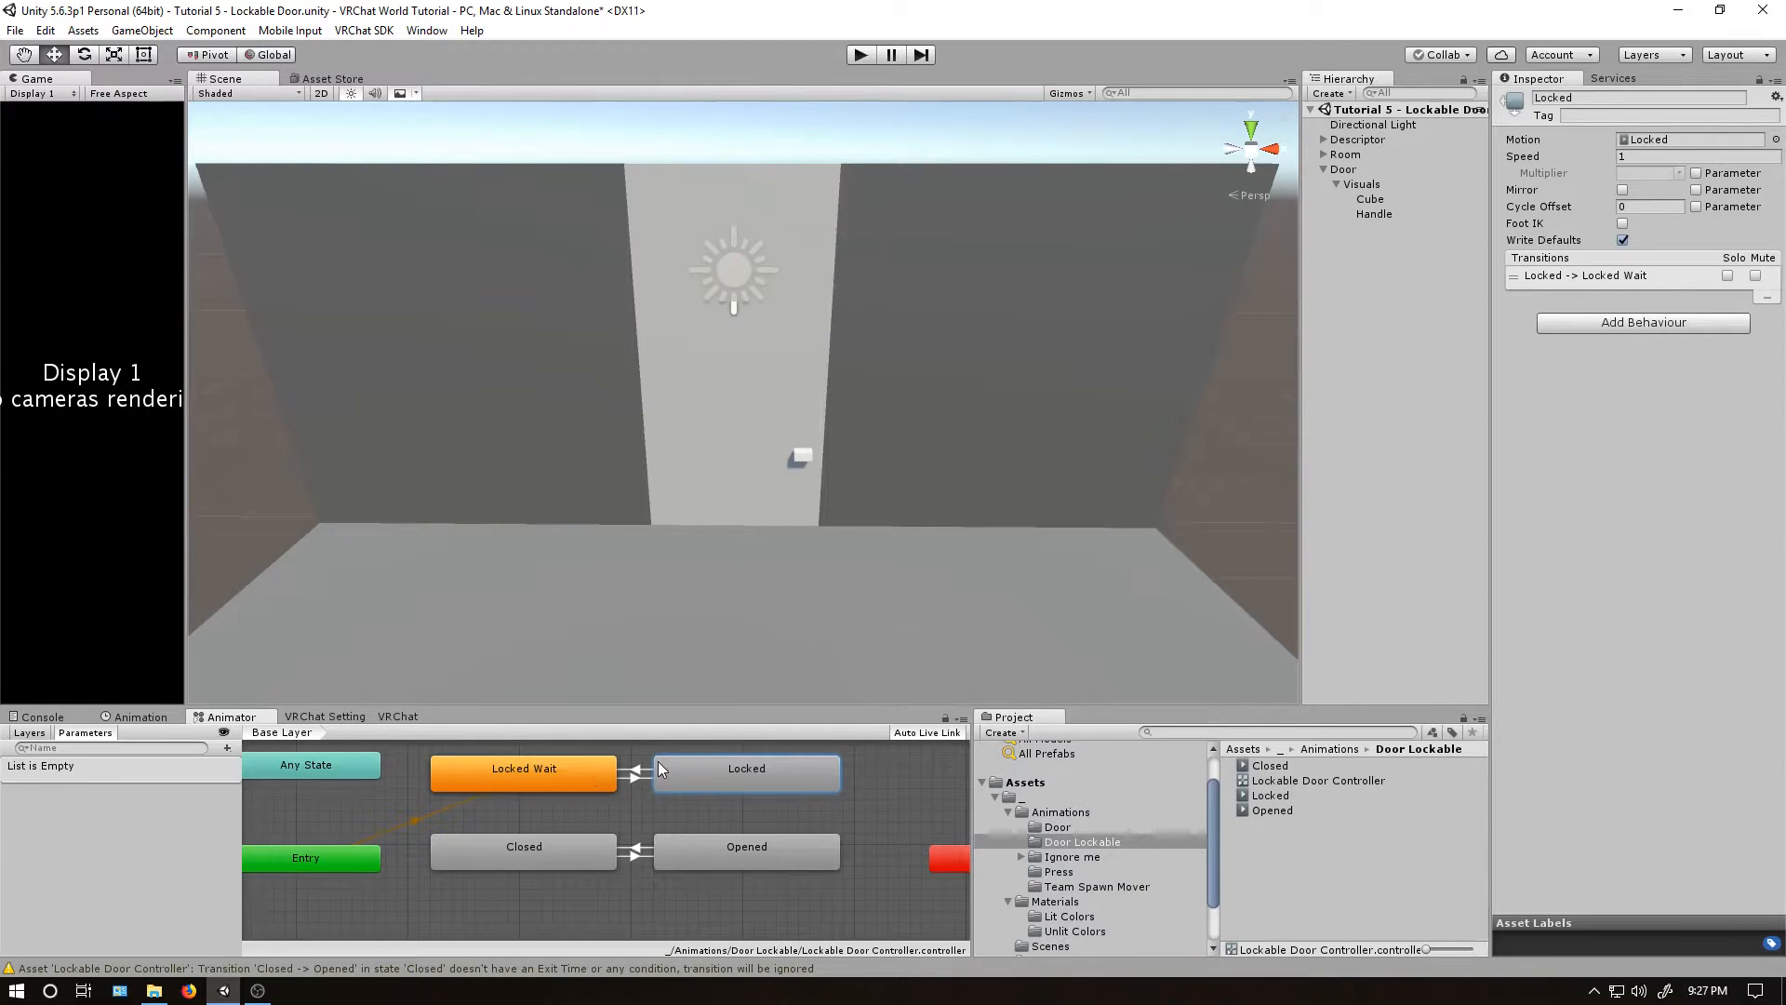
{"action": "left_click", "coordinate": [638, 775]}
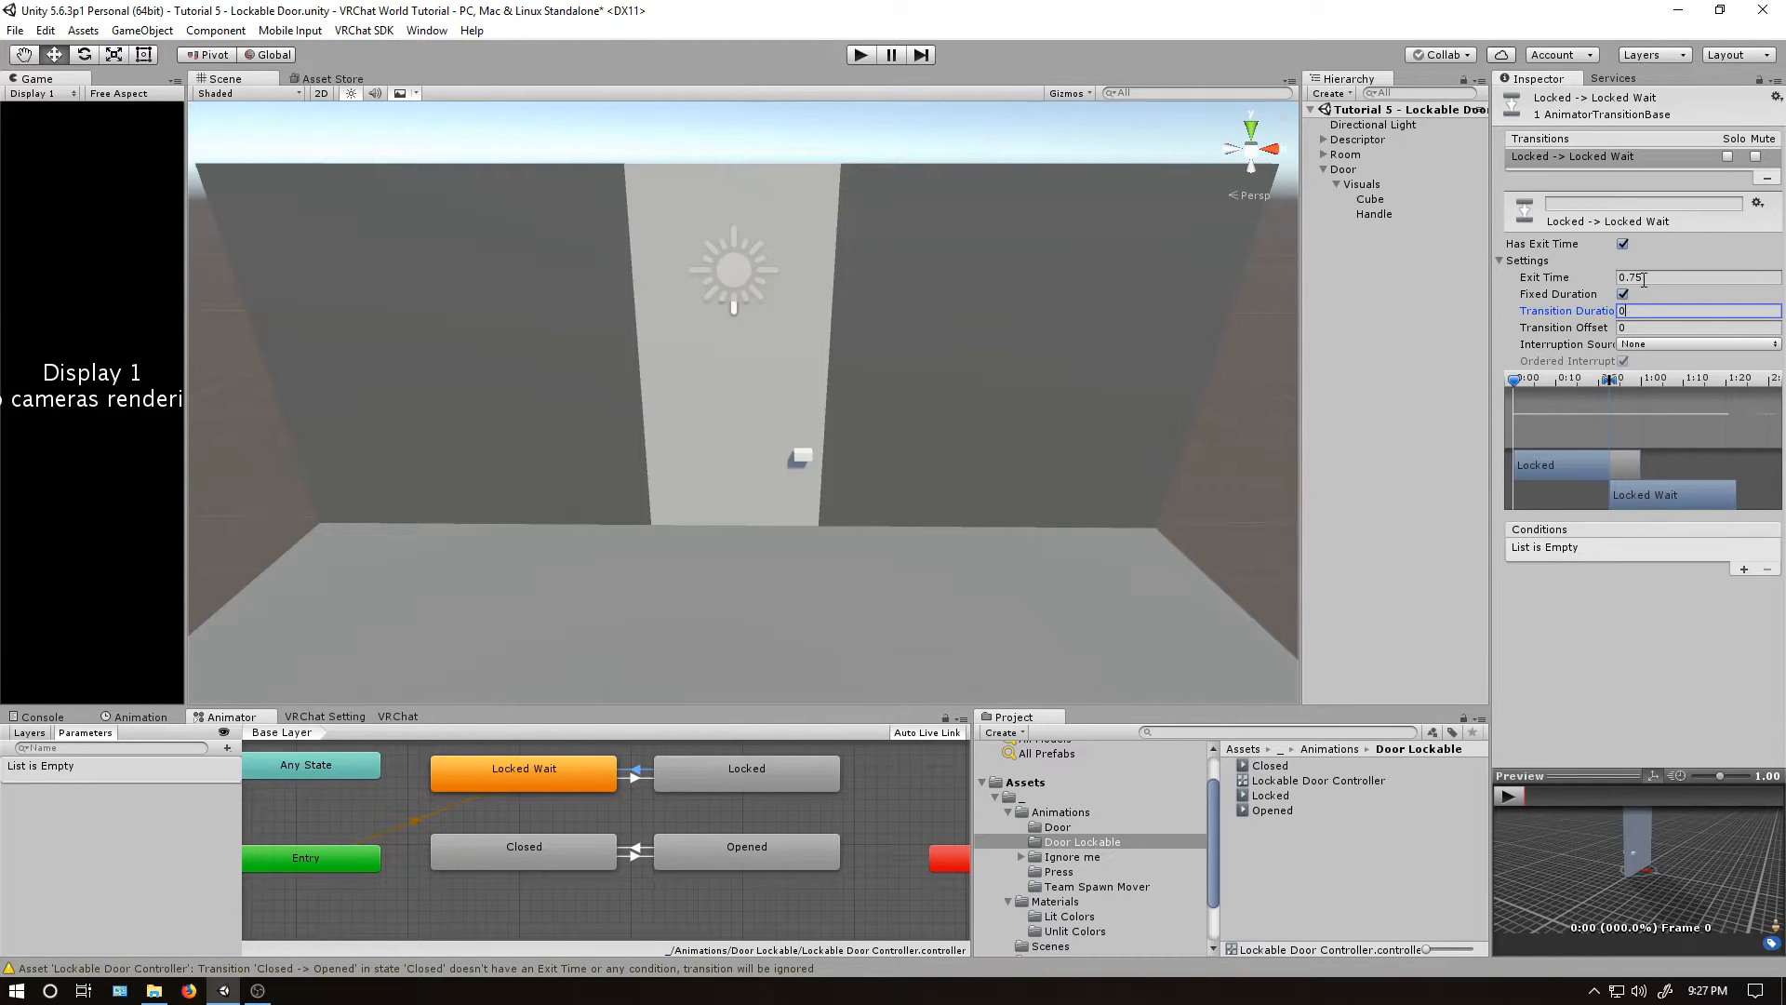
{"action": "left_click", "coordinate": [227, 748]}
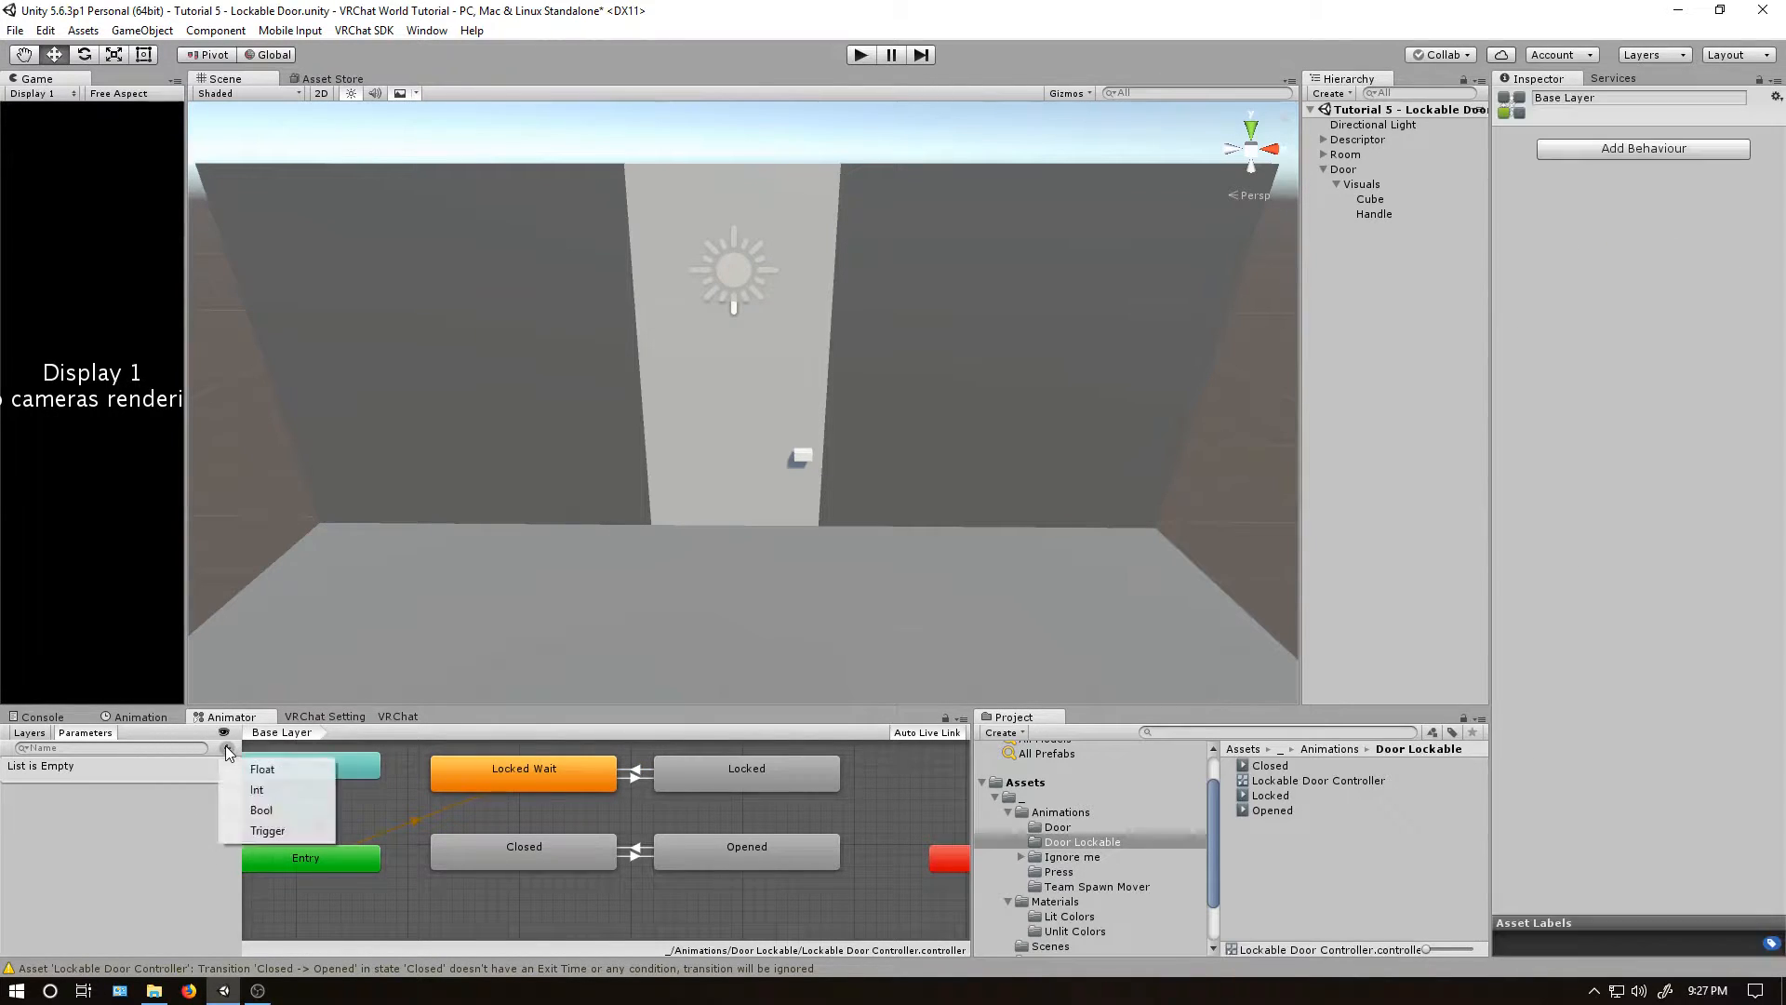
Add a Trigger parameter named Try Use to the door controller.
{"action": "left_click", "coordinate": [267, 829]}
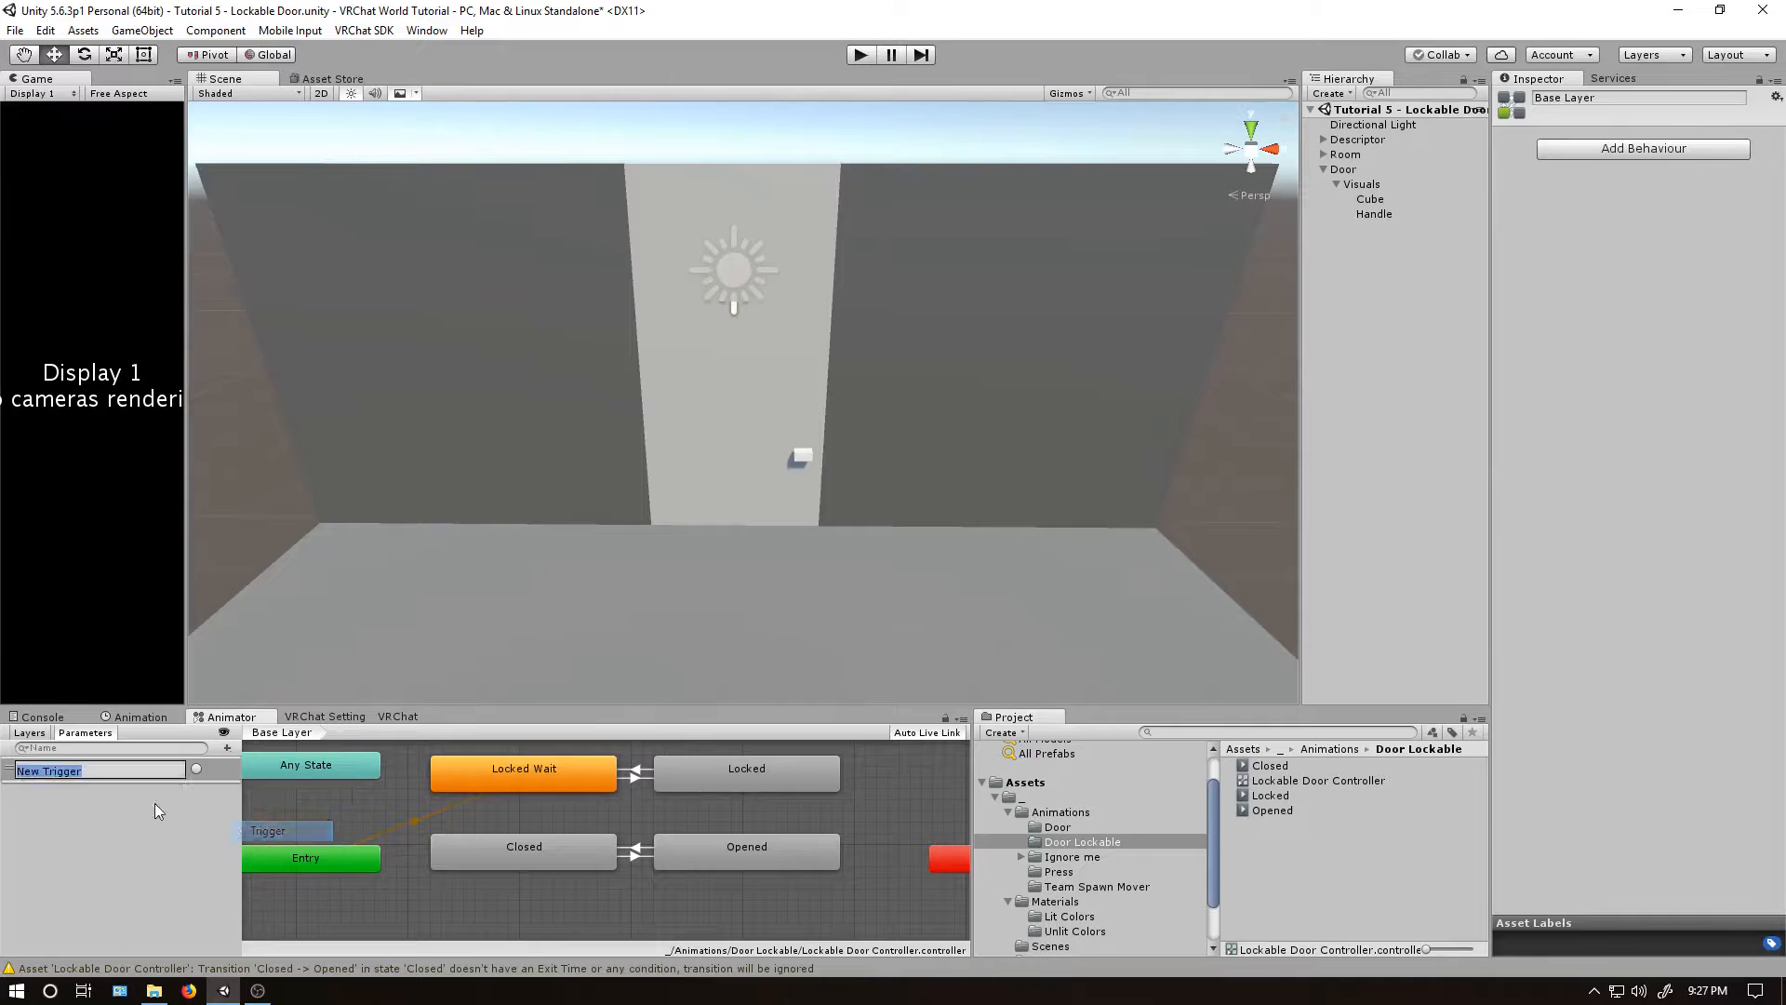
{"action": "type", "text": "Try"}
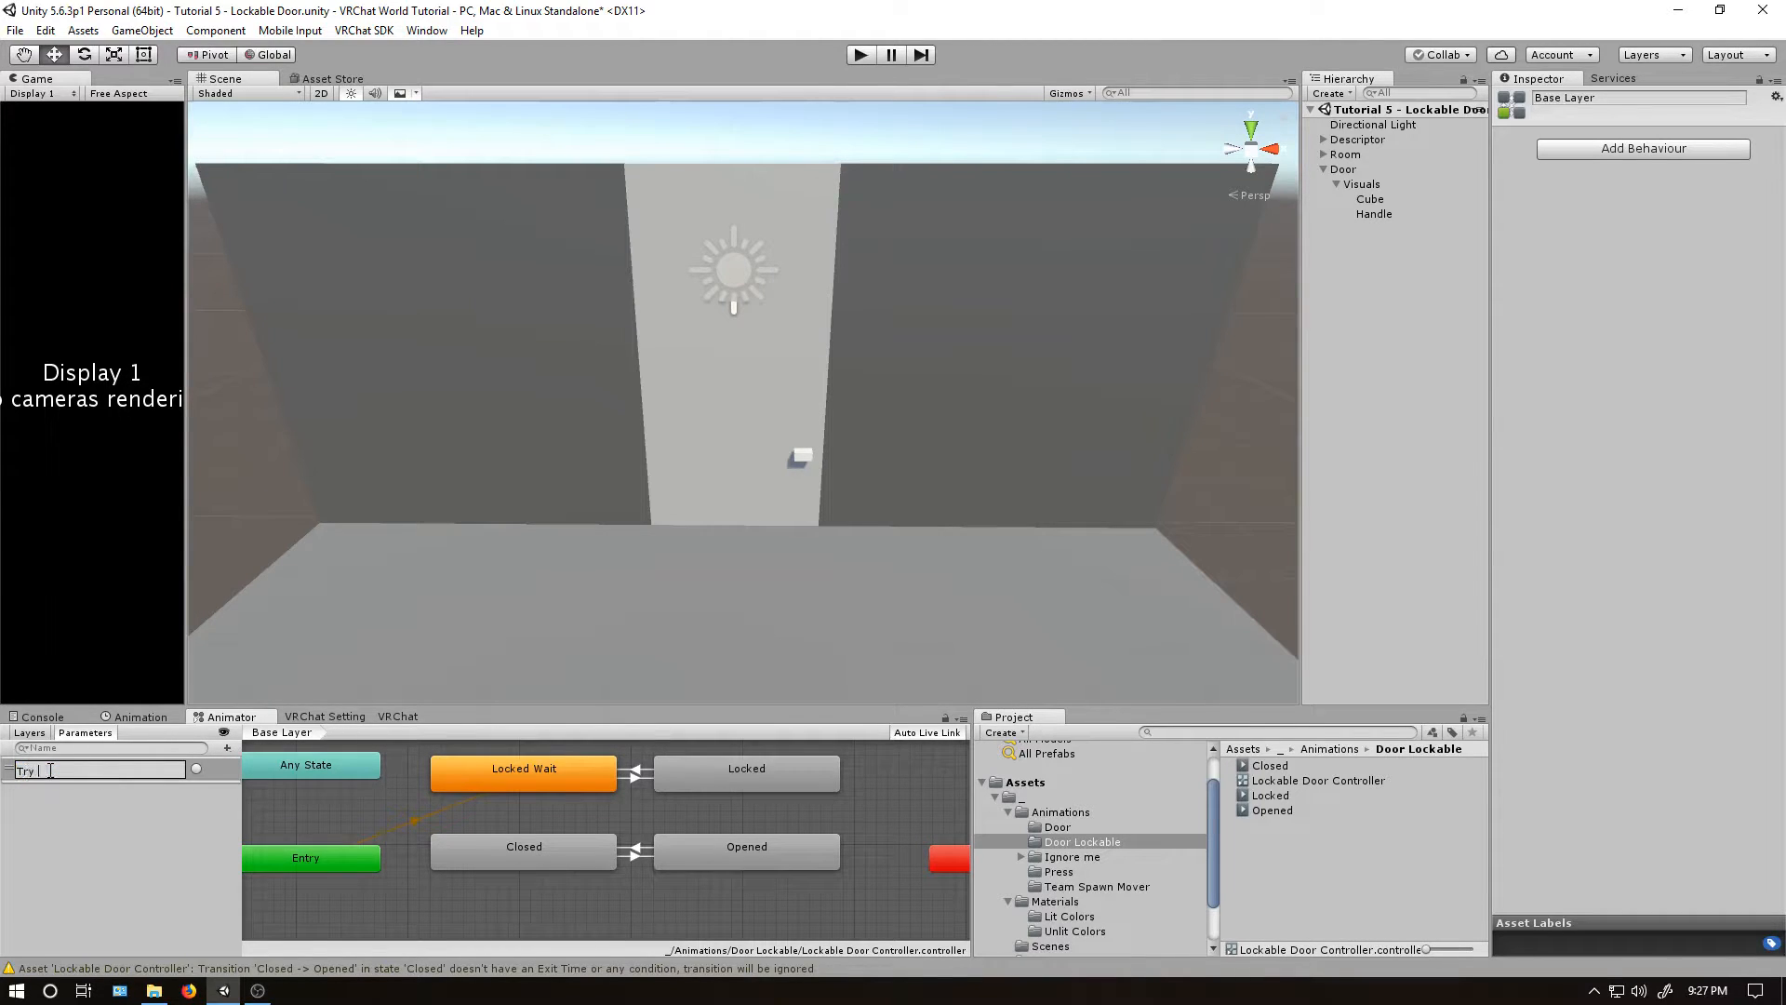
{"action": "type", "text": "Use"}
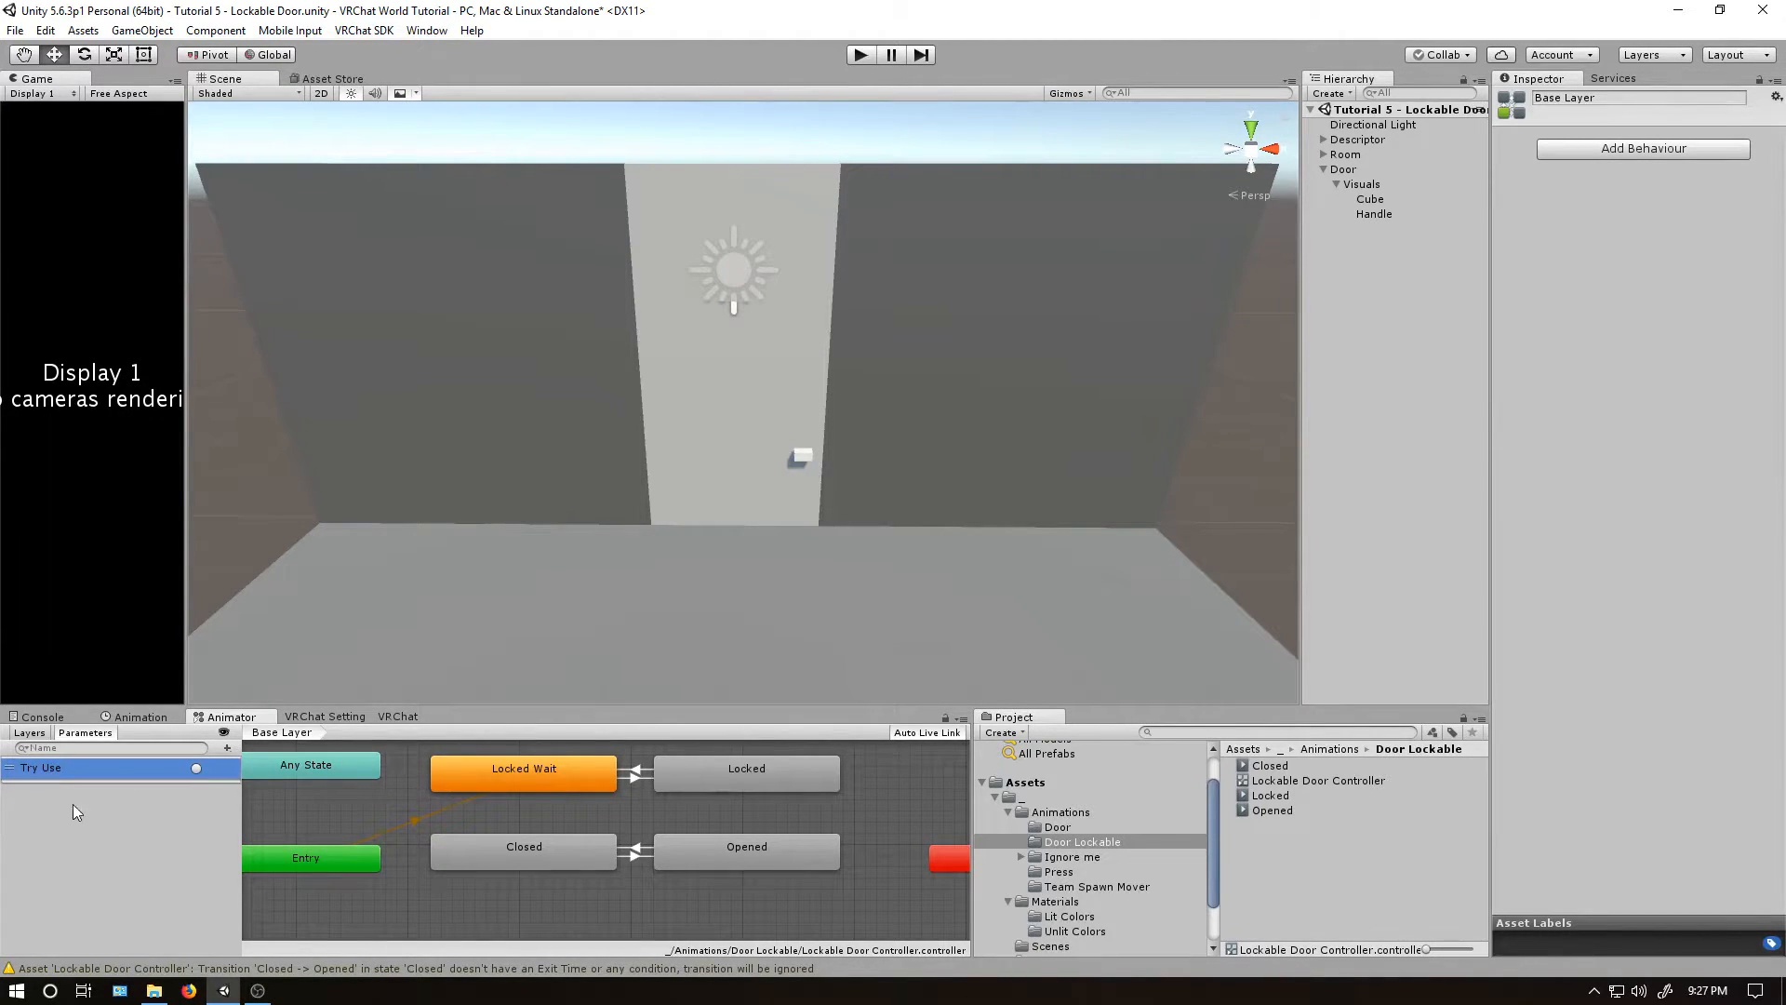
{"action": "mouse_move", "coordinate": [717, 467]}
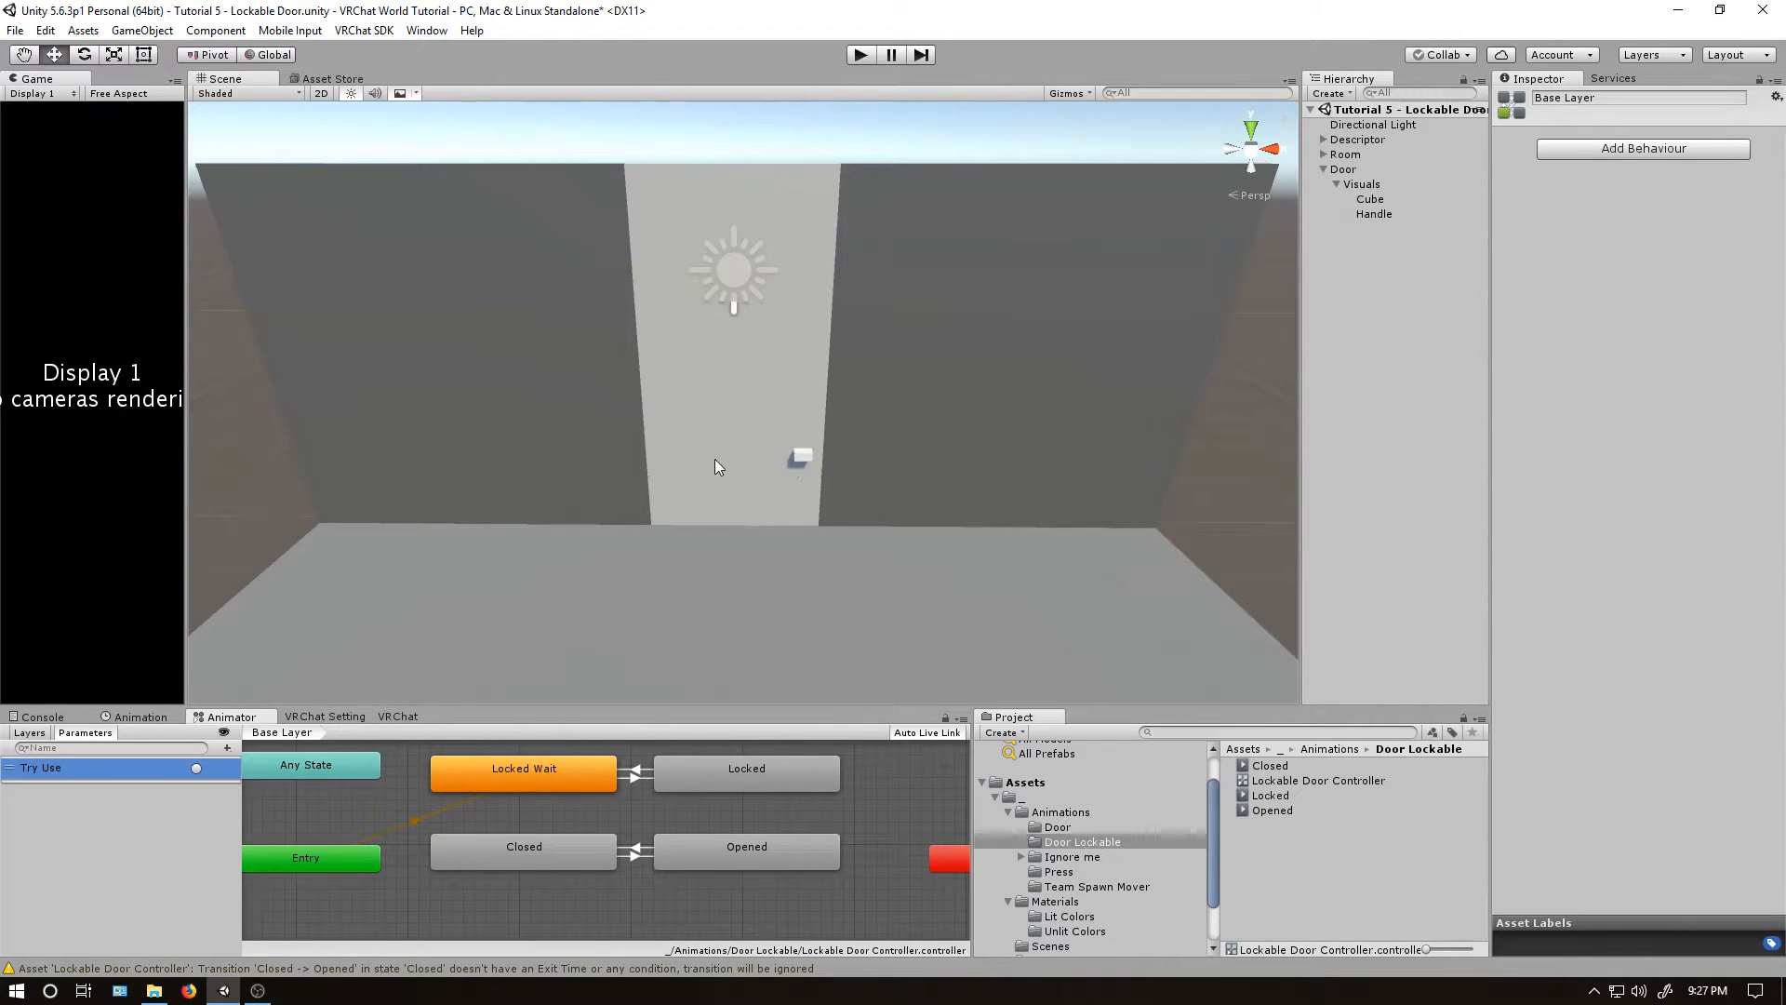
{"action": "mouse_move", "coordinate": [199, 794]}
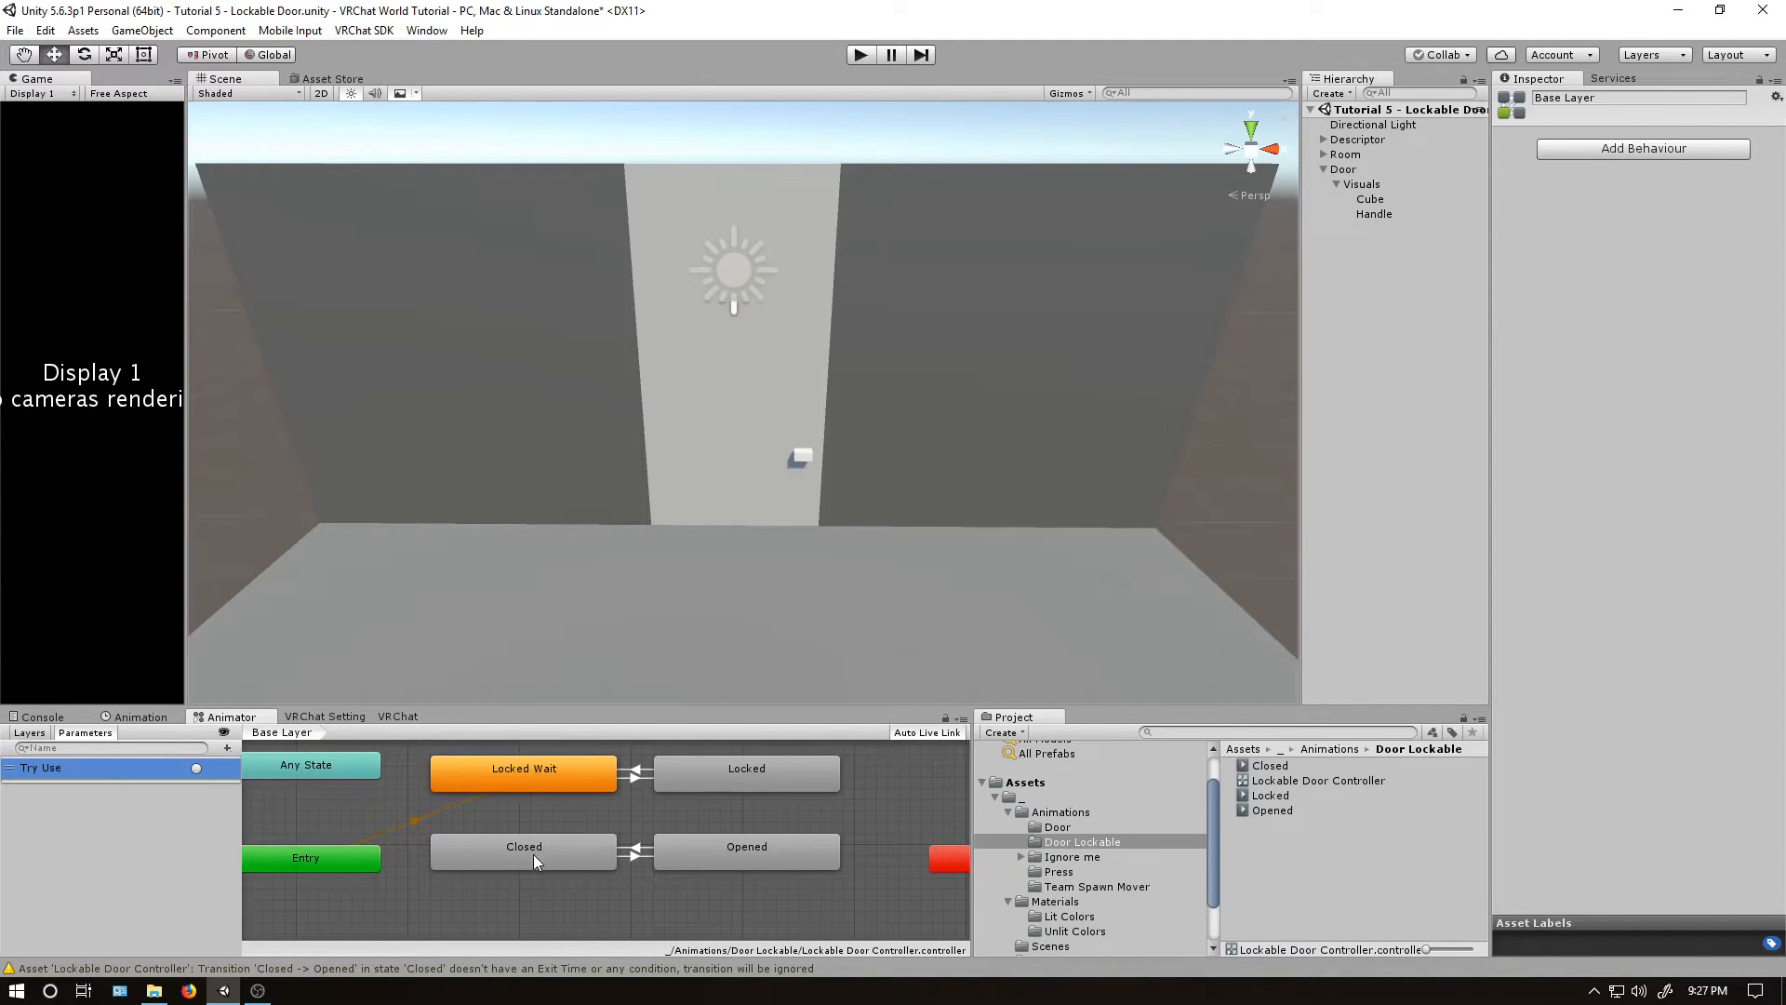
Add a Bool parameter named Locked.
{"action": "left_click", "coordinate": [228, 748]}
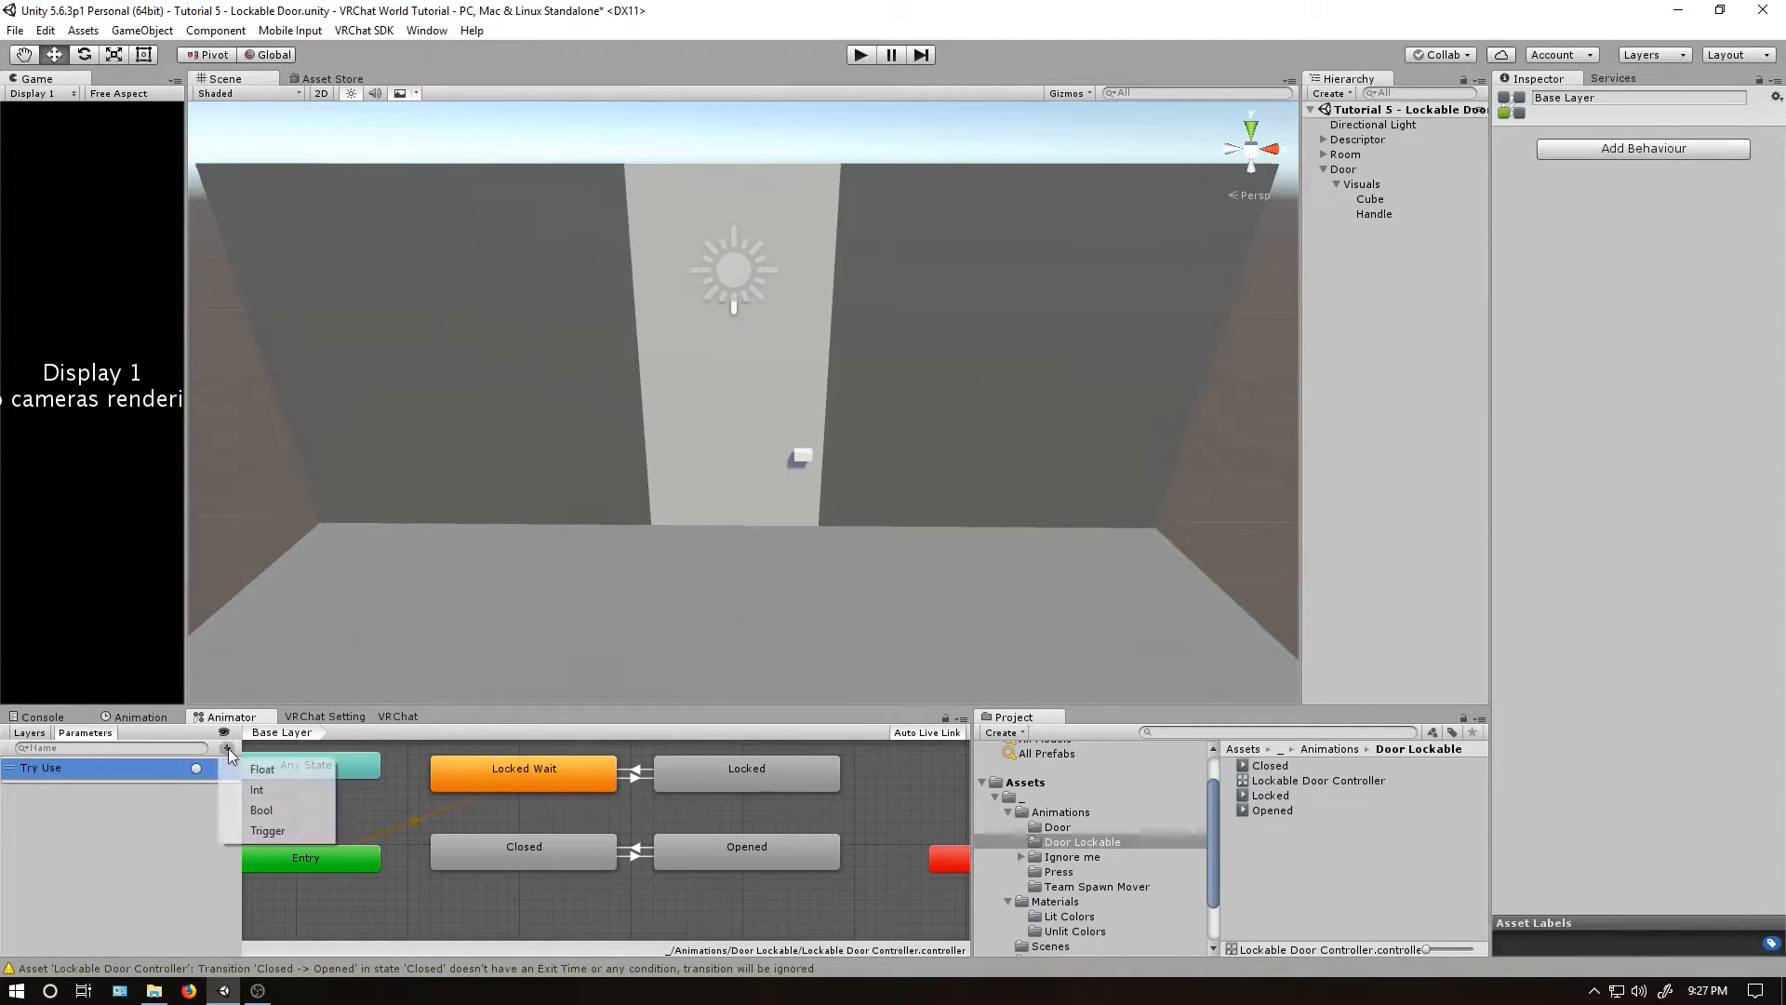
{"action": "left_click", "coordinate": [260, 810]}
{"action": "type", "text": "Locked"}
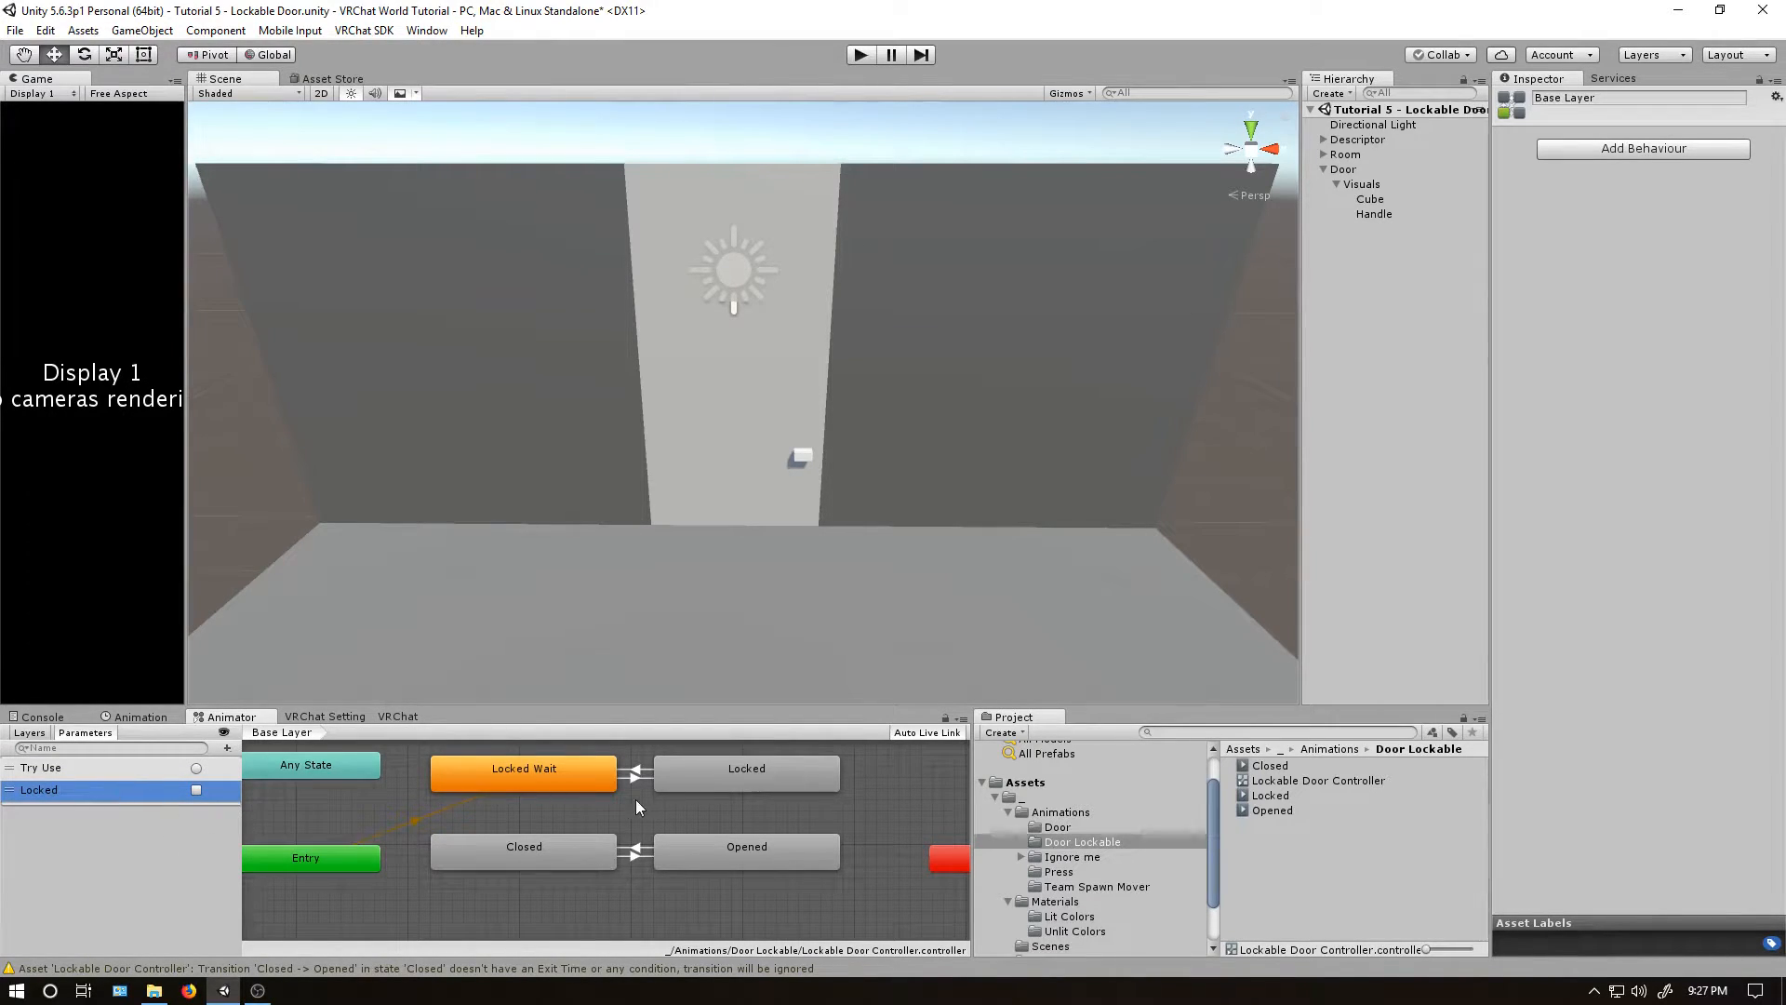
{"action": "mouse_move", "coordinate": [516, 823]}
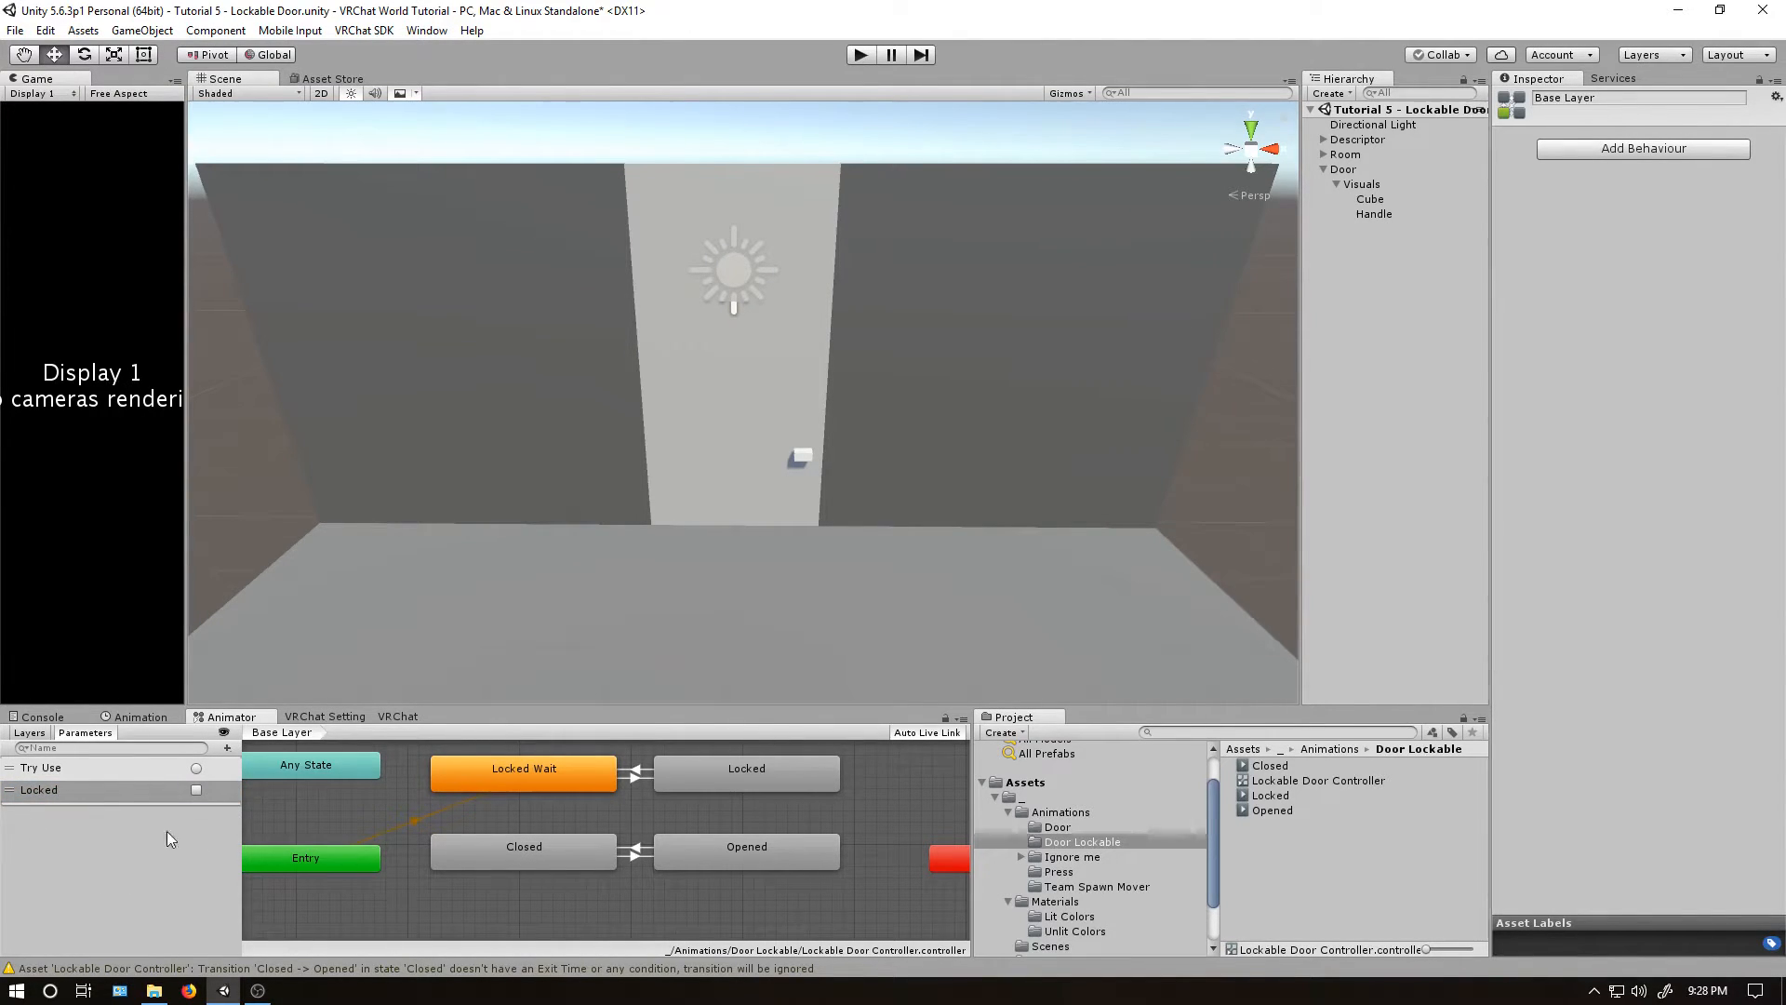
Require Try Use on the Locked Wait→Locked transition and start a new transition out of Locked Wait.
{"action": "left_click", "coordinate": [523, 767]}
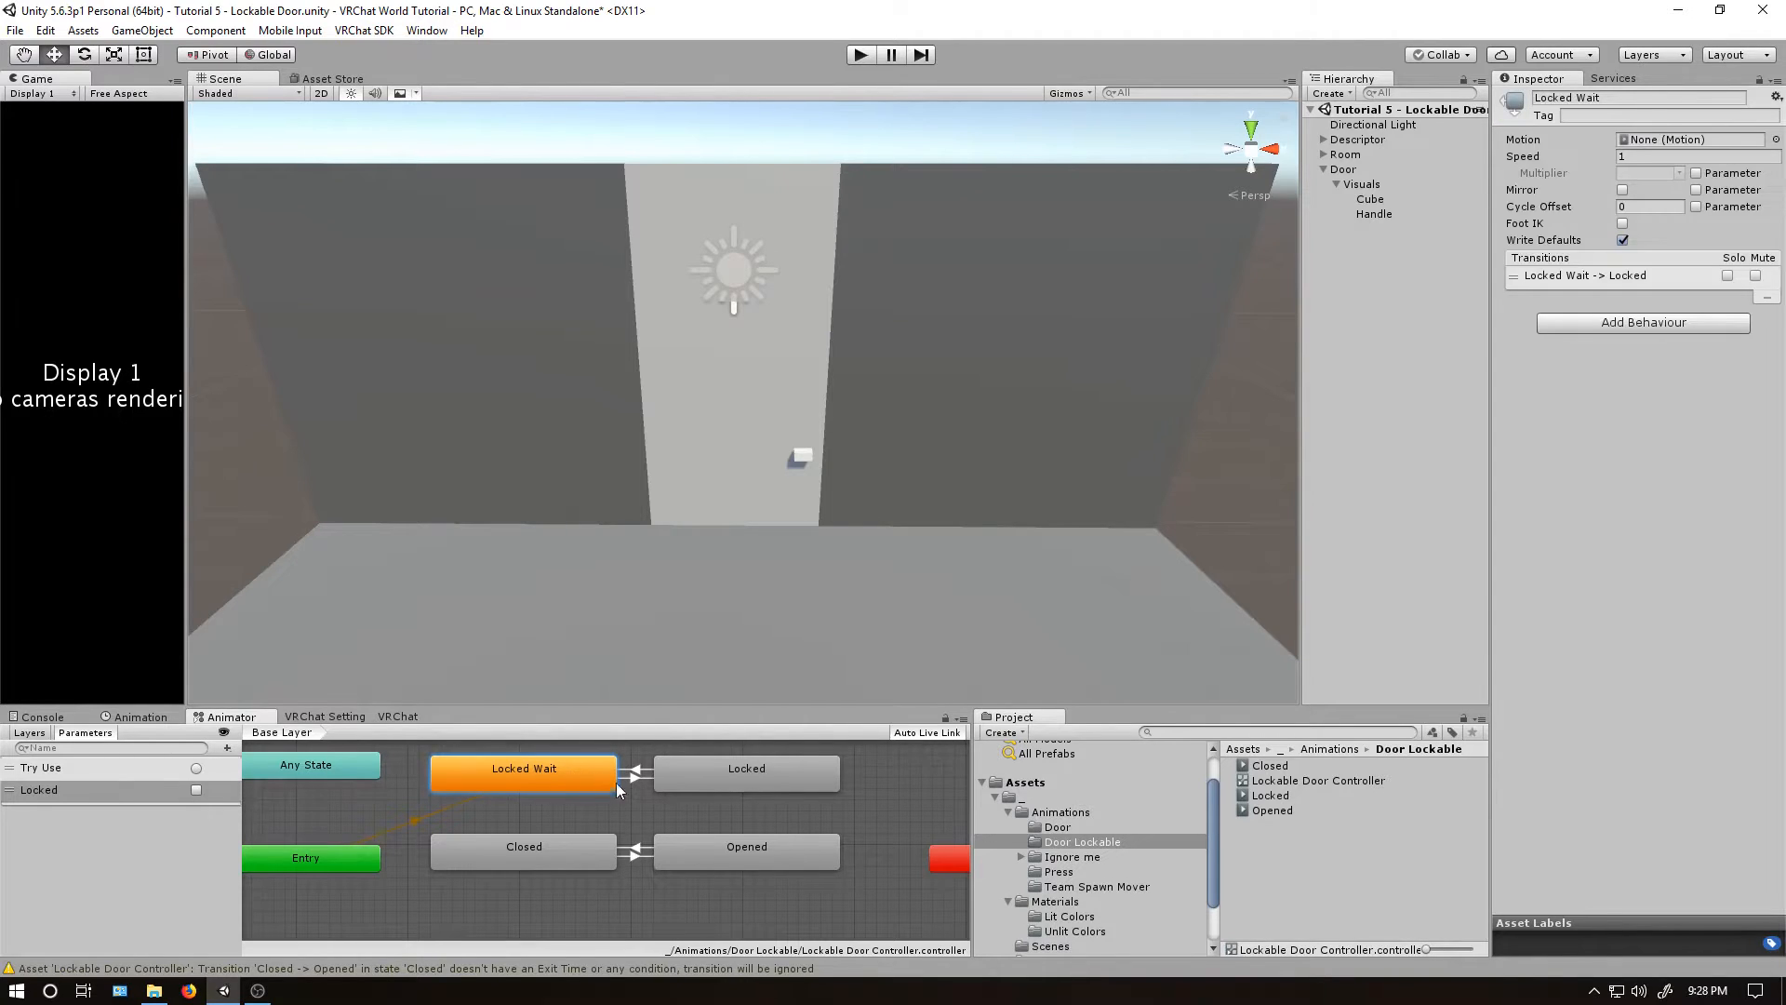
{"action": "left_click", "coordinate": [633, 775]}
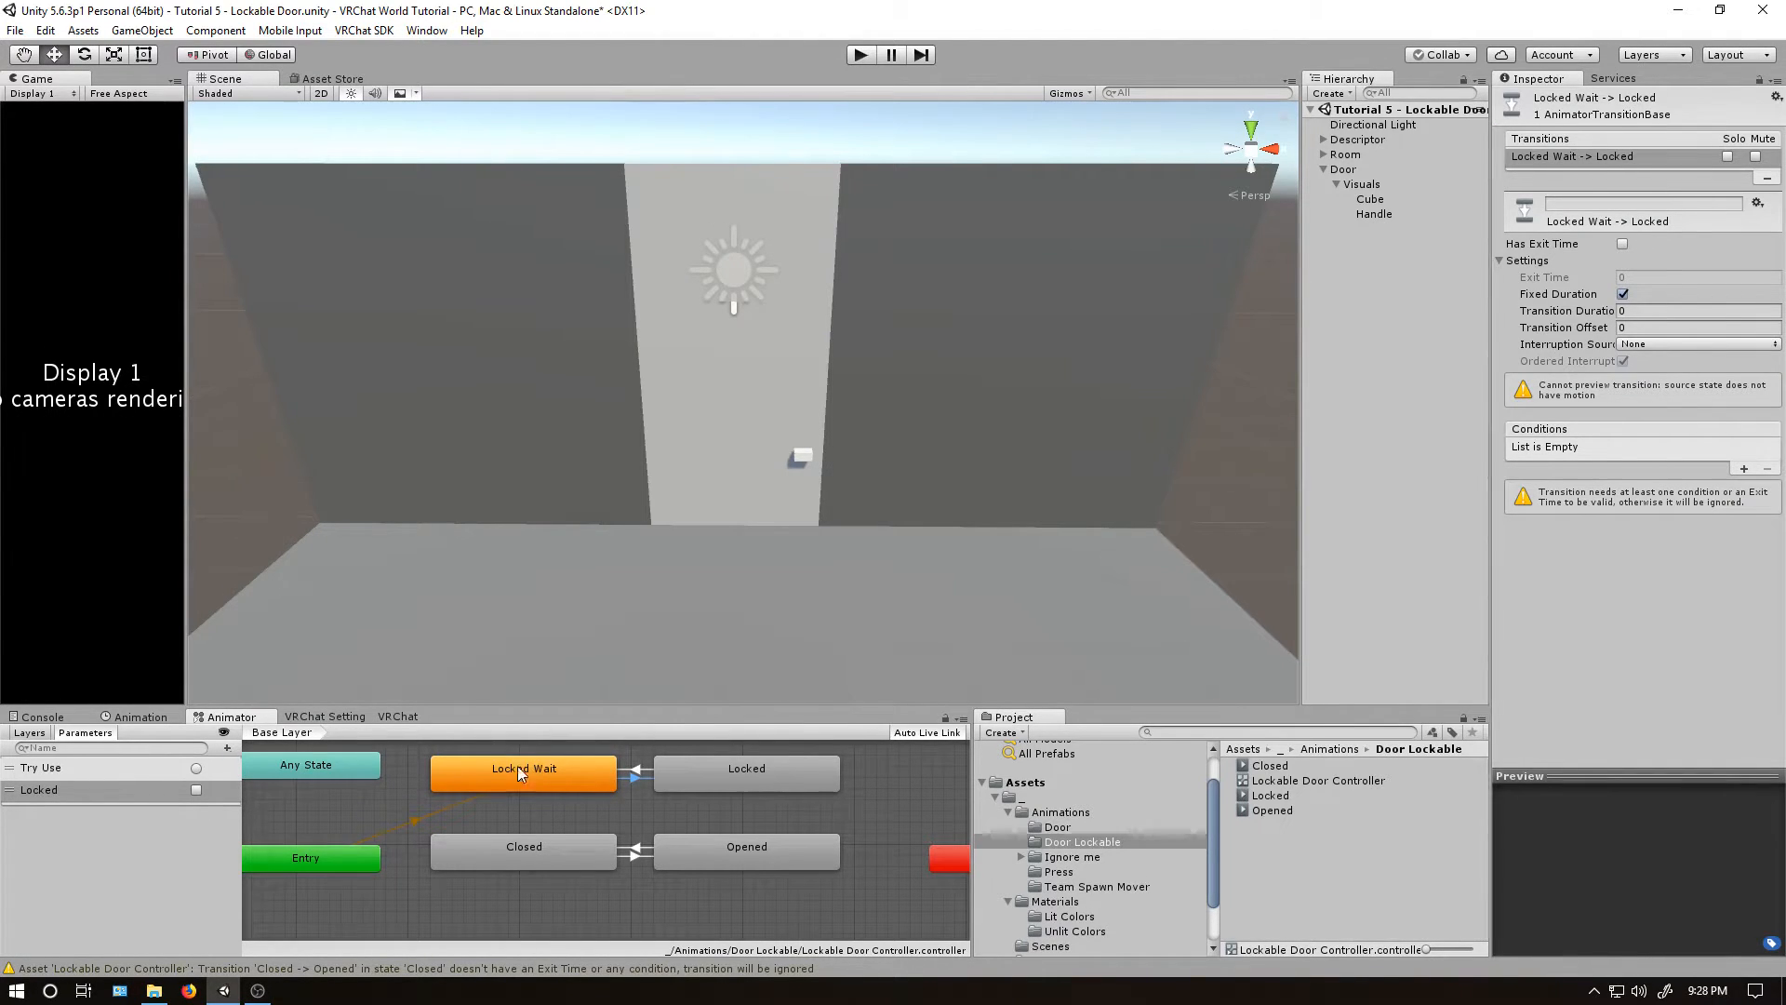
{"action": "mouse_move", "coordinate": [606, 782]}
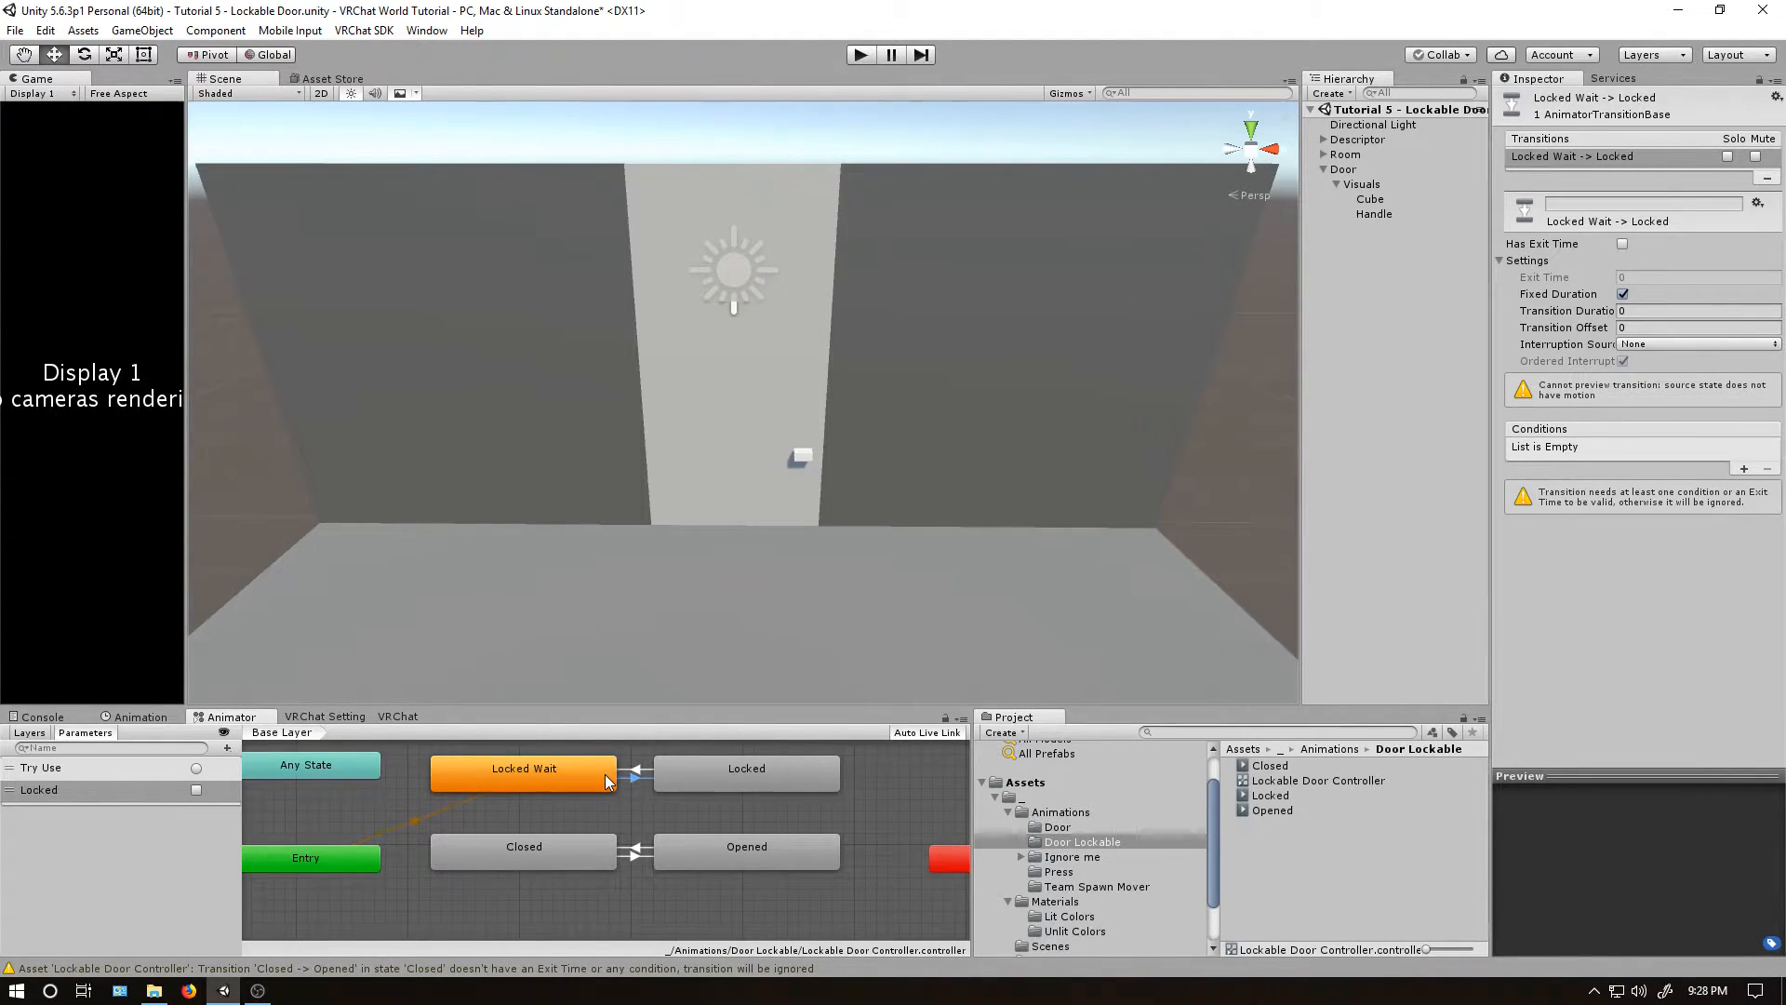
{"action": "mouse_move", "coordinate": [664, 773]}
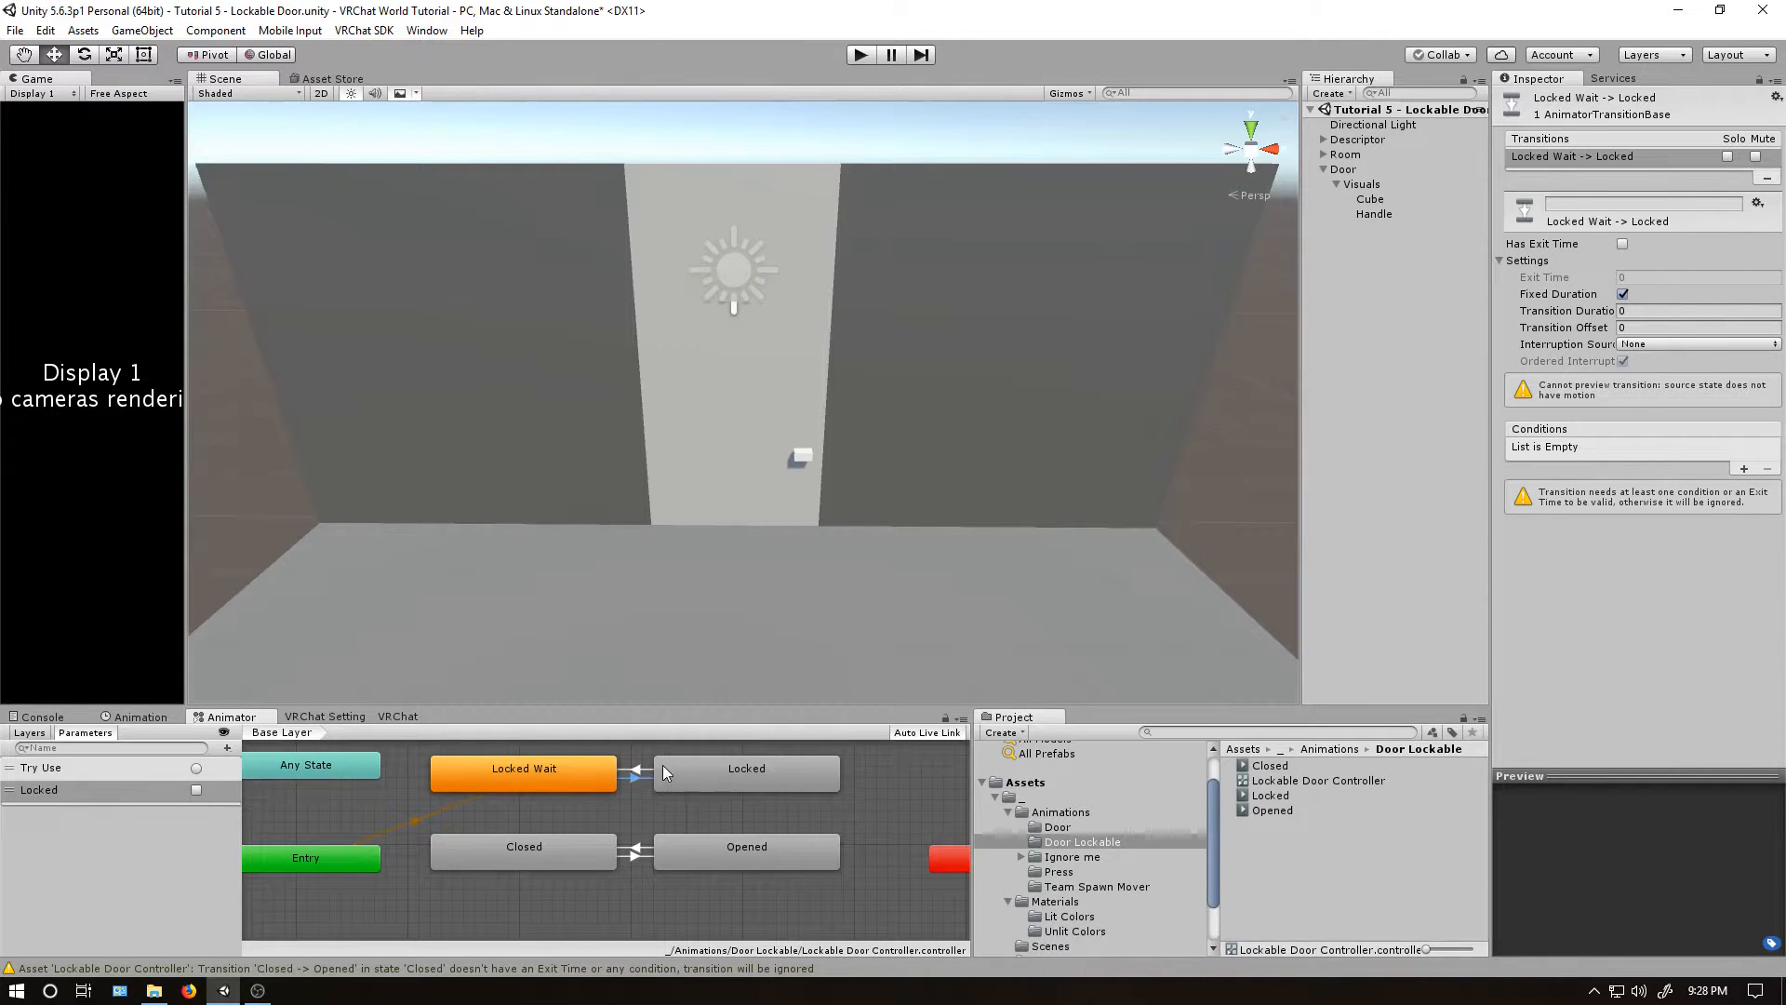
{"action": "left_click", "coordinate": [1742, 468]}
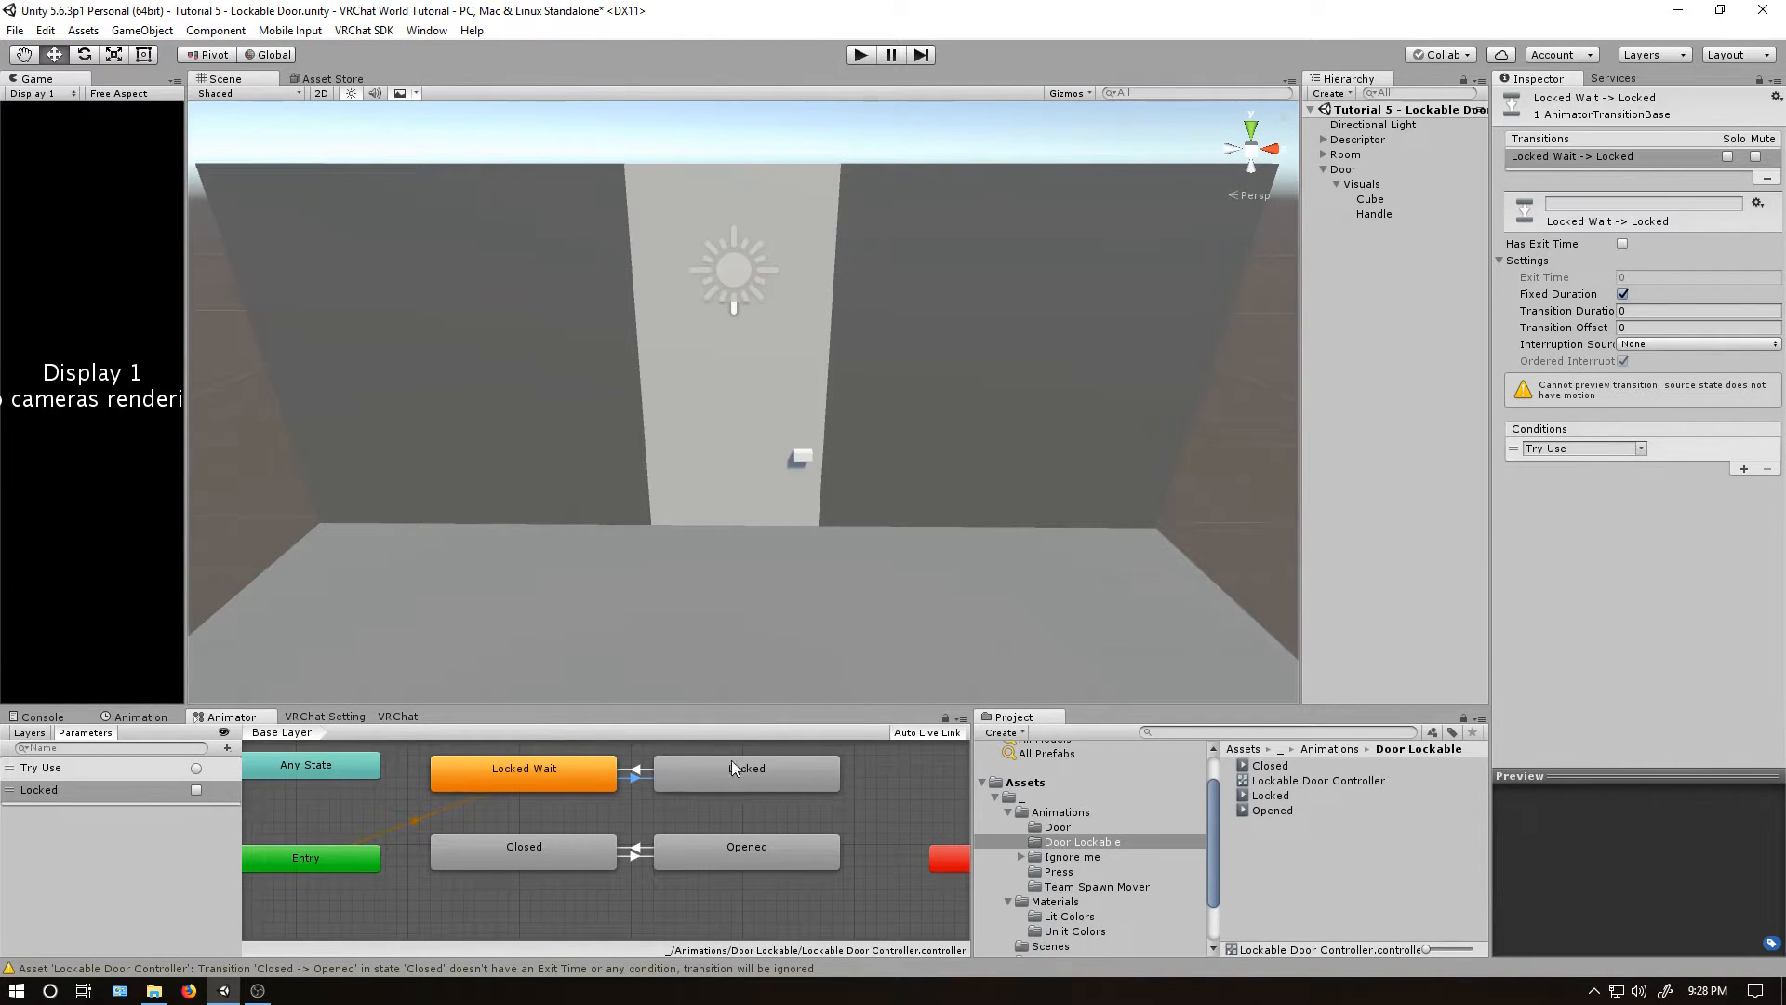
{"action": "right_click", "coordinate": [523, 767]}
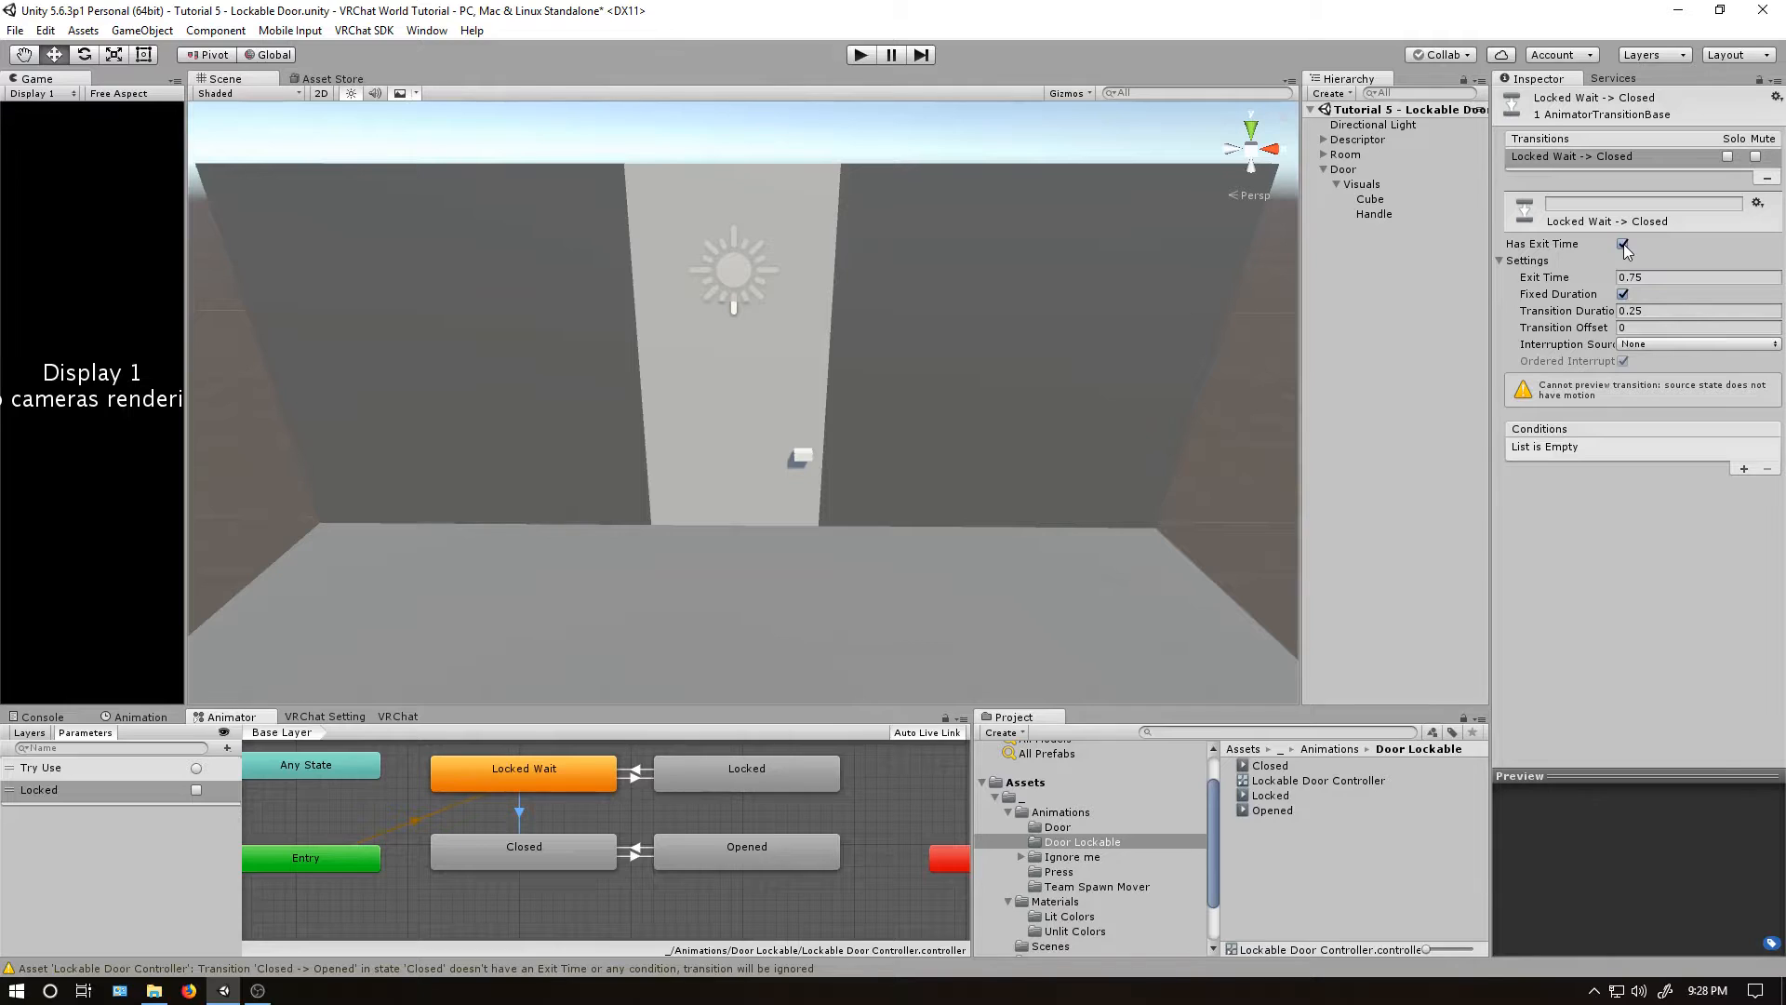
Make Locked Wait→Closed run without exit time, zero duration, requiring Locked = false.
{"action": "left_click", "coordinate": [1624, 244]}
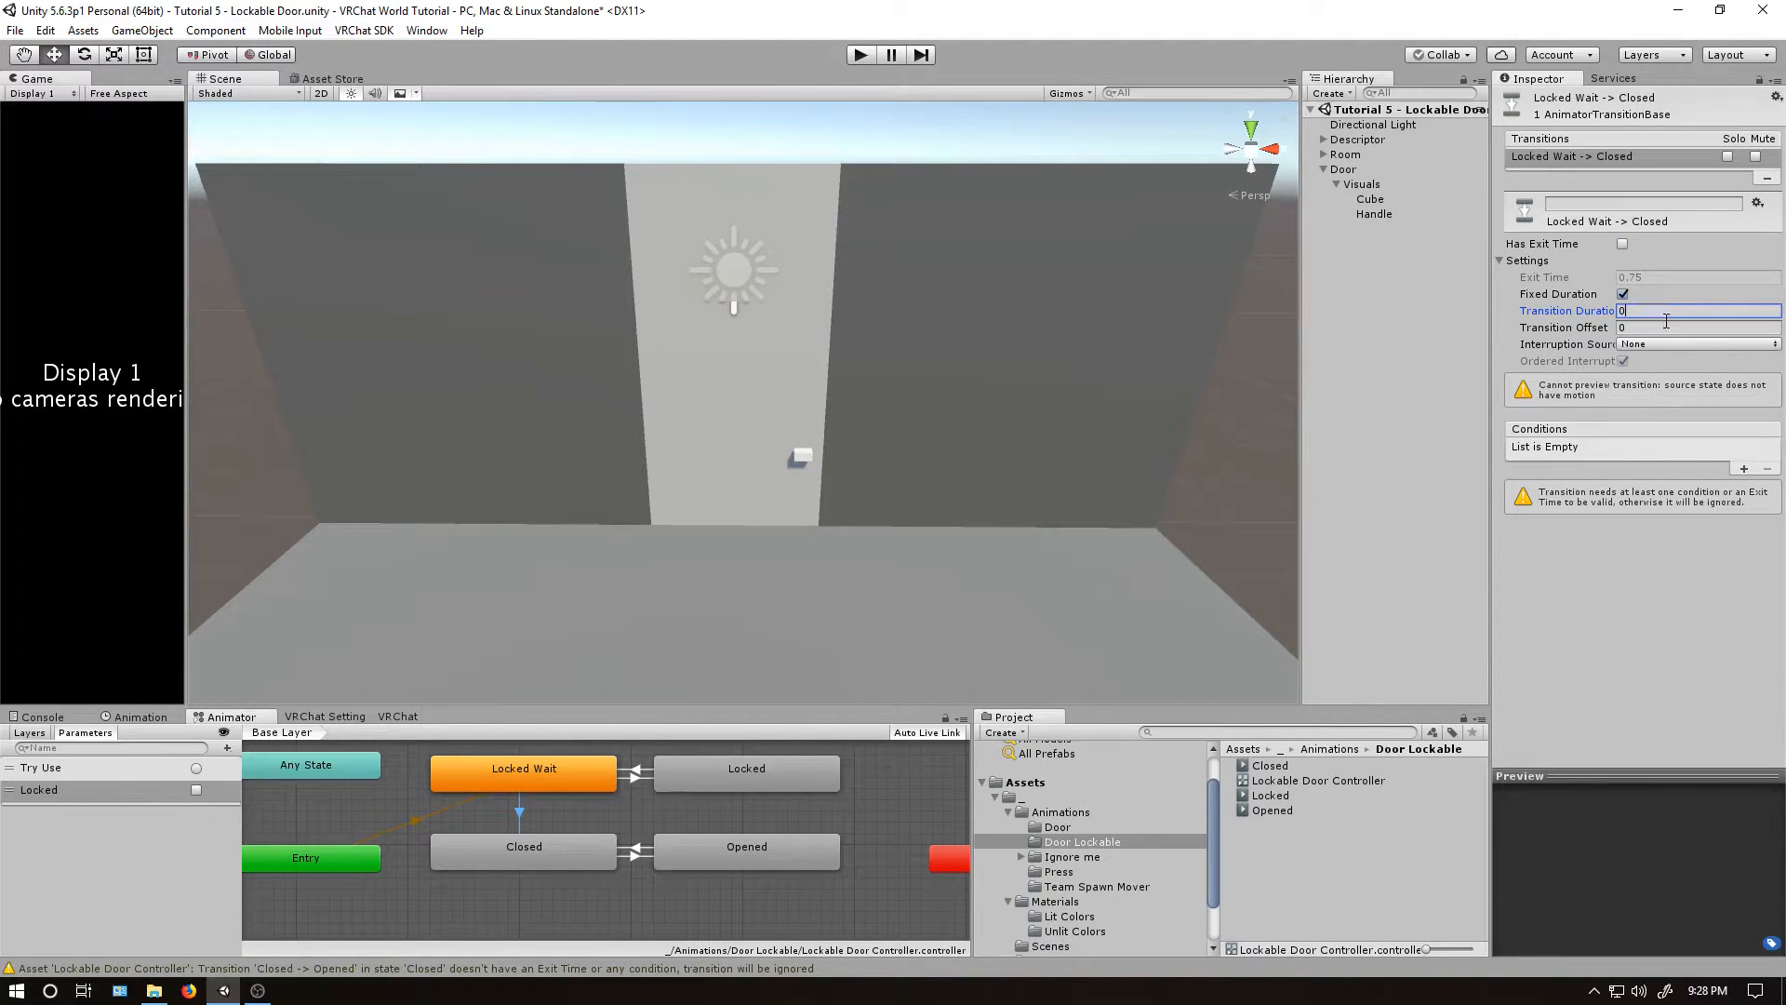
{"action": "left_click", "coordinate": [1744, 468]}
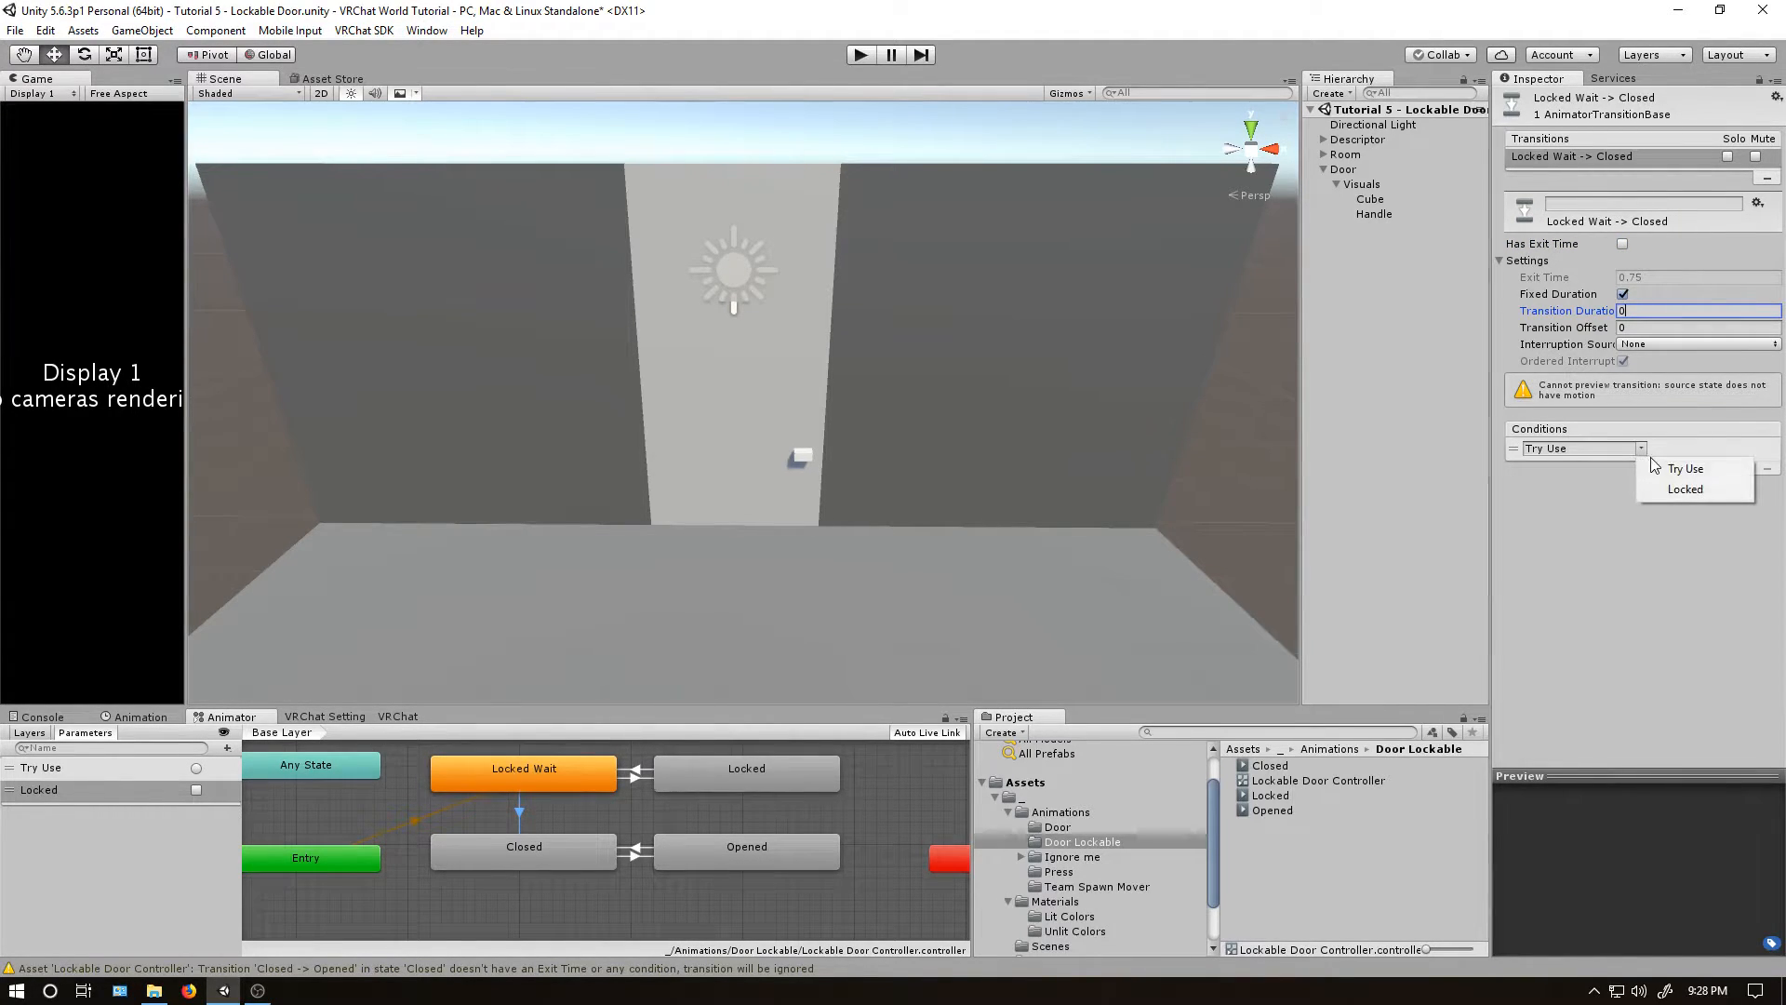
{"action": "left_click", "coordinate": [1685, 488]}
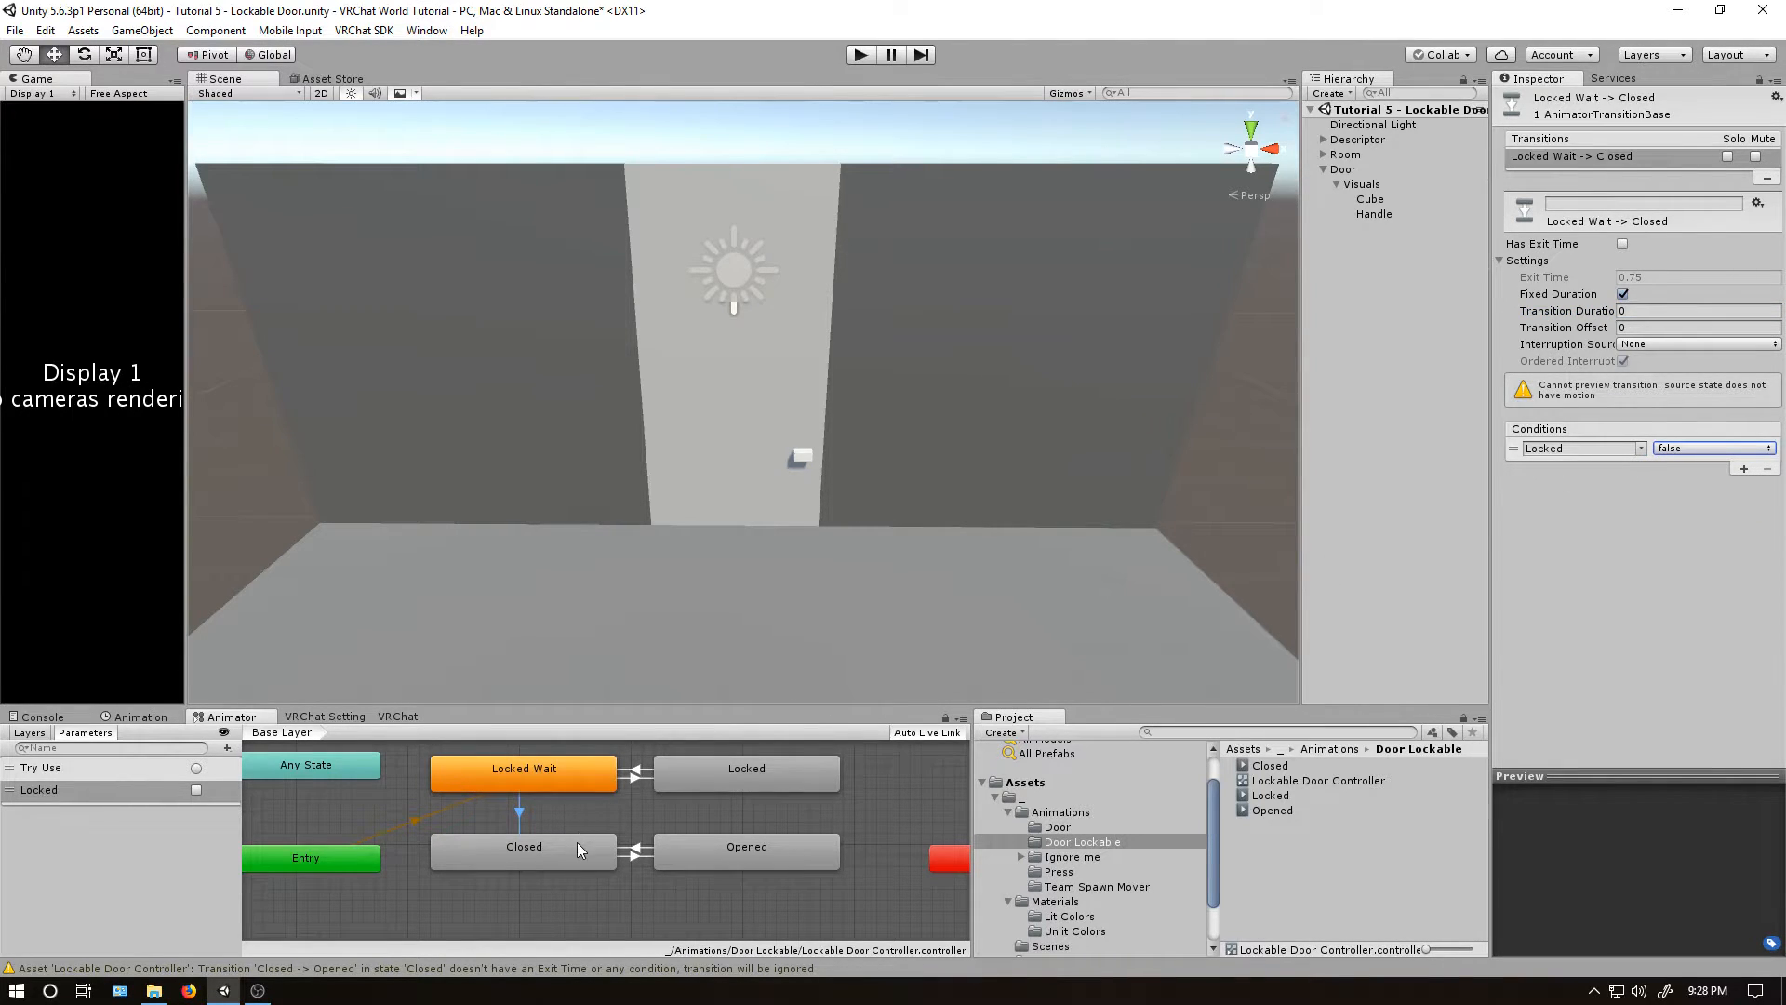
Make Closed→Locked Wait instant with no exit time, firing only when Locked = true.
{"action": "left_click", "coordinate": [524, 846]}
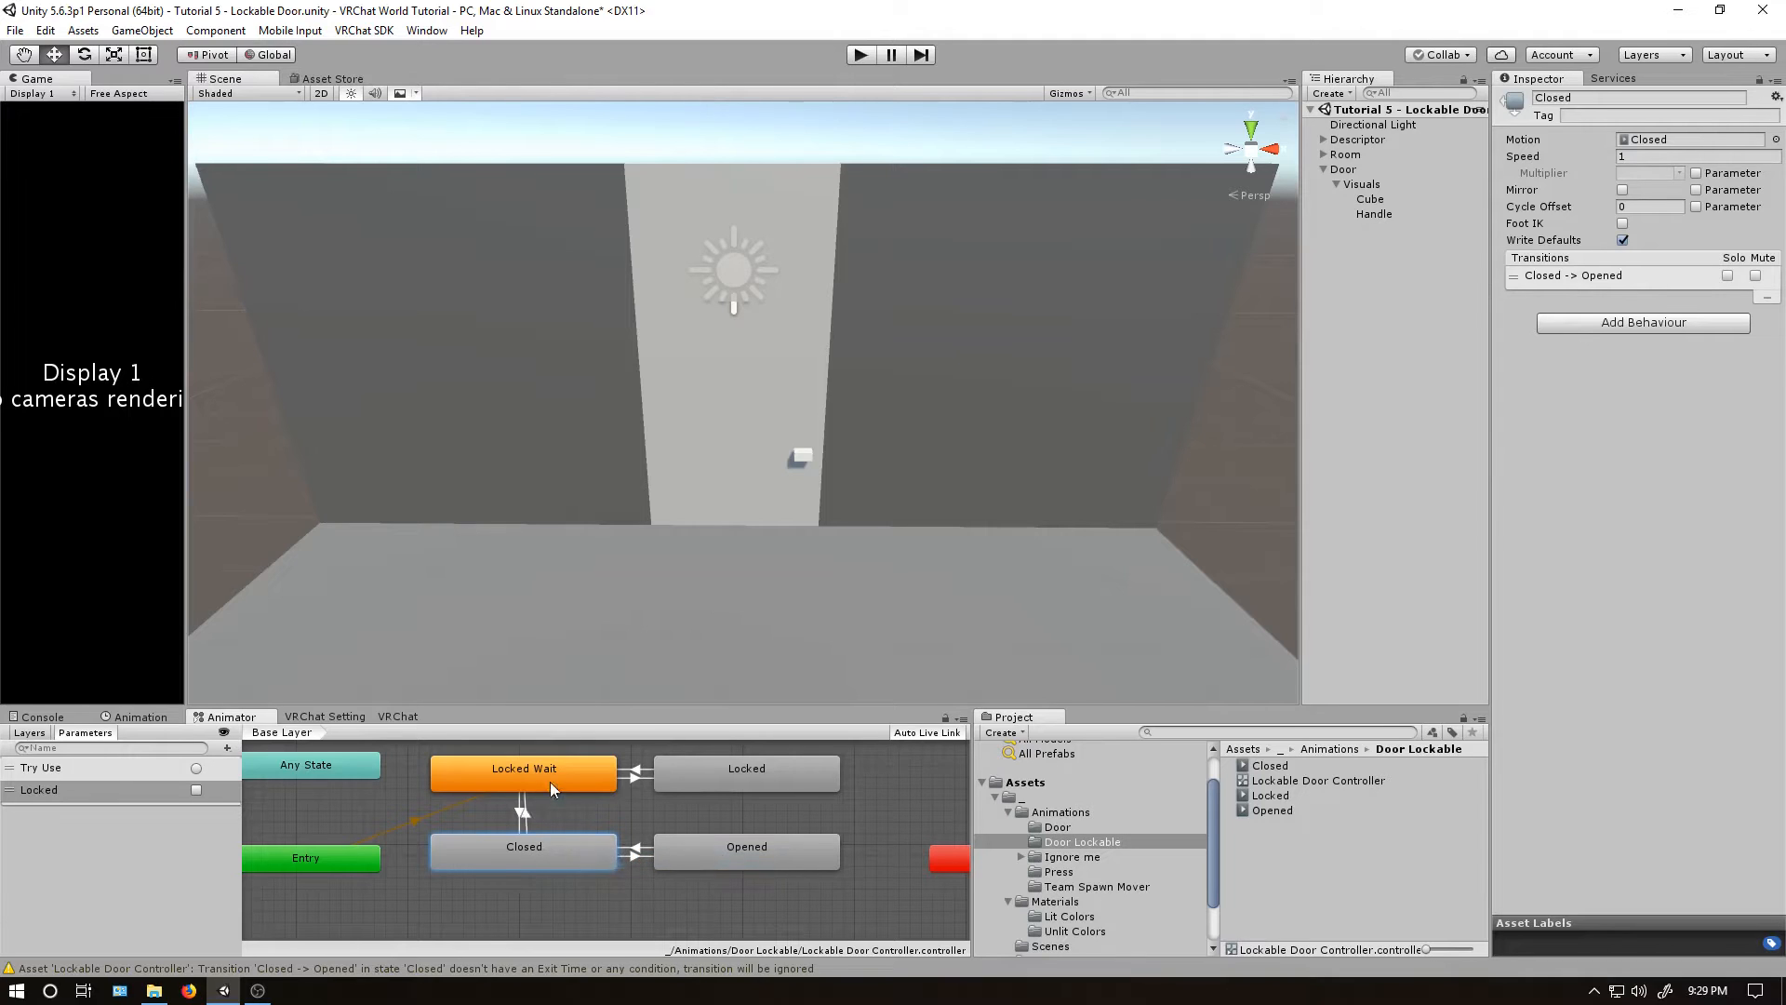
{"action": "left_click", "coordinate": [522, 808]}
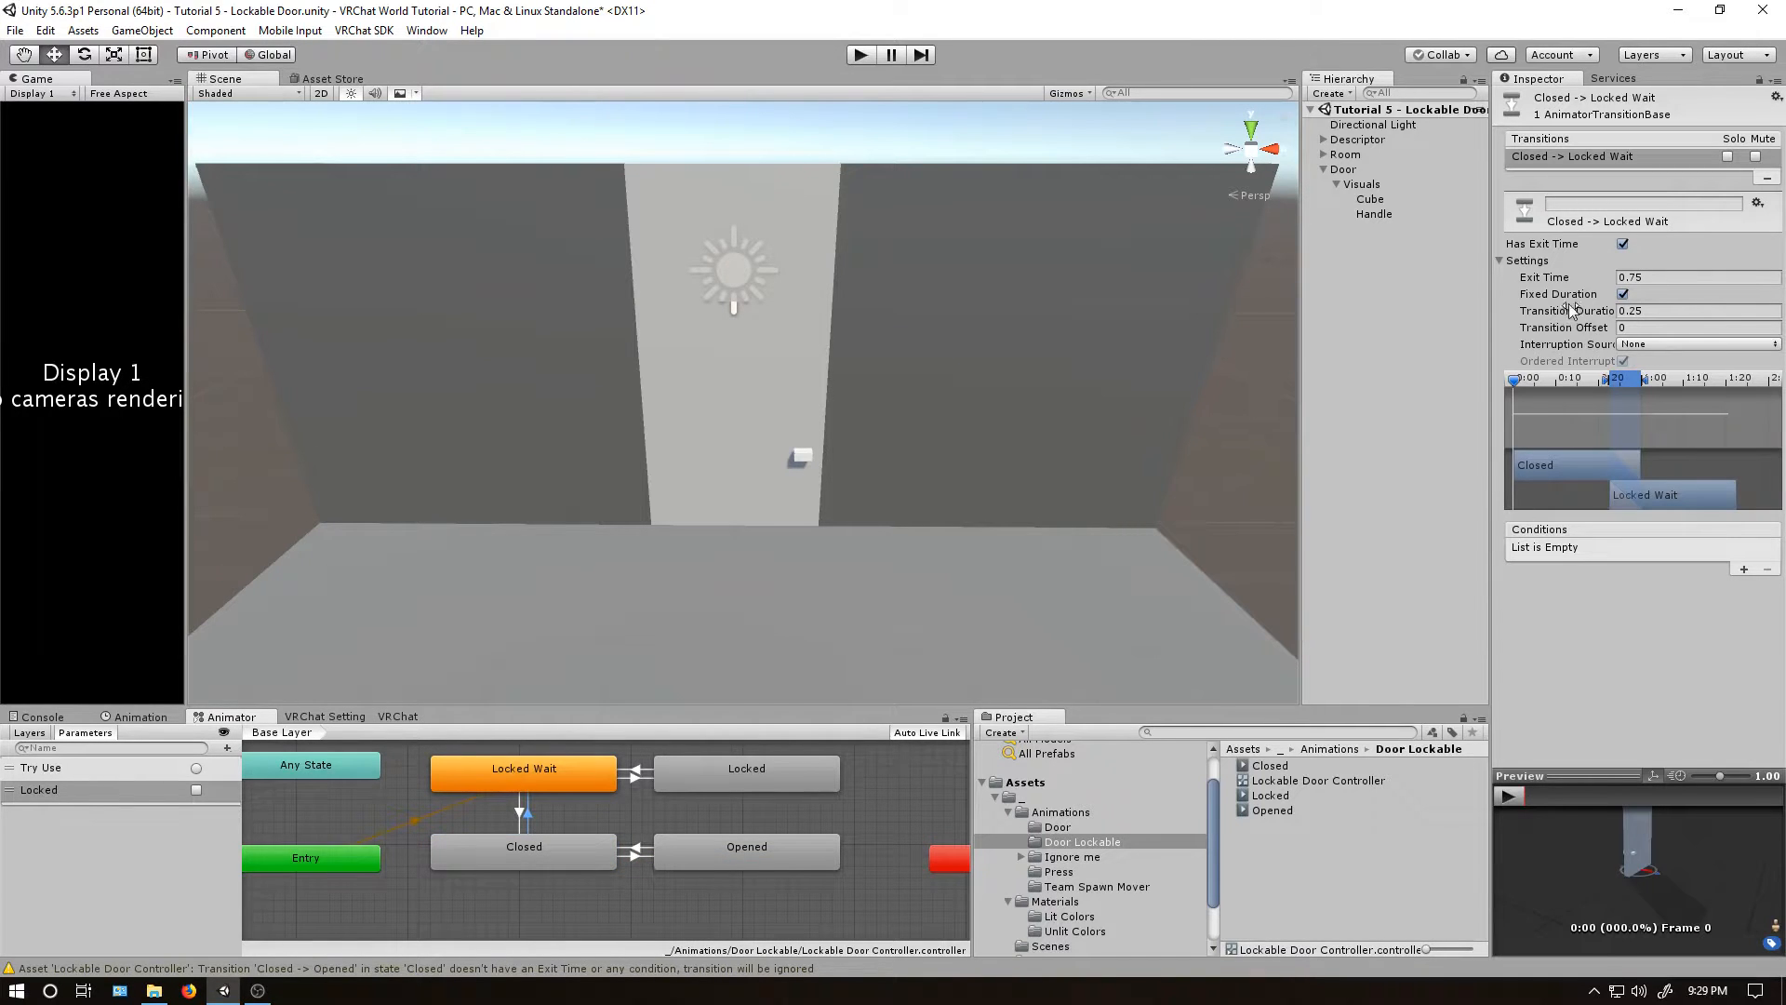
{"action": "triple_click", "coordinate": [1697, 310]}
{"action": "type", "text": "0"}
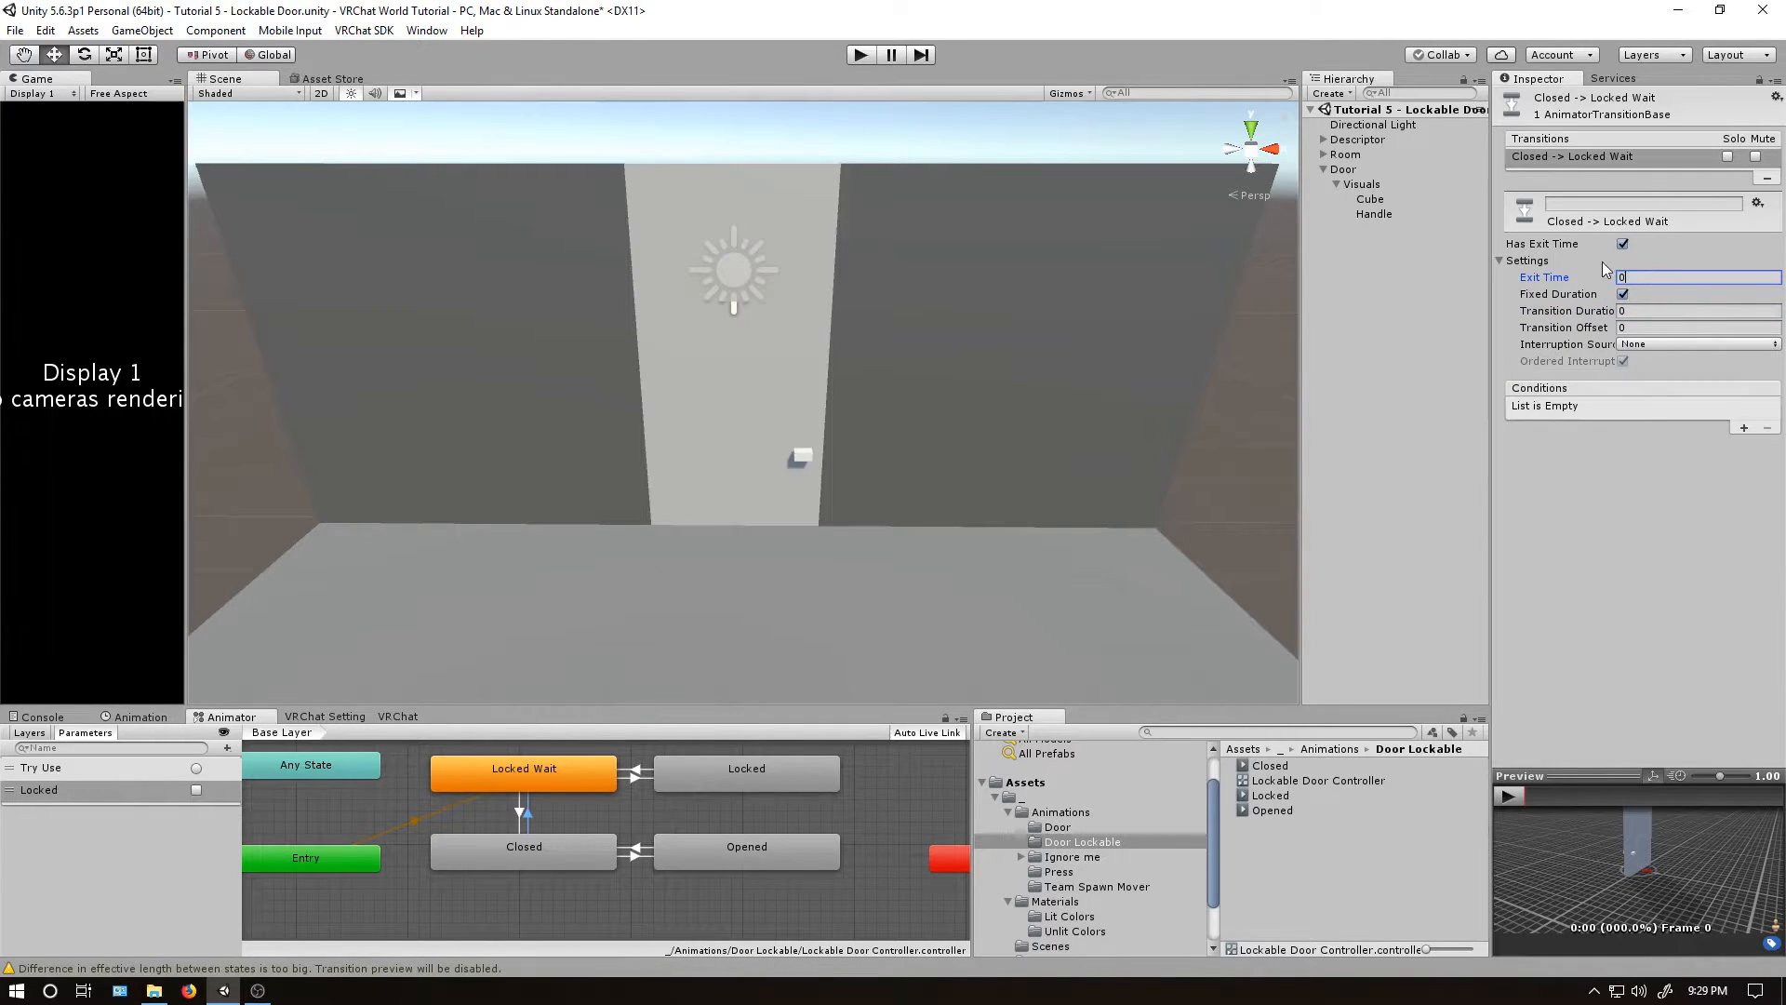
{"action": "left_click", "coordinate": [1623, 243]}
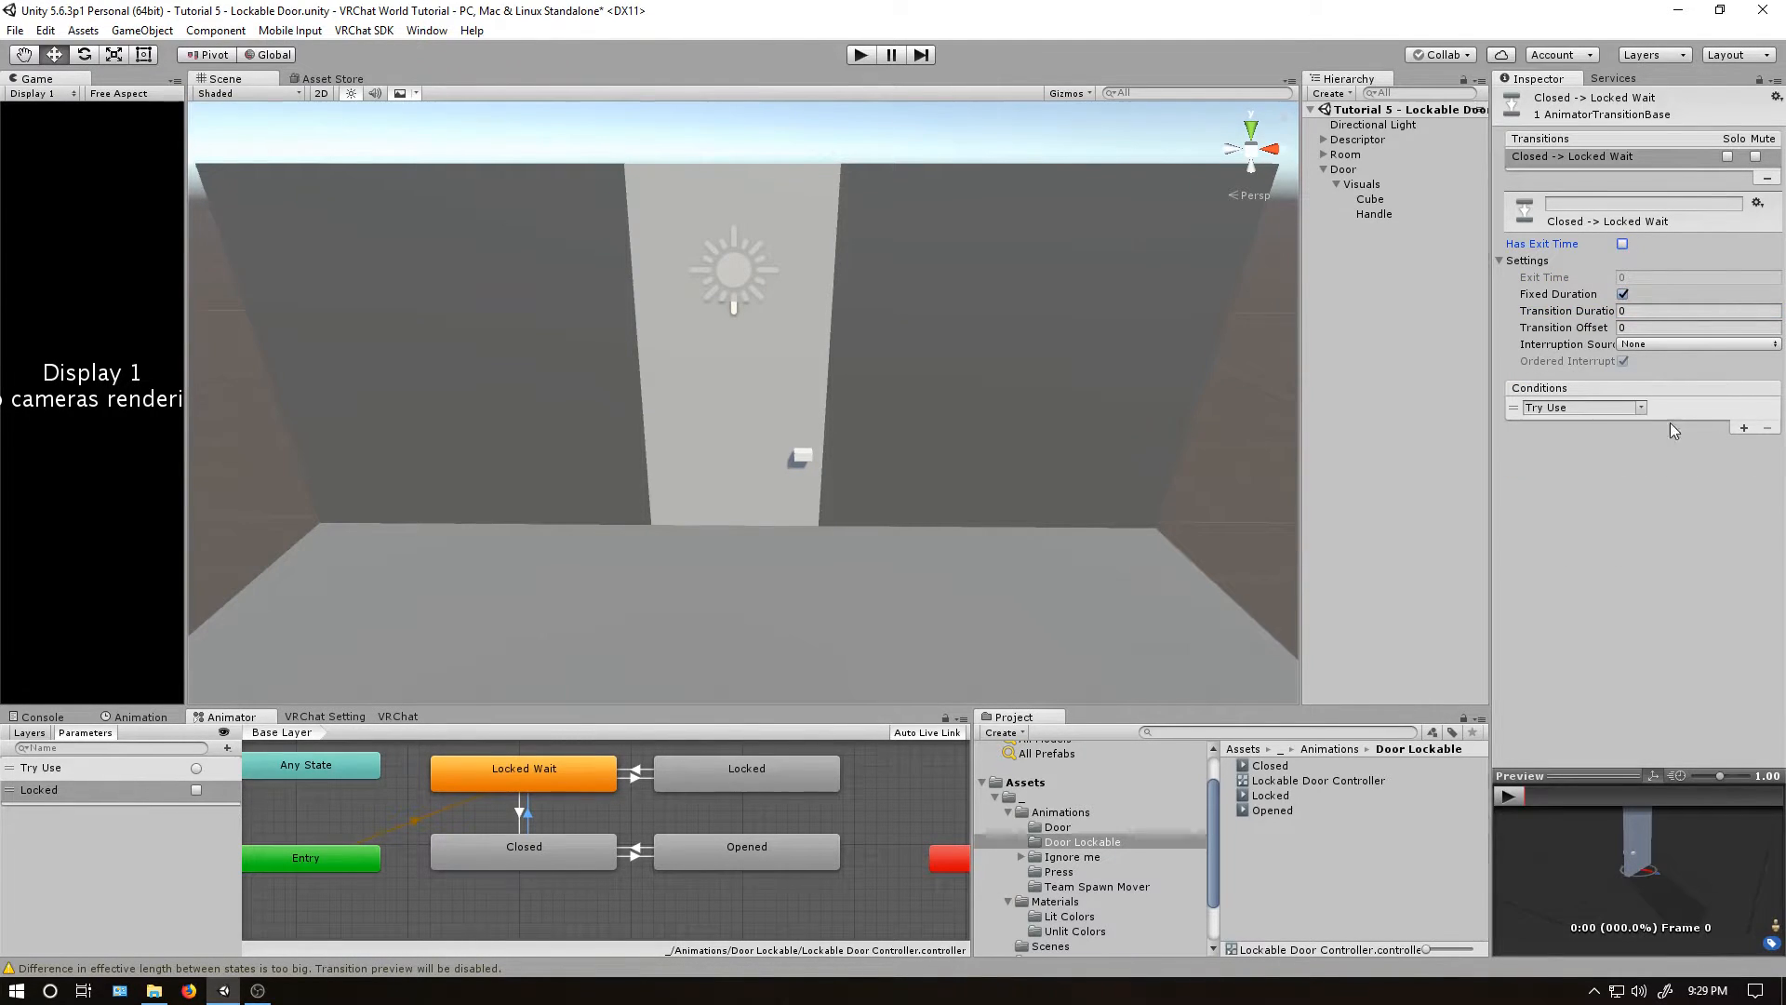
{"action": "left_click", "coordinate": [1581, 406]}
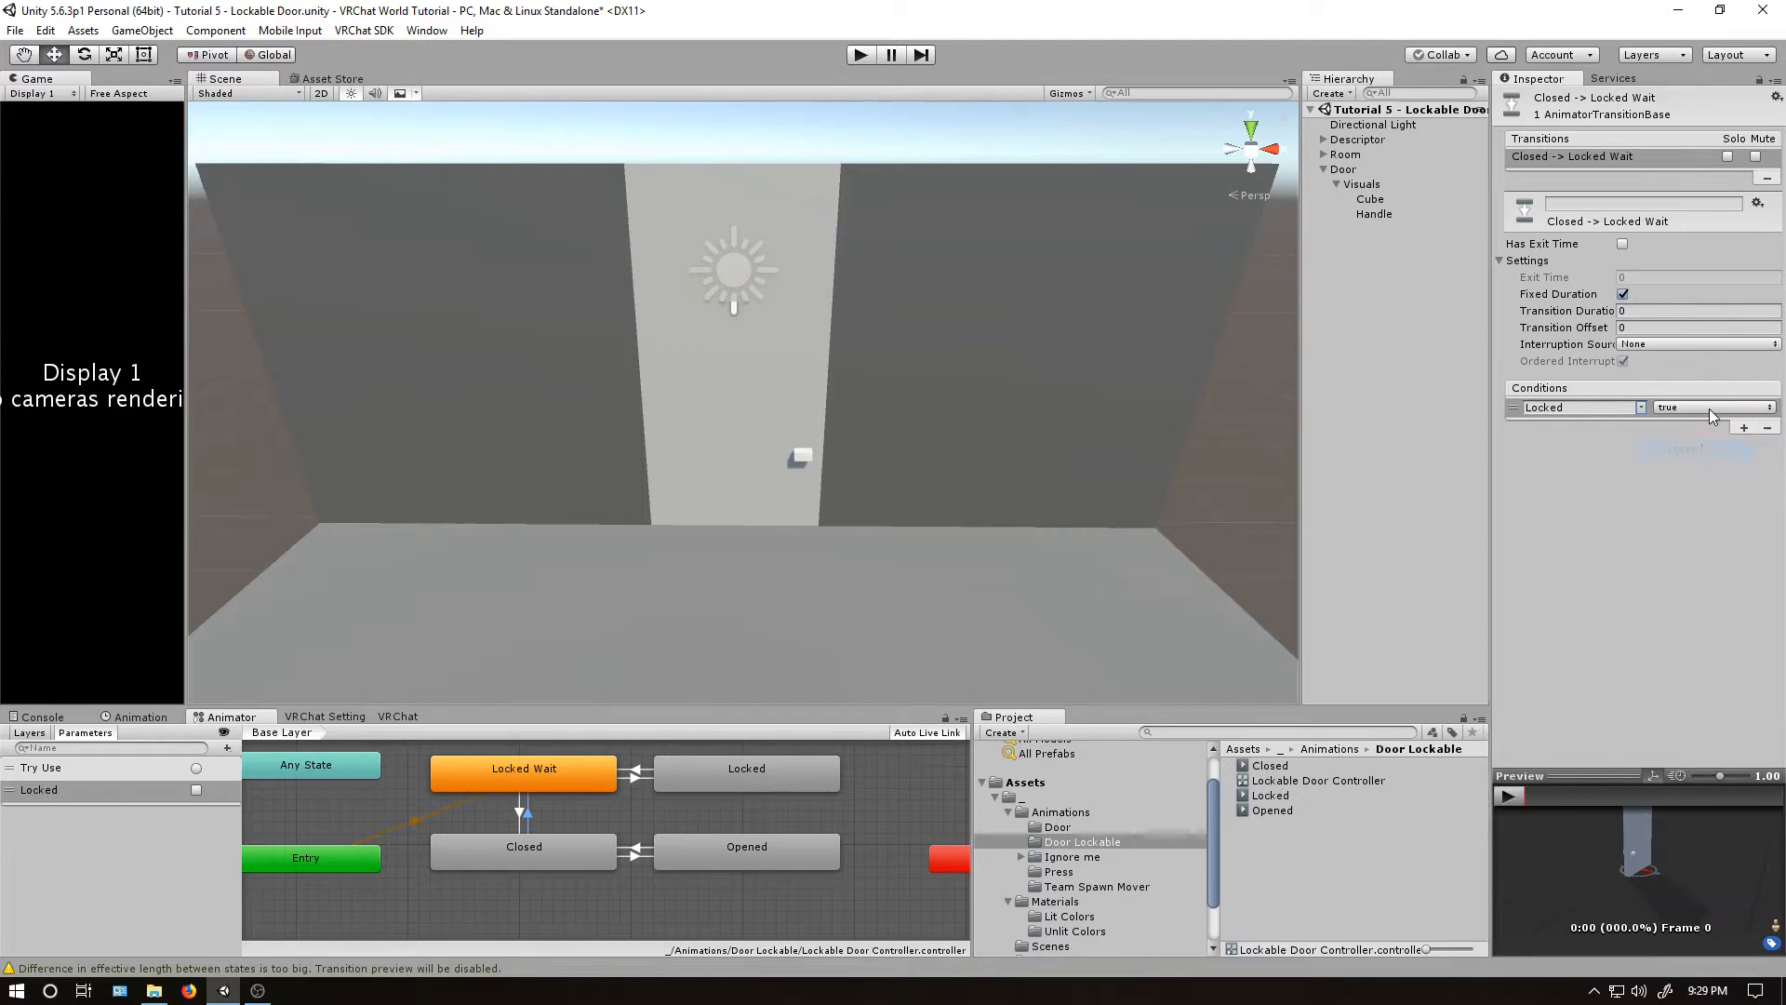
{"action": "left_click", "coordinate": [521, 815]}
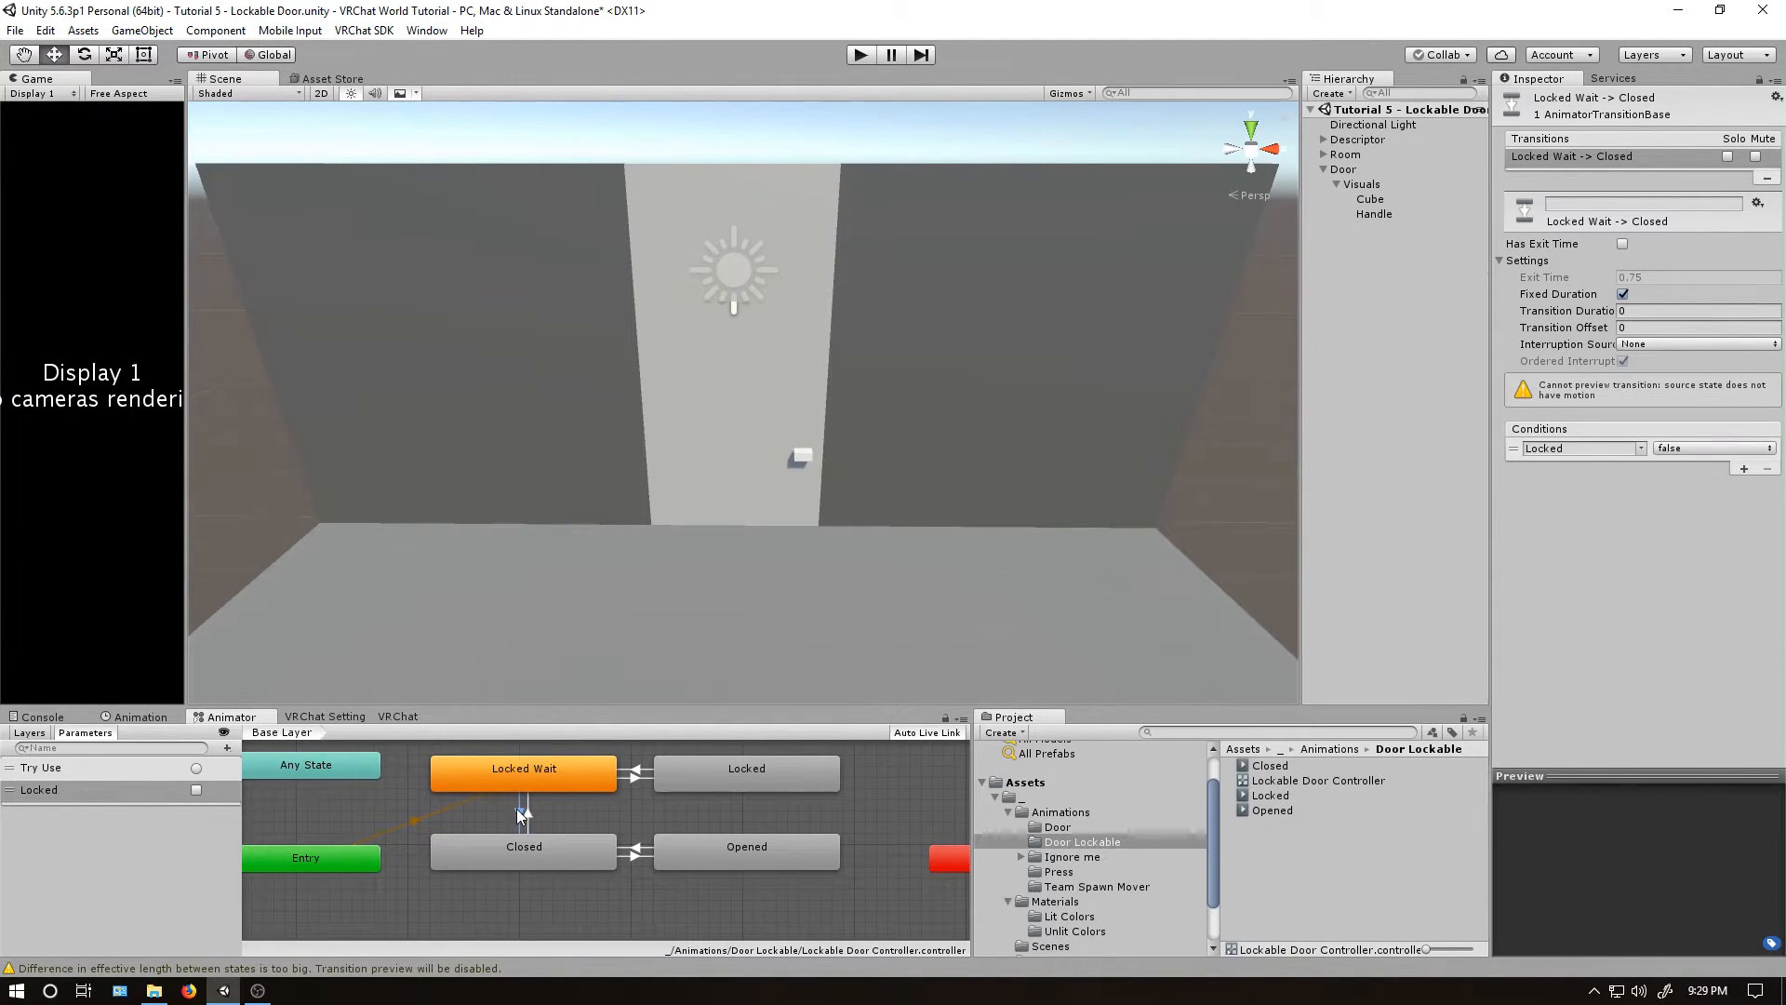
{"action": "mouse_move", "coordinate": [528, 857]}
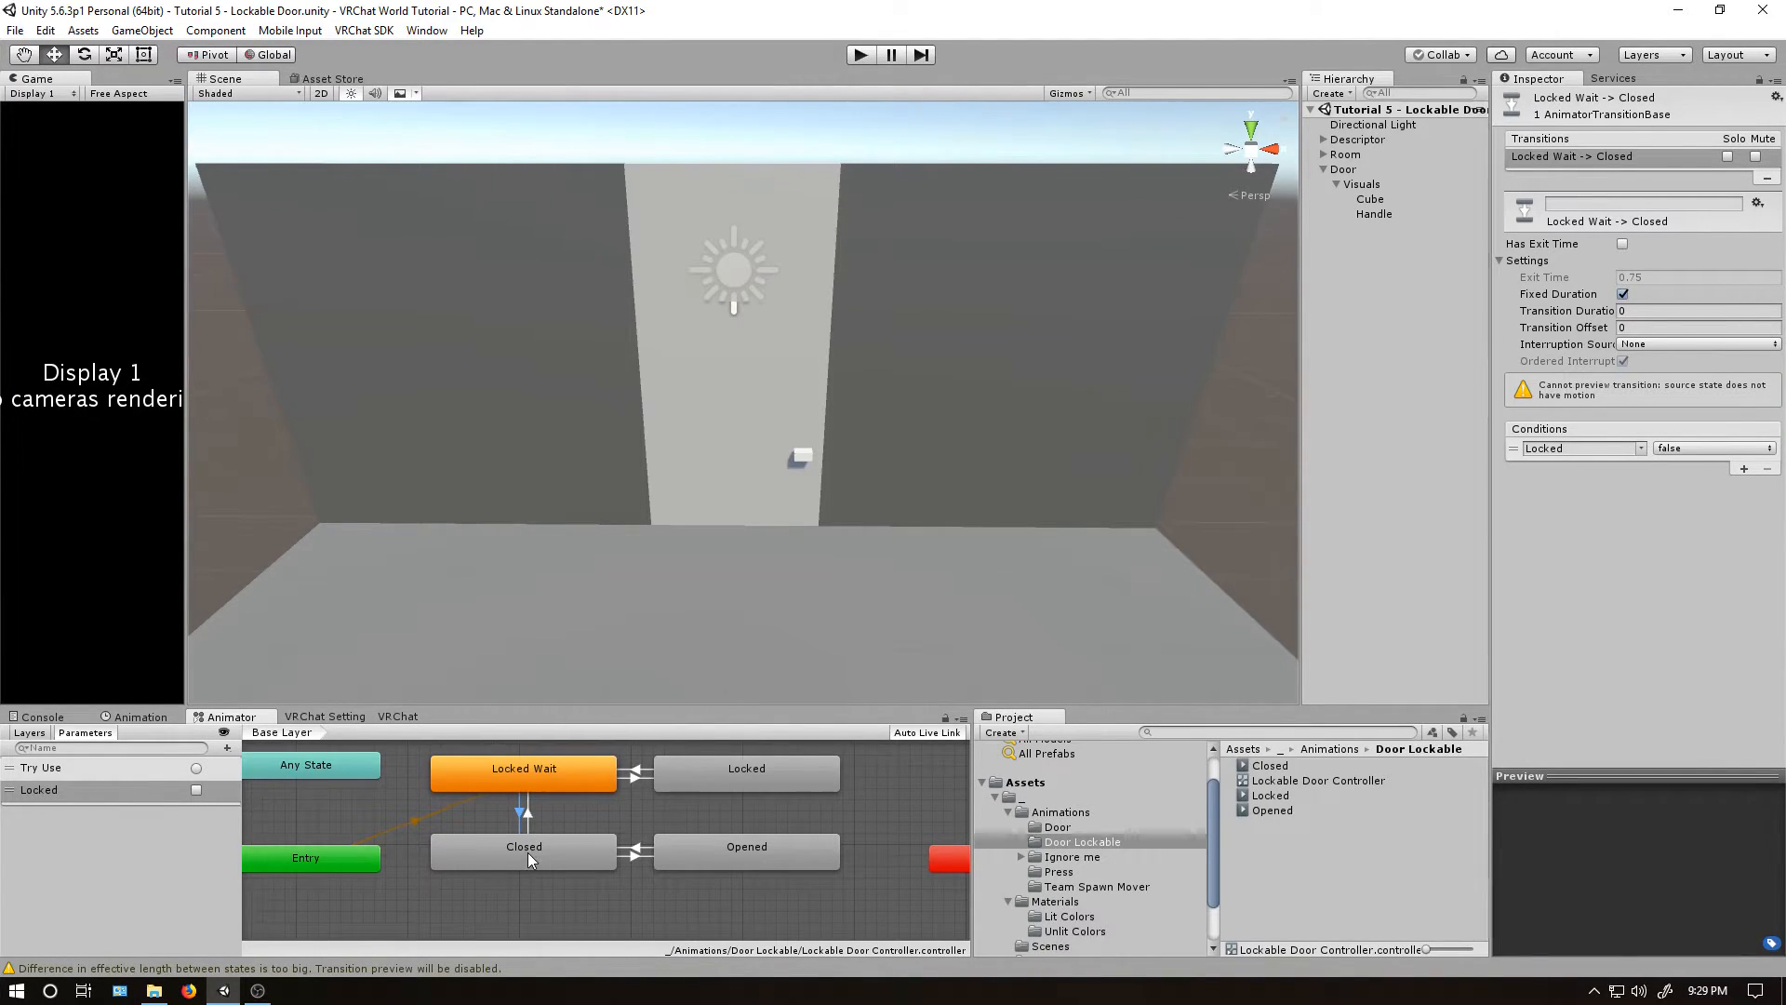
Add a Try Use condition to both the Closed→Opened and Opened→Closed transitions.
{"action": "left_click", "coordinate": [524, 808]}
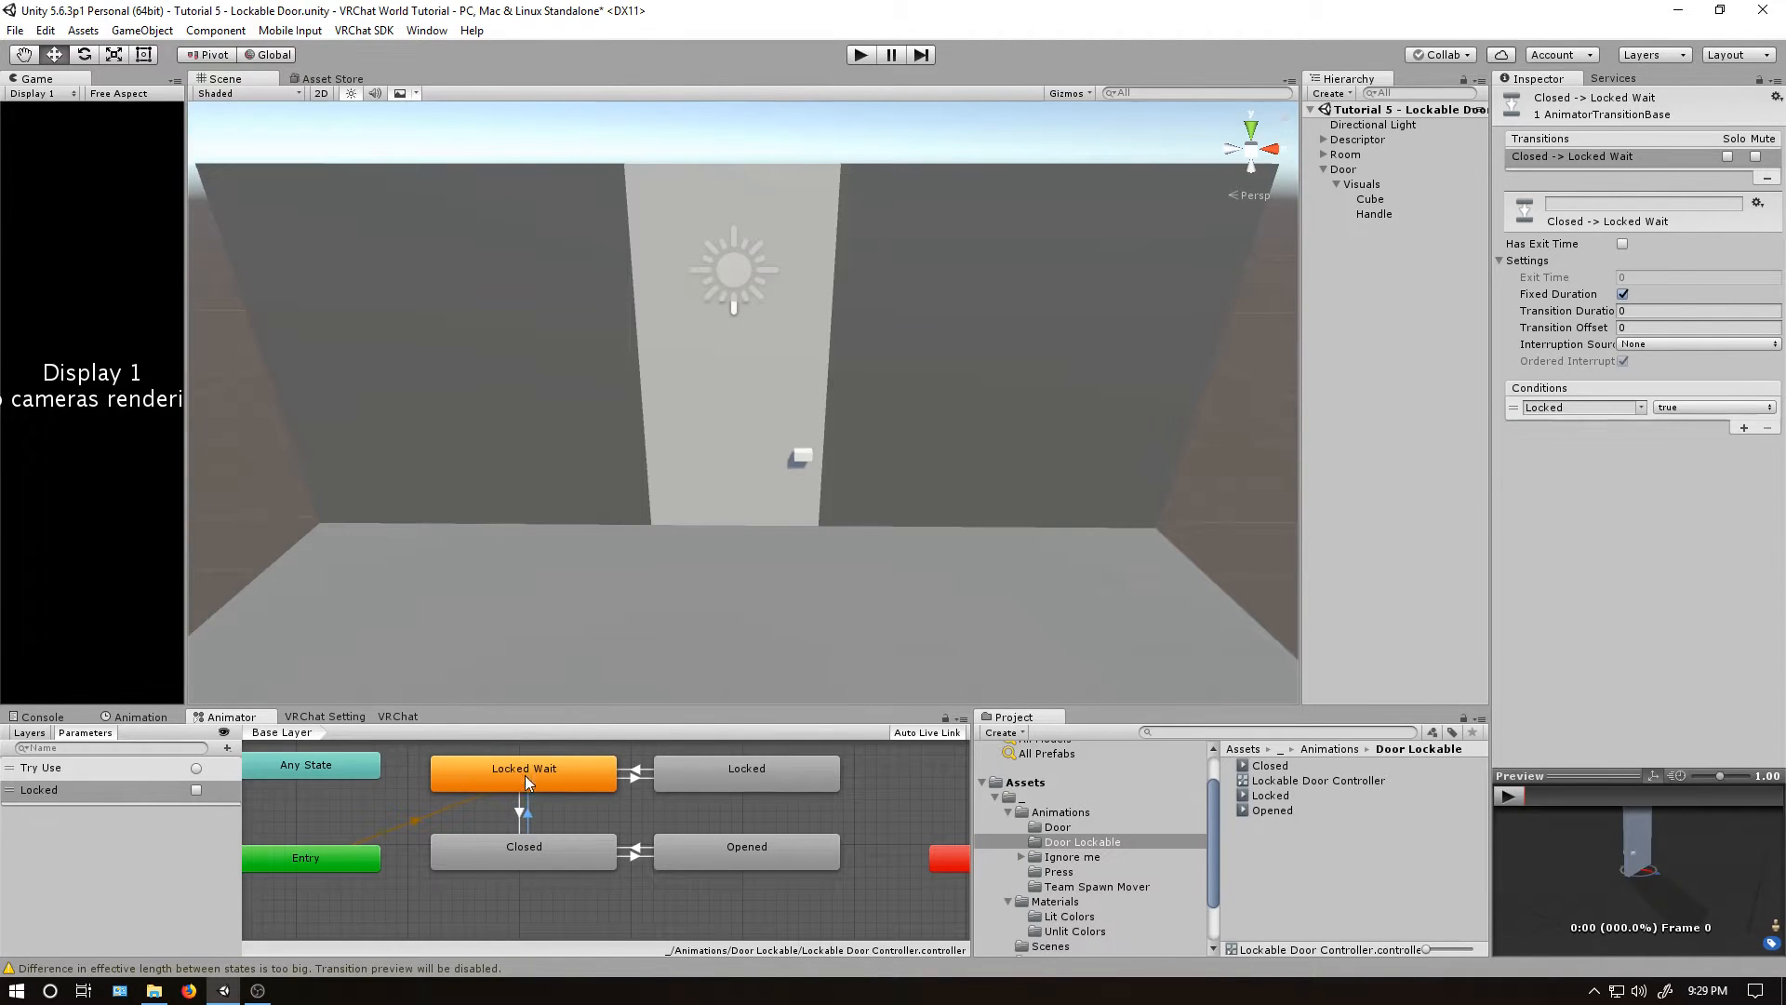
{"action": "mouse_move", "coordinate": [636, 862]}
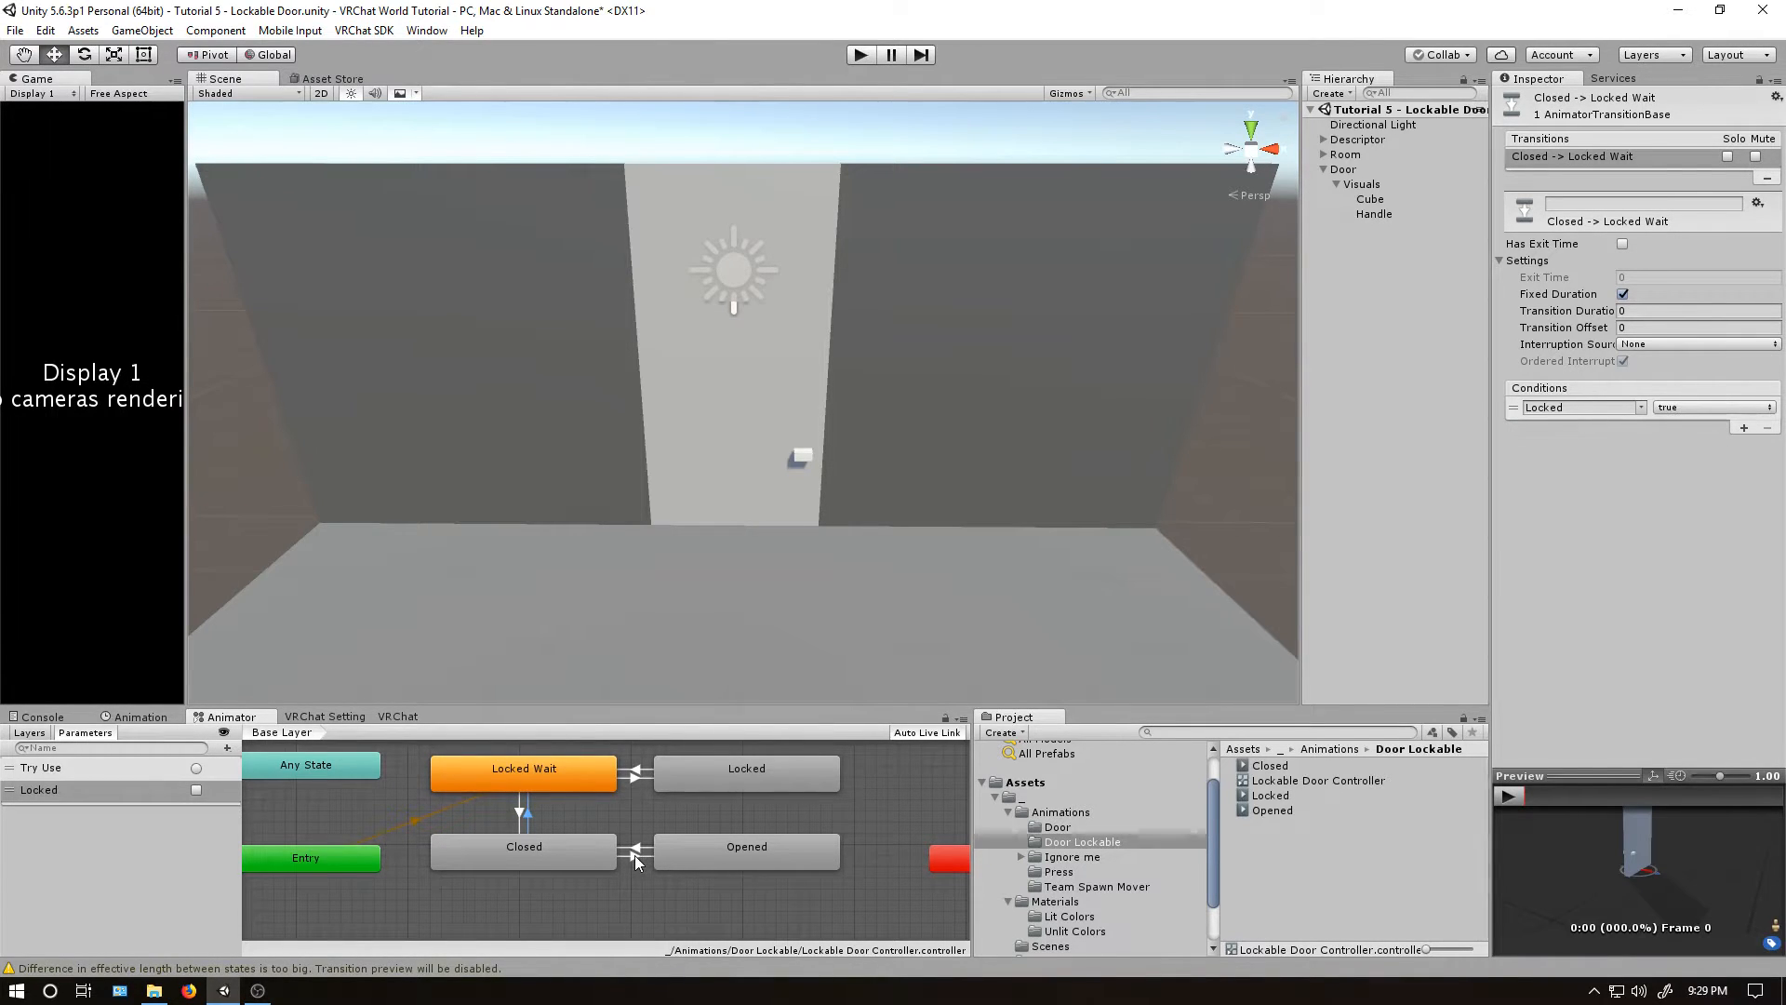
{"action": "left_click", "coordinate": [633, 852]}
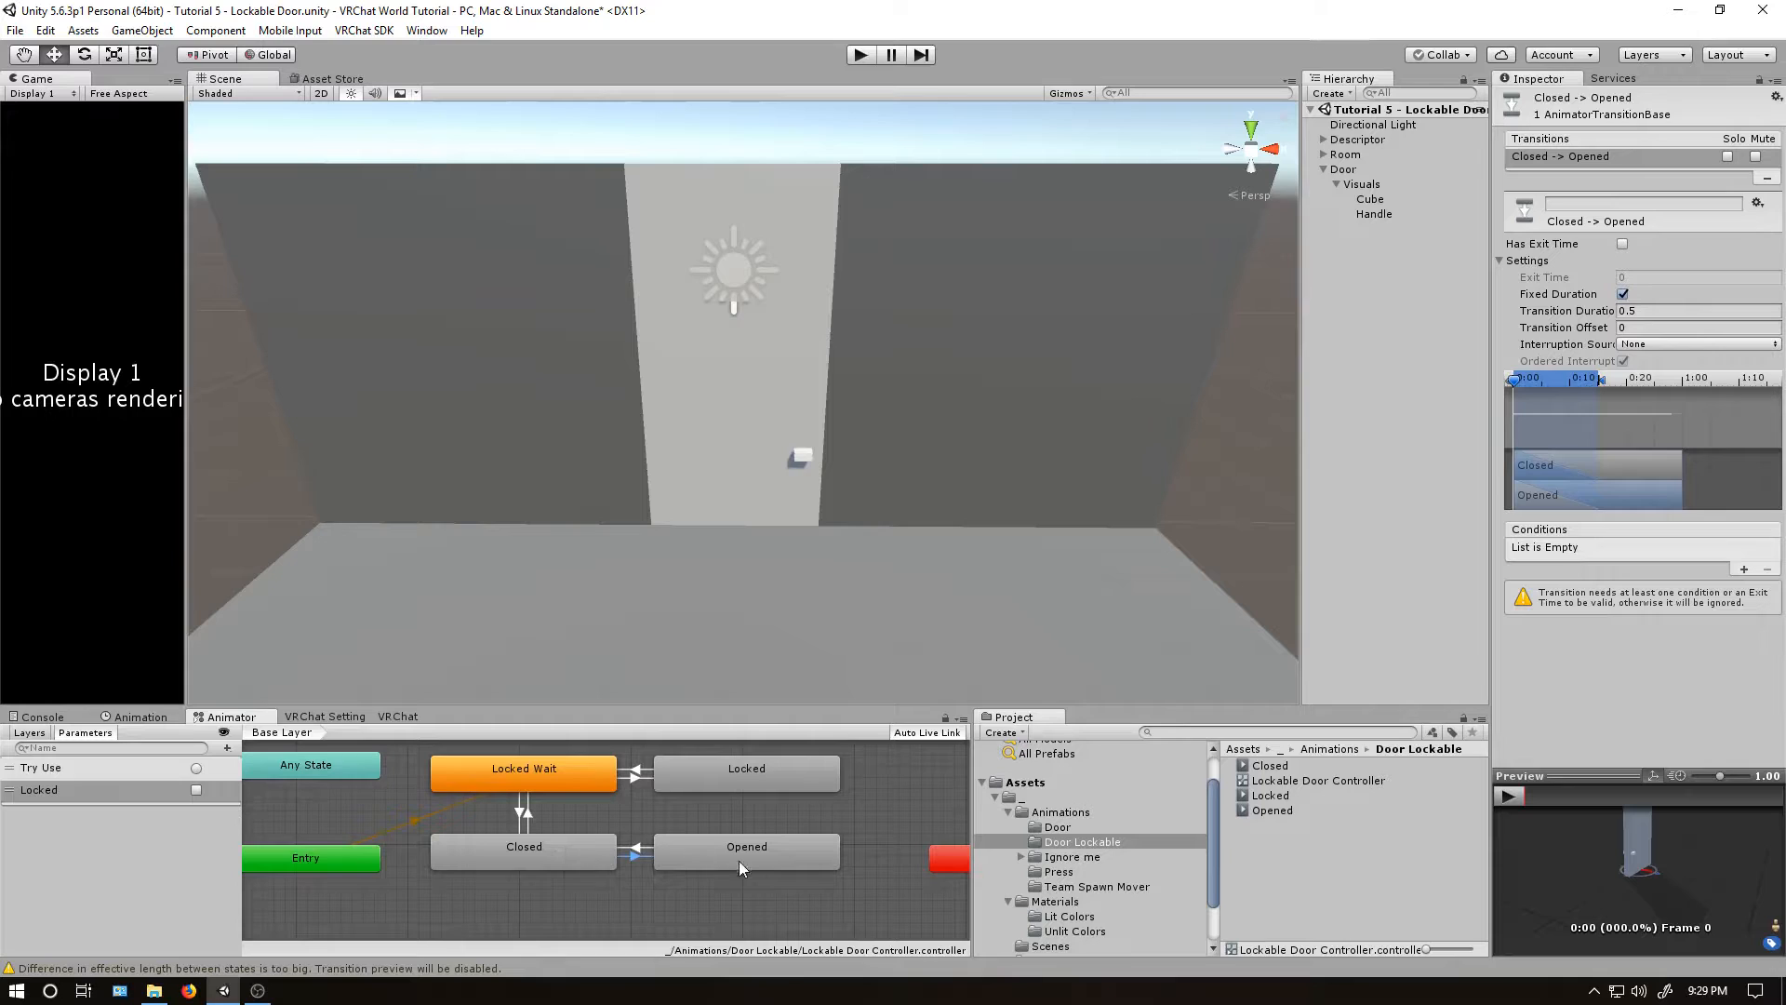
{"action": "left_click", "coordinate": [1742, 569]}
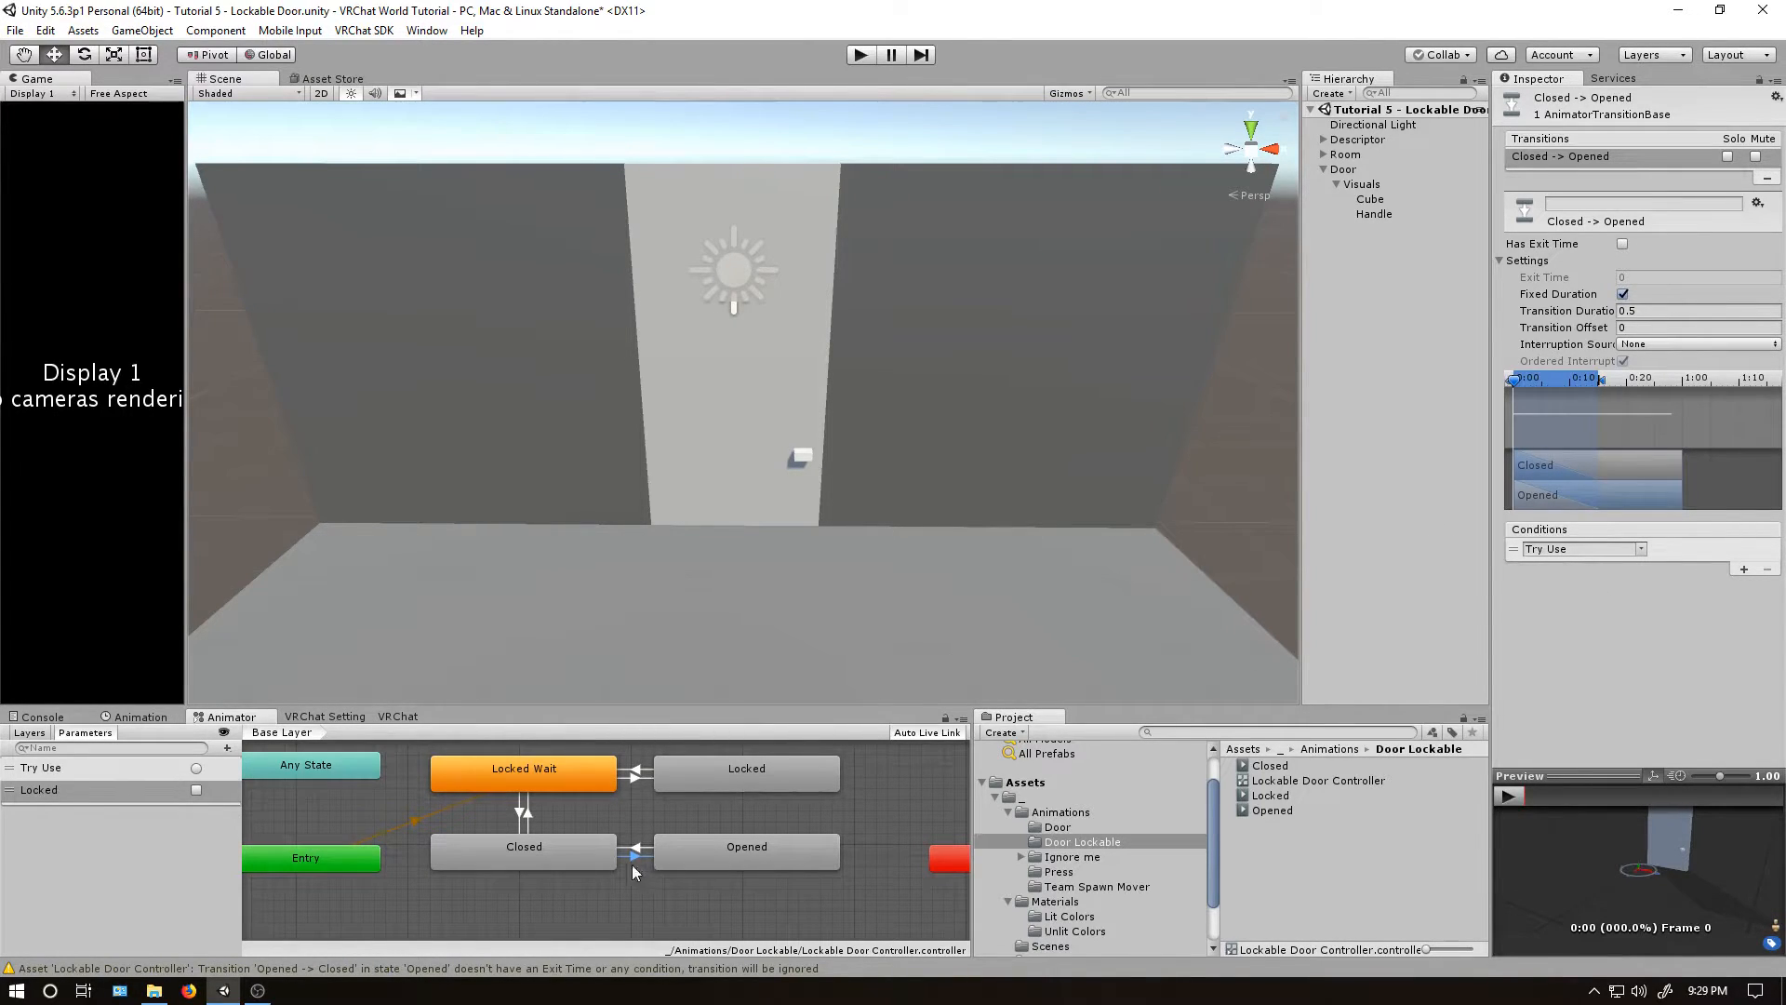
{"action": "left_click", "coordinate": [634, 852]}
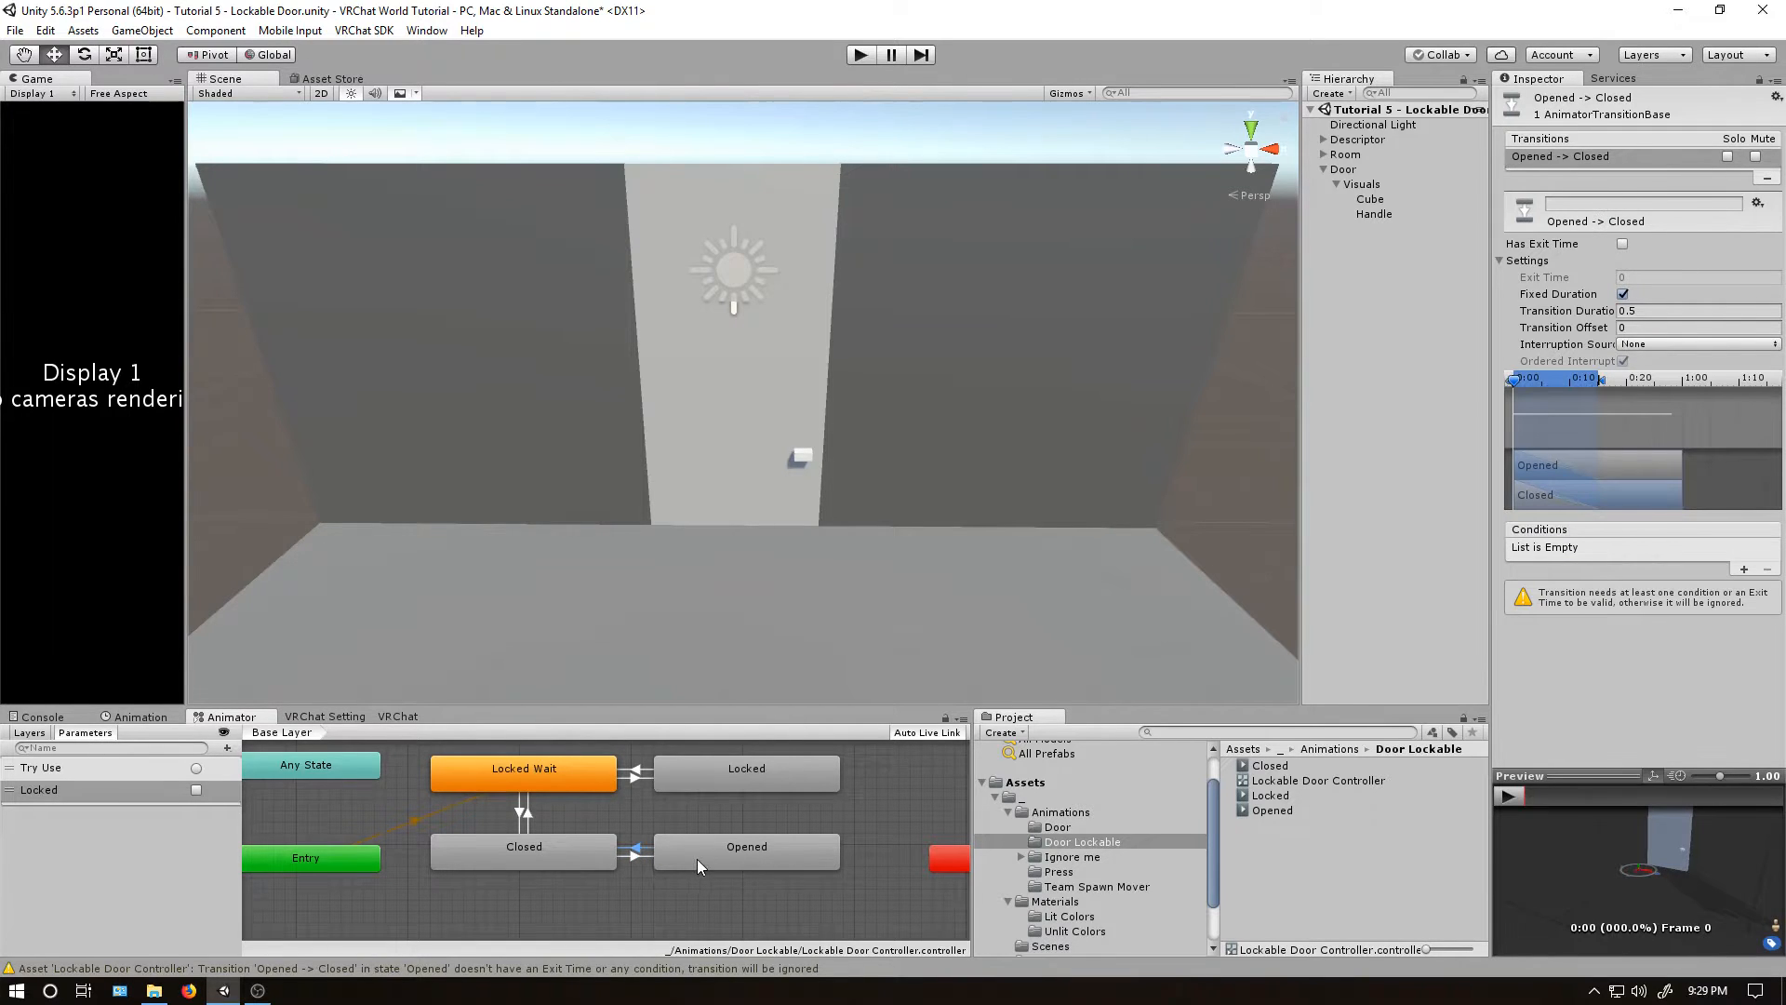
{"action": "left_click", "coordinate": [1742, 567]}
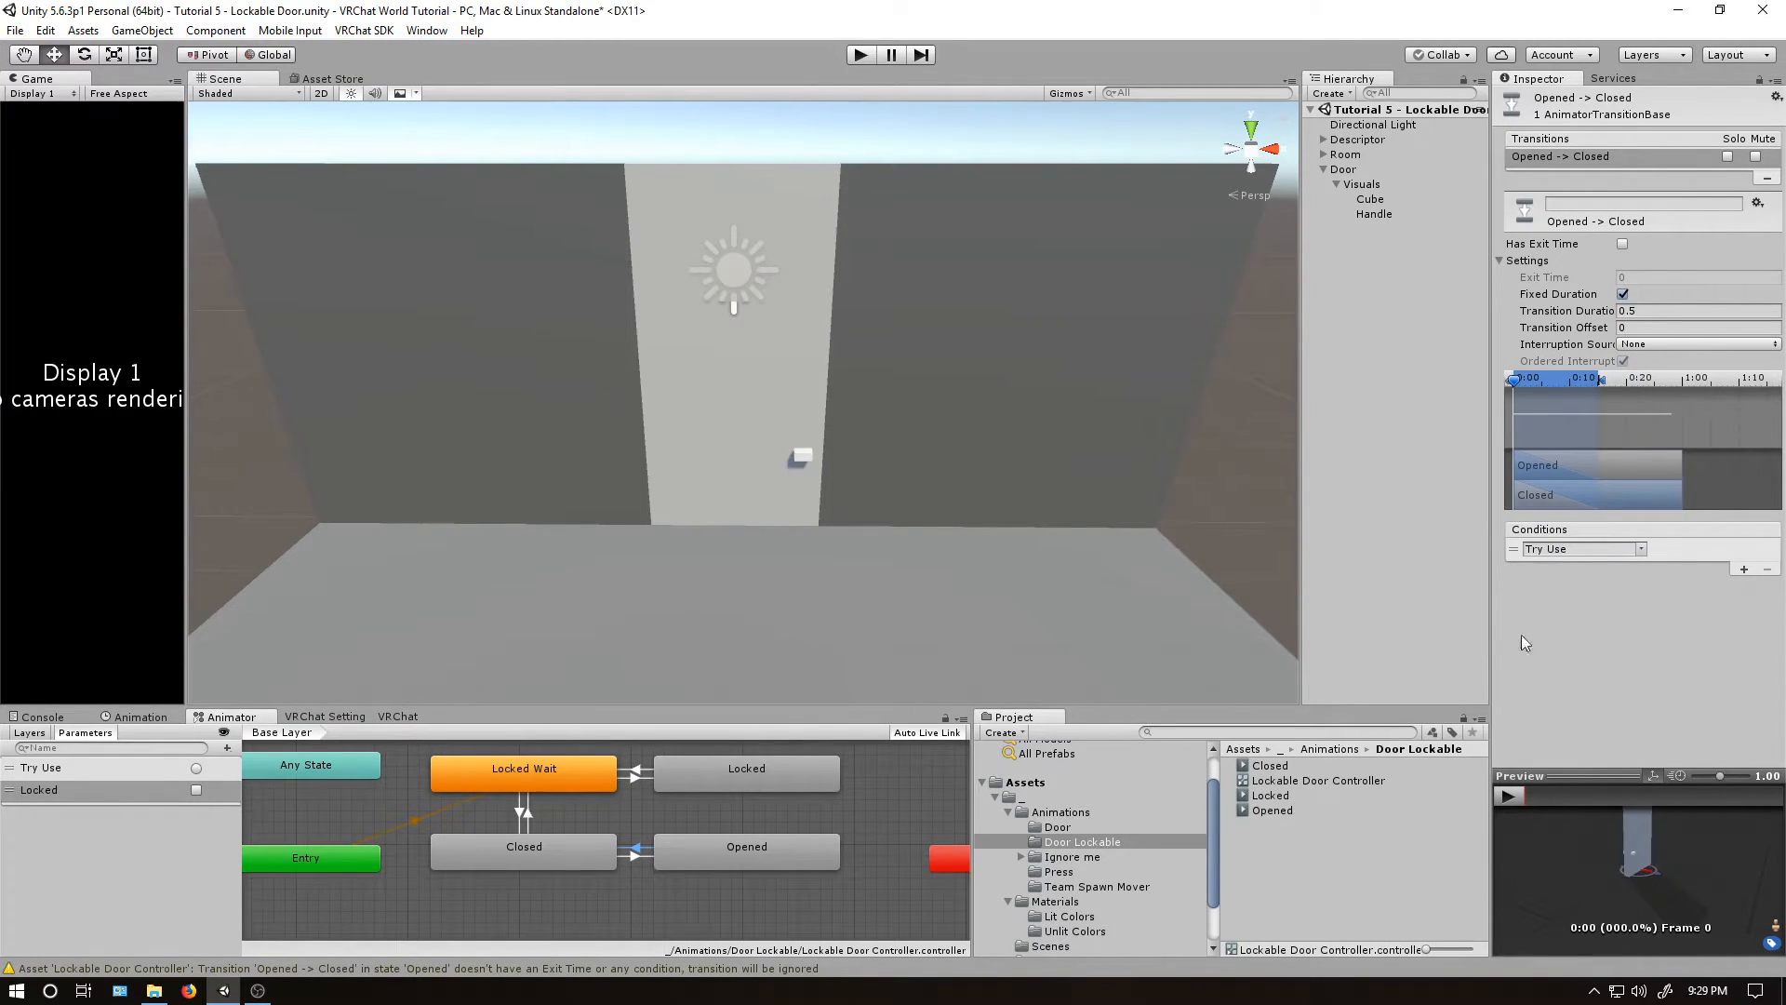
{"action": "mouse_move", "coordinate": [789, 894]}
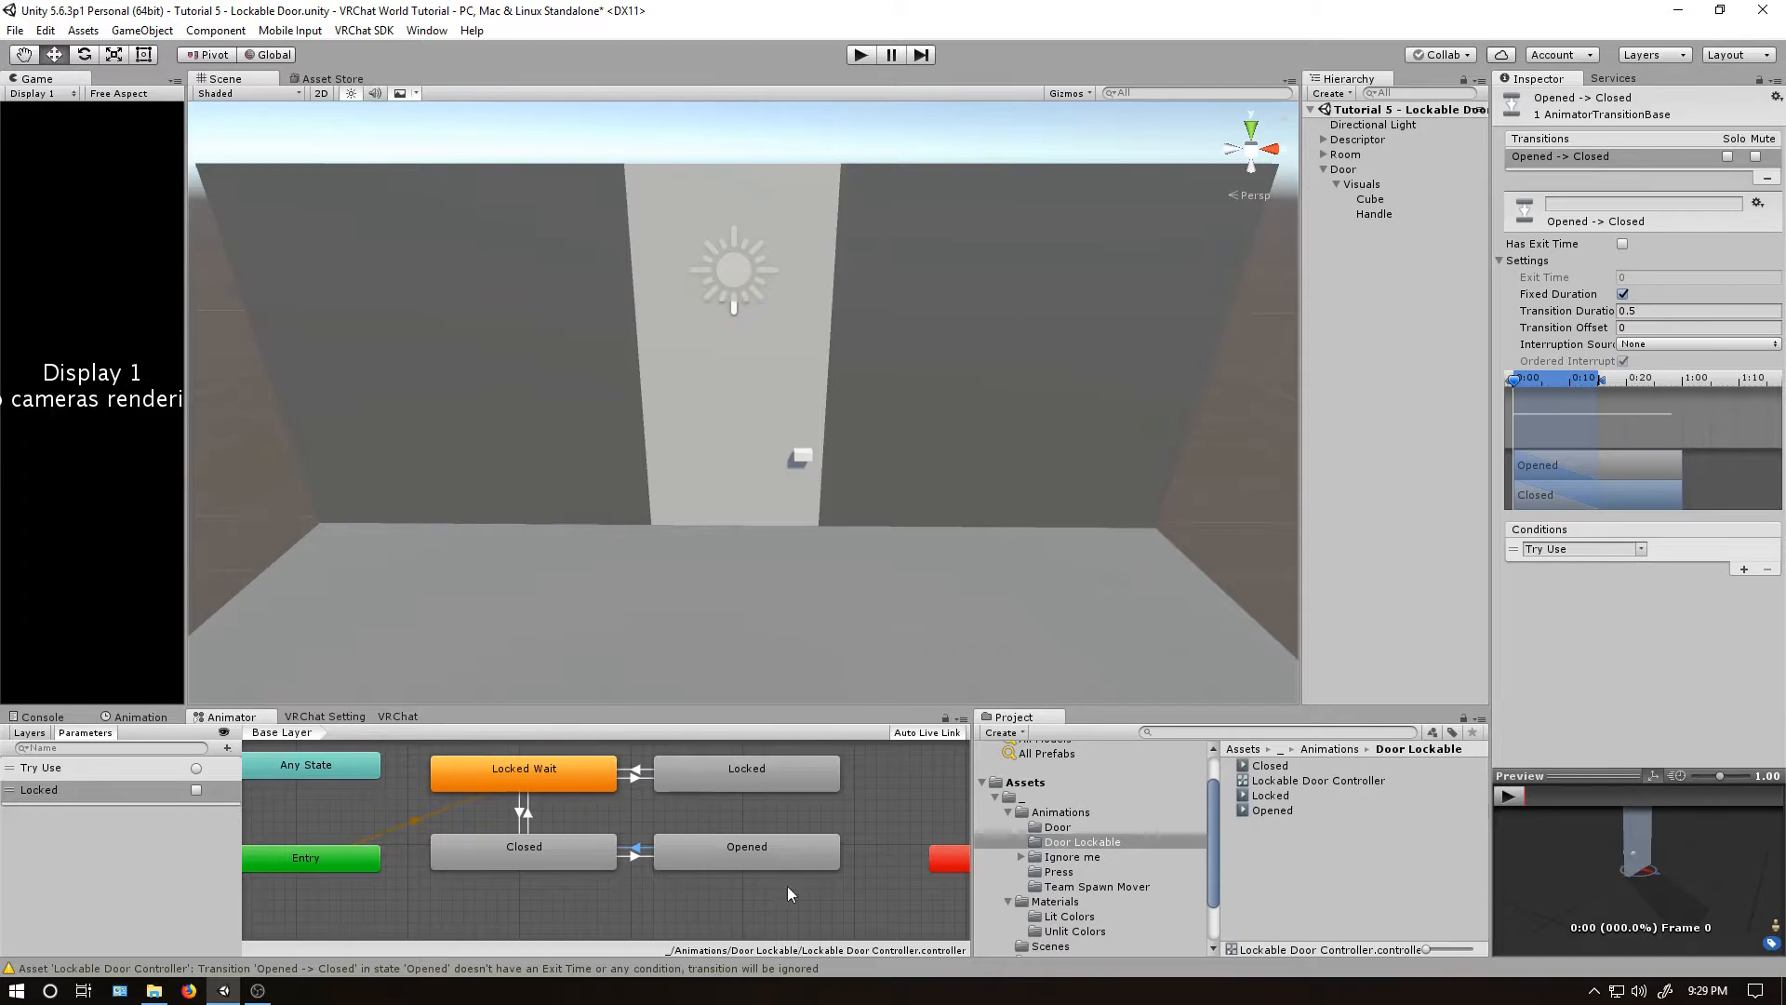
{"action": "mouse_move", "coordinate": [630, 471]}
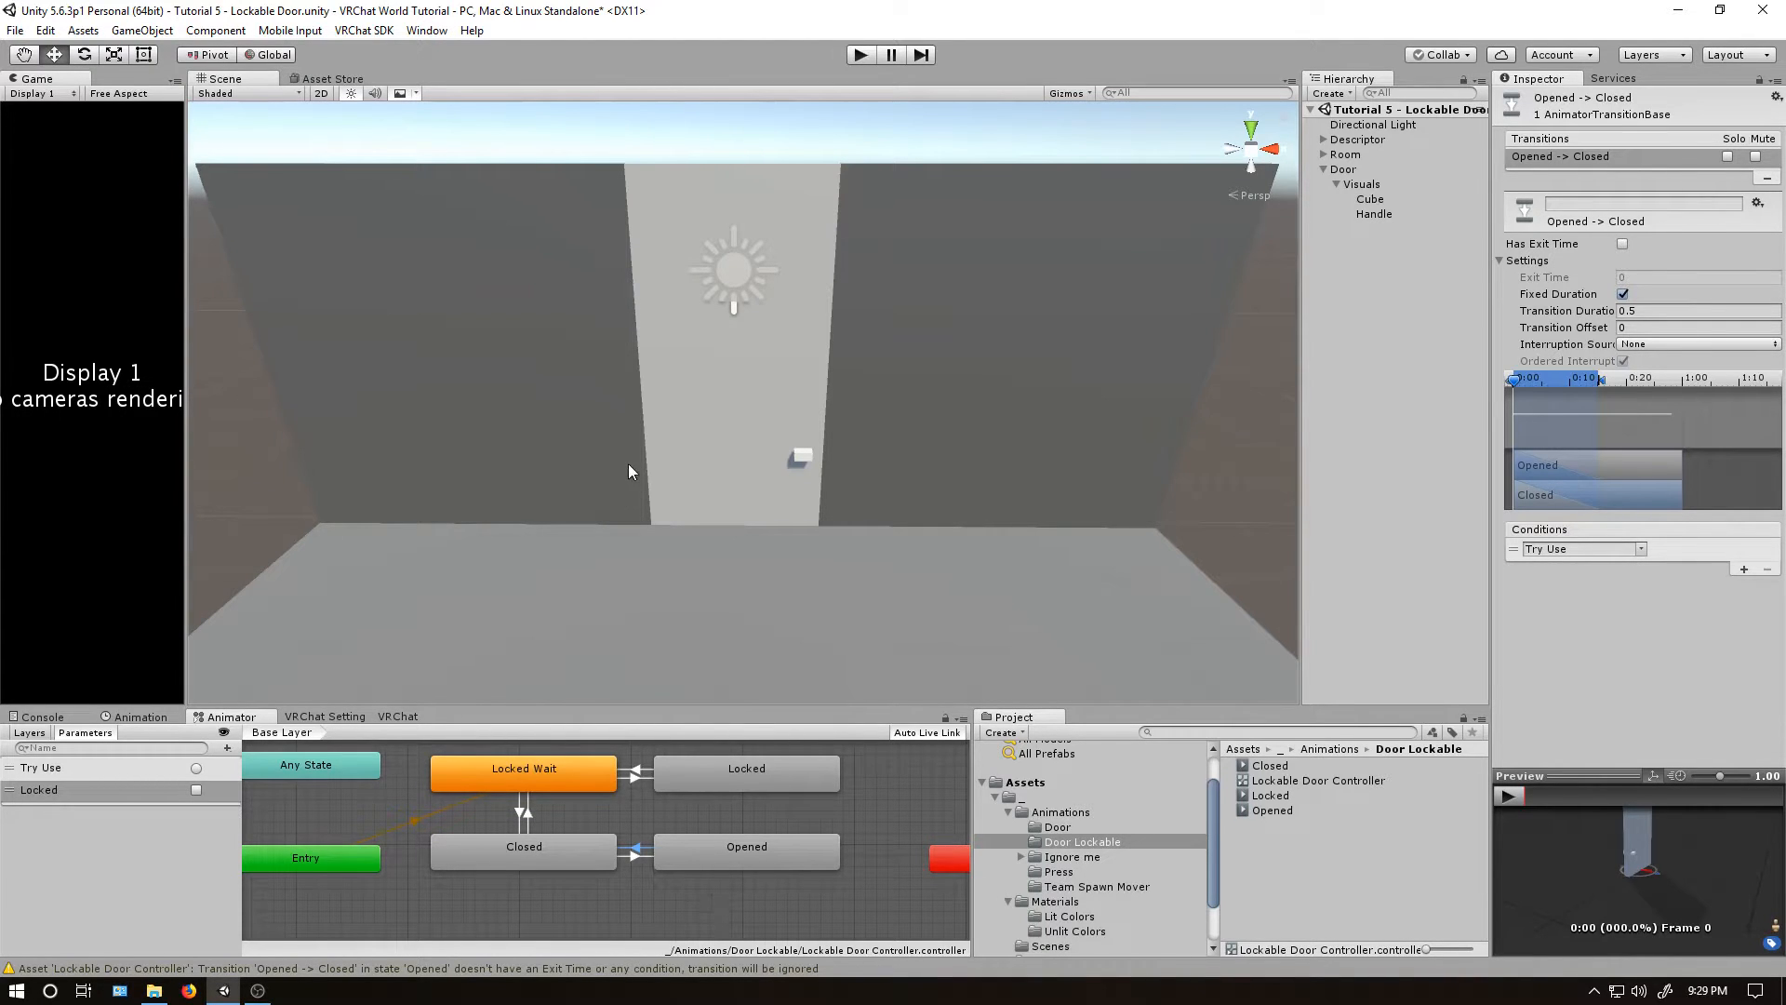
{"action": "mouse_move", "coordinate": [1022, 376]}
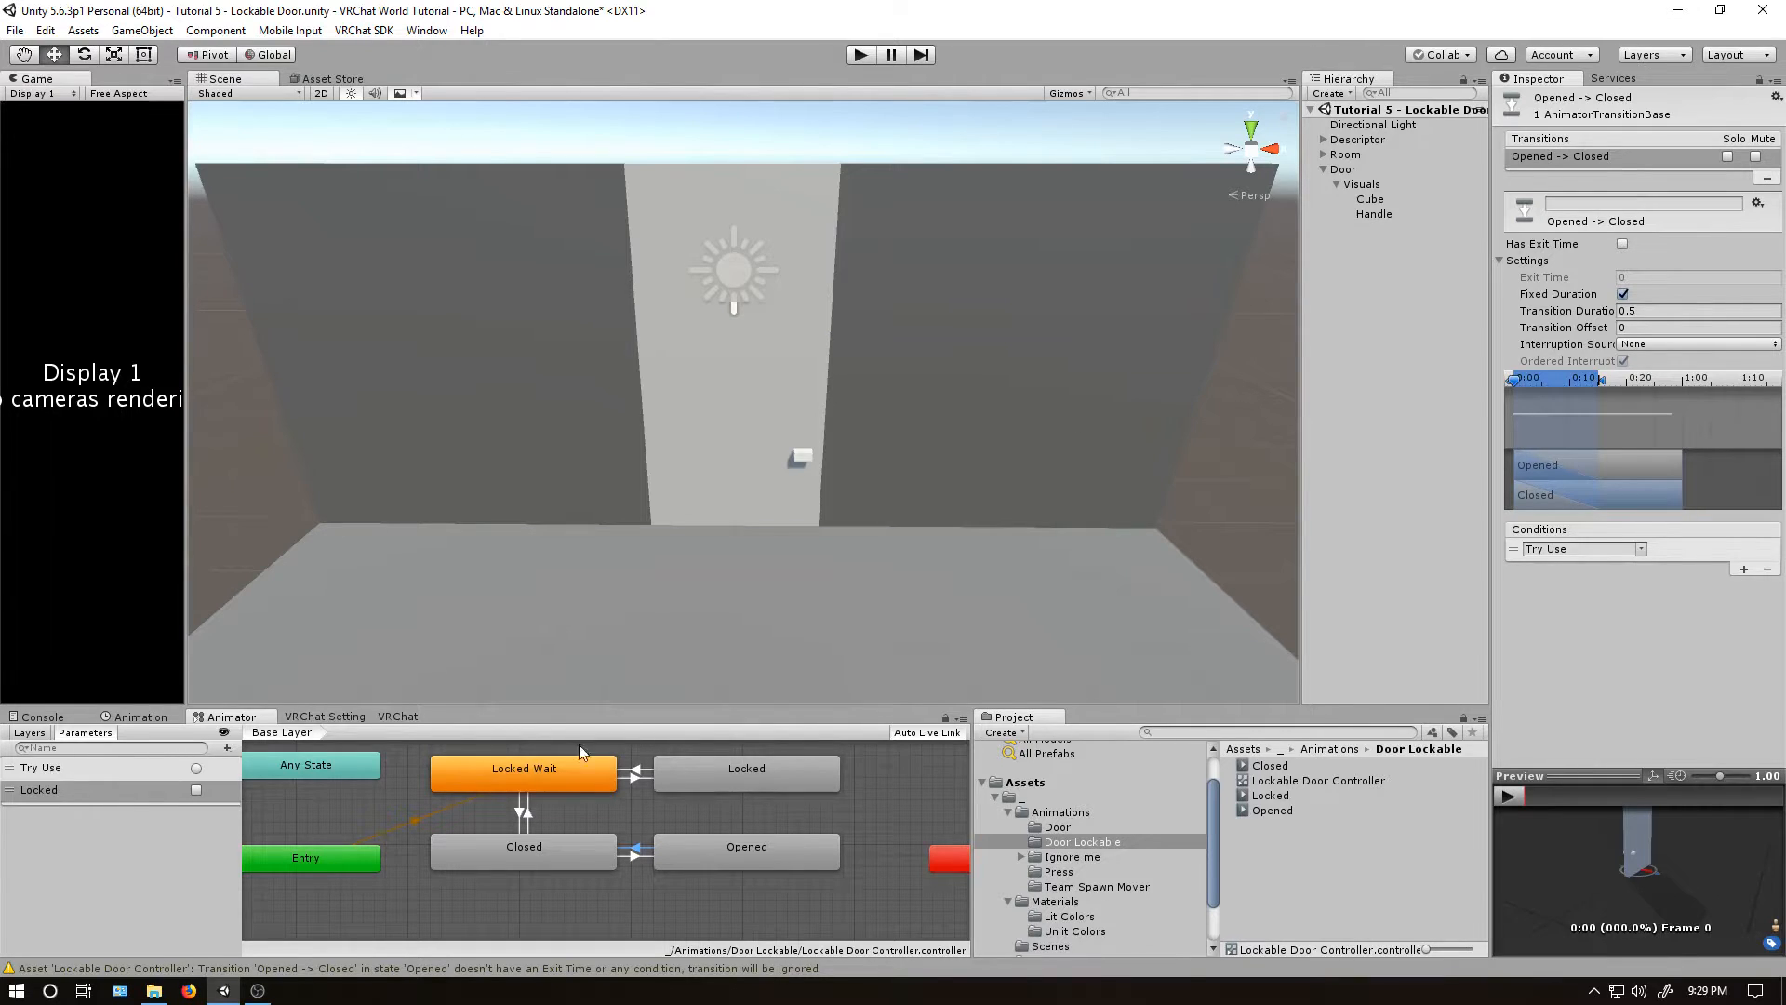
{"action": "mouse_move", "coordinate": [748, 858]}
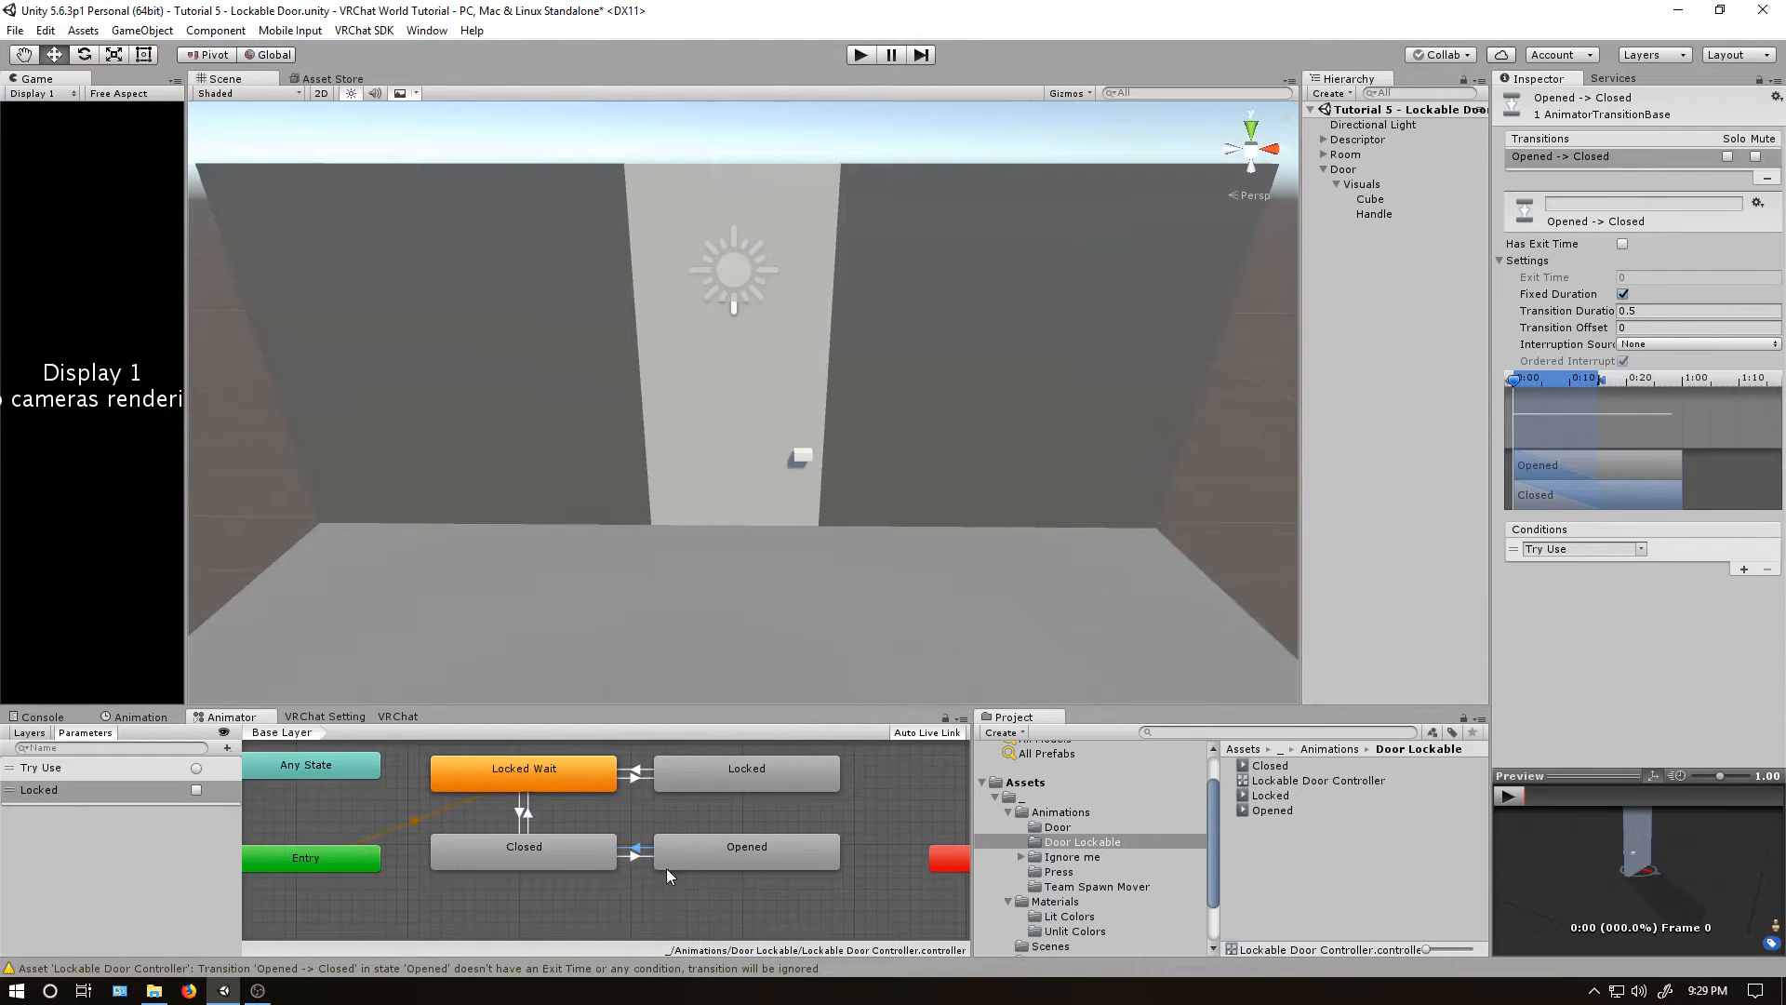
Create a second Opened→Closed transition.
{"action": "left_click", "coordinate": [745, 847]}
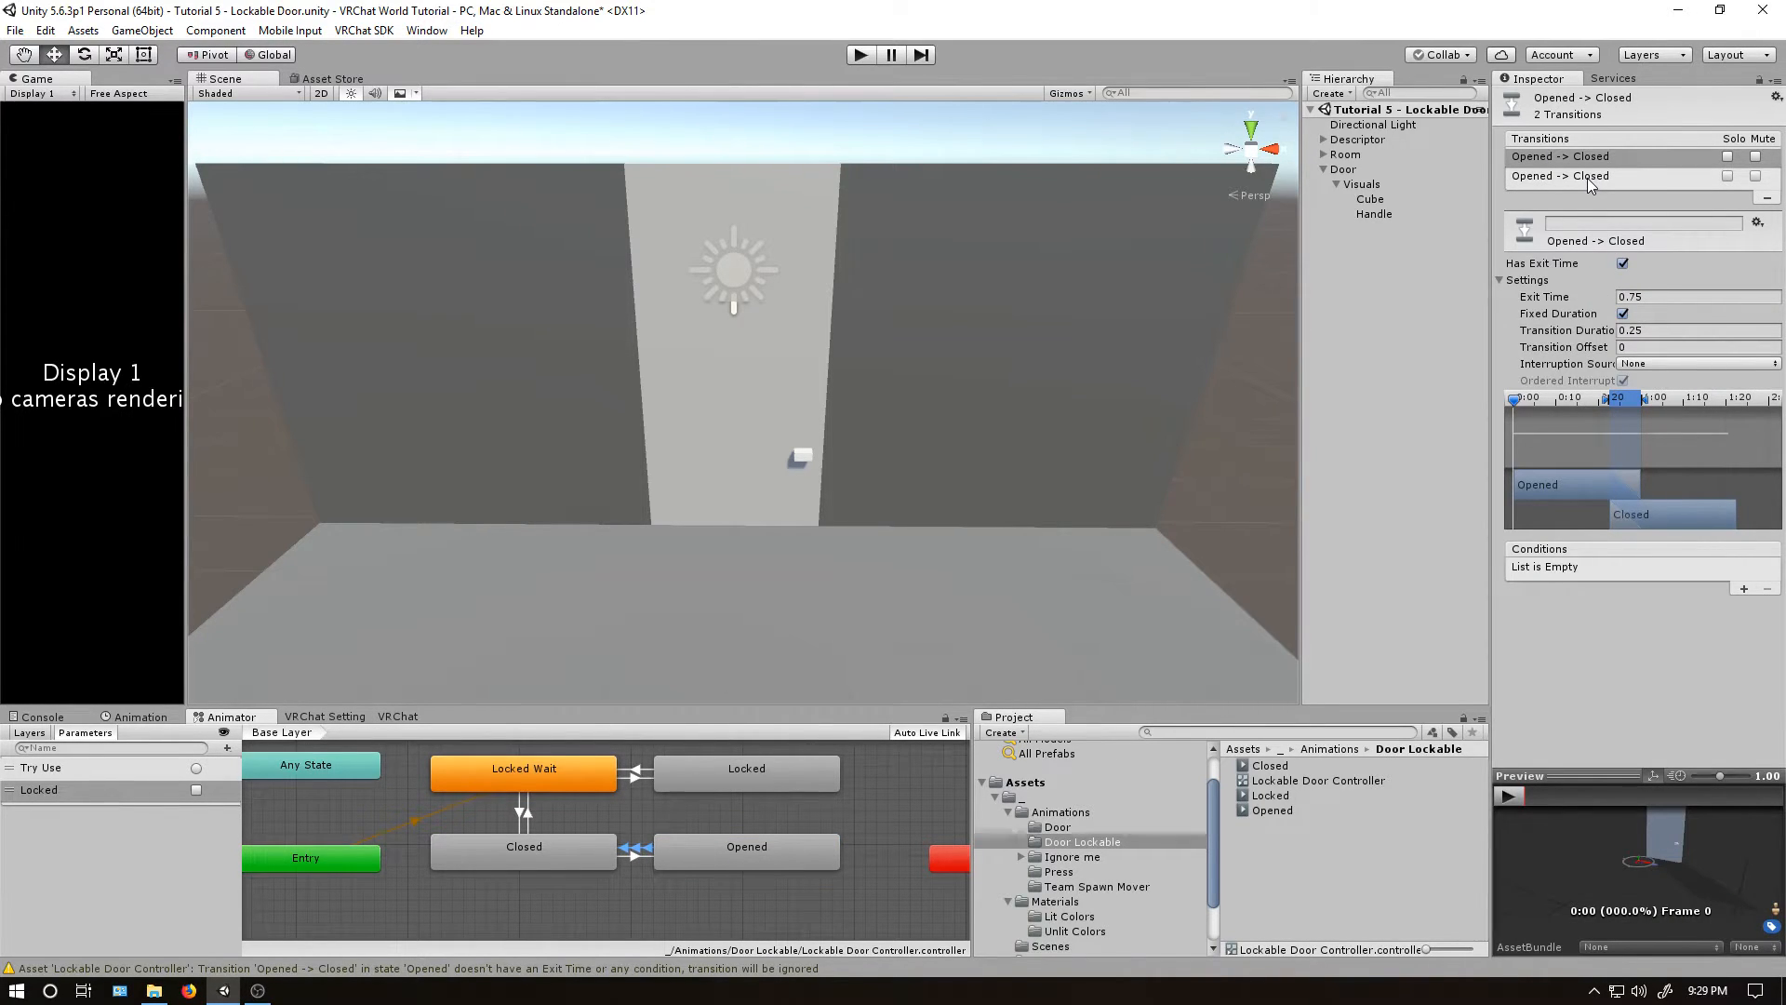
Make the second Opened→Closed transition skip exit time, last 0.5 s, and require Locked = true.
{"action": "left_click", "coordinate": [1559, 176]}
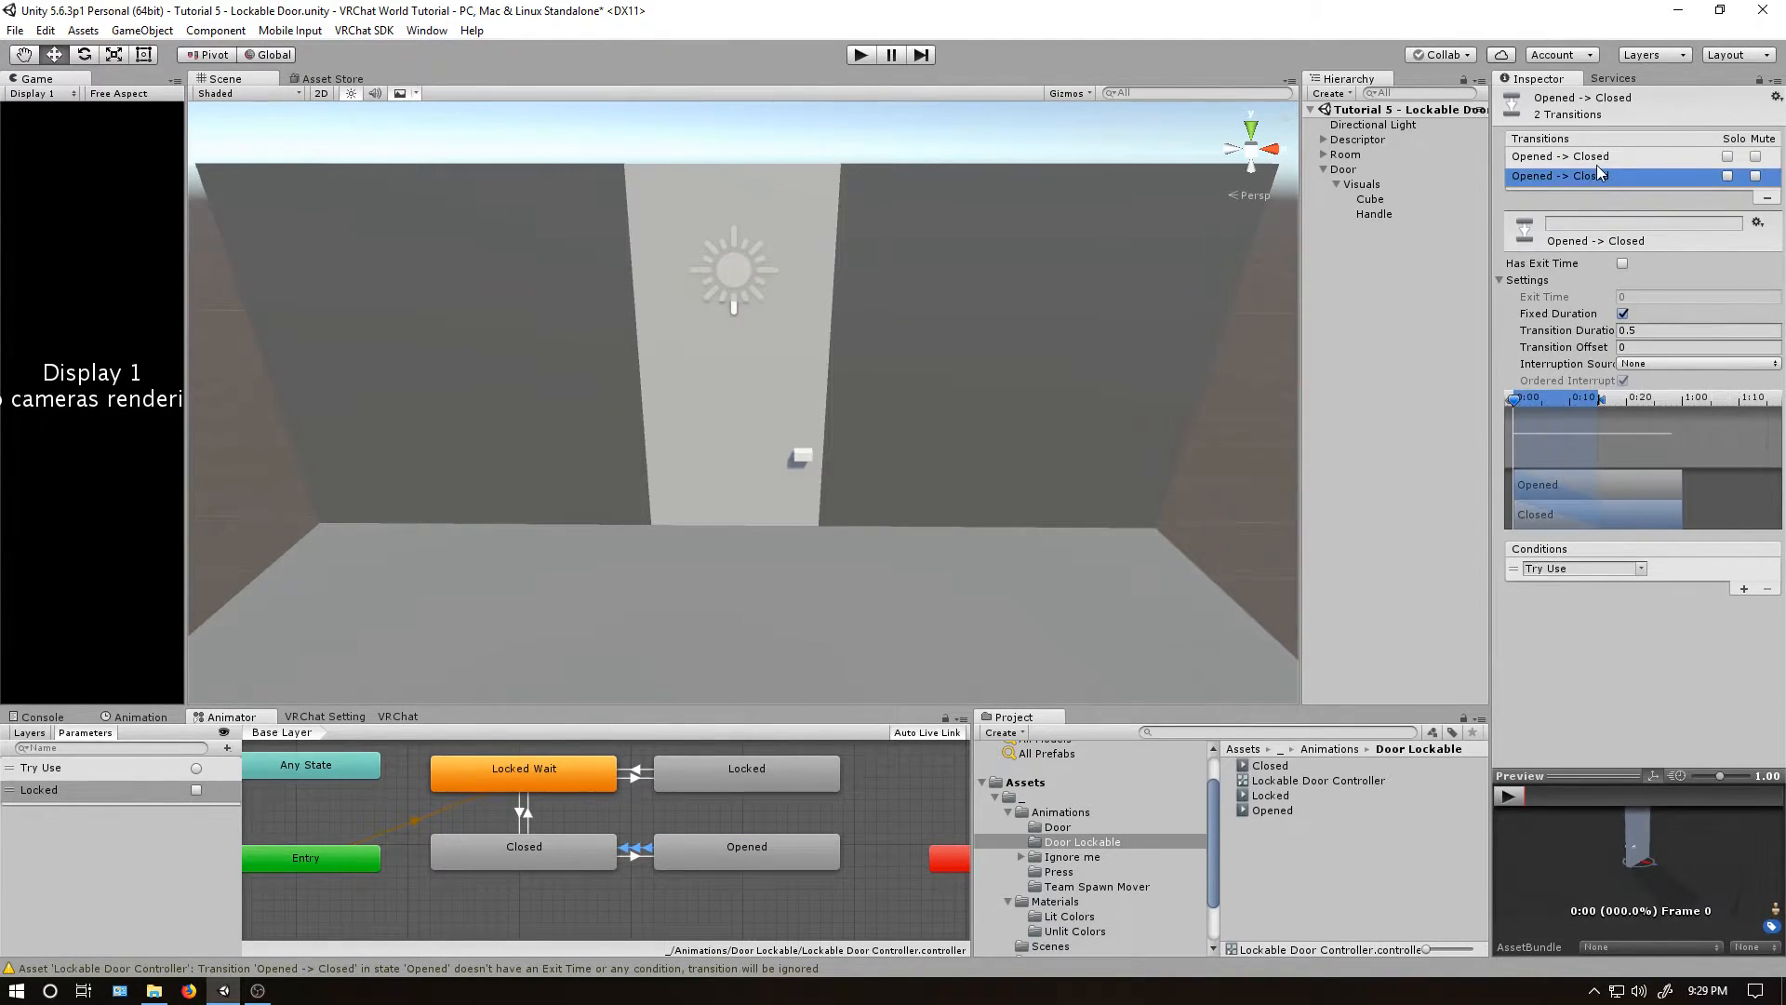
{"action": "left_click", "coordinate": [1623, 263]}
{"action": "type", "text": ".5"}
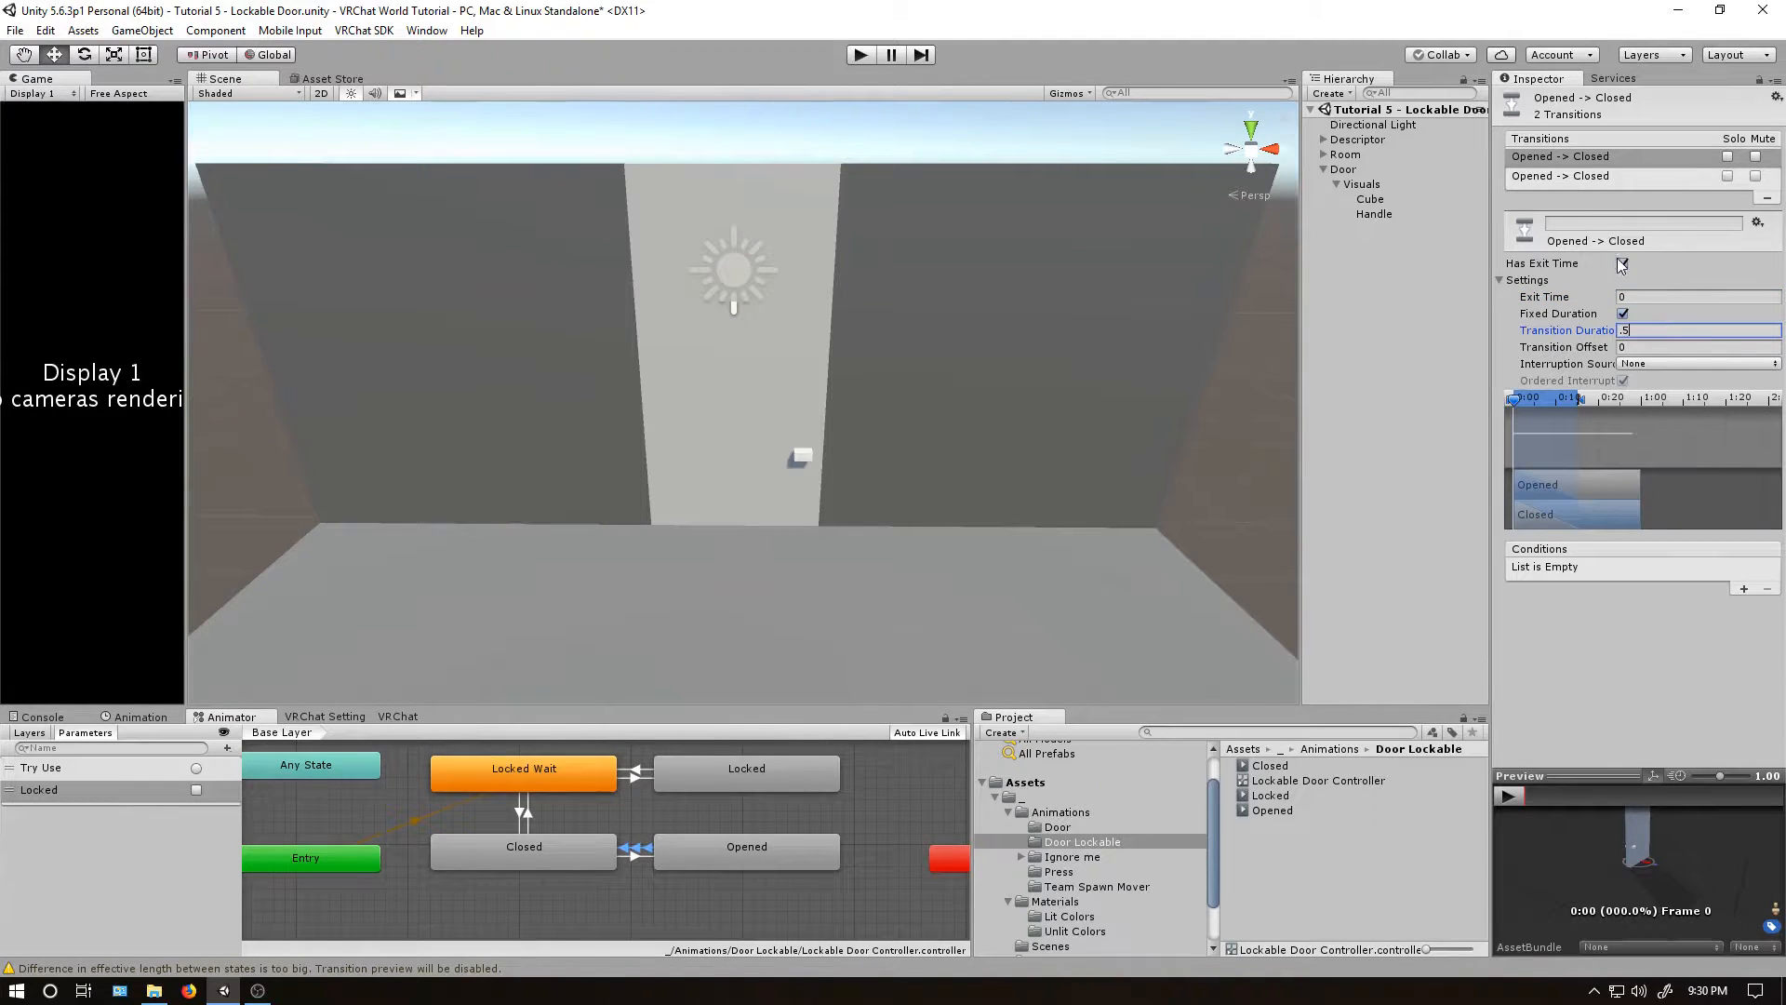
{"action": "left_click", "coordinate": [1622, 263]}
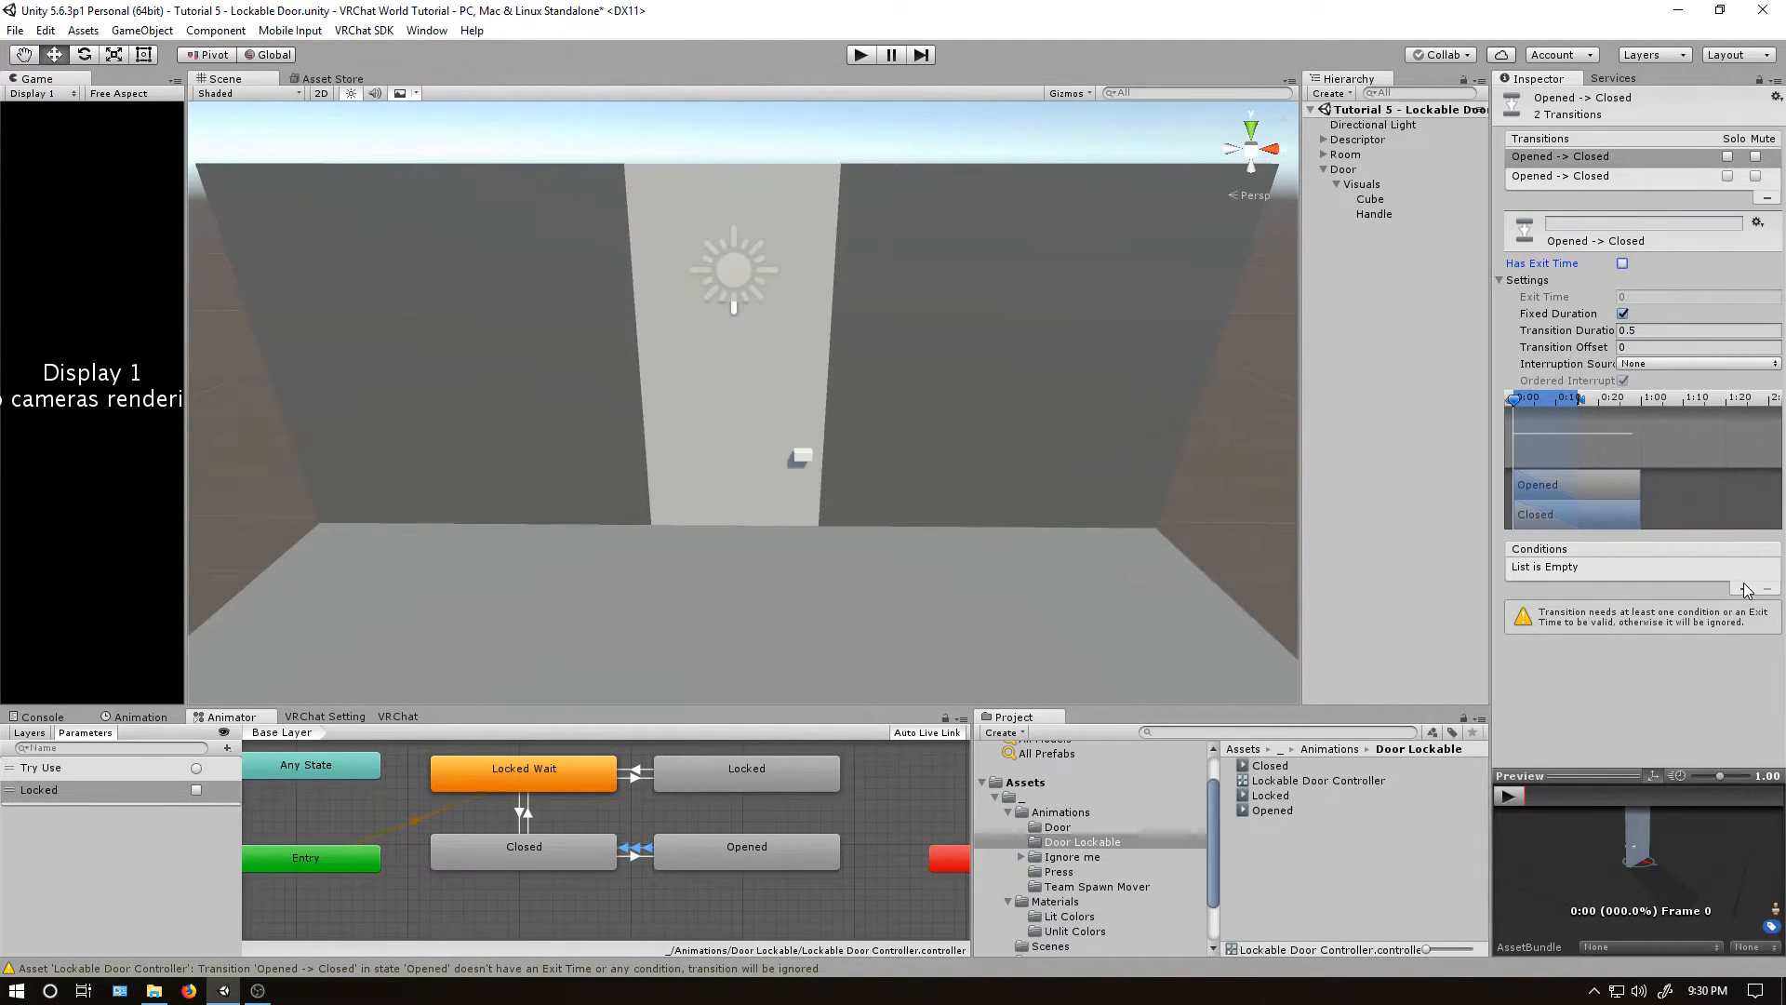
{"action": "left_click", "coordinate": [1741, 587]}
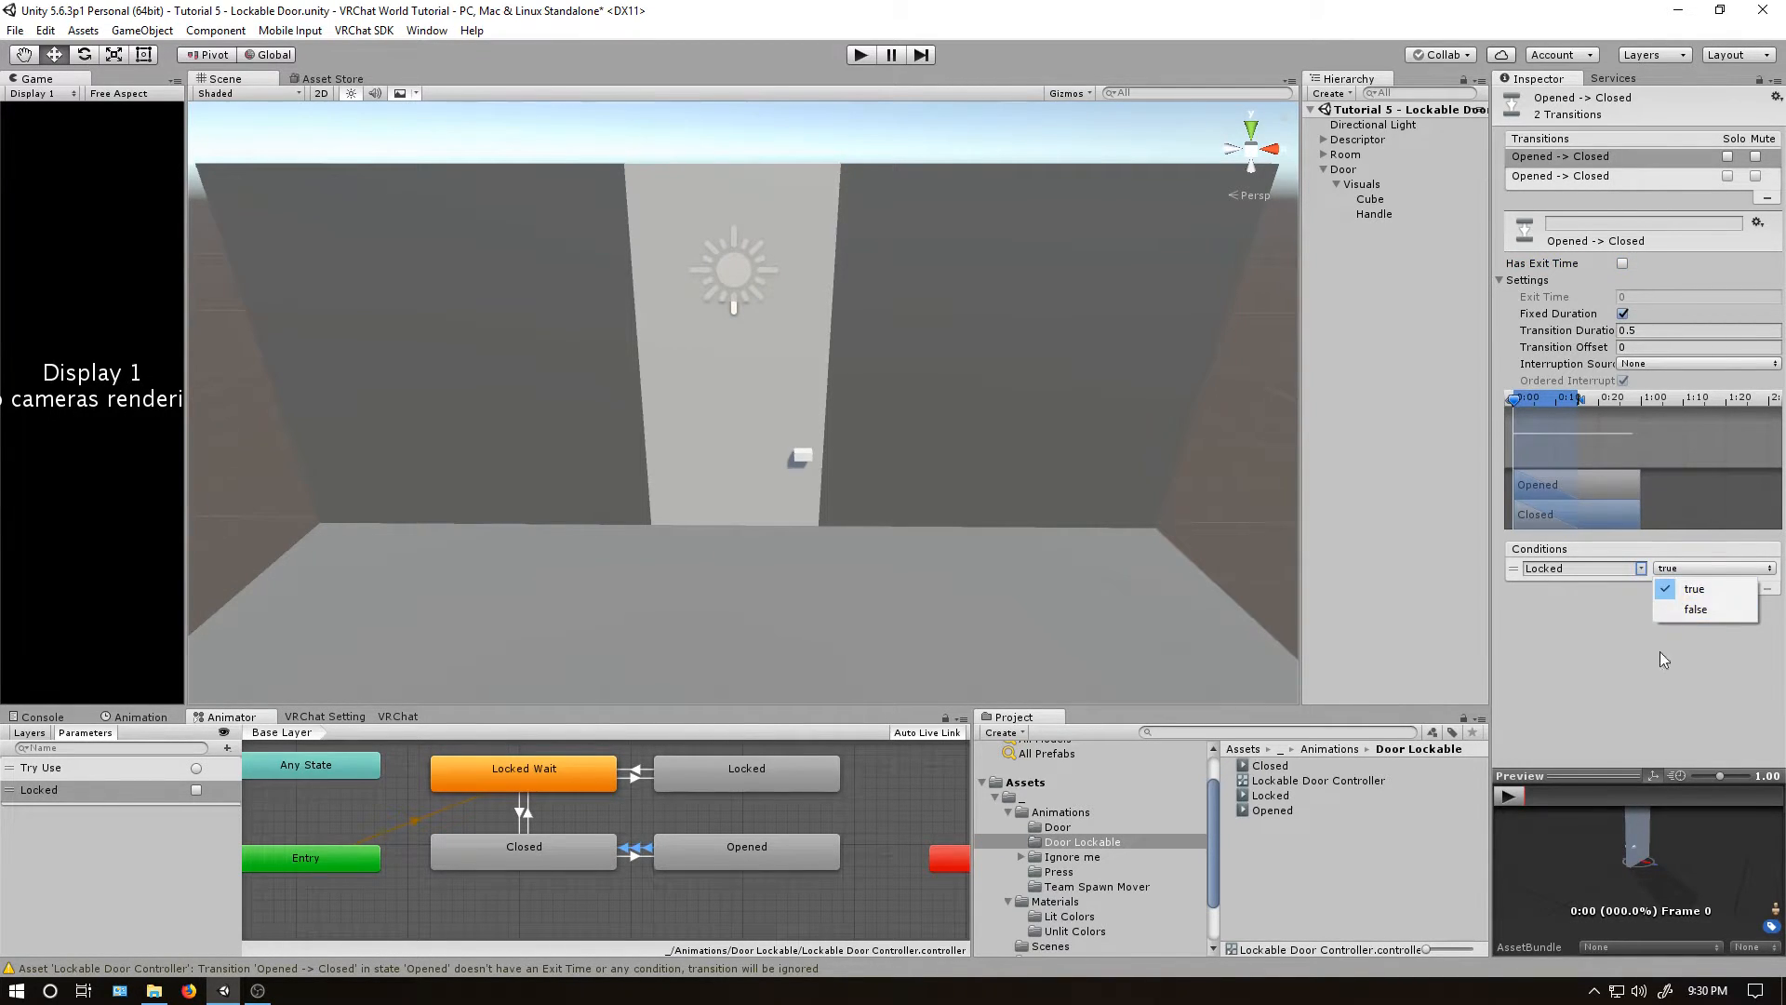
{"action": "left_click", "coordinate": [1694, 589]}
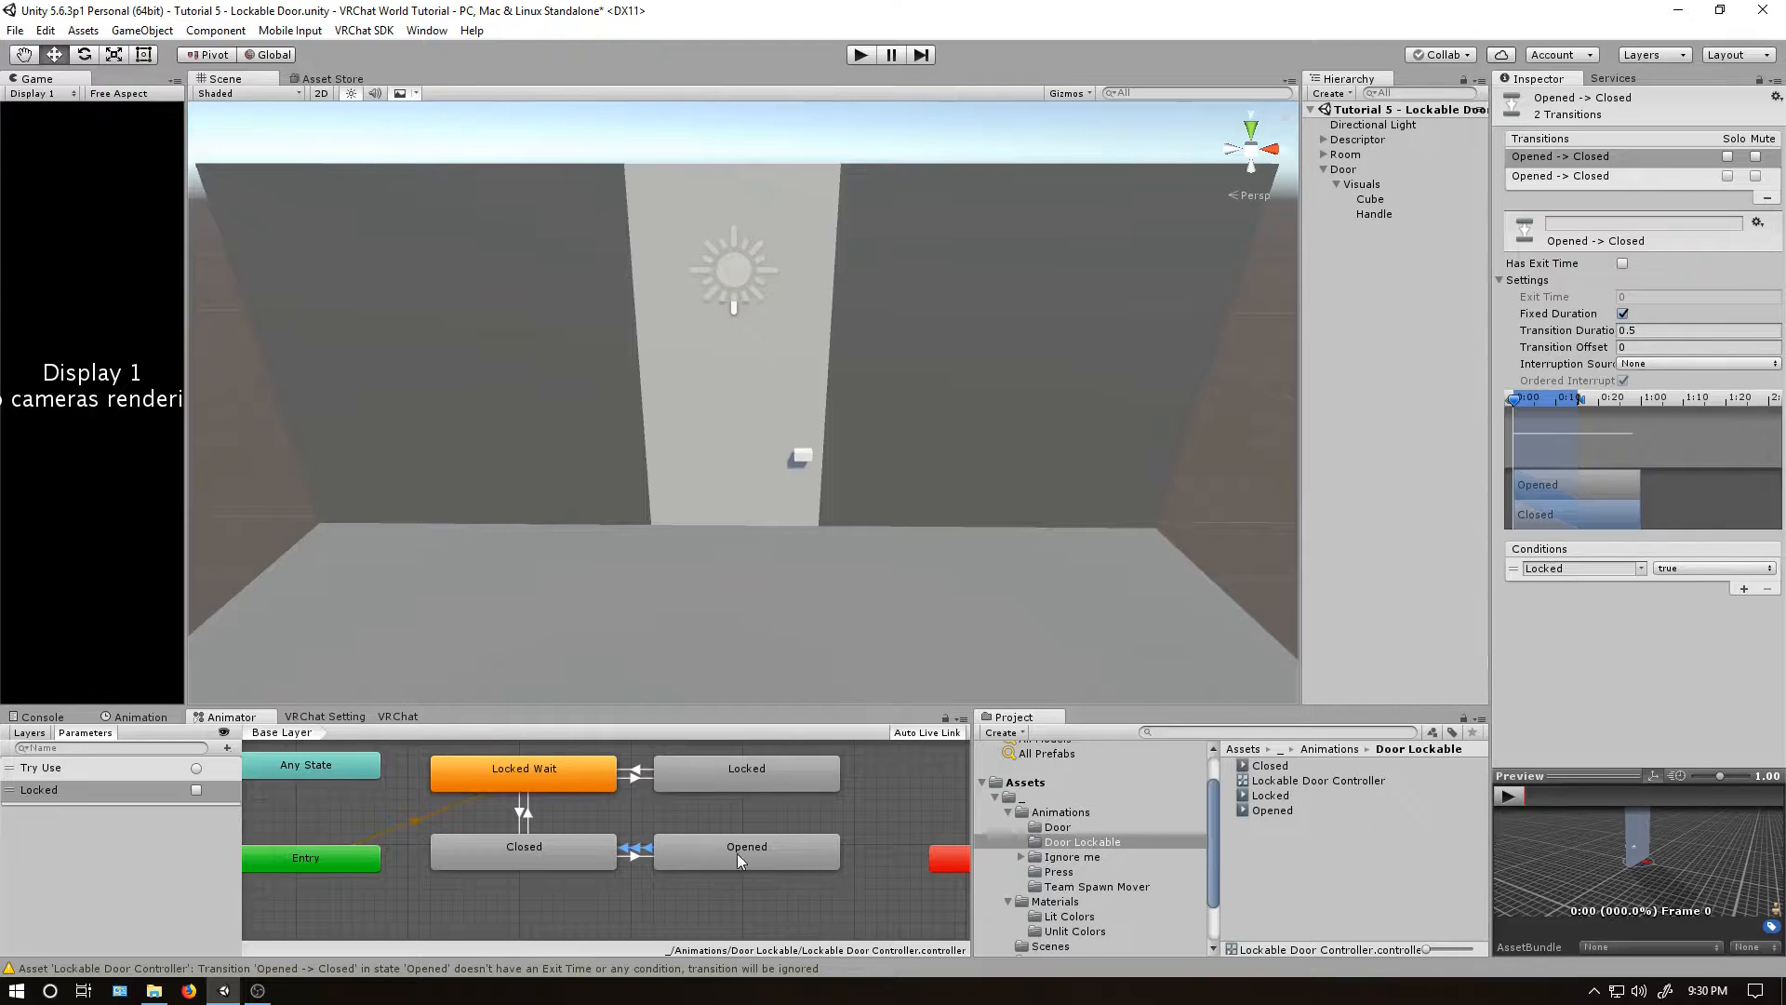
{"action": "mouse_move", "coordinate": [590, 854]}
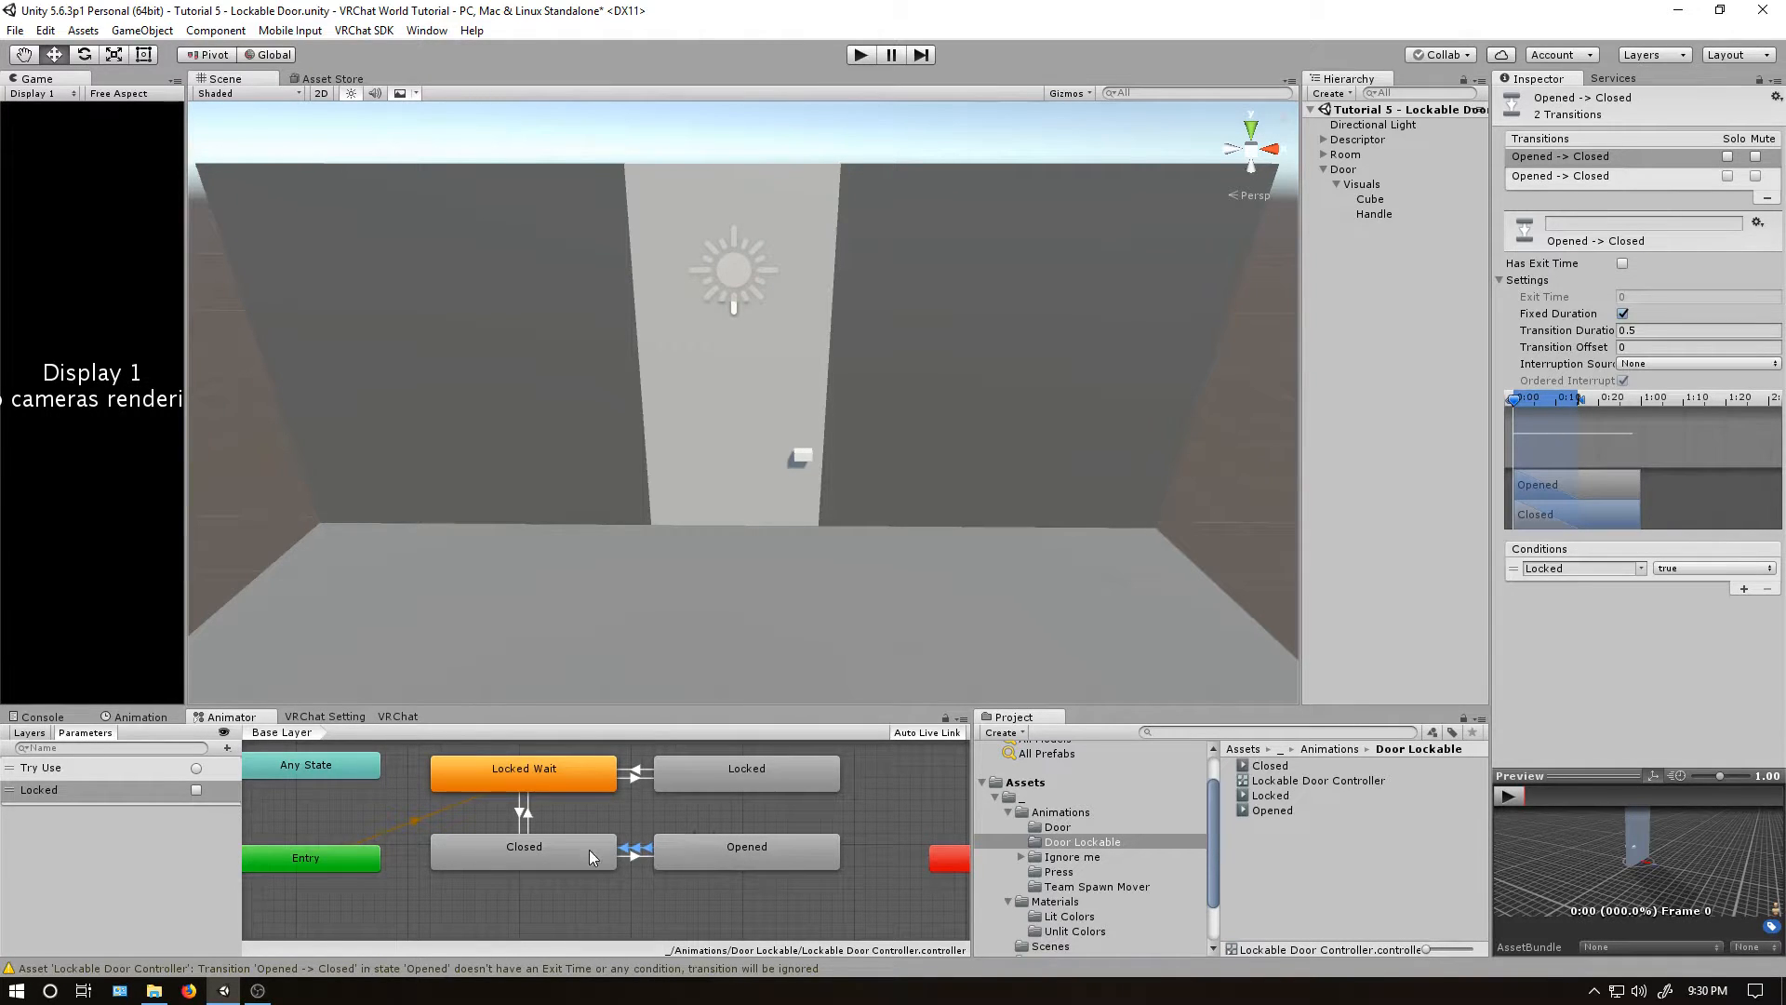
{"action": "mouse_move", "coordinate": [512, 878]}
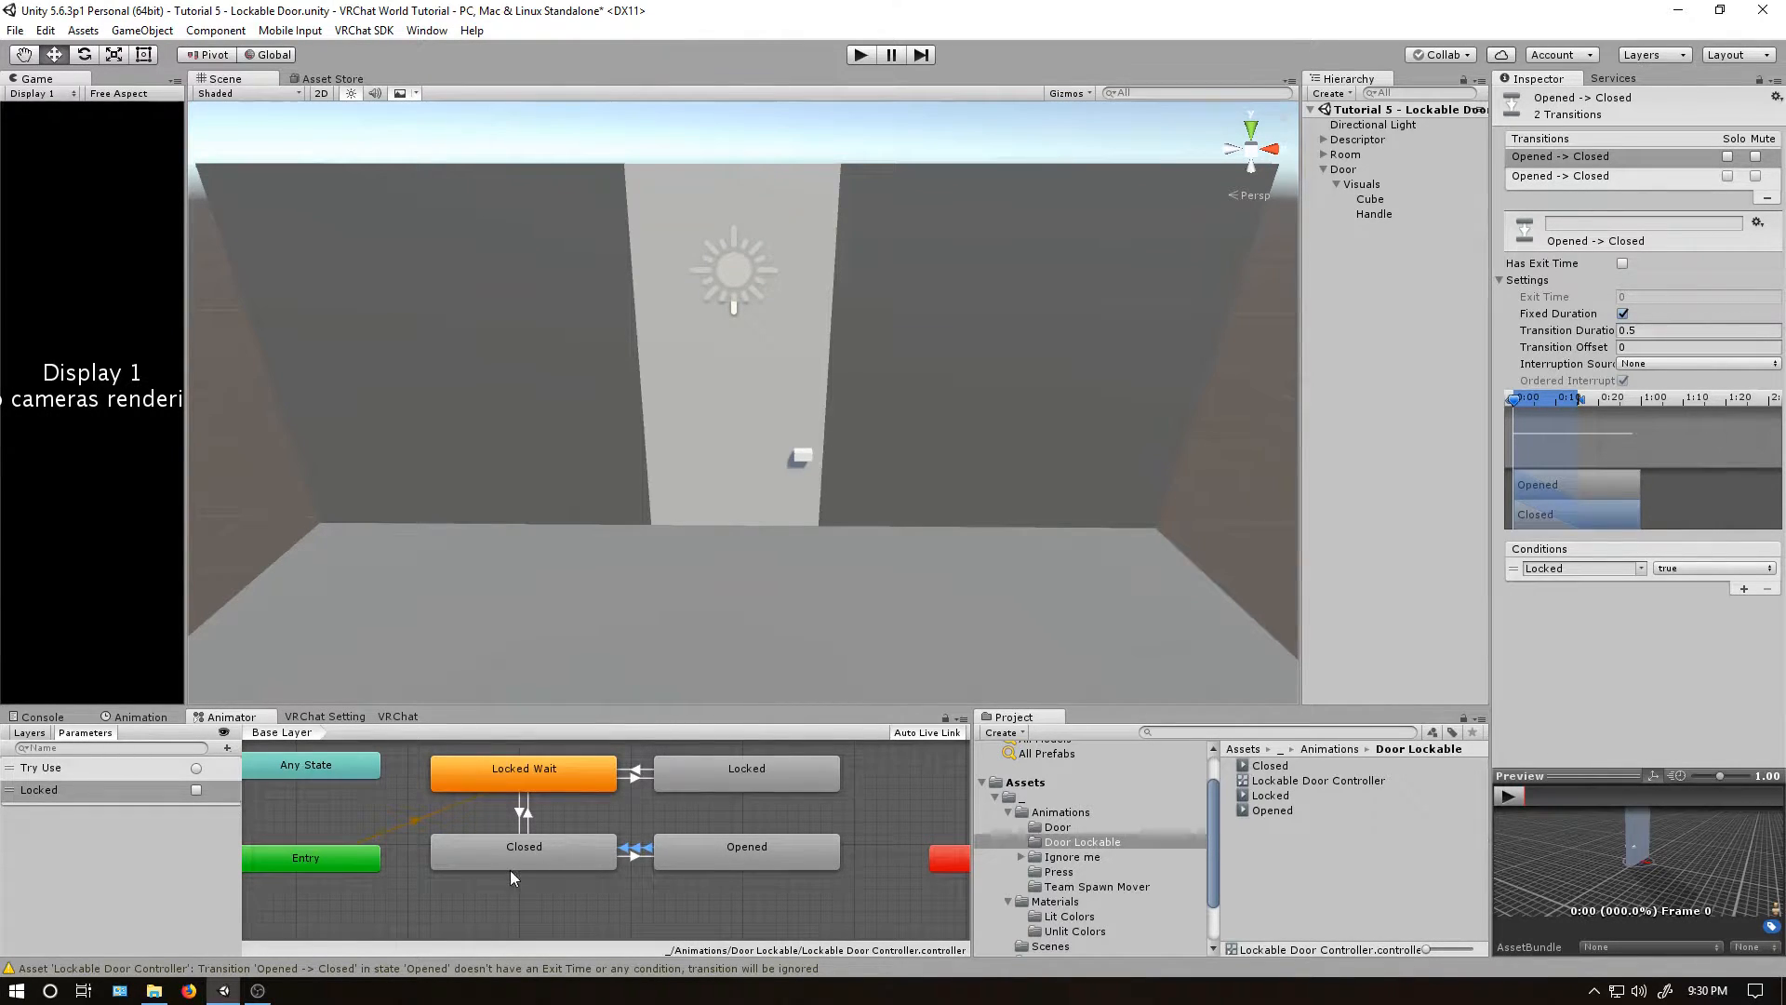
{"action": "mouse_move", "coordinate": [527, 820]}
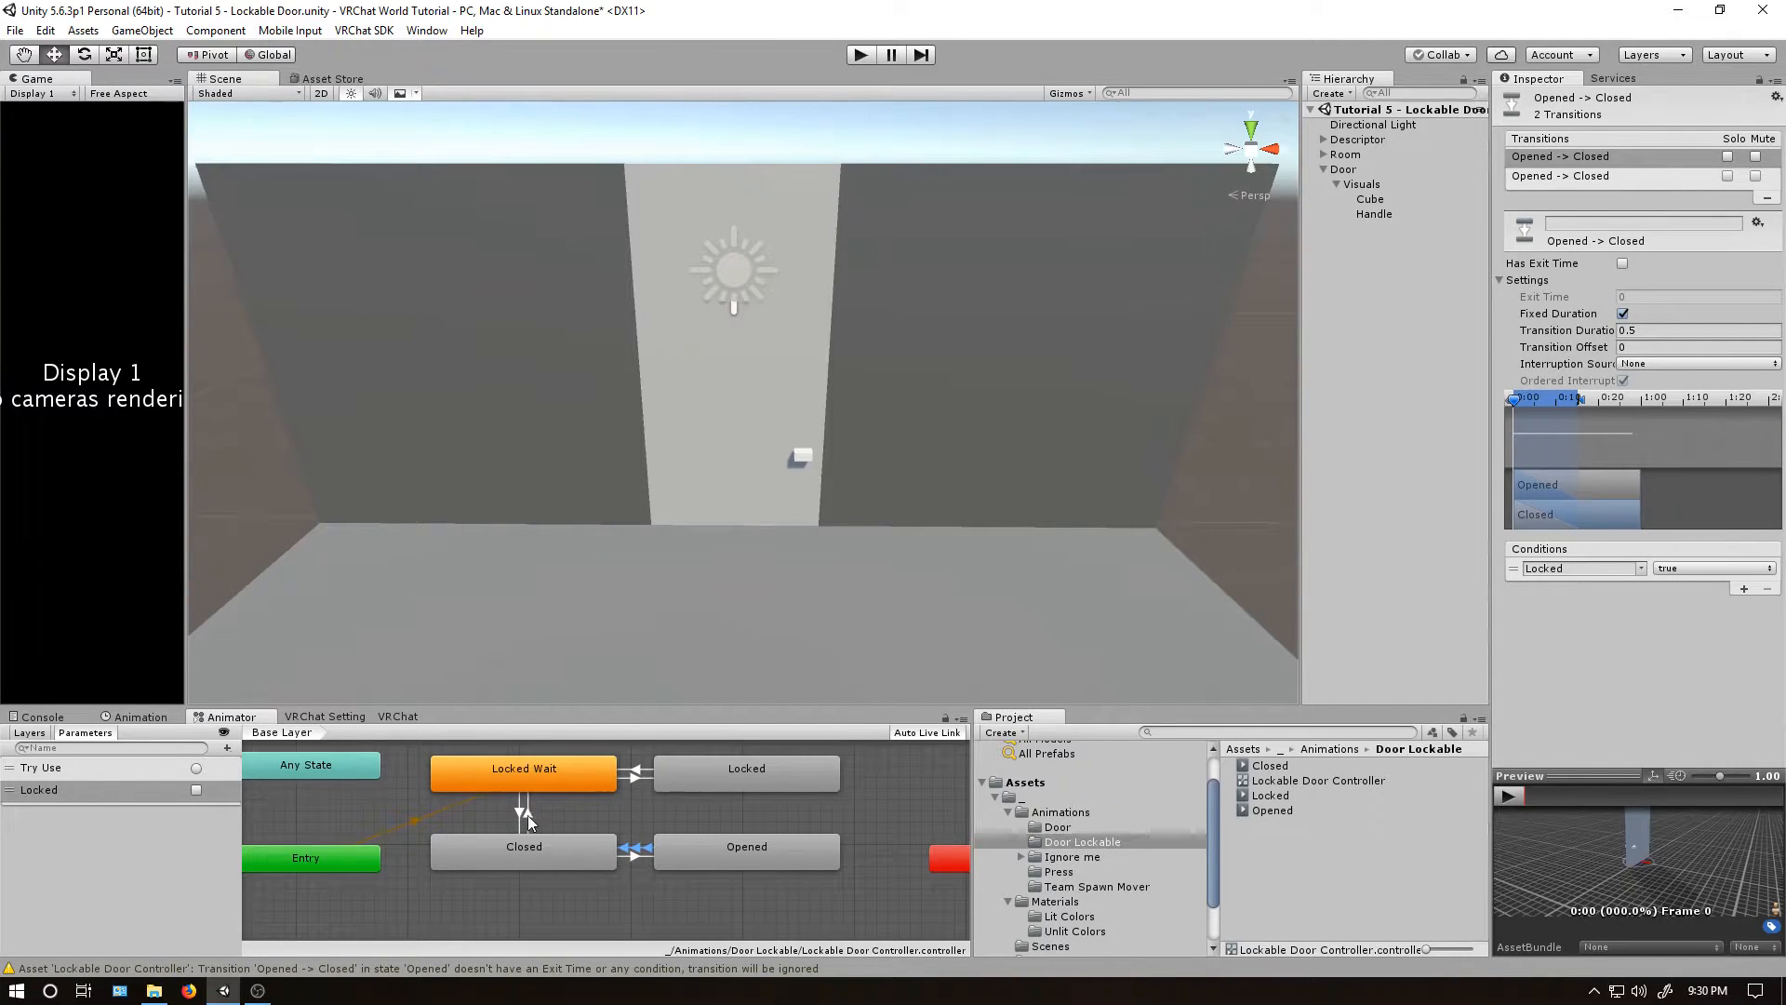
{"action": "left_click", "coordinate": [528, 815]}
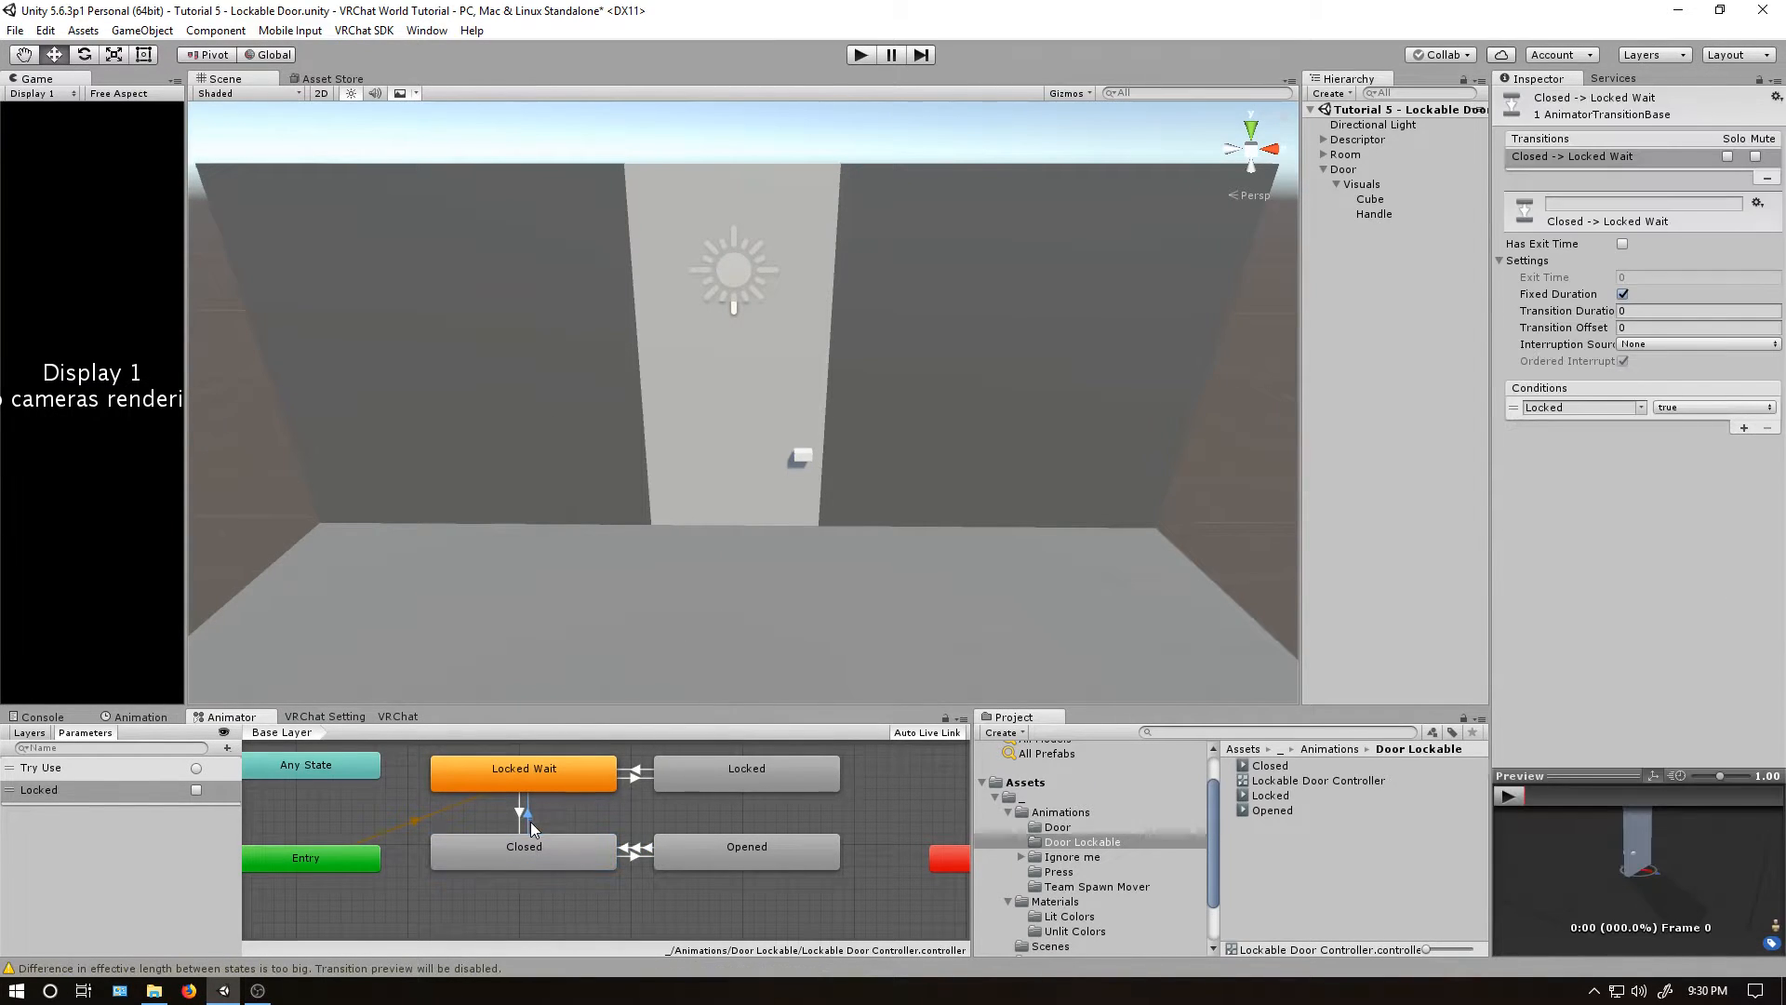
{"action": "mouse_move", "coordinate": [527, 793]}
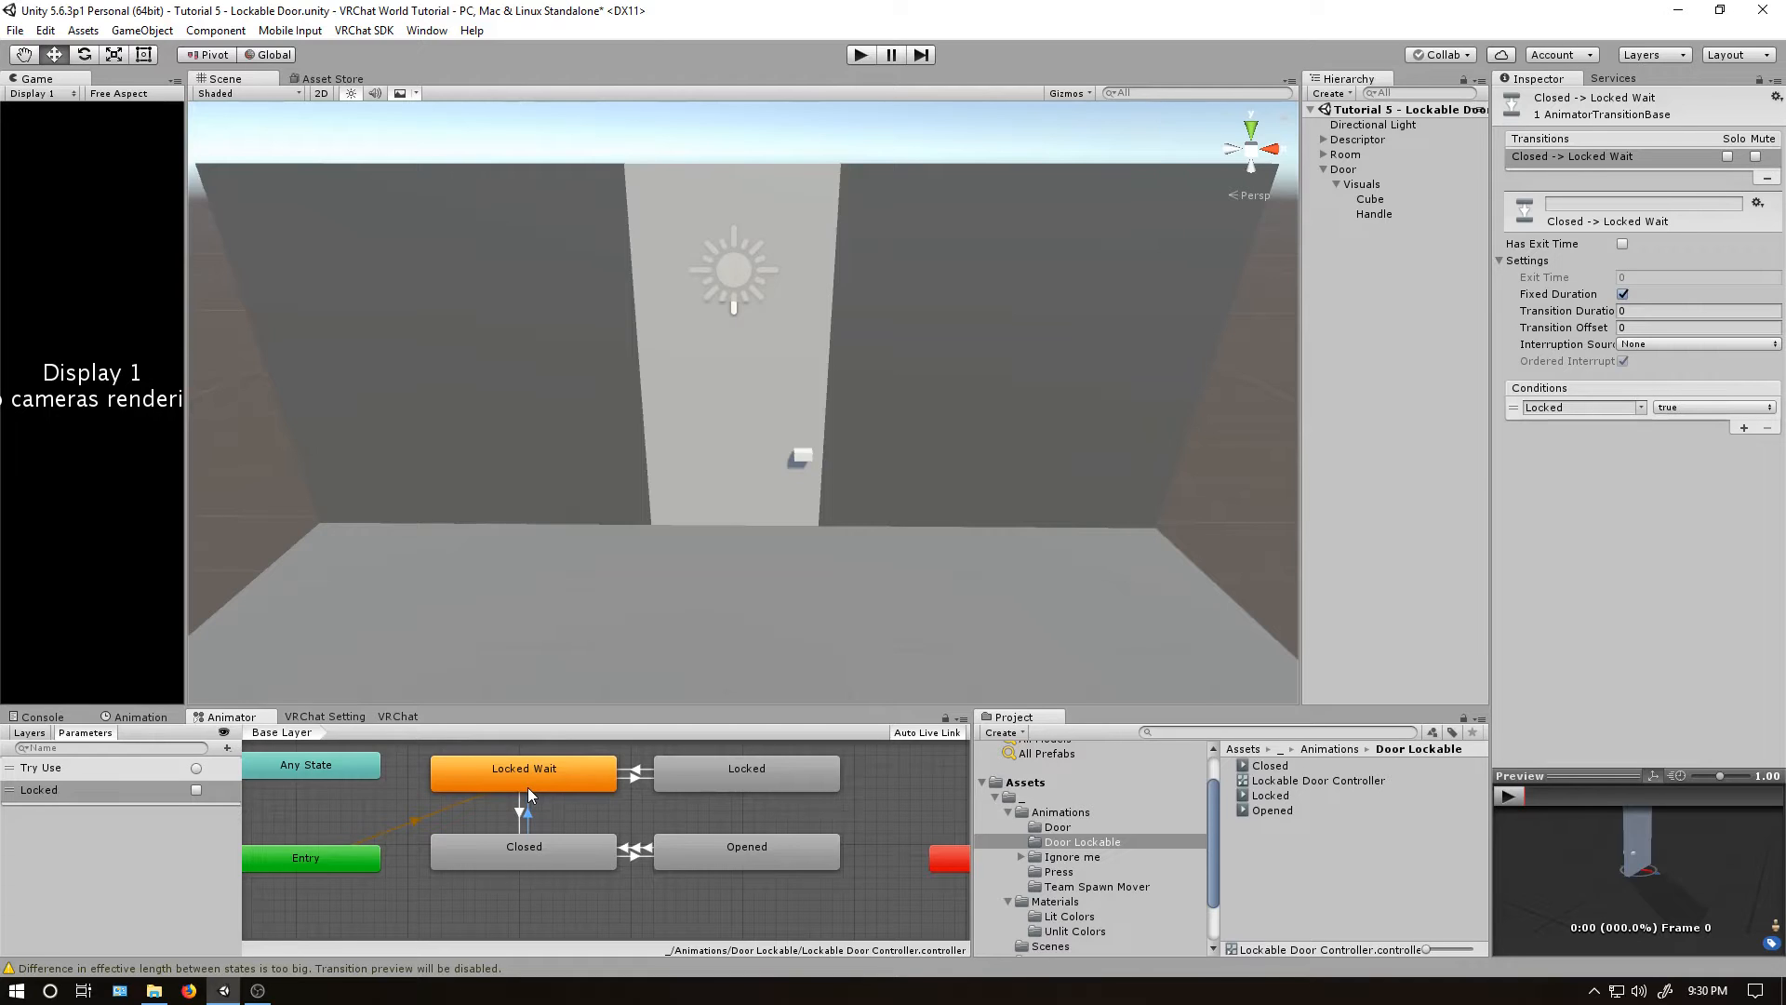
{"action": "mouse_move", "coordinate": [630, 866]}
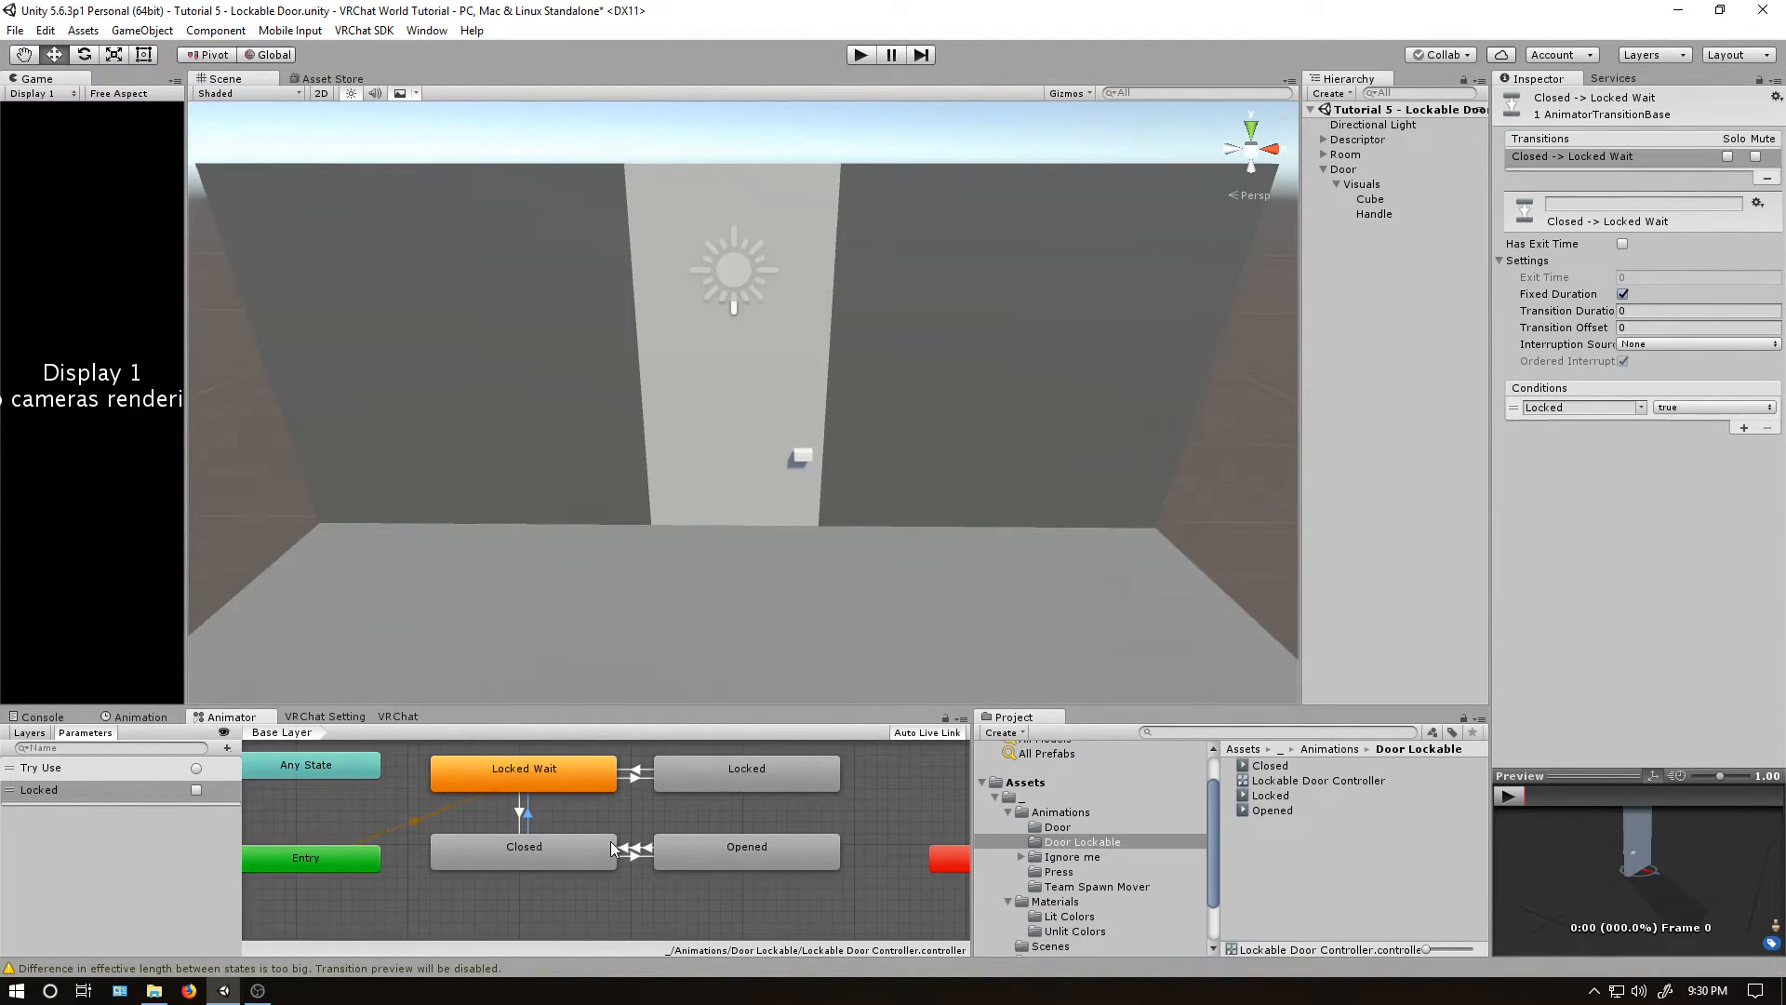
{"action": "mouse_move", "coordinate": [828, 96]}
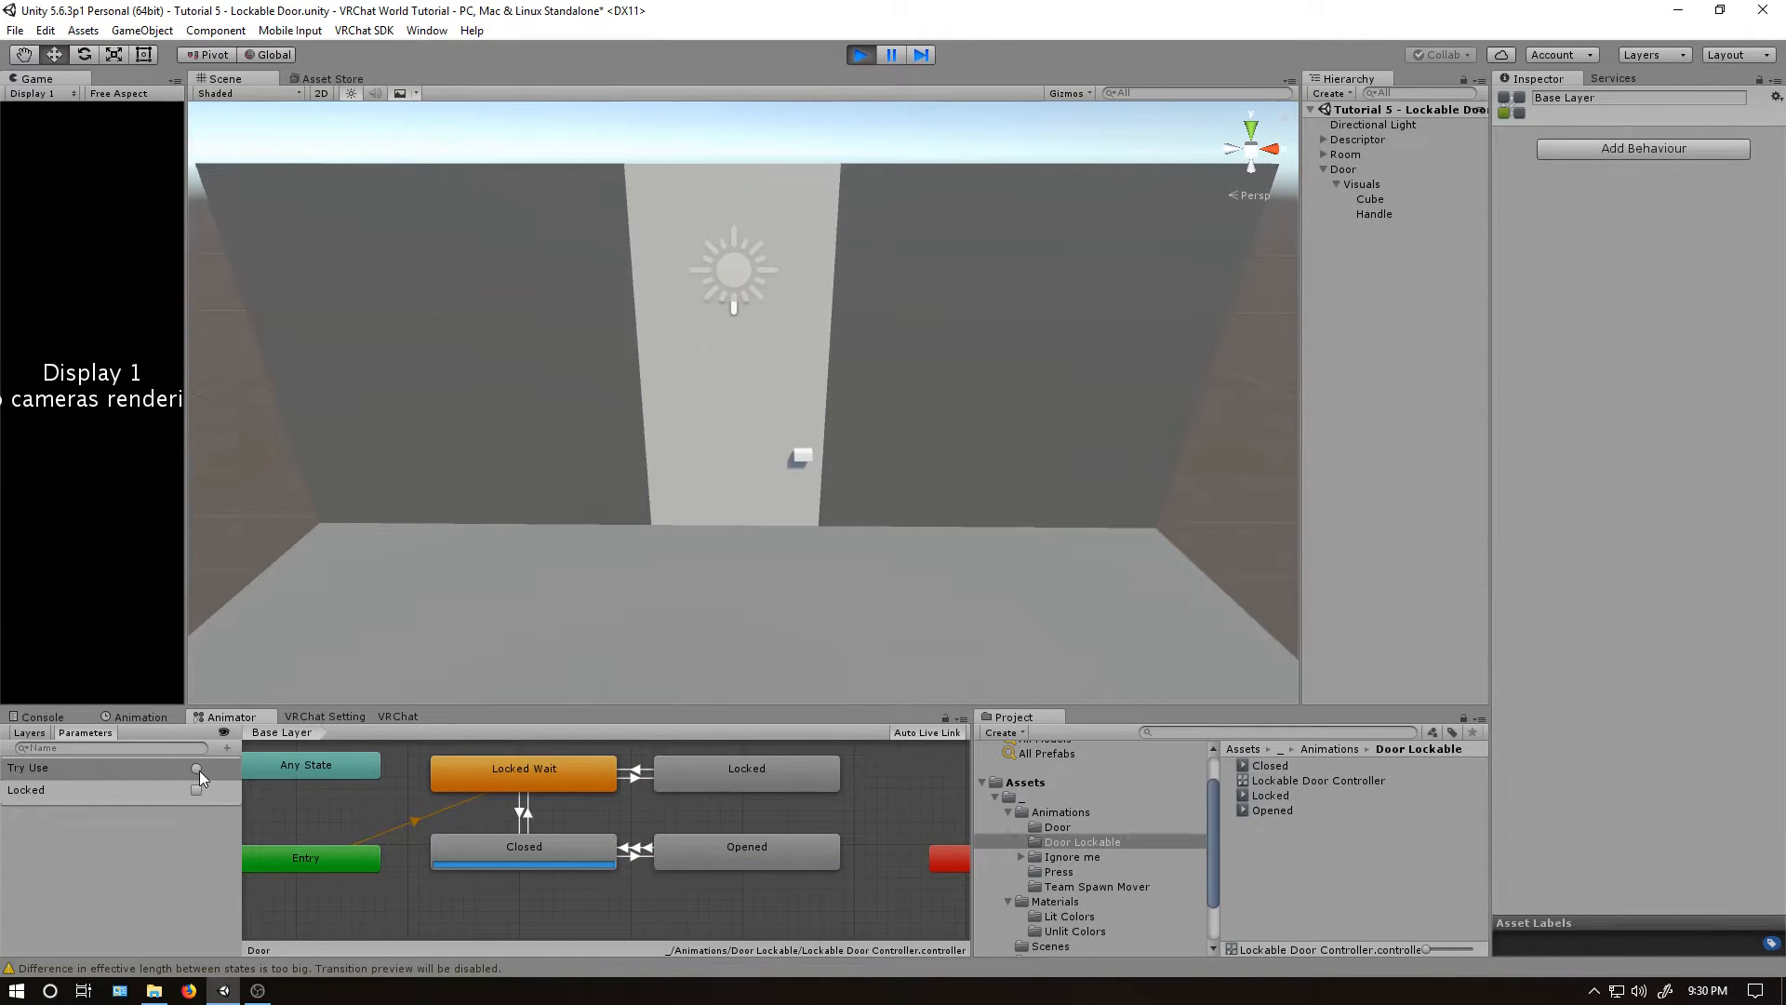
In play mode, fire Try Use to open the door, then set Locked while it is open.
{"action": "left_click", "coordinate": [194, 791]}
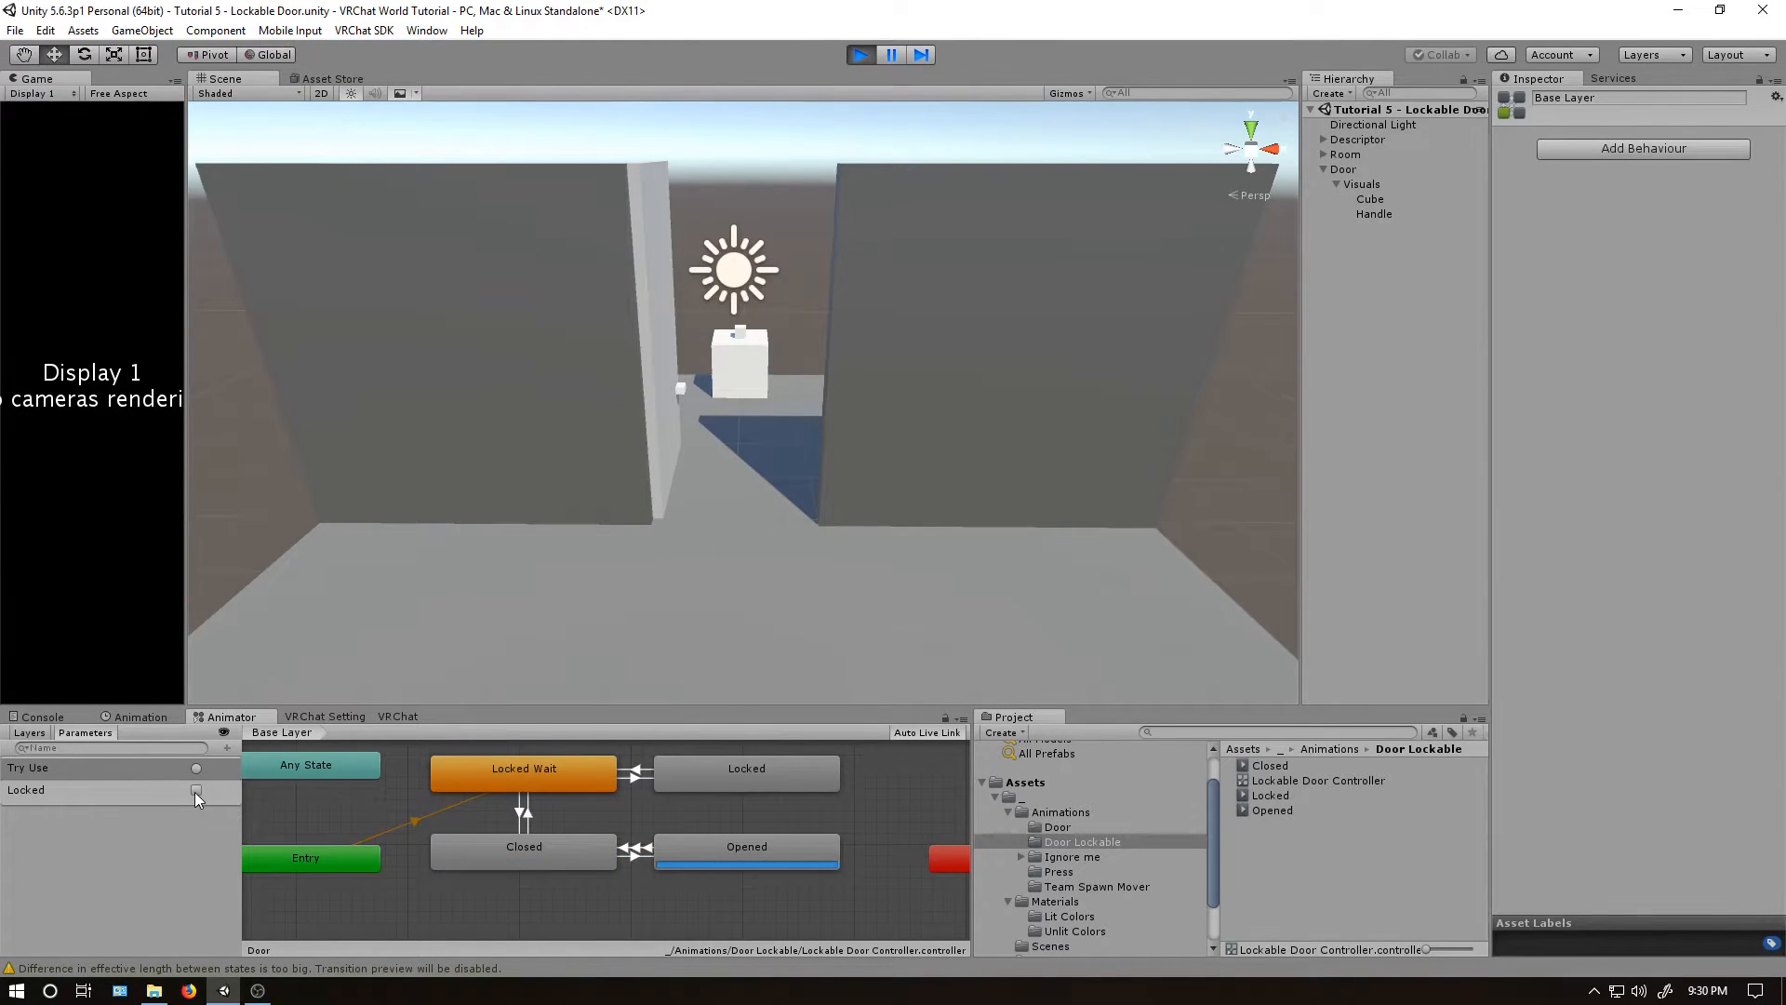
{"action": "left_click", "coordinate": [197, 790]}
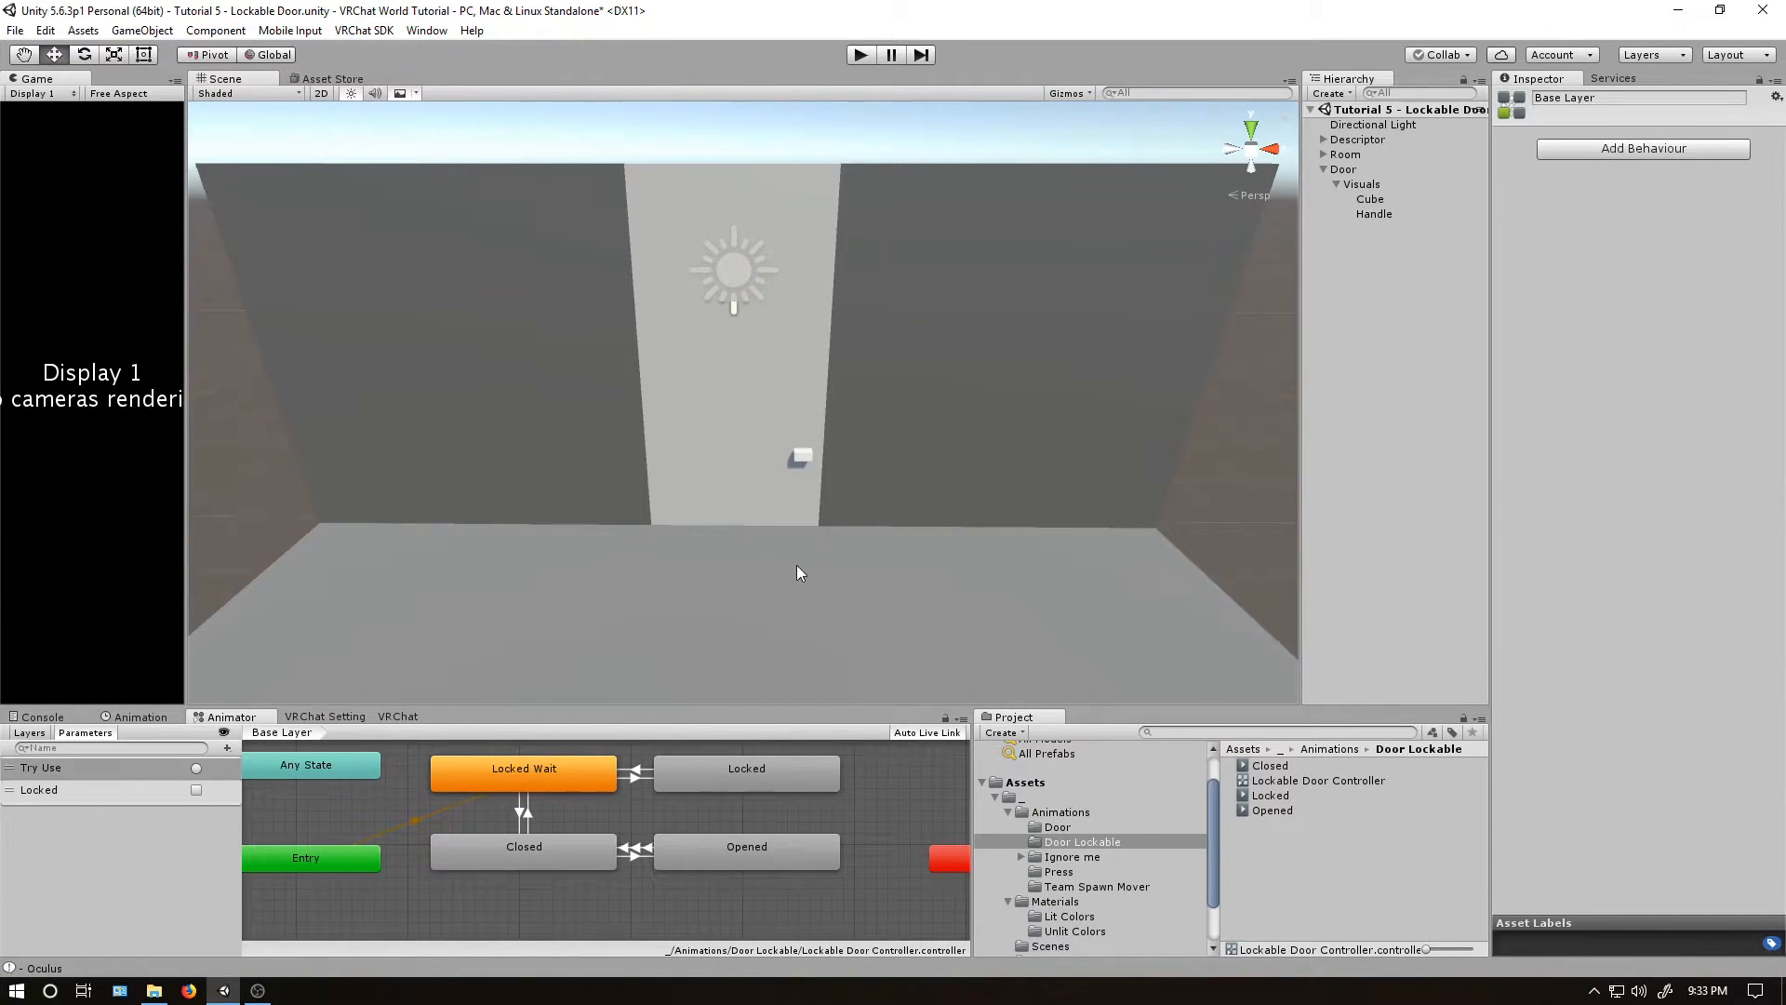
{"action": "mouse_move", "coordinate": [812, 475]}
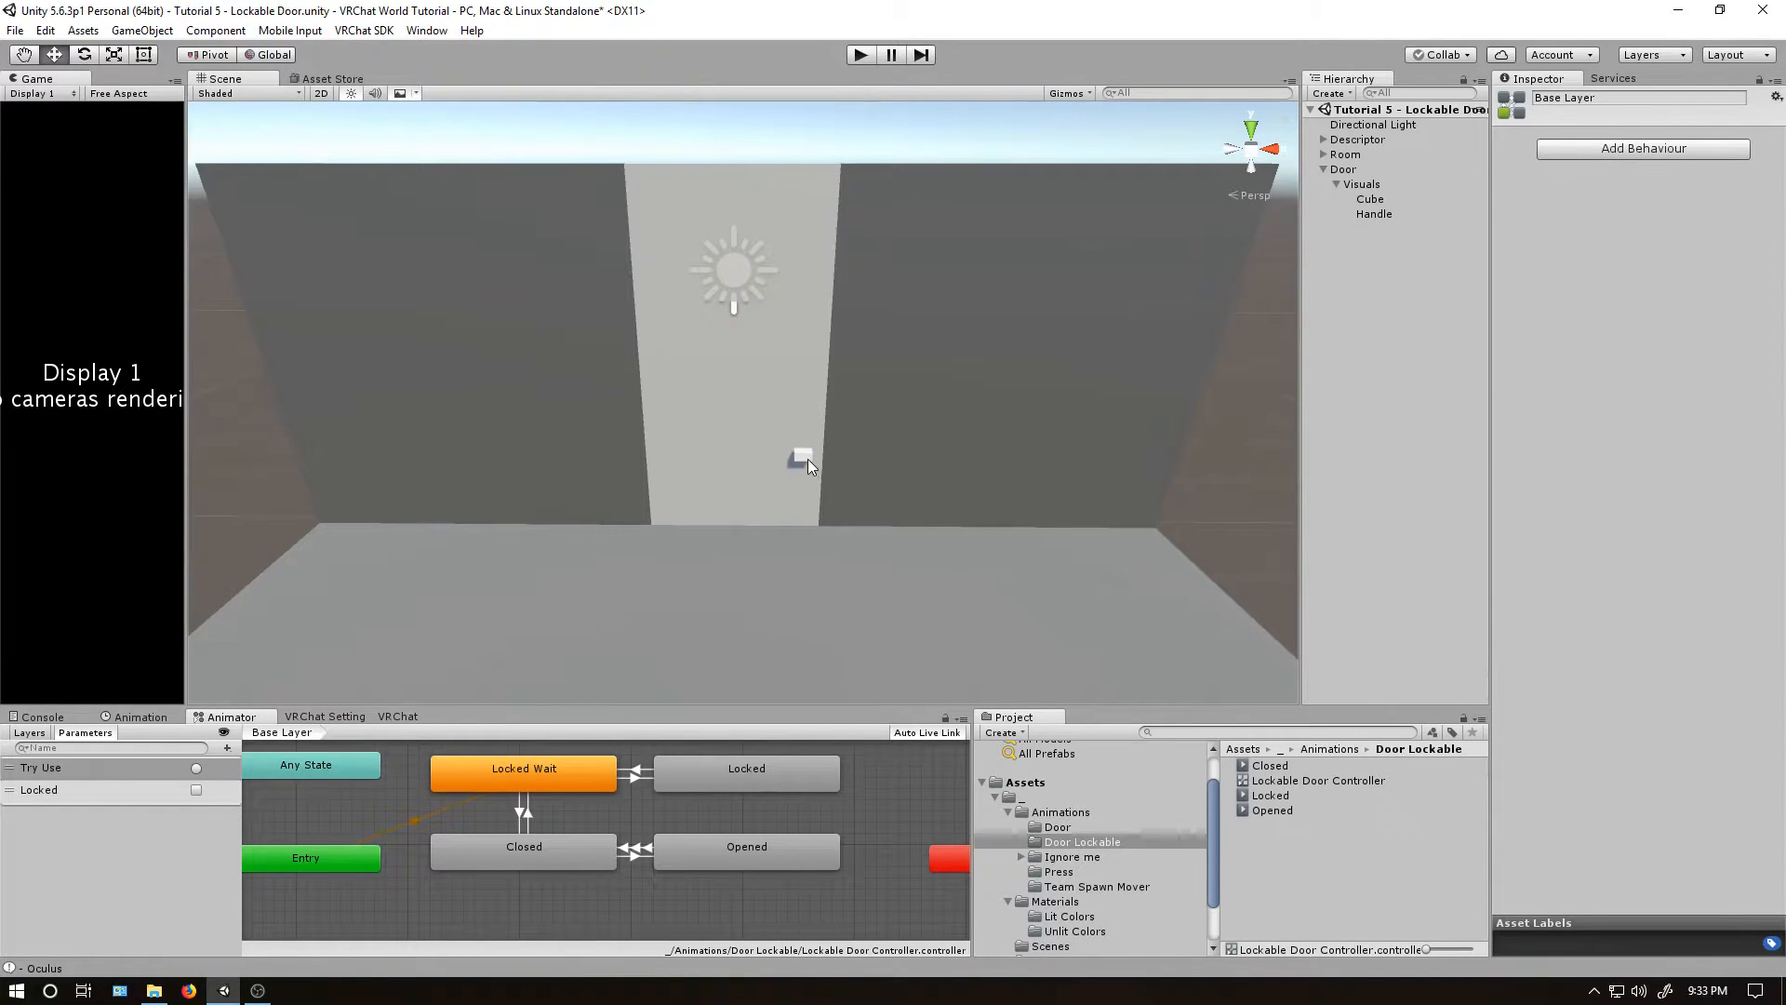
Give Handle an OnInteract VRC_Trigger whose AnimationTrigger action fires Try Use on the Door.
{"action": "left_click", "coordinate": [1374, 213]}
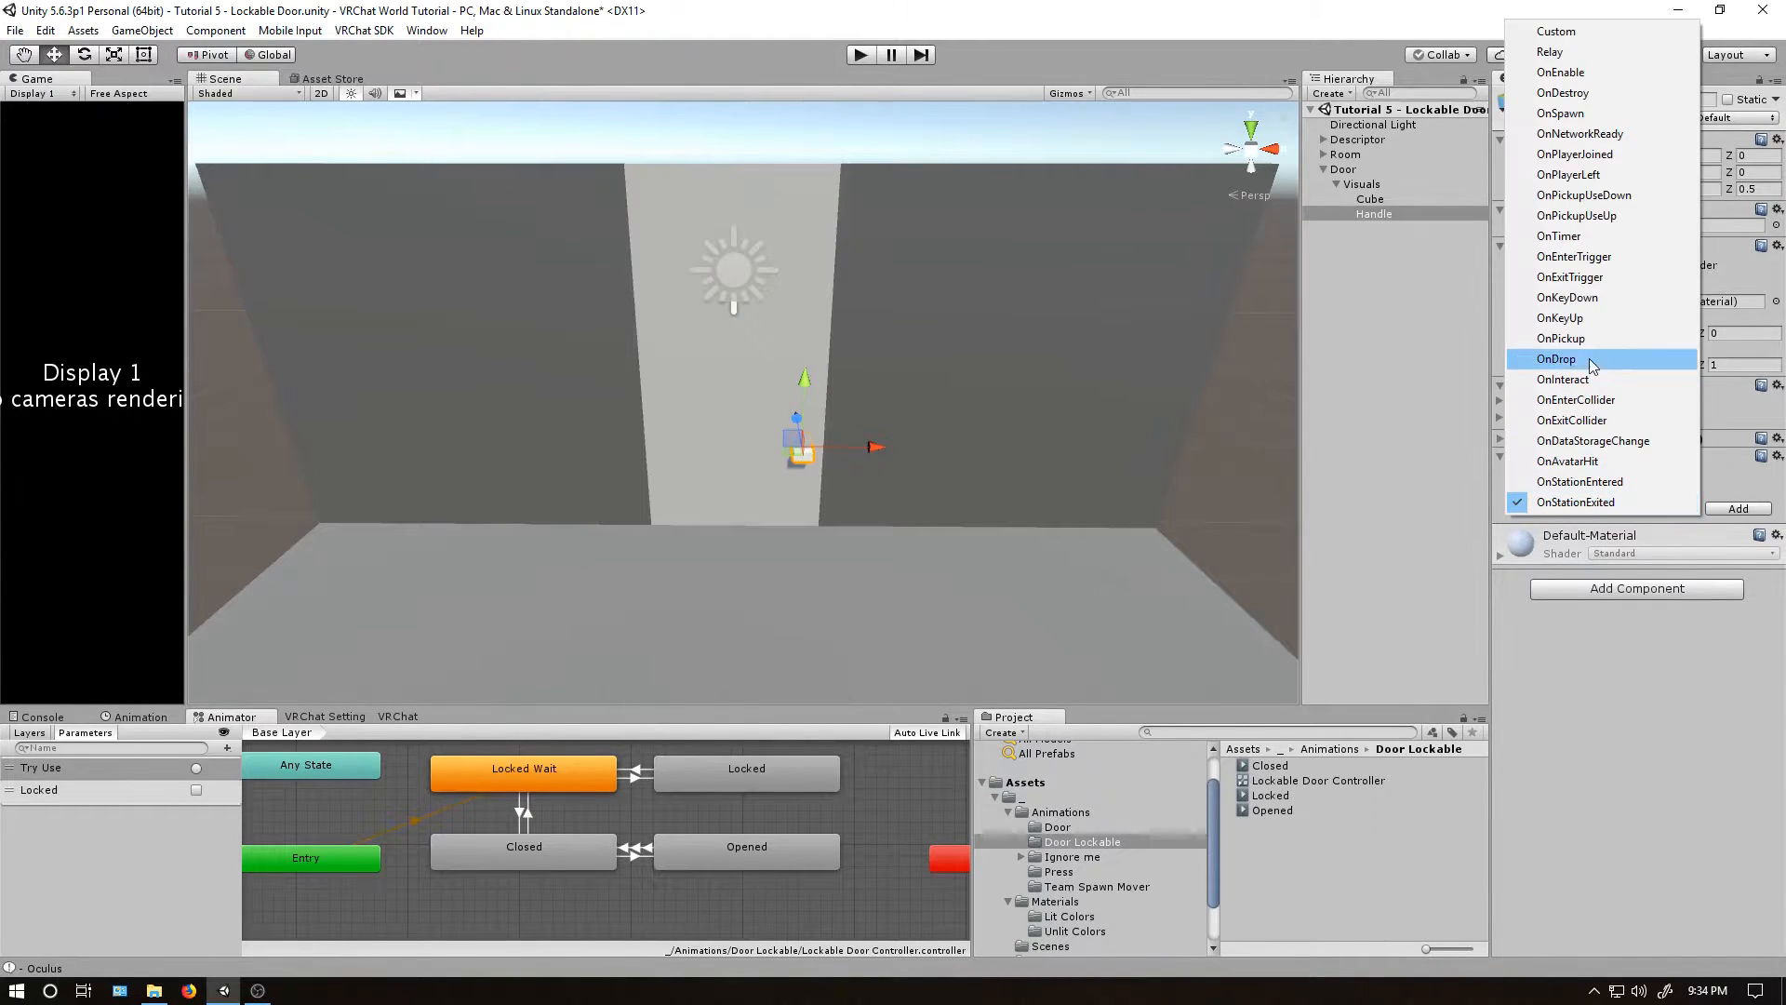
{"action": "left_click", "coordinate": [1563, 380]}
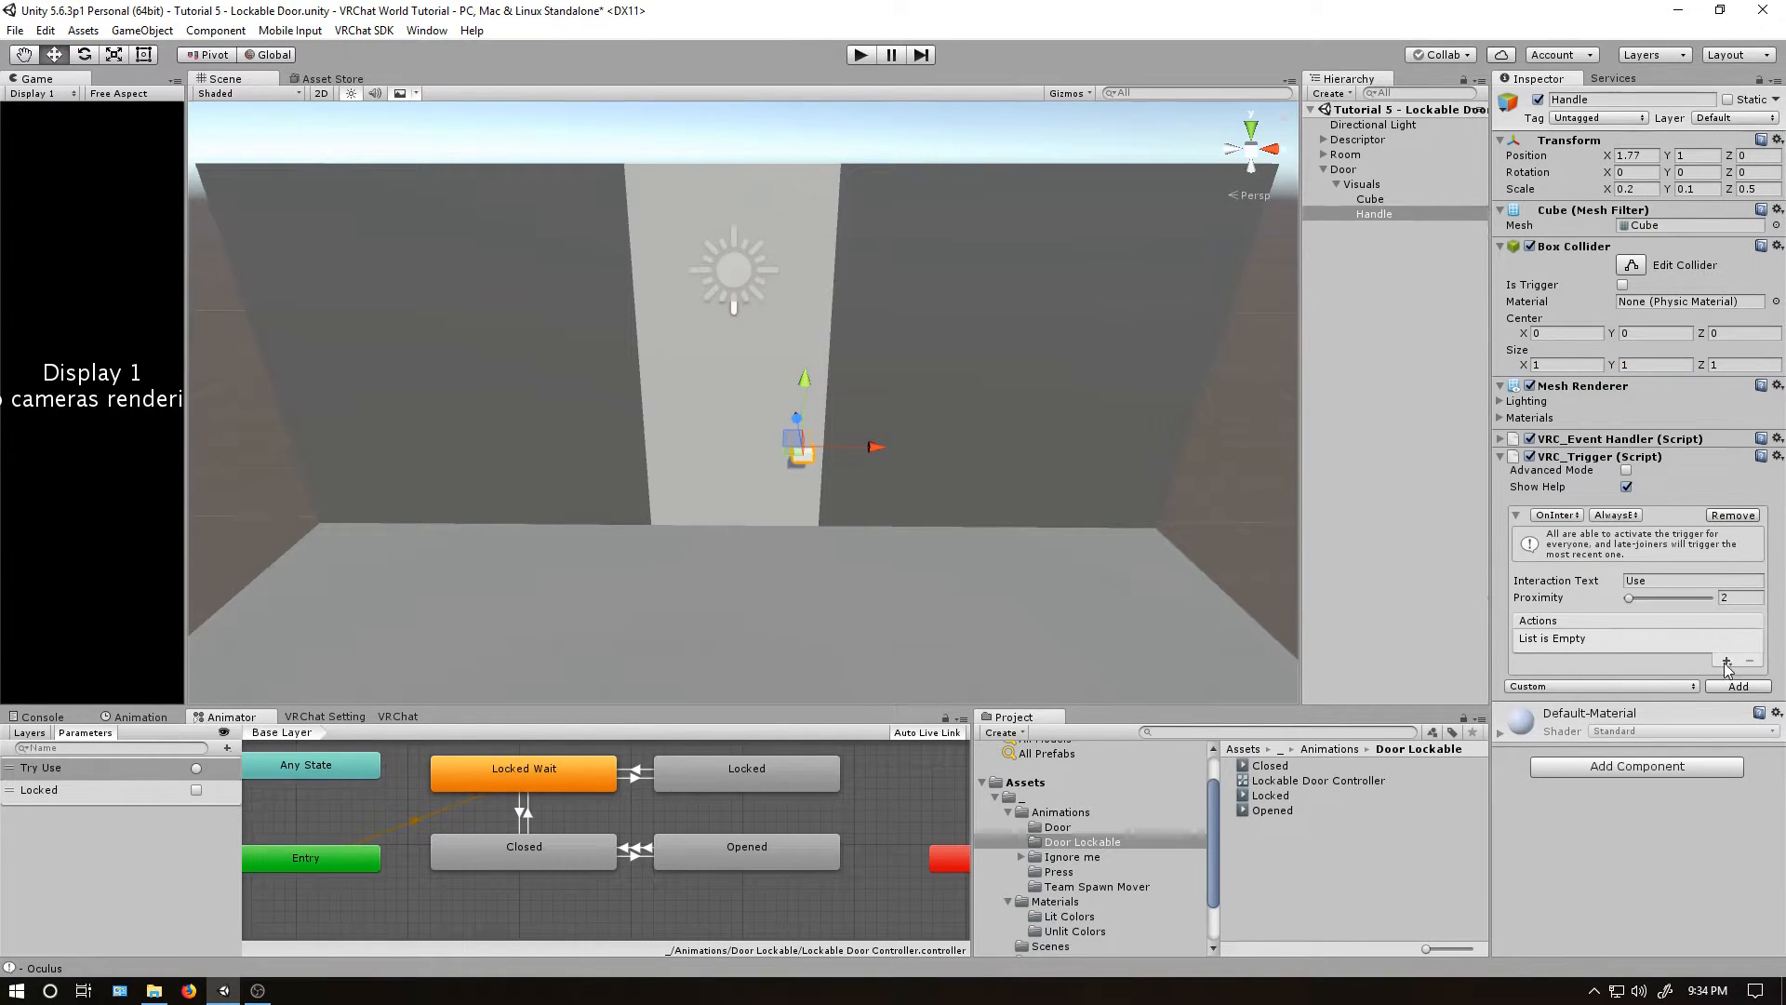
{"action": "left_click", "coordinate": [1739, 684]}
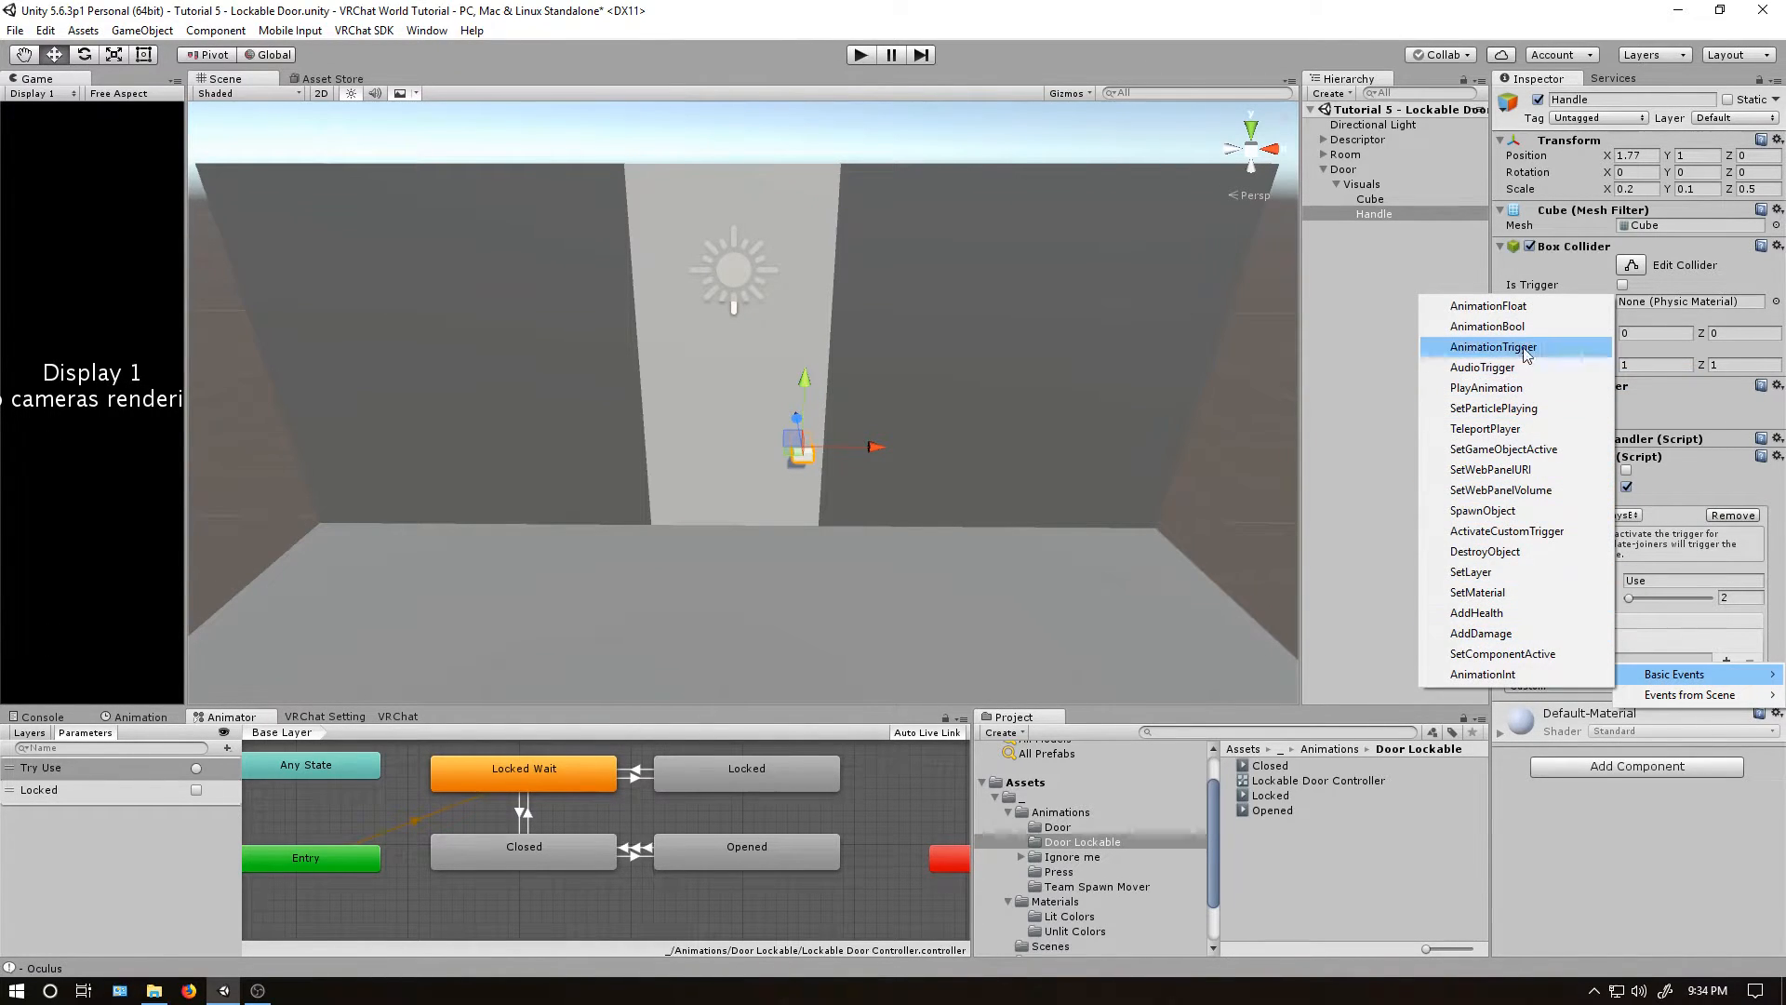
{"action": "left_click", "coordinate": [1493, 346]}
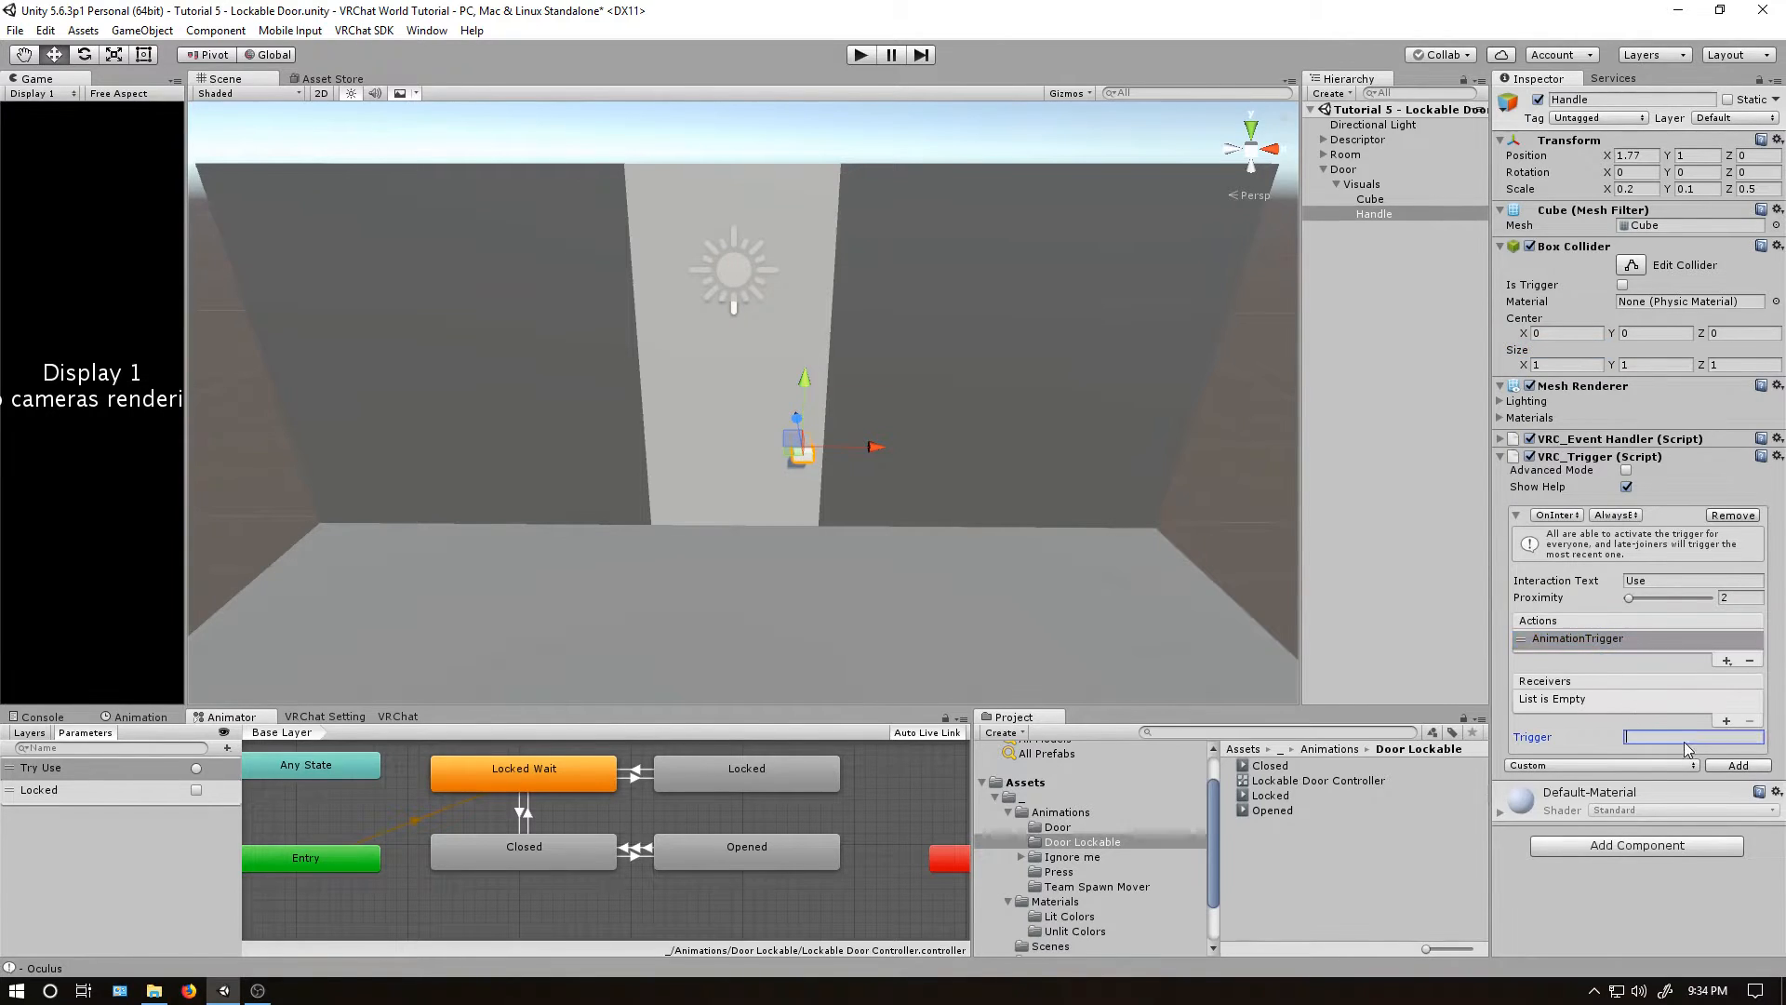
{"action": "type", "text": "Try Use"}
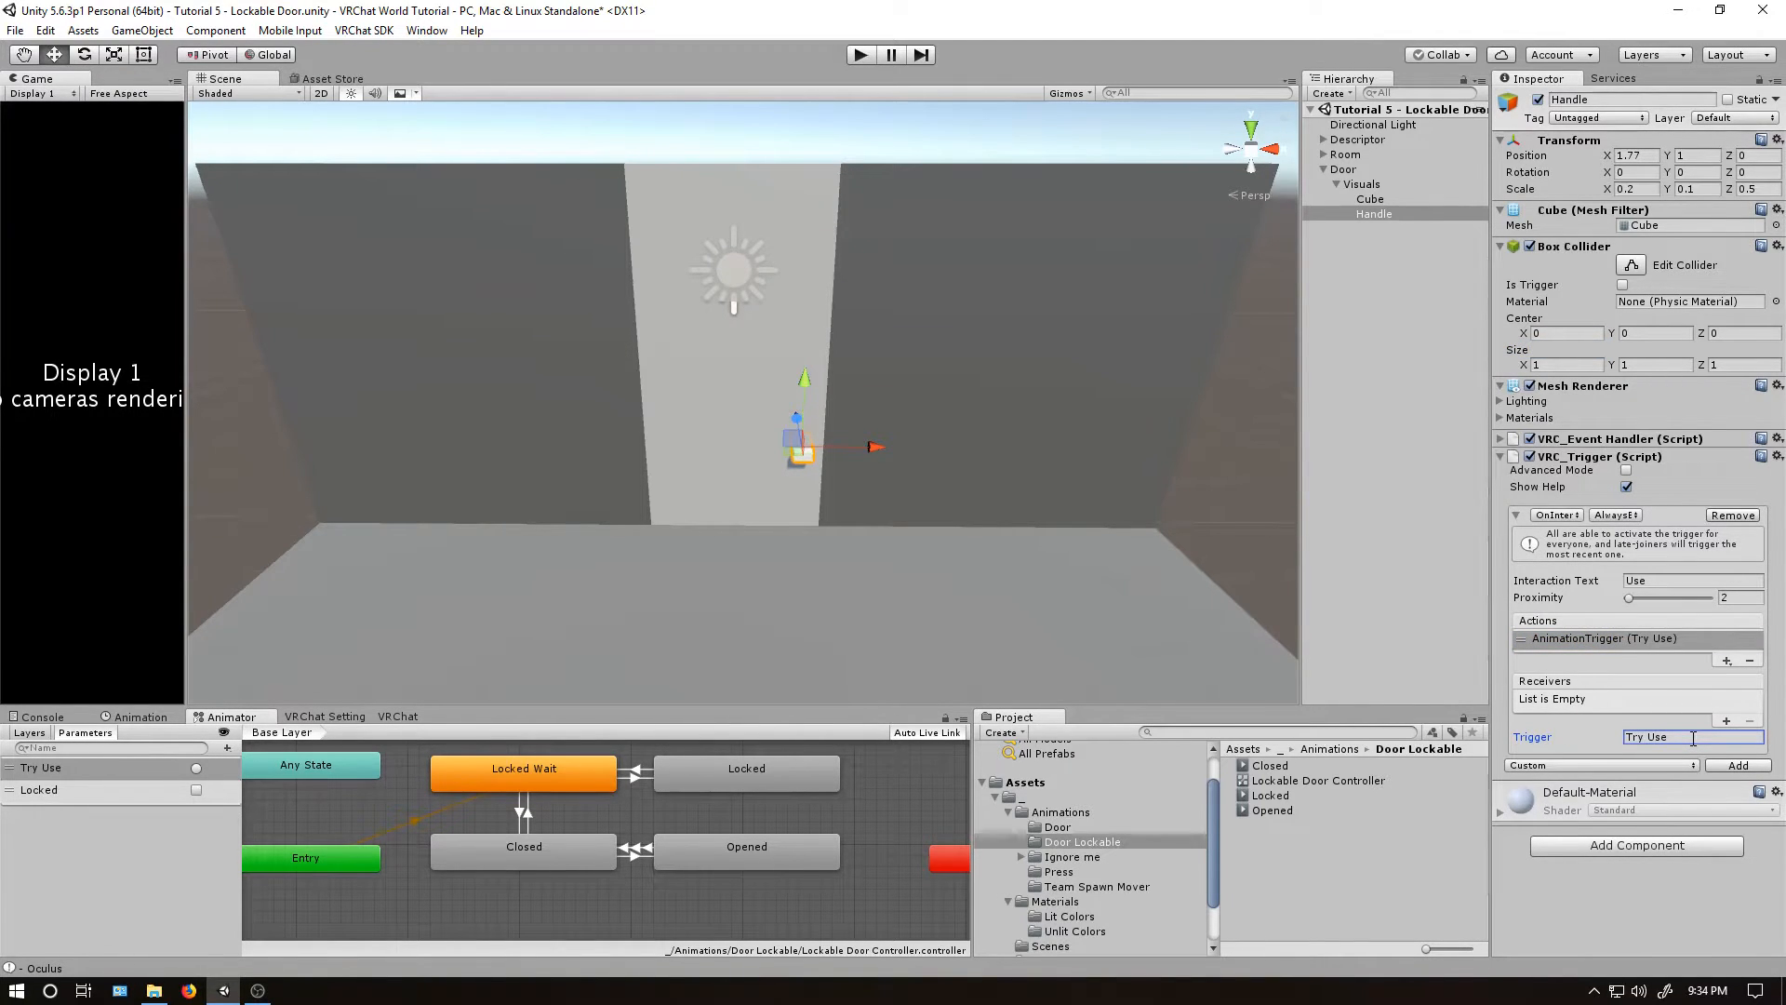
{"action": "left_click", "coordinate": [1727, 688]}
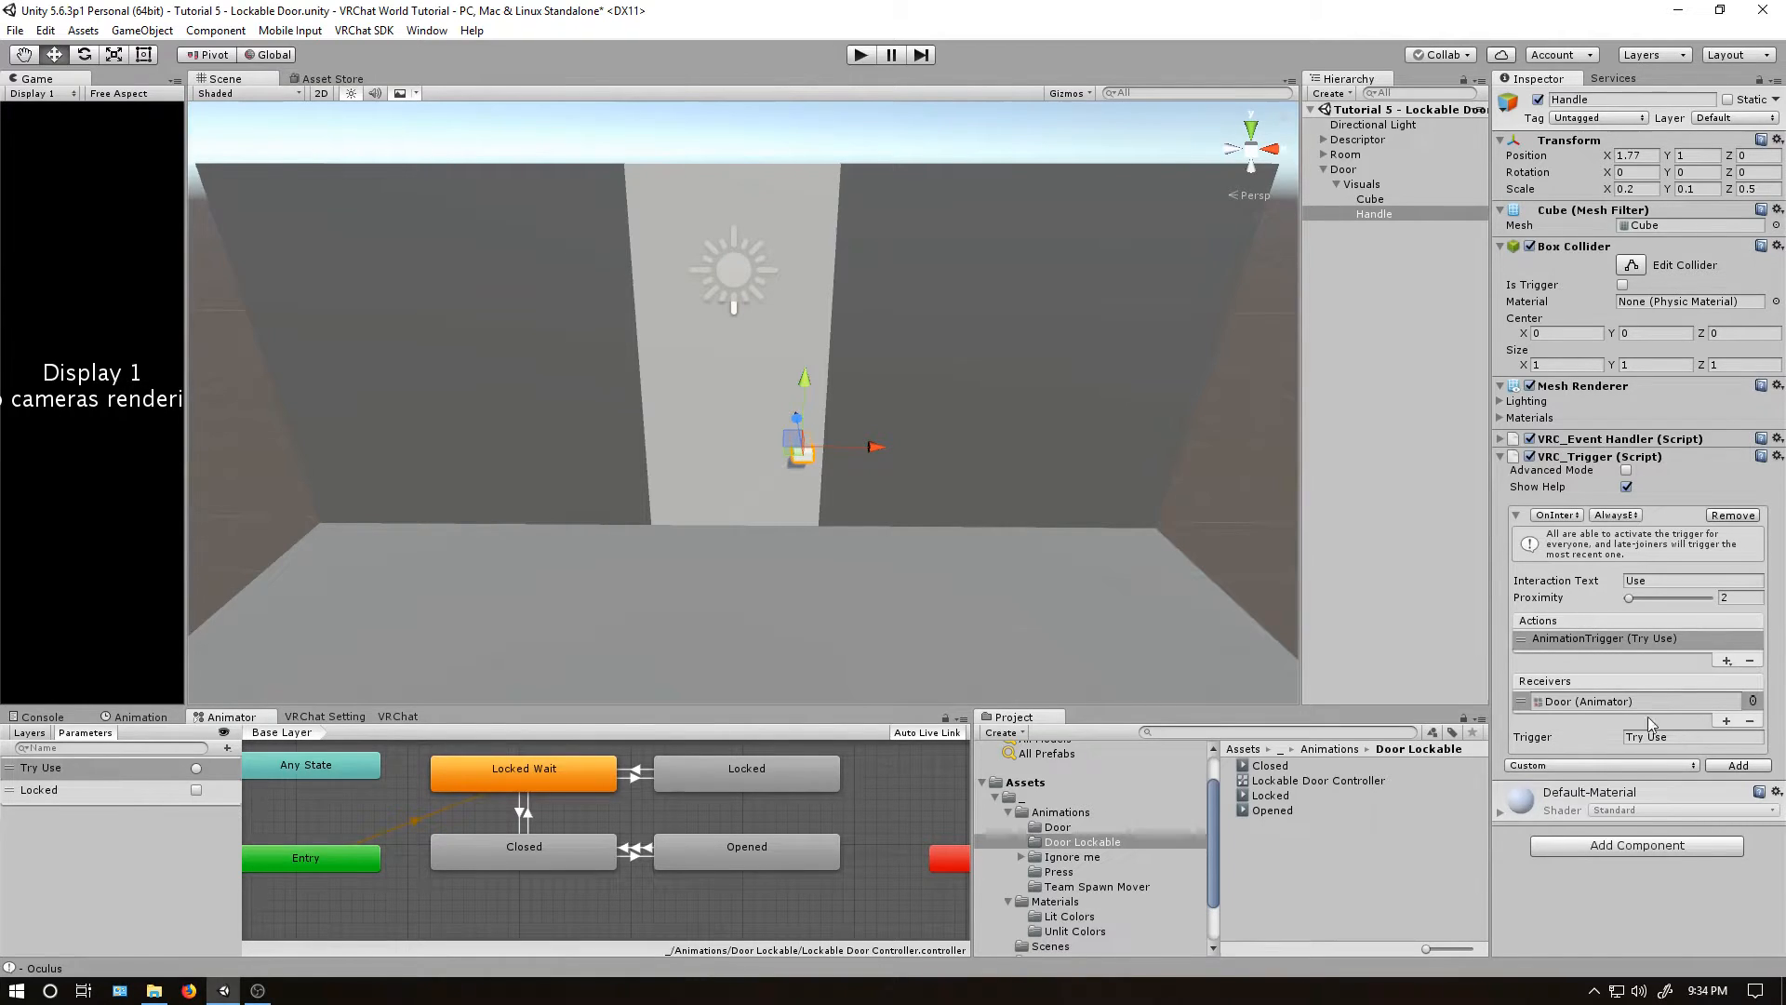
{"action": "mouse_move", "coordinate": [1342, 590]}
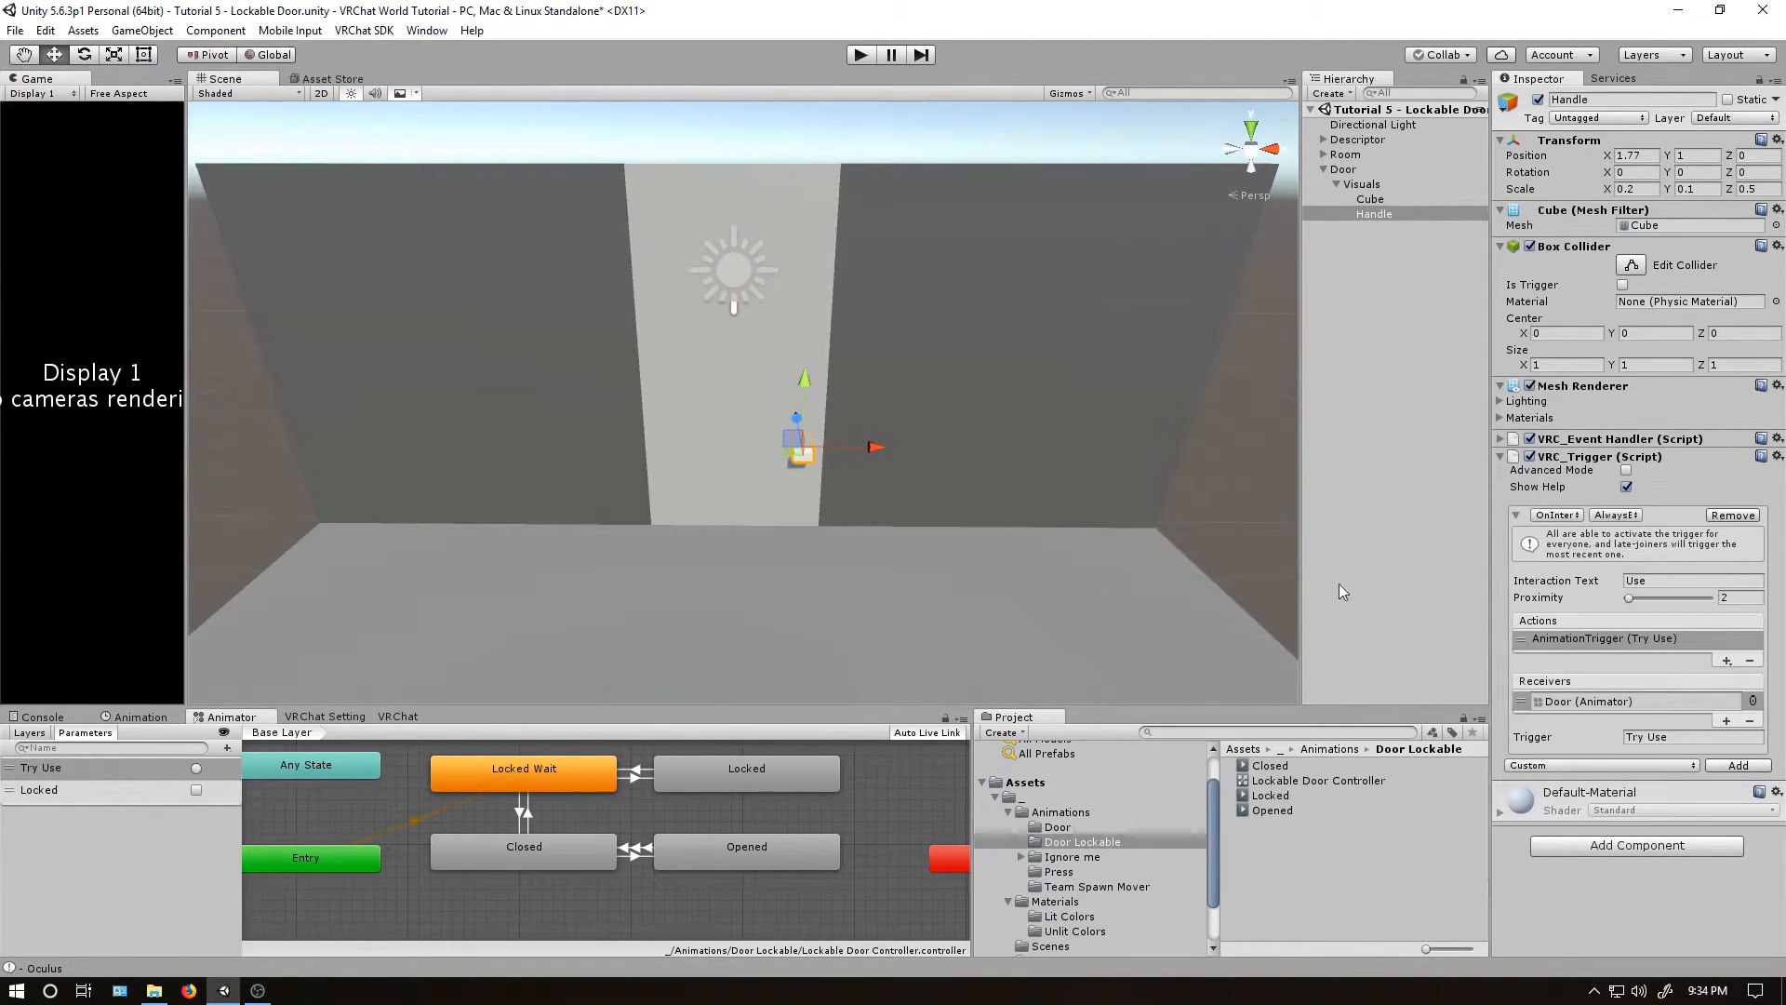
{"action": "mouse_move", "coordinate": [818, 487]}
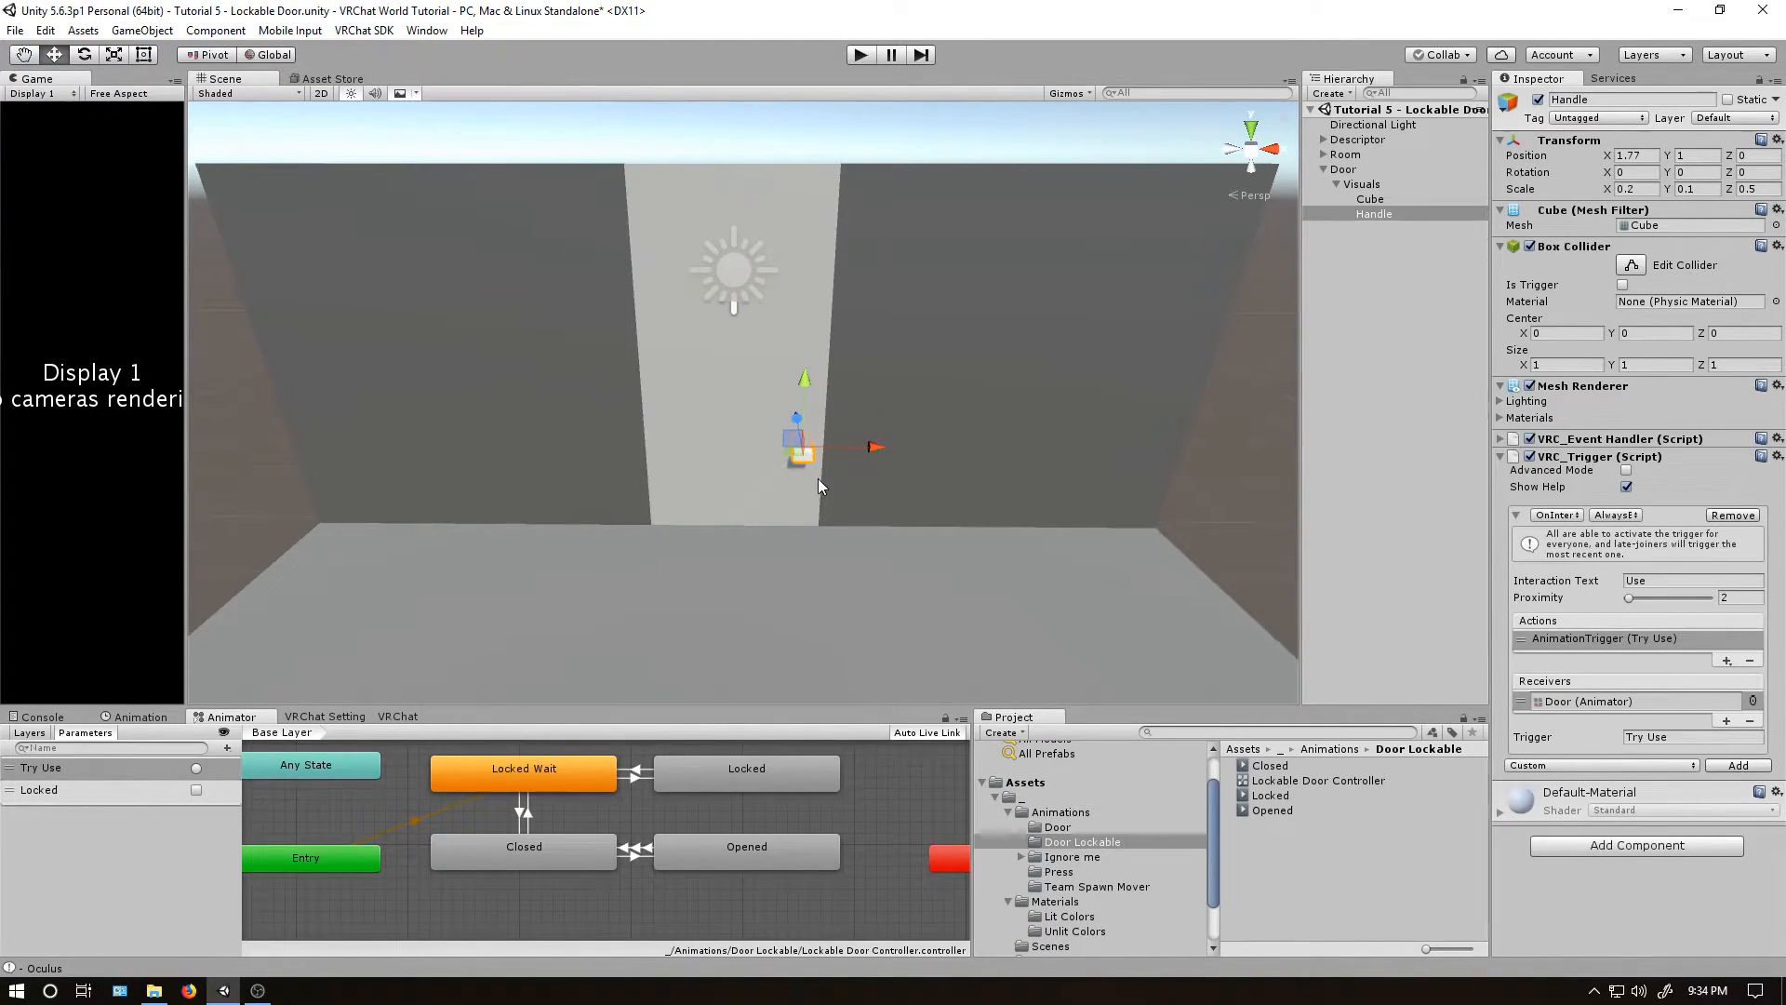
{"action": "mouse_move", "coordinate": [786, 445]}
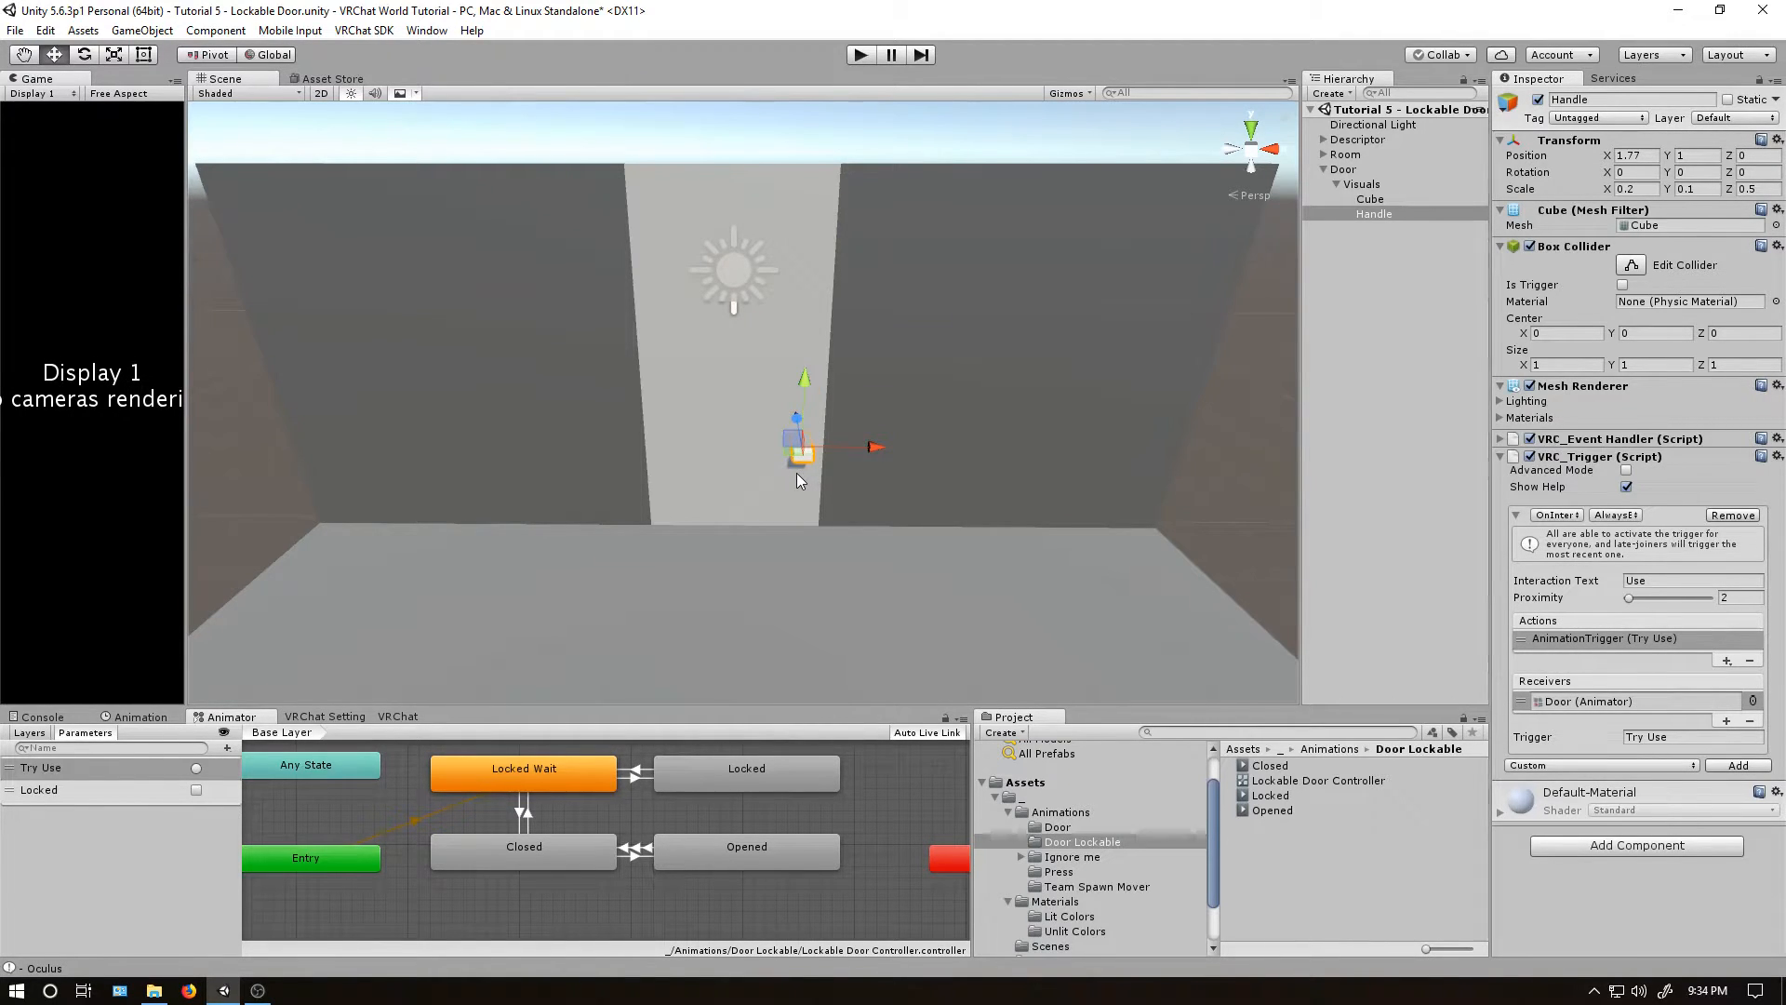
Create a new Cube beside the handle scaled to 0.2.
{"action": "right_click", "coordinate": [1374, 213]}
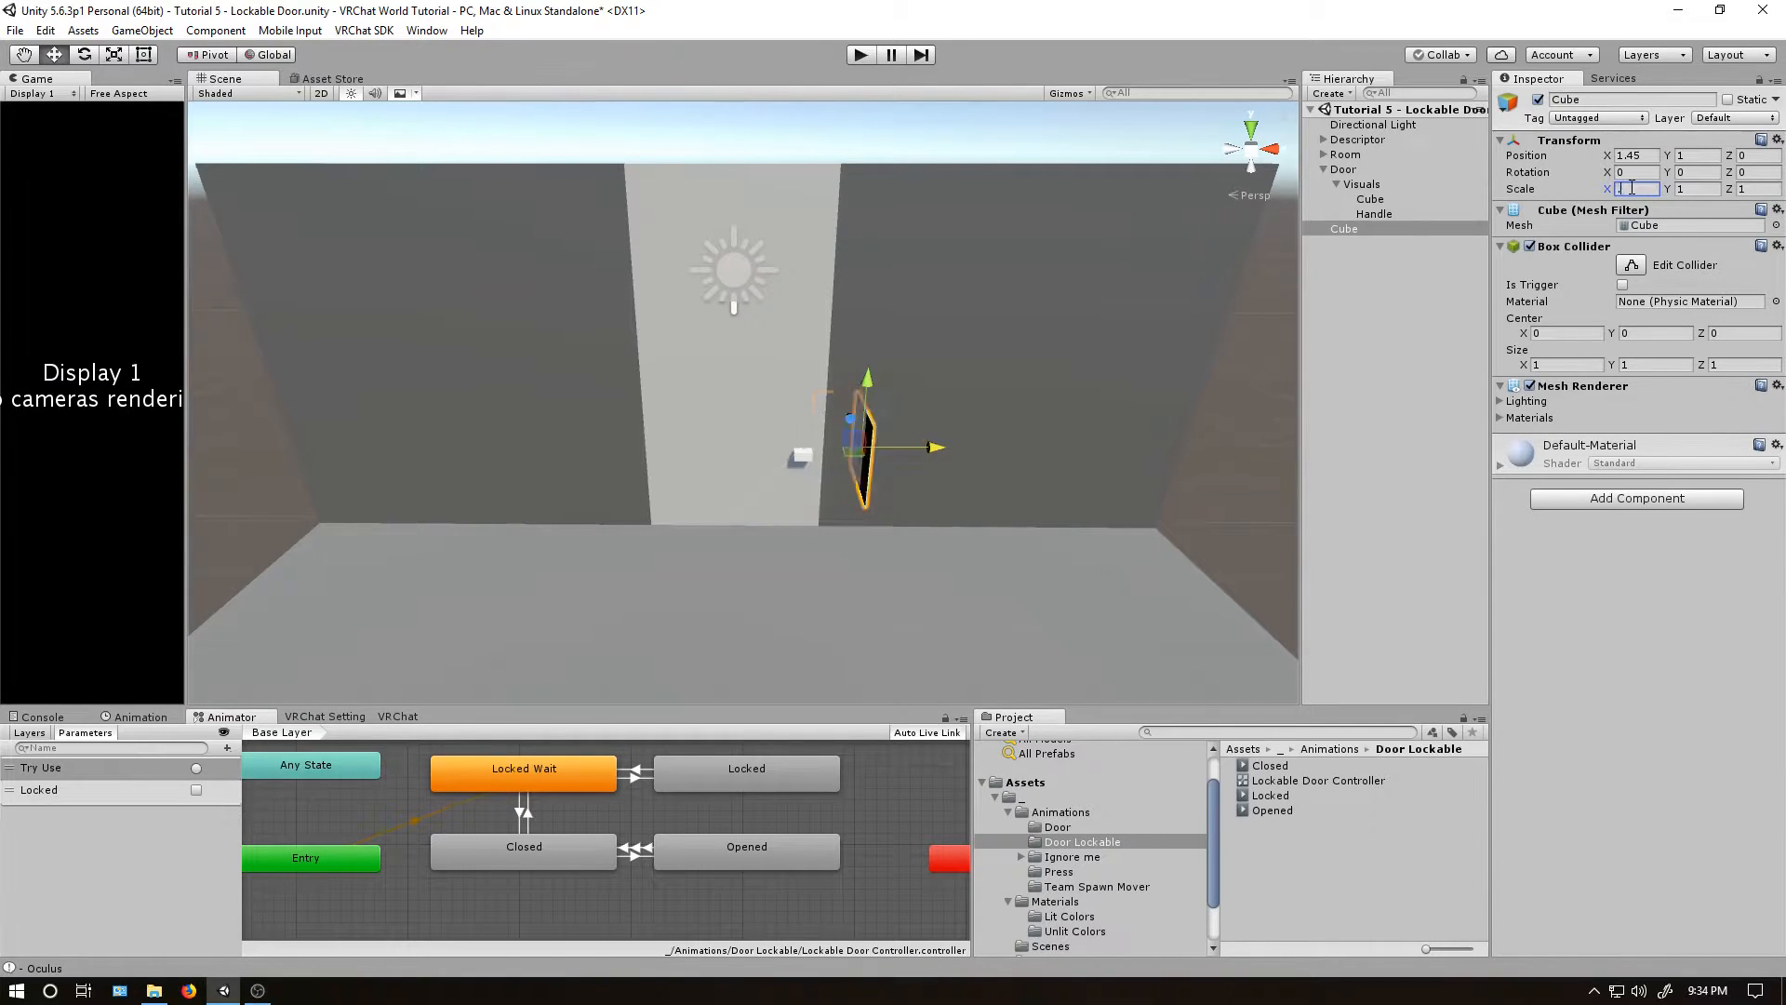
{"action": "type", "text": "0.2"}
{"action": "type", "text": "0.1"}
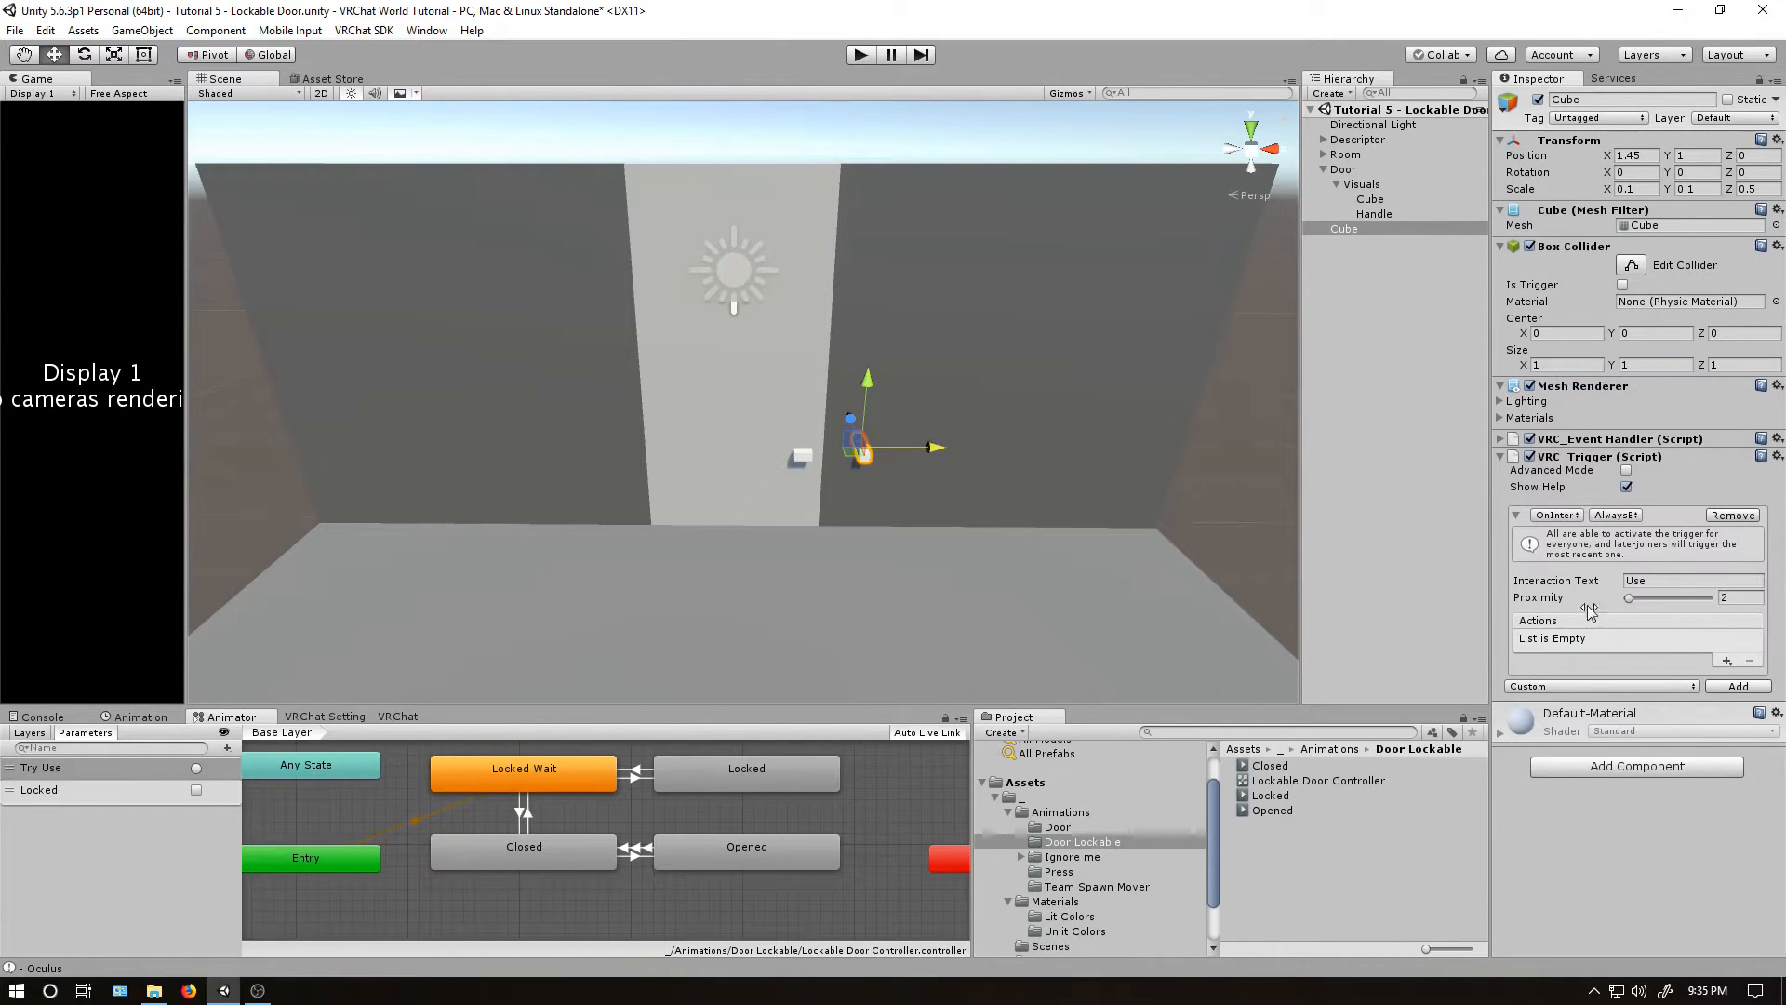
Give the cube an interact trigger with an AnimationBool action setting Locked to True on the Door animator.
{"action": "left_click", "coordinate": [1739, 686]}
{"action": "type", "text": "Locke"}
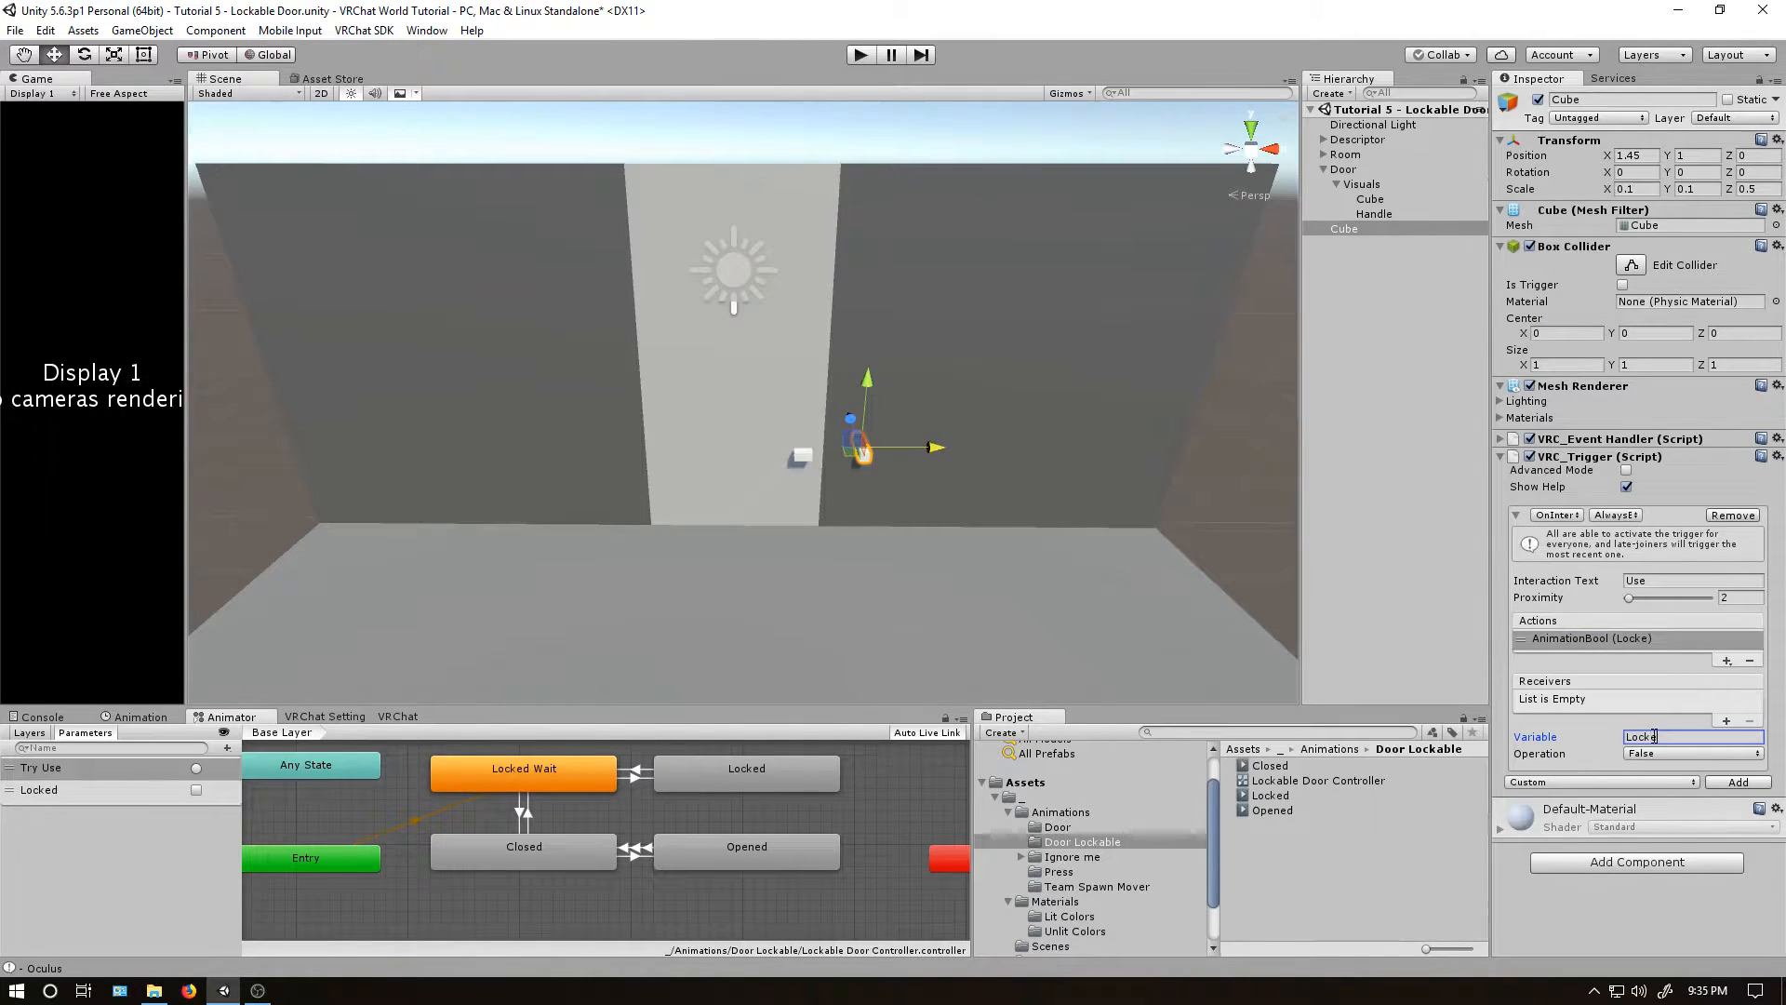
{"action": "left_click", "coordinate": [1691, 753]}
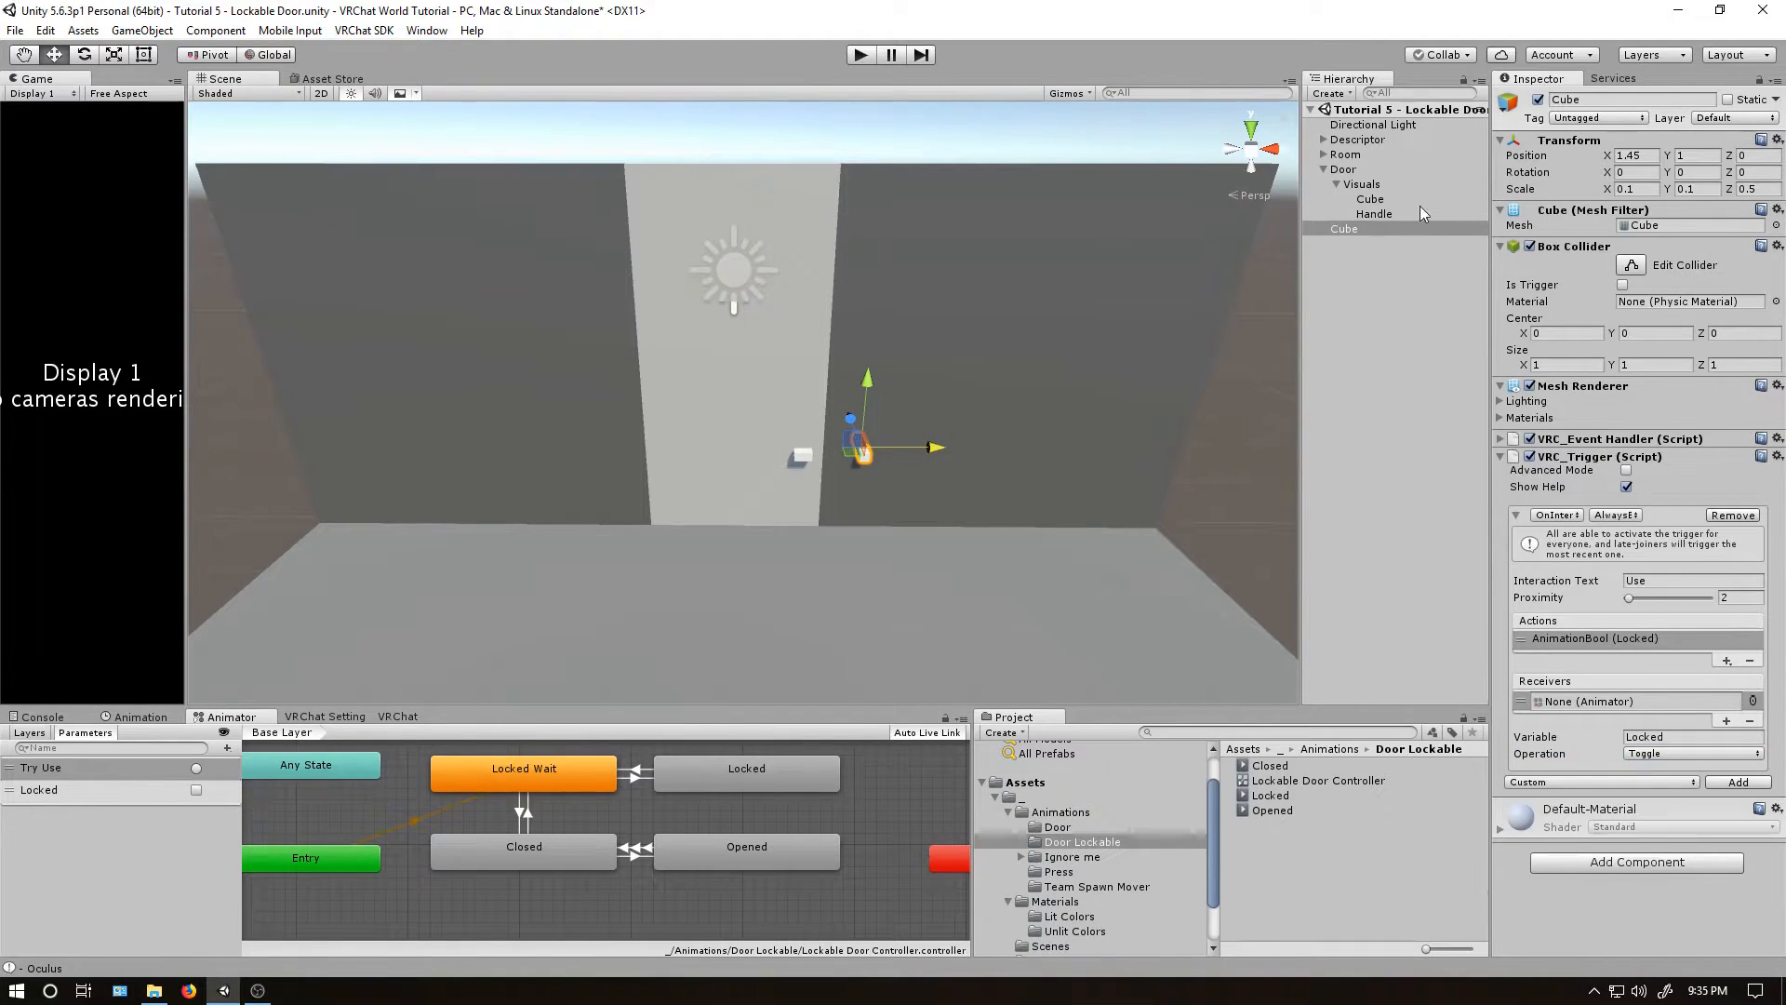
{"action": "left_click", "coordinate": [1640, 701]}
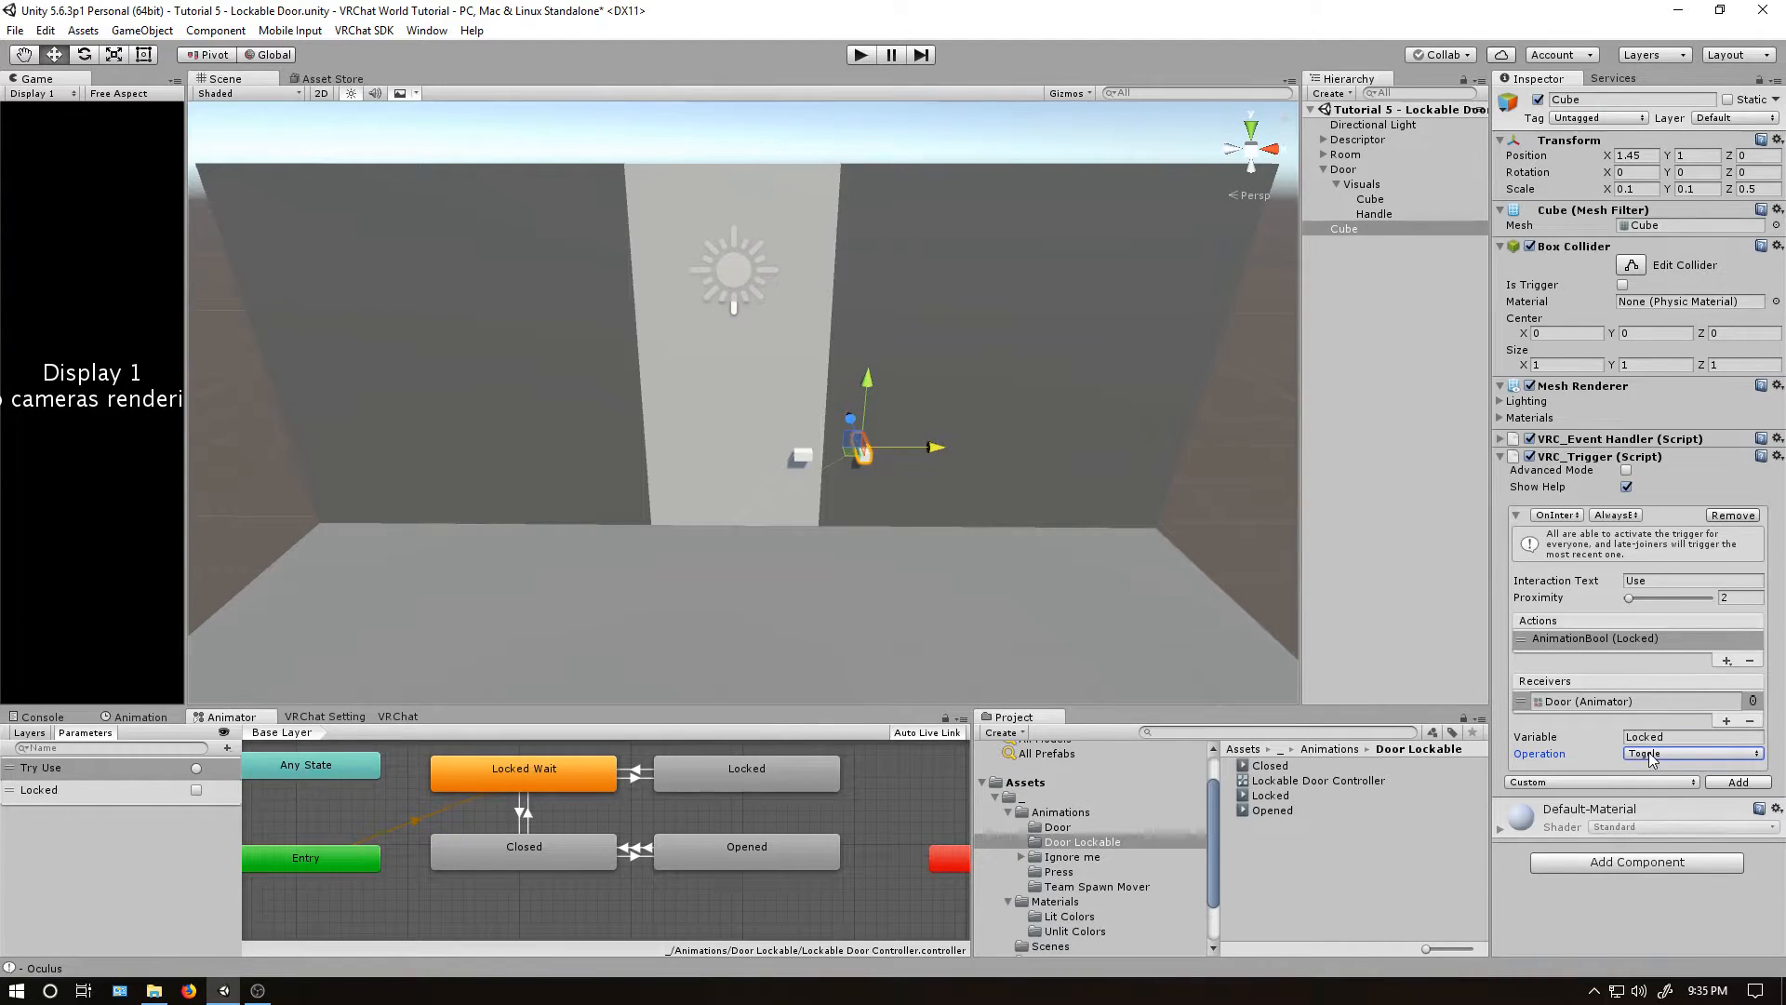
{"action": "left_click", "coordinate": [1691, 753]}
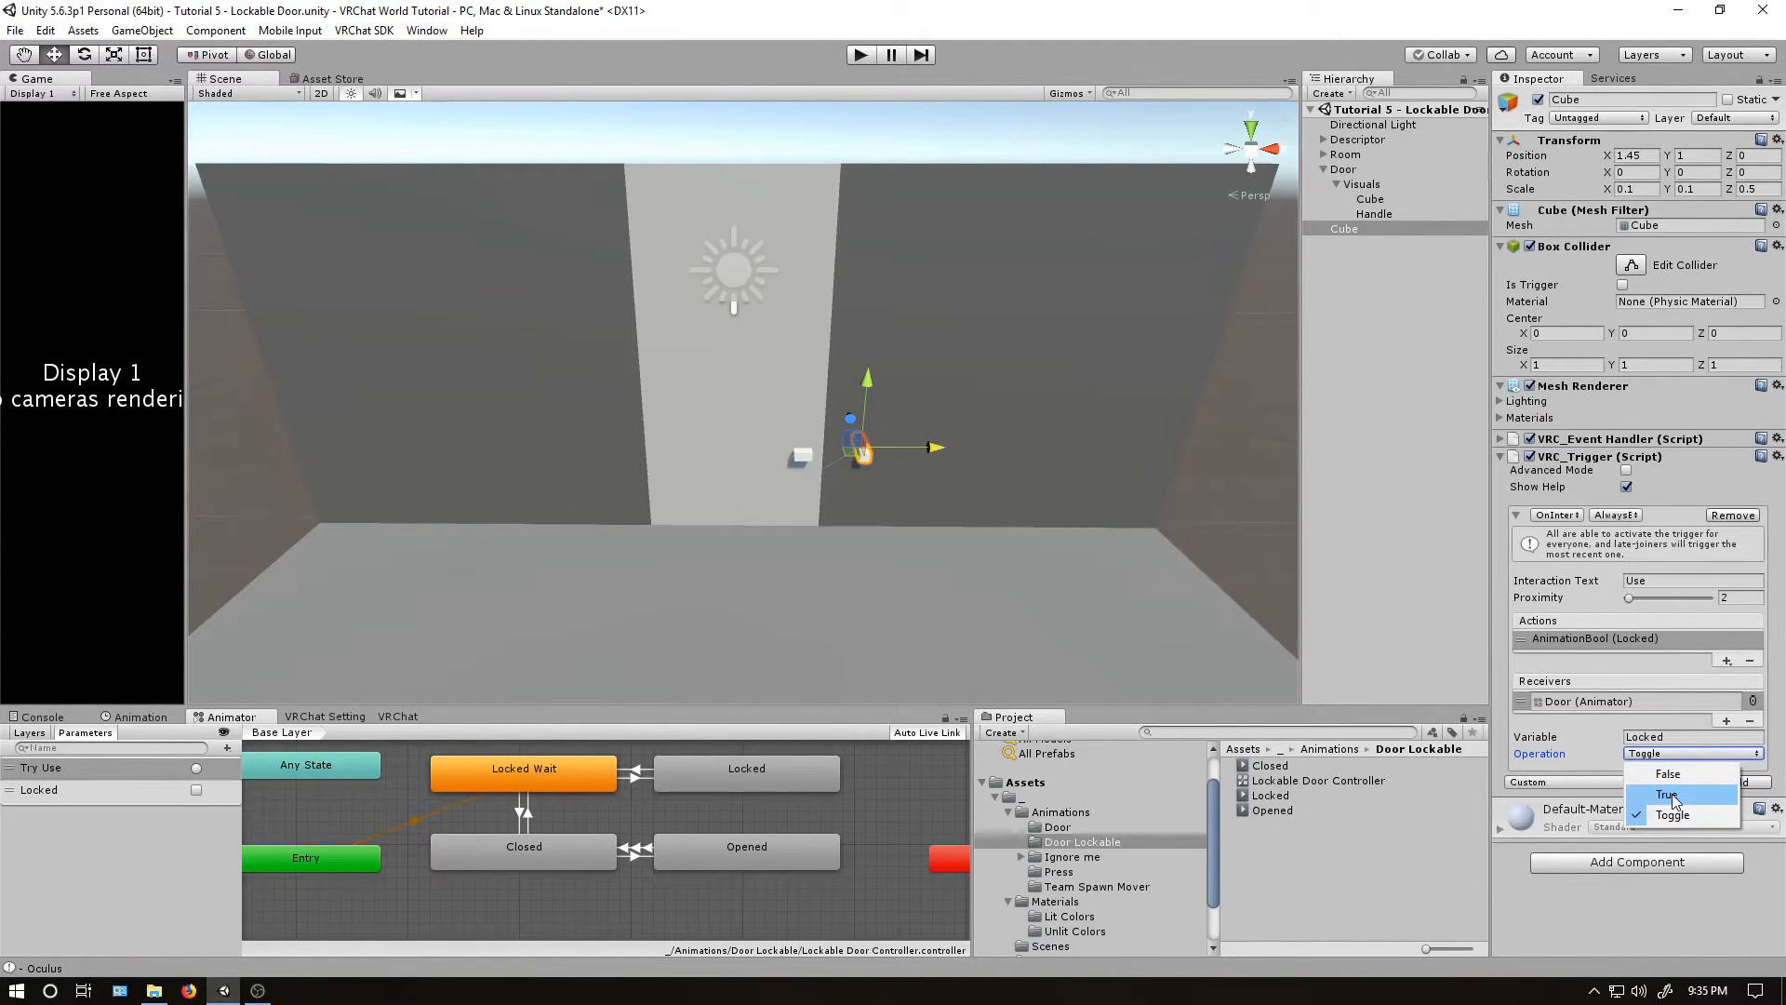
{"action": "left_click", "coordinate": [1666, 794]}
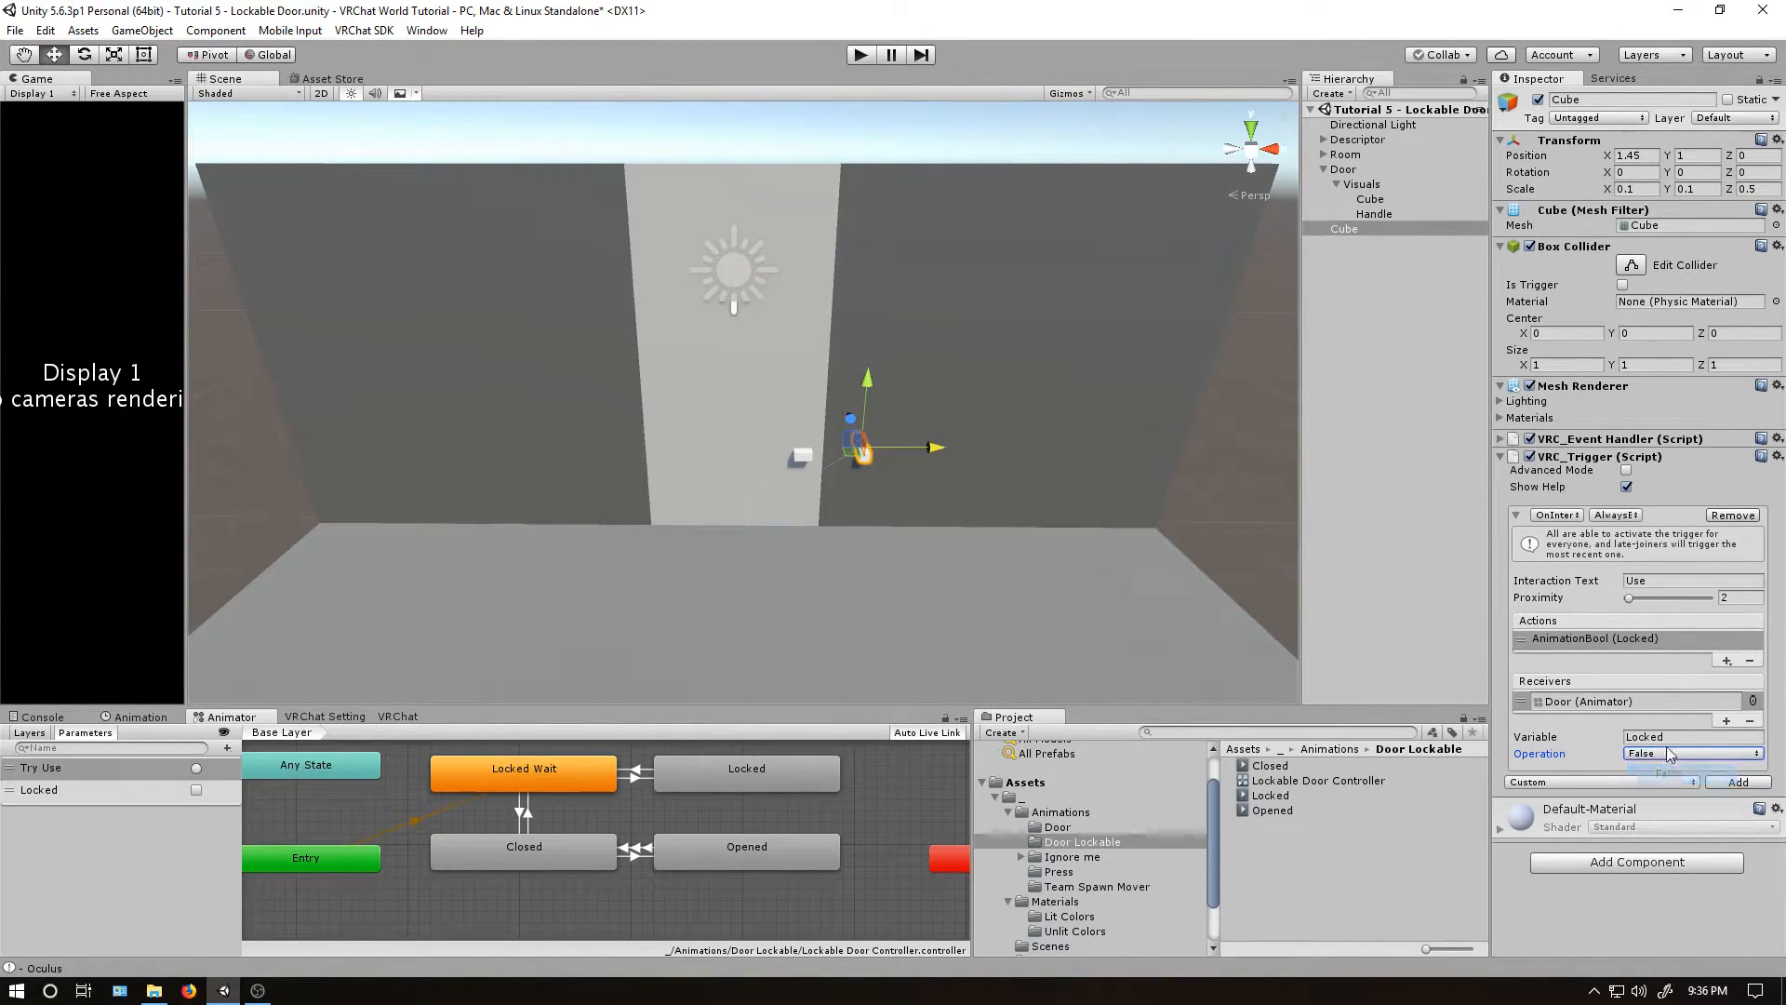
{"action": "left_click", "coordinate": [1691, 752]}
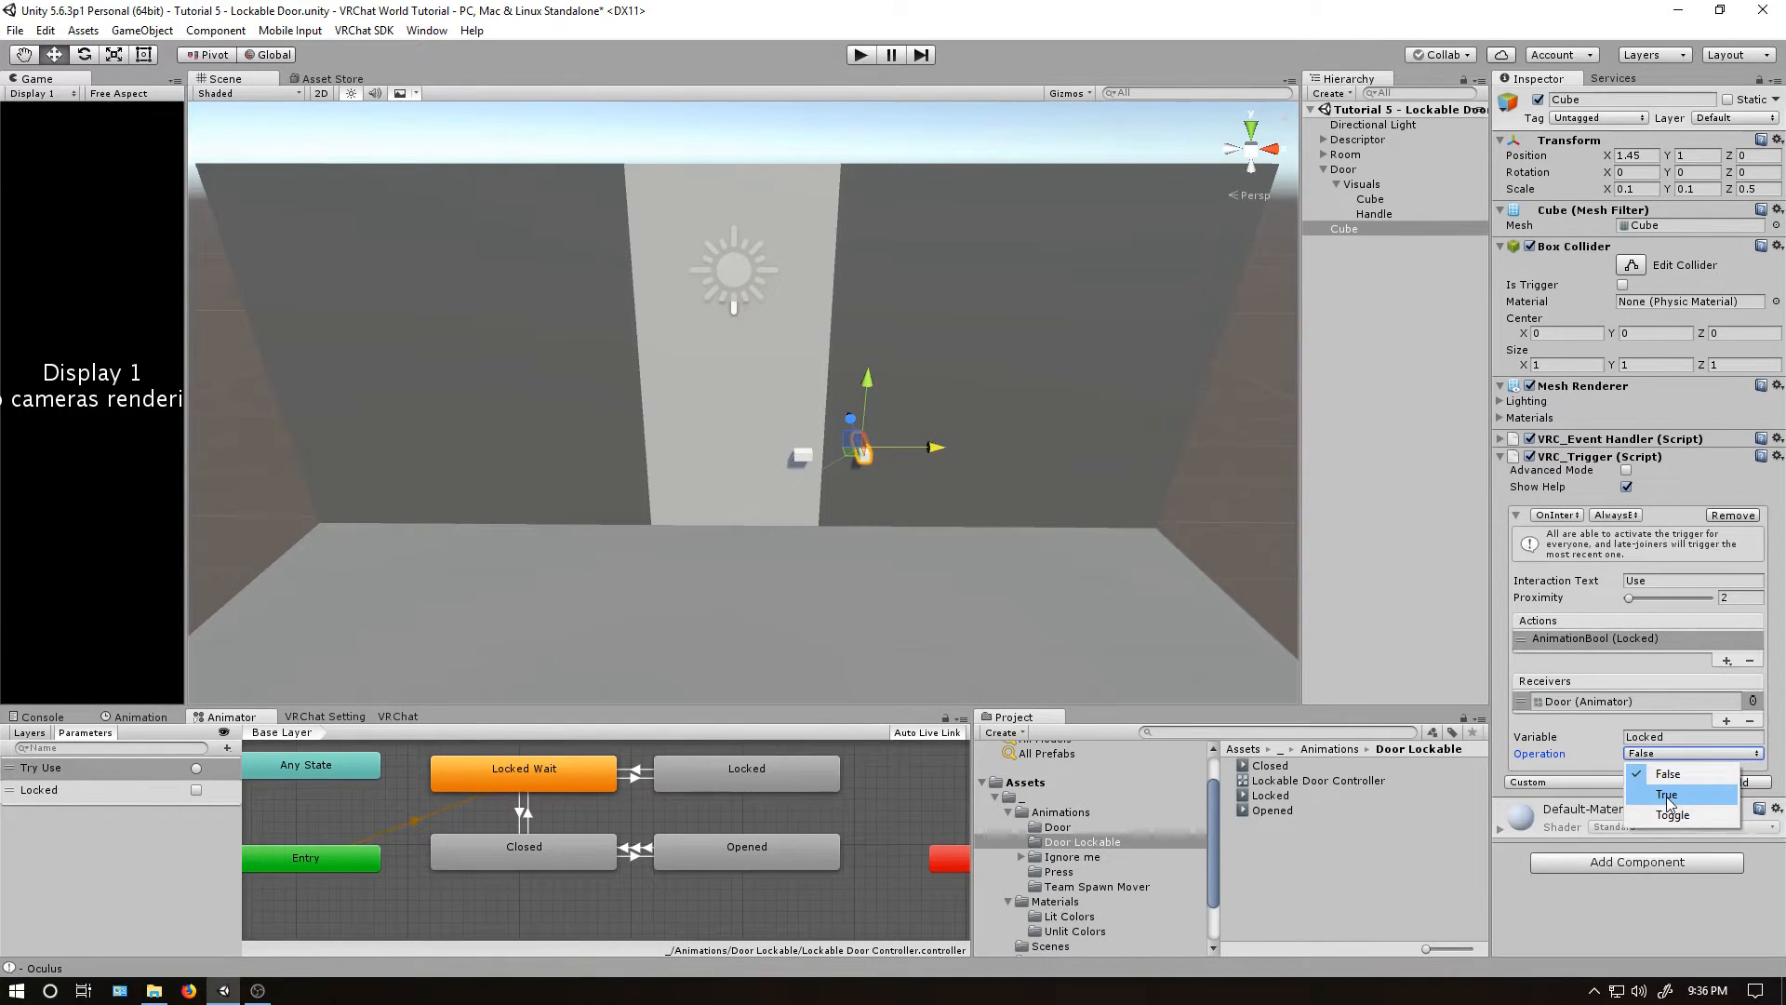
{"action": "left_click", "coordinate": [1674, 815]}
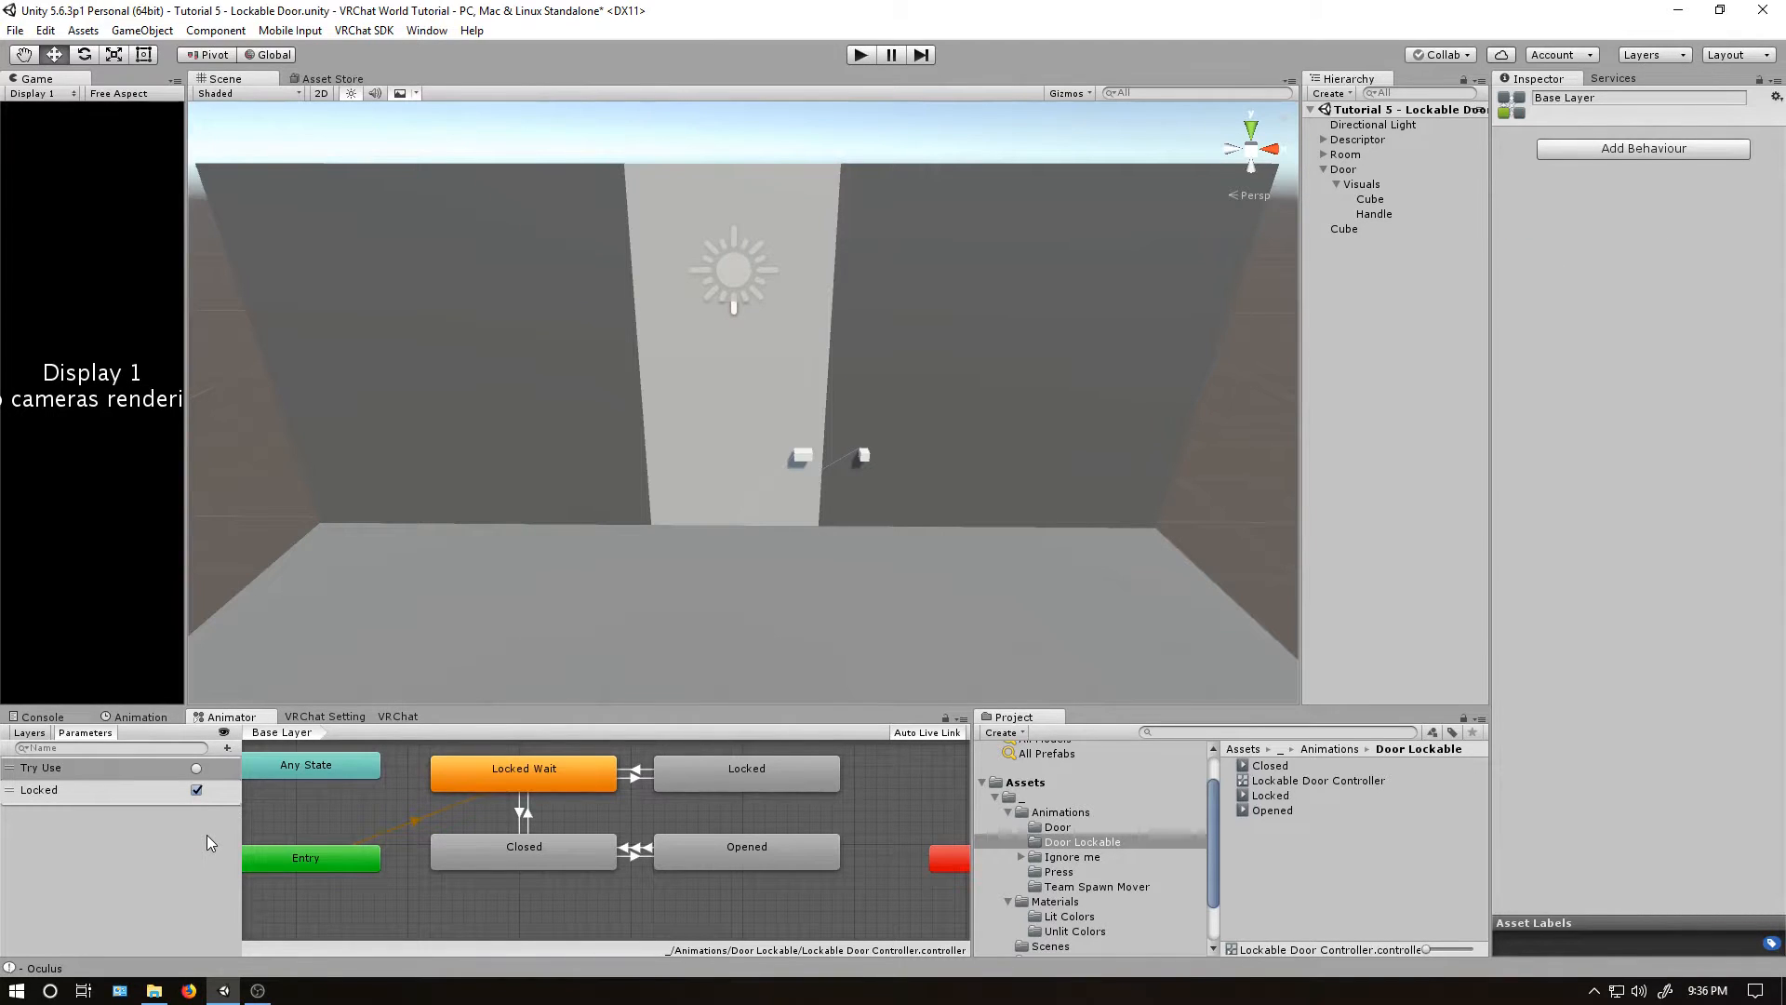
{"action": "mouse_move", "coordinate": [1359, 427]}
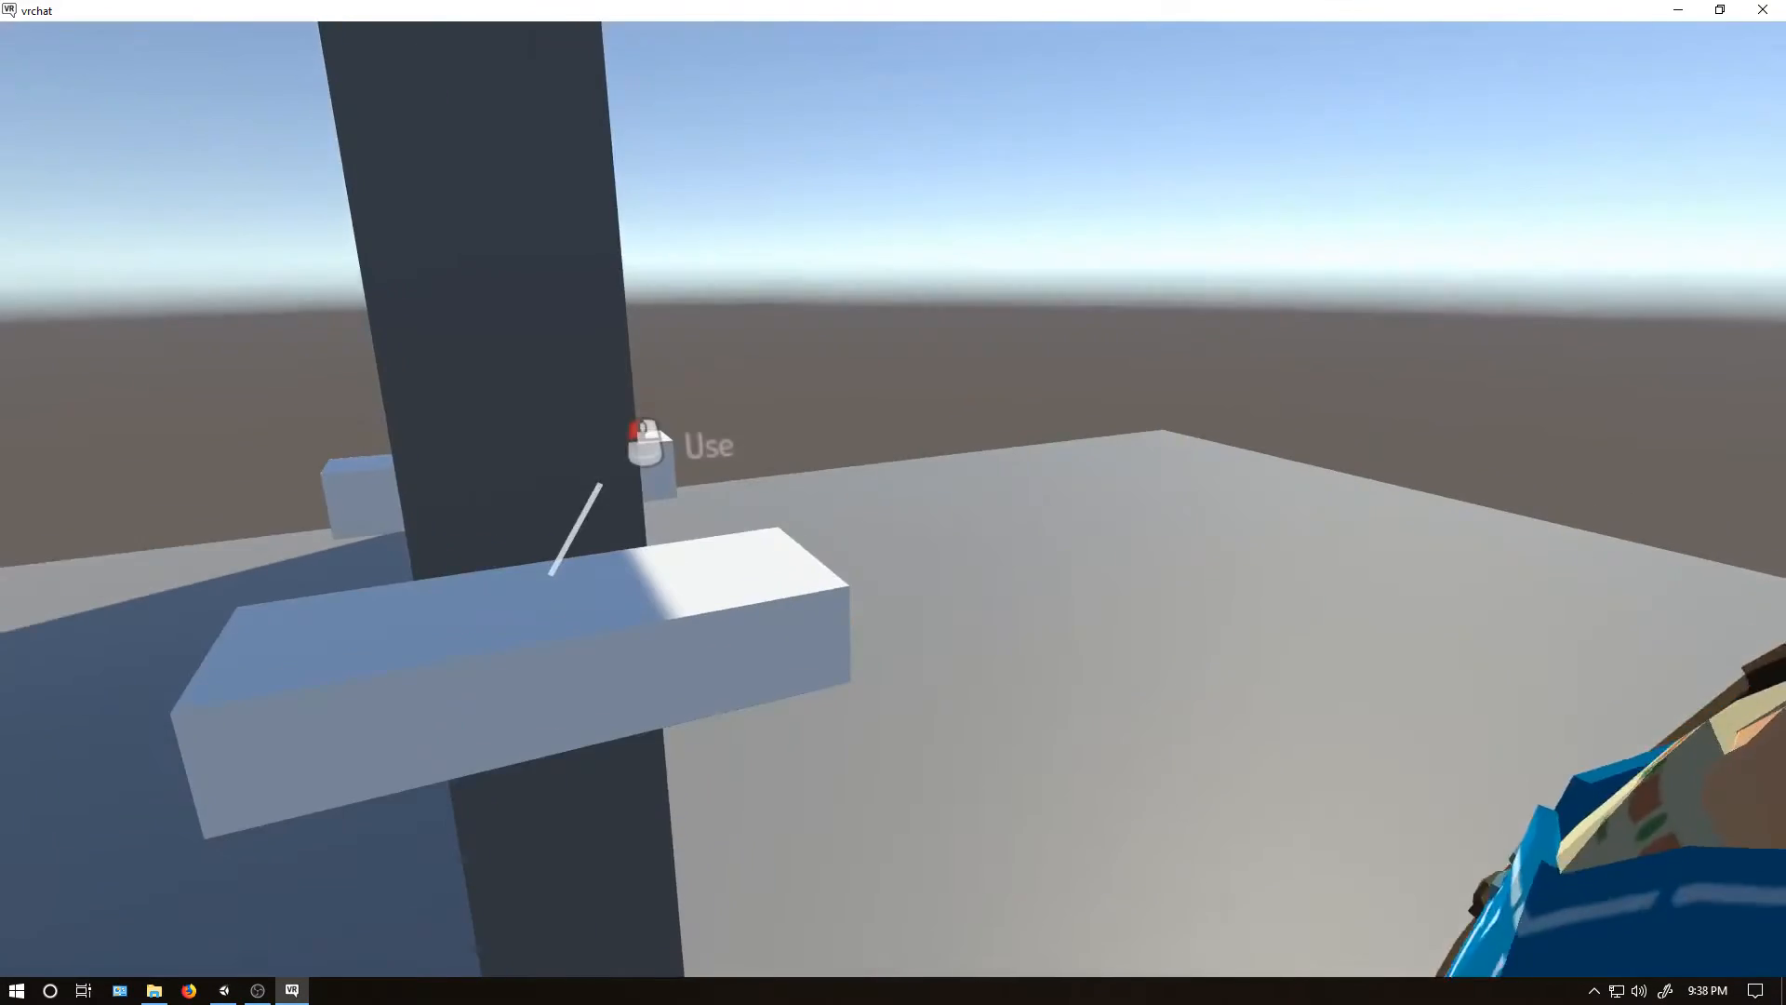
{"action": "mouse_move", "coordinate": [893, 502]}
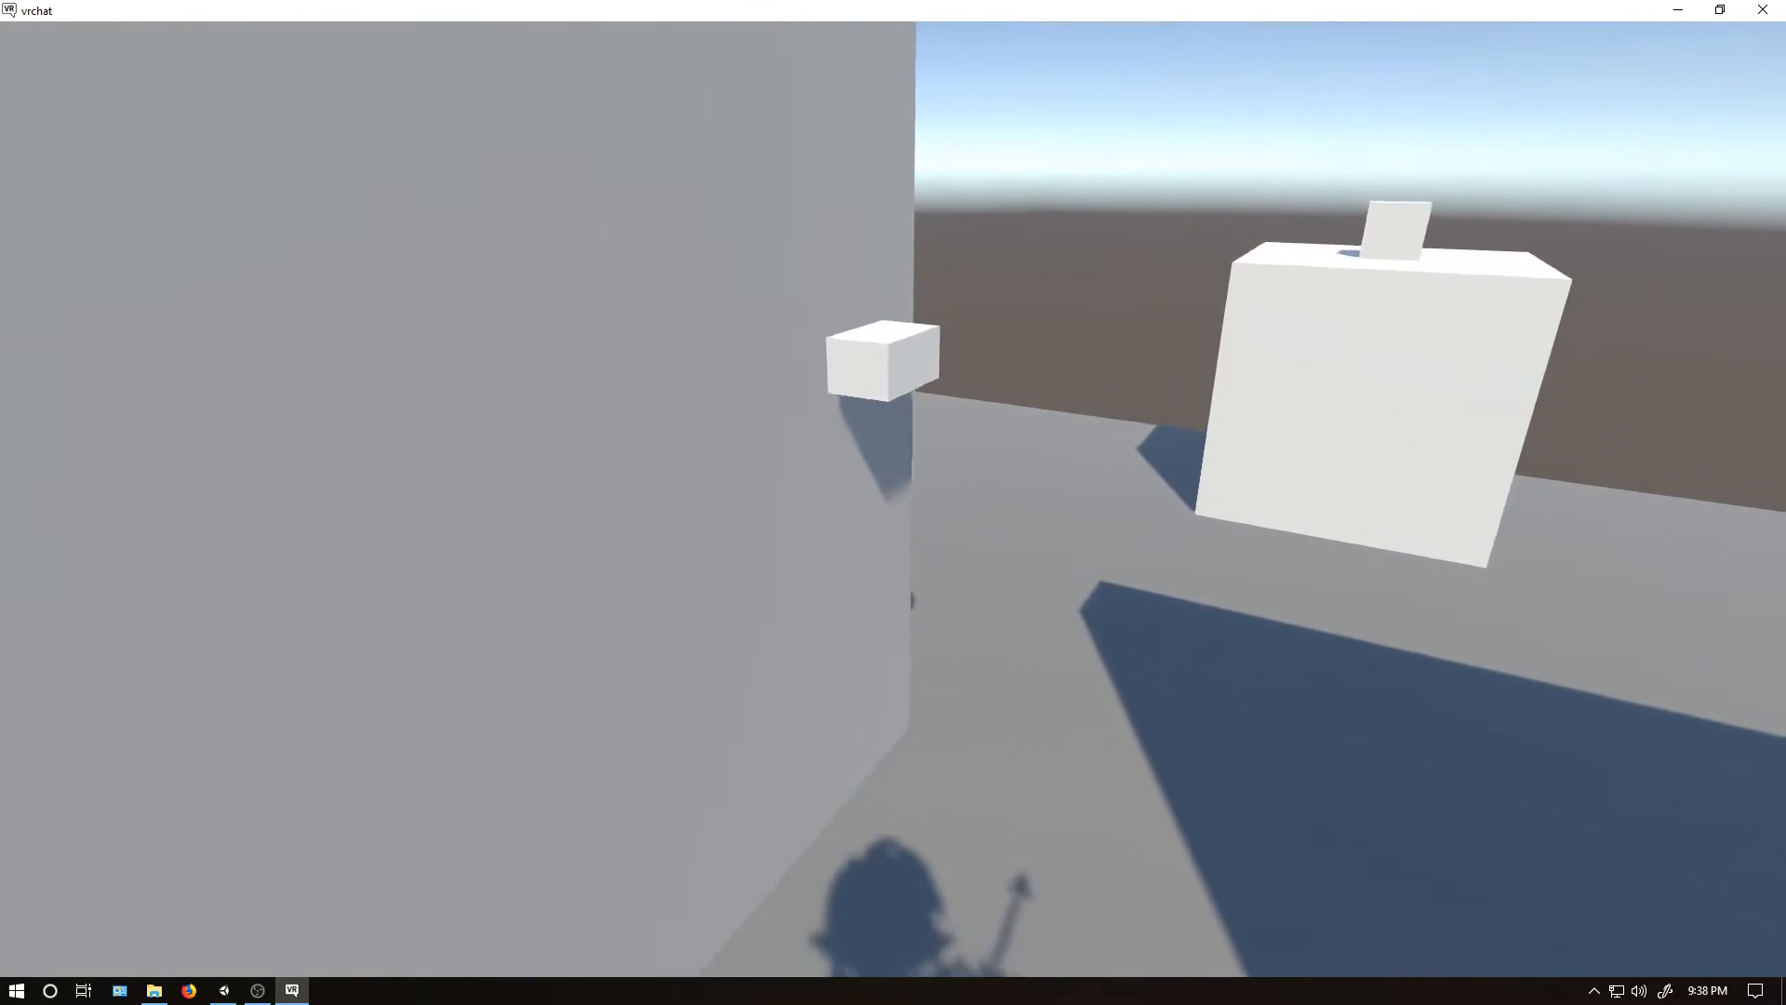
{"action": "mouse_move", "coordinate": [893, 502]}
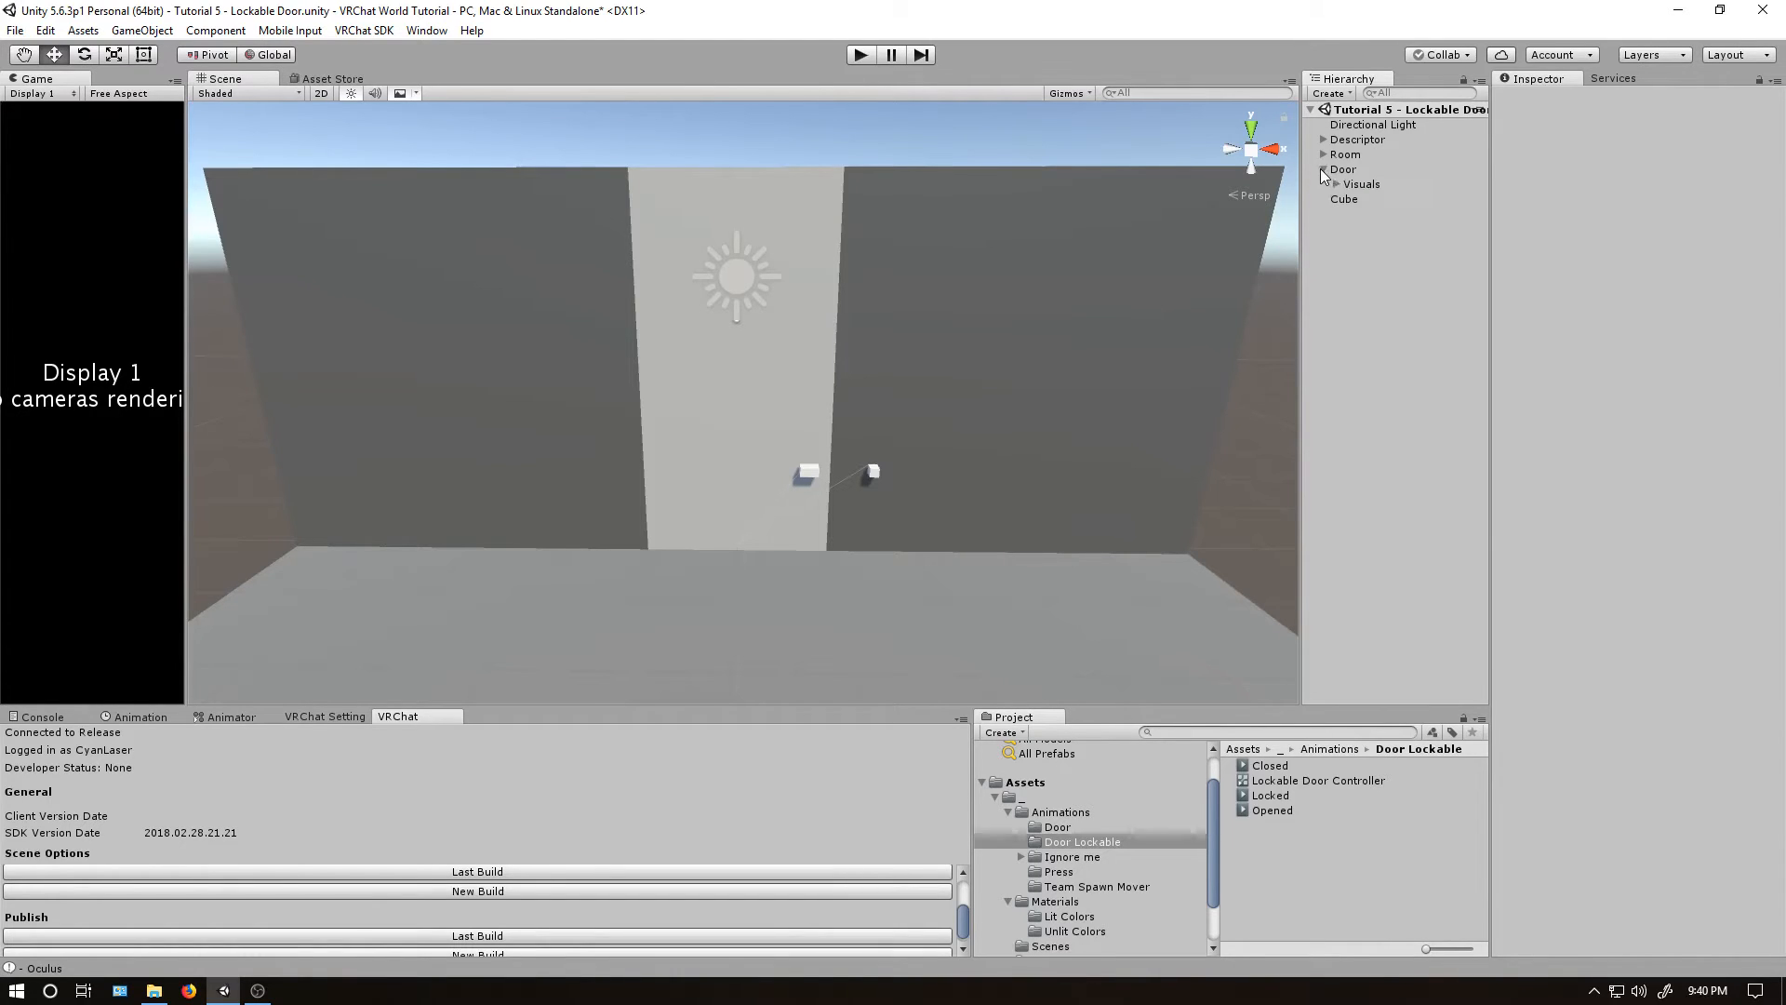
Create a Sounds group under Door holding empty Locked Sound and Handle Sound objects.
{"action": "right_click", "coordinate": [1341, 169]}
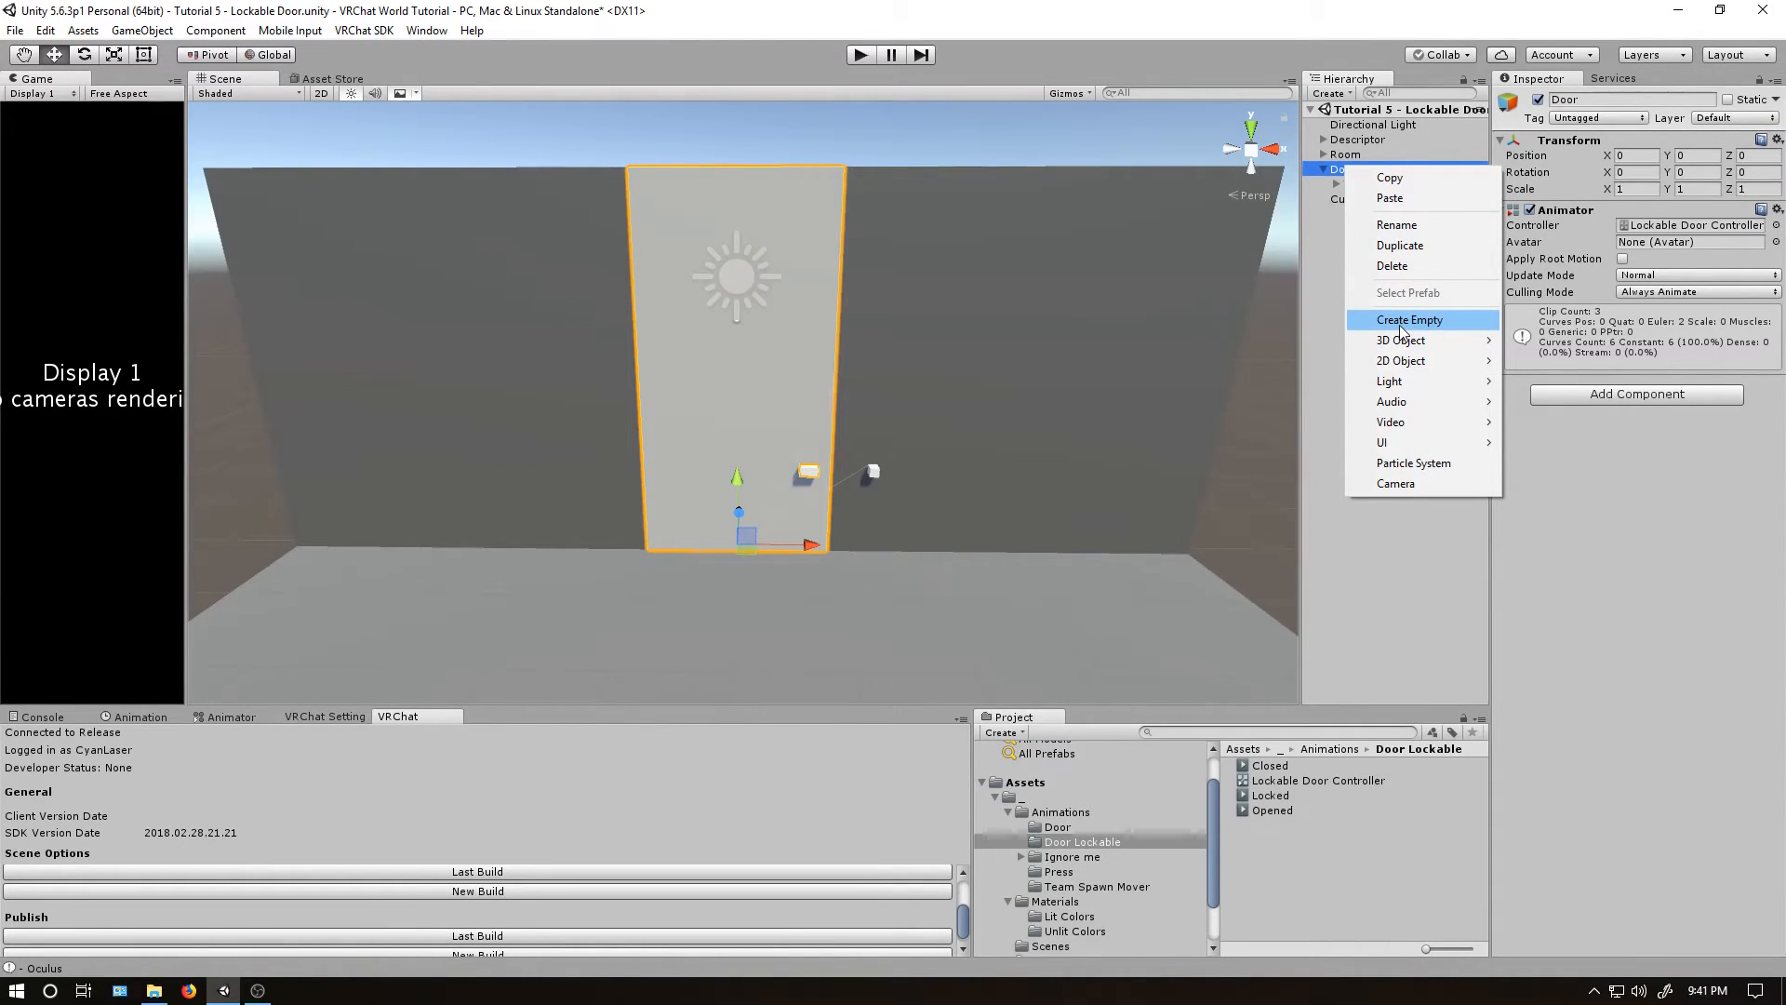
{"action": "left_click", "coordinate": [1410, 319]}
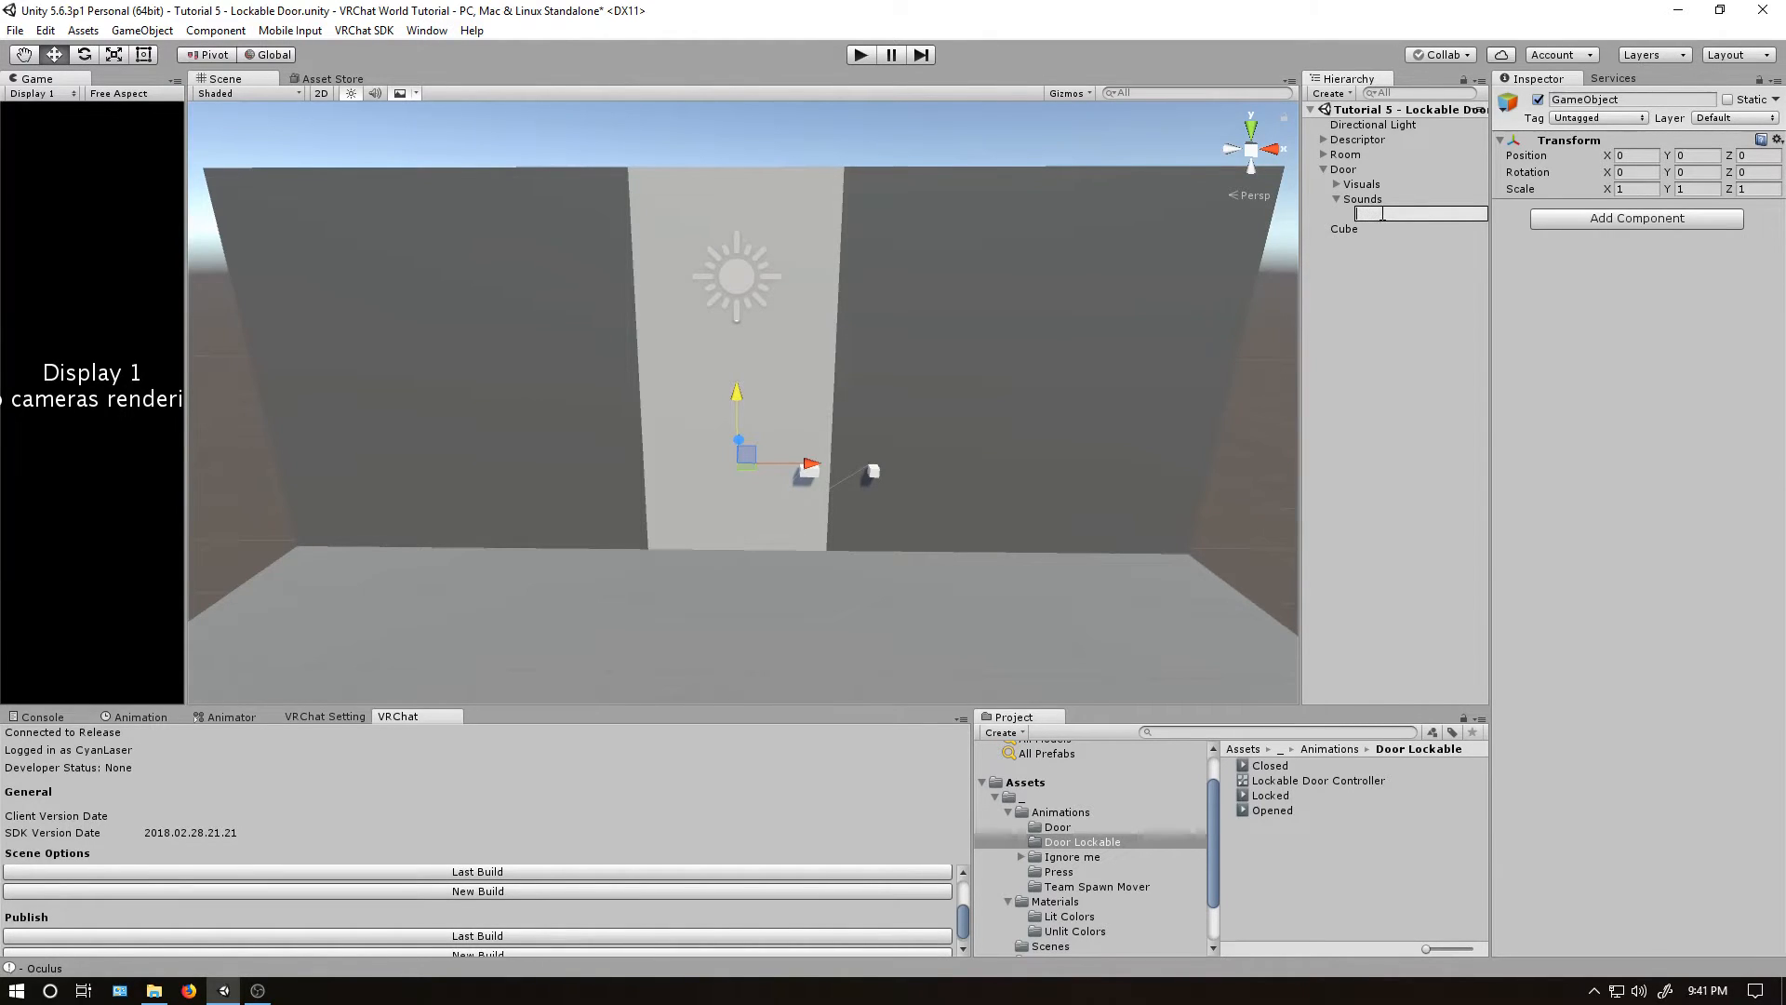
{"action": "type", "text": "Locked Sound"}
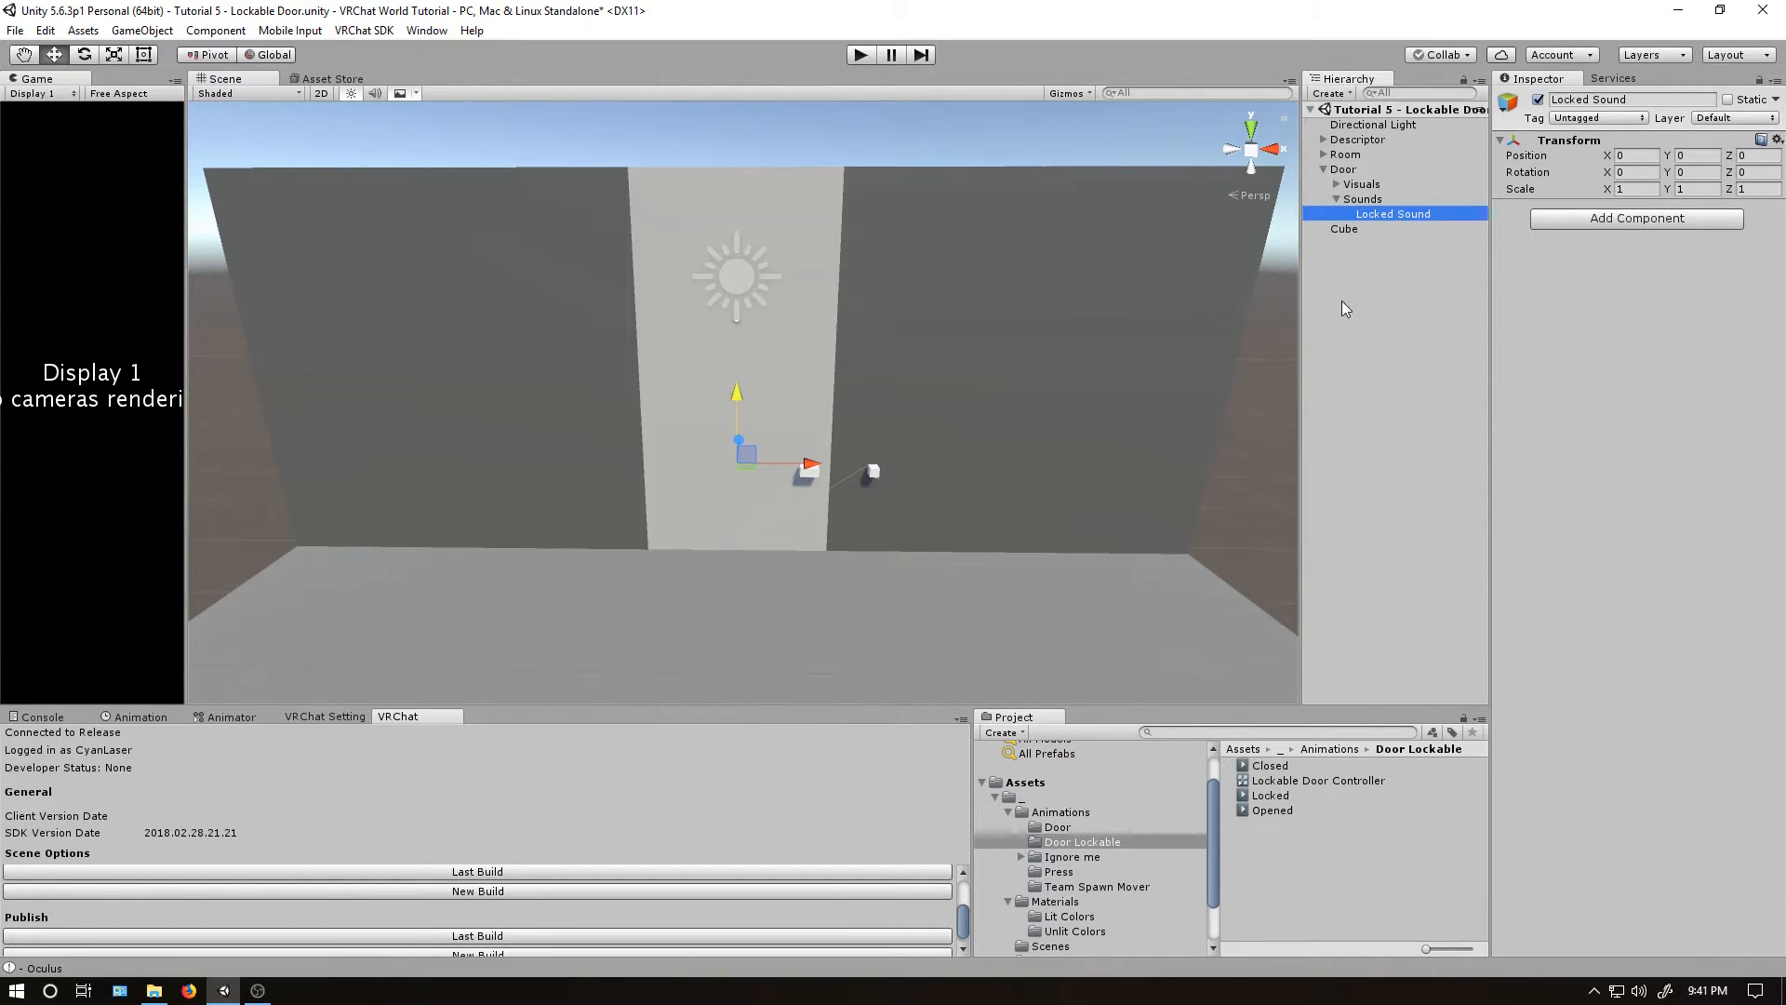
{"action": "left_click", "coordinate": [1389, 228]}
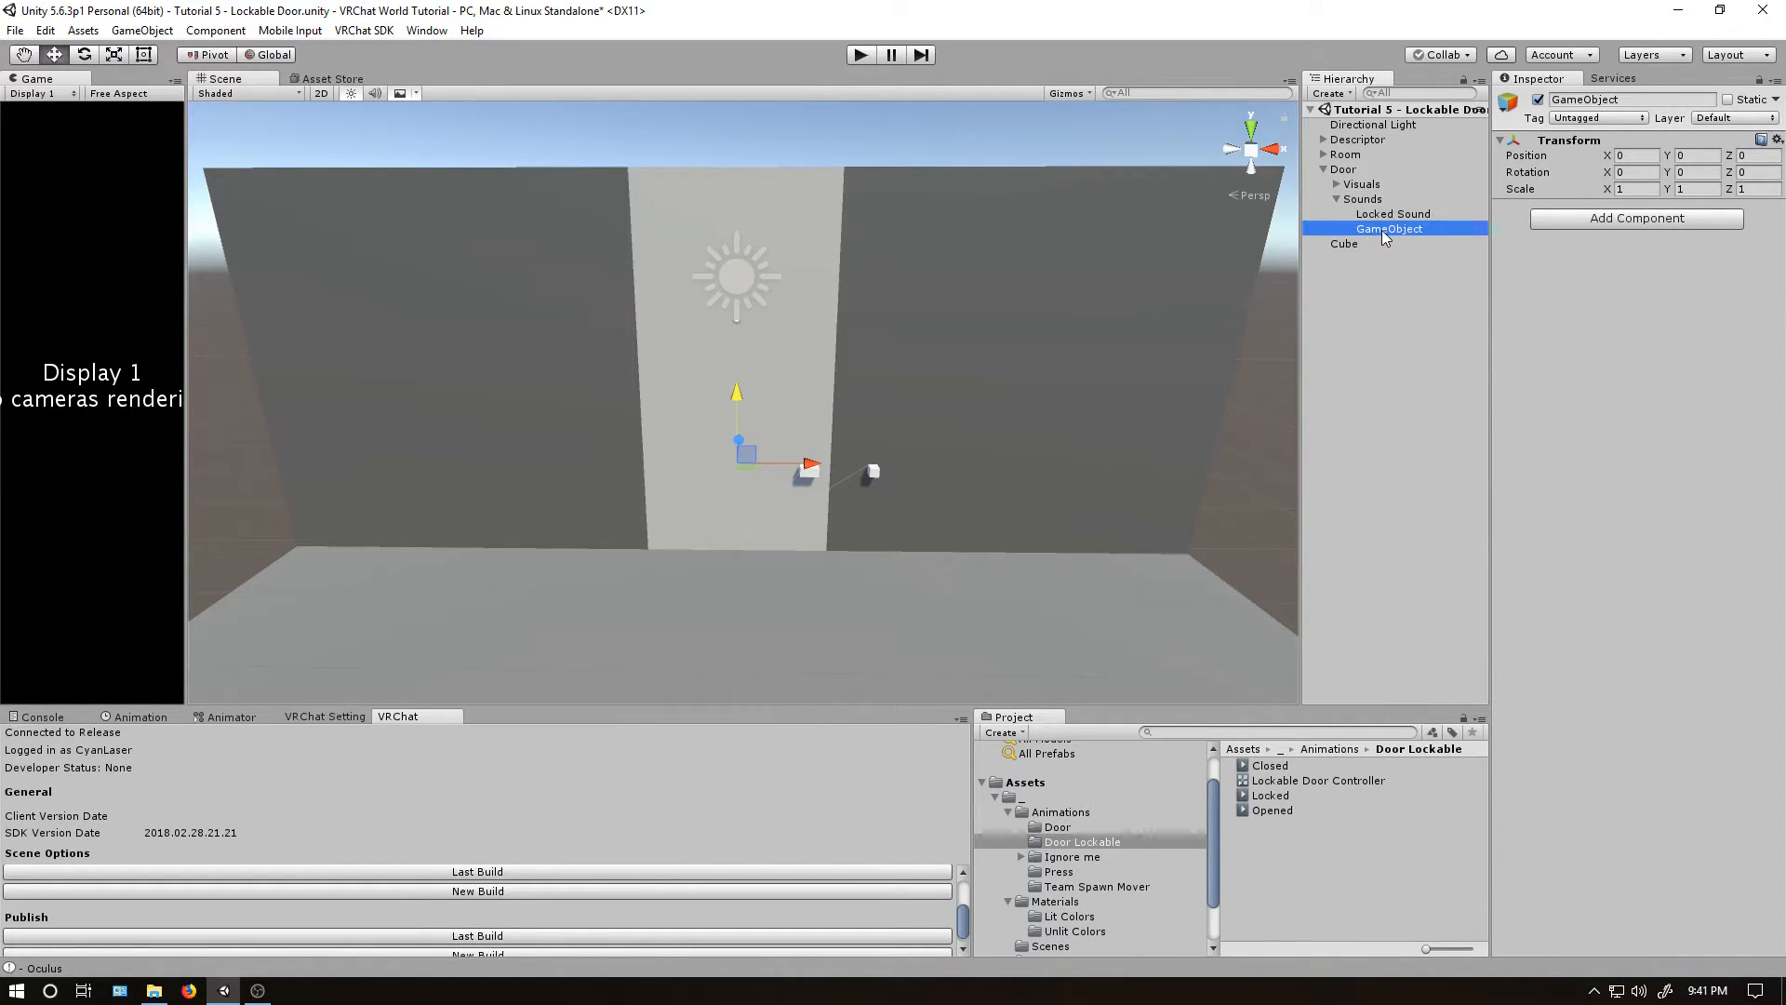
{"action": "double_click", "coordinate": [1389, 228]}
{"action": "type", "text": "Handle Sound"}
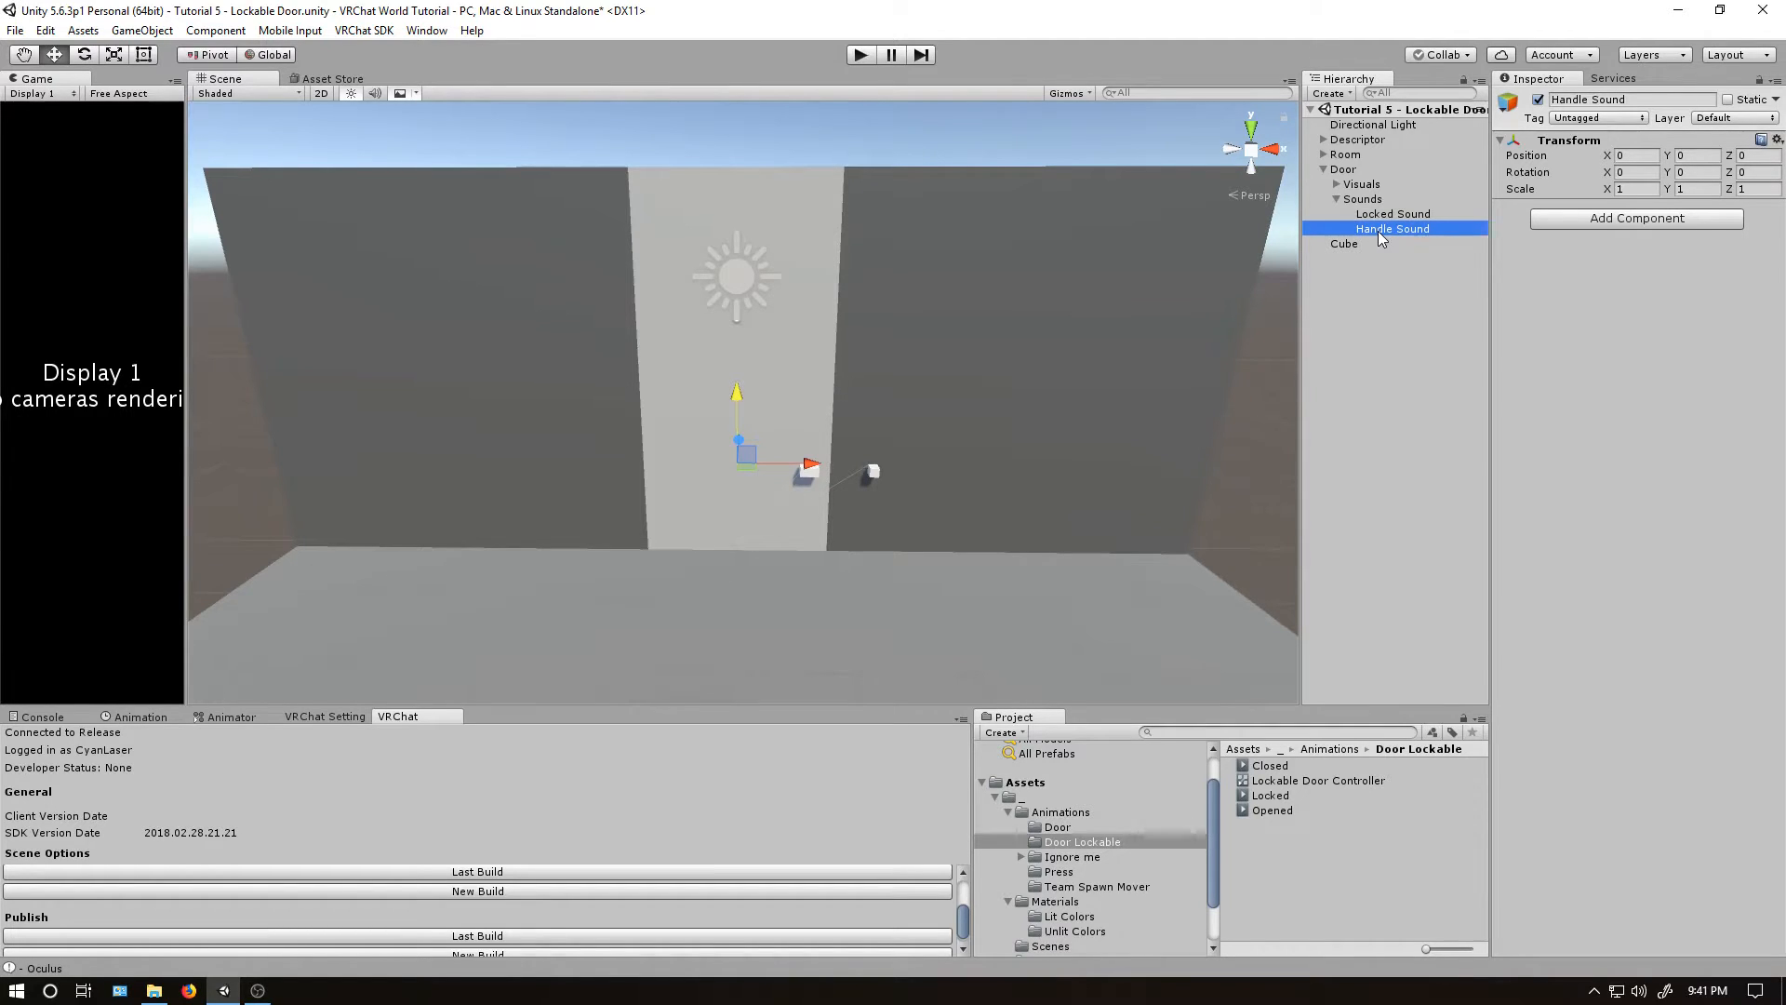
Show the project's Assets/Sounds folder with the door clips.
{"action": "left_click", "coordinate": [1050, 902]}
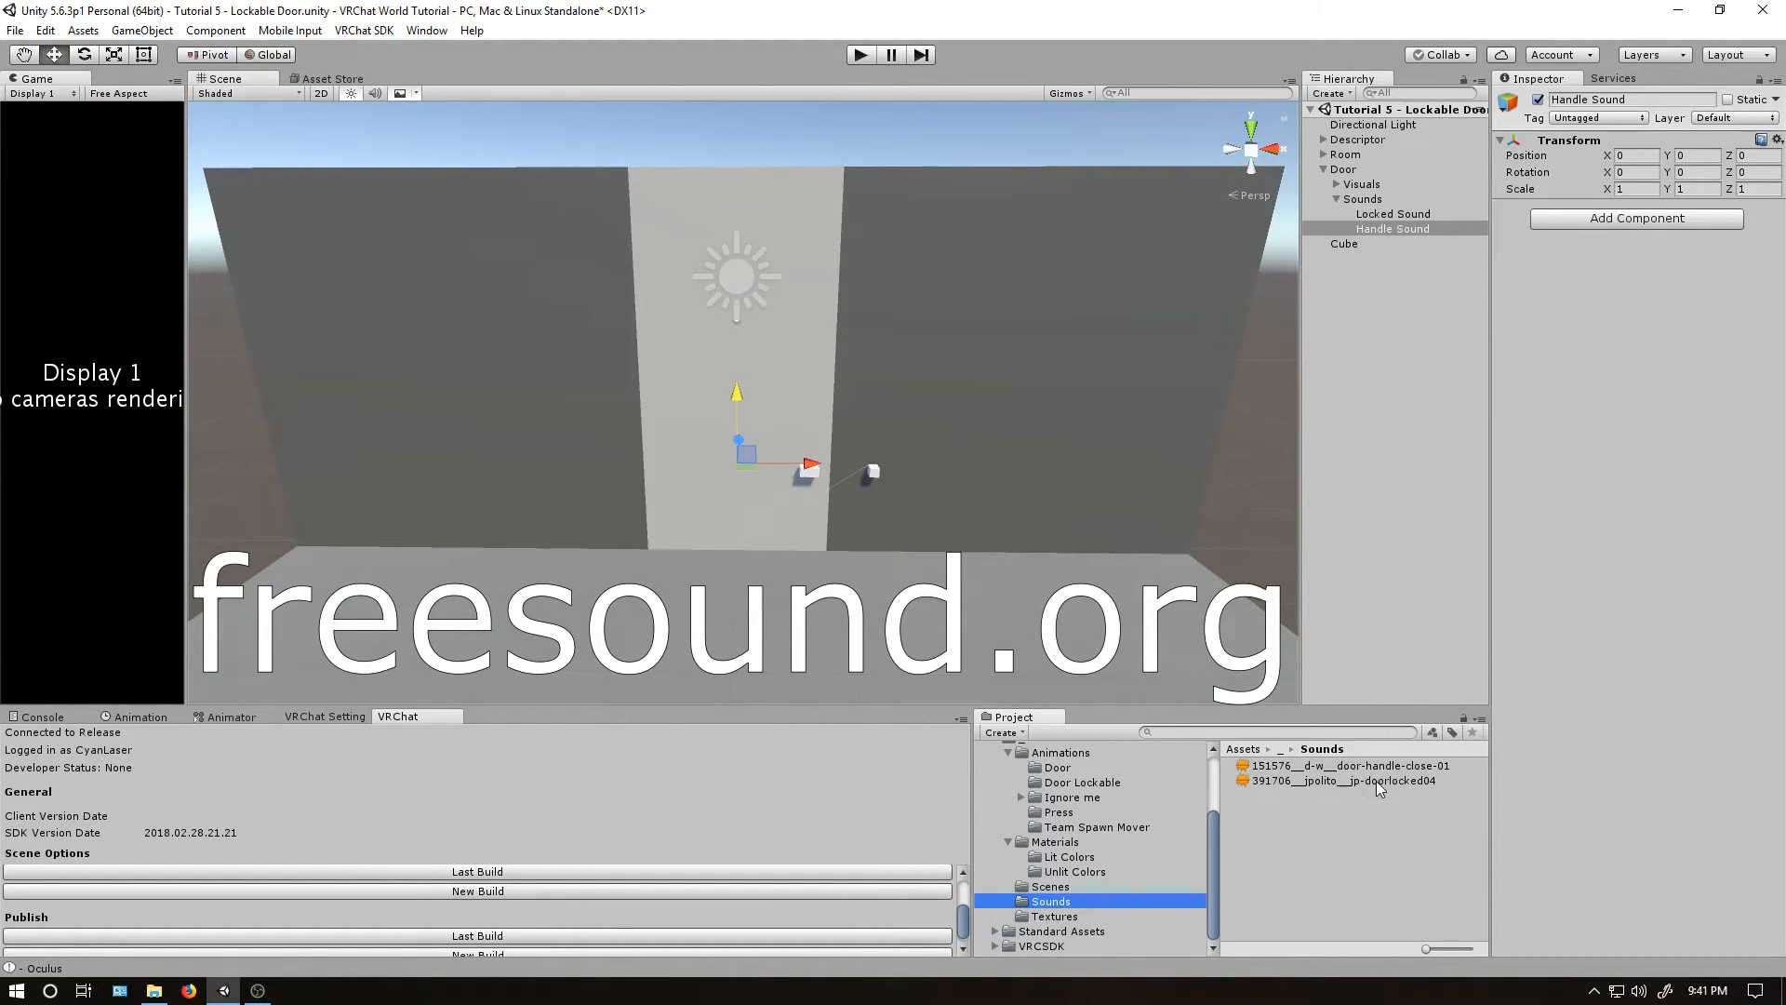
Set Locked Sound and Handle Sound to volume 0.1, max distance 50 and Doppler level 0.
{"action": "left_click", "coordinate": [1392, 214]}
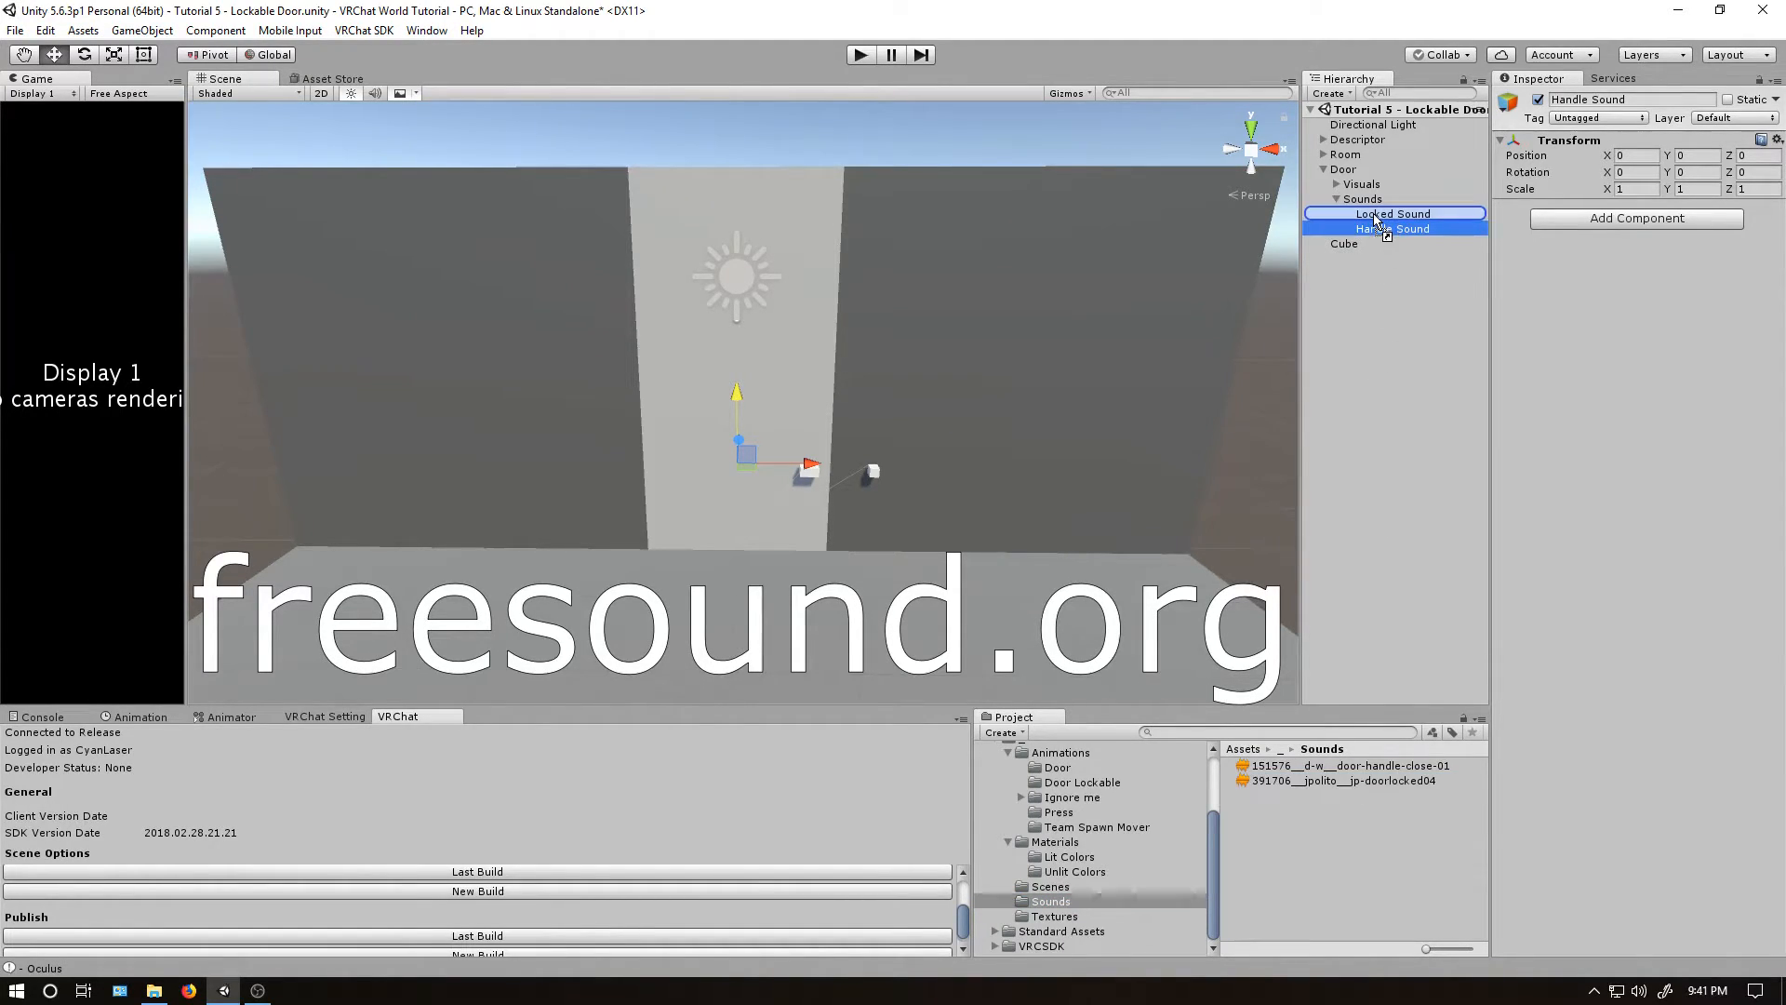
{"action": "left_click", "coordinate": [1392, 228]}
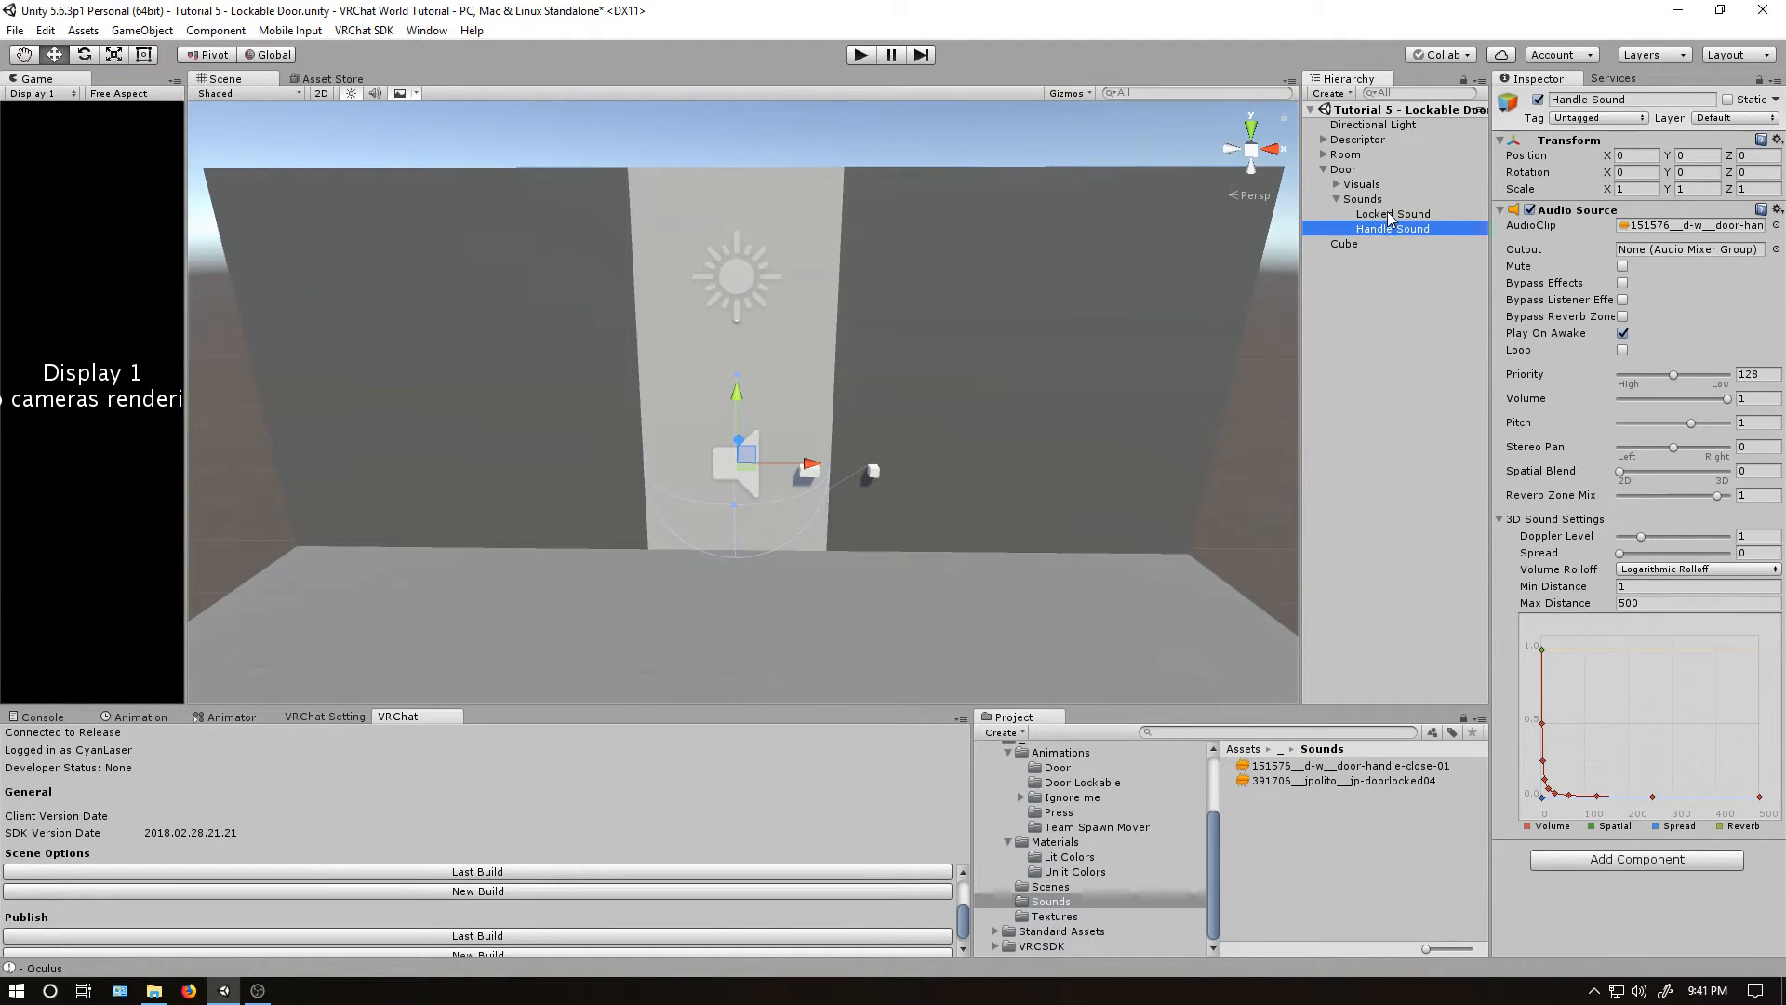
{"action": "left_click", "coordinate": [1392, 214]}
{"action": "type", "text": "0.1"}
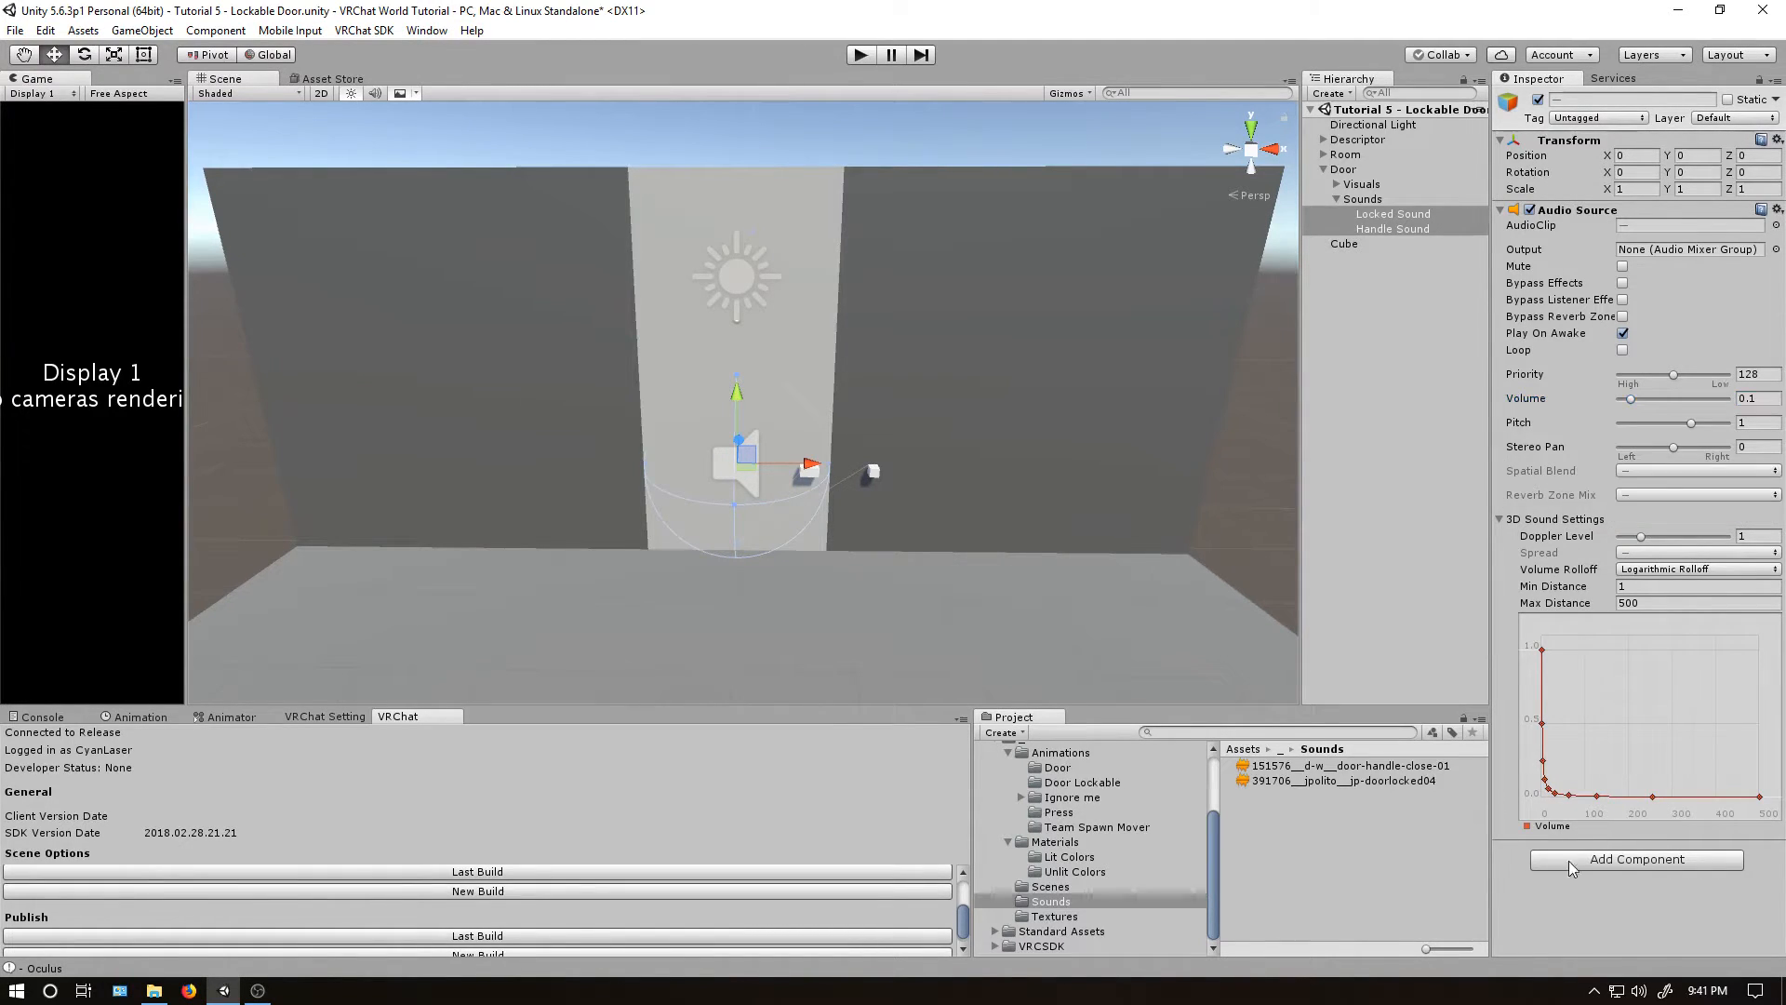
{"action": "left_click", "coordinate": [1697, 603]}
{"action": "type", "text": "50"}
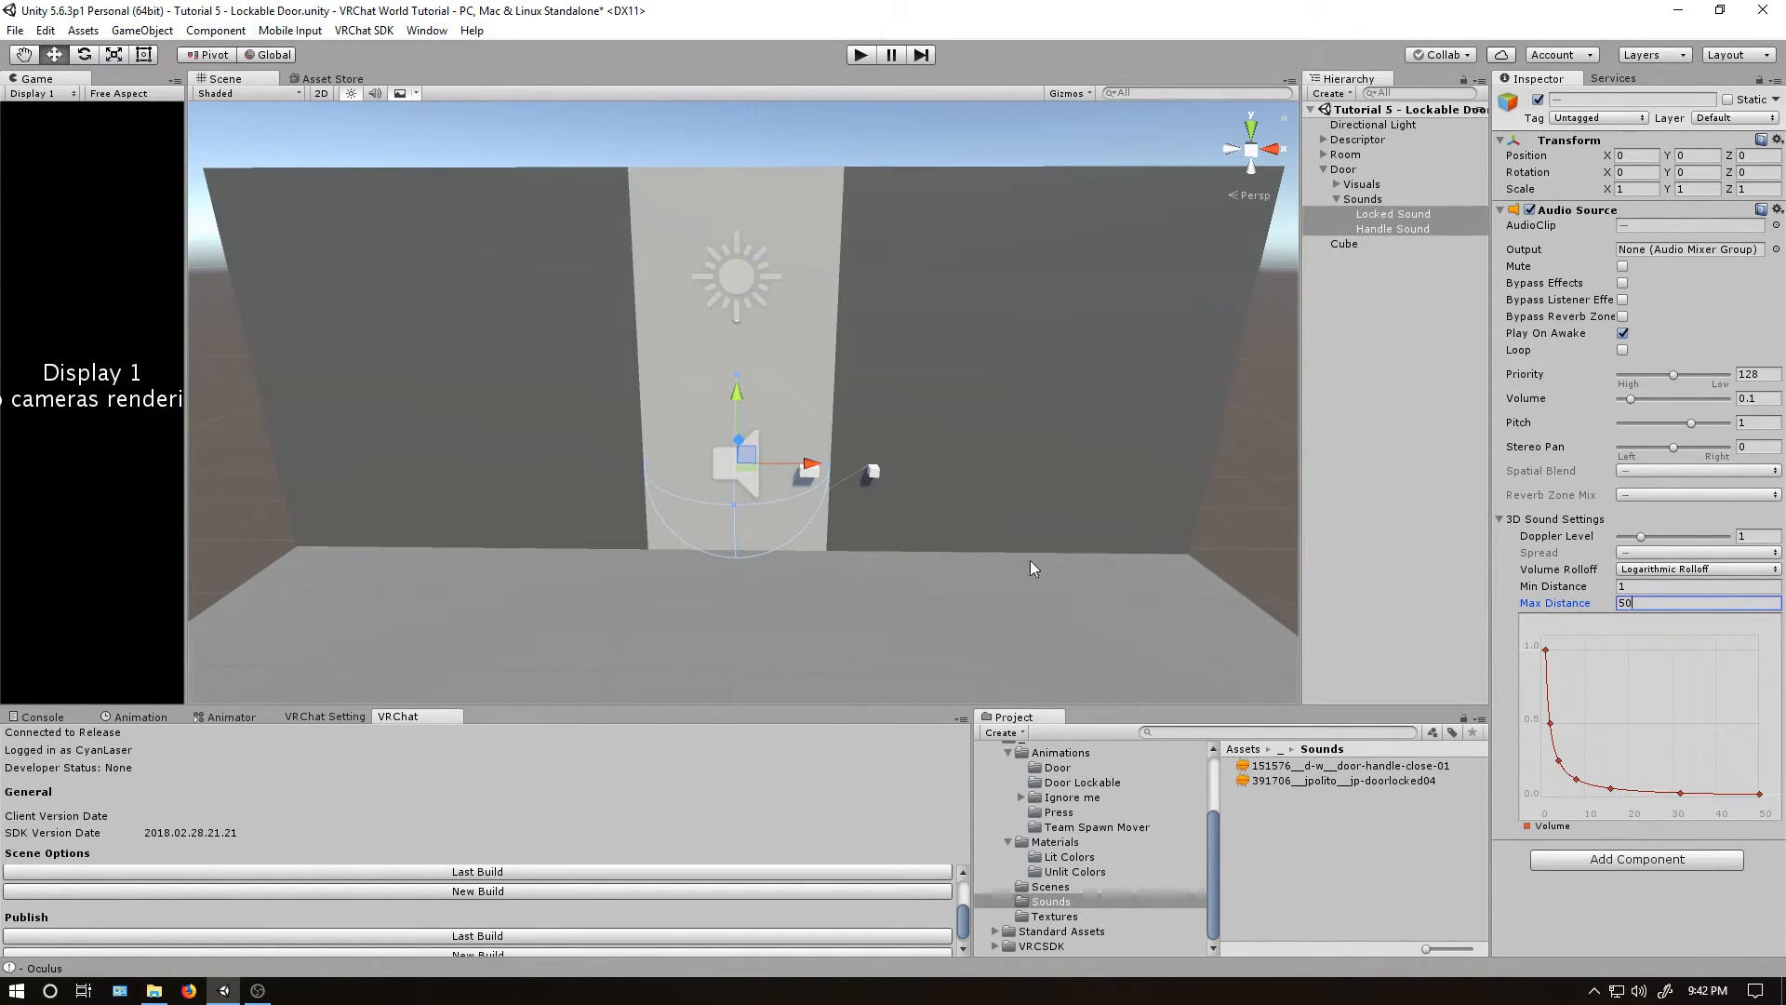
{"action": "mouse_move", "coordinate": [679, 731]}
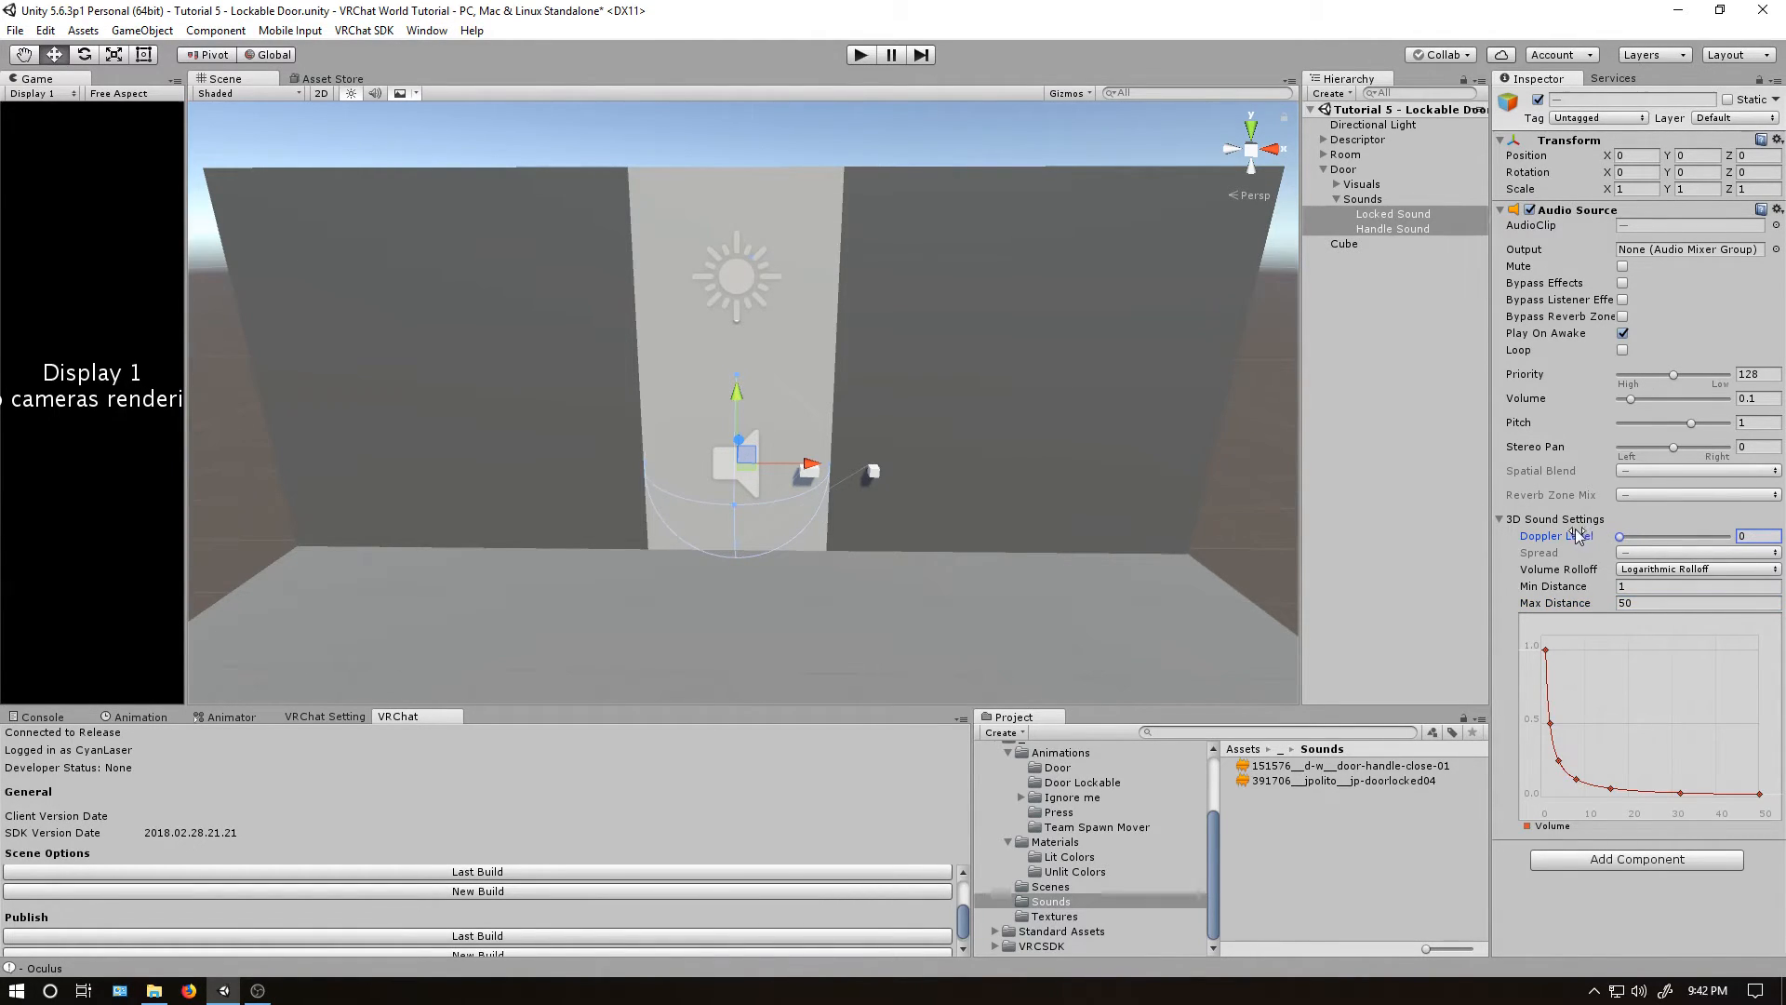
{"action": "mouse_move", "coordinate": [1573, 542]}
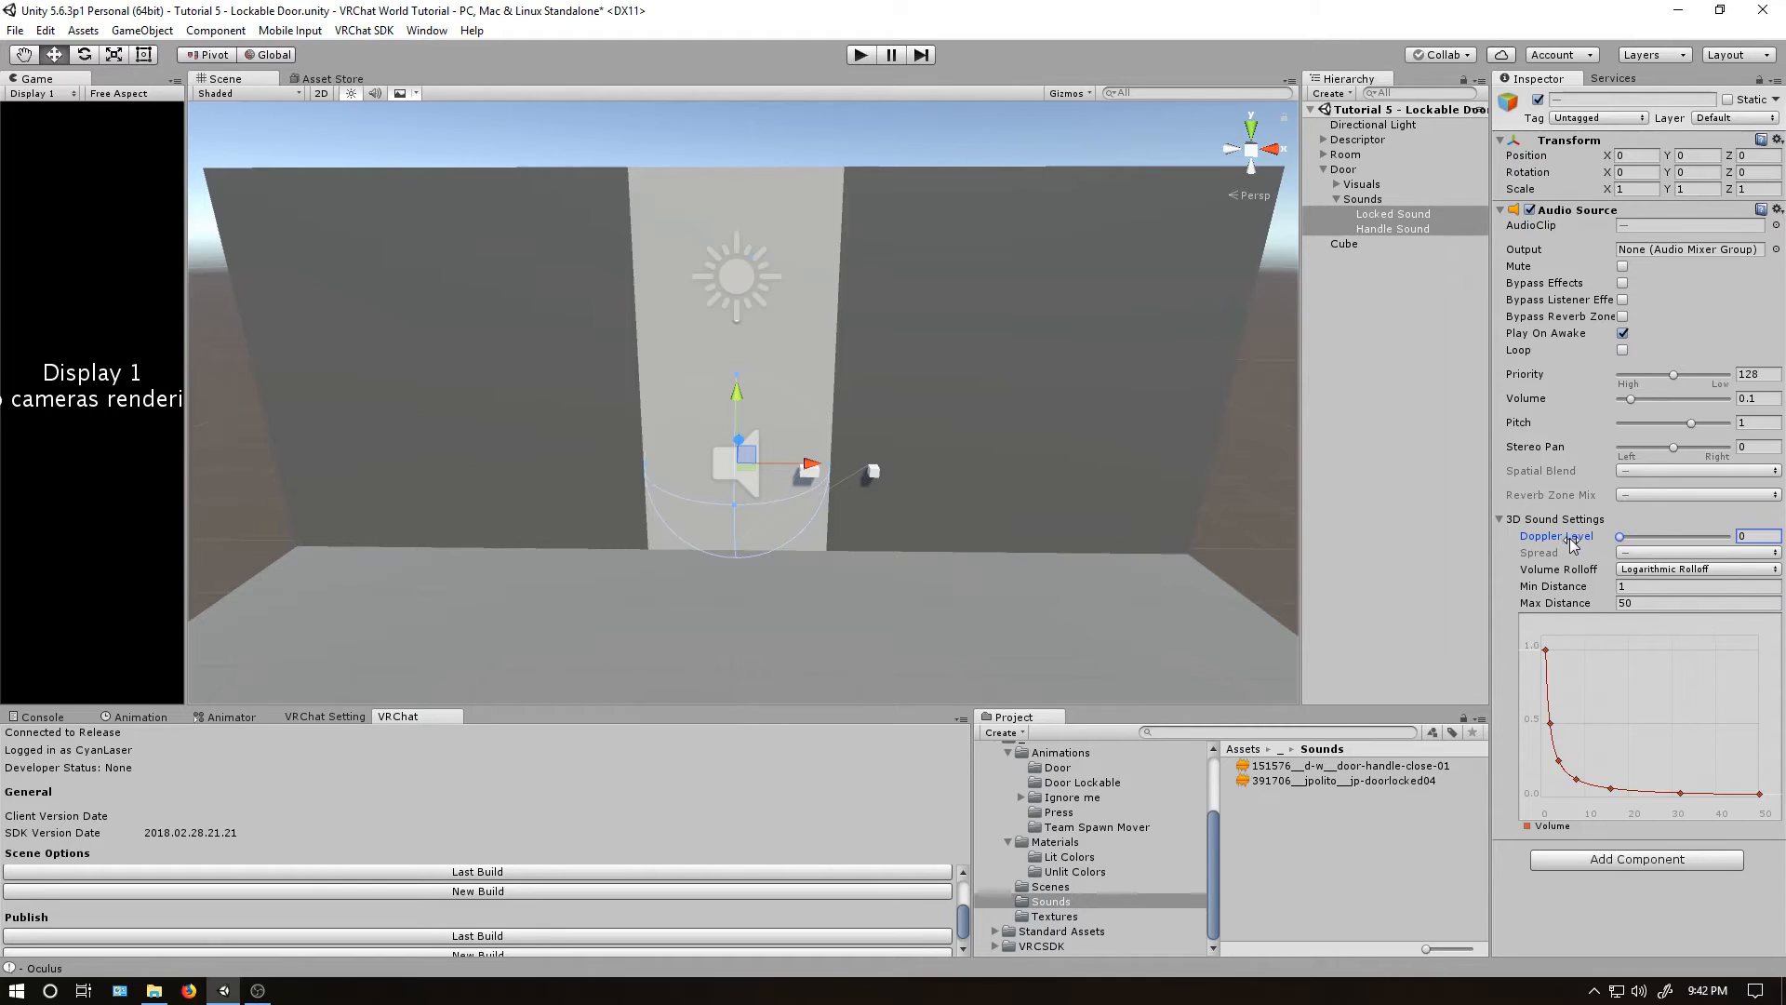
{"action": "mouse_move", "coordinate": [1405, 254]}
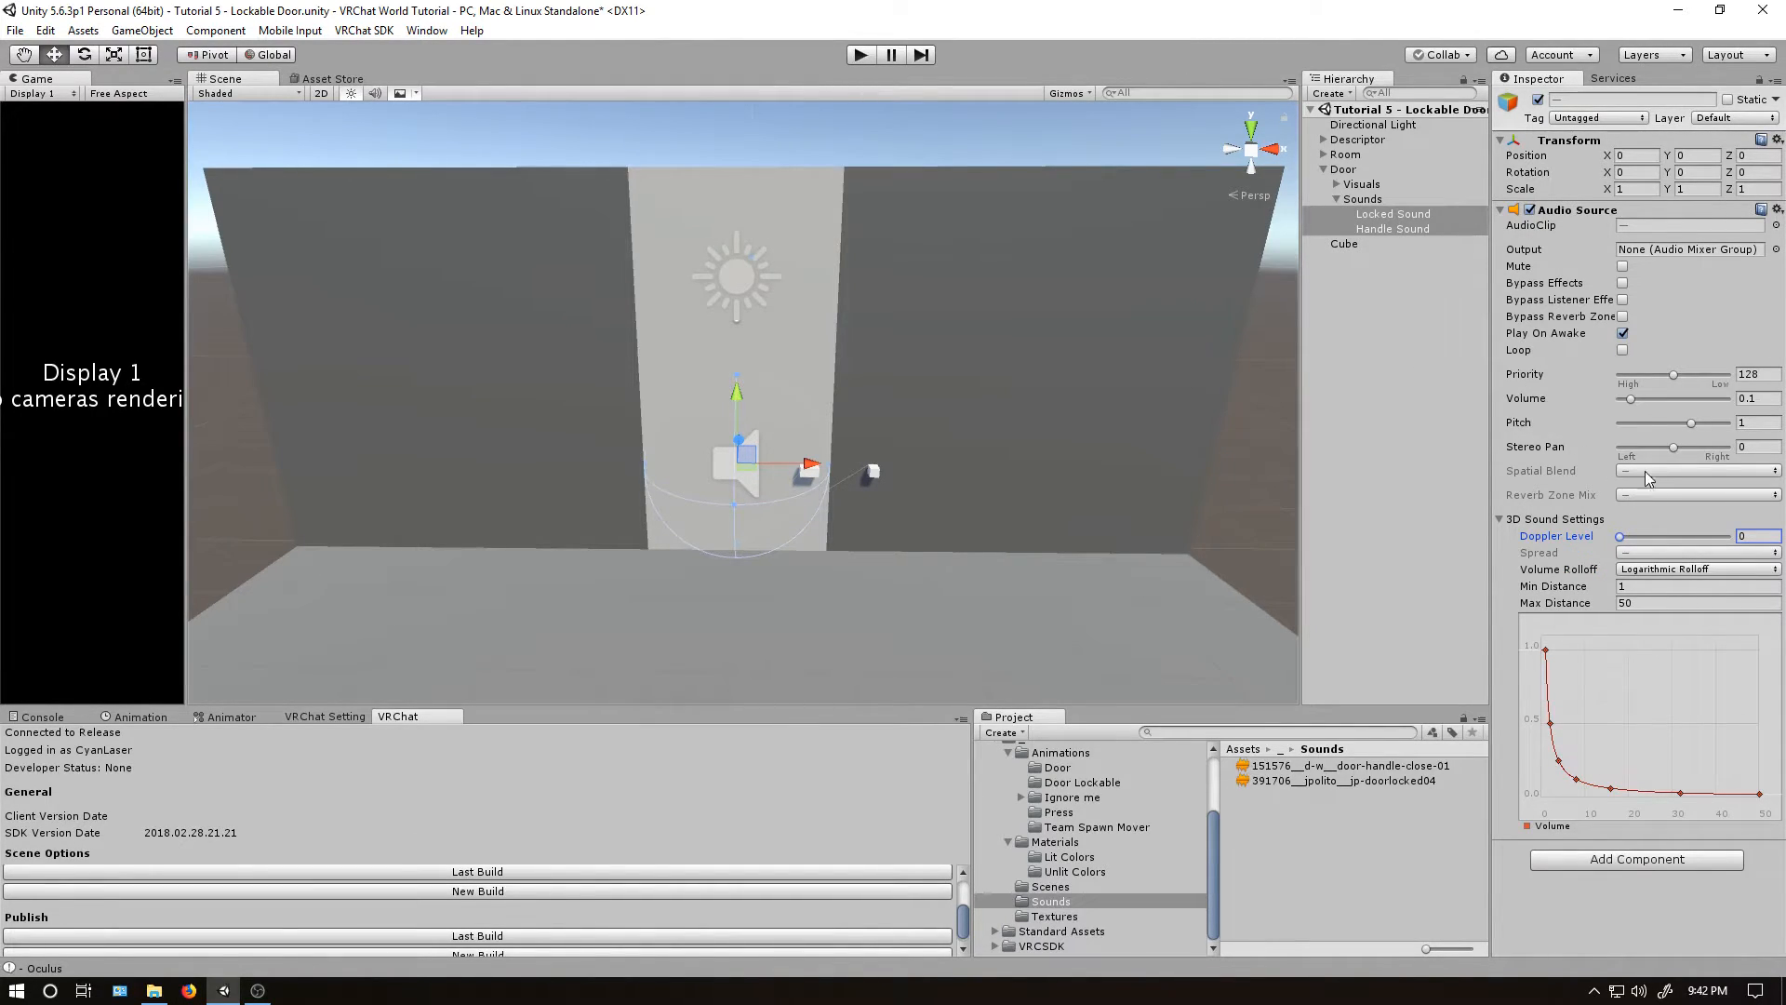
{"action": "mouse_move", "coordinate": [1430, 267]}
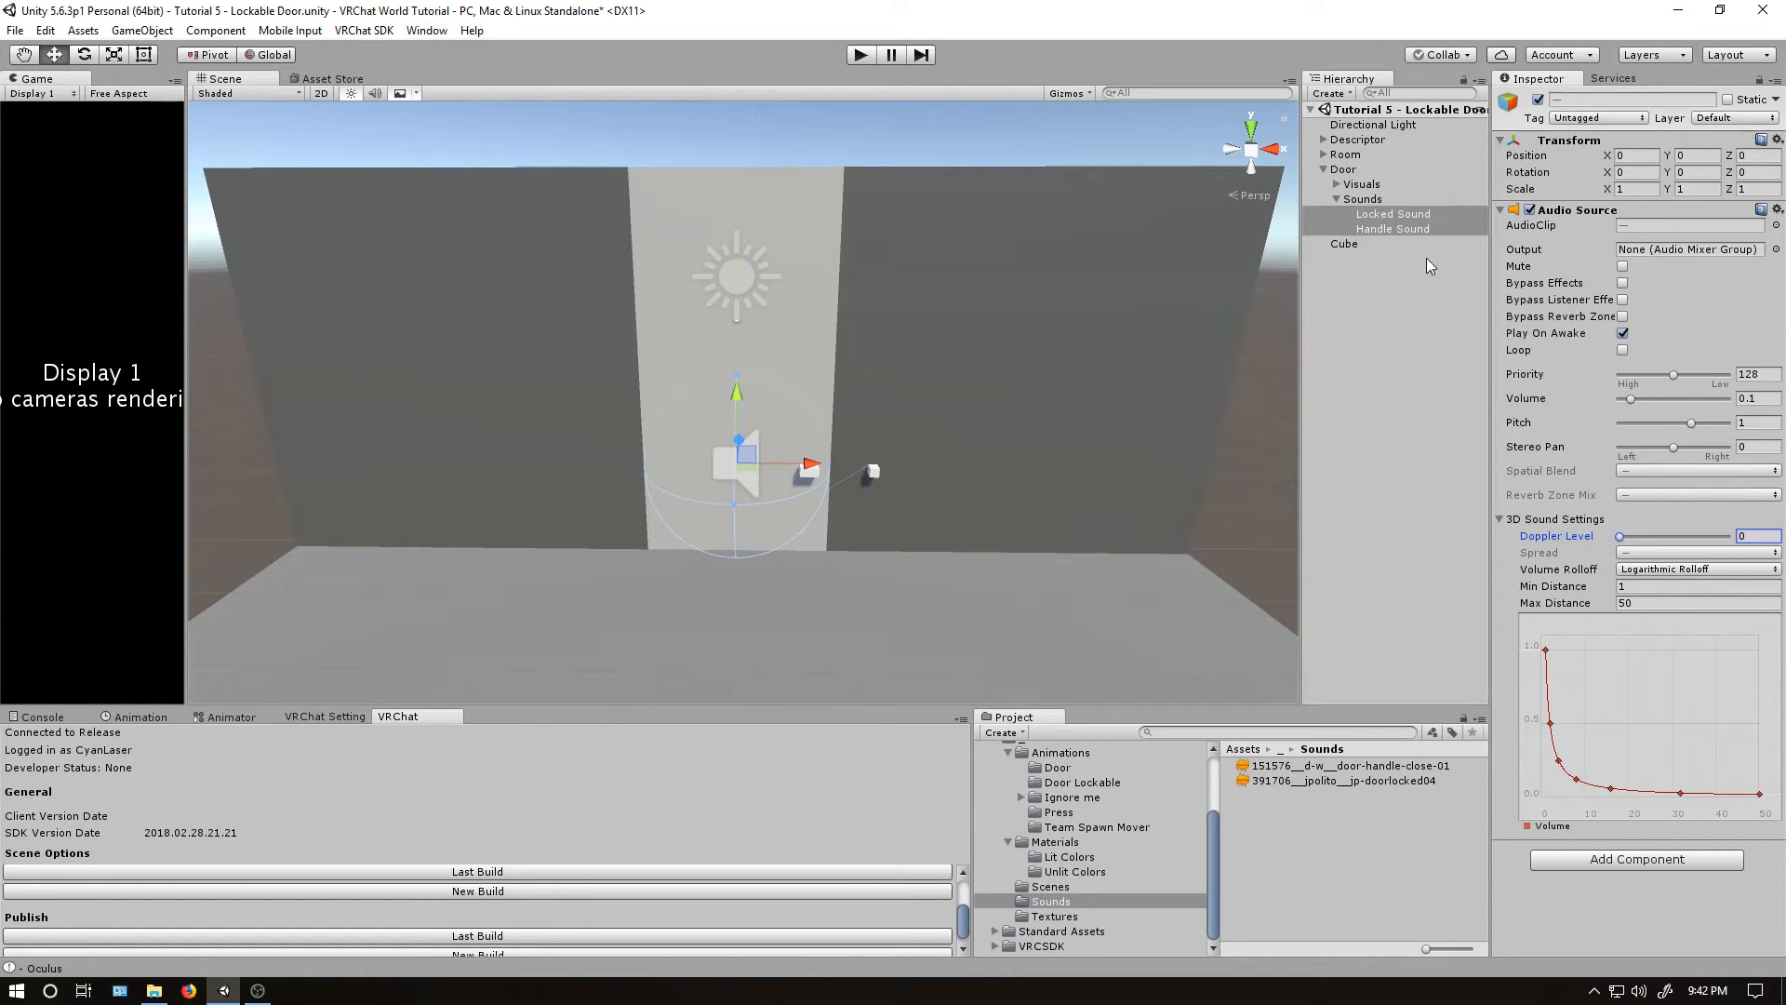
Set spatial blend 1 on both door sounds and review Handle Sound's settings.
{"action": "left_click", "coordinate": [1394, 214]}
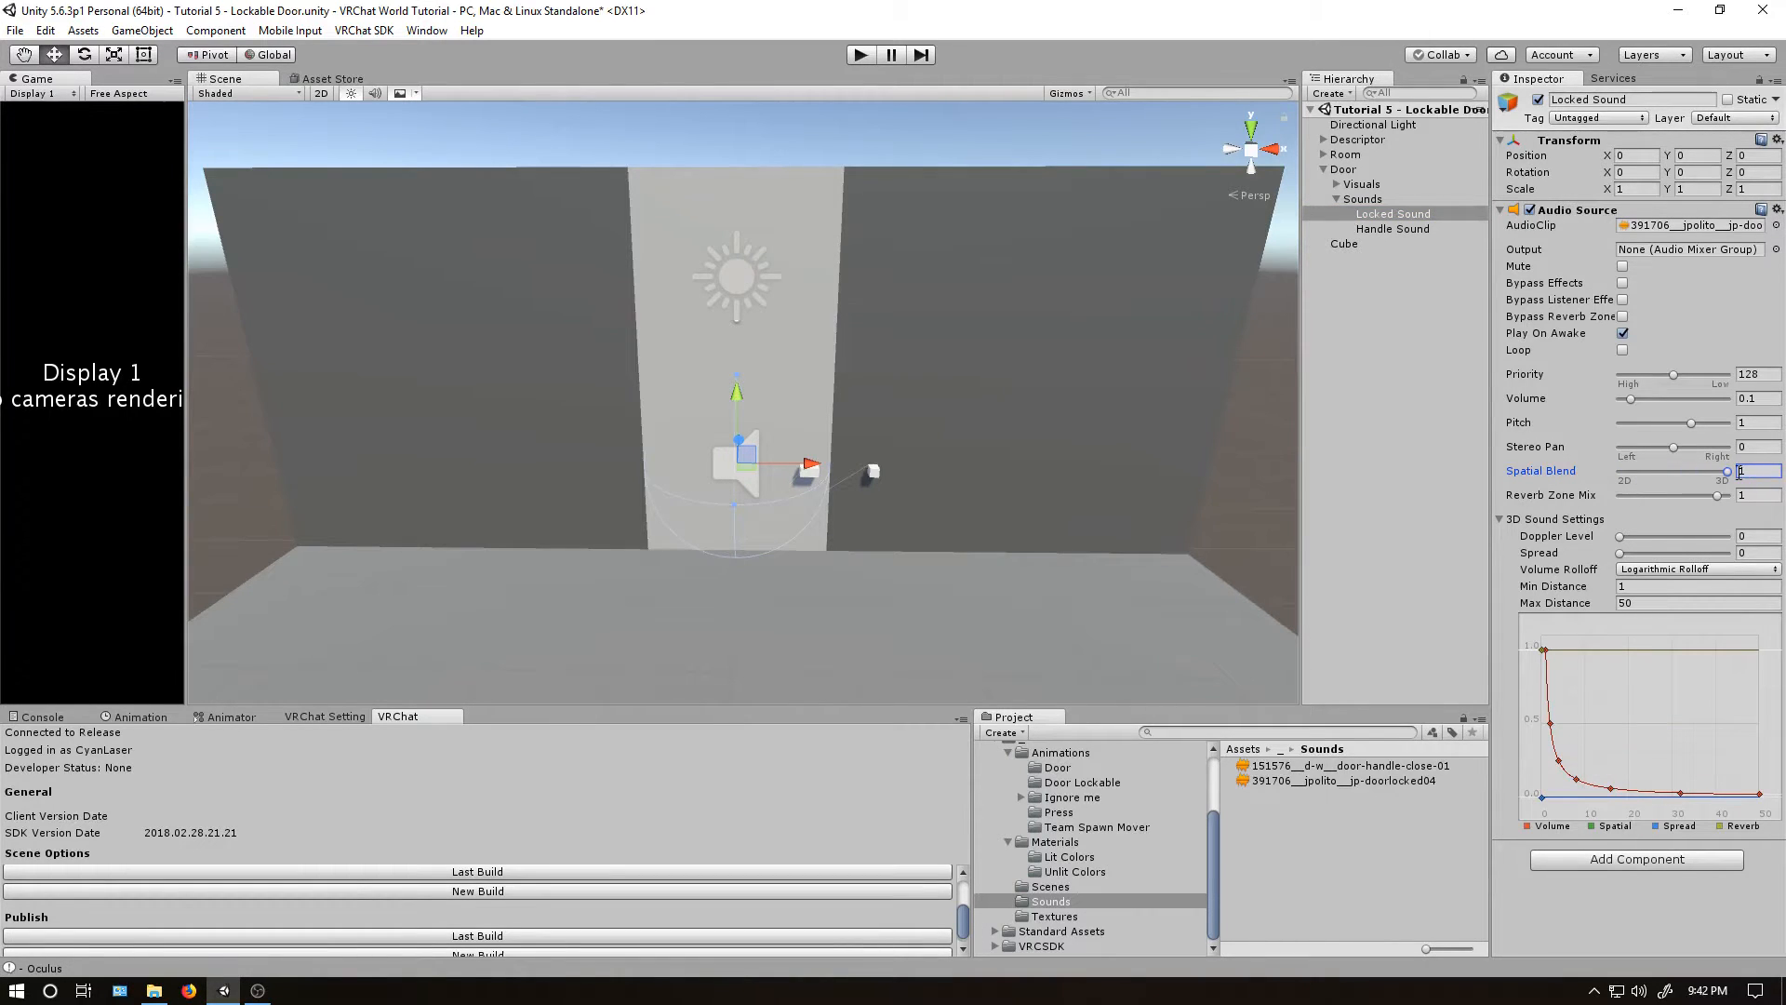
{"action": "left_click", "coordinate": [1392, 228]}
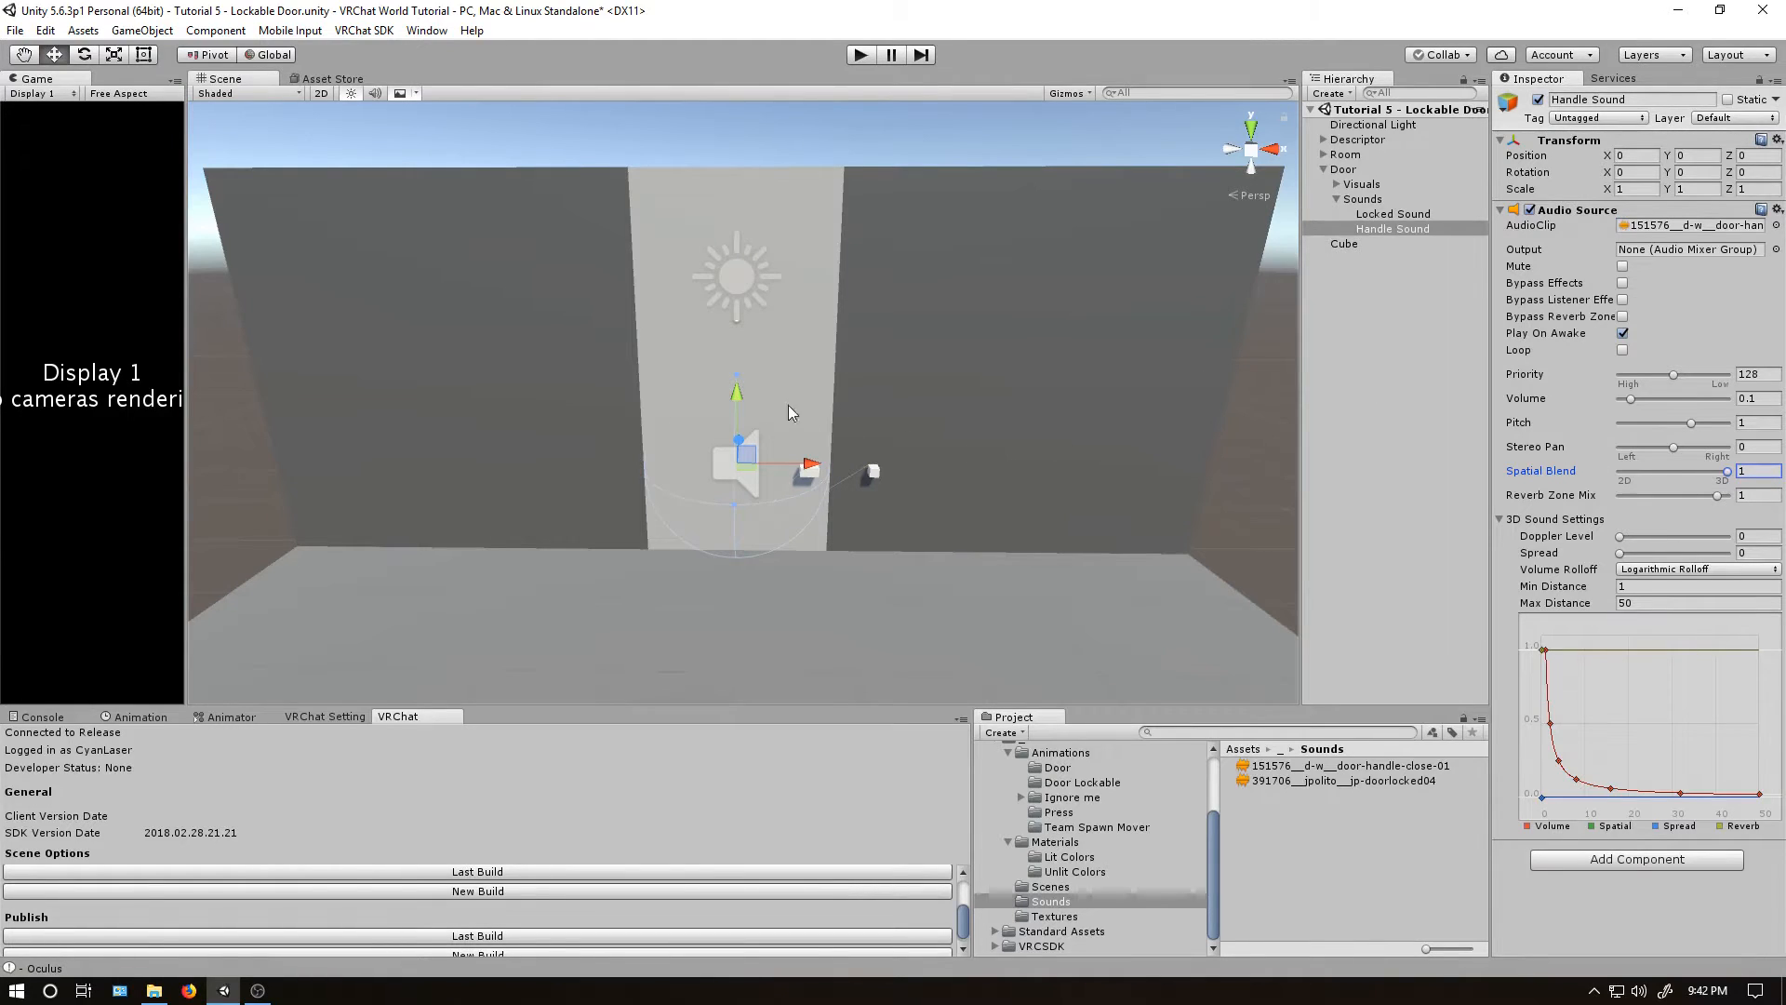
{"action": "mouse_move", "coordinate": [887, 492]}
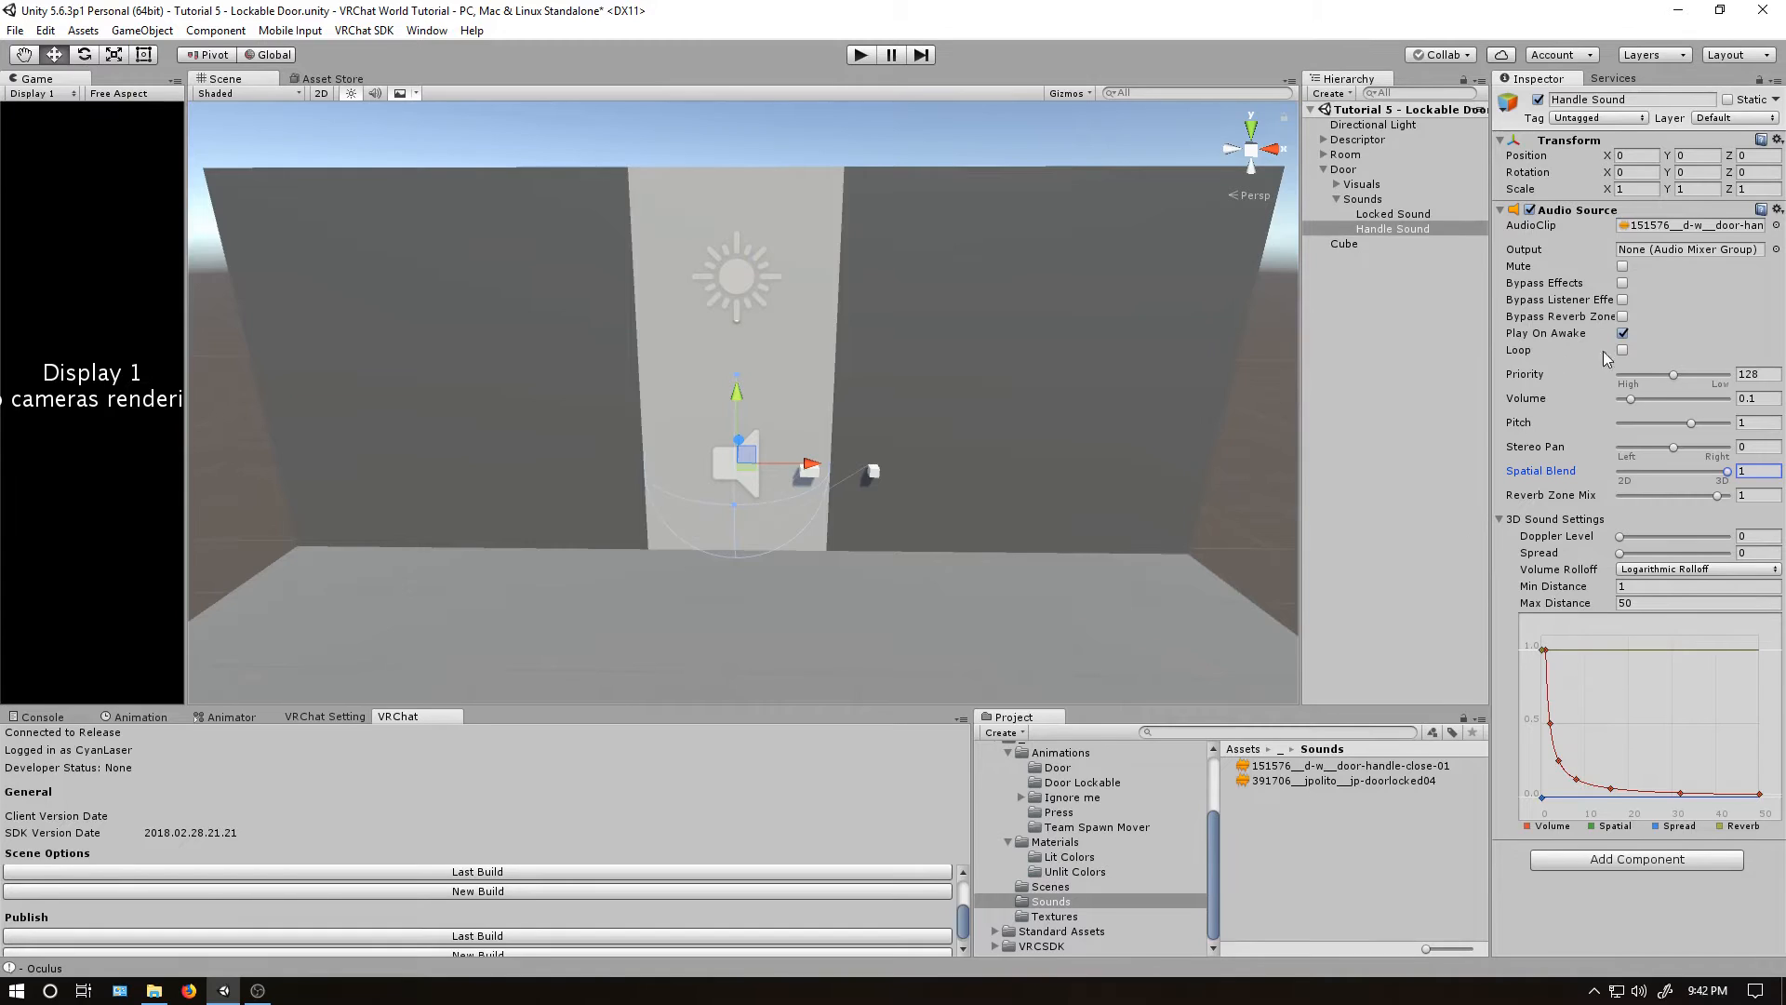
{"action": "left_click", "coordinate": [1391, 213]}
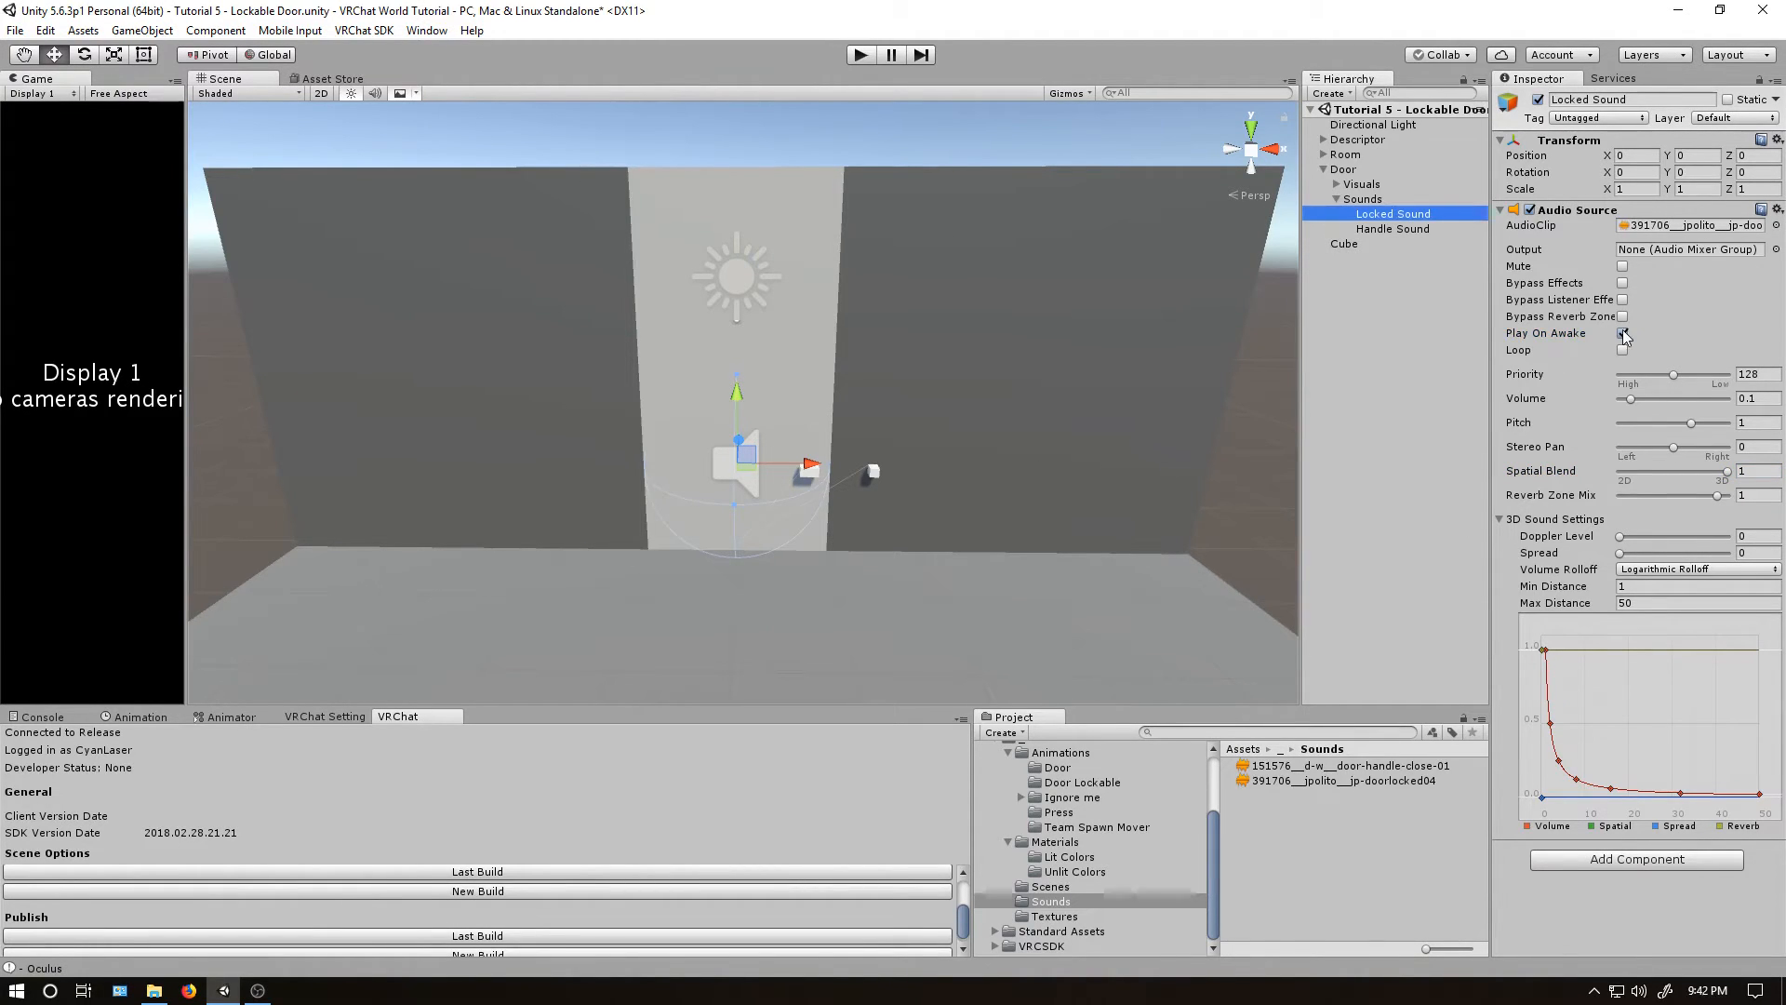
Disable Play On Awake on Locked Sound and select Door to search for VRC_Trigger.
{"action": "left_click", "coordinate": [1623, 334]}
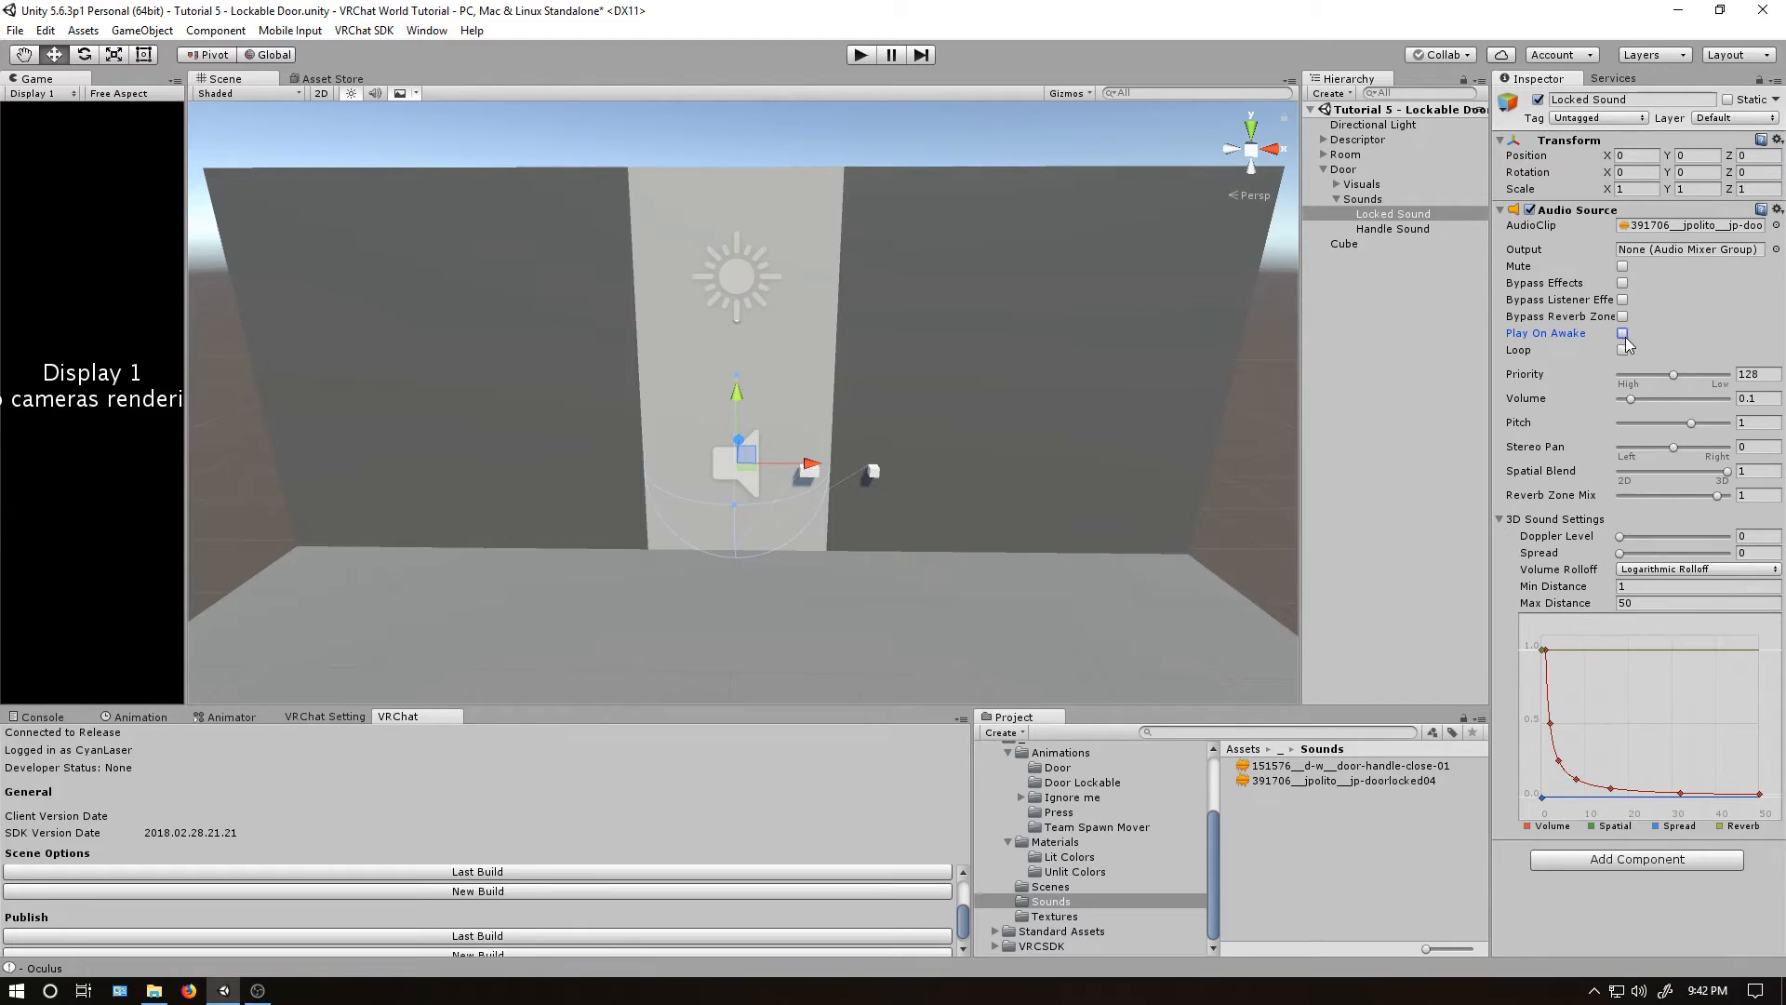
{"action": "left_click", "coordinate": [1623, 333]}
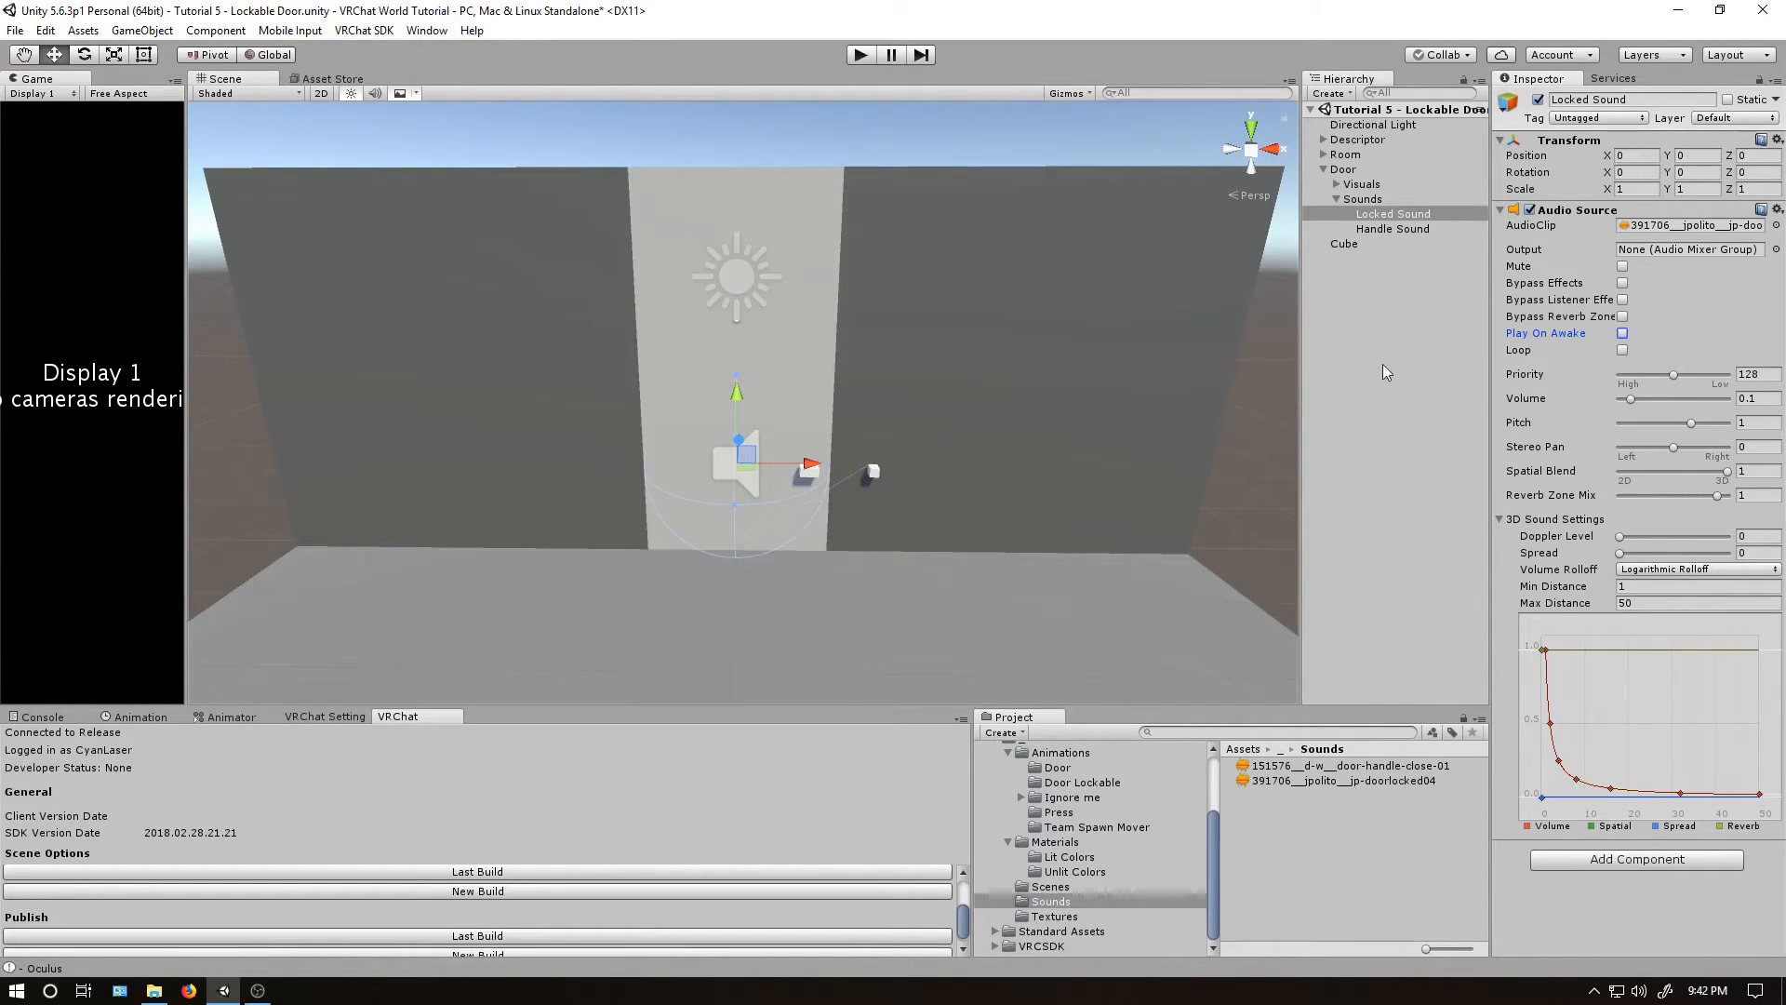
{"action": "mouse_move", "coordinate": [1397, 329]}
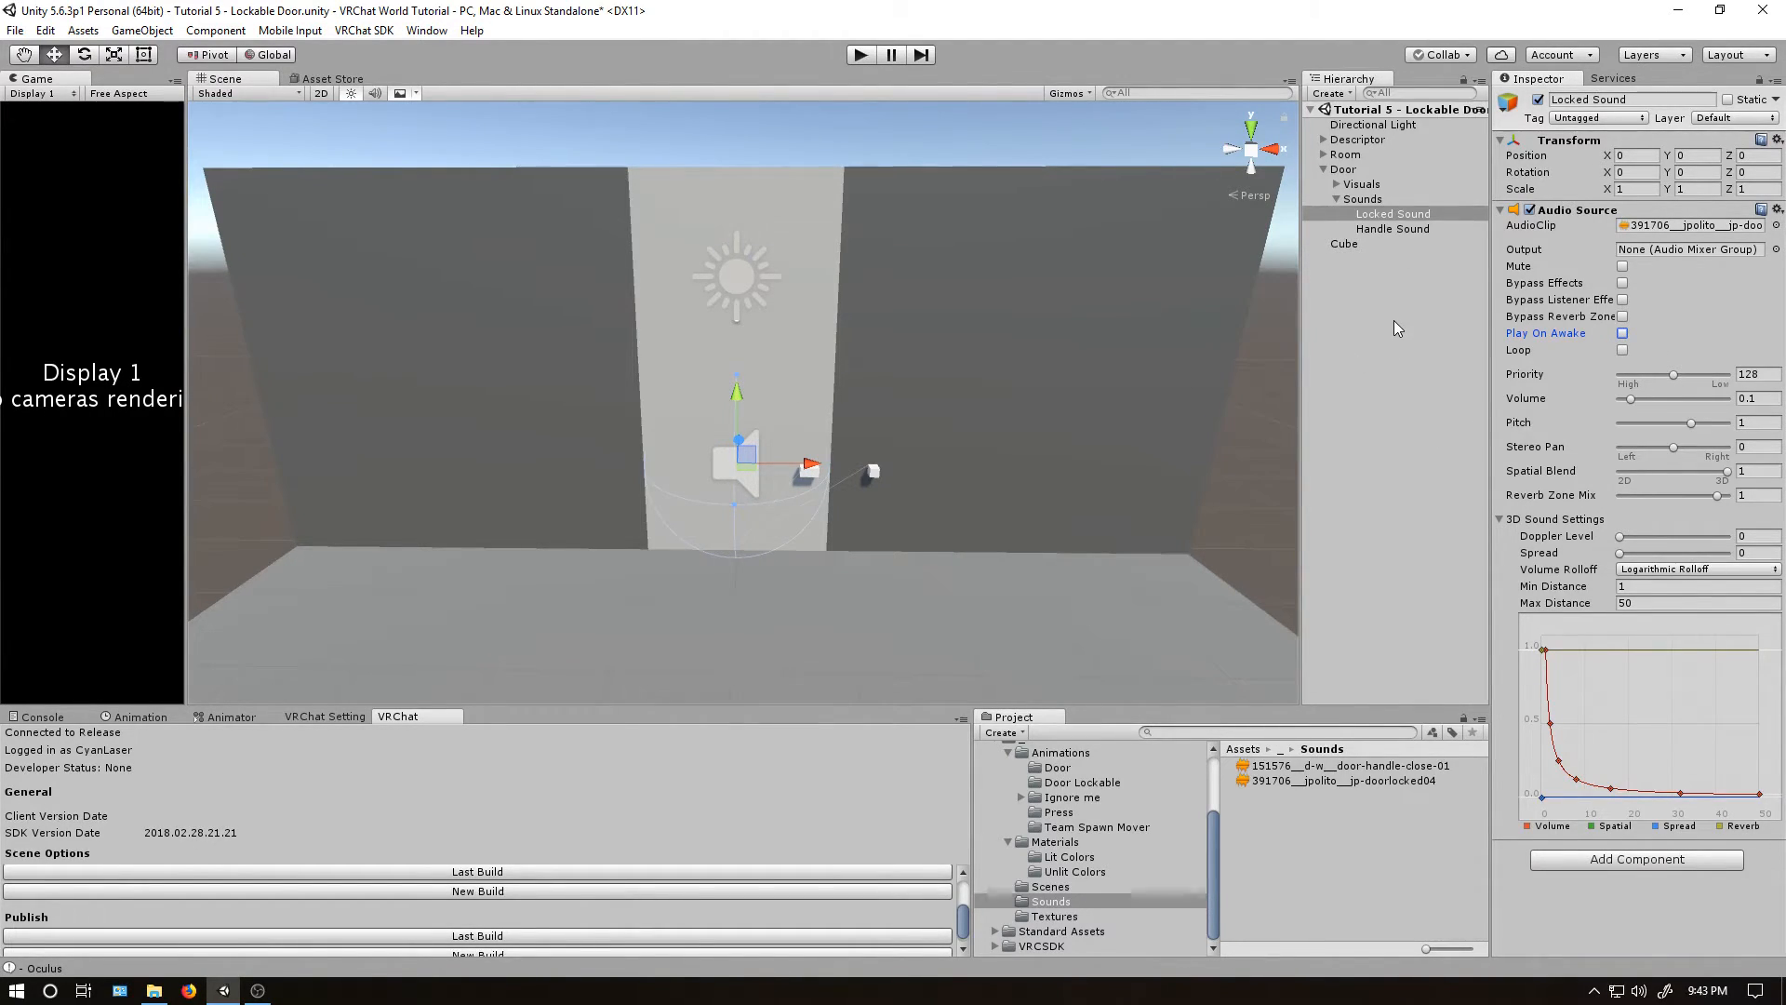
{"action": "left_click", "coordinate": [1344, 168]}
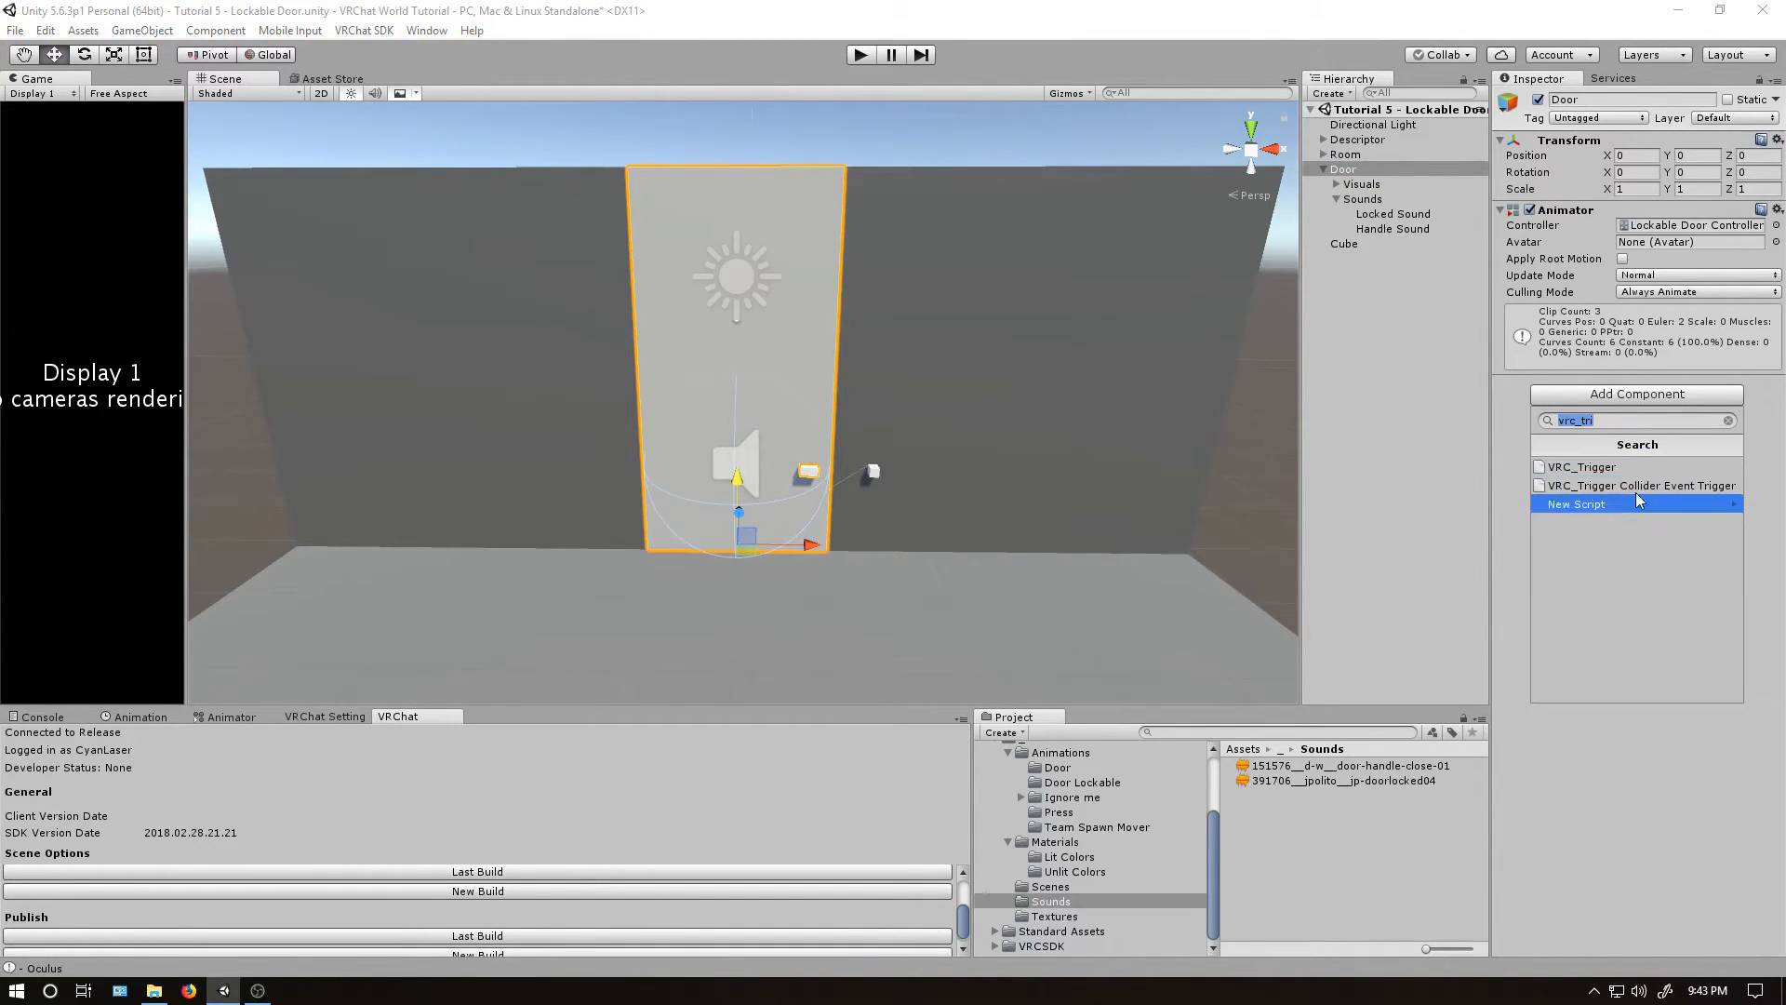
Add a VRC_Trigger to Door with three empty custom triggers.
{"action": "left_click", "coordinate": [1581, 466]}
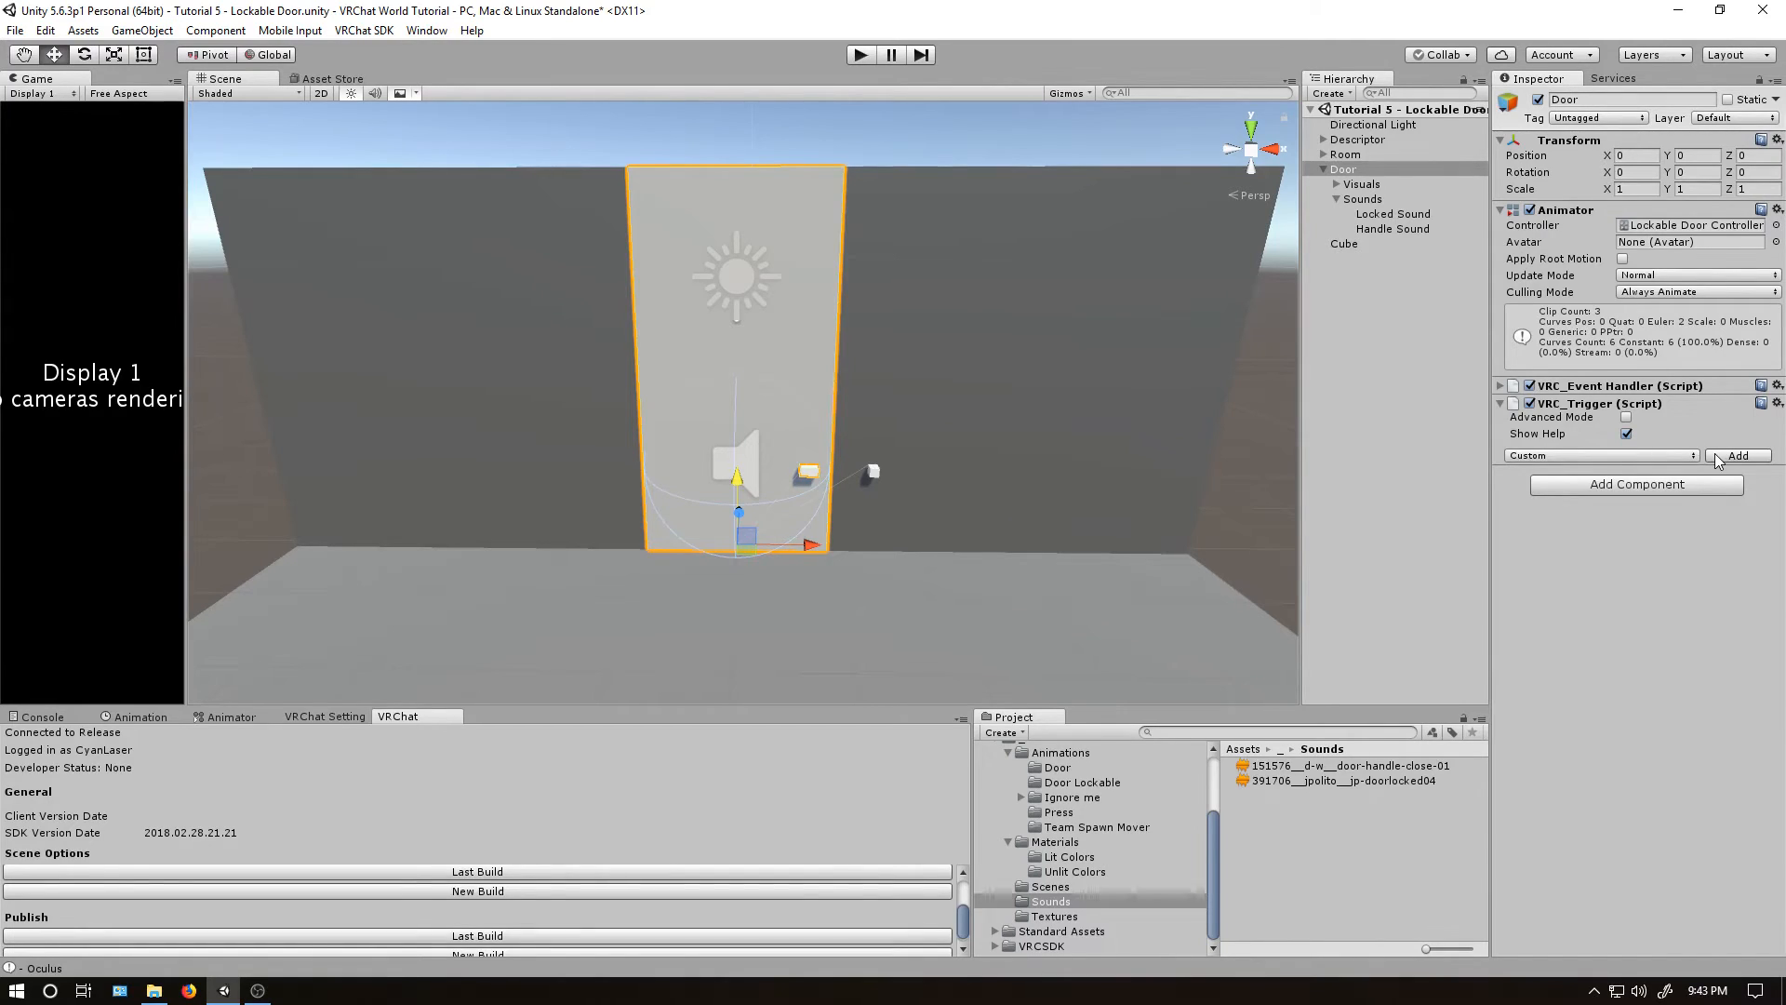
{"action": "left_click", "coordinate": [1736, 455]}
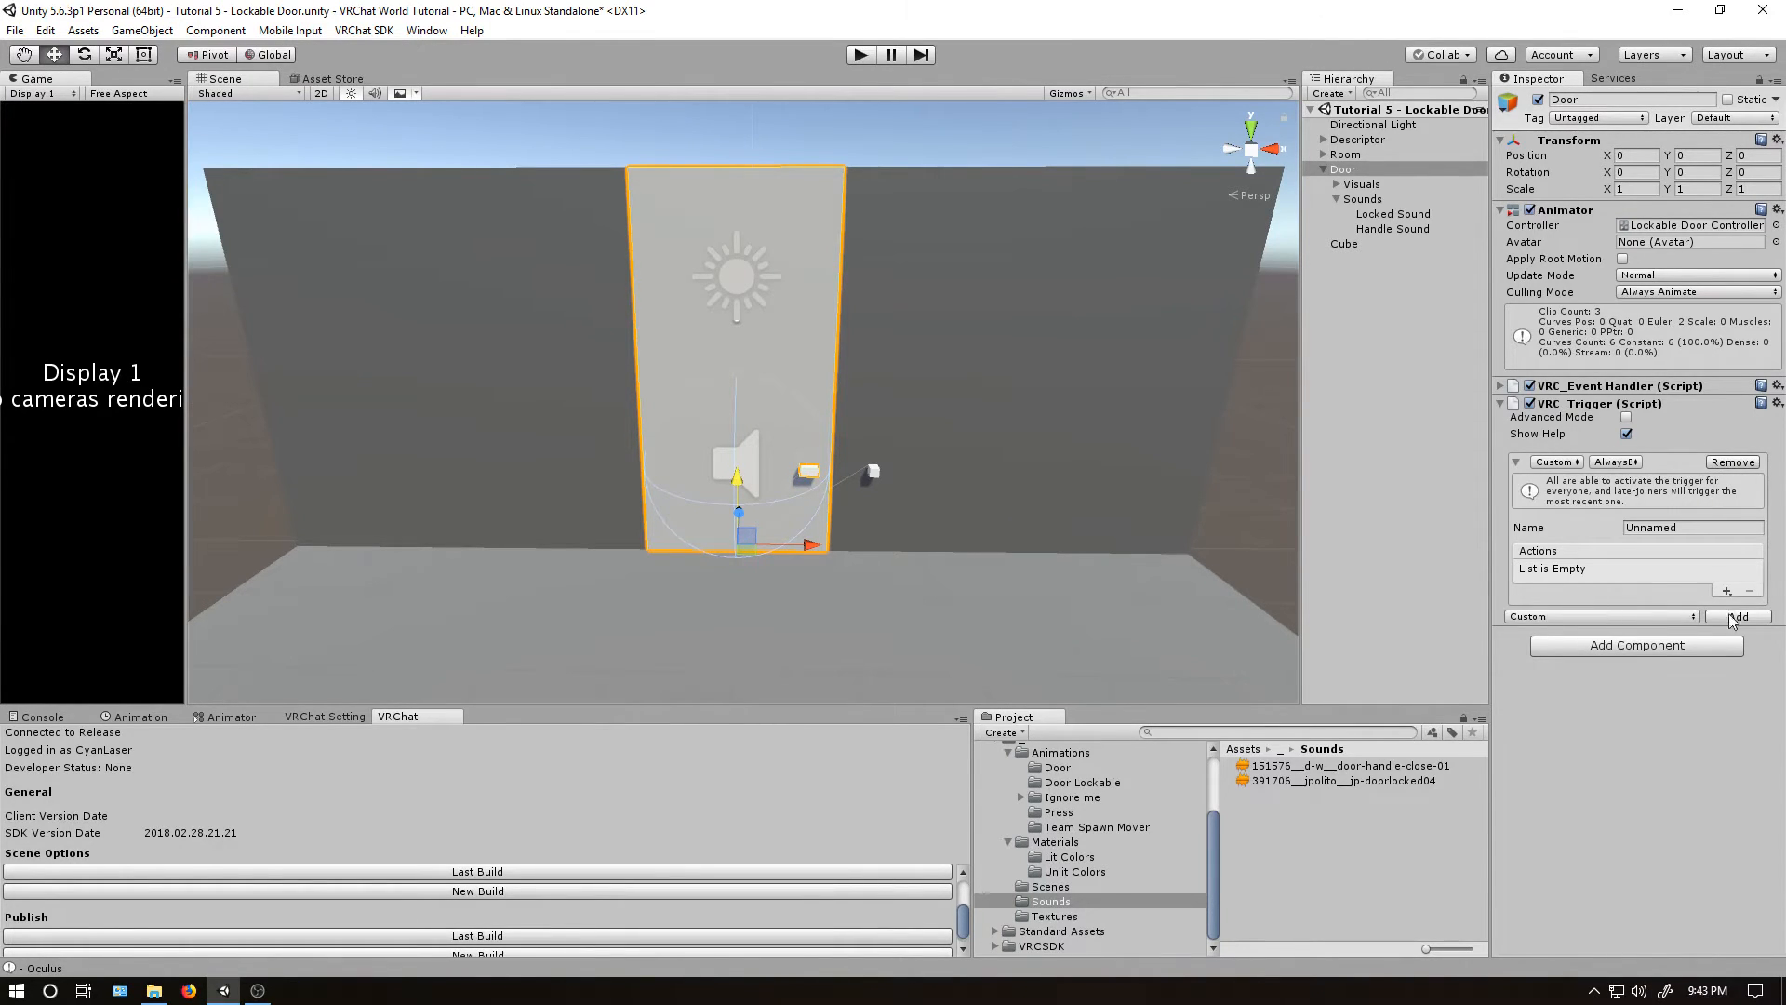
{"action": "left_click", "coordinate": [1737, 614]}
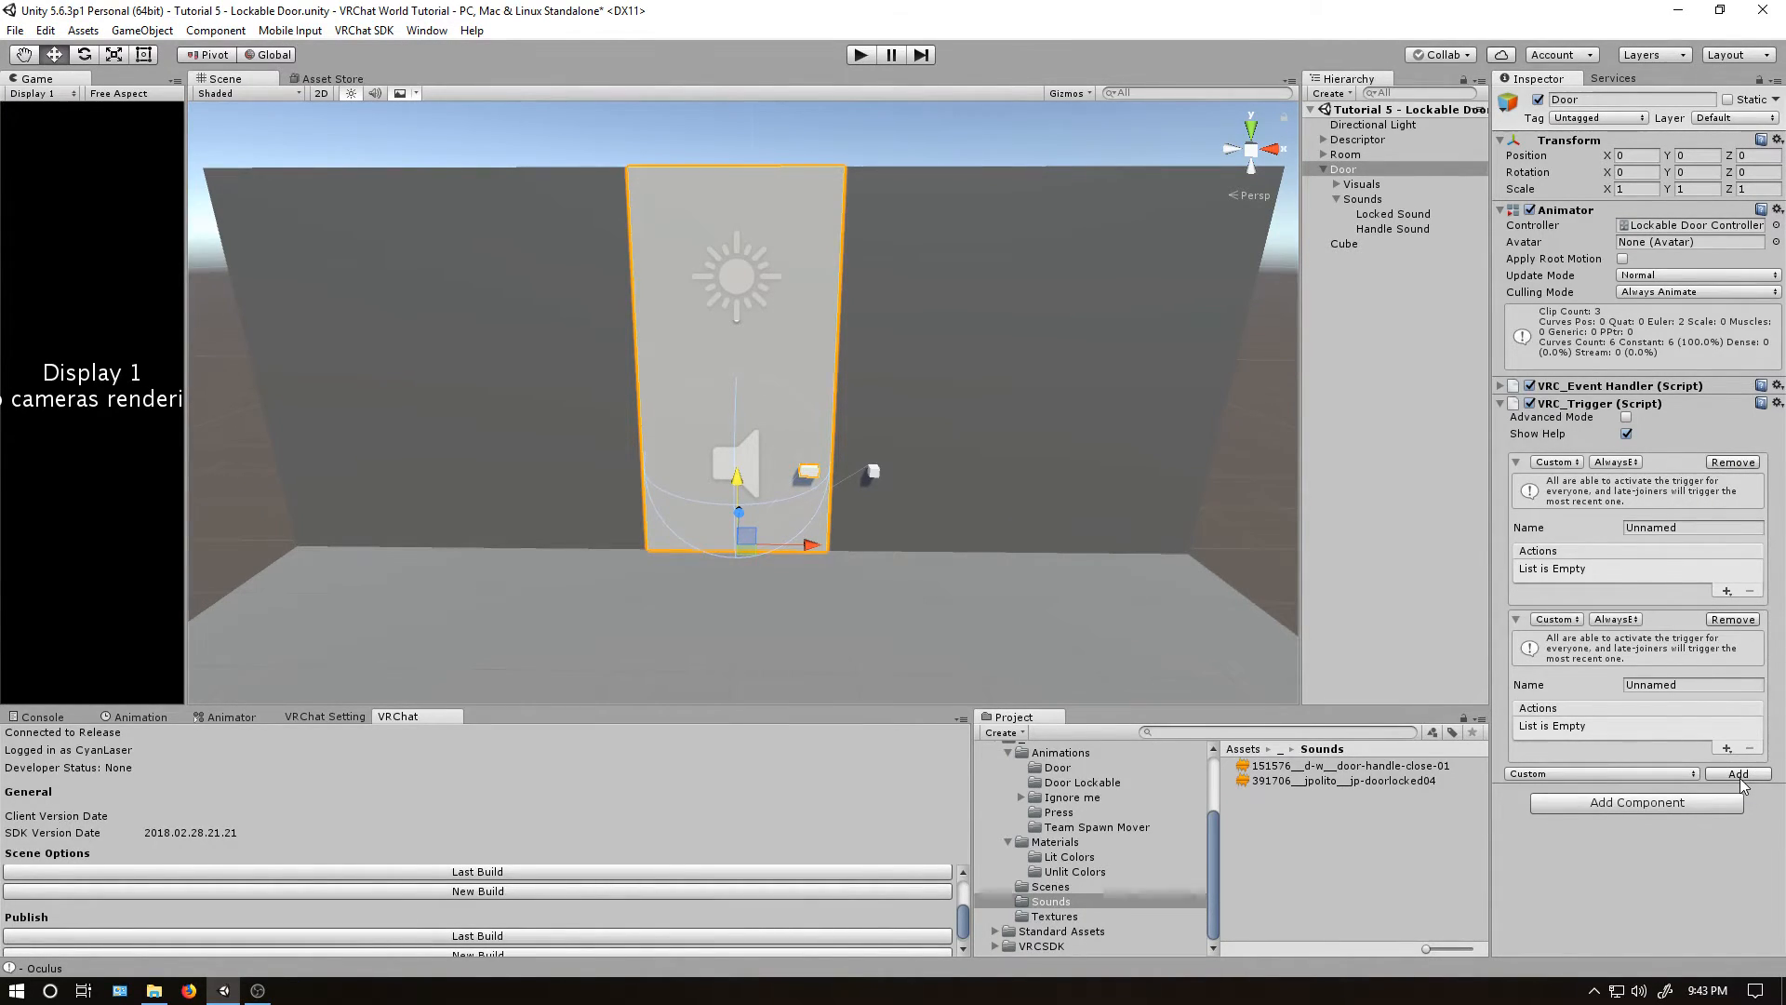
{"action": "left_click", "coordinate": [1736, 773]}
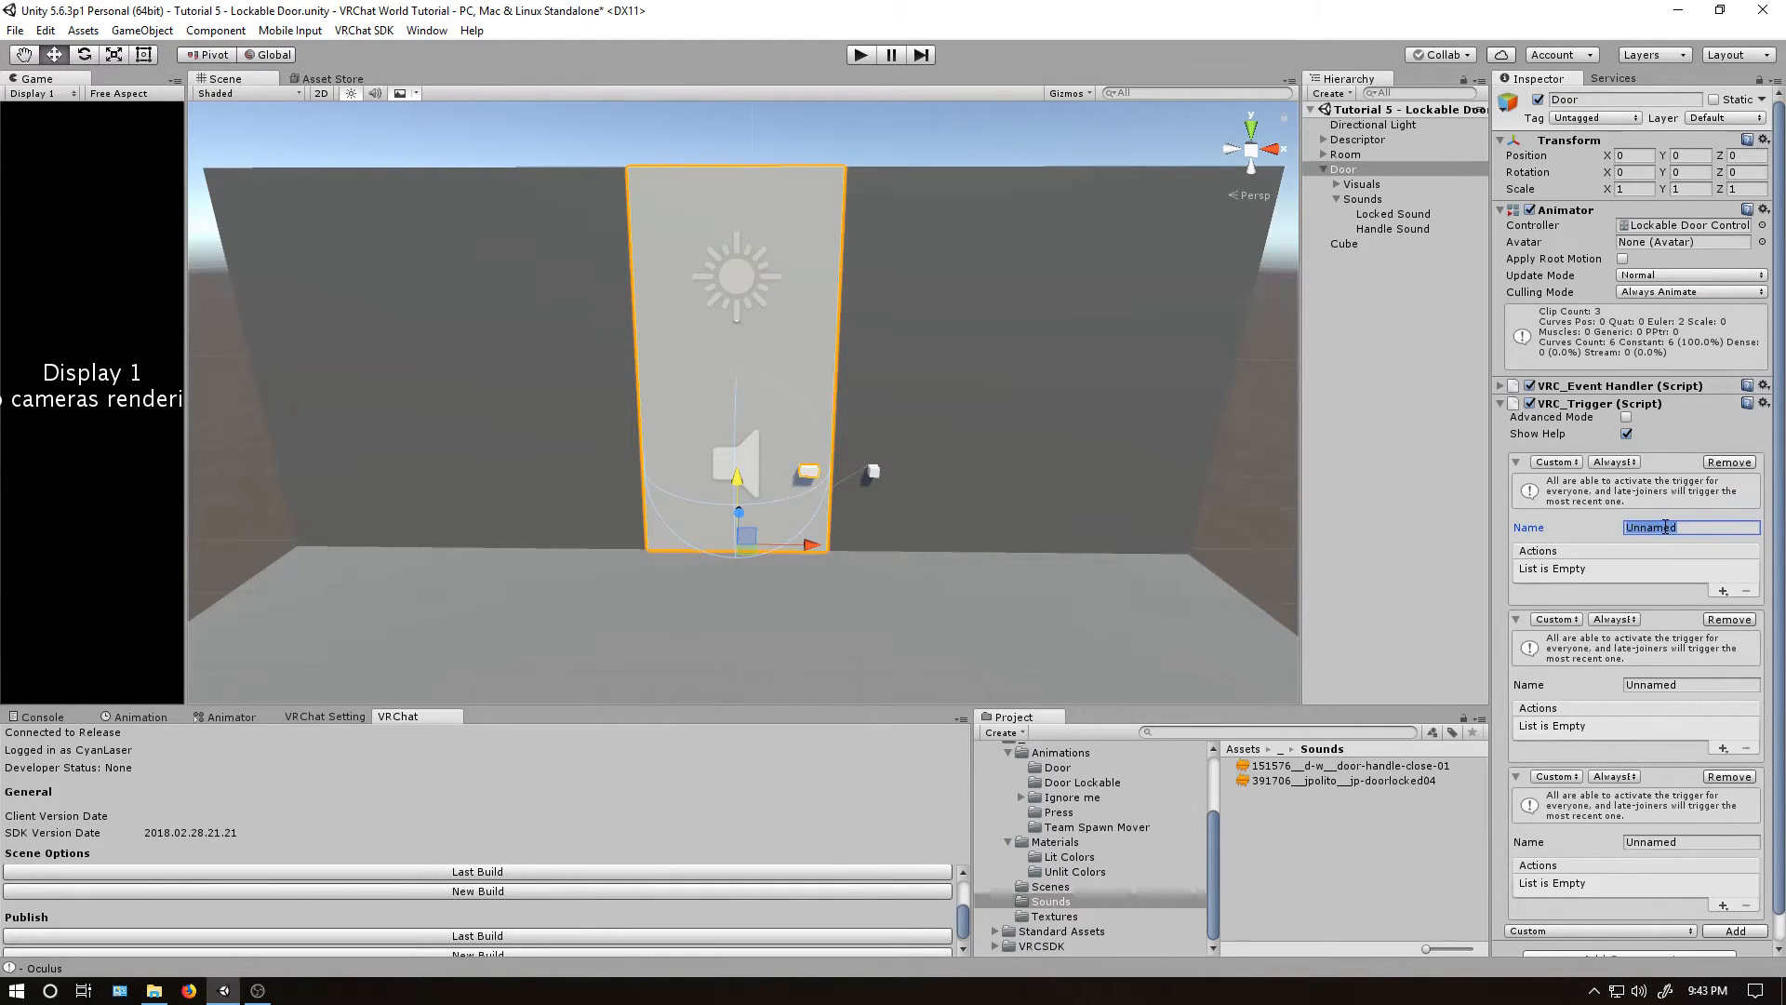
Name the custom triggers Locked, Open and Close.
{"action": "type", "text": "Locked"}
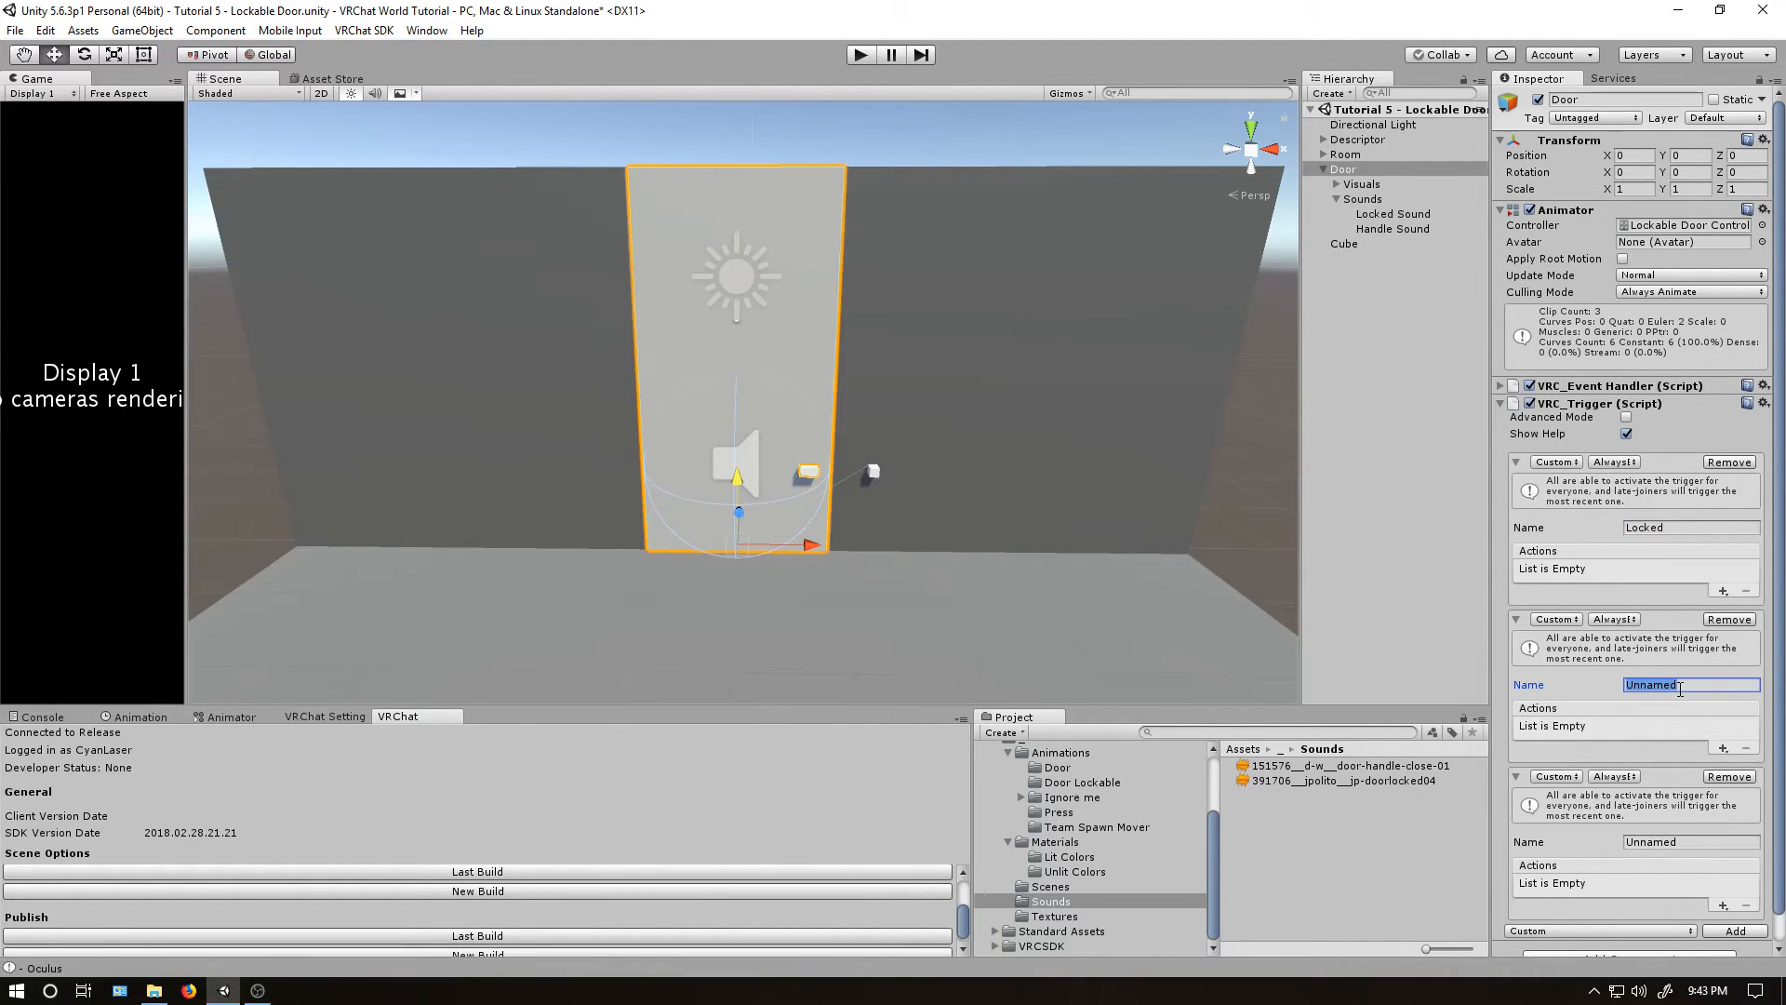
{"action": "type", "text": "Open"}
{"action": "left_click", "coordinate": [1691, 842]}
{"action": "type", "text": "Close"}
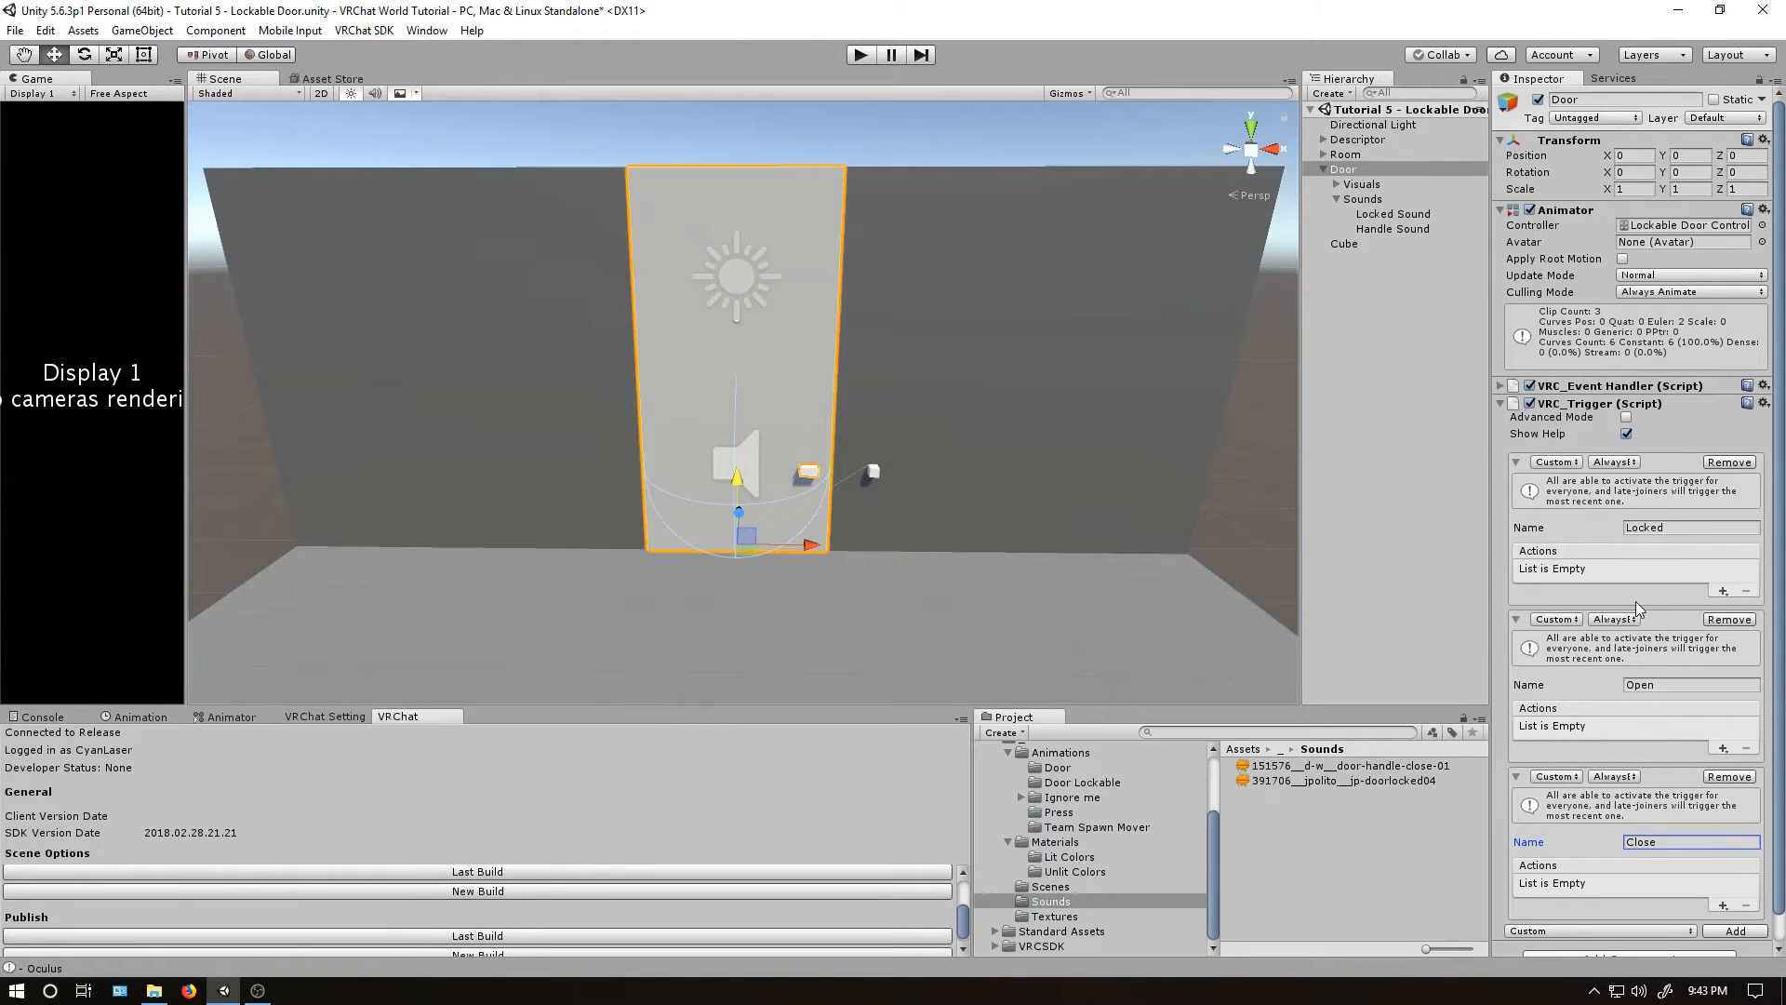
{"action": "mouse_move", "coordinate": [1603, 794]}
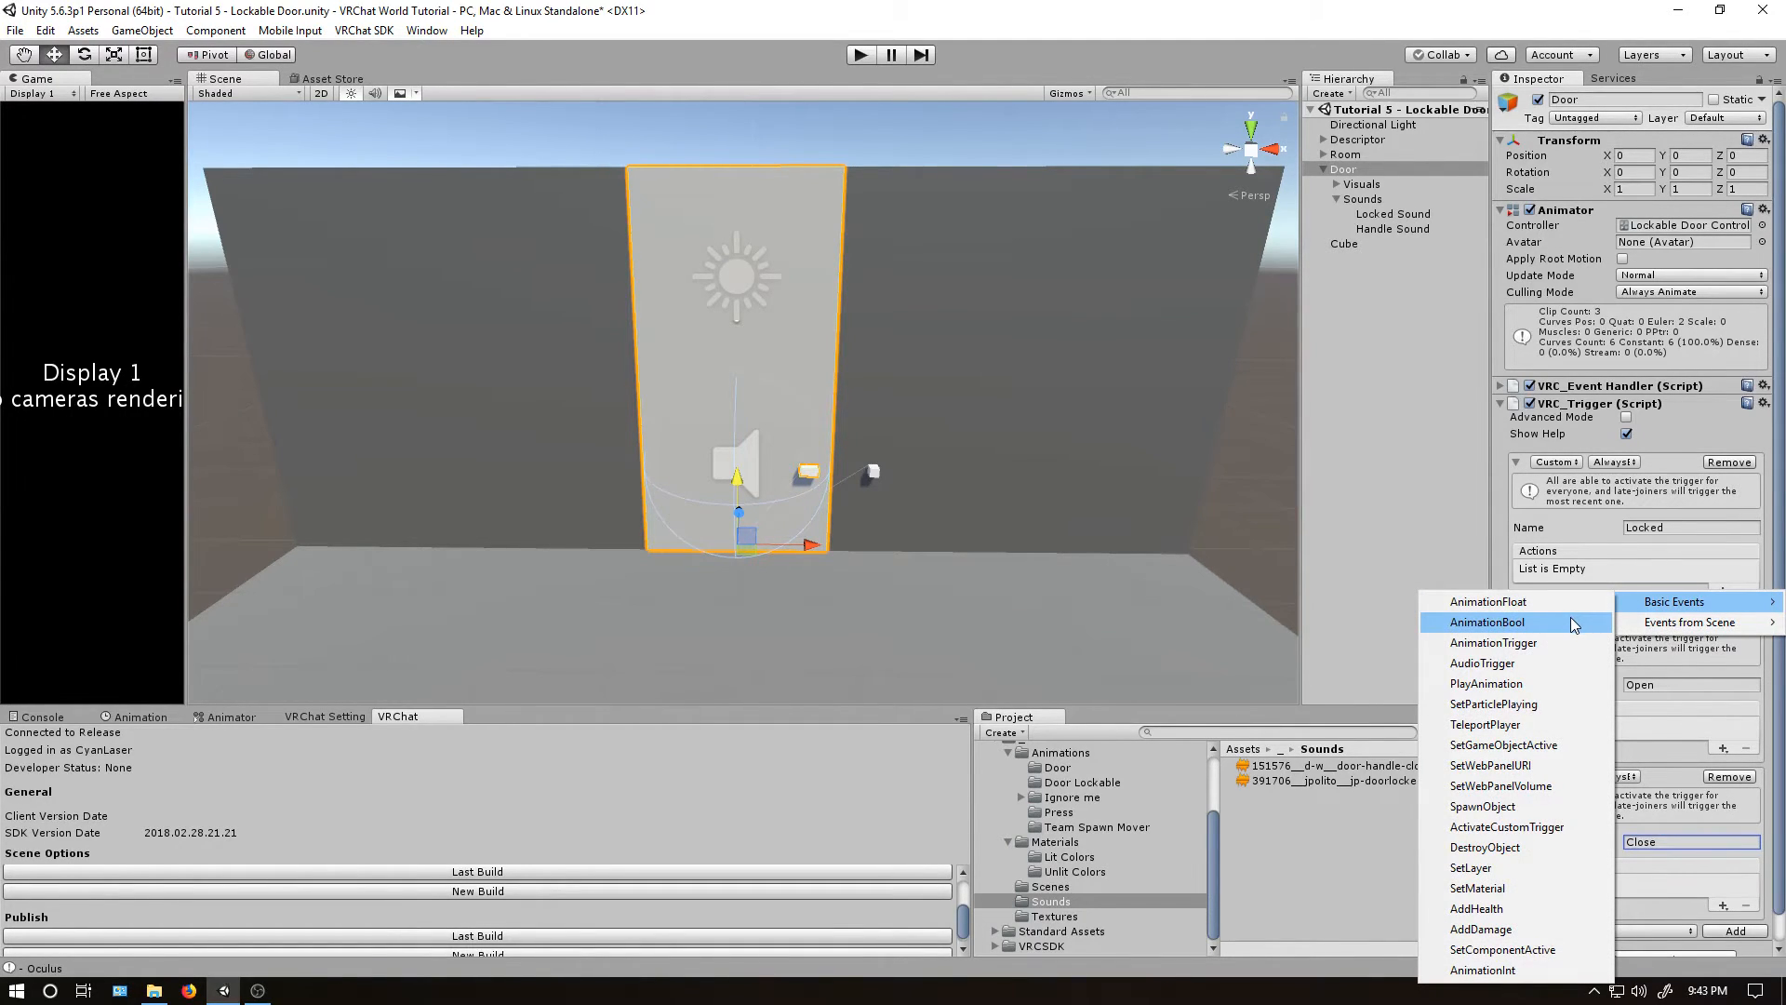
{"action": "mouse_move", "coordinate": [1485, 684]}
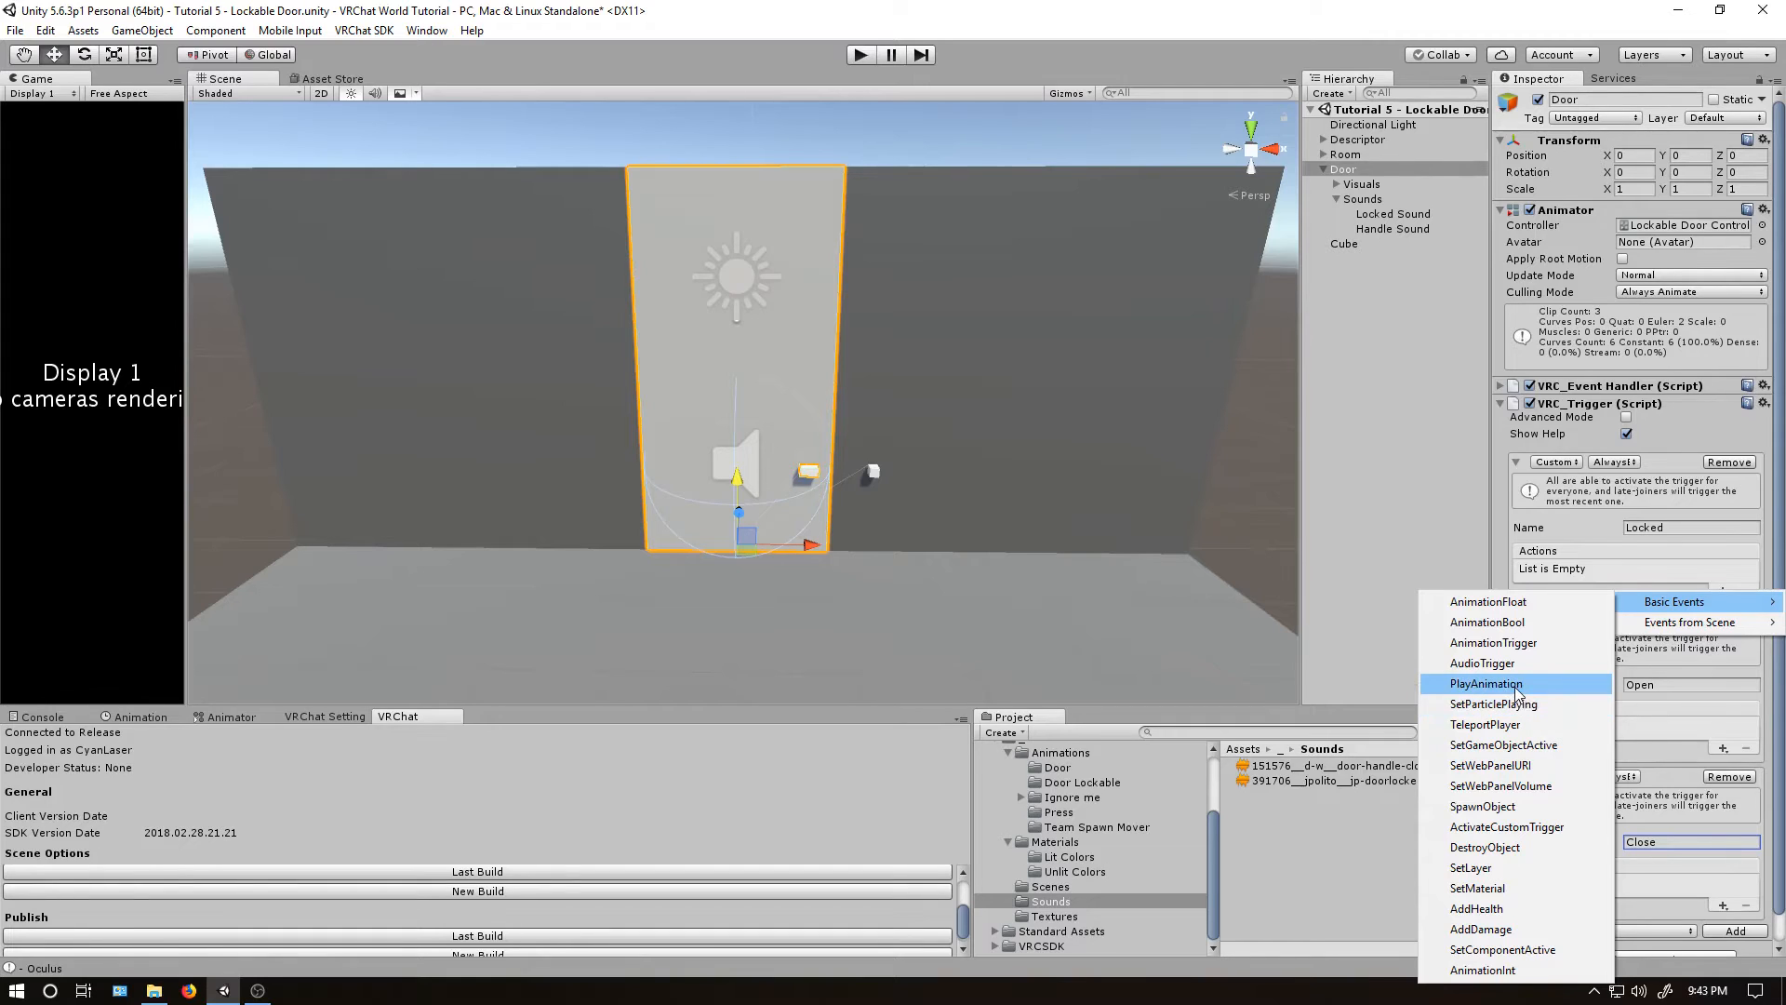
Give Locked, Open and Close audio-trigger actions for their sounds, broadcast AlwaysUnbuffered.
{"action": "left_click", "coordinate": [1483, 663]}
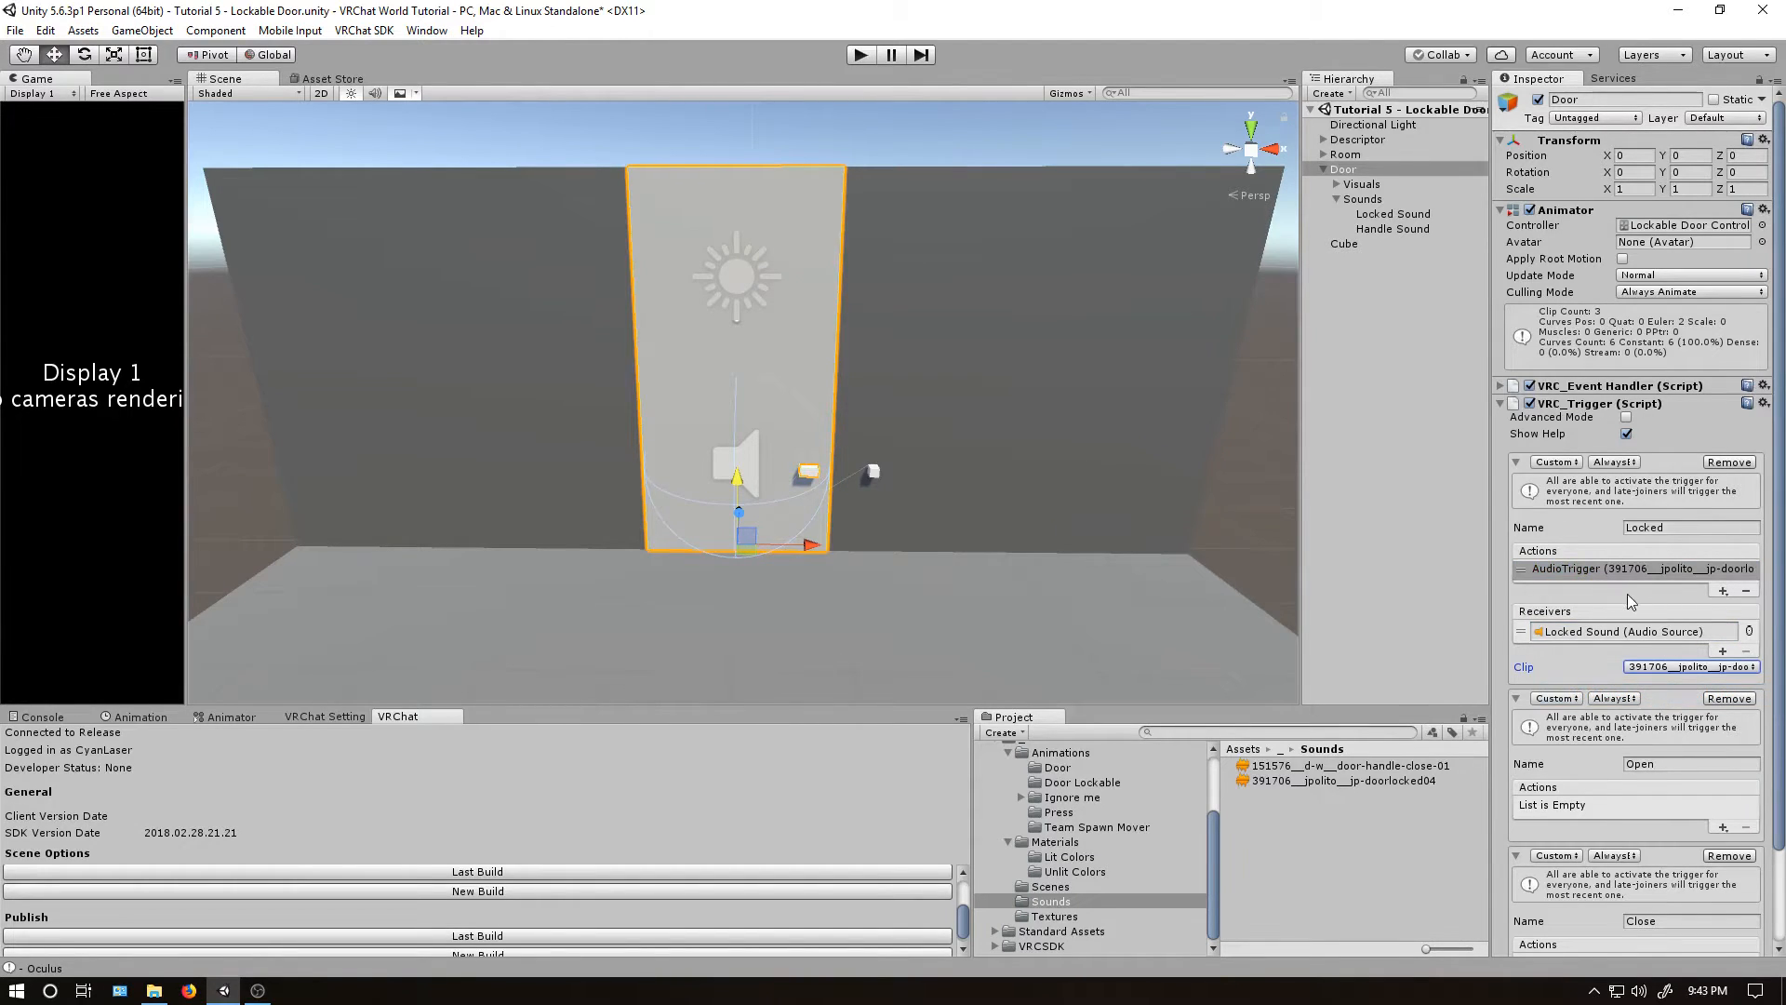
{"action": "mouse_move", "coordinate": [1663, 575]}
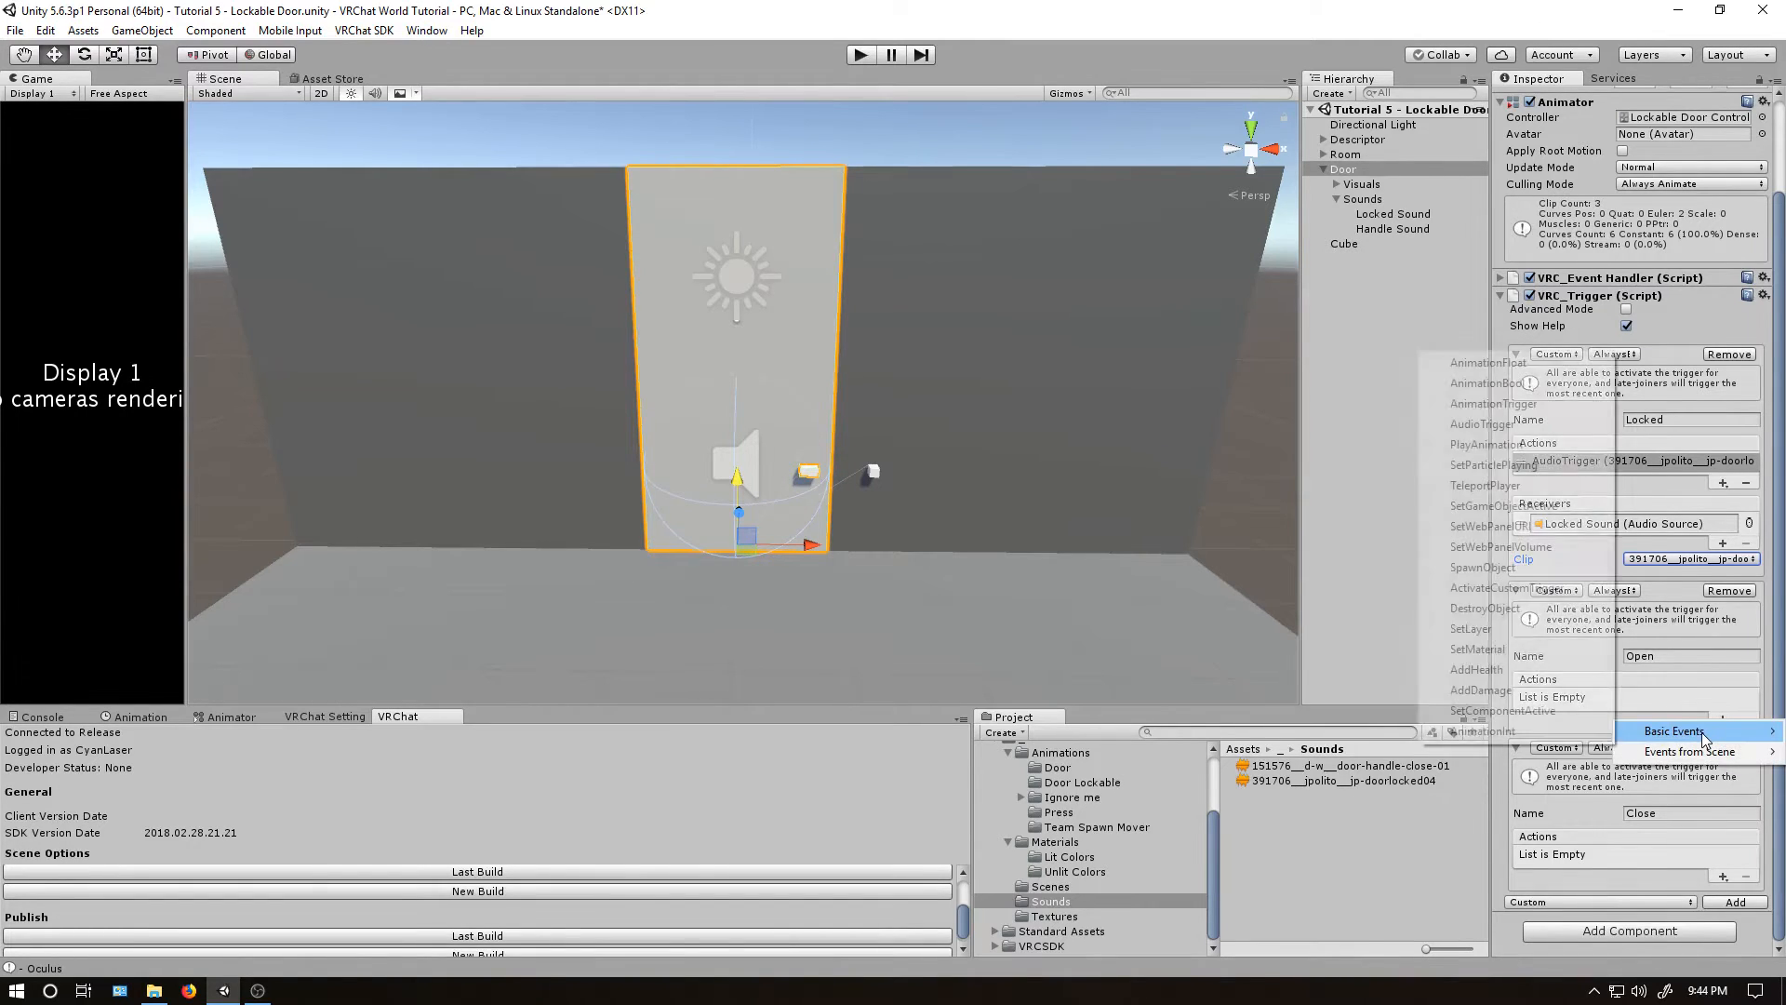
{"action": "left_click", "coordinate": [1674, 730]}
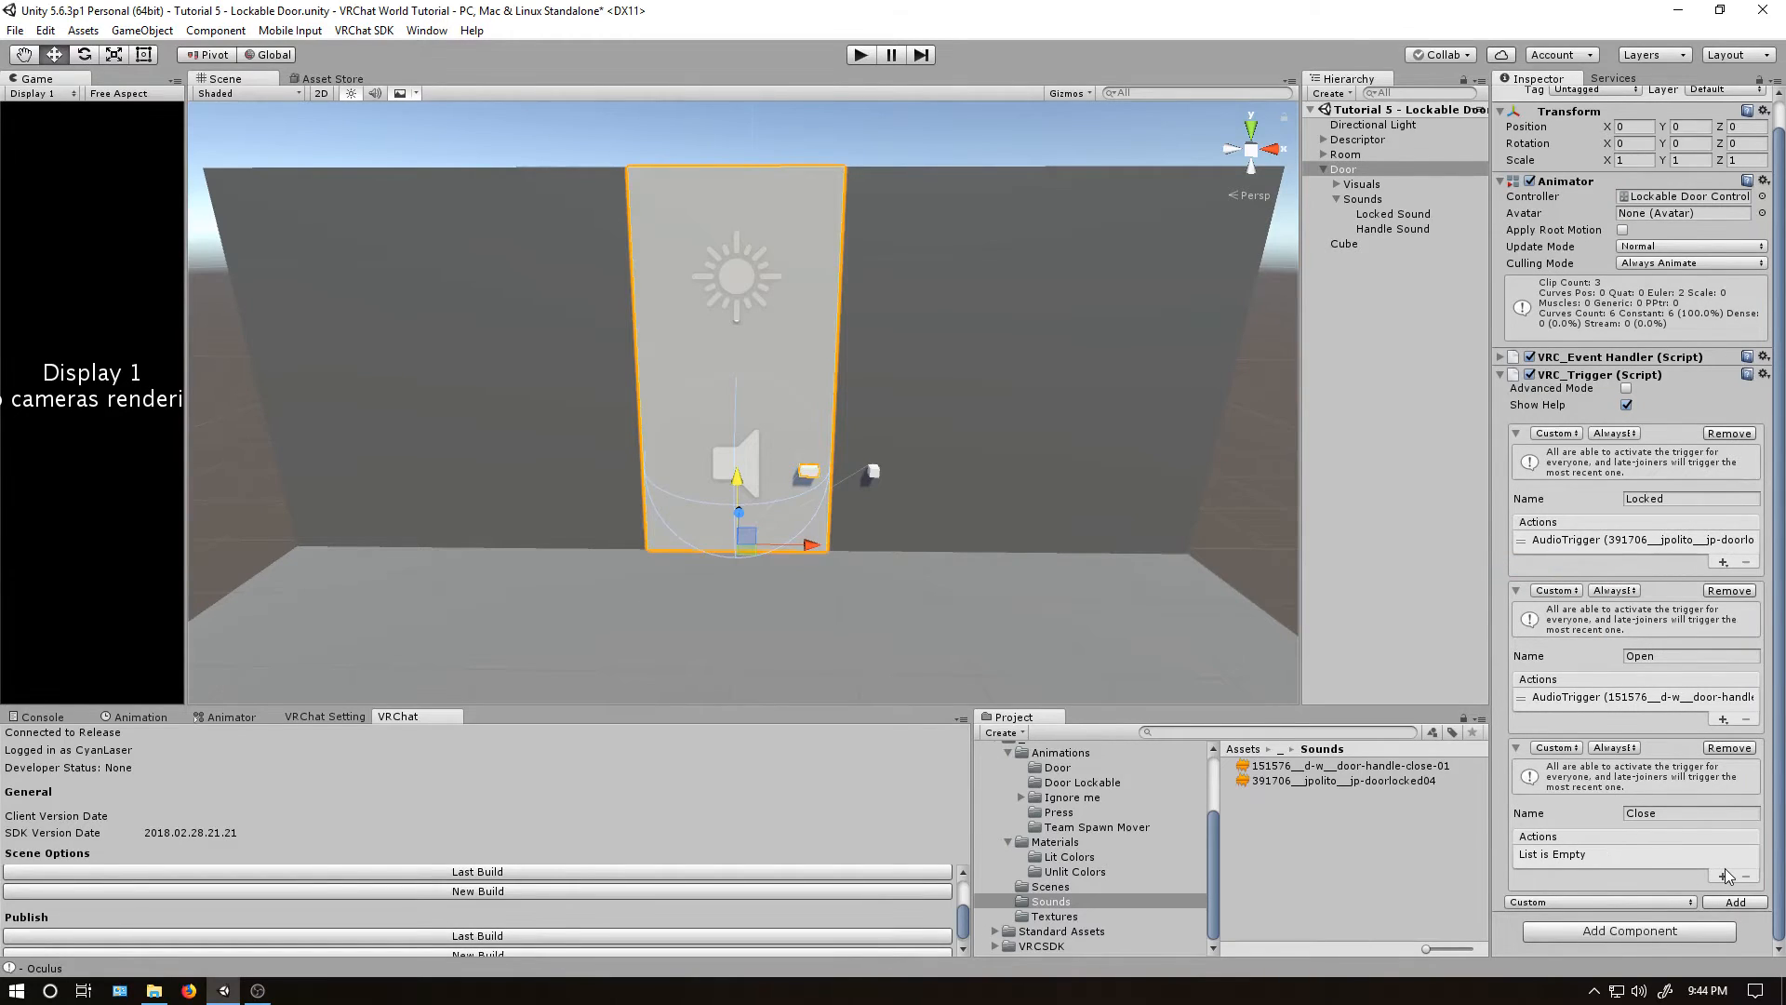
{"action": "left_click", "coordinate": [1722, 876]}
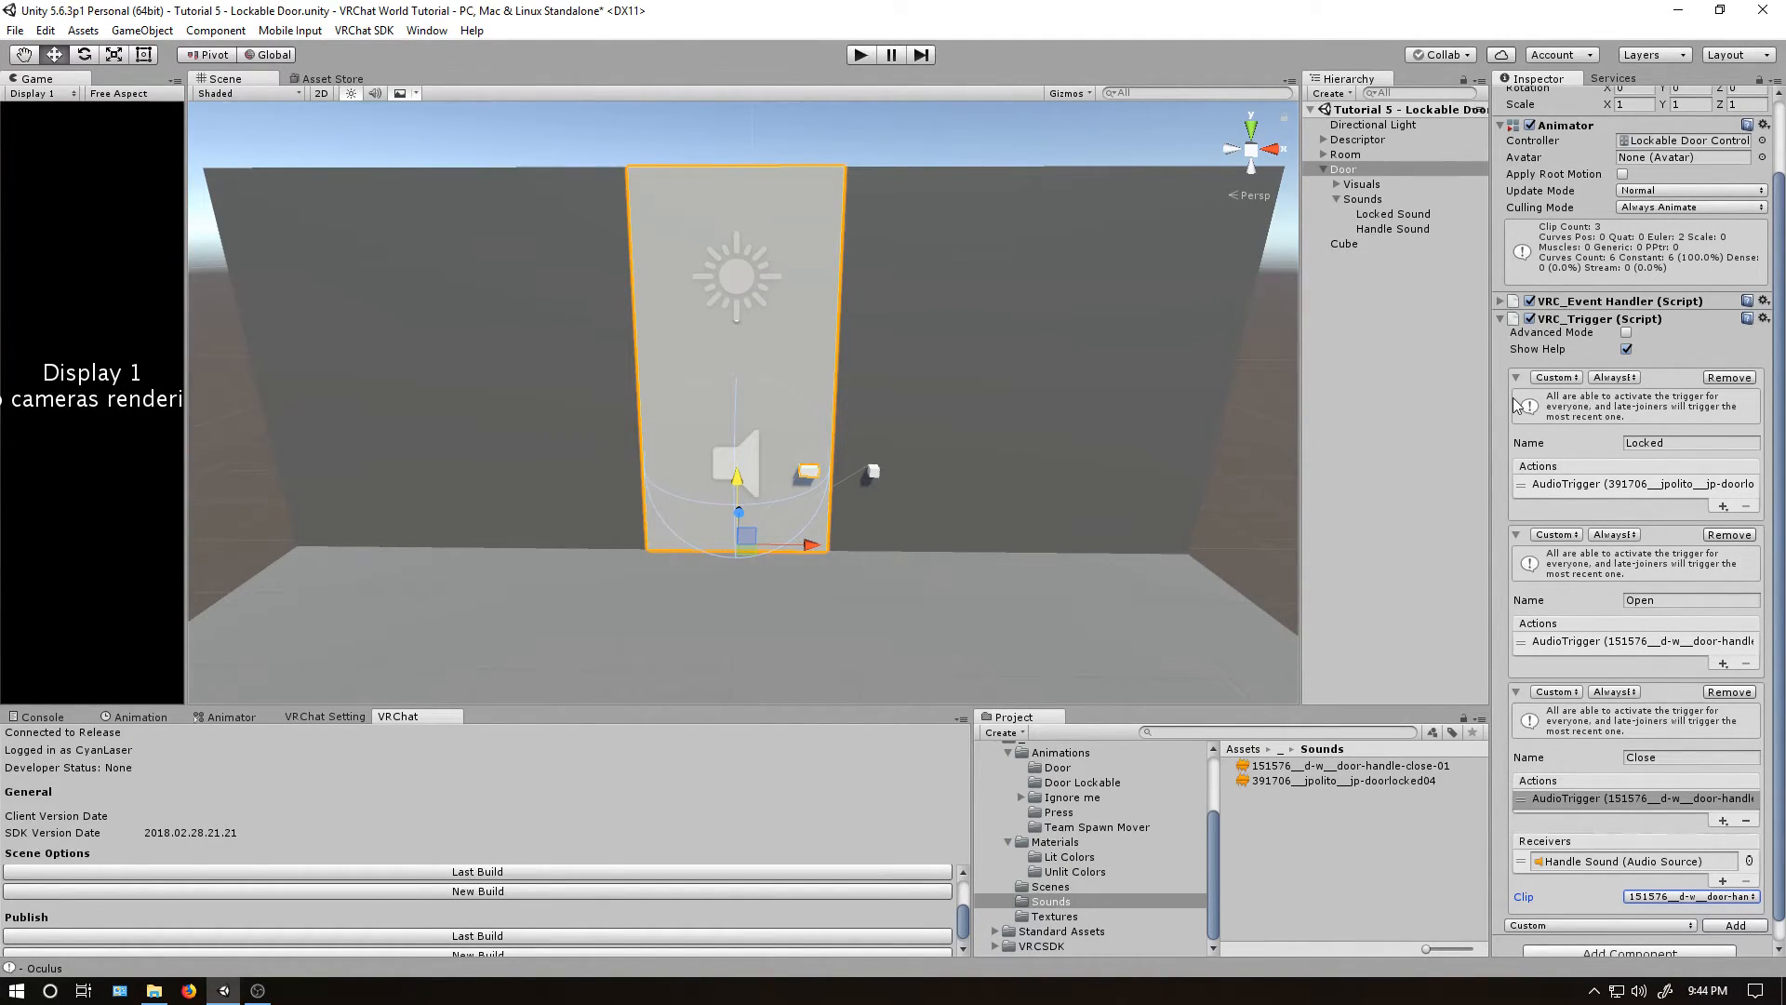
{"action": "left_click", "coordinate": [1613, 377]}
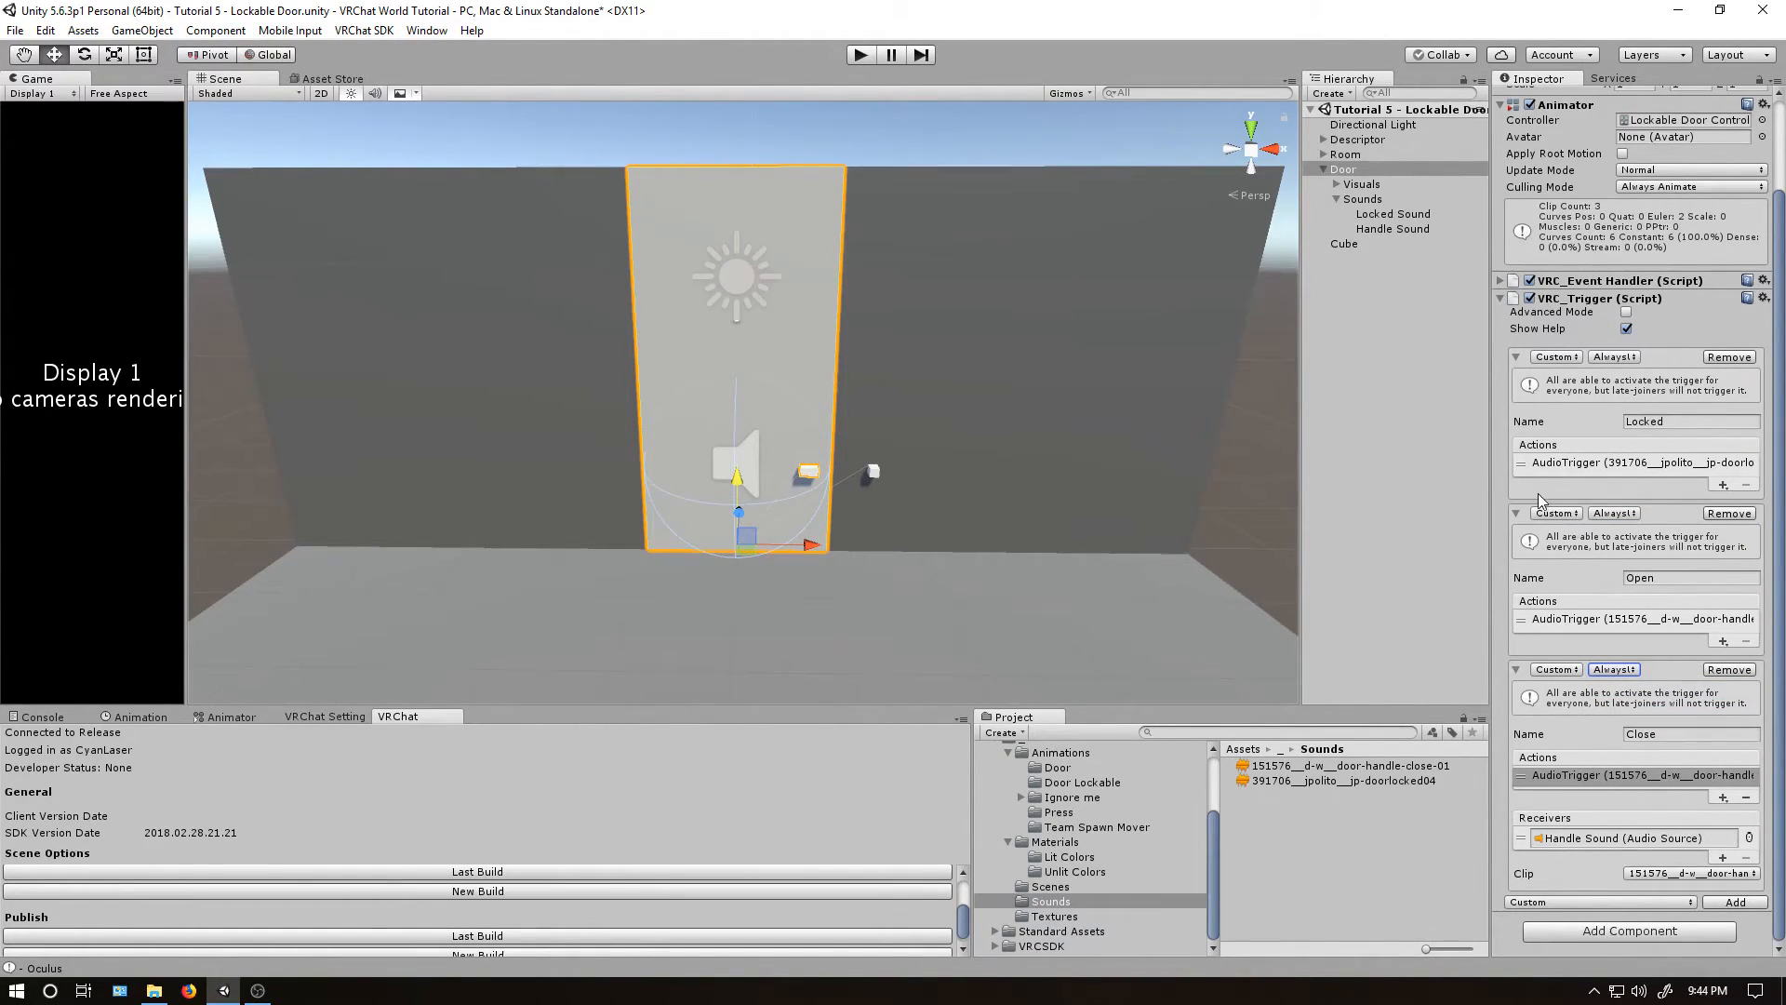
Make the Locked clip's animation event call ExecuteCustomTrigger with string Locked.
{"action": "left_click", "coordinate": [140, 716]}
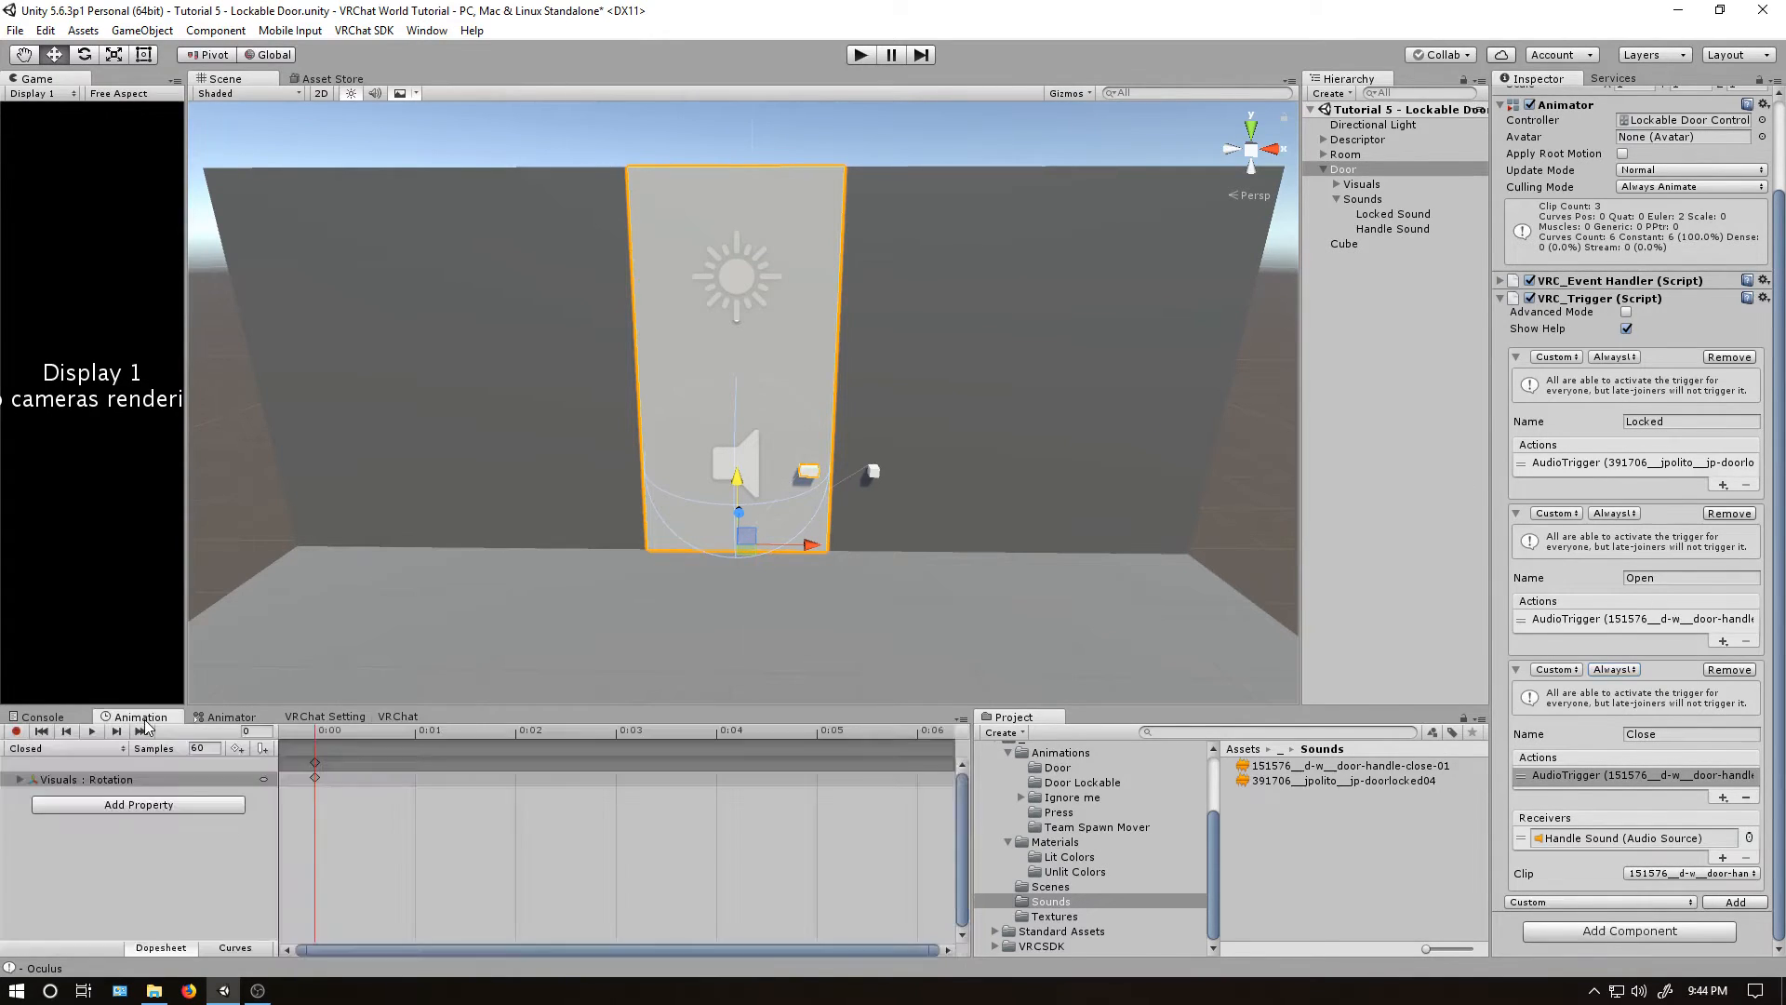
{"action": "left_click", "coordinate": [65, 748]}
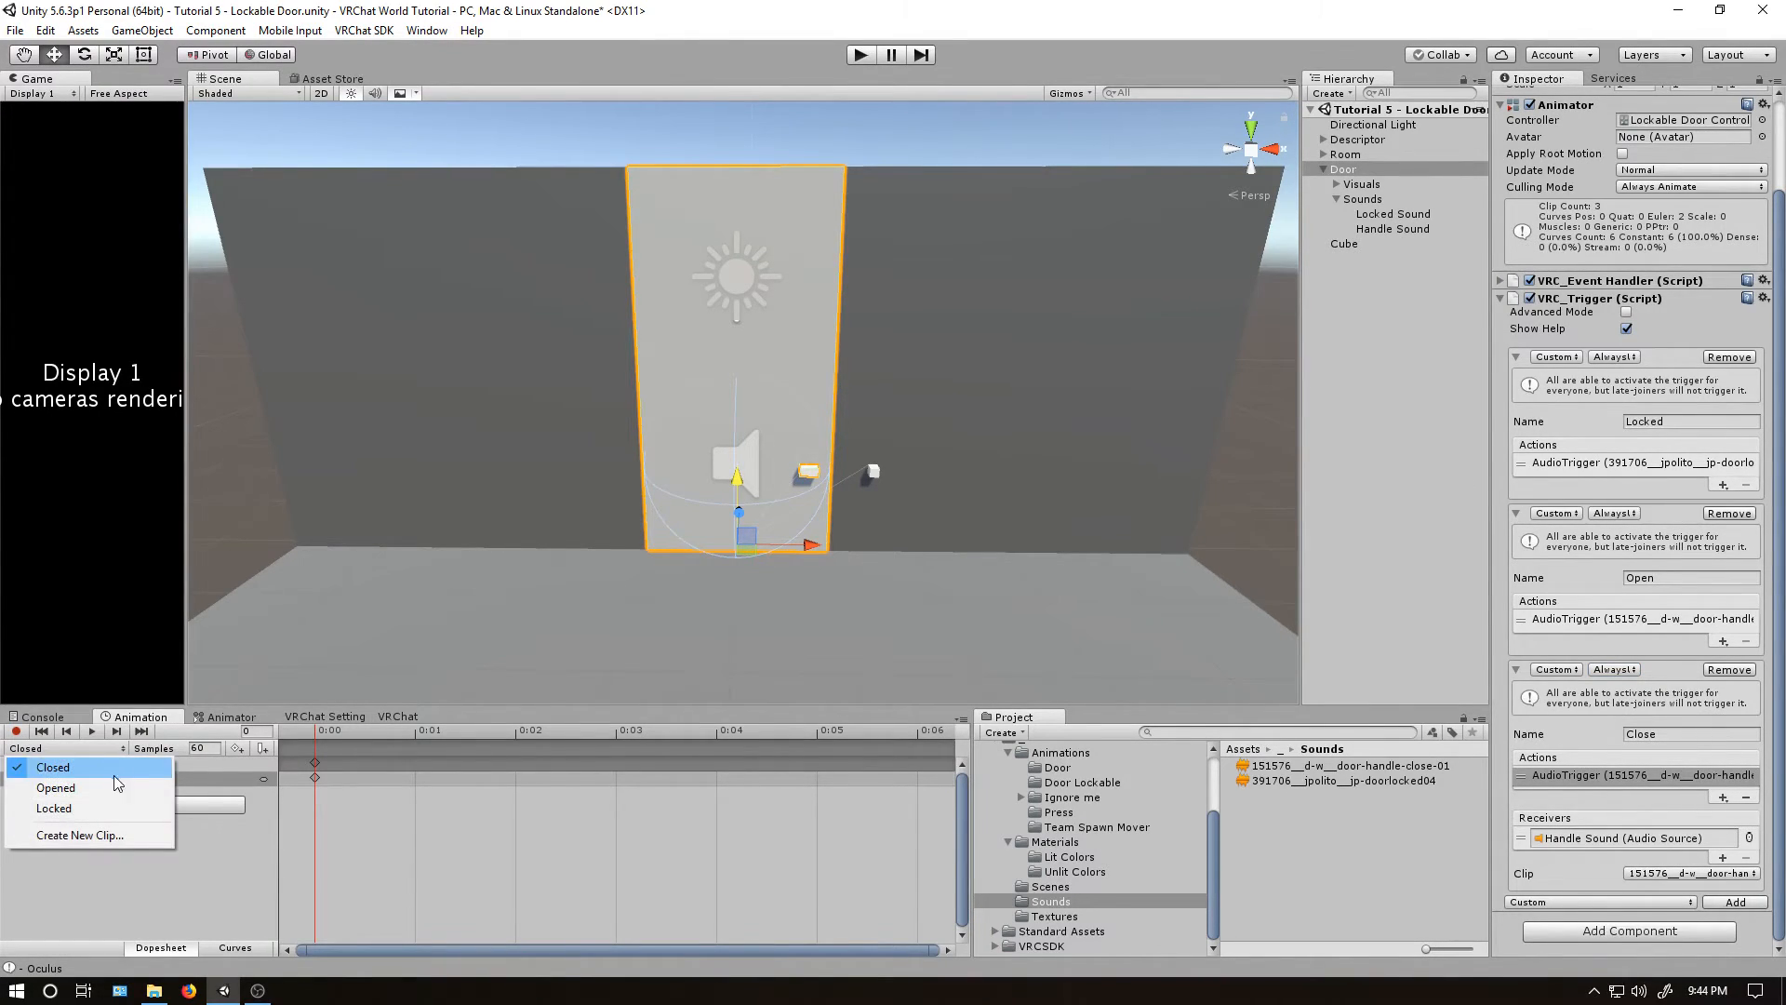
{"action": "left_click", "coordinate": [52, 808]}
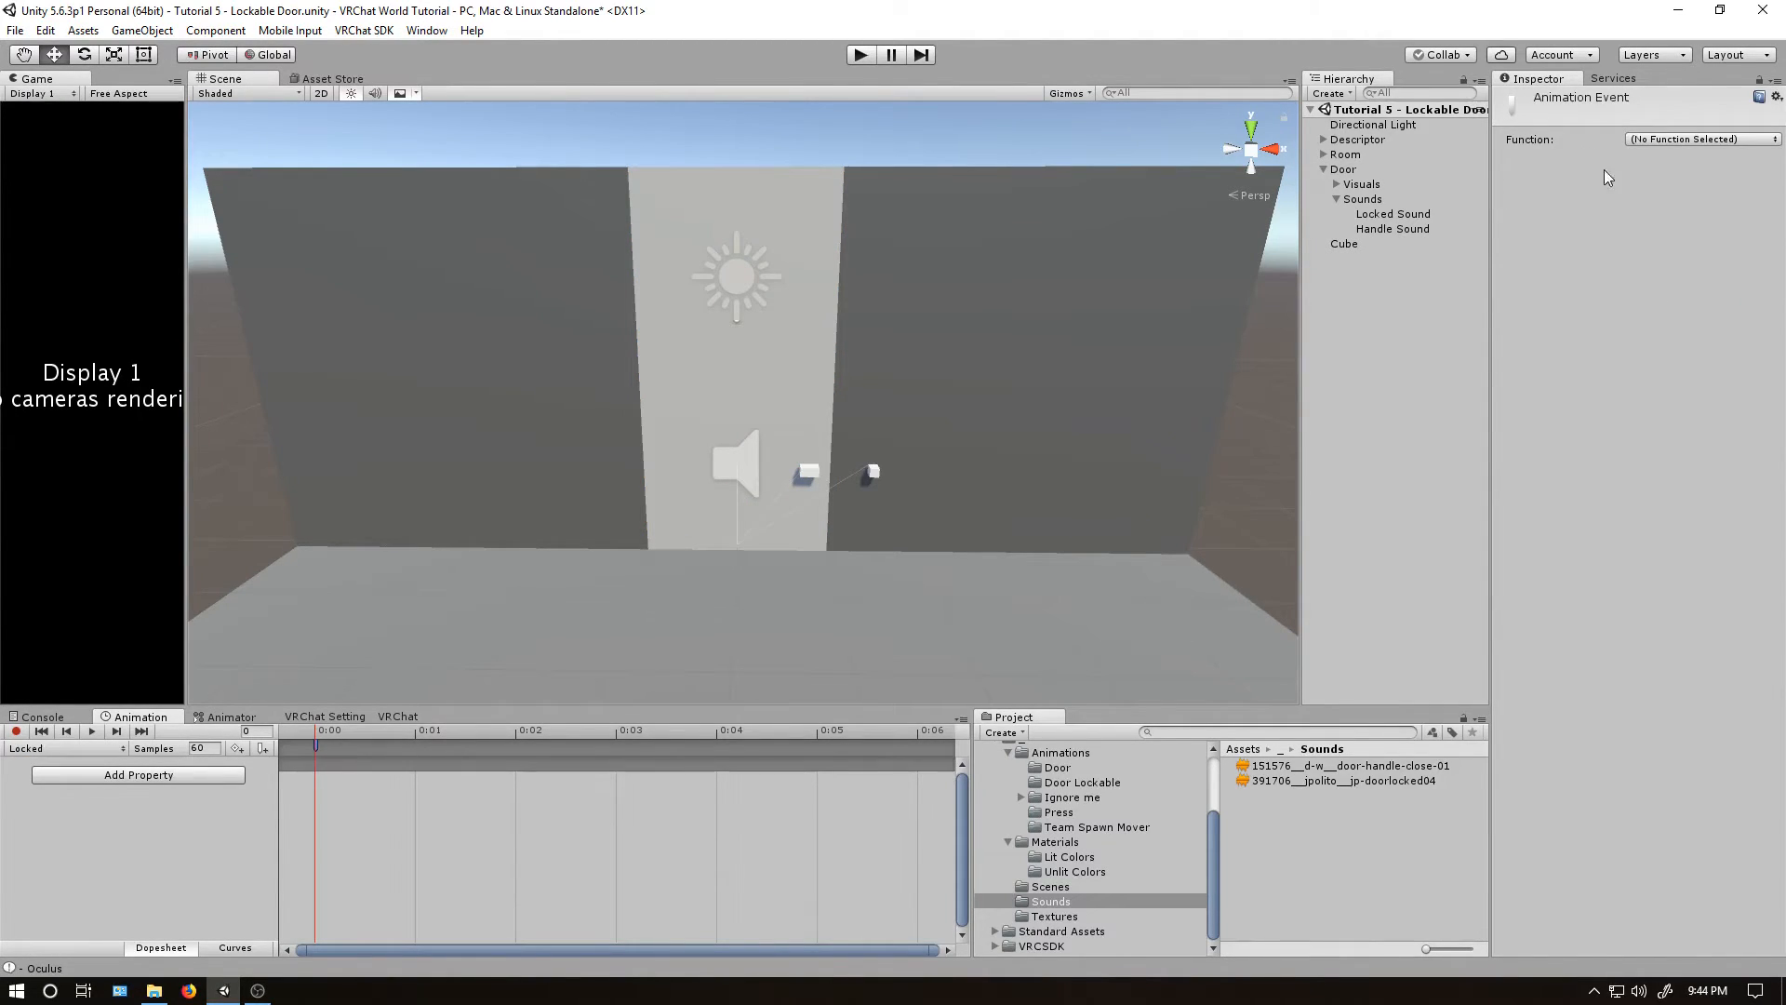
{"action": "left_click", "coordinate": [1697, 138]}
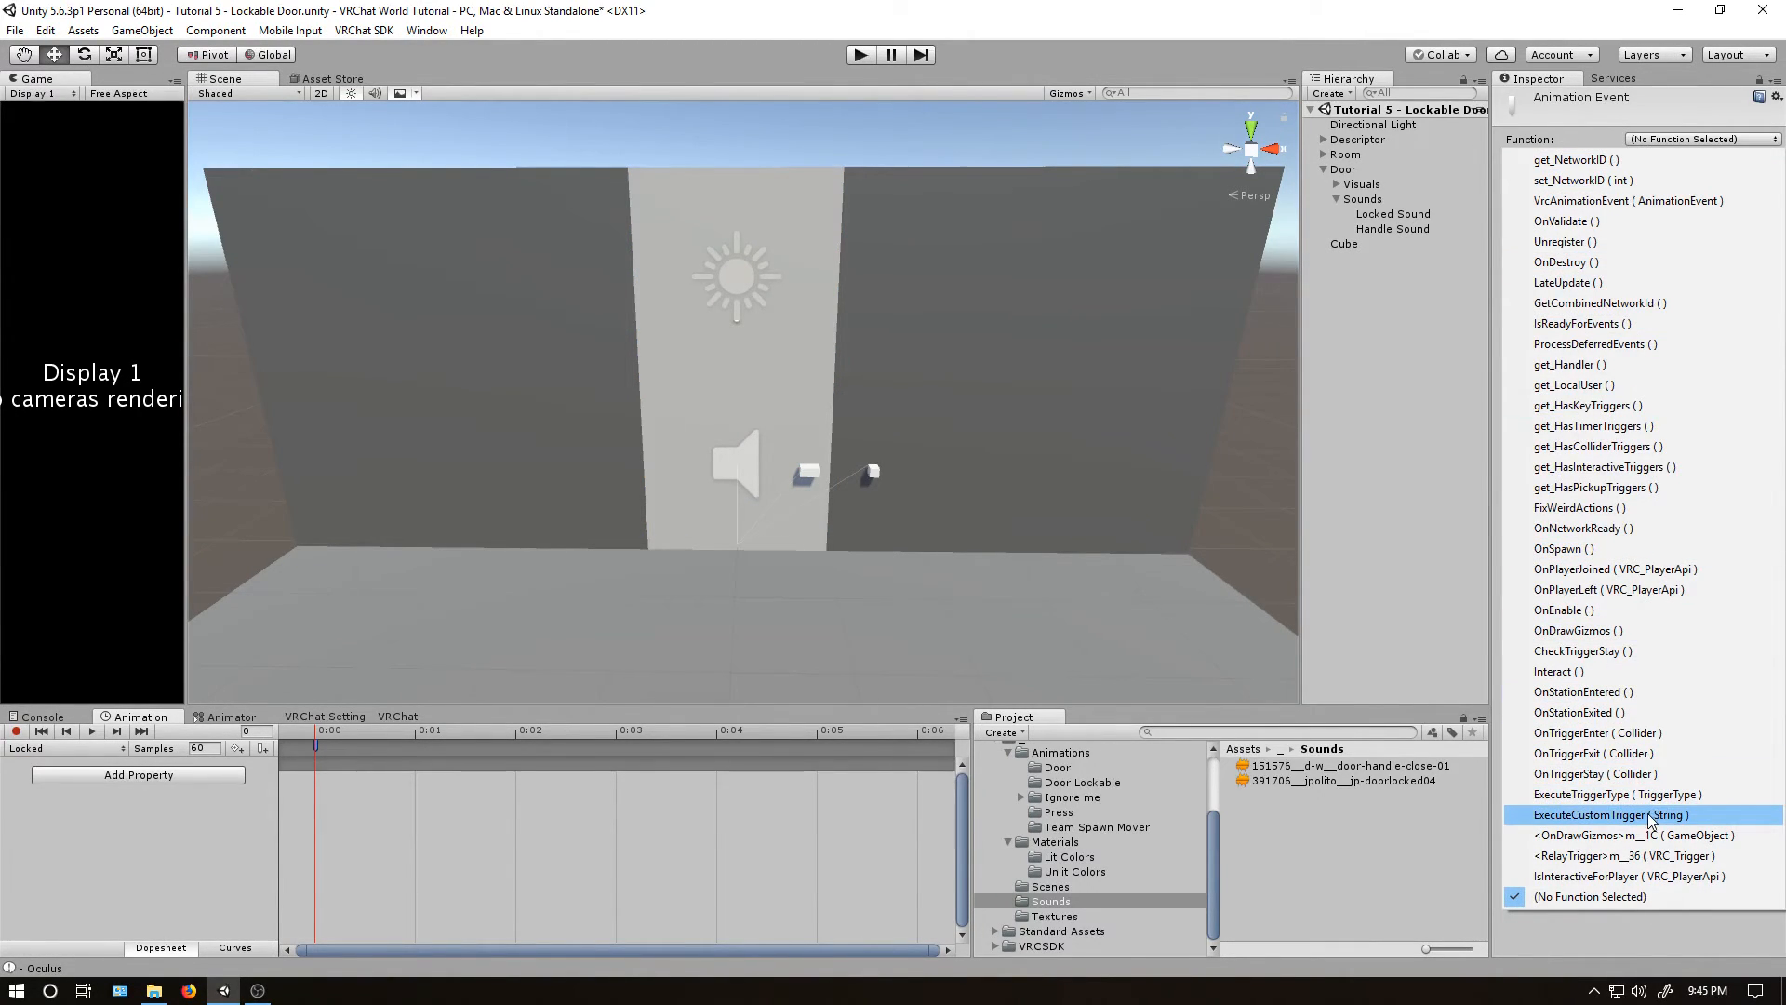
{"action": "left_click", "coordinate": [1609, 813]}
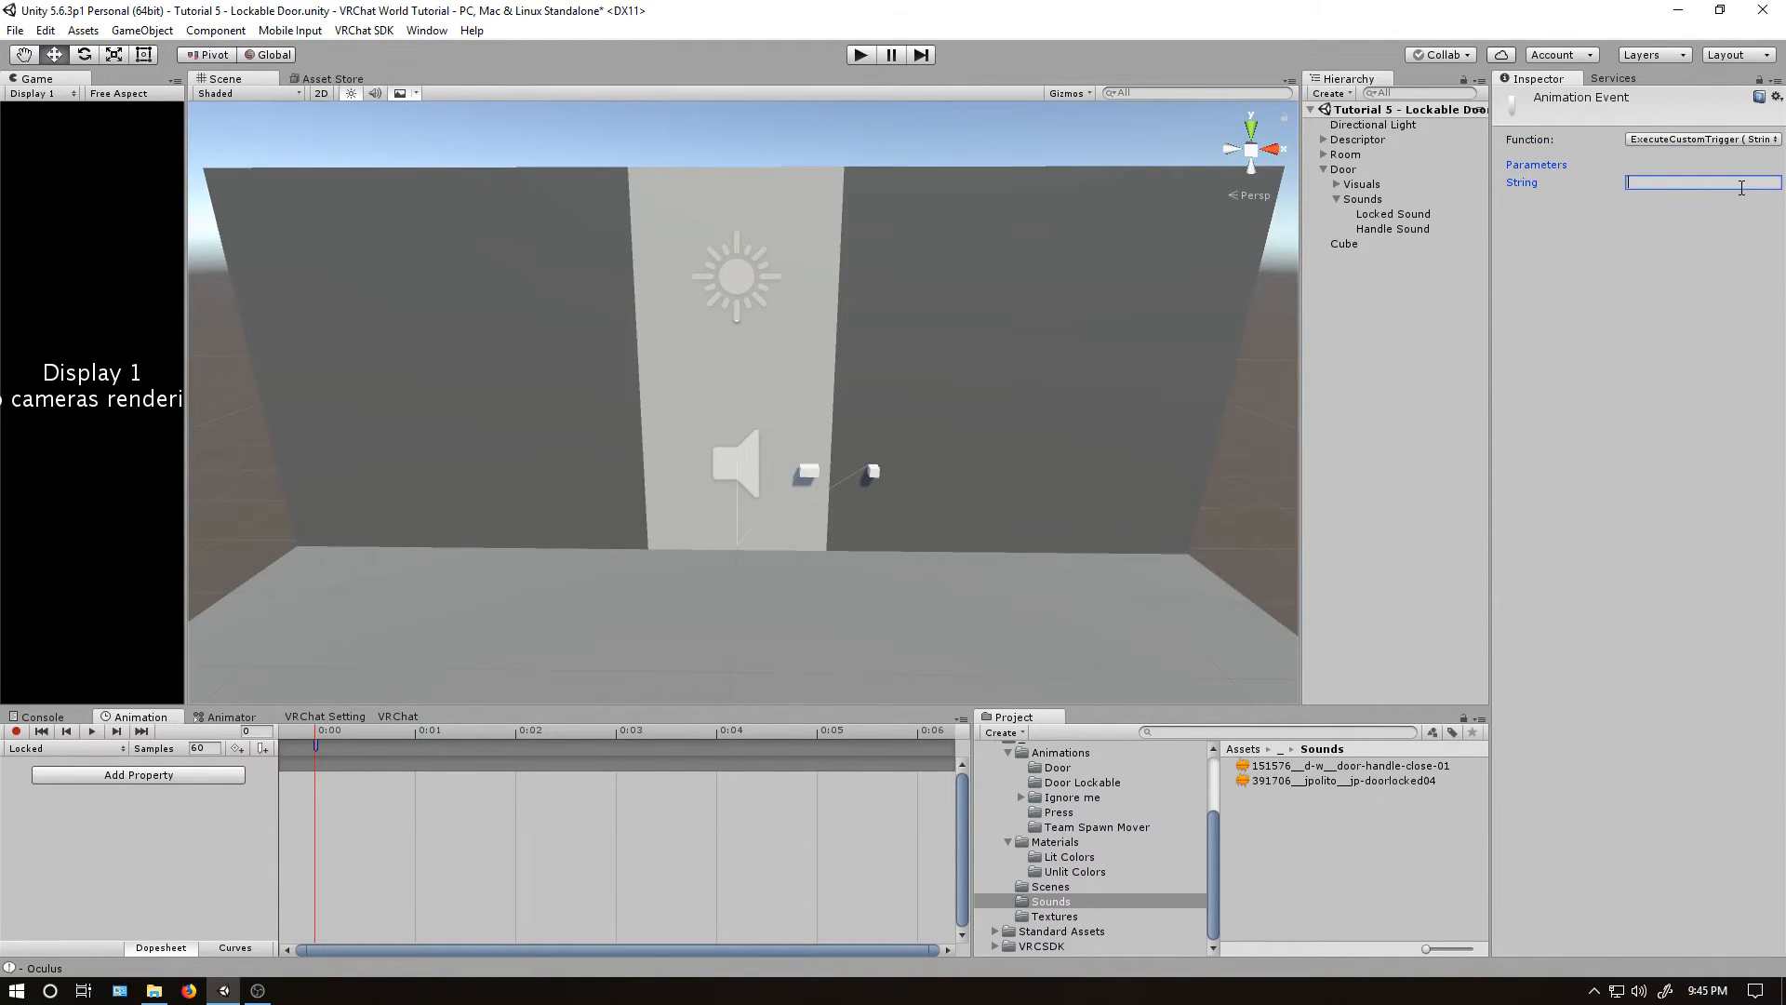
{"action": "type", "text": "Locked"}
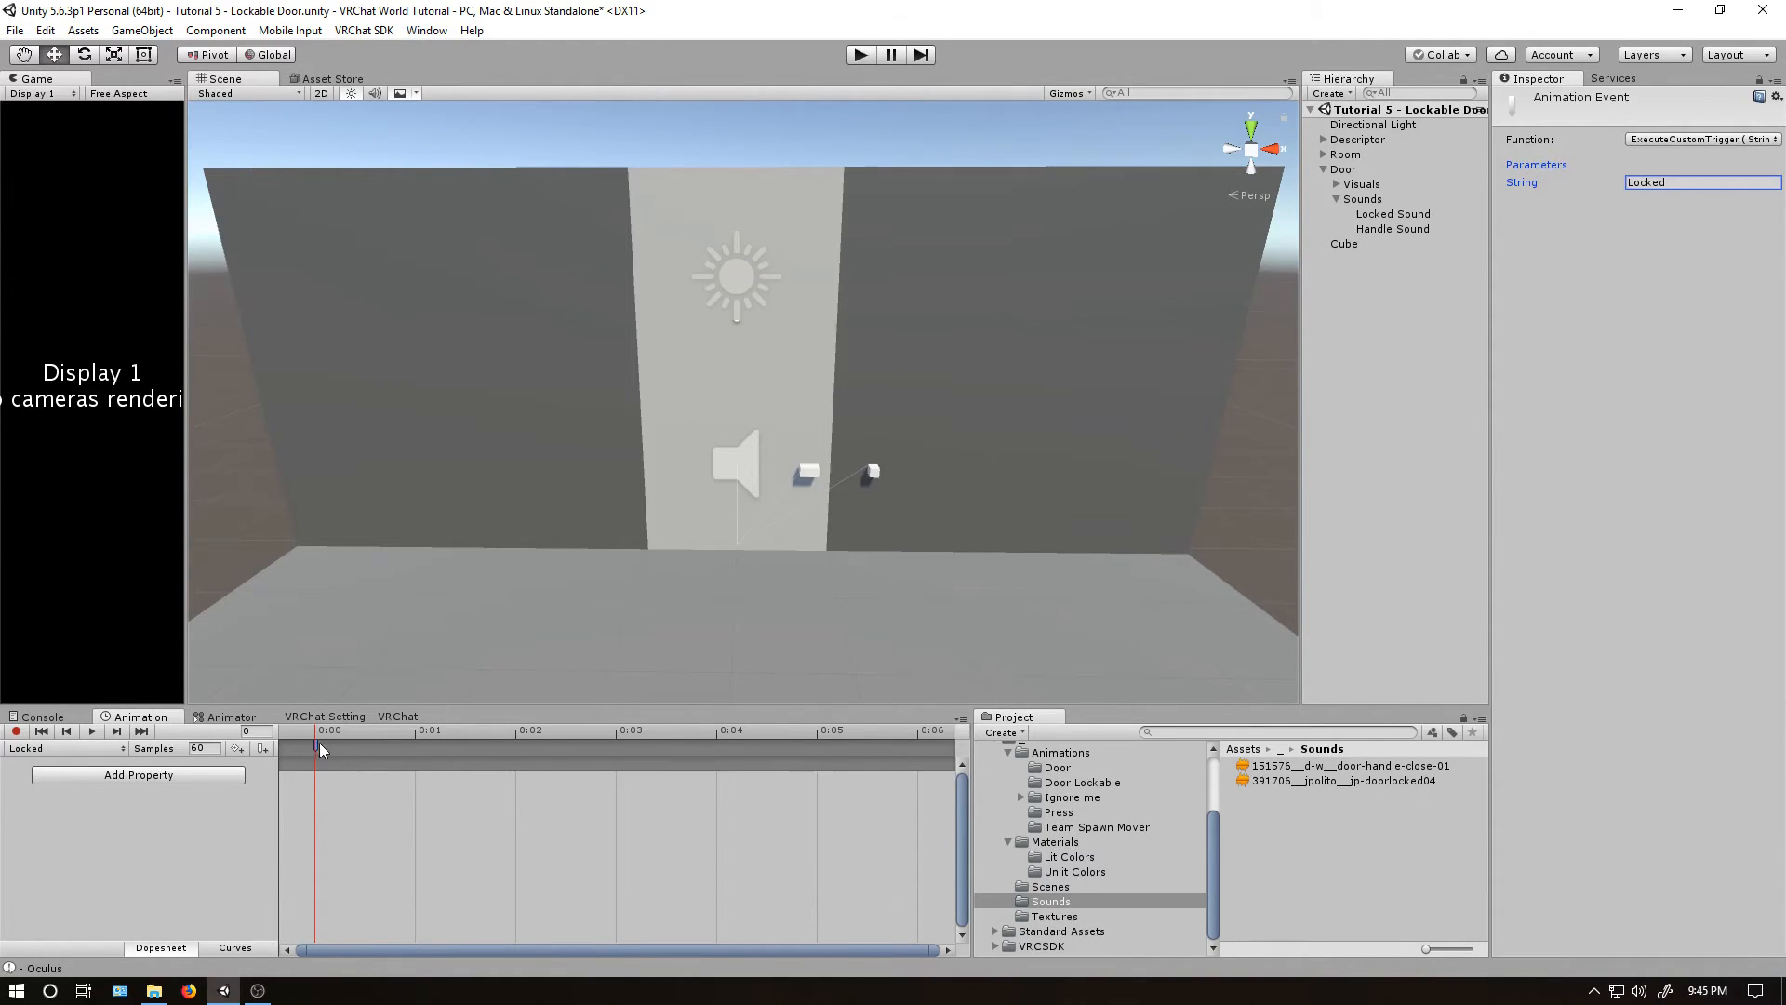
Check the string against the Door's VRC_Trigger Locked name.
{"action": "left_click", "coordinate": [1344, 168]}
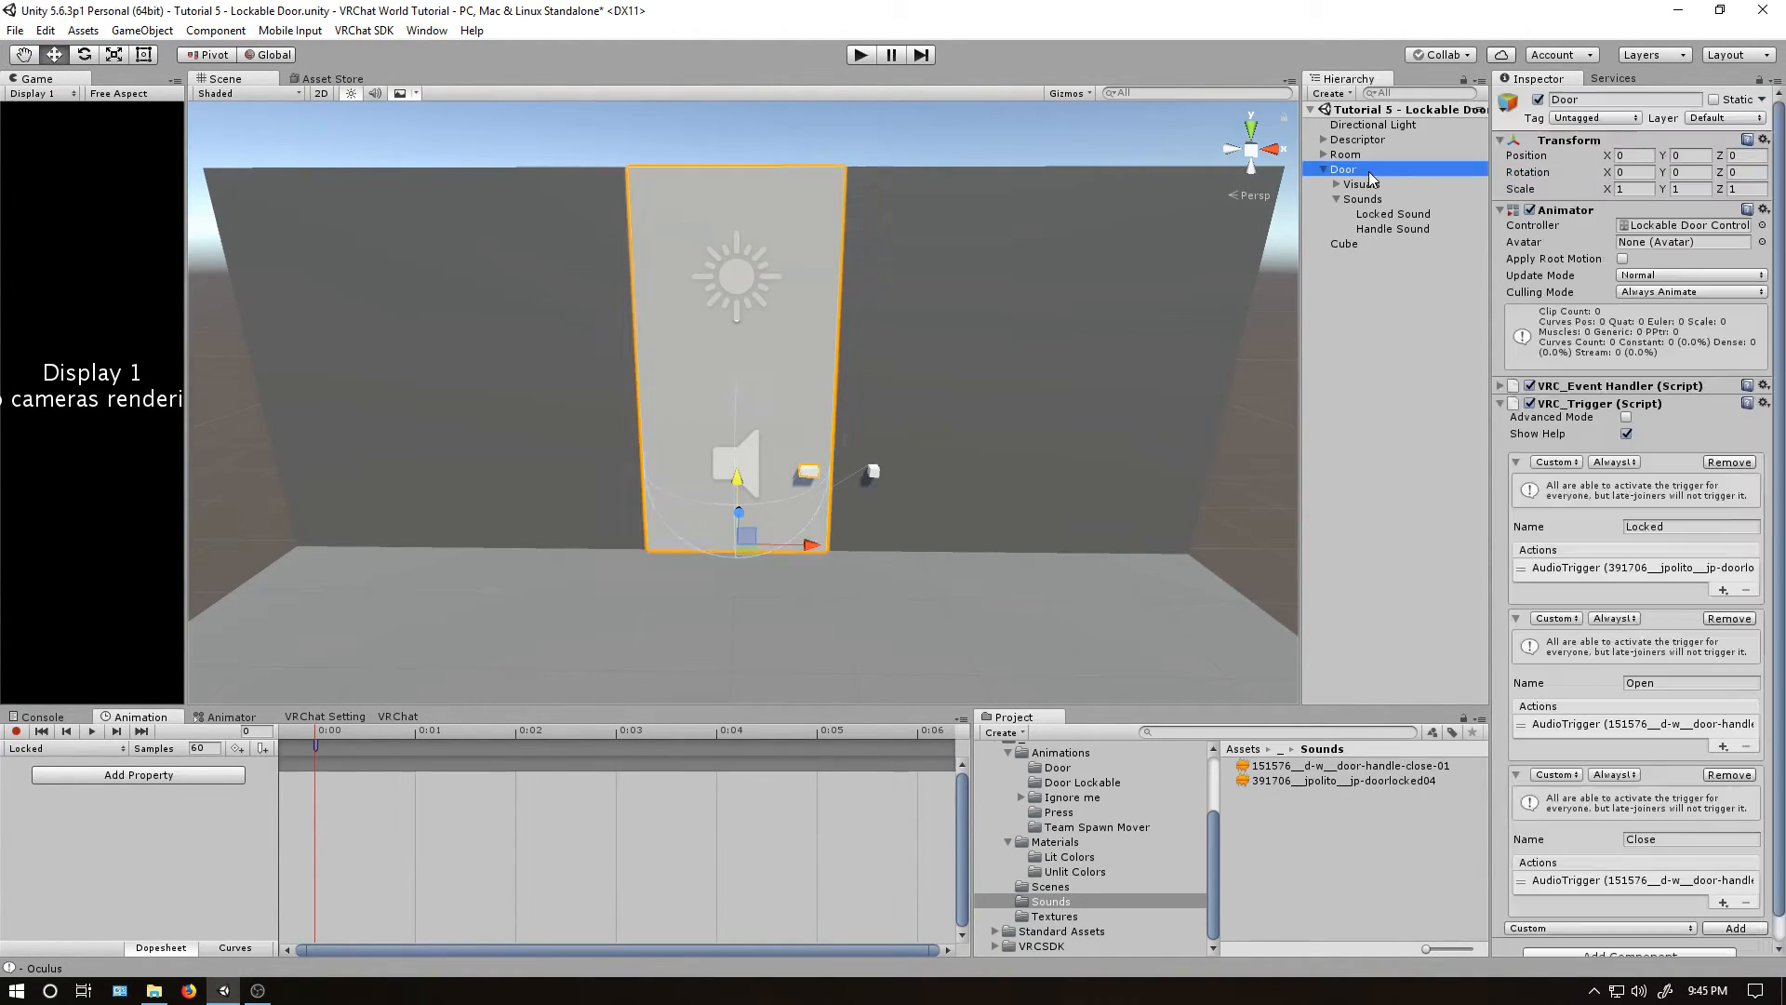
{"action": "double_click", "coordinate": [1644, 526]}
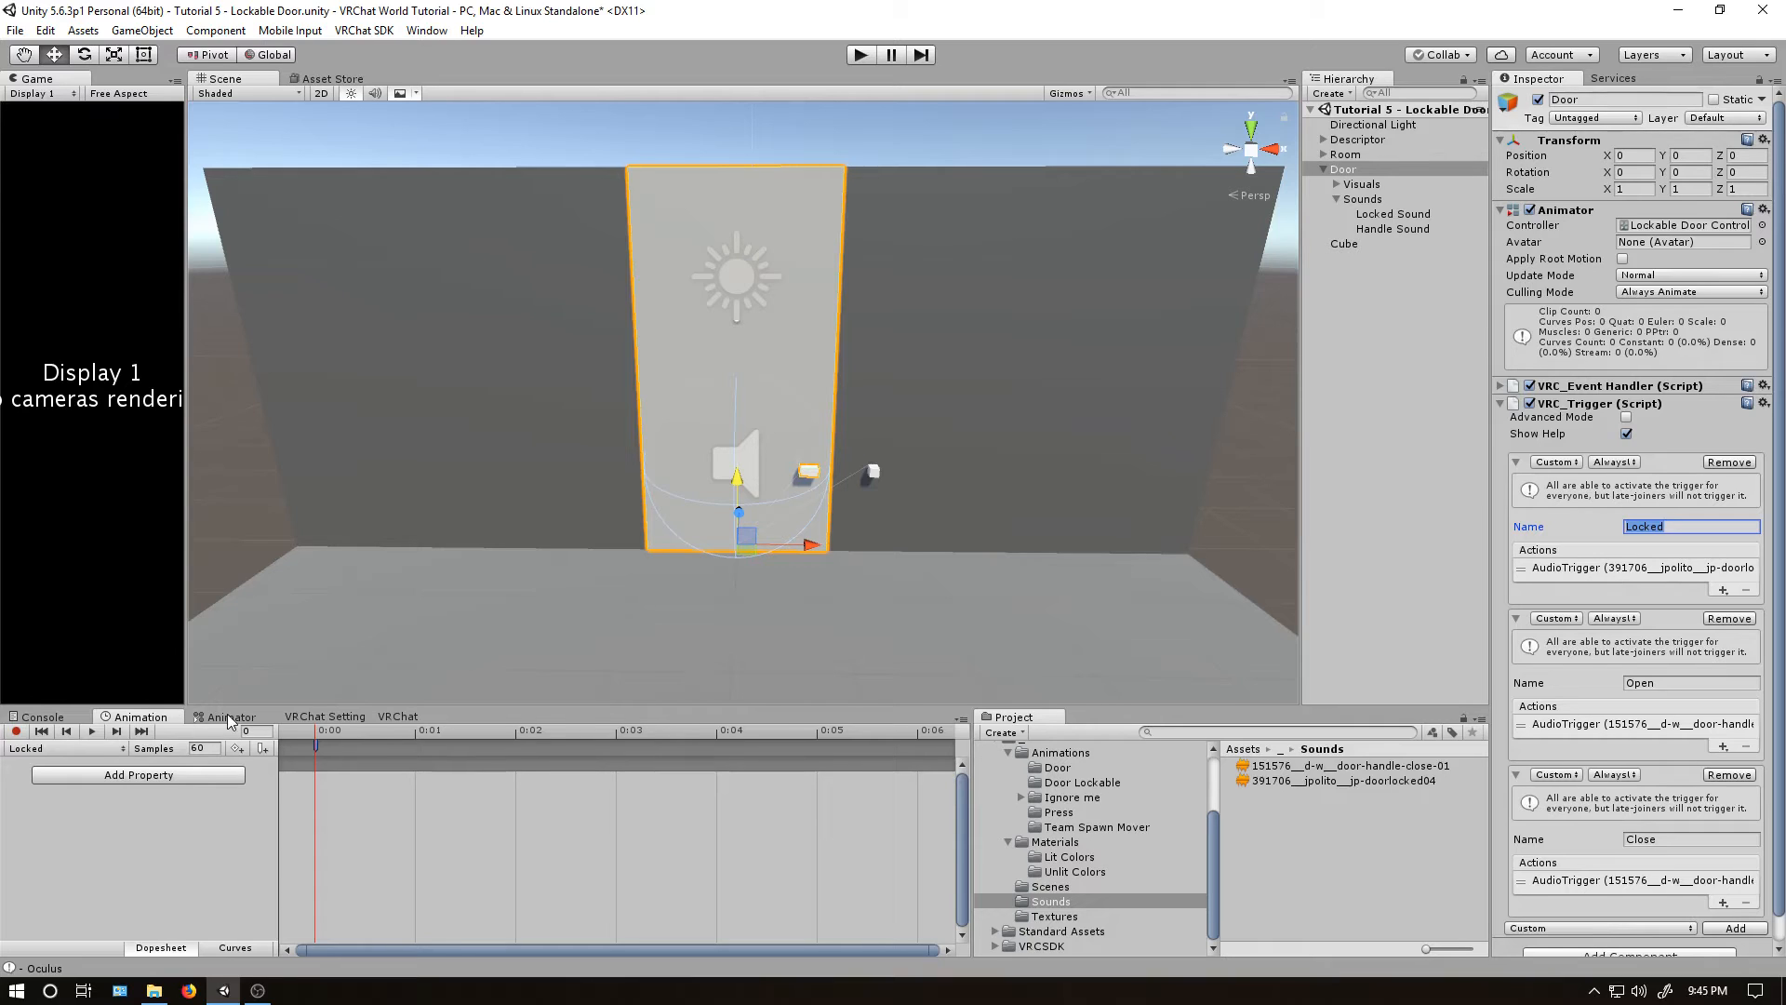
Add an ExecuteCustomTrigger event at frame 0 of the Closed clip with string Closed.
{"action": "left_click", "coordinate": [62, 747]}
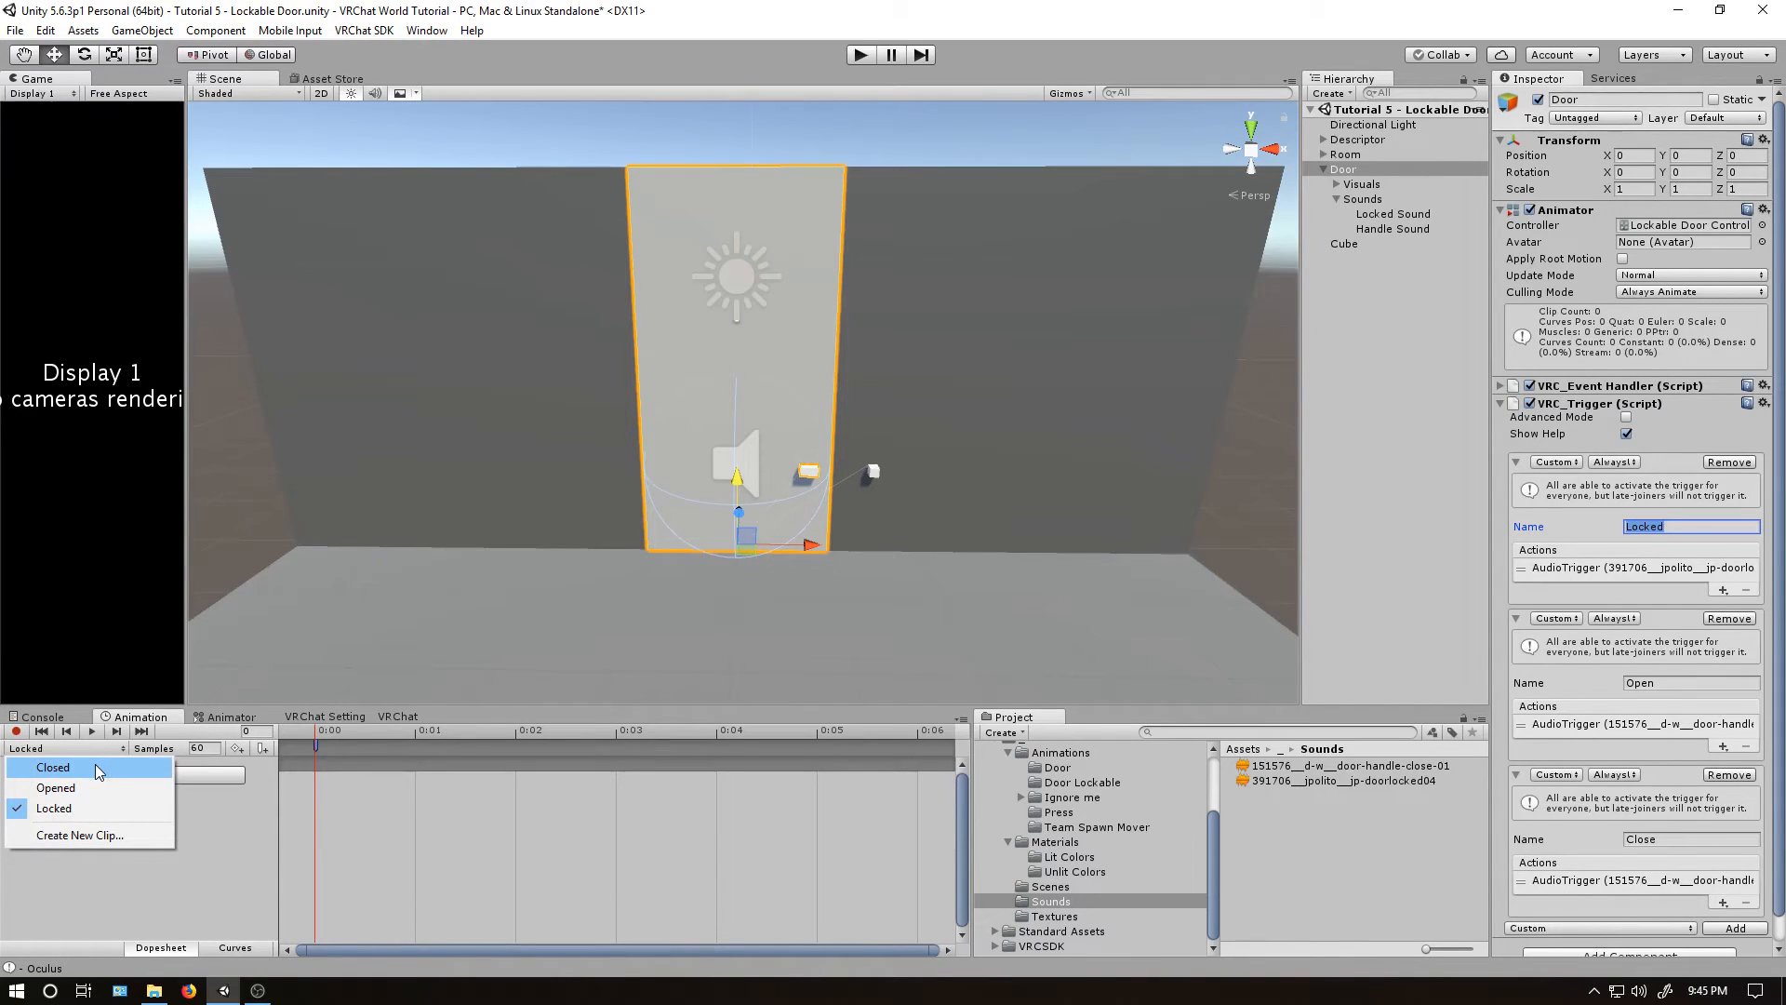
{"action": "left_click", "coordinate": [52, 767]}
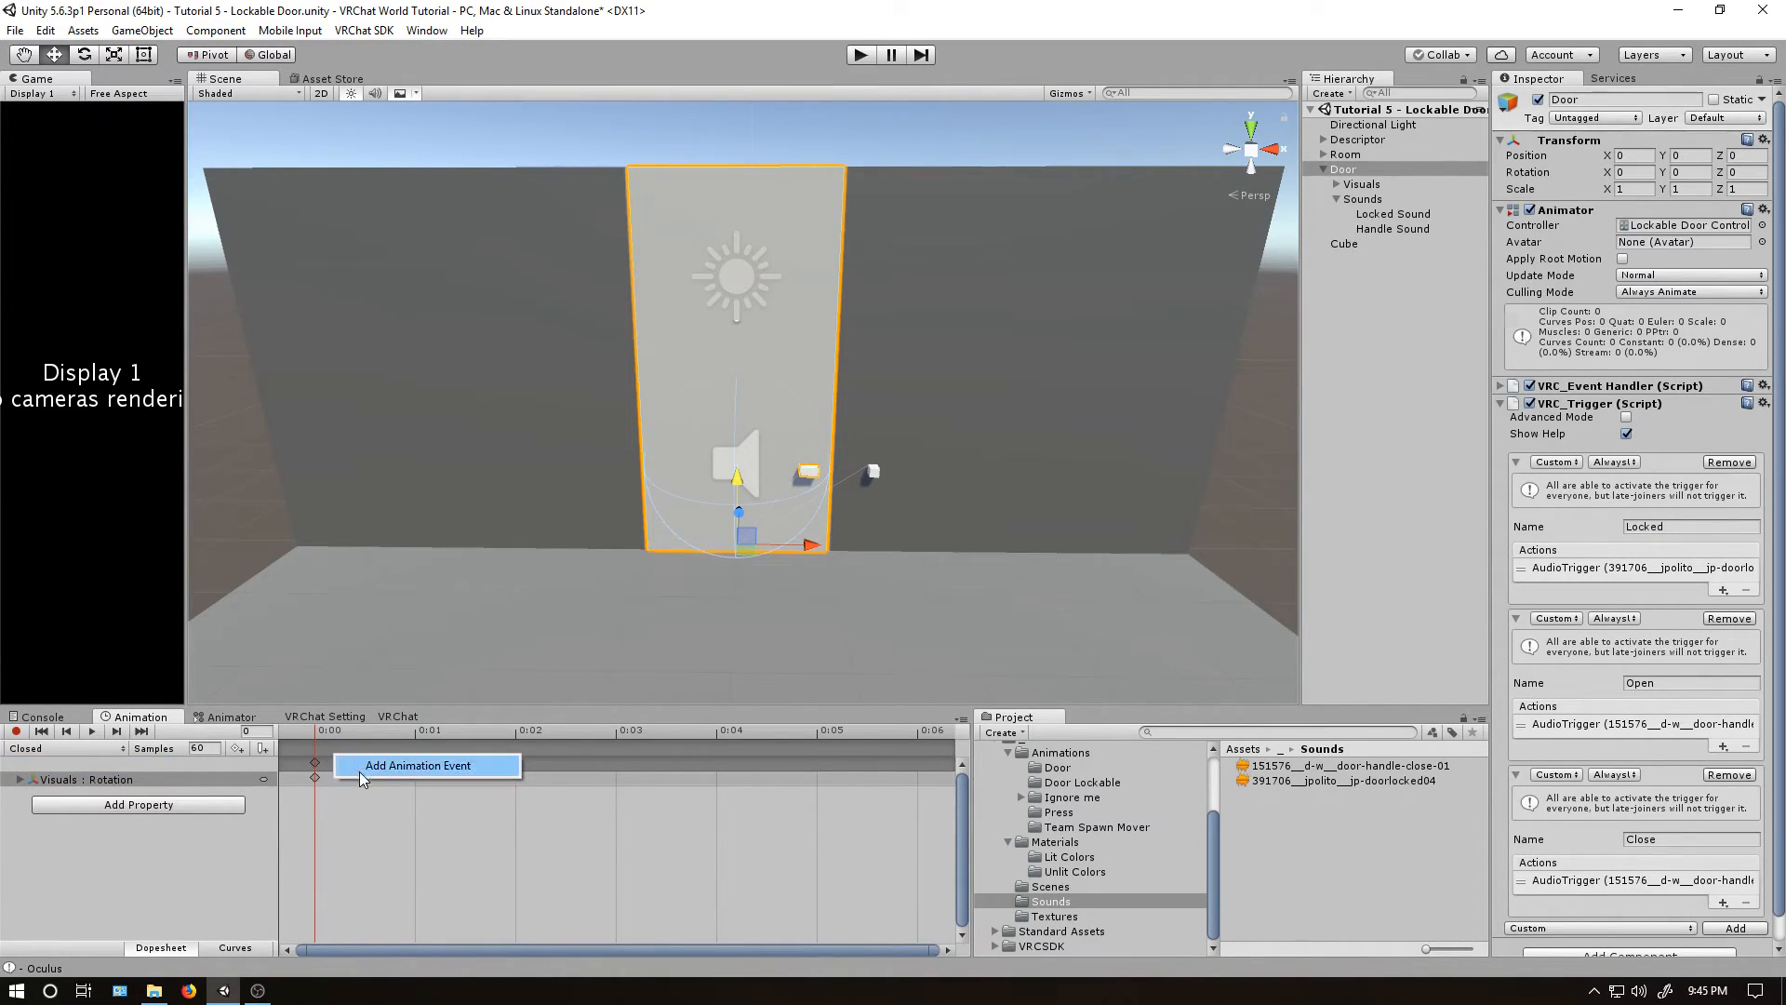
{"action": "left_click", "coordinate": [418, 764]}
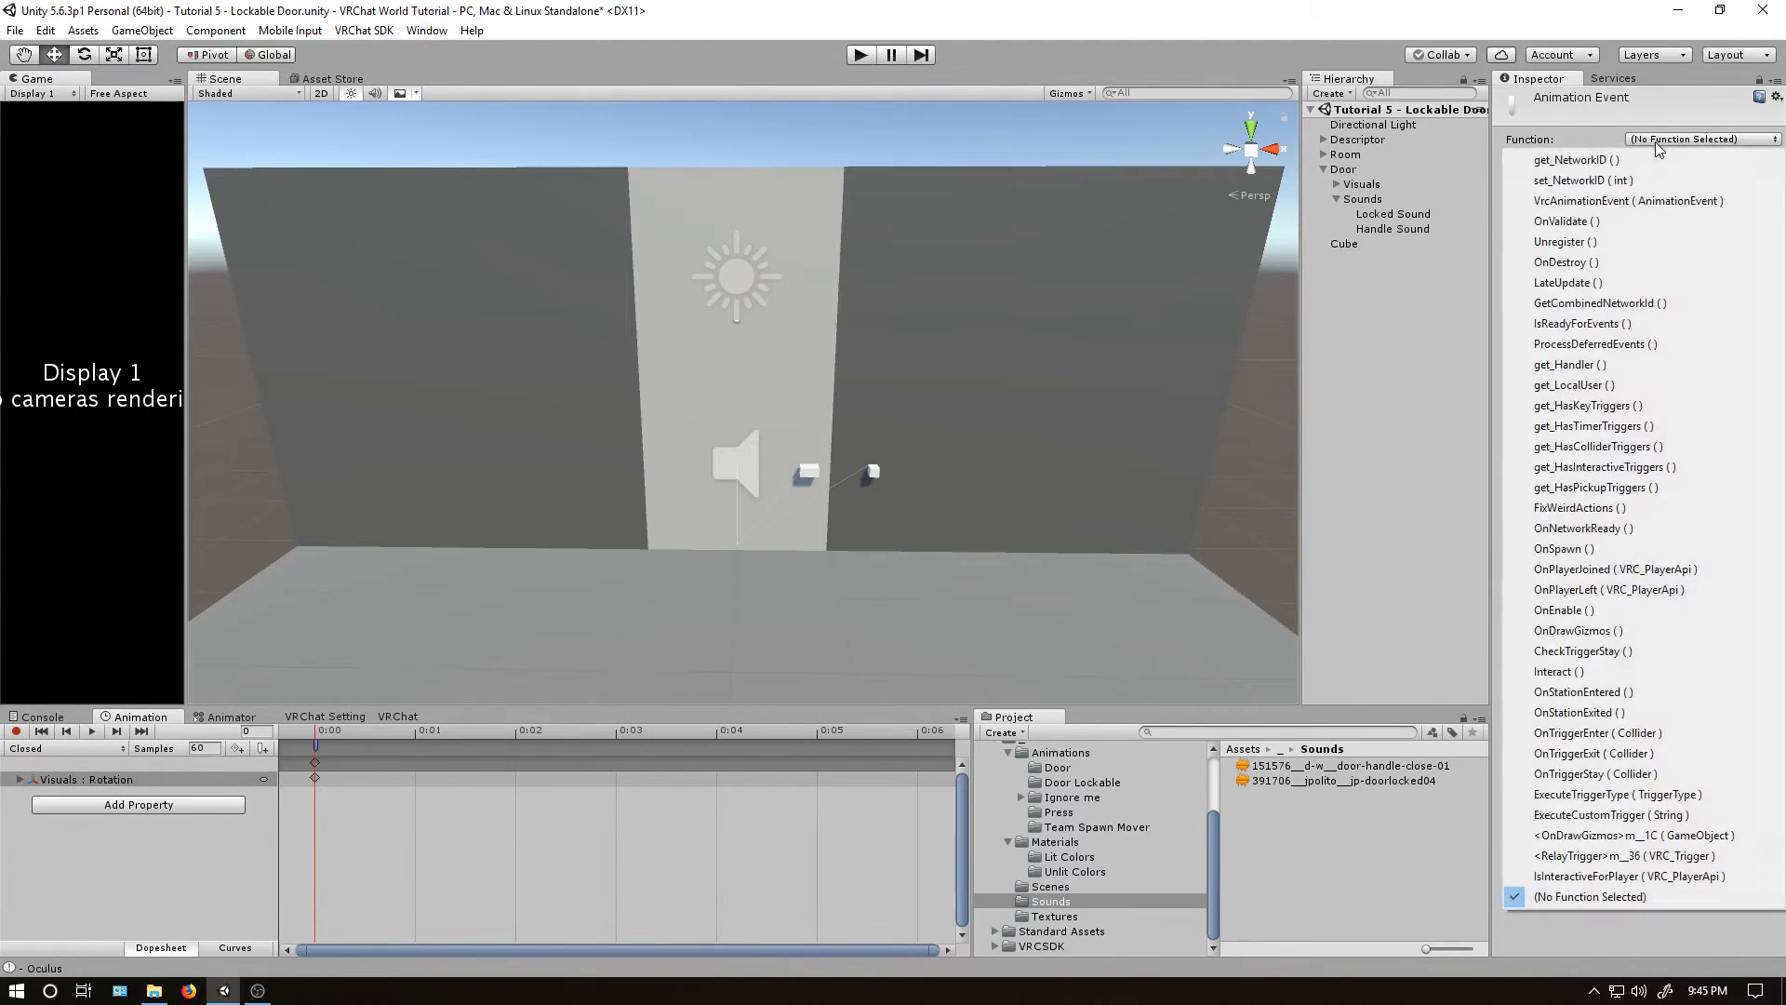
{"action": "left_click", "coordinate": [1616, 815]}
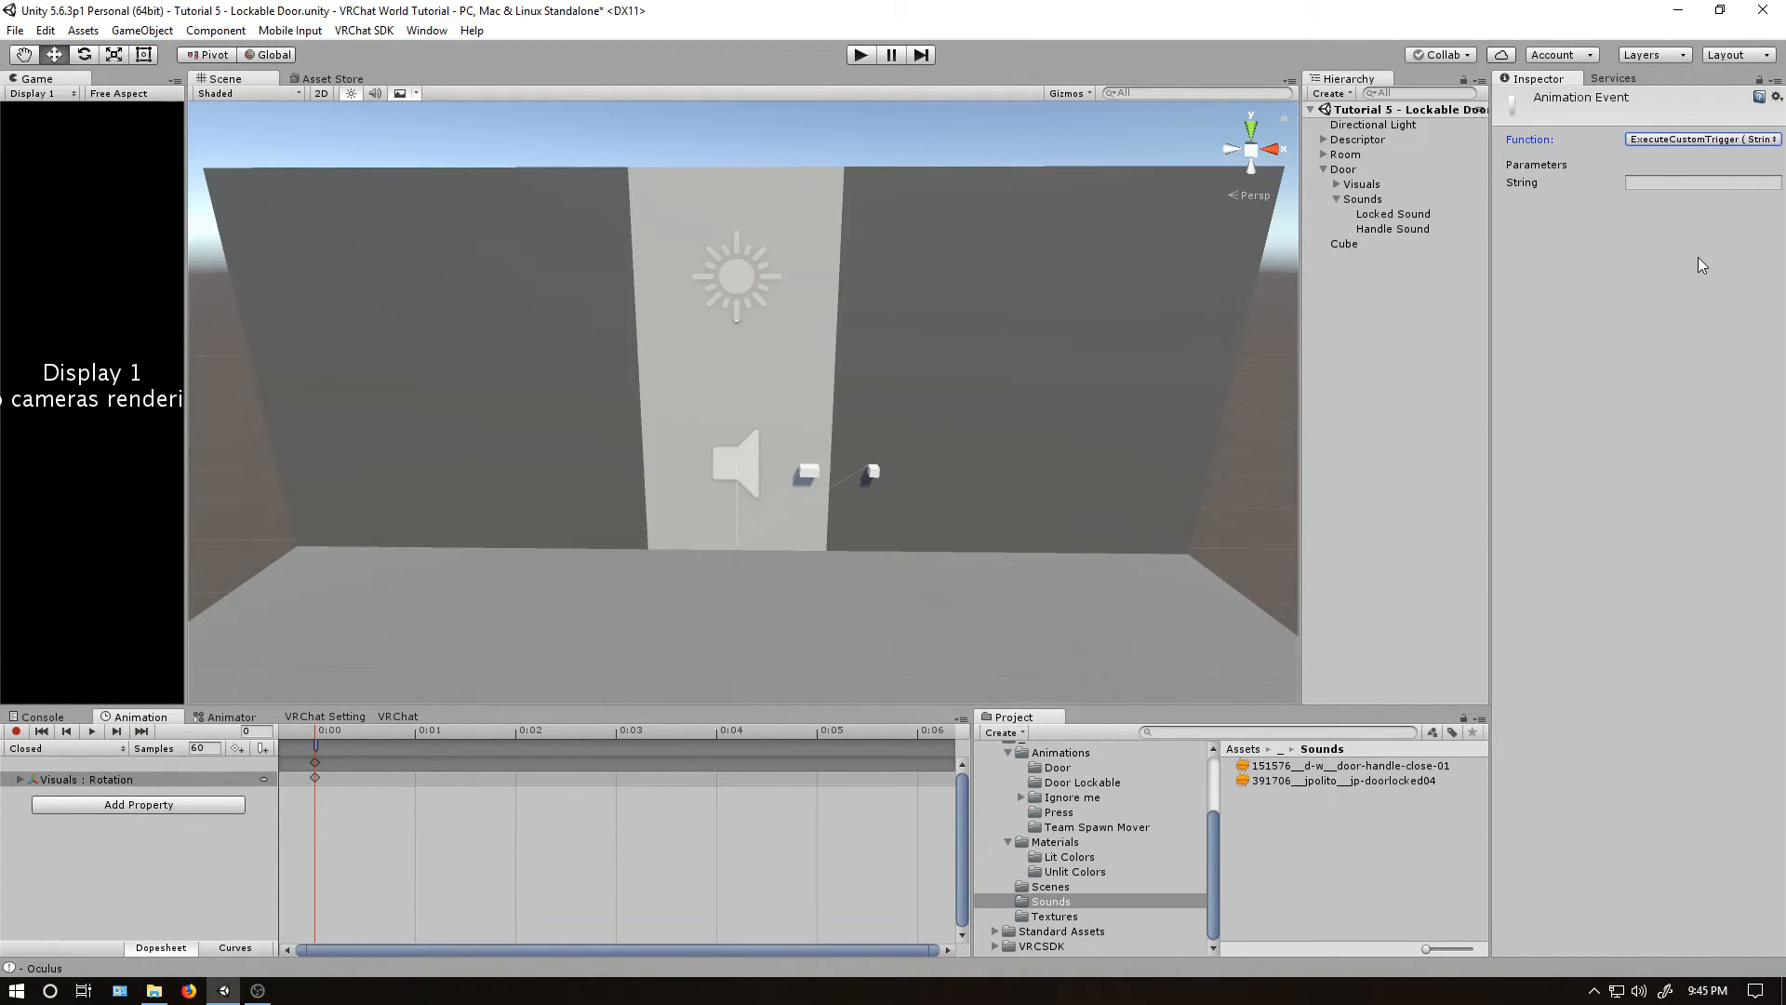
{"action": "type", "text": "Closed"}
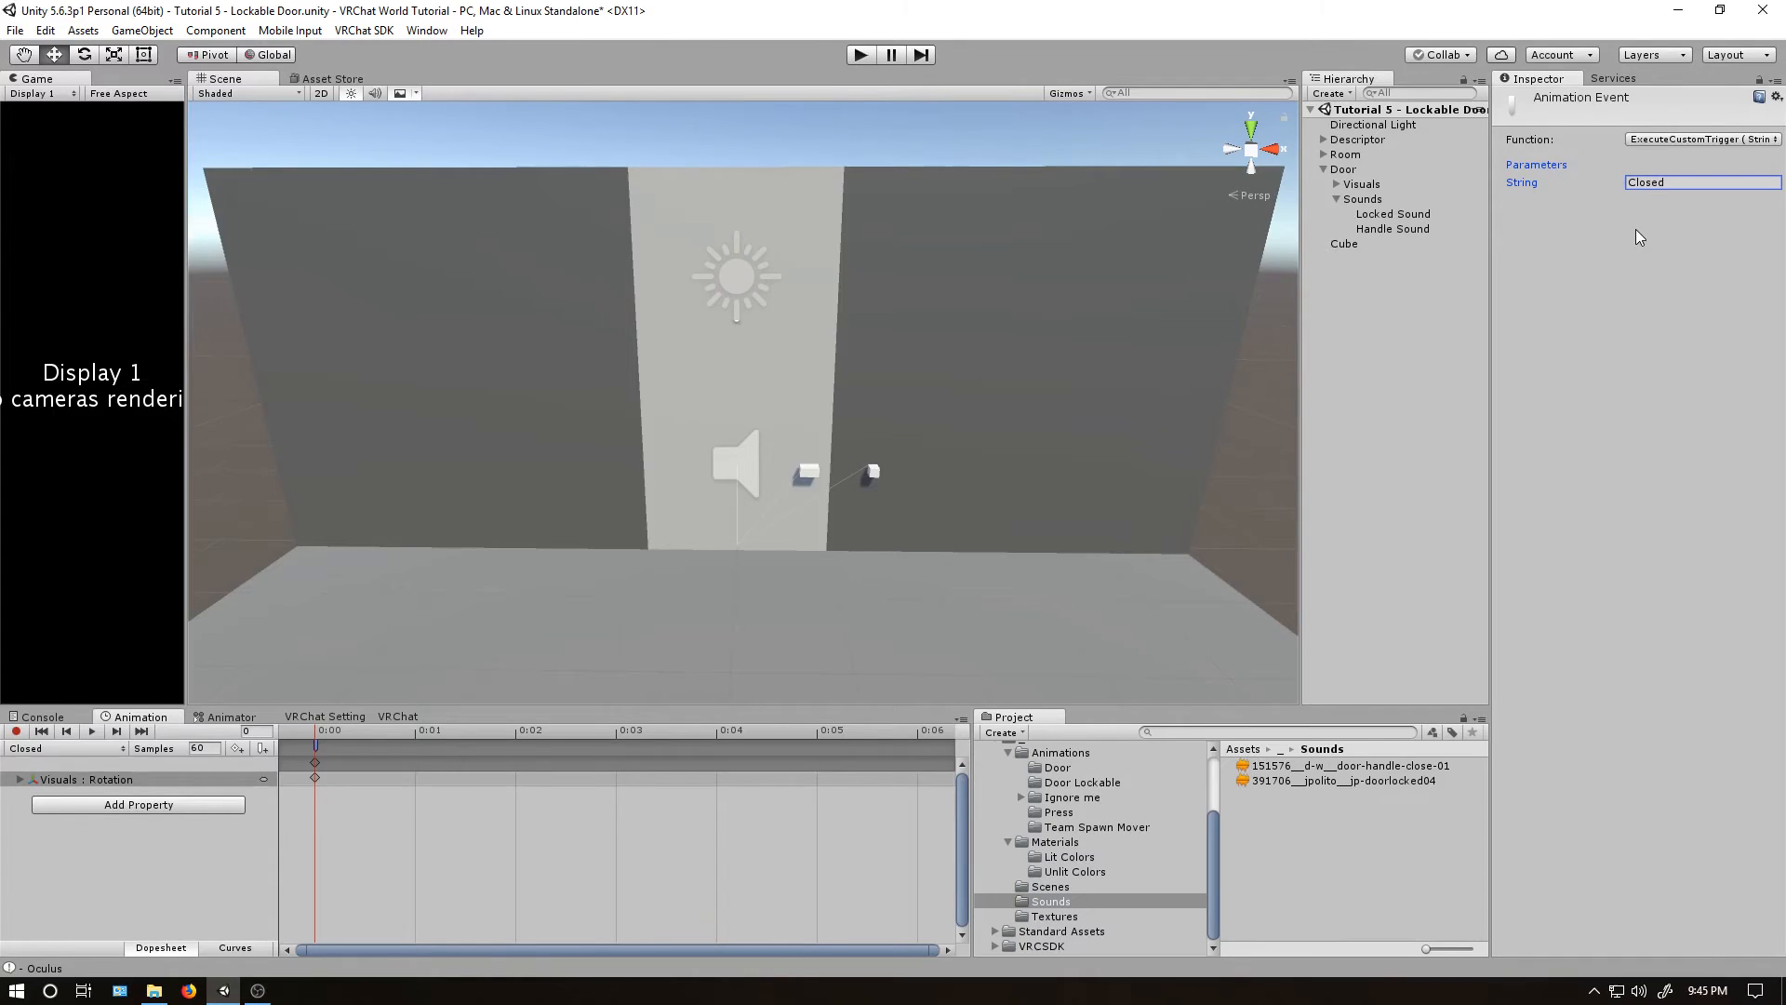
Add an ExecuteCustomTrigger event to the Opened clip and compare with Door's trigger names.
{"action": "left_click", "coordinate": [46, 748]}
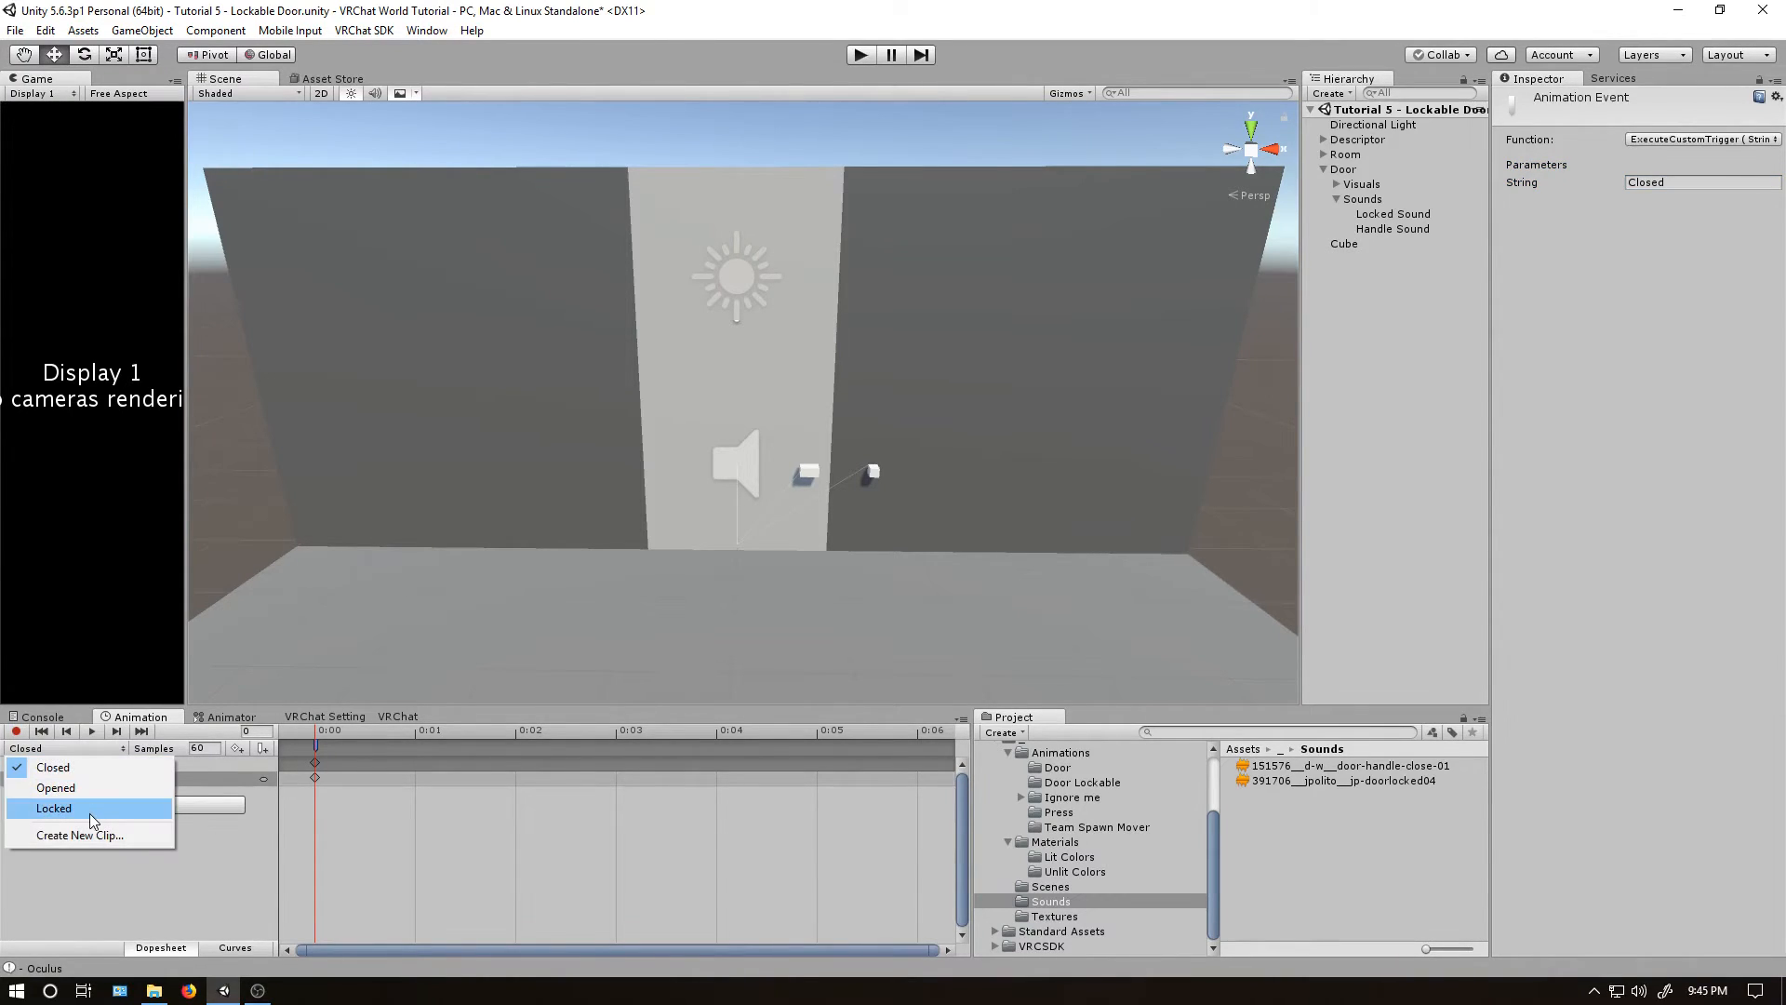
{"action": "left_click", "coordinate": [55, 787]}
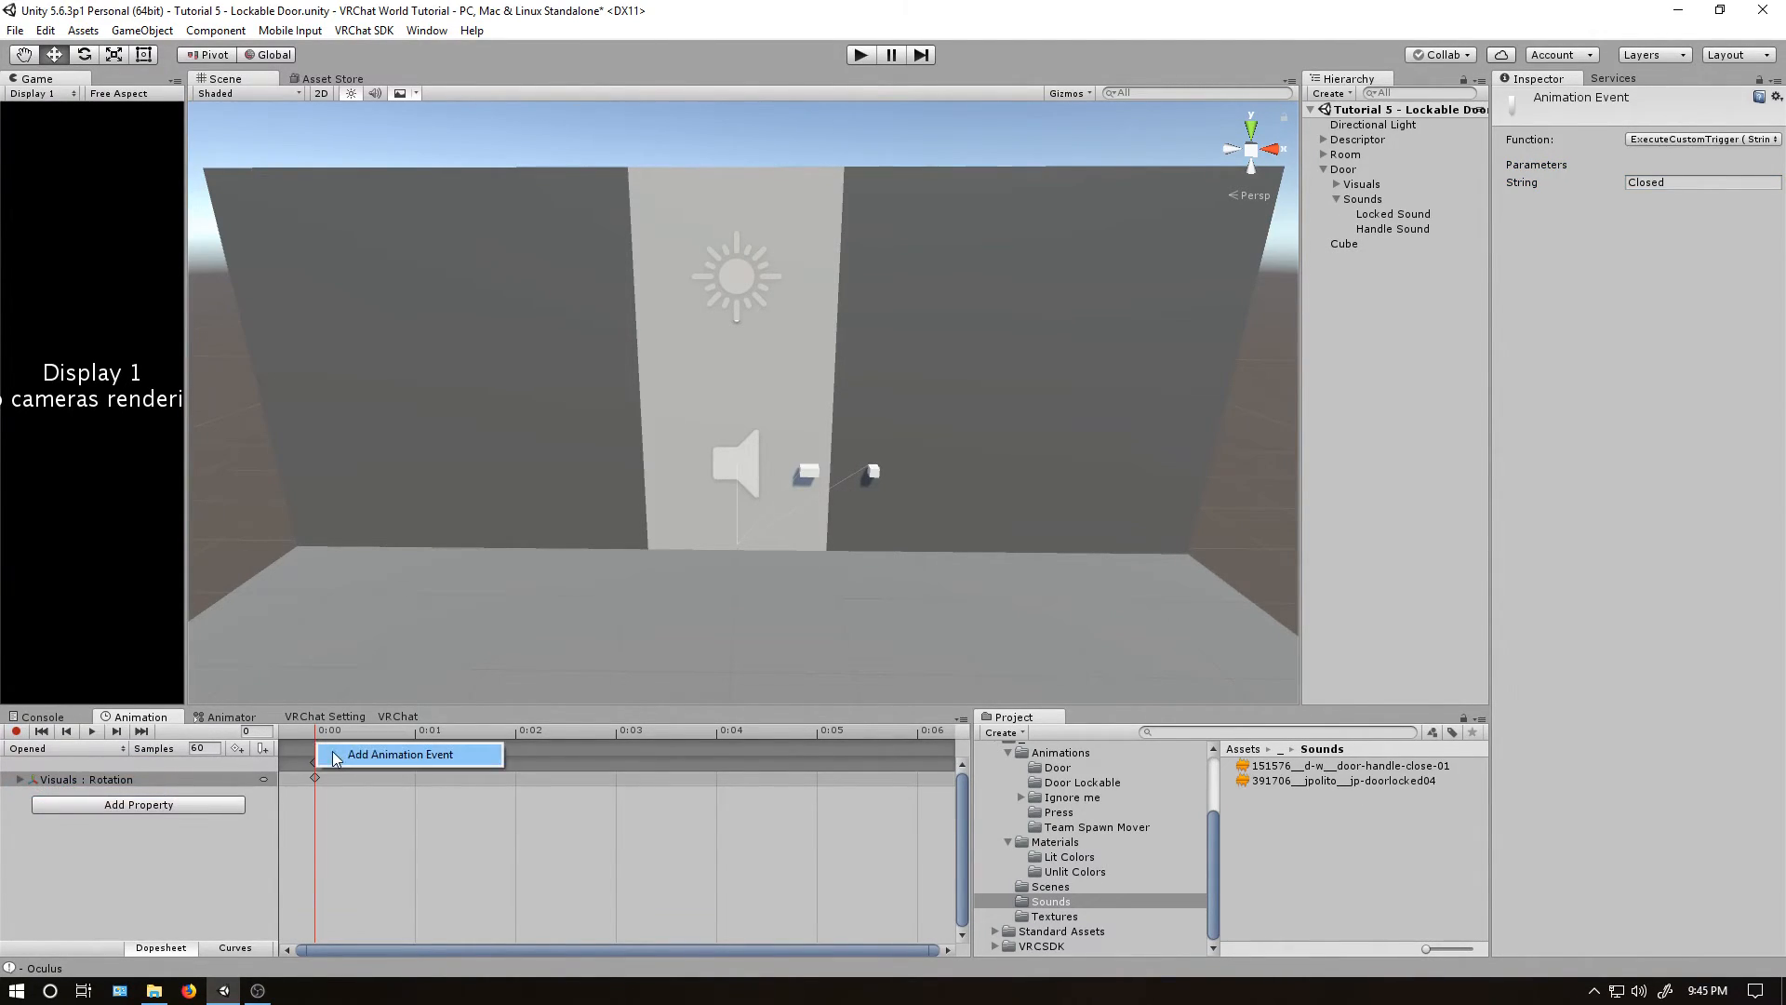
{"action": "left_click", "coordinate": [1702, 138]}
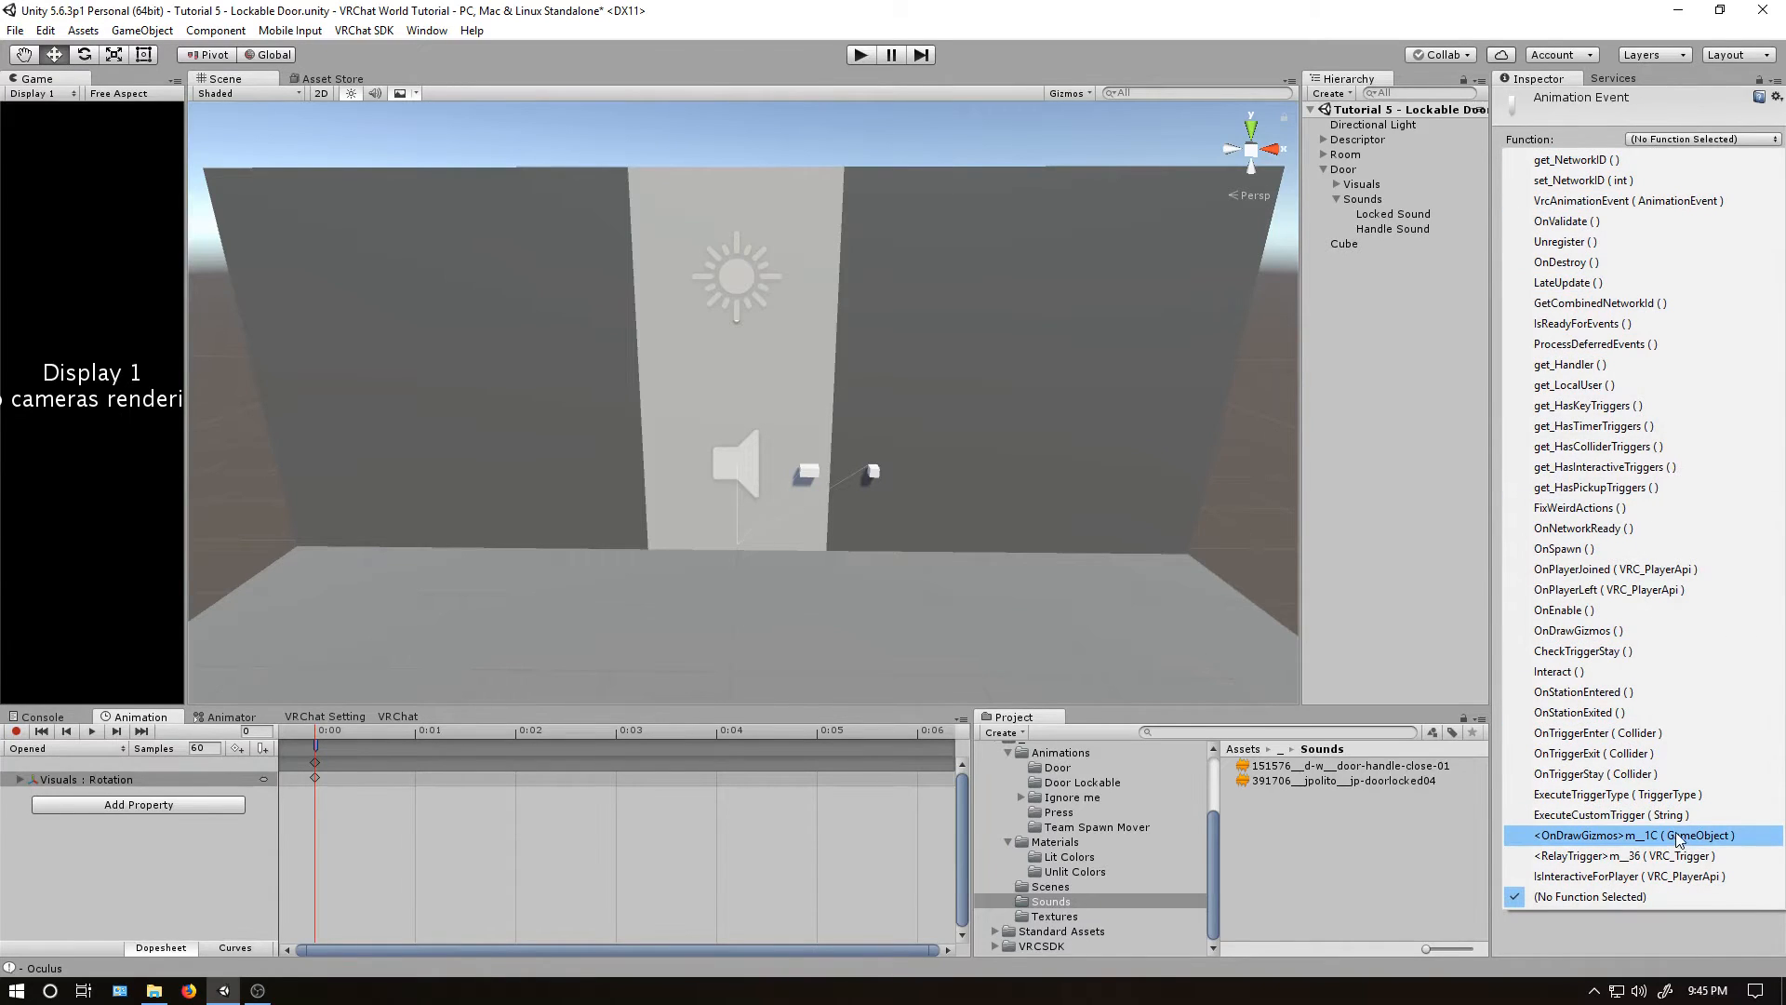
{"action": "left_click", "coordinate": [1609, 815]}
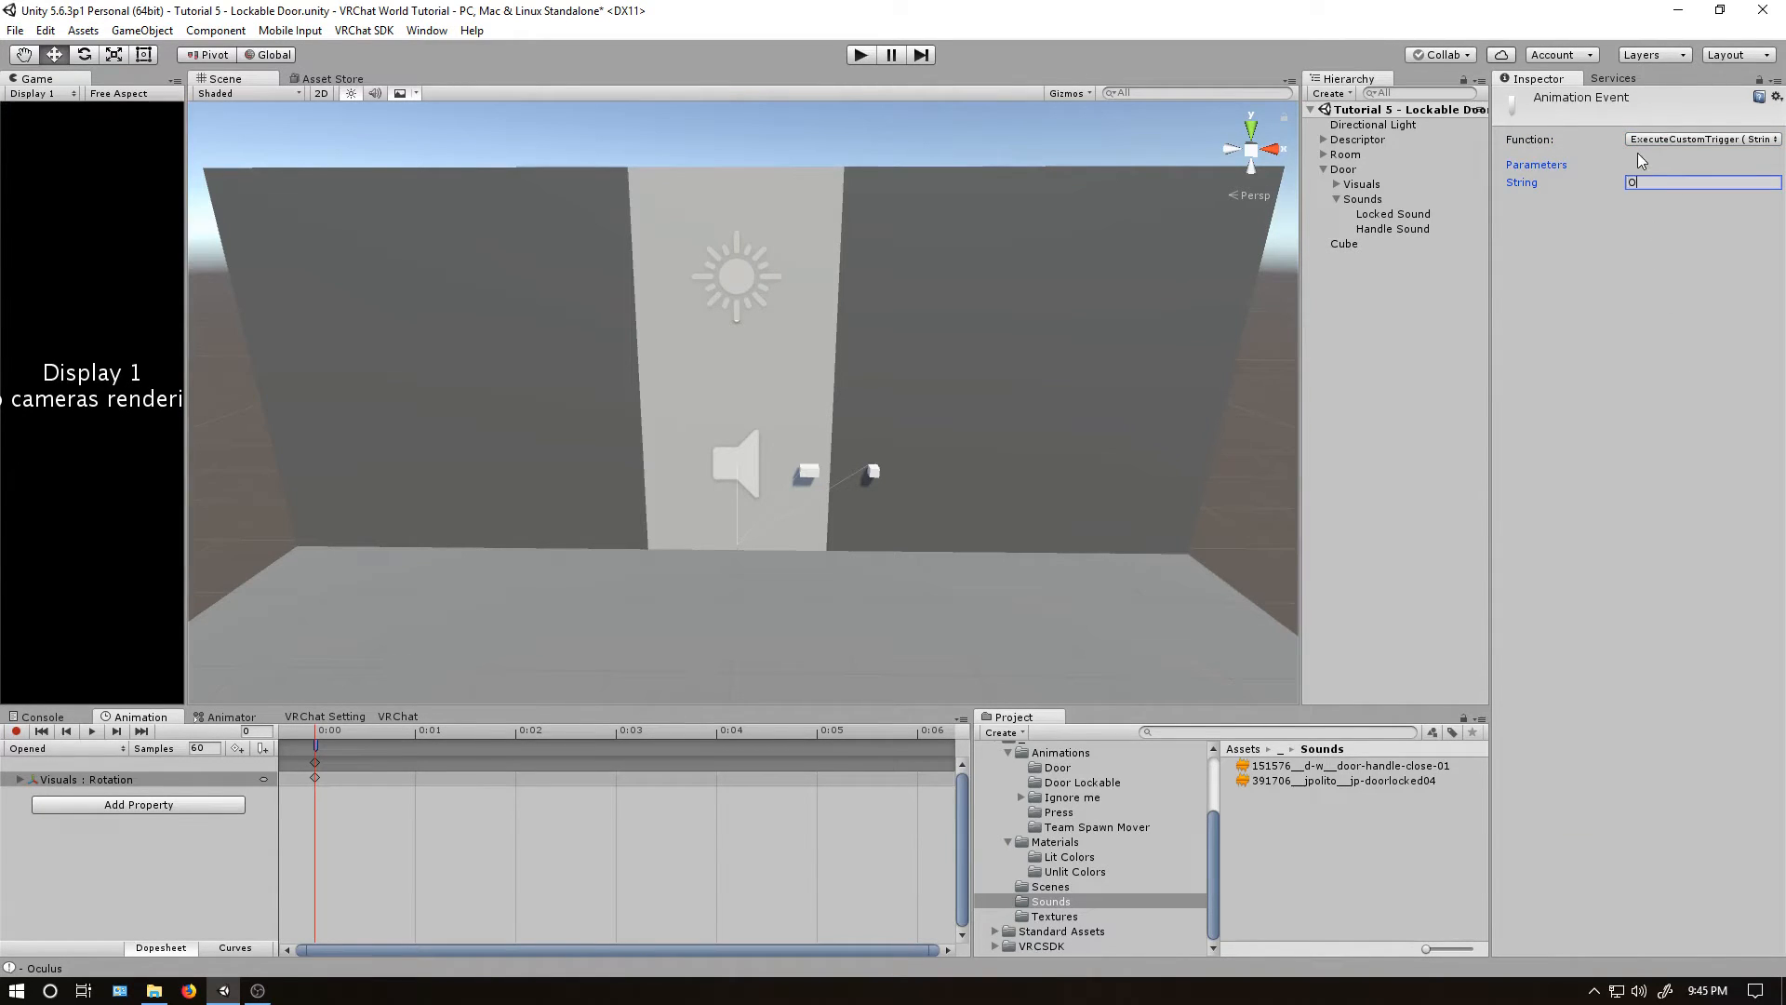
{"action": "left_click", "coordinate": [1344, 169]}
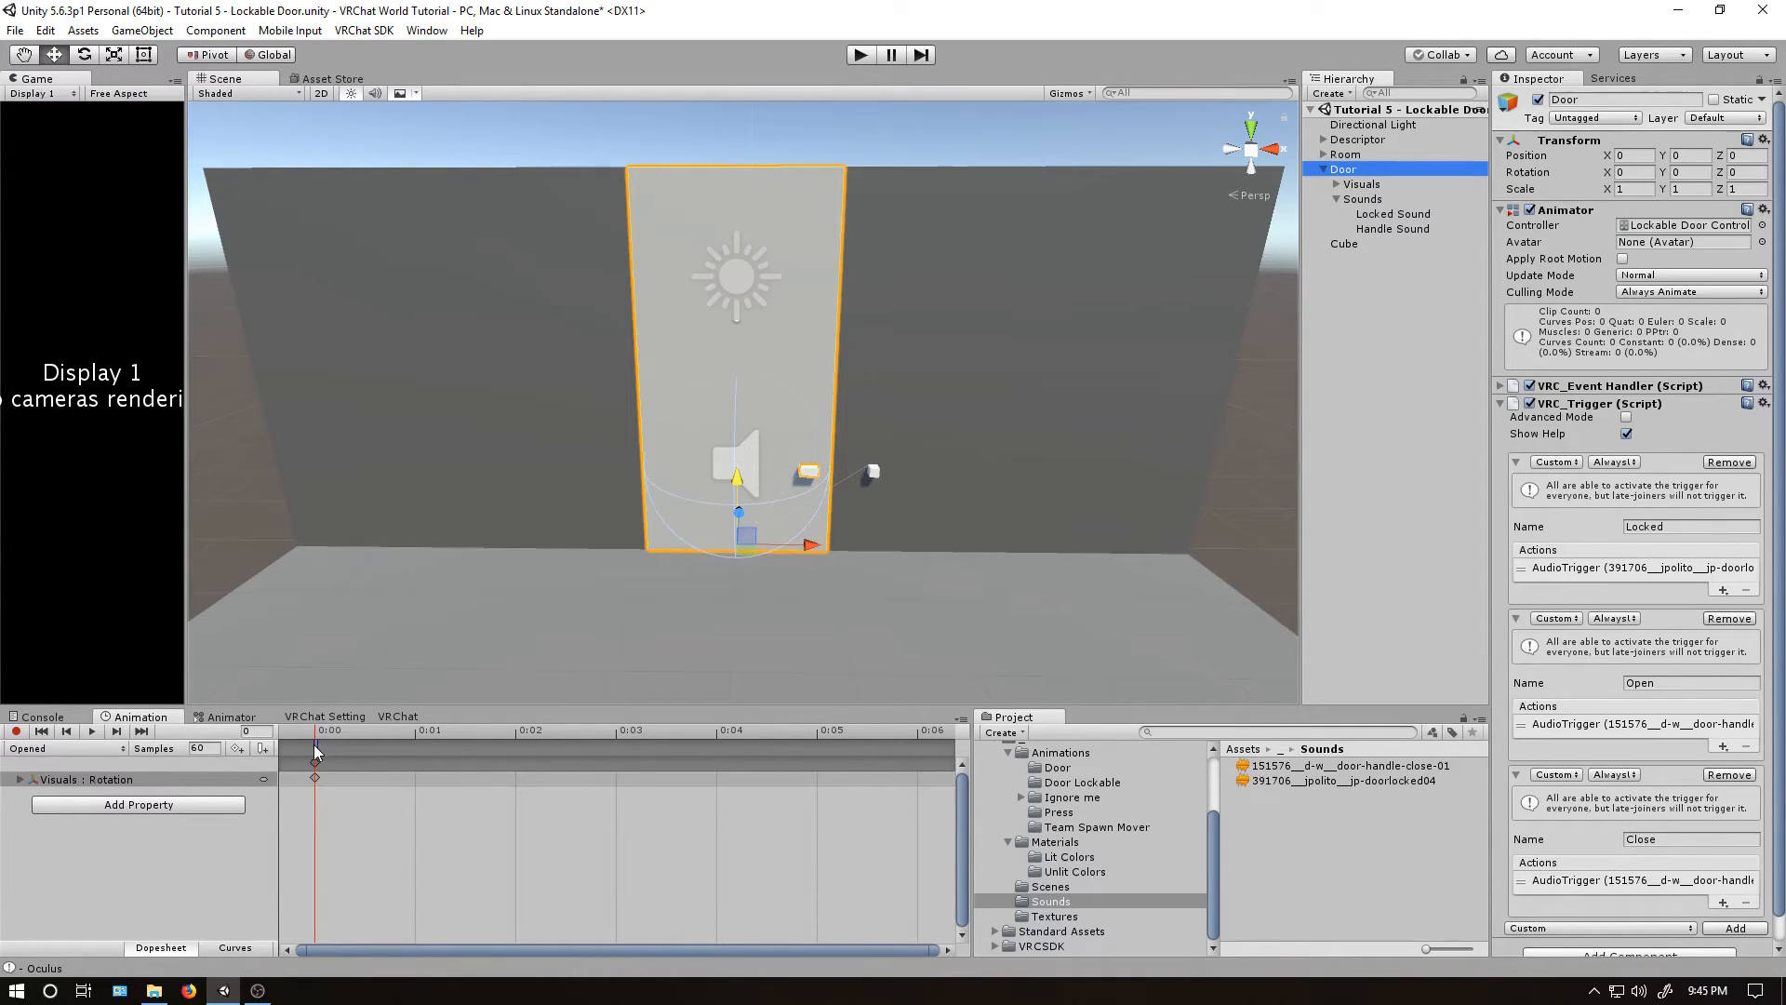
Correct the Closed clip's event string from Closed to Close.
{"action": "left_click", "coordinate": [315, 777]}
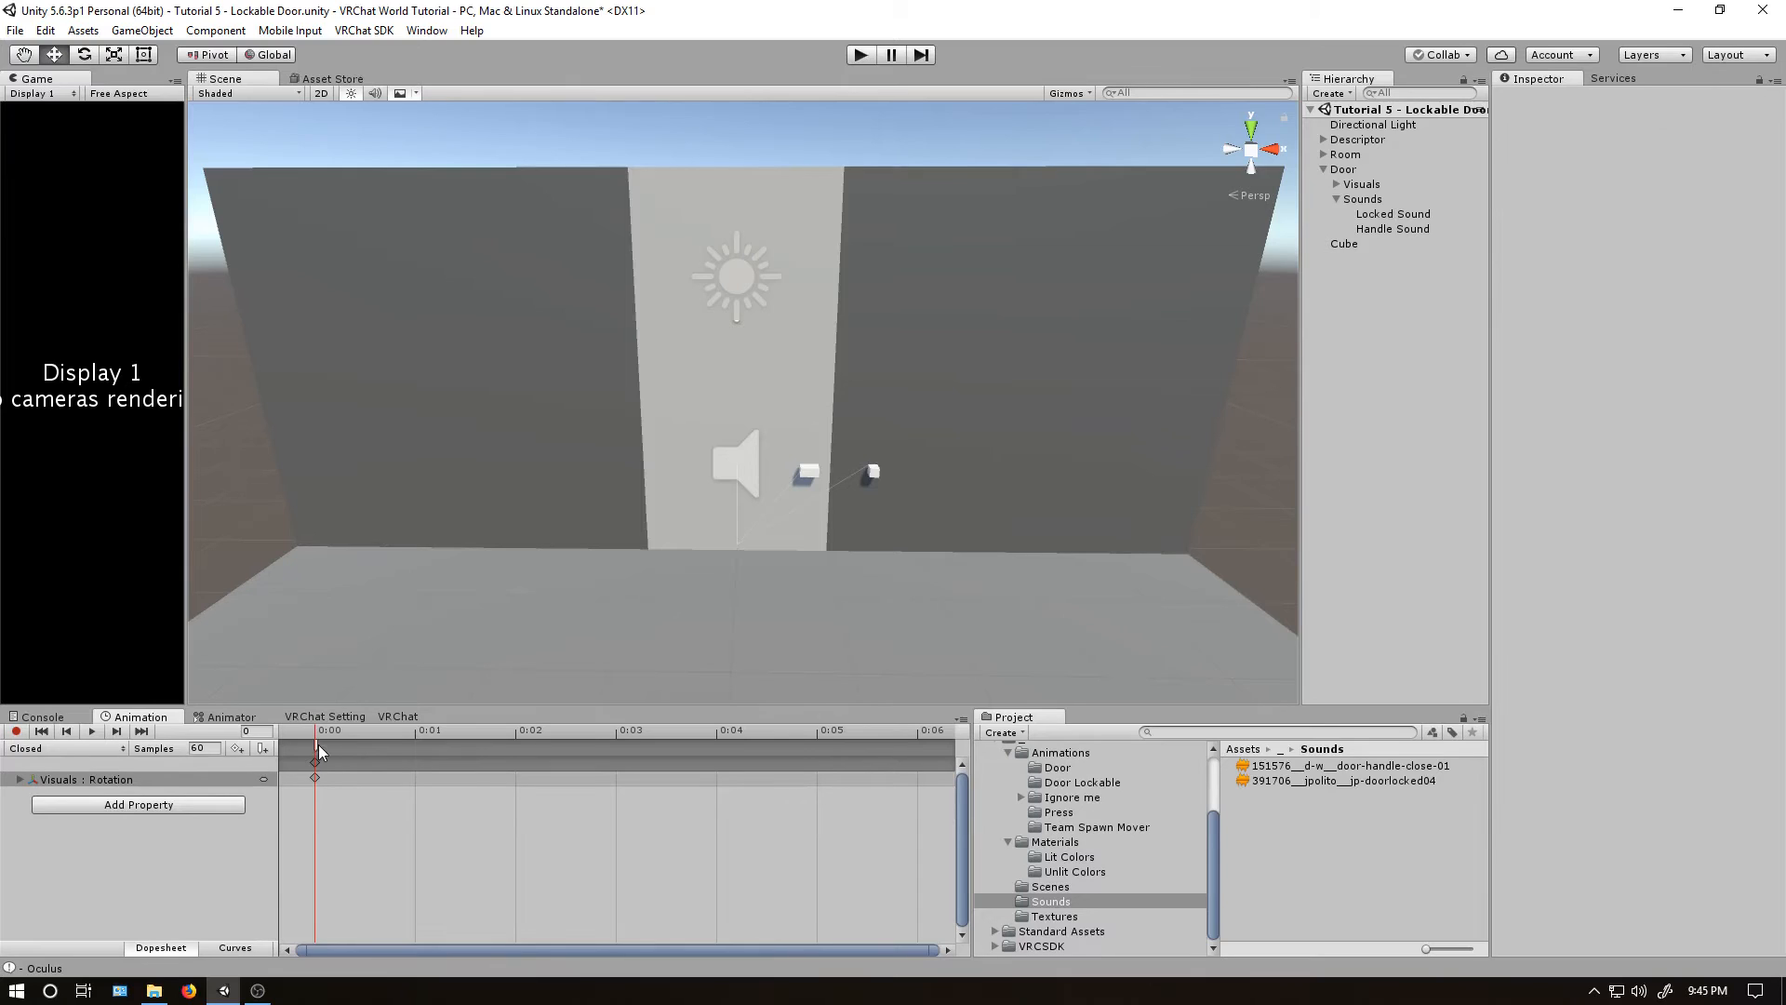
{"action": "left_click", "coordinate": [316, 778]}
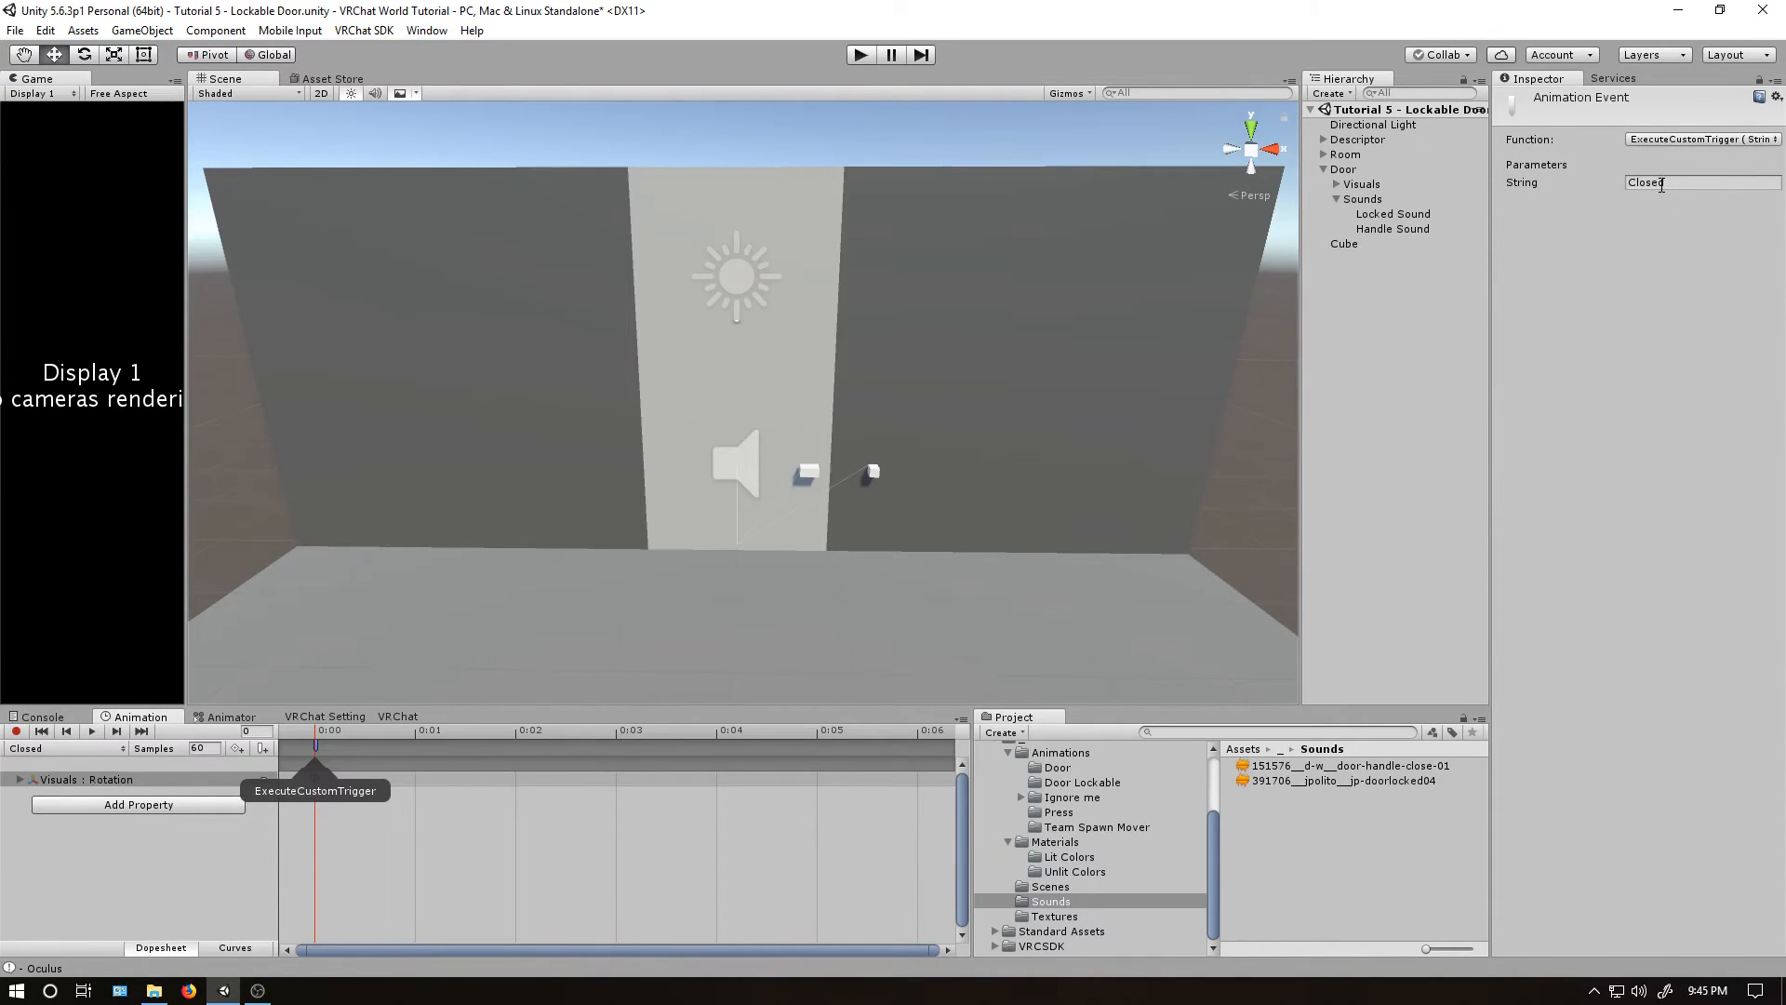
{"action": "key", "text": "Backspace"}
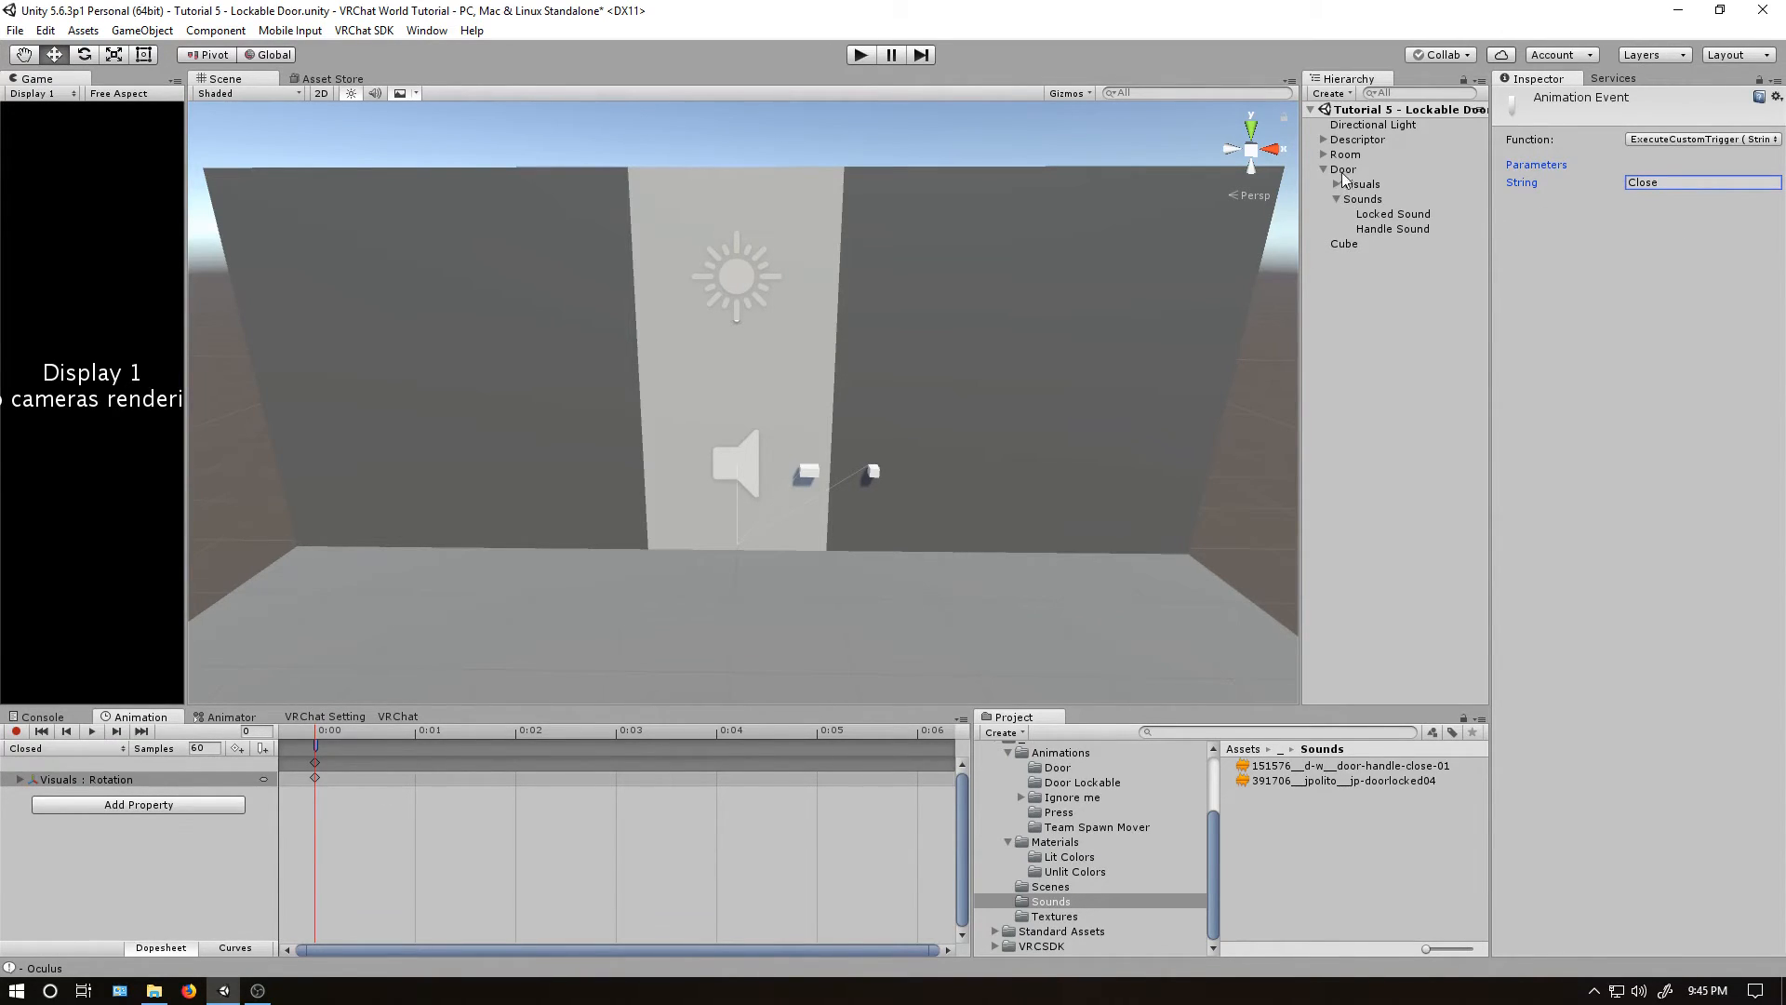
{"action": "left_click", "coordinate": [1344, 168]}
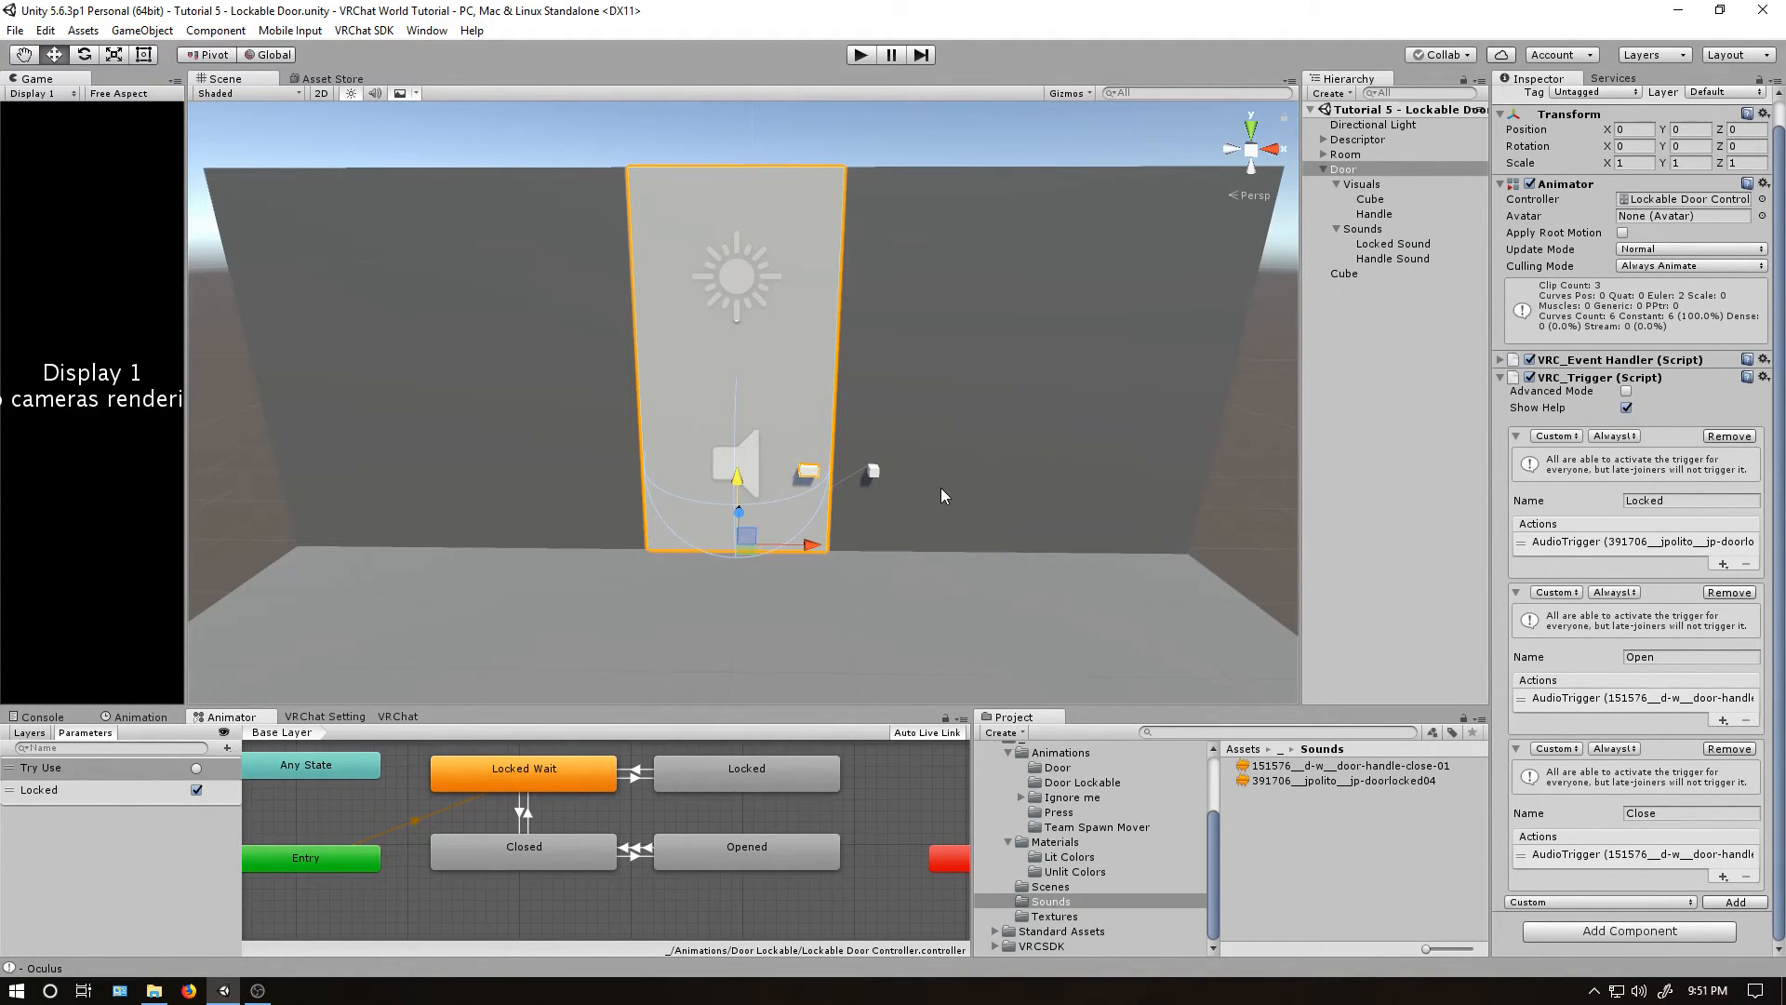
{"action": "mouse_move", "coordinate": [769, 481]}
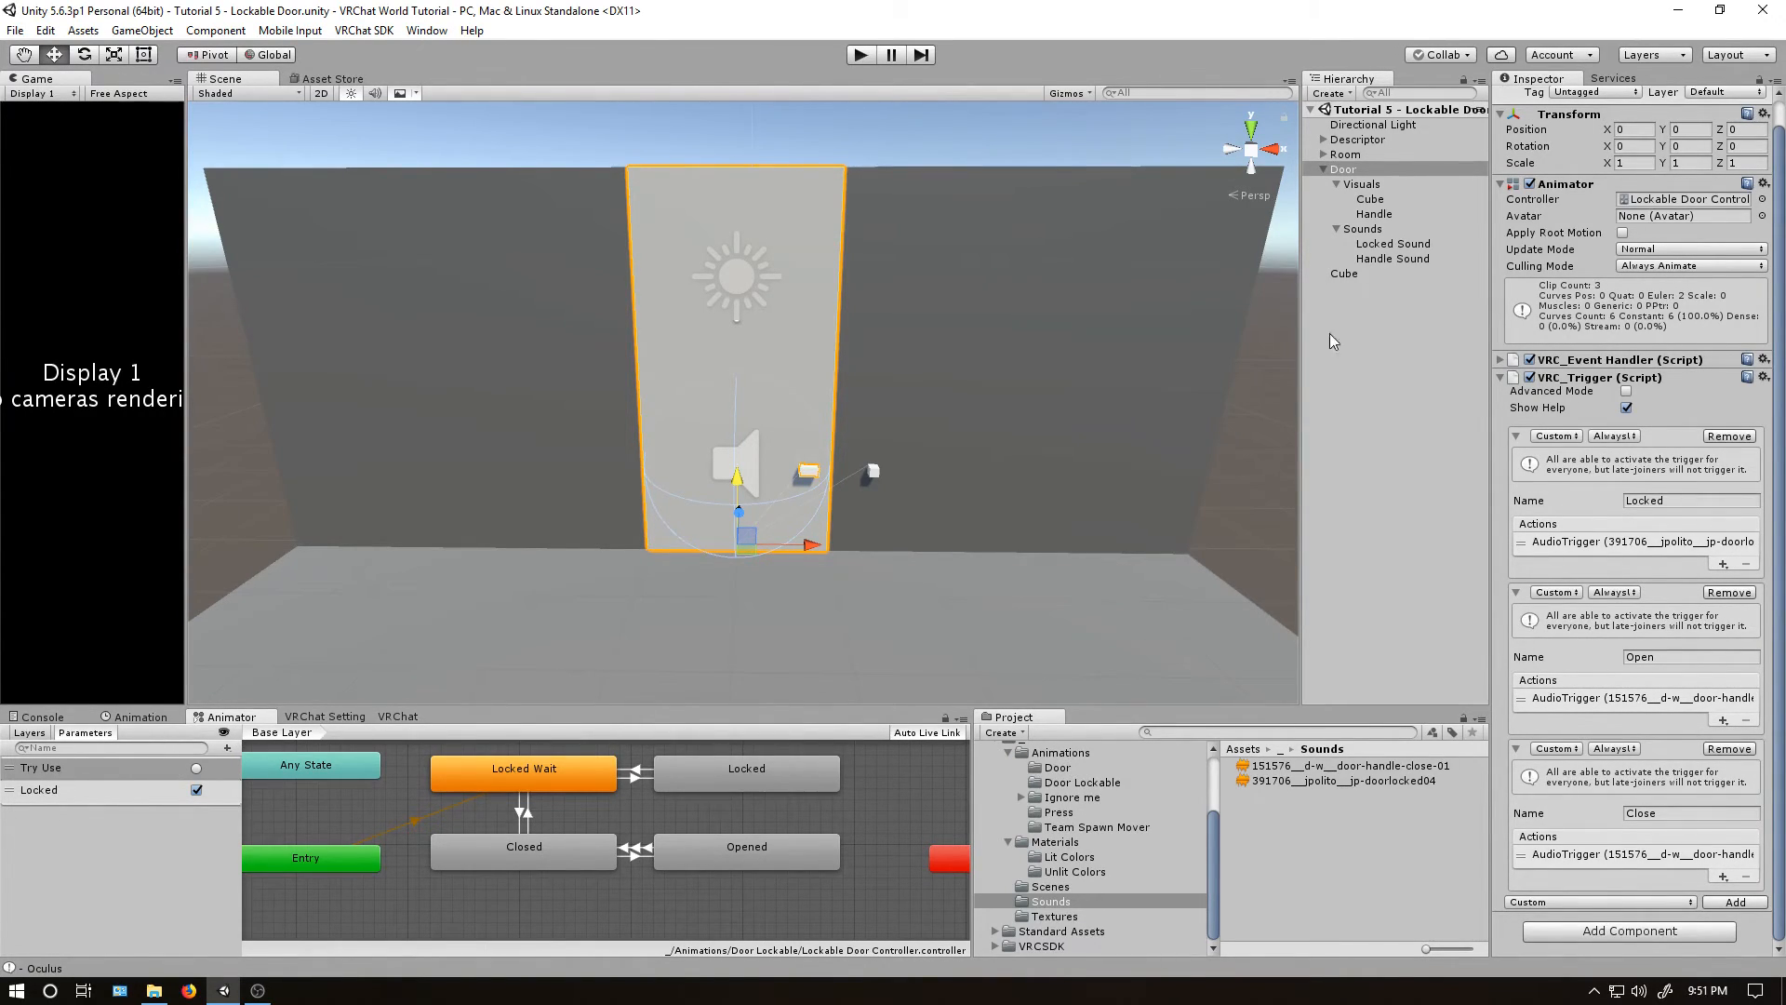
Duplicate the Closed and Opened clips into new animator states renamed Close and Open.
{"action": "left_click", "coordinate": [523, 846]}
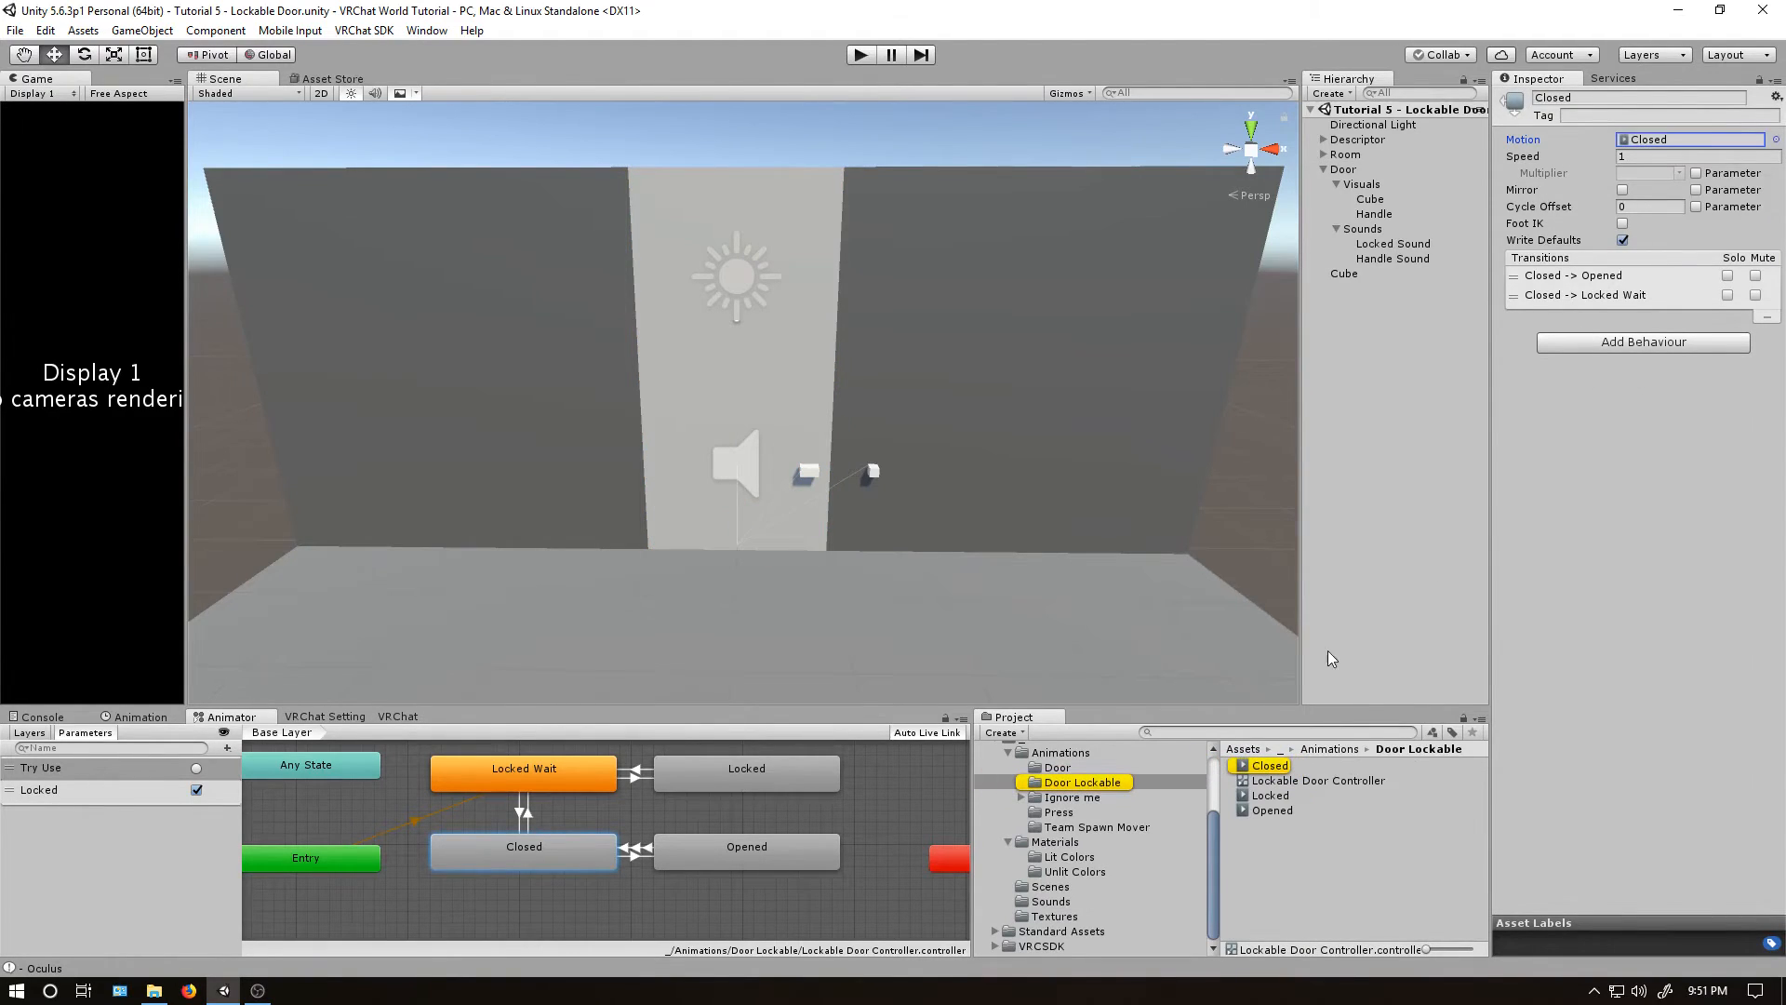
{"action": "left_click", "coordinate": [1273, 809]}
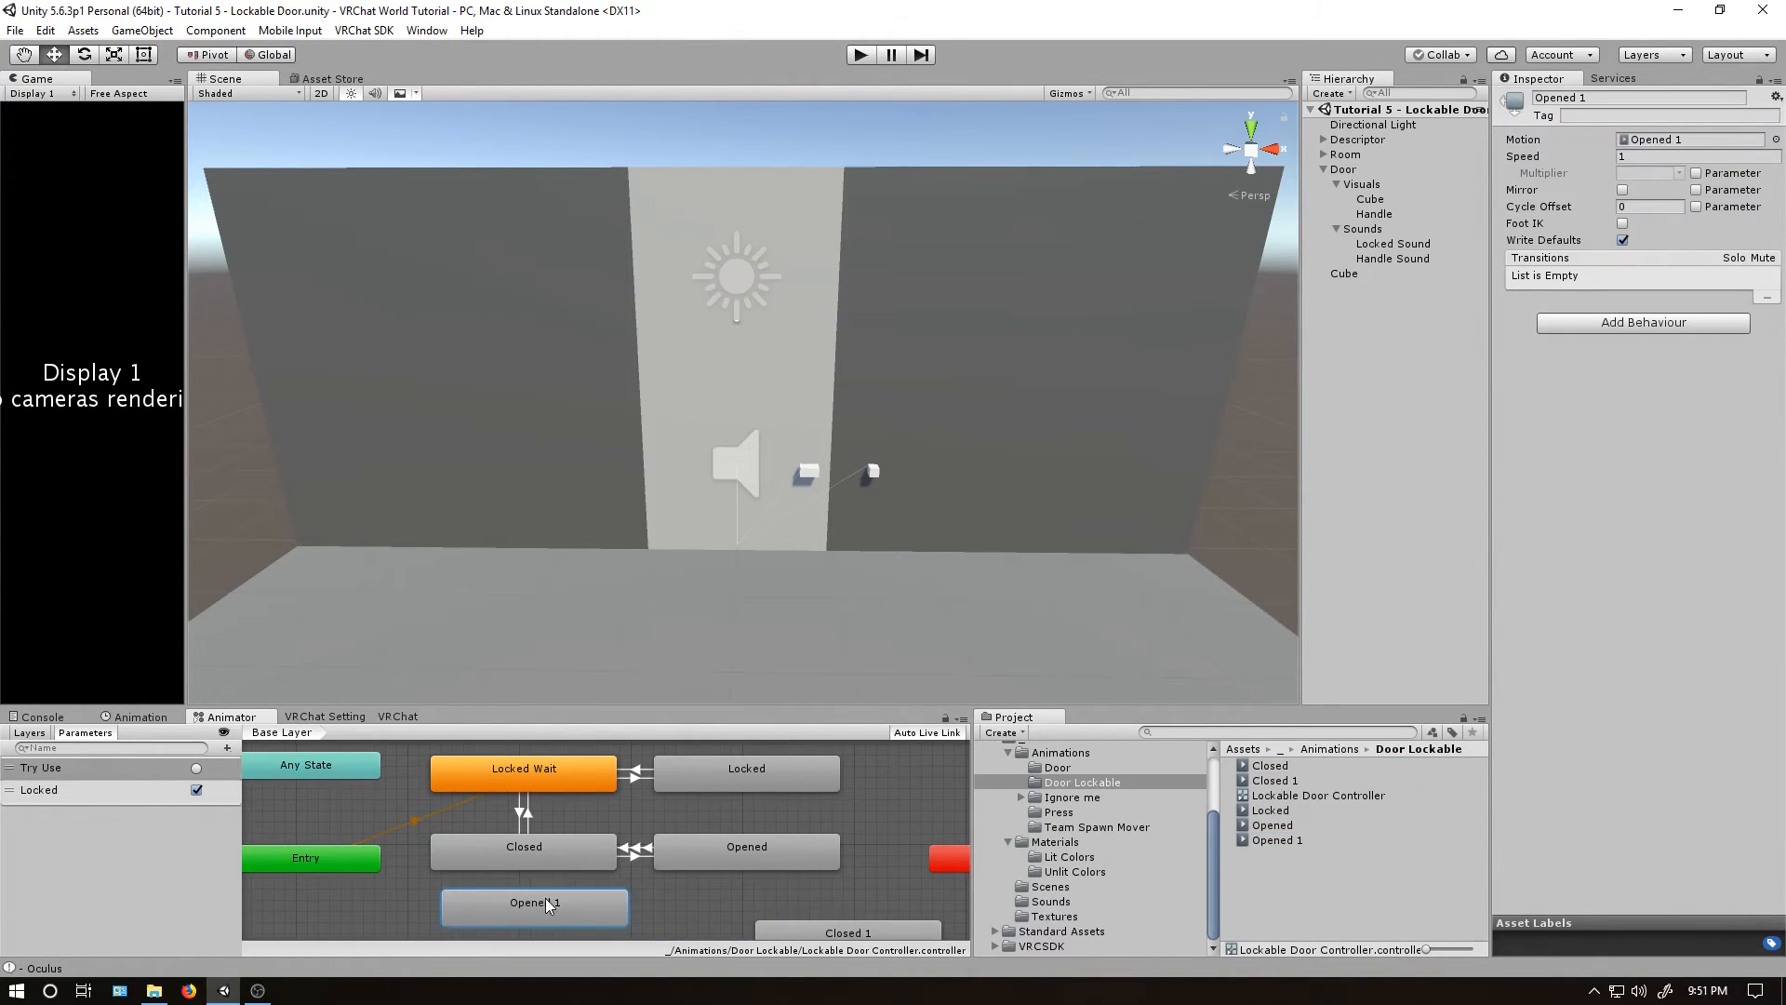
{"action": "left_click", "coordinate": [746, 913]}
{"action": "type", "text": "Close"}
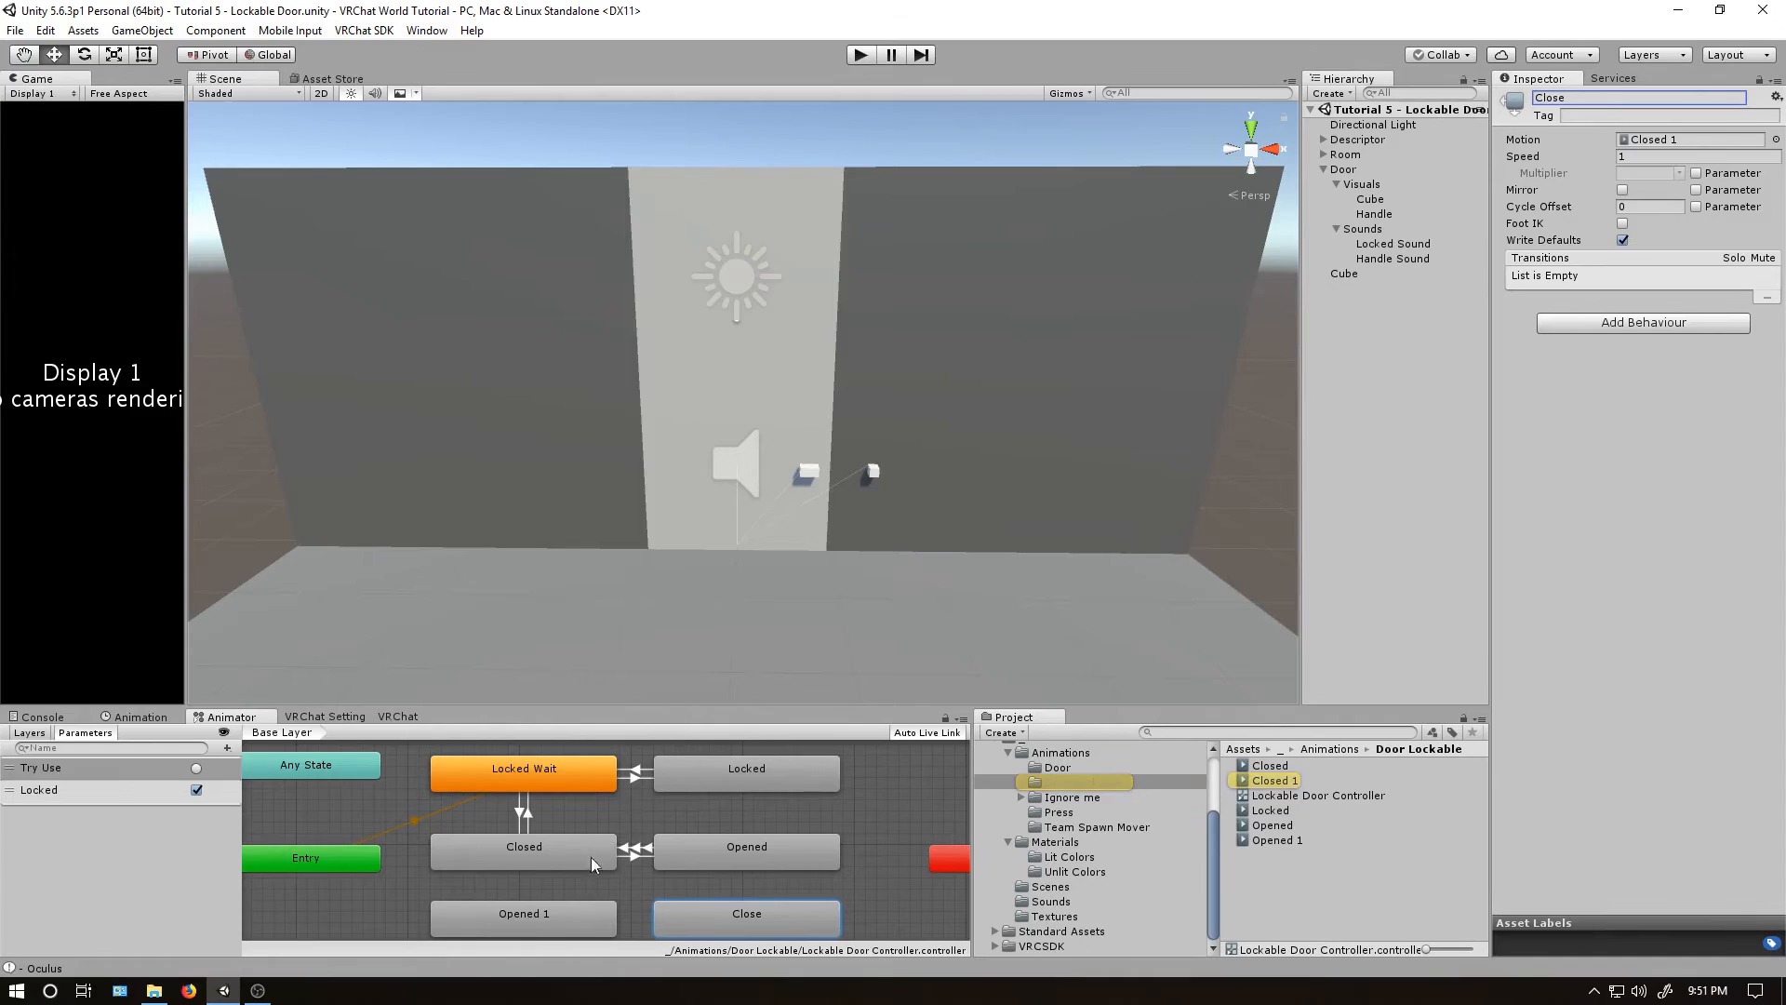
{"action": "left_click", "coordinate": [523, 913]}
{"action": "type", "text": "Open"}
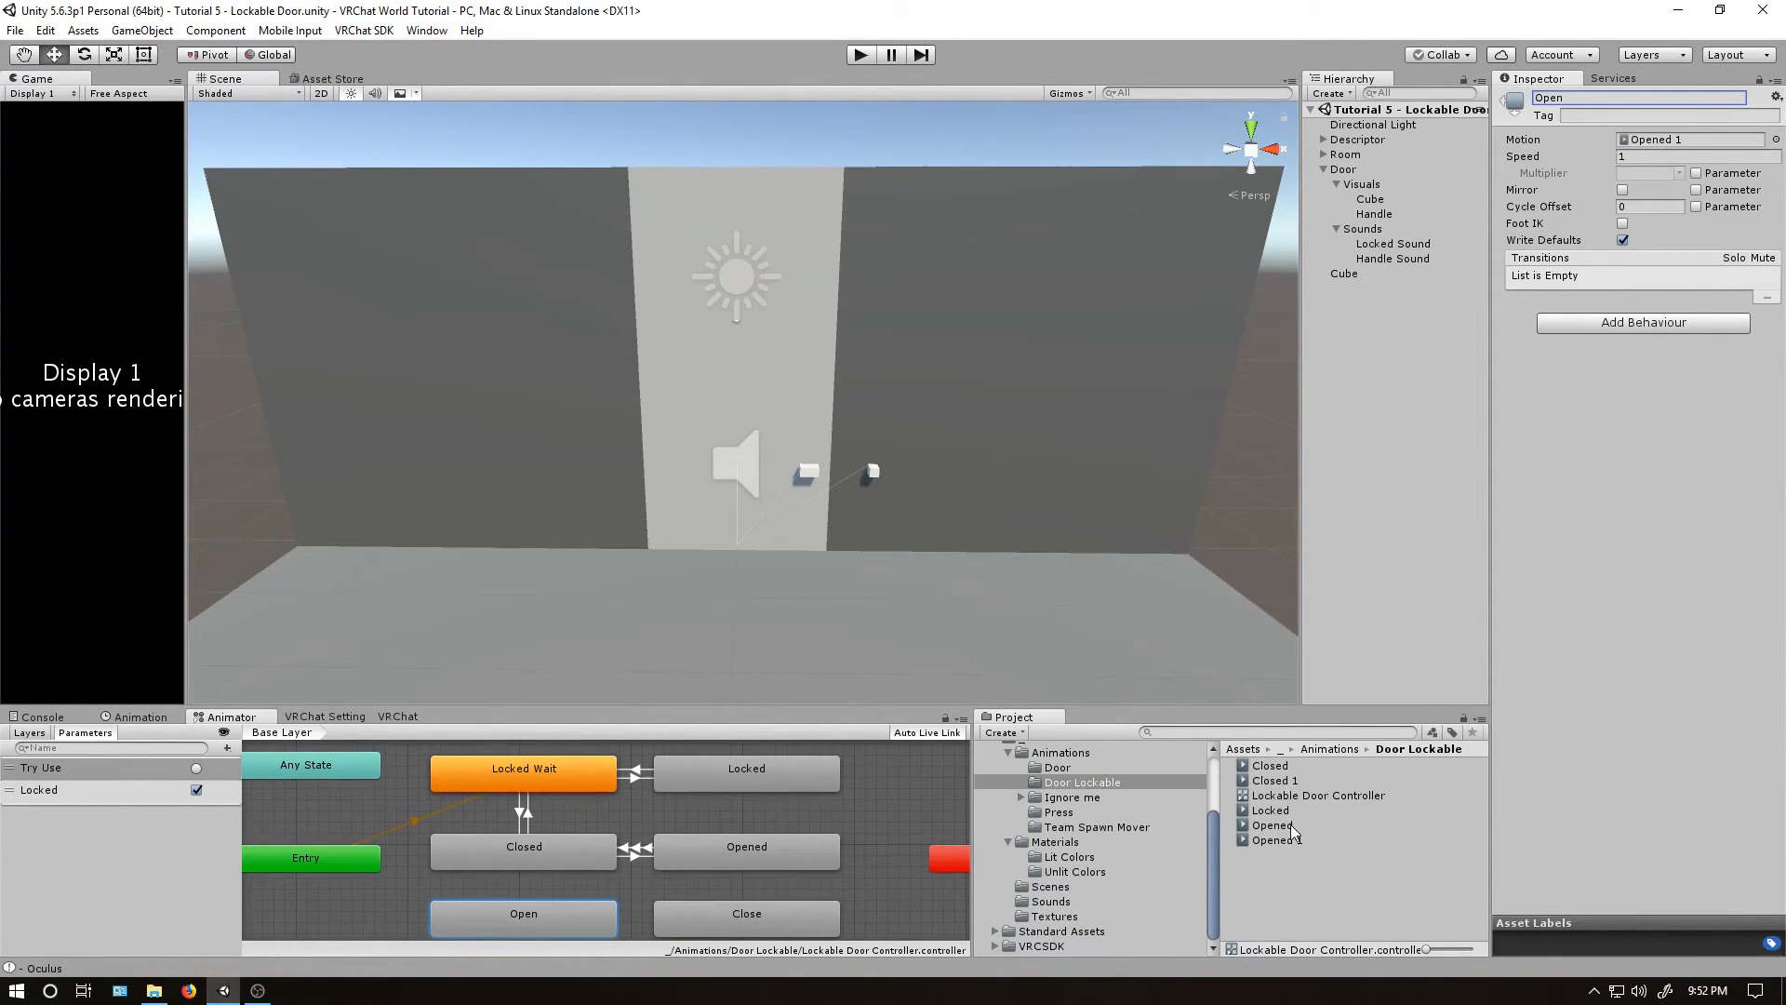
Rename the copied clips to Open and Close in the Door Lockable folder.
{"action": "left_click", "coordinate": [1271, 839]}
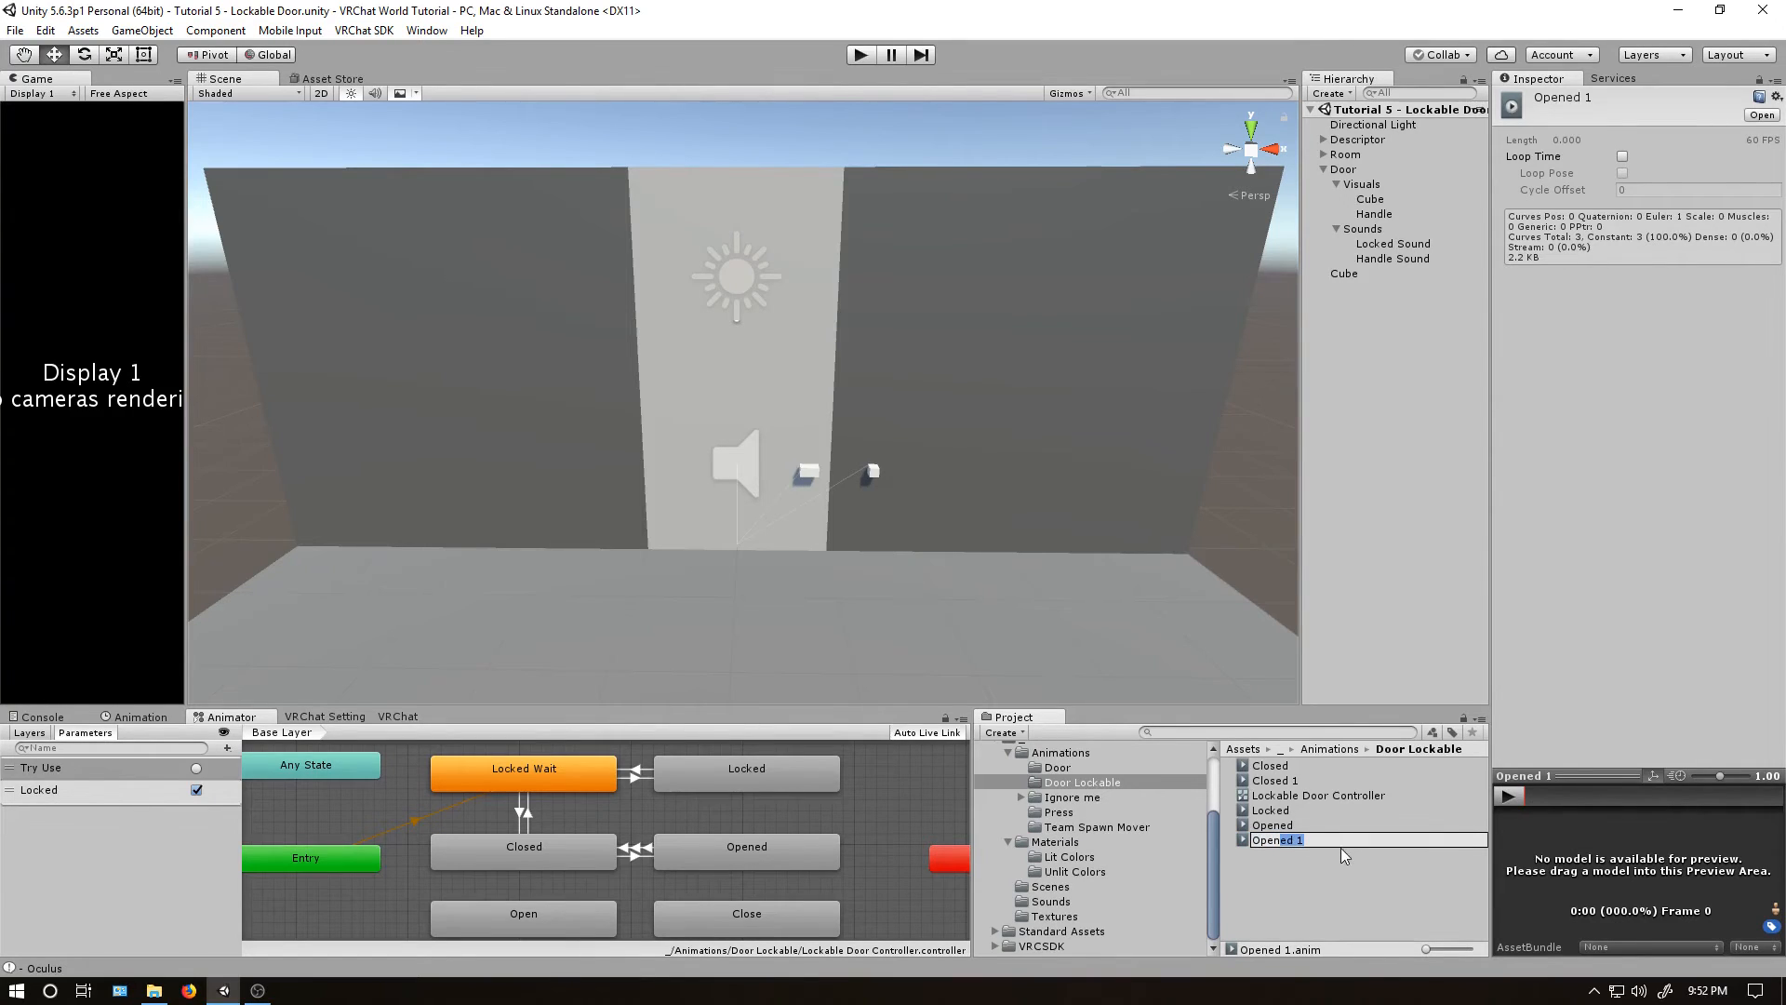
{"action": "left_click", "coordinate": [1272, 781]}
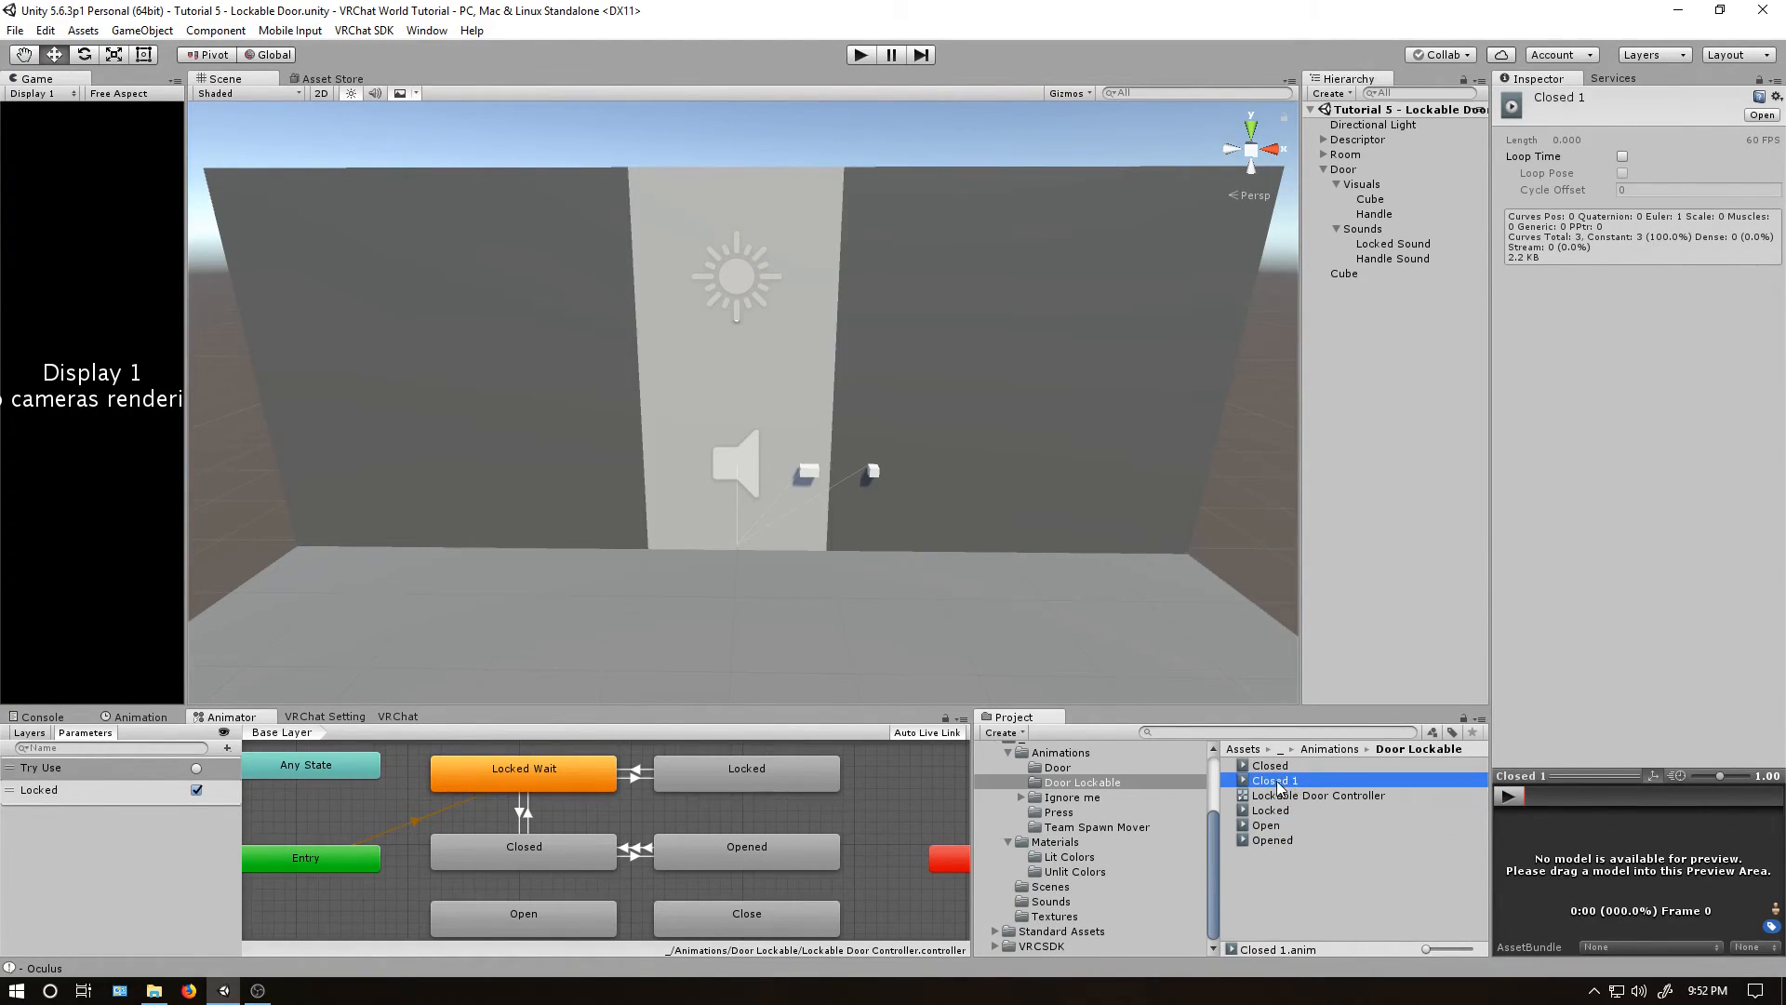
{"action": "left_click", "coordinate": [1267, 765]}
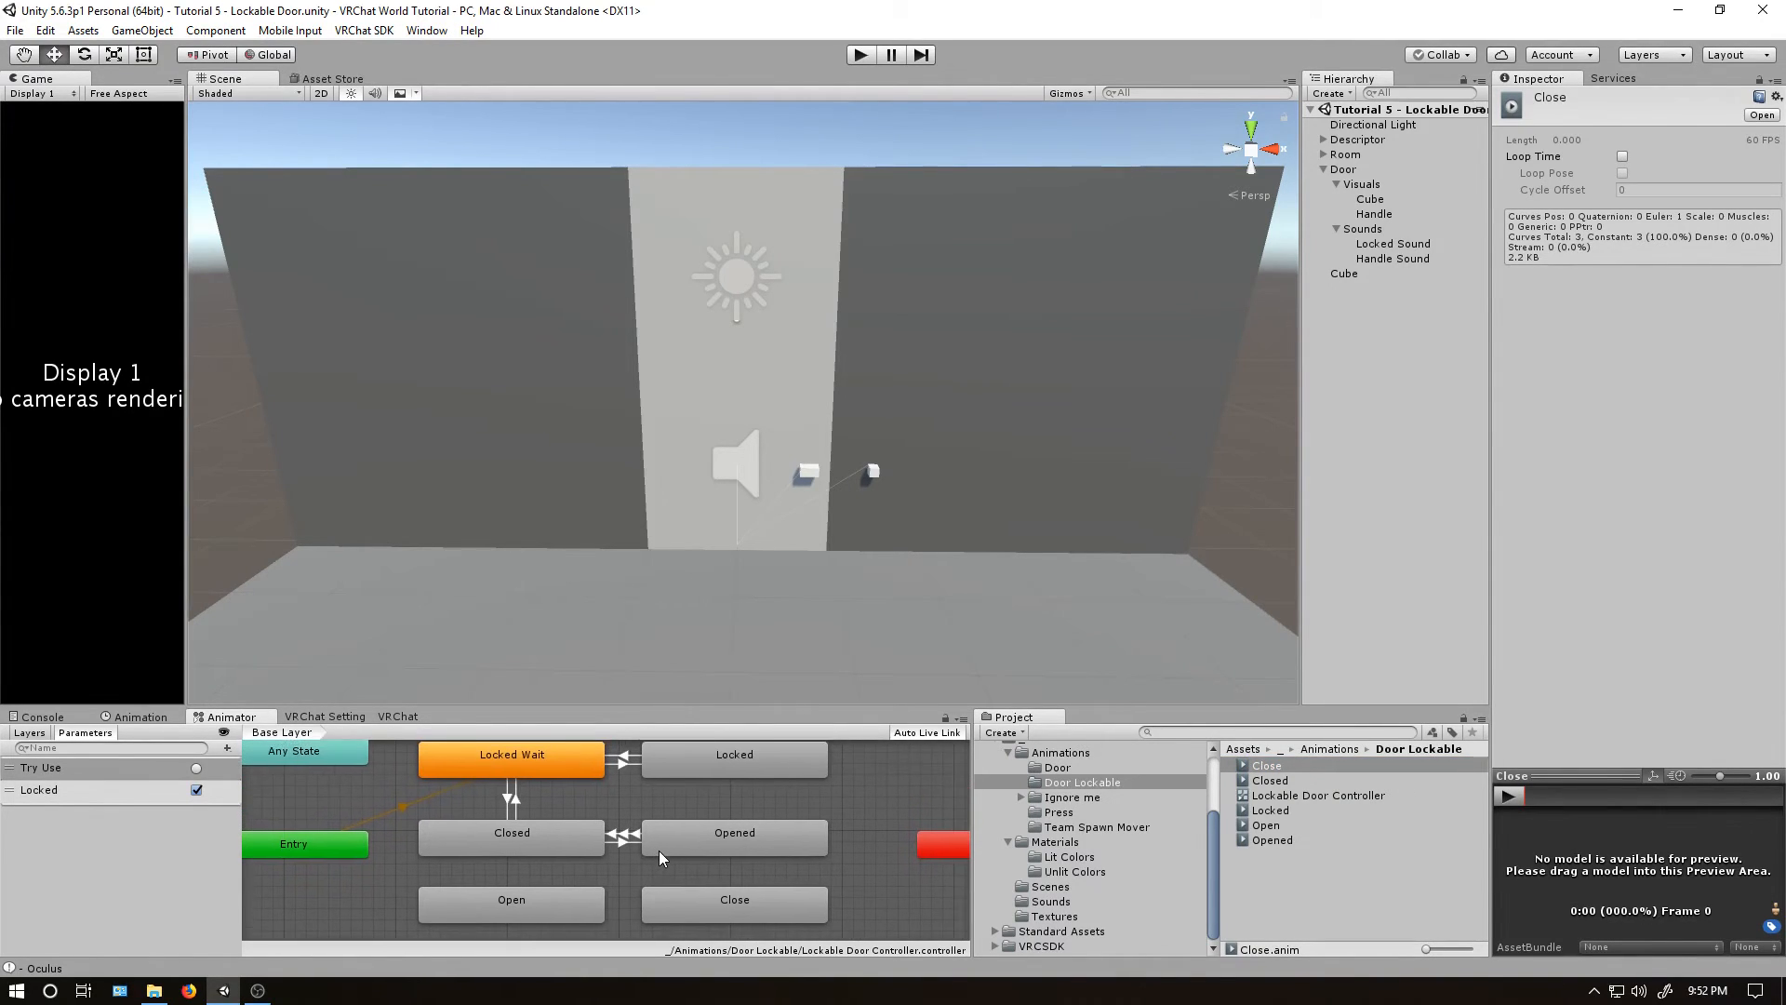
{"action": "left_click", "coordinate": [142, 715]}
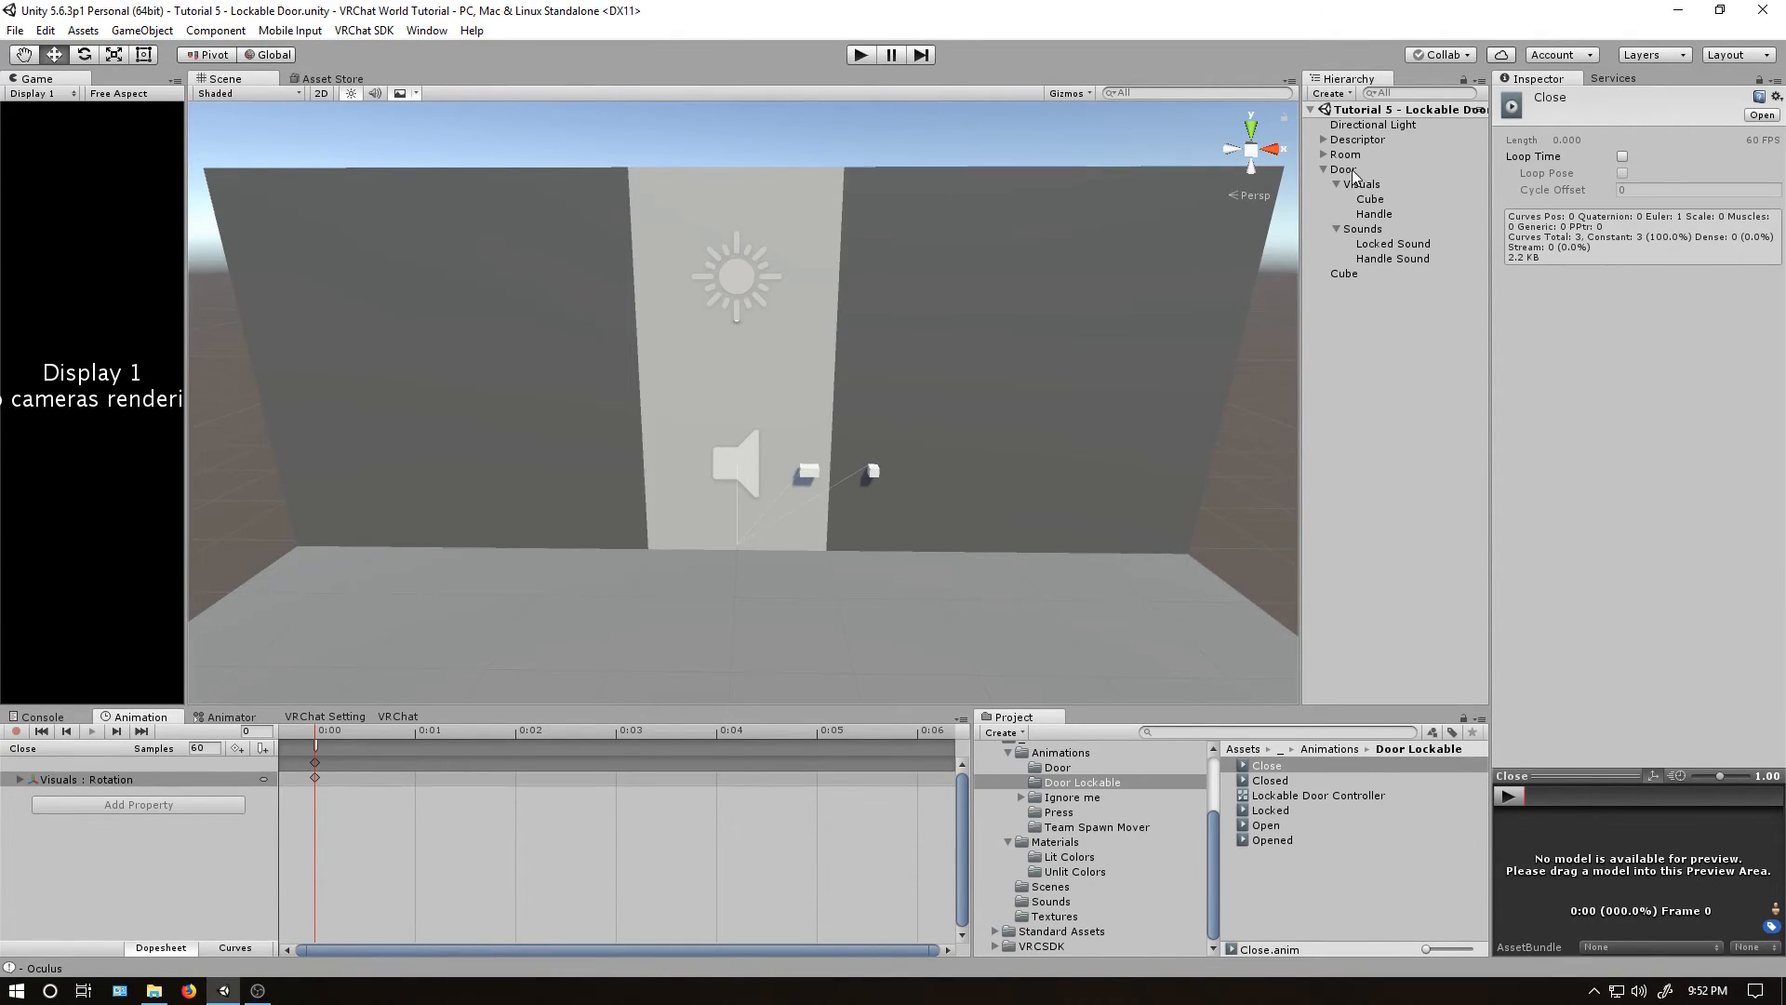
Review the Closed clip's Close event and the Opened clip, then return to the animator graph.
{"action": "left_click", "coordinate": [62, 748]}
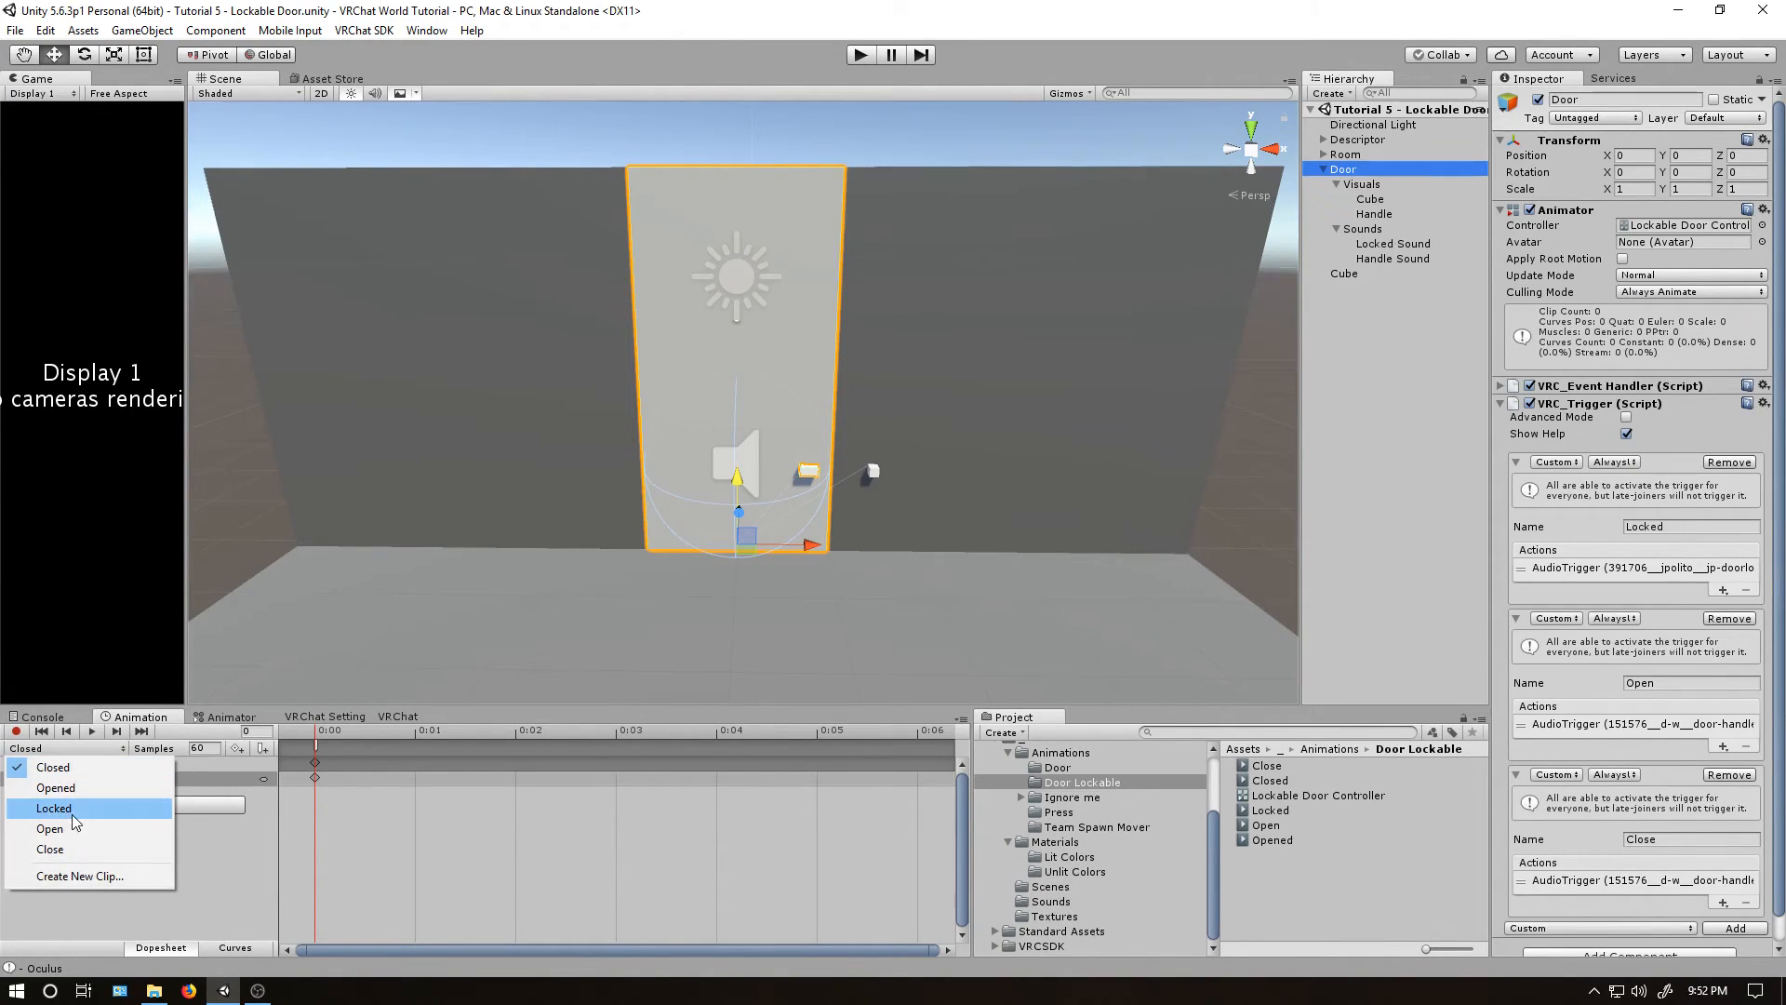
{"action": "left_click", "coordinate": [50, 828]}
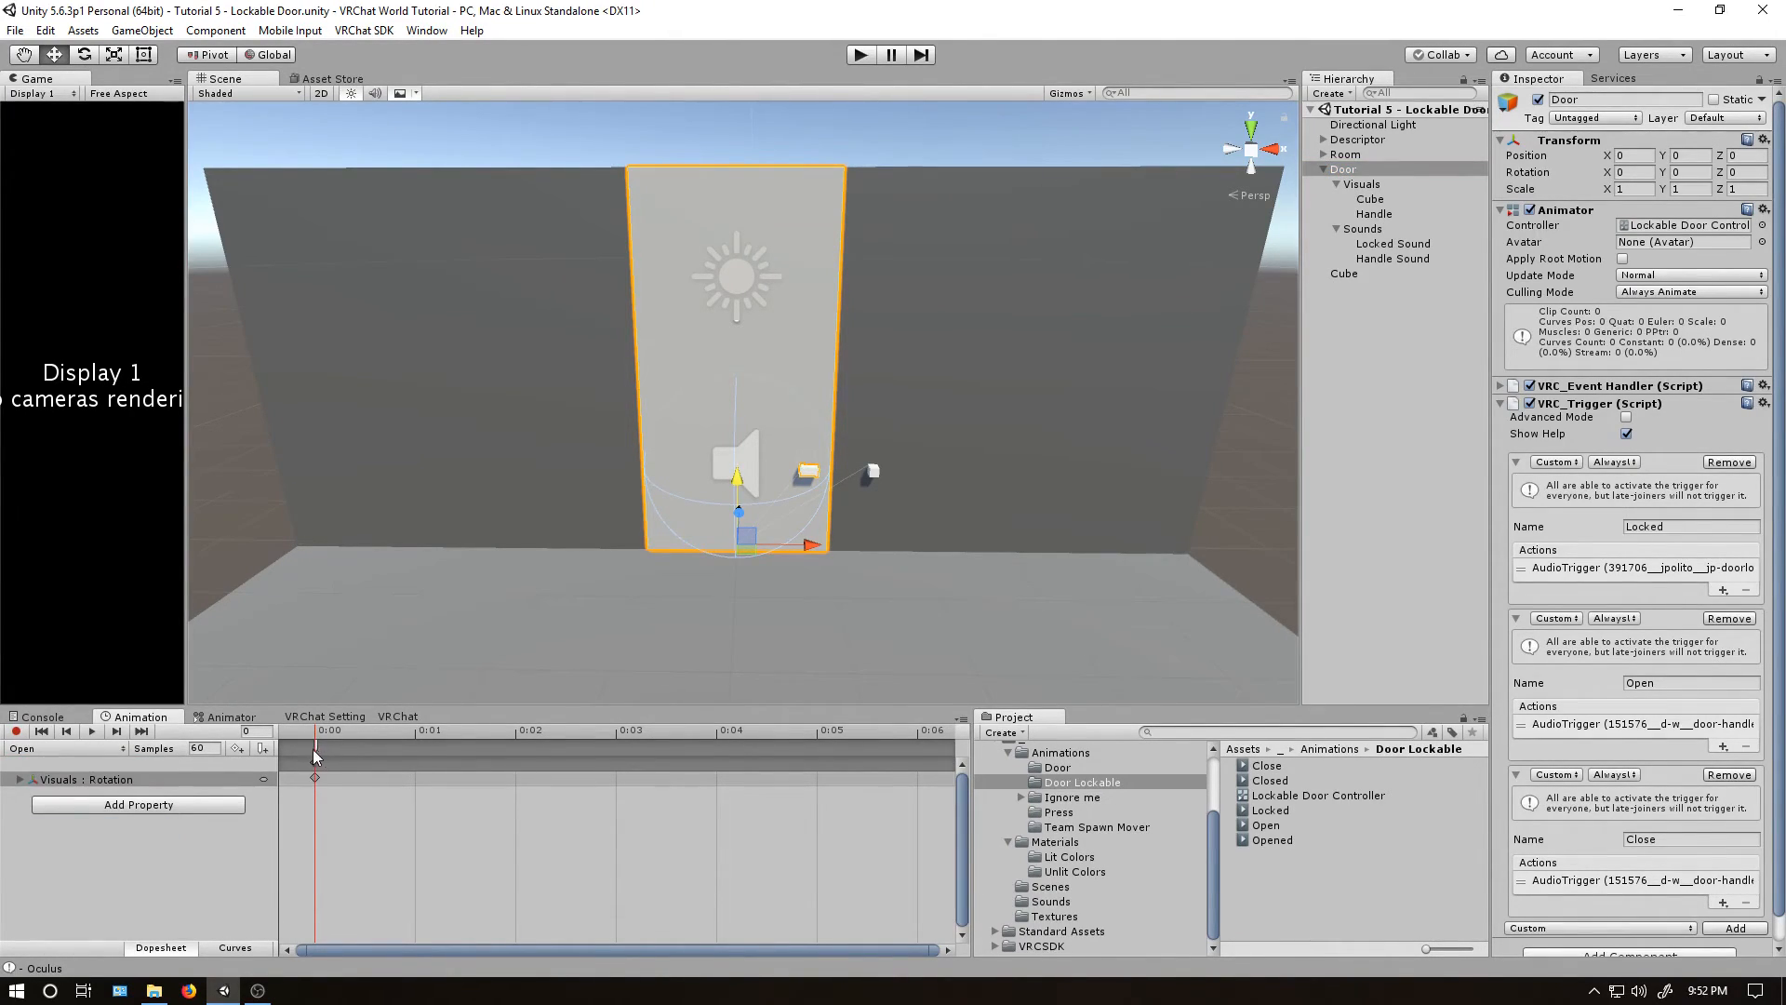
{"action": "left_click", "coordinate": [315, 766]}
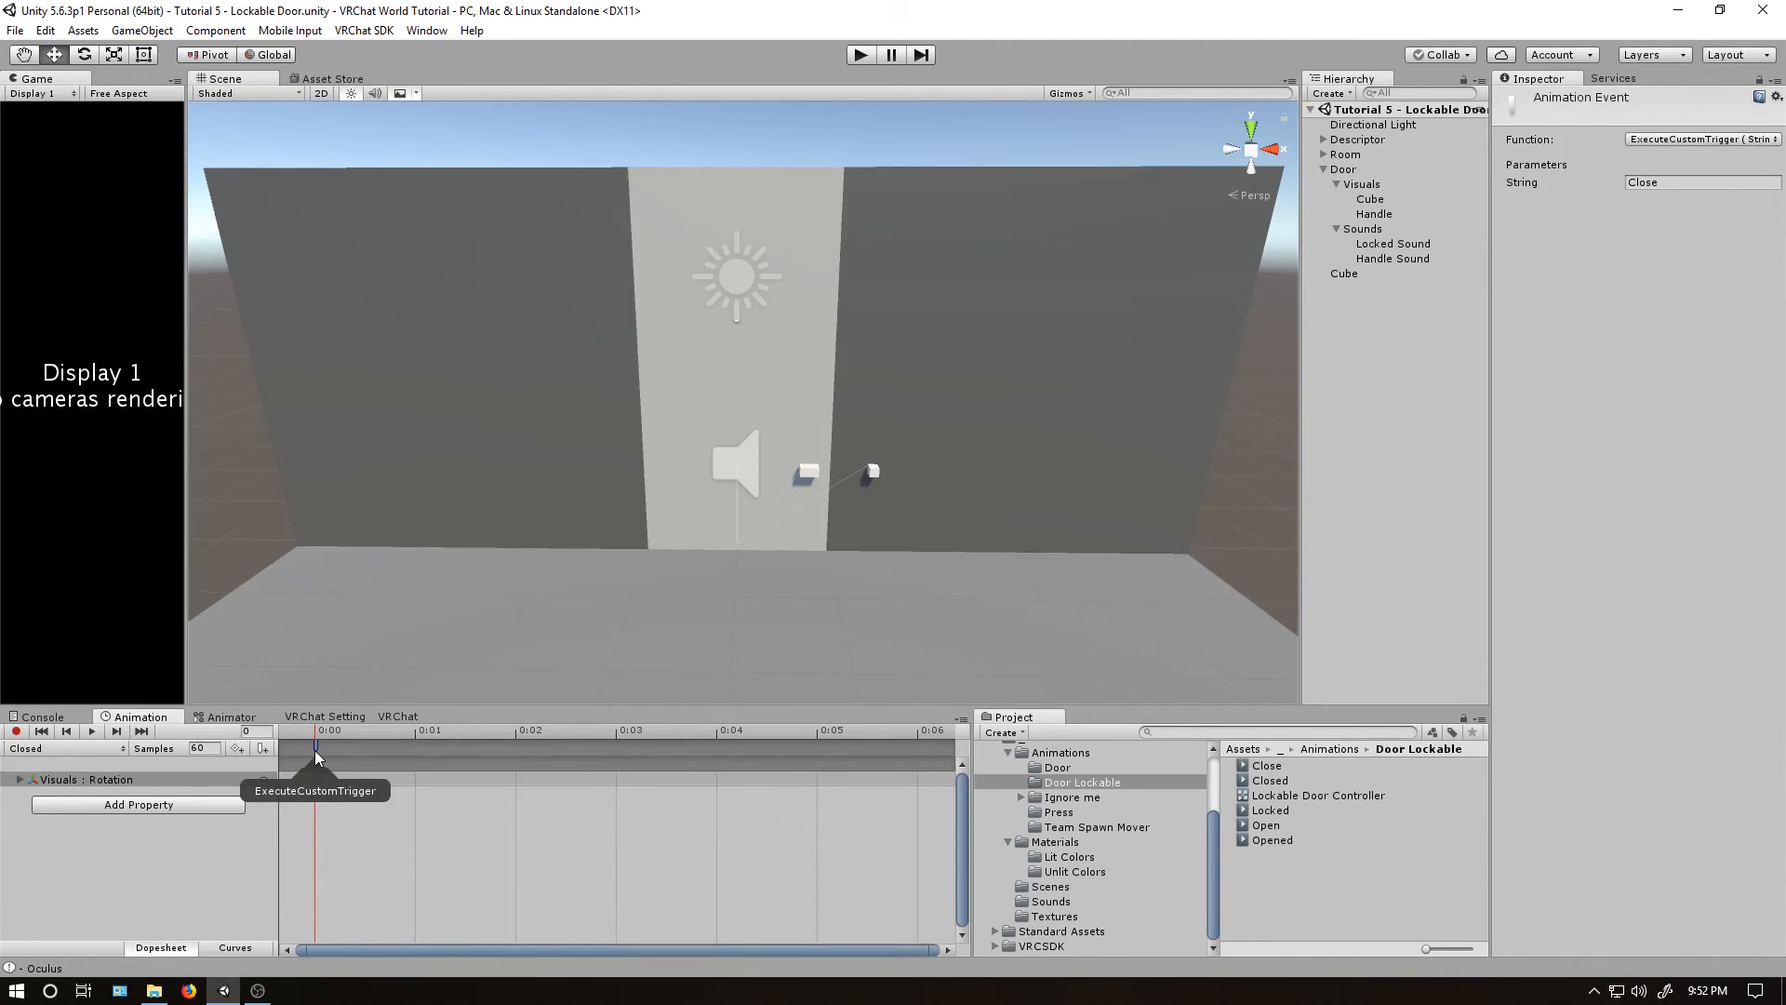
{"action": "left_click", "coordinate": [63, 748]}
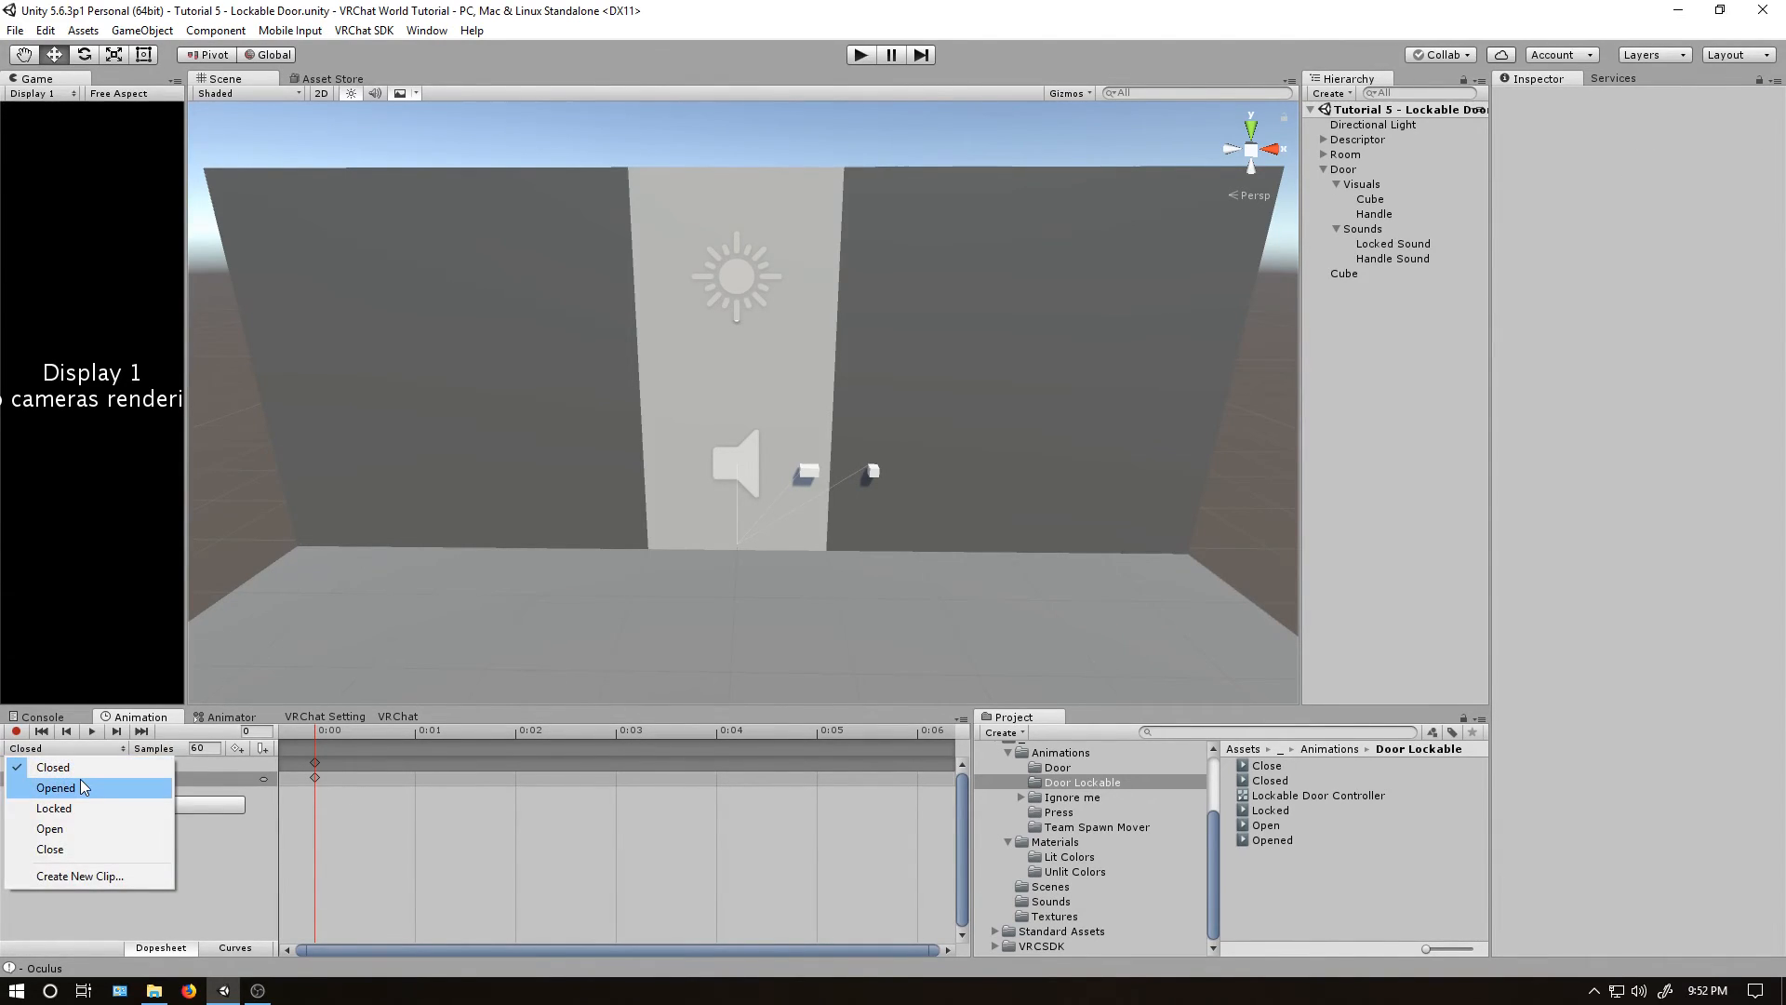
{"action": "left_click", "coordinate": [55, 787]}
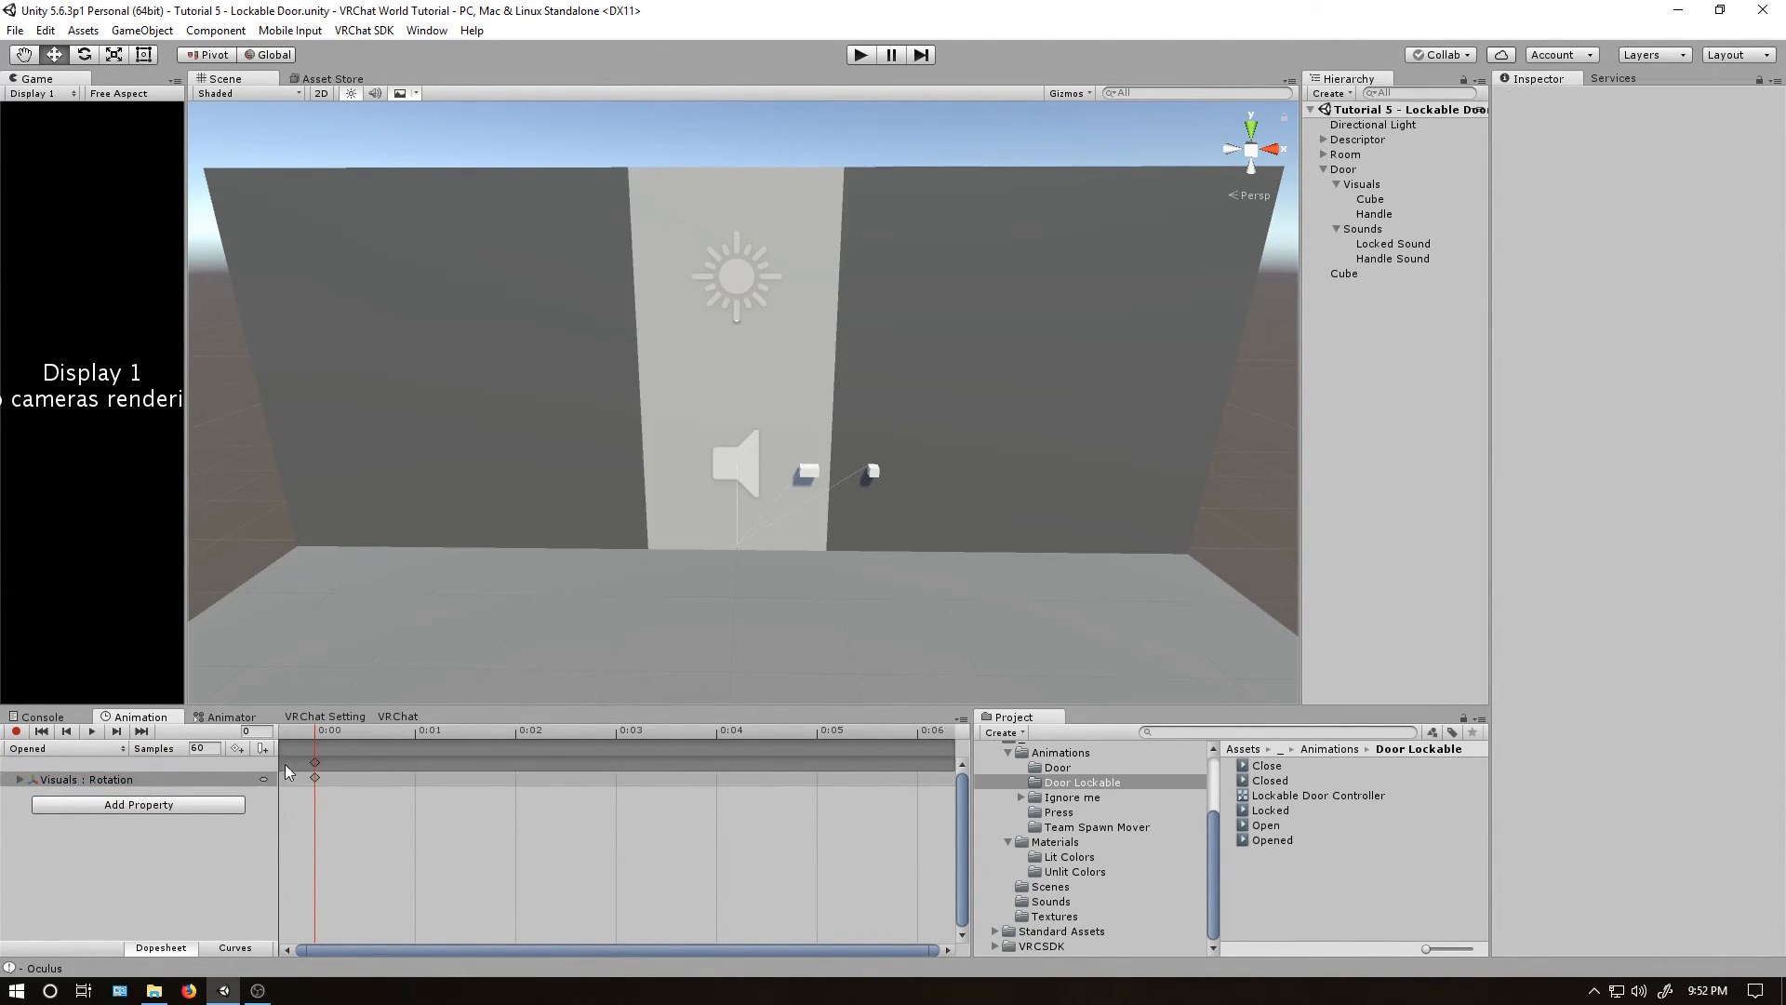
{"action": "left_click", "coordinate": [233, 715]}
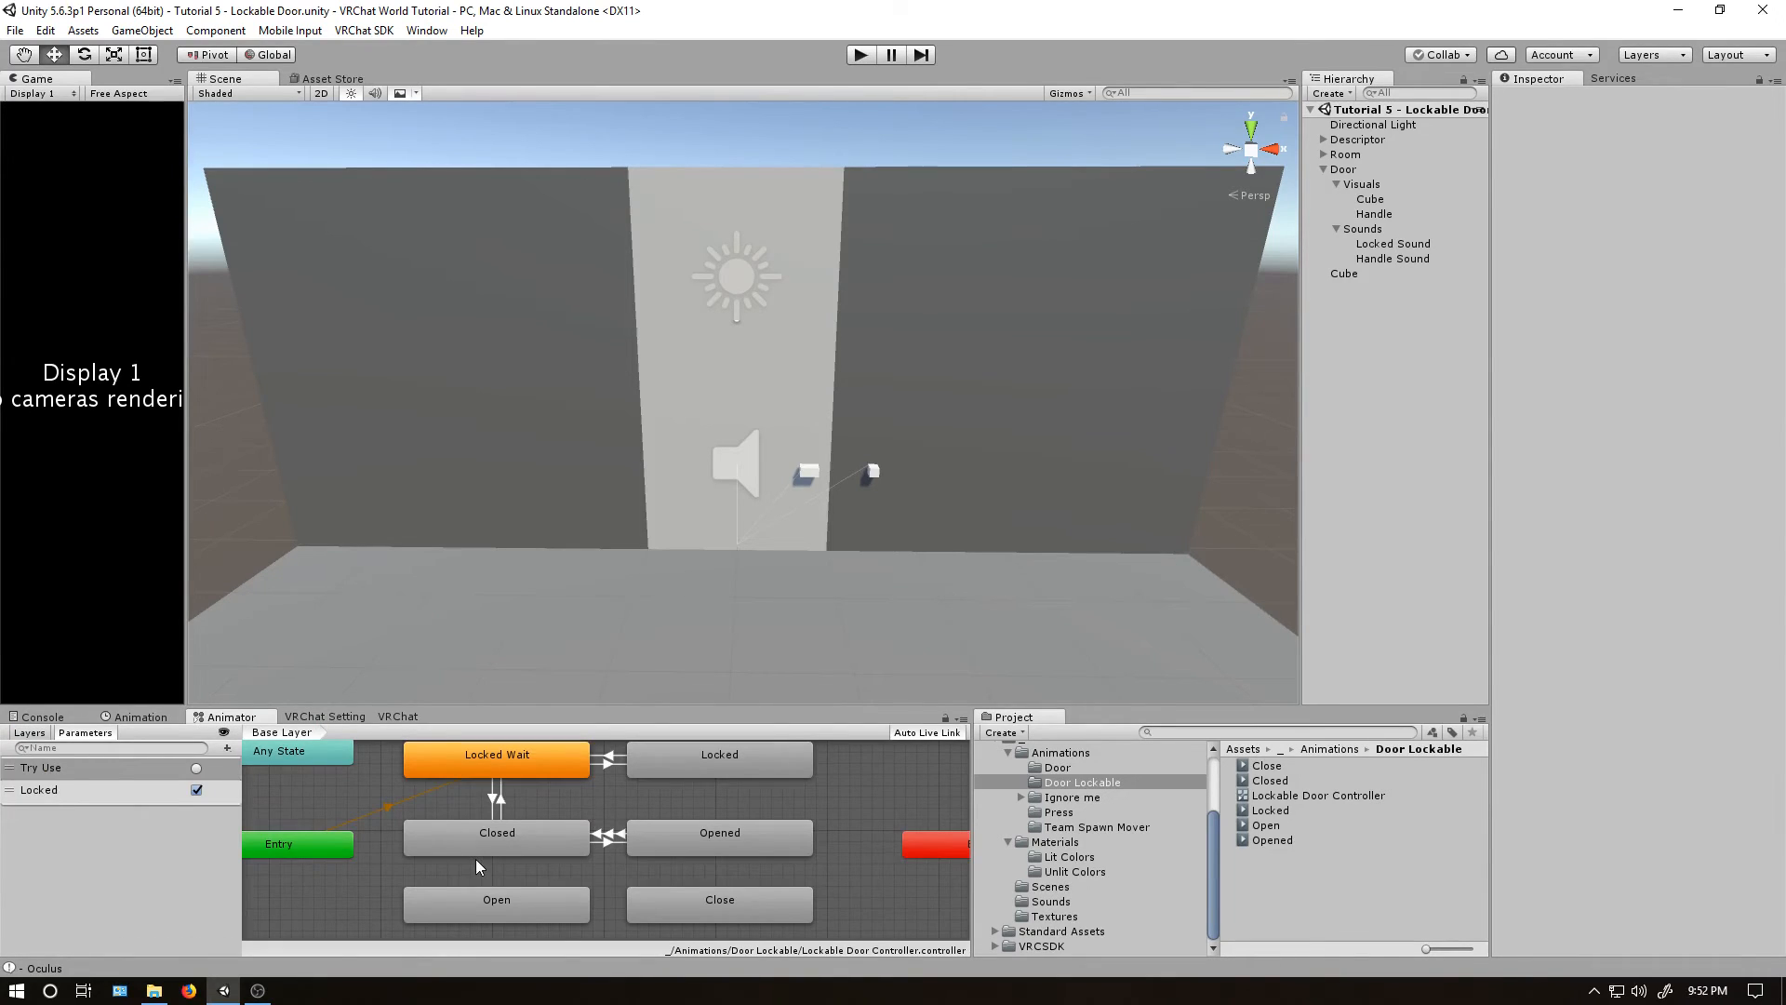
Replace the Closed↔Opened transitions with a new Closed→Open transition.
{"action": "left_click", "coordinate": [496, 832]}
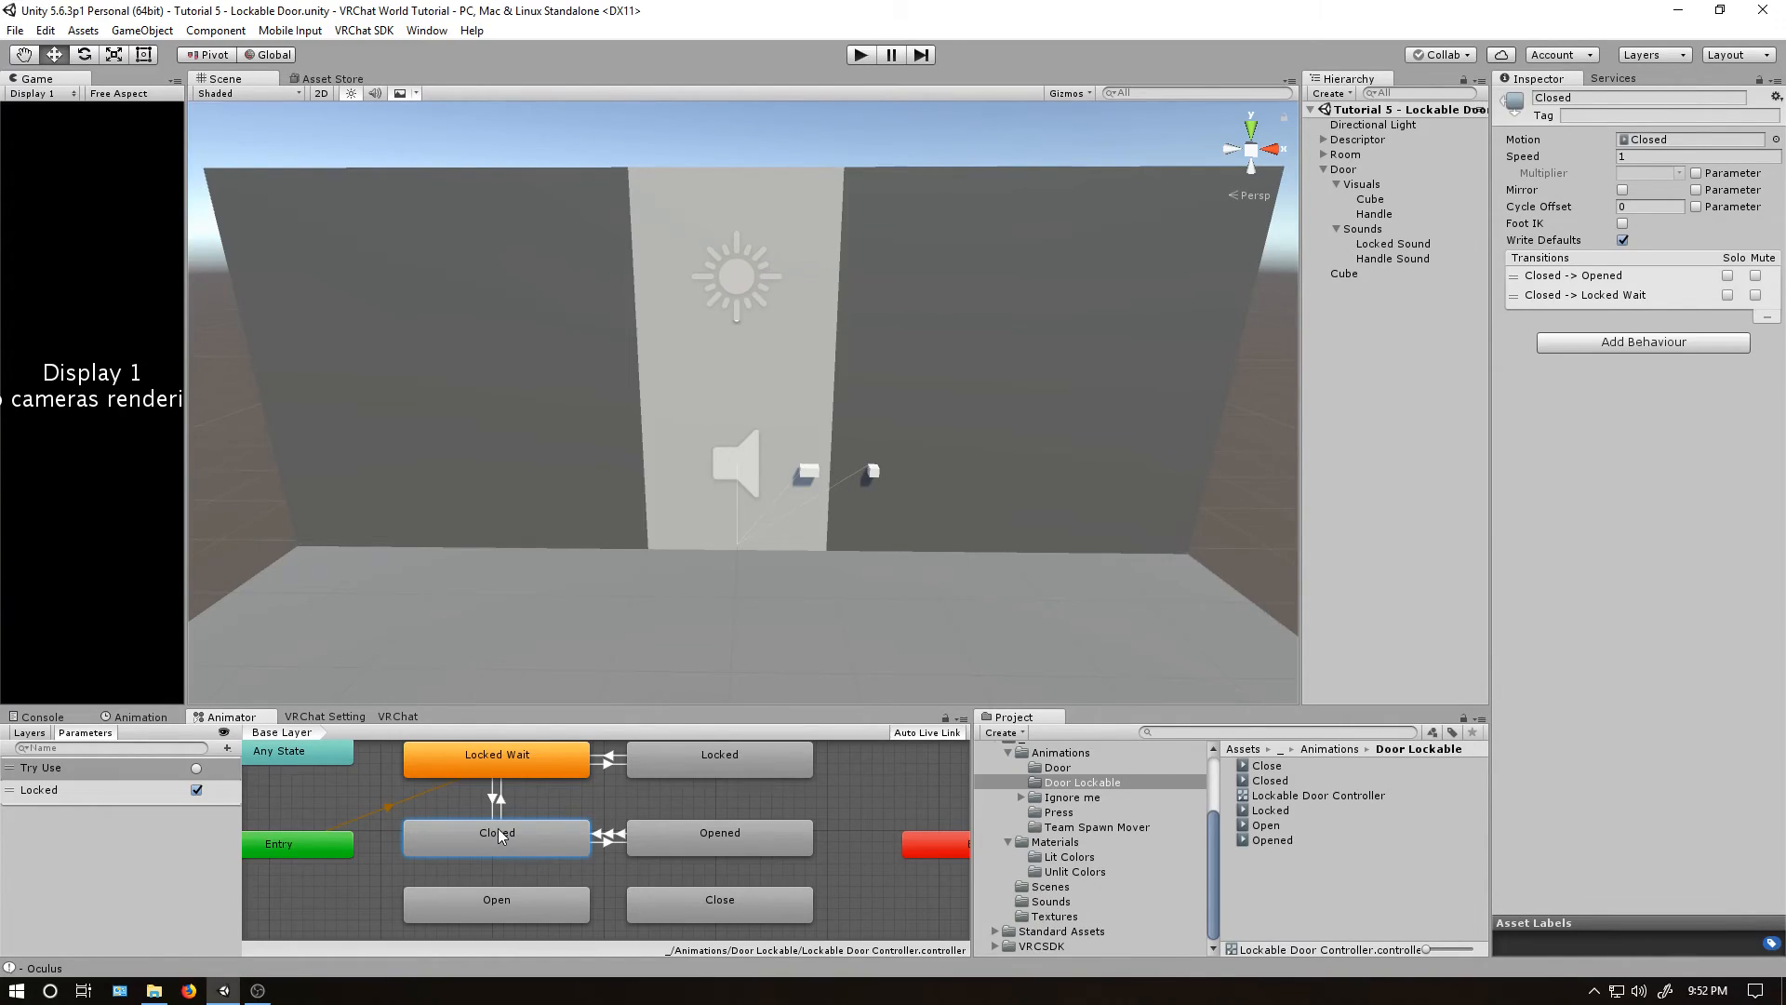
{"action": "left_click", "coordinate": [719, 833]}
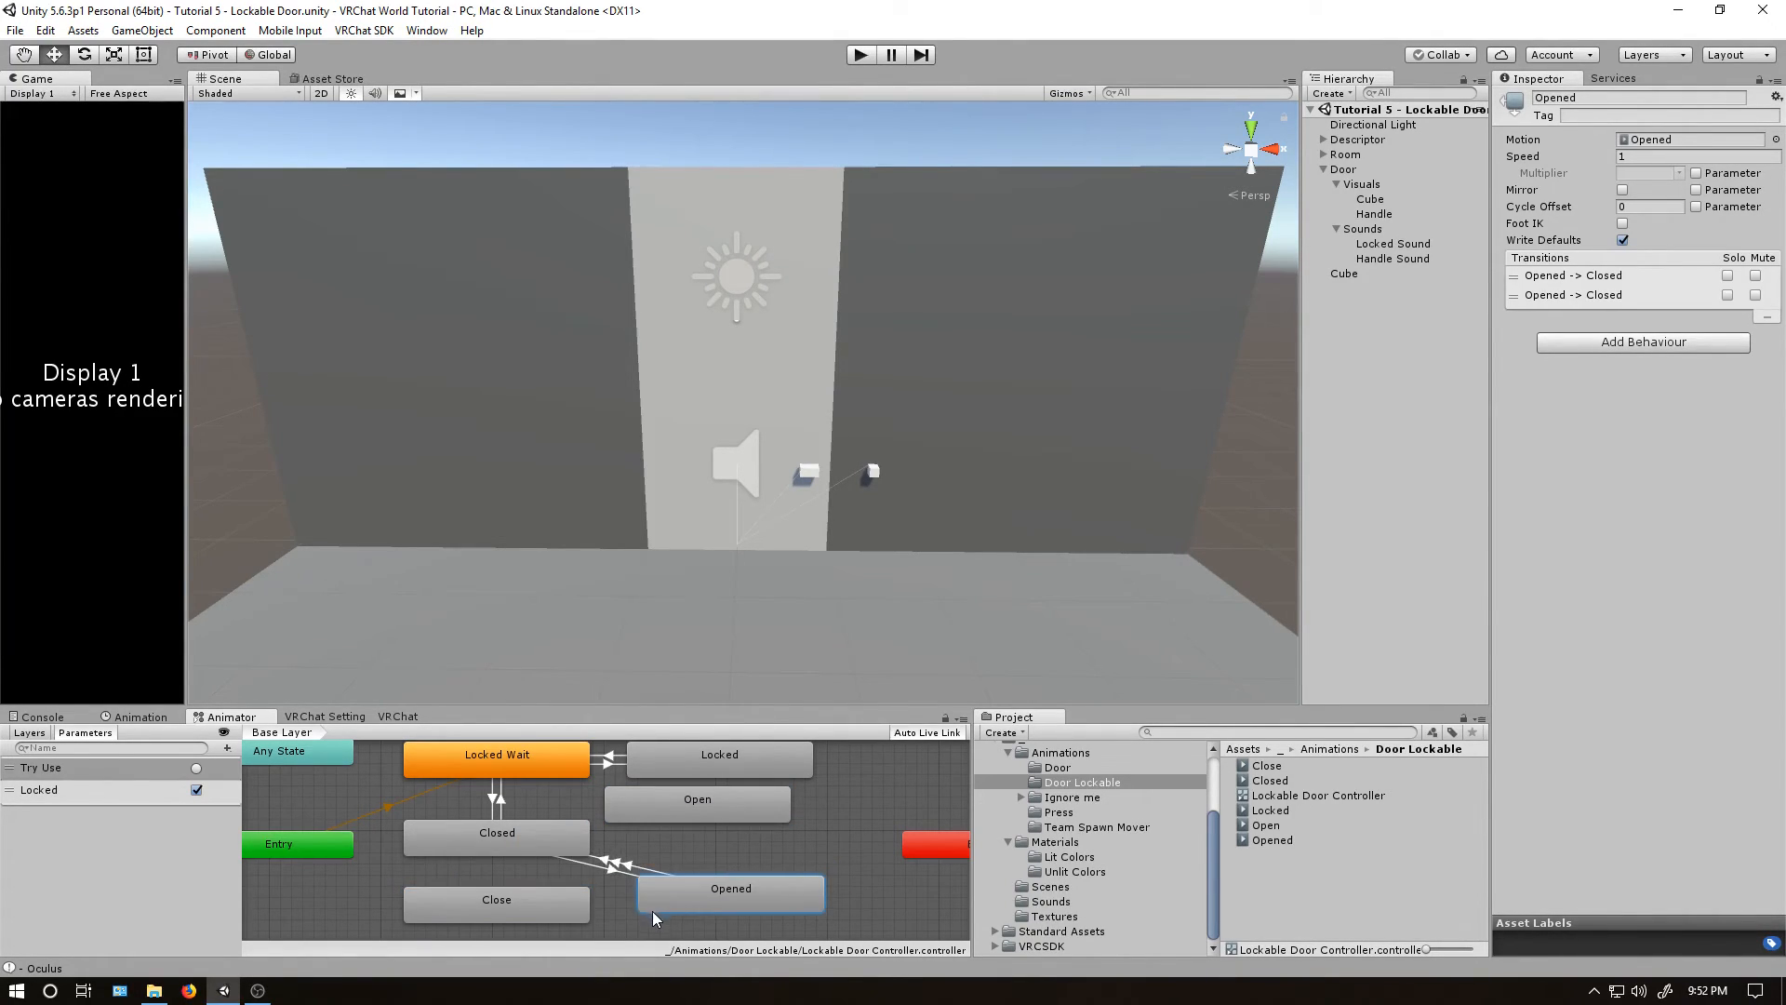
{"action": "left_click", "coordinate": [719, 832]}
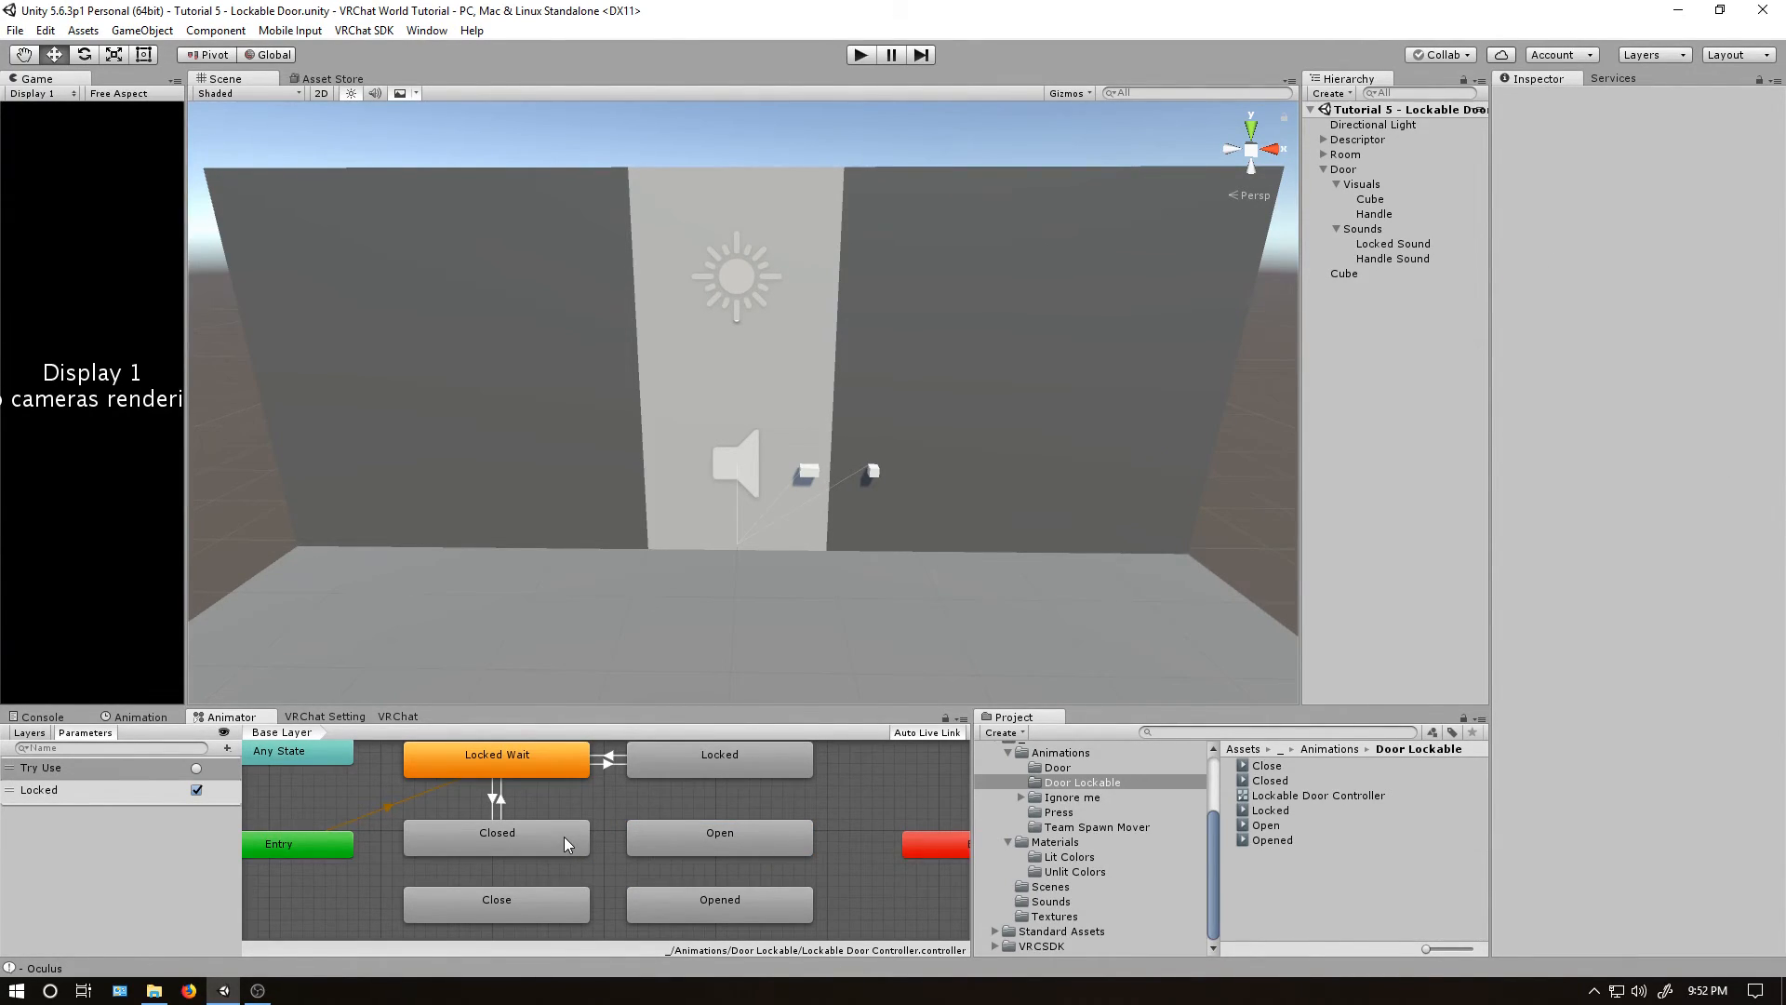
{"action": "left_click", "coordinate": [495, 833]}
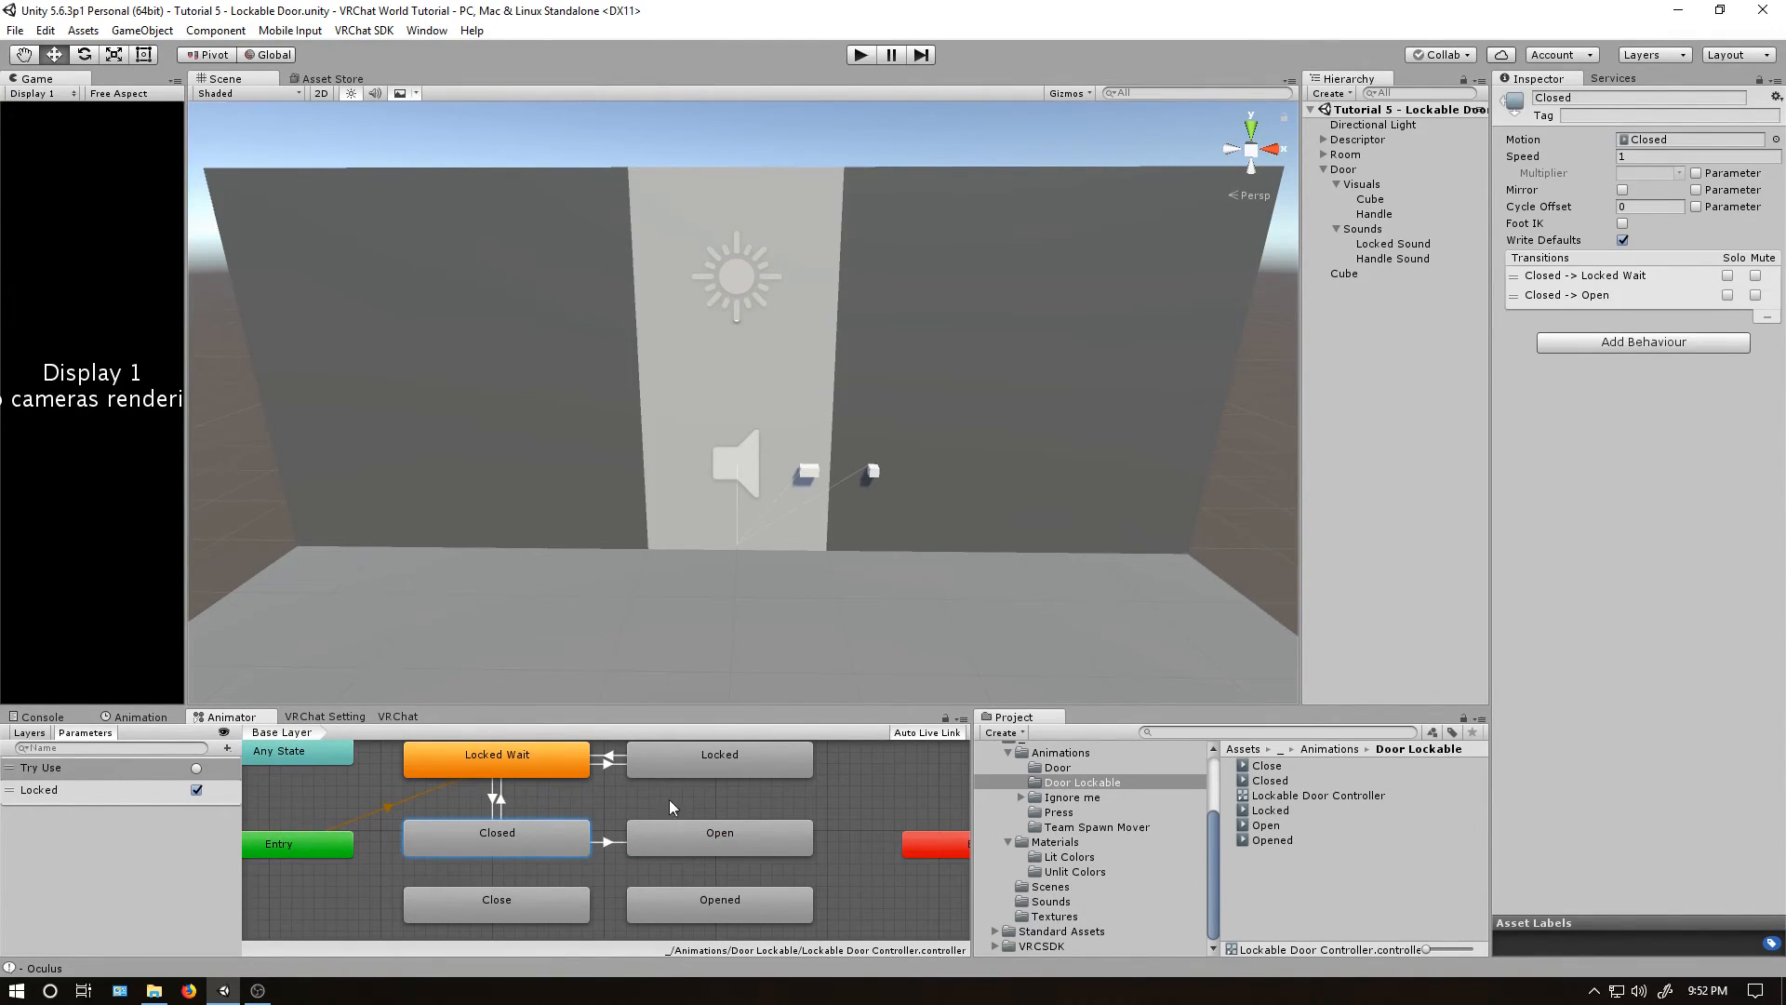
{"action": "left_click", "coordinate": [609, 839]}
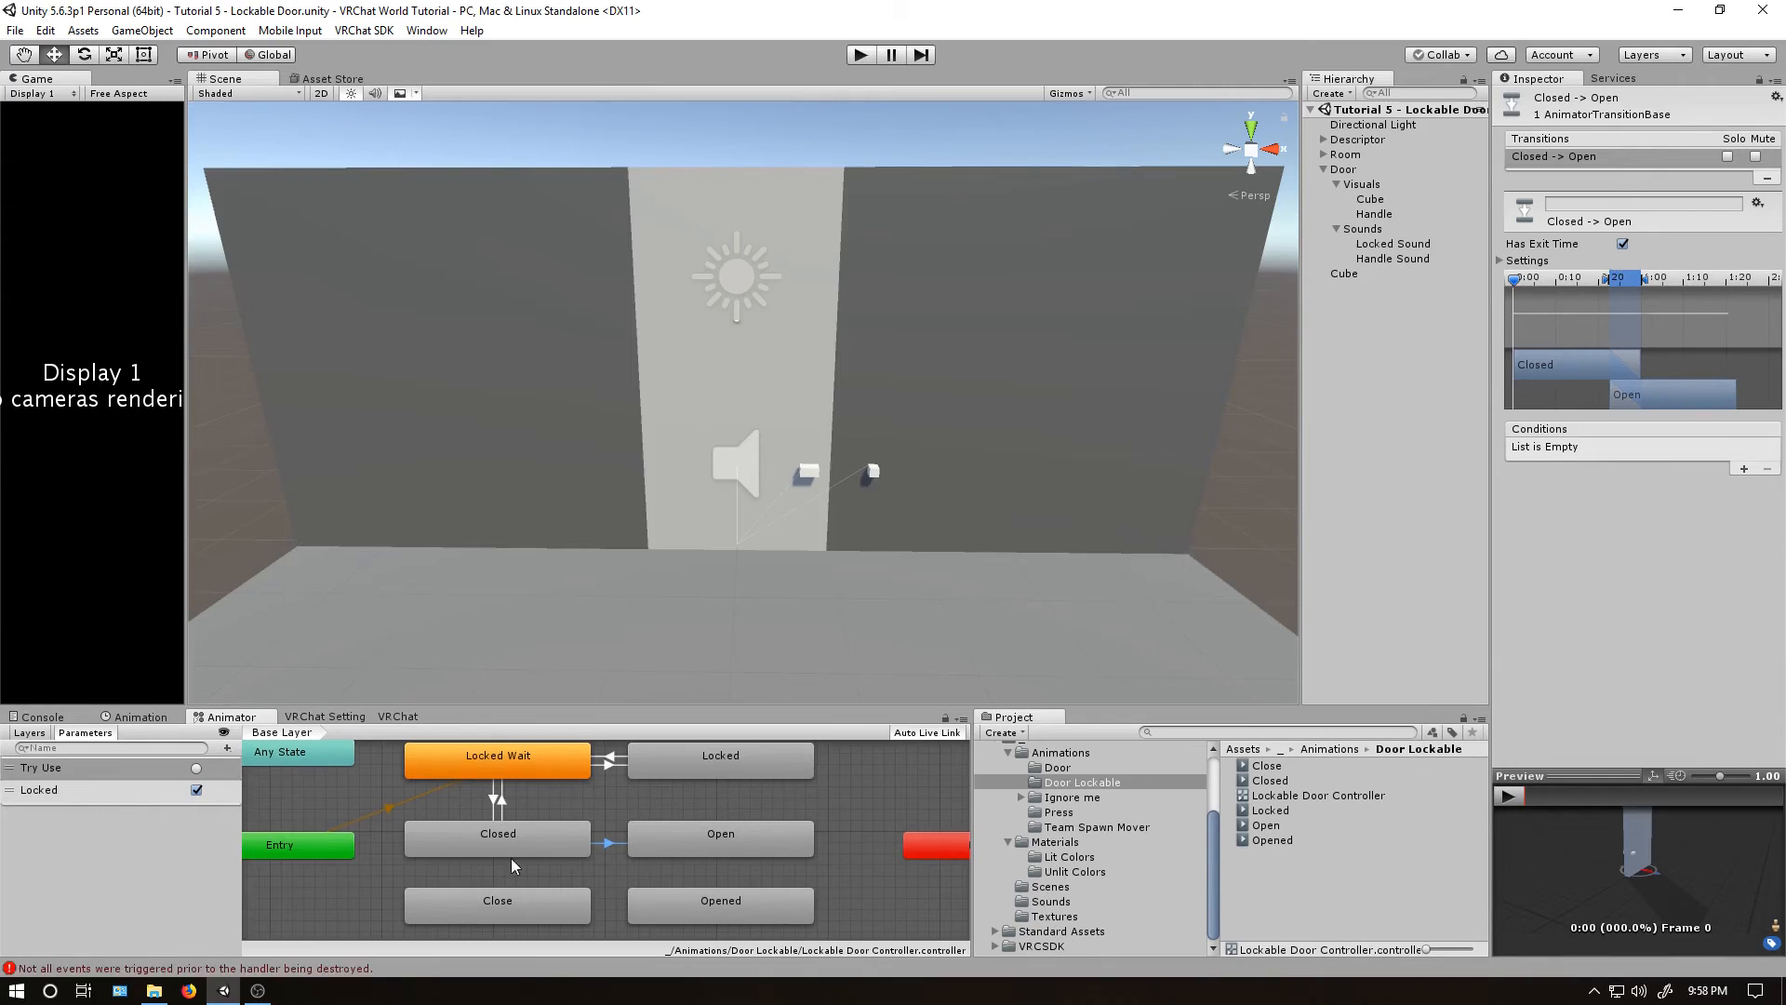
Require Try Use with no exit time on Closed→Open and a new Opened→Close transition.
{"action": "left_click", "coordinate": [1526, 259]}
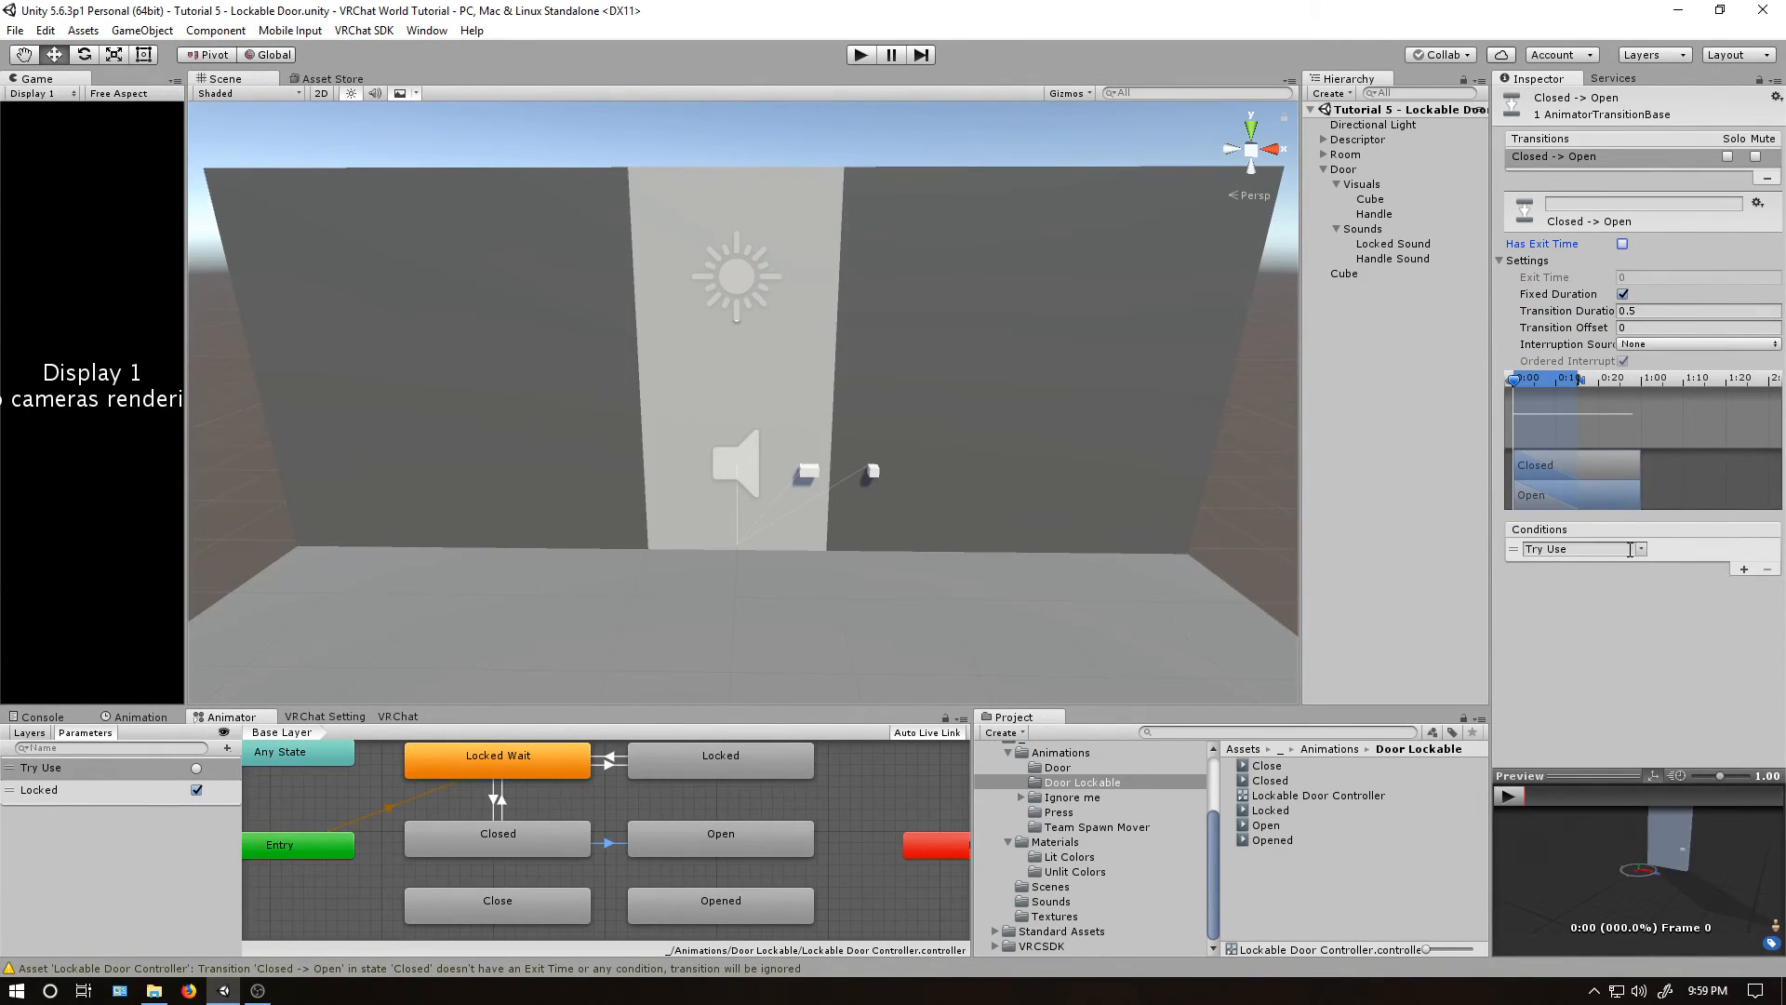
{"action": "right_click", "coordinate": [720, 899]}
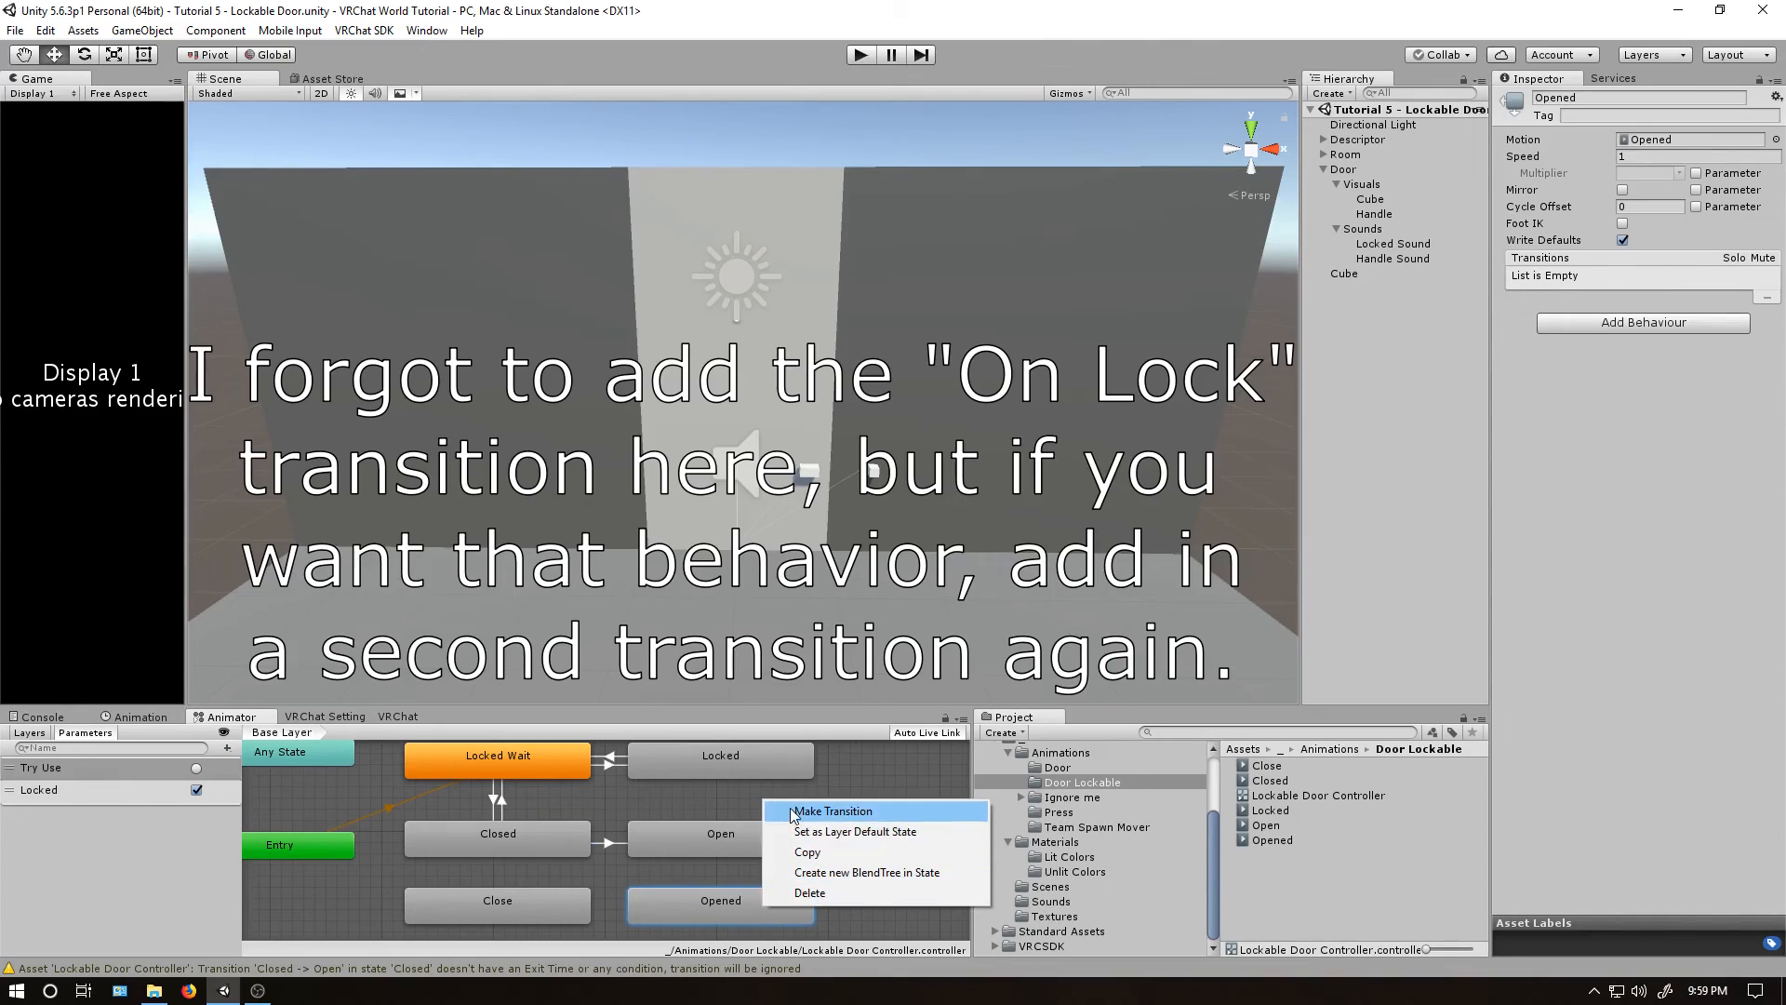
{"action": "left_click", "coordinate": [832, 810]}
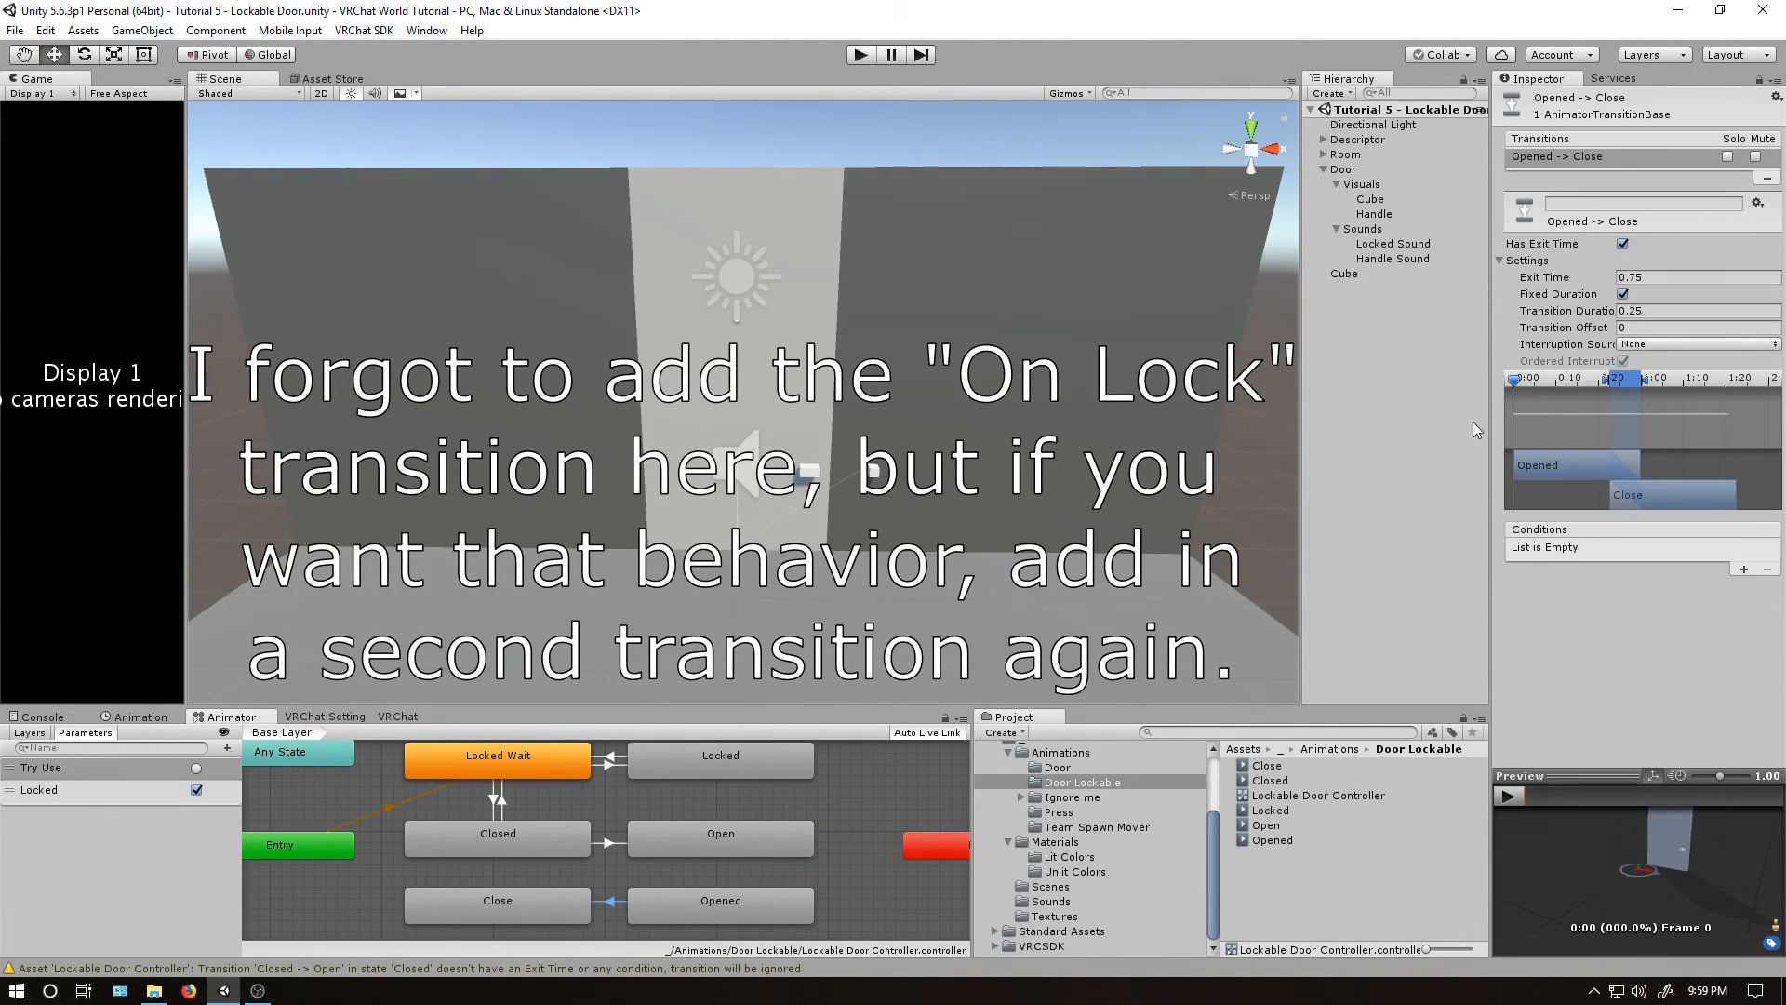
{"action": "triple_click", "coordinate": [1696, 277]}
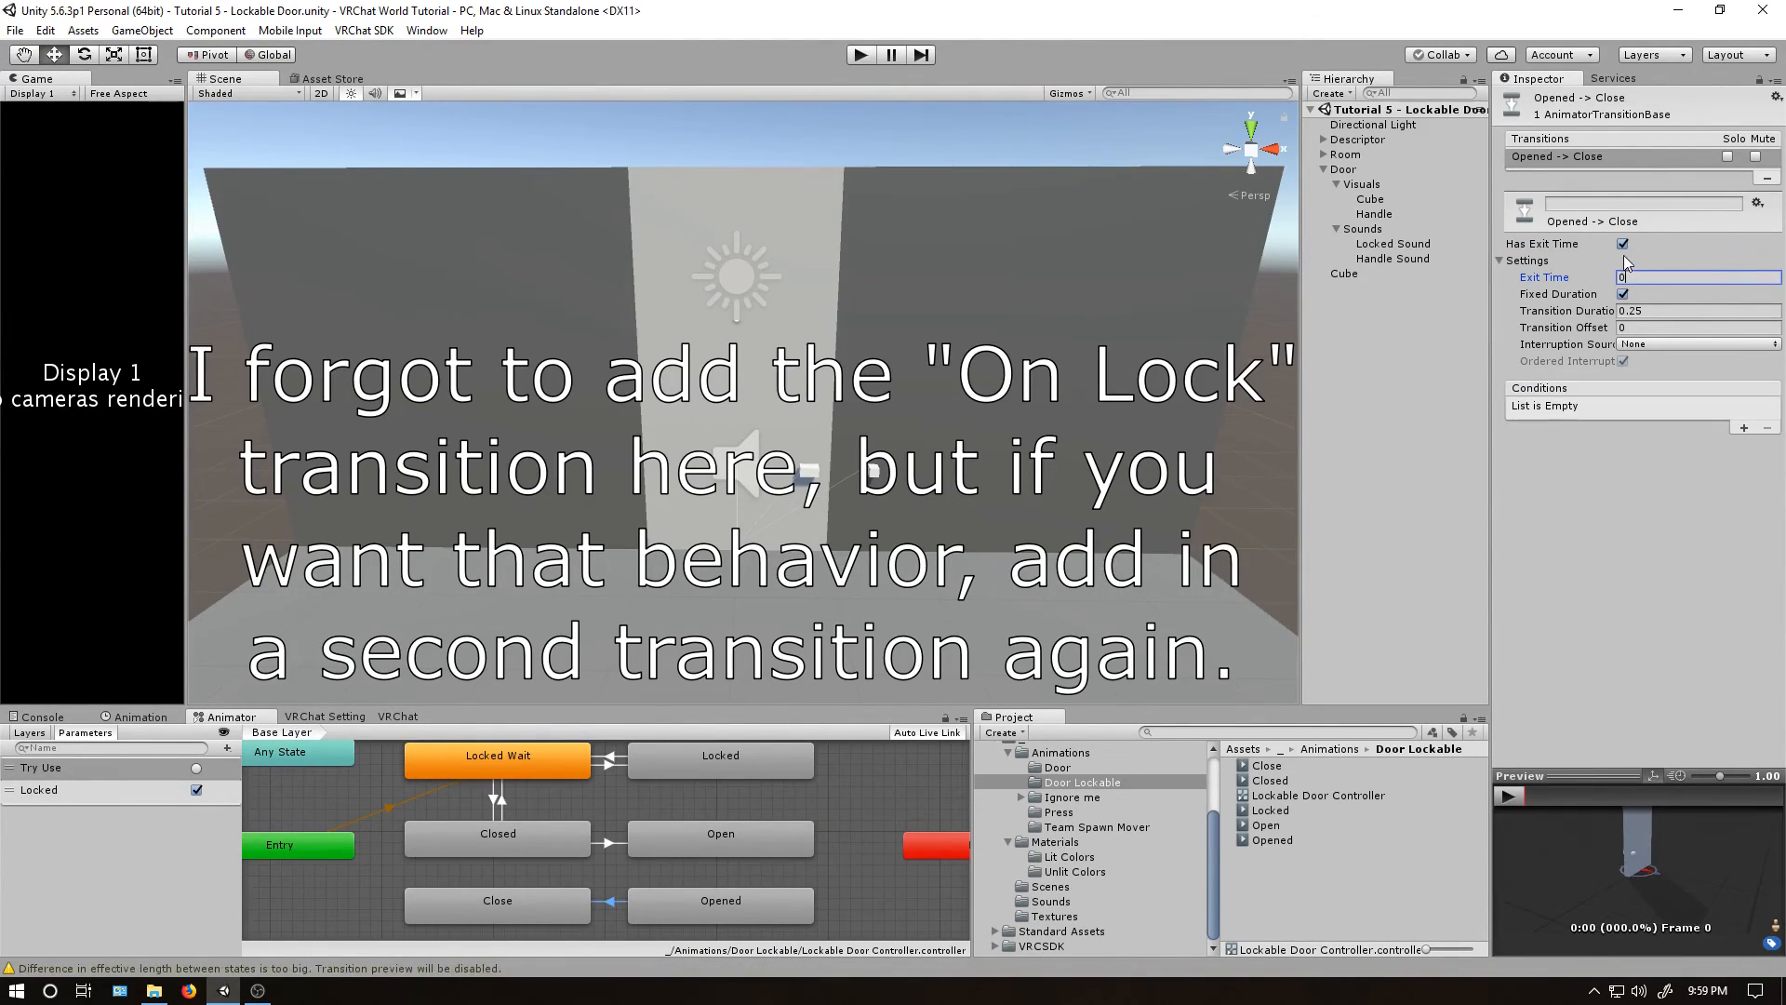
{"action": "left_click", "coordinate": [1625, 243]}
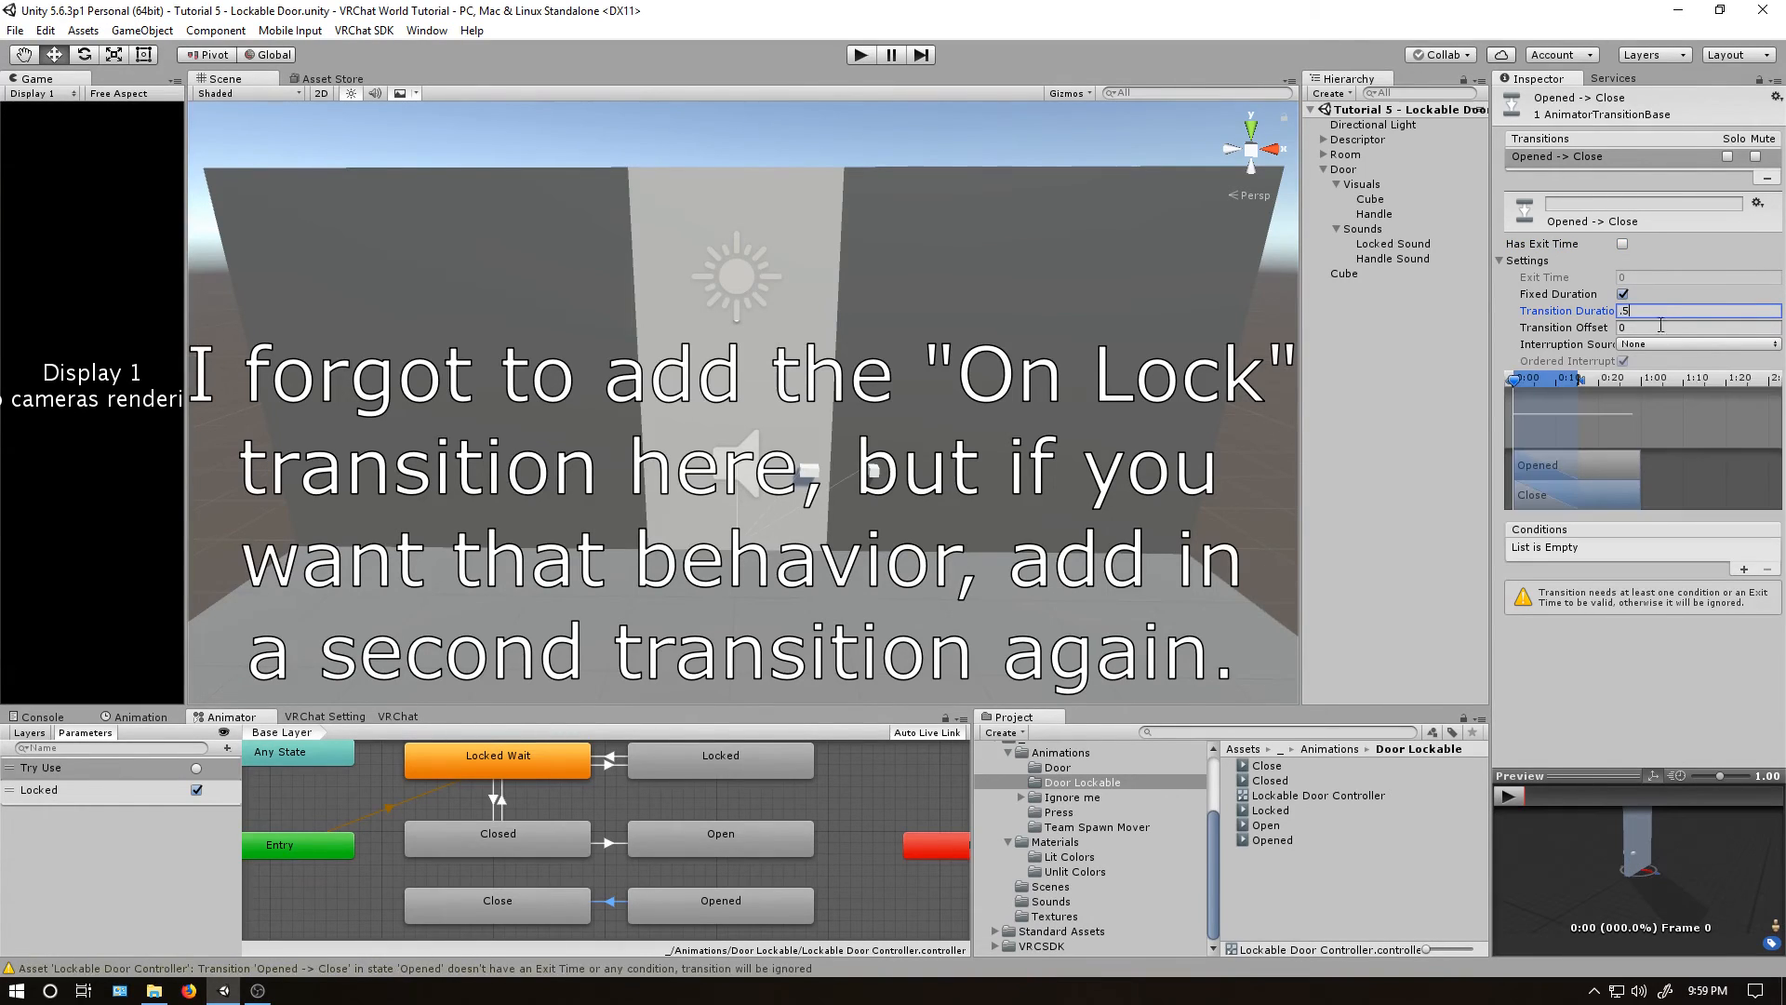
{"action": "left_click", "coordinate": [1742, 569]}
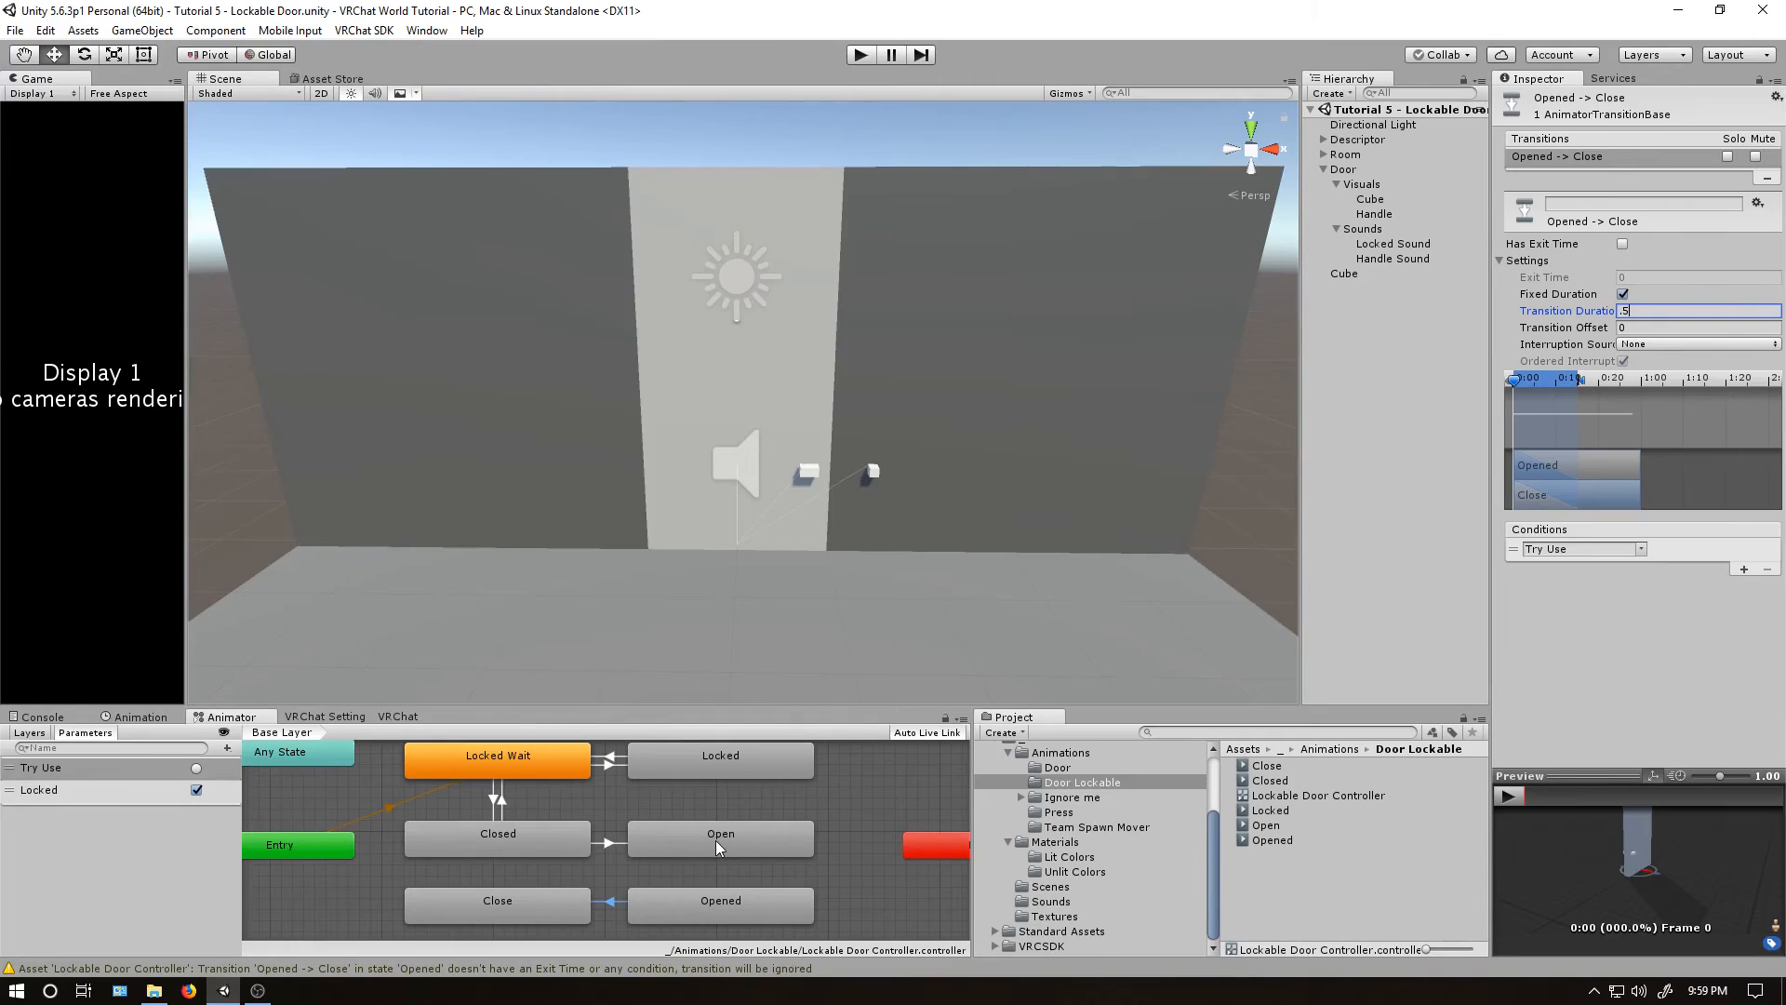
Add Open→Opened and Close→Closed transitions and start play mode to test.
{"action": "left_click", "coordinate": [720, 833]}
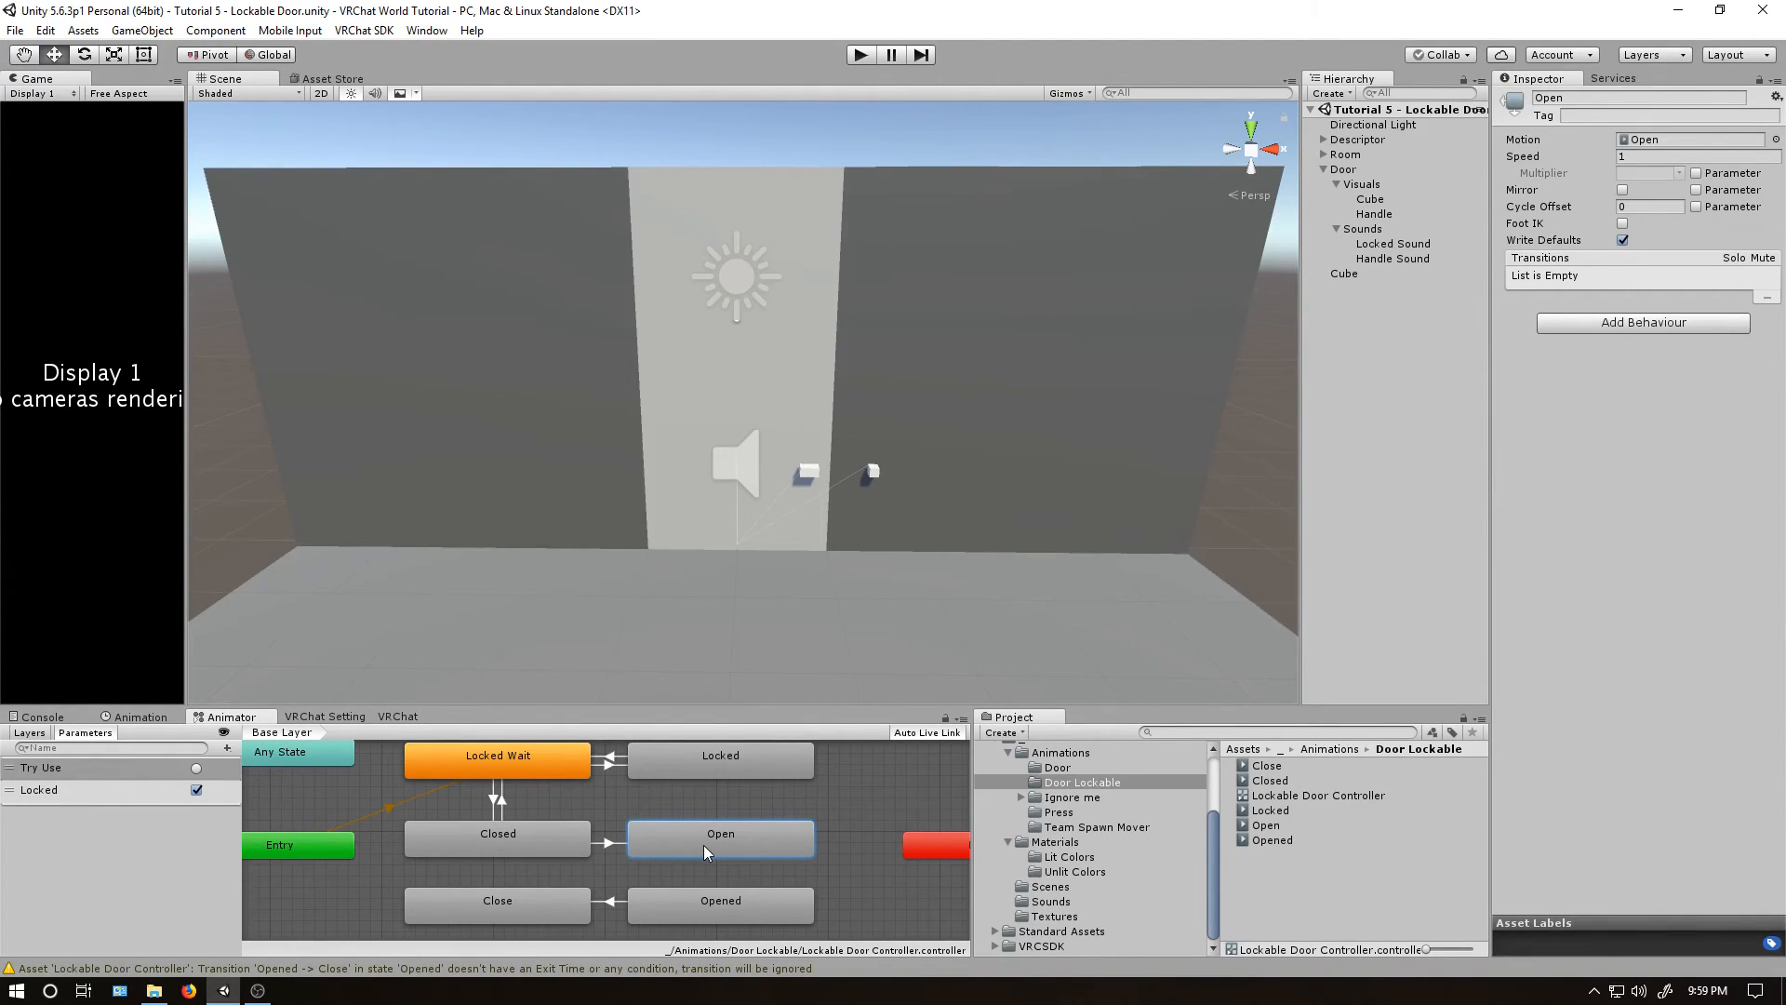
{"action": "left_click", "coordinate": [720, 872]}
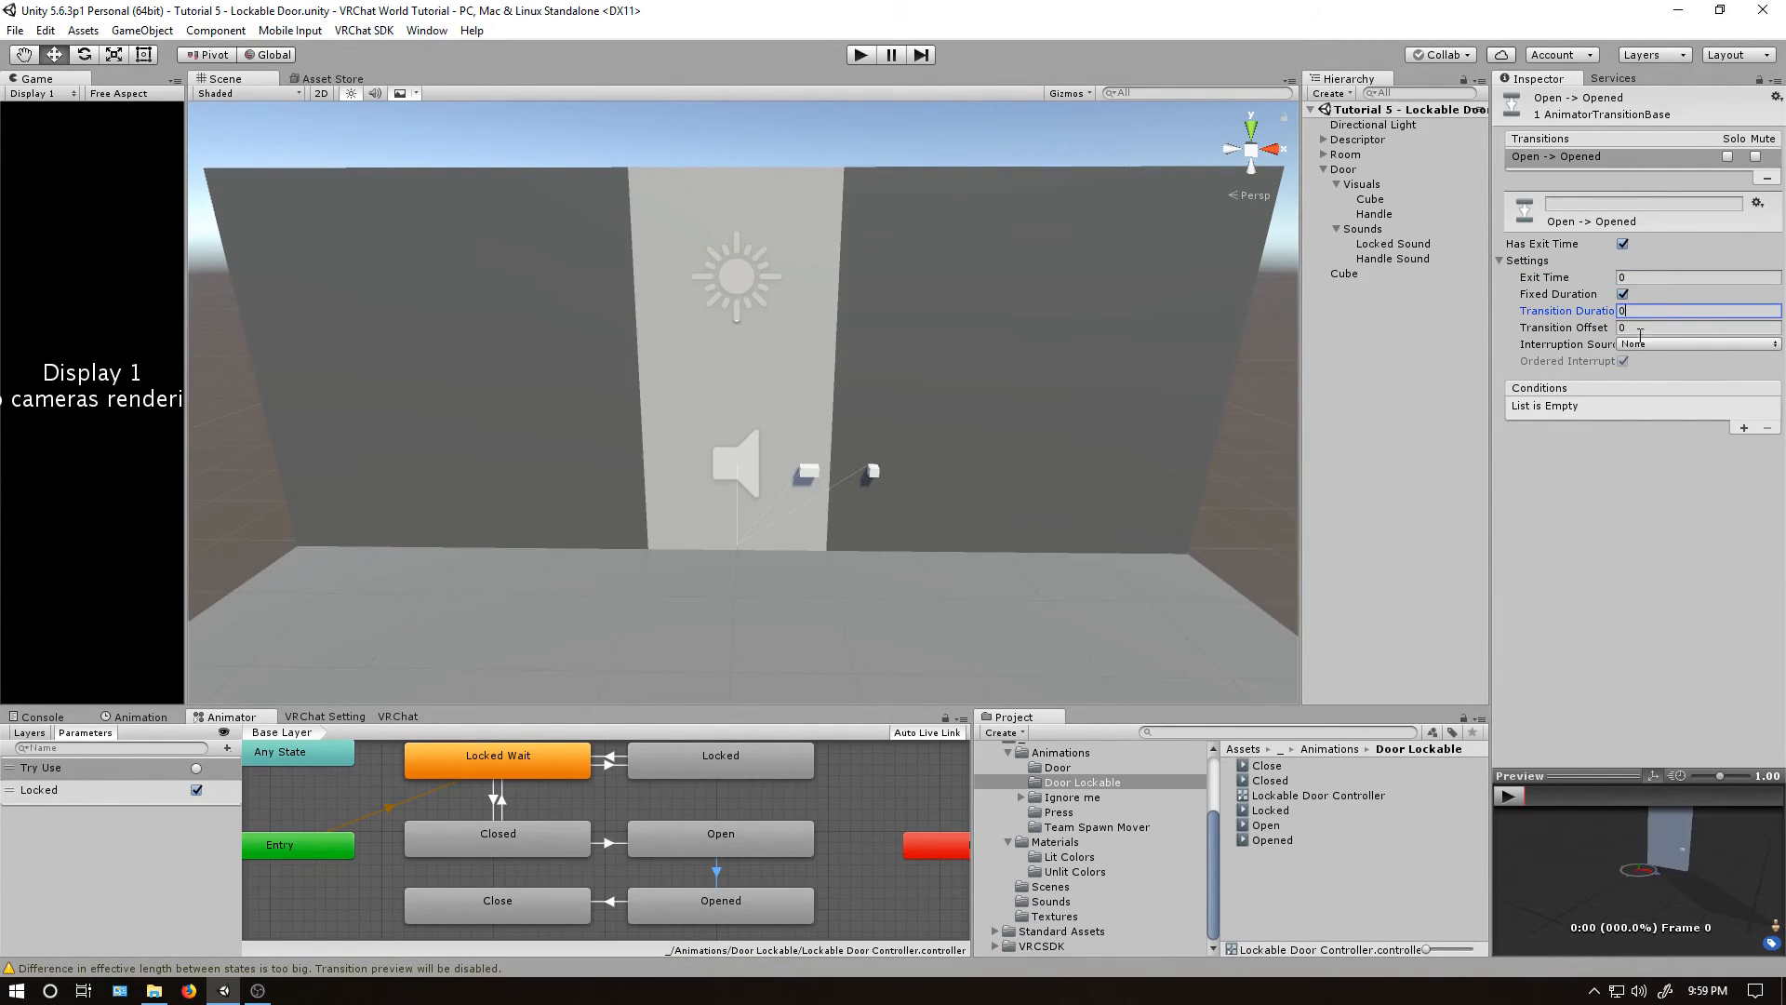
{"action": "left_click", "coordinate": [496, 900]}
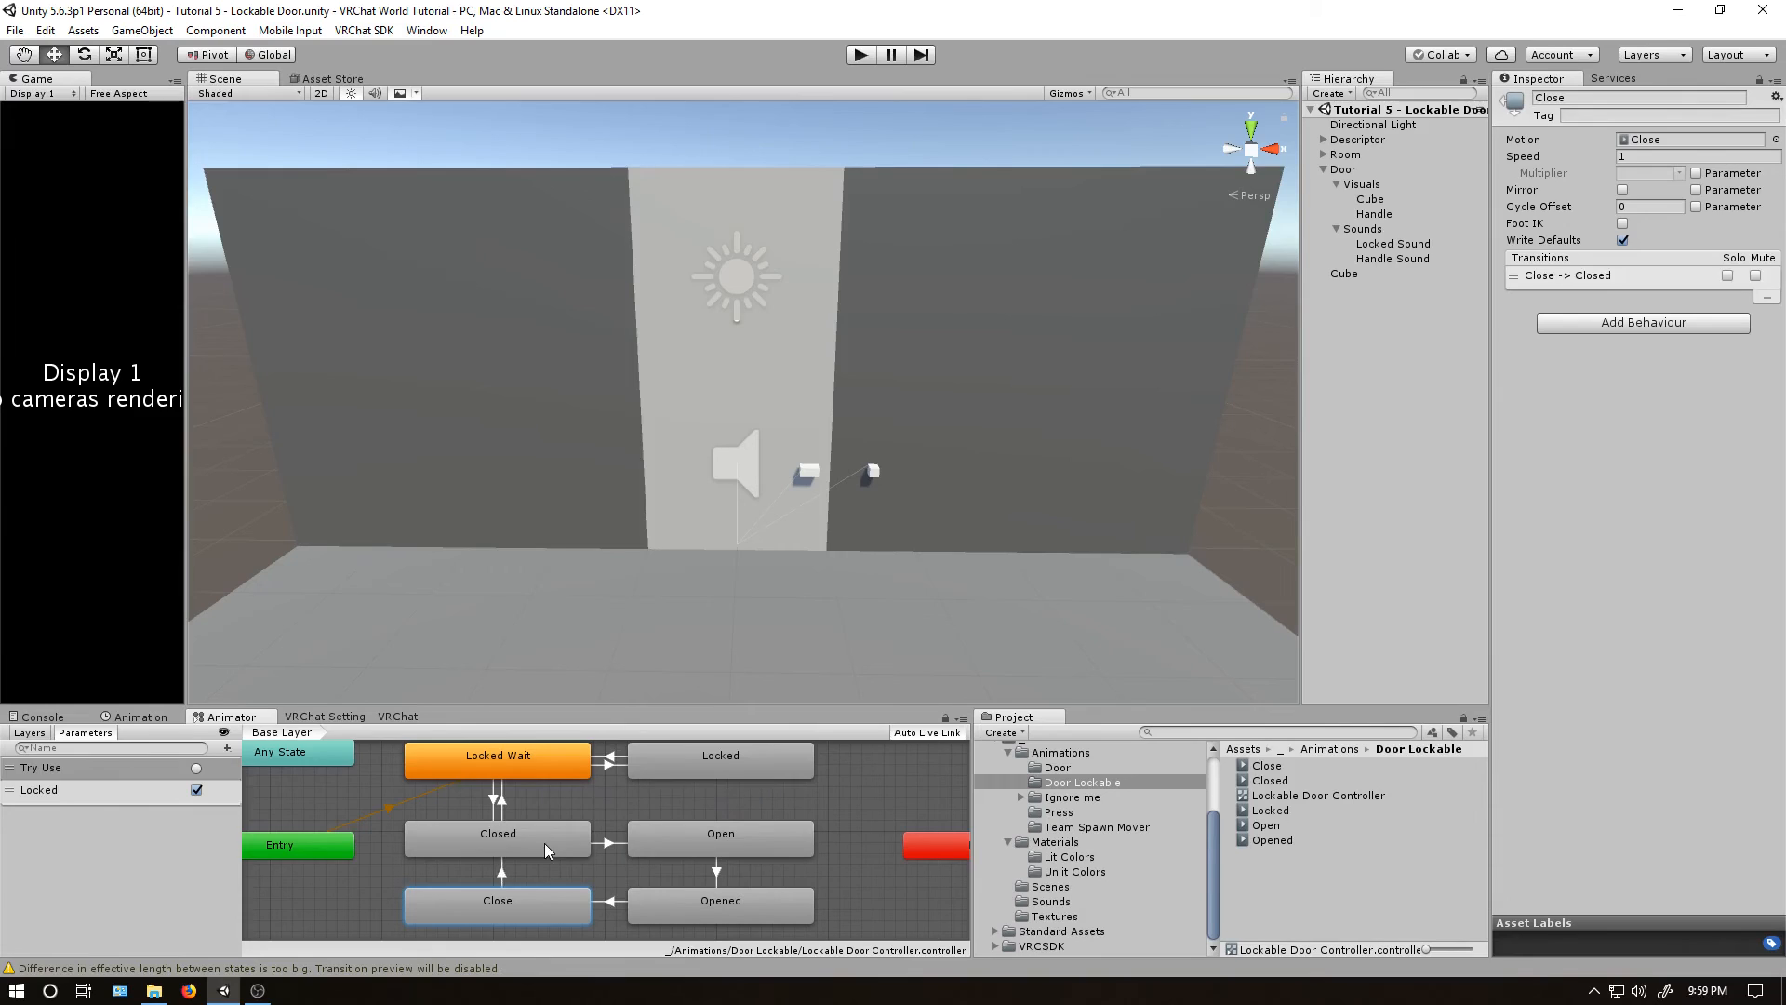
{"action": "left_click", "coordinate": [497, 874]}
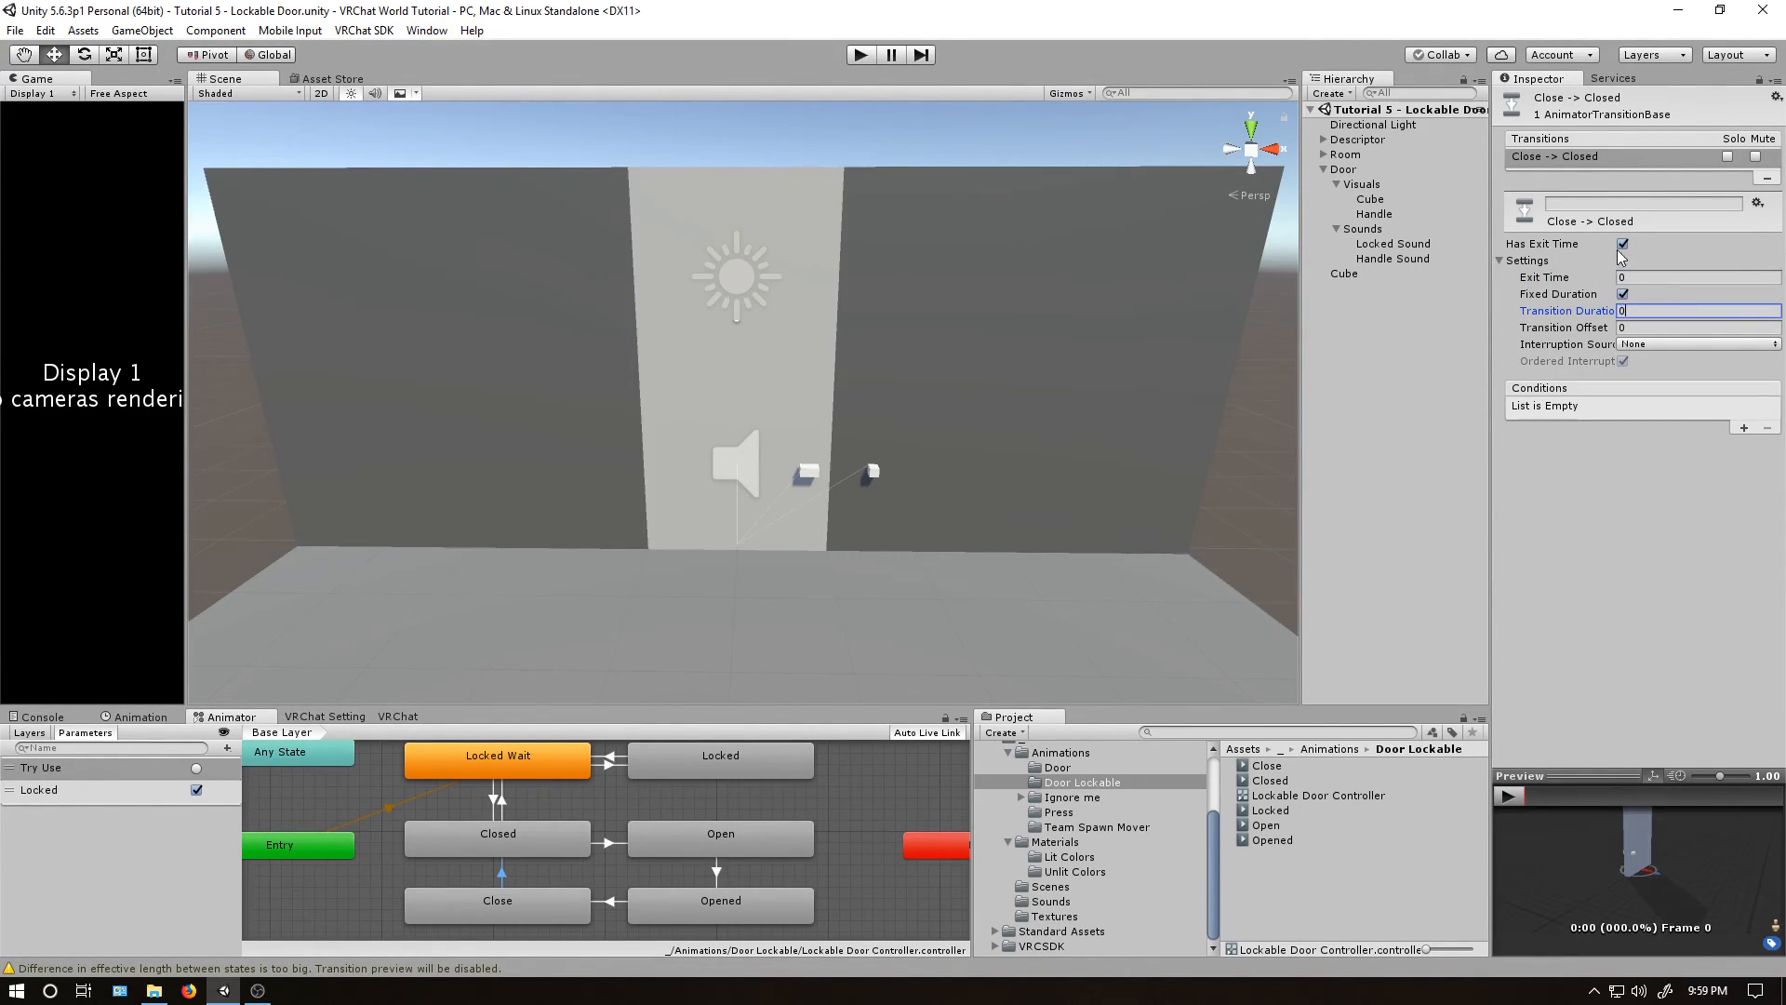
{"action": "left_click", "coordinate": [497, 900]}
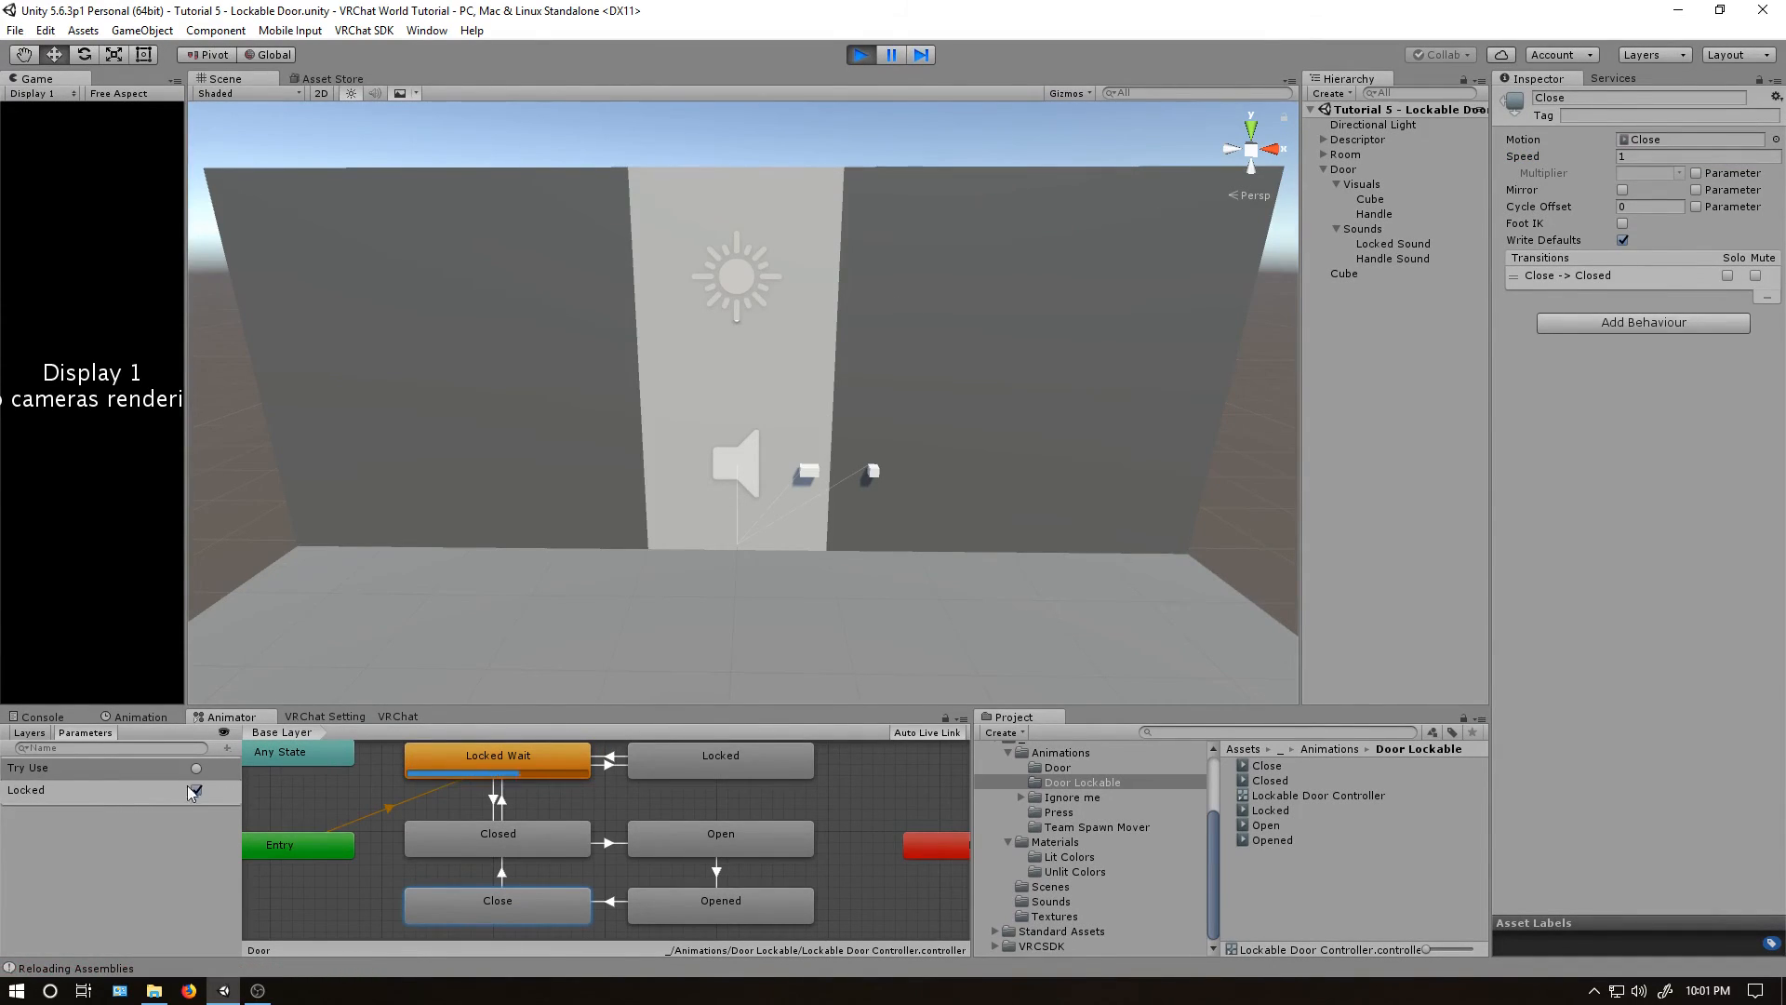
Play-test the door: uncheck Locked, fire Try Use, then stop Play.
{"action": "left_click", "coordinate": [193, 768]}
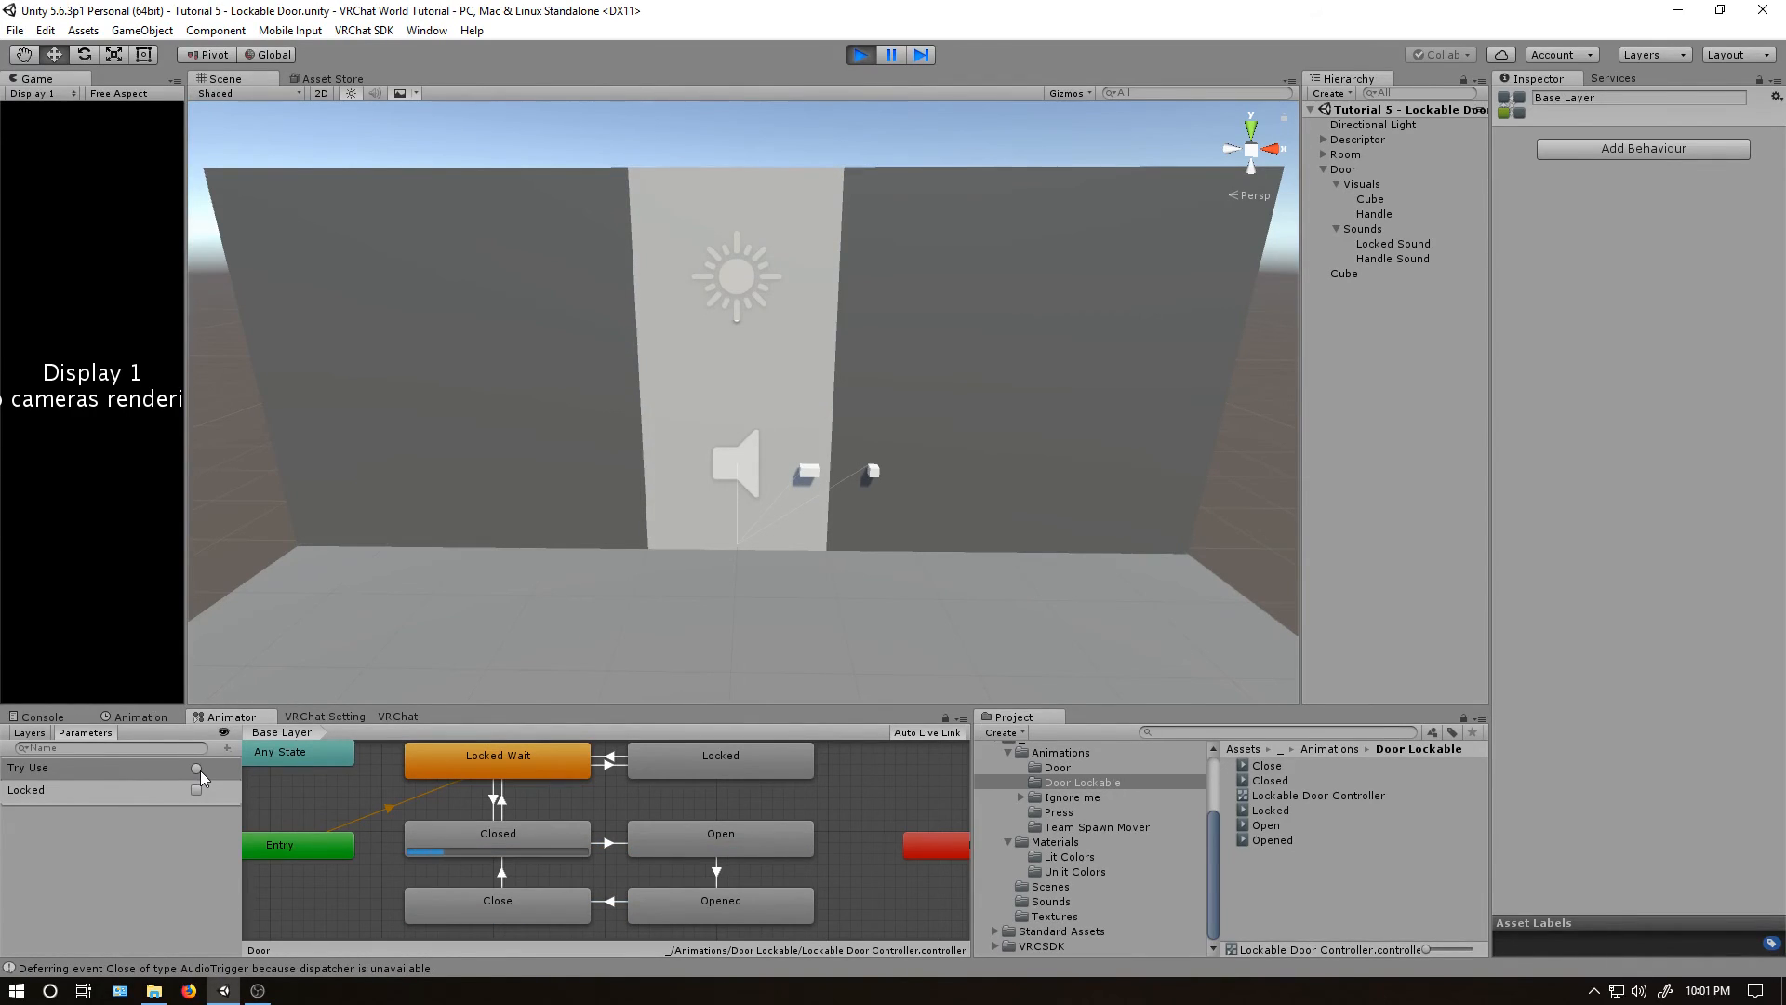
{"action": "left_click", "coordinate": [197, 767]}
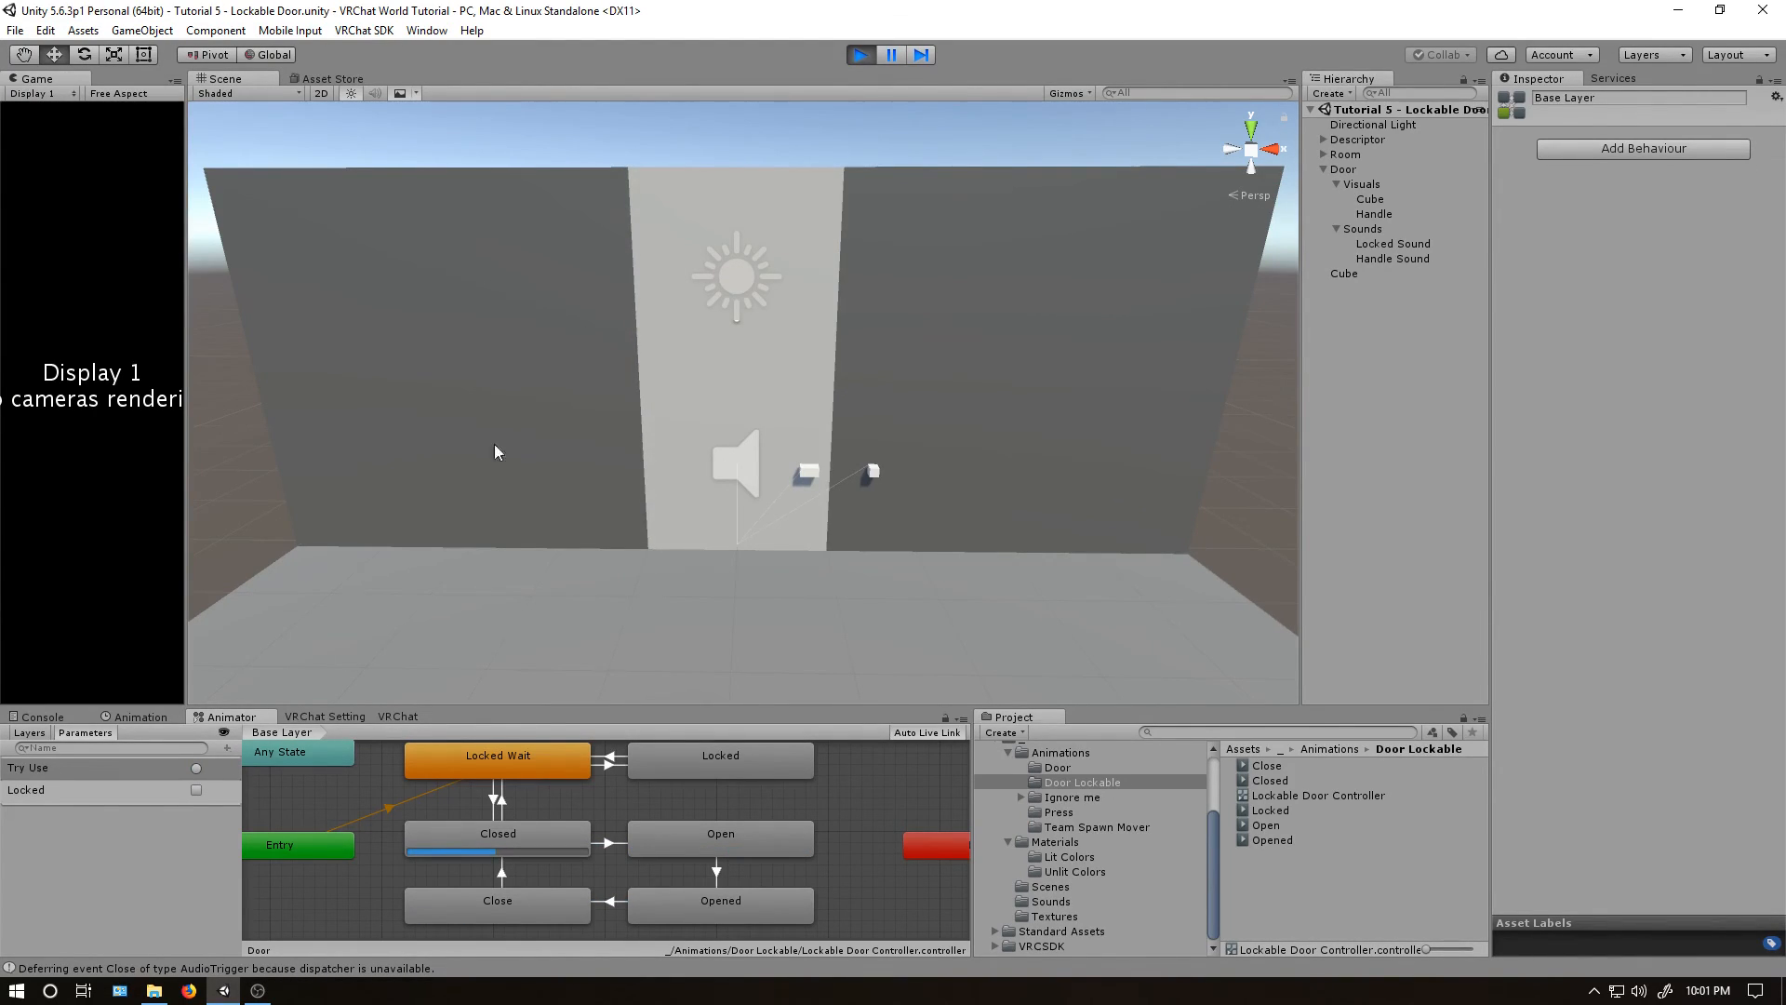
{"action": "left_click", "coordinate": [720, 832]}
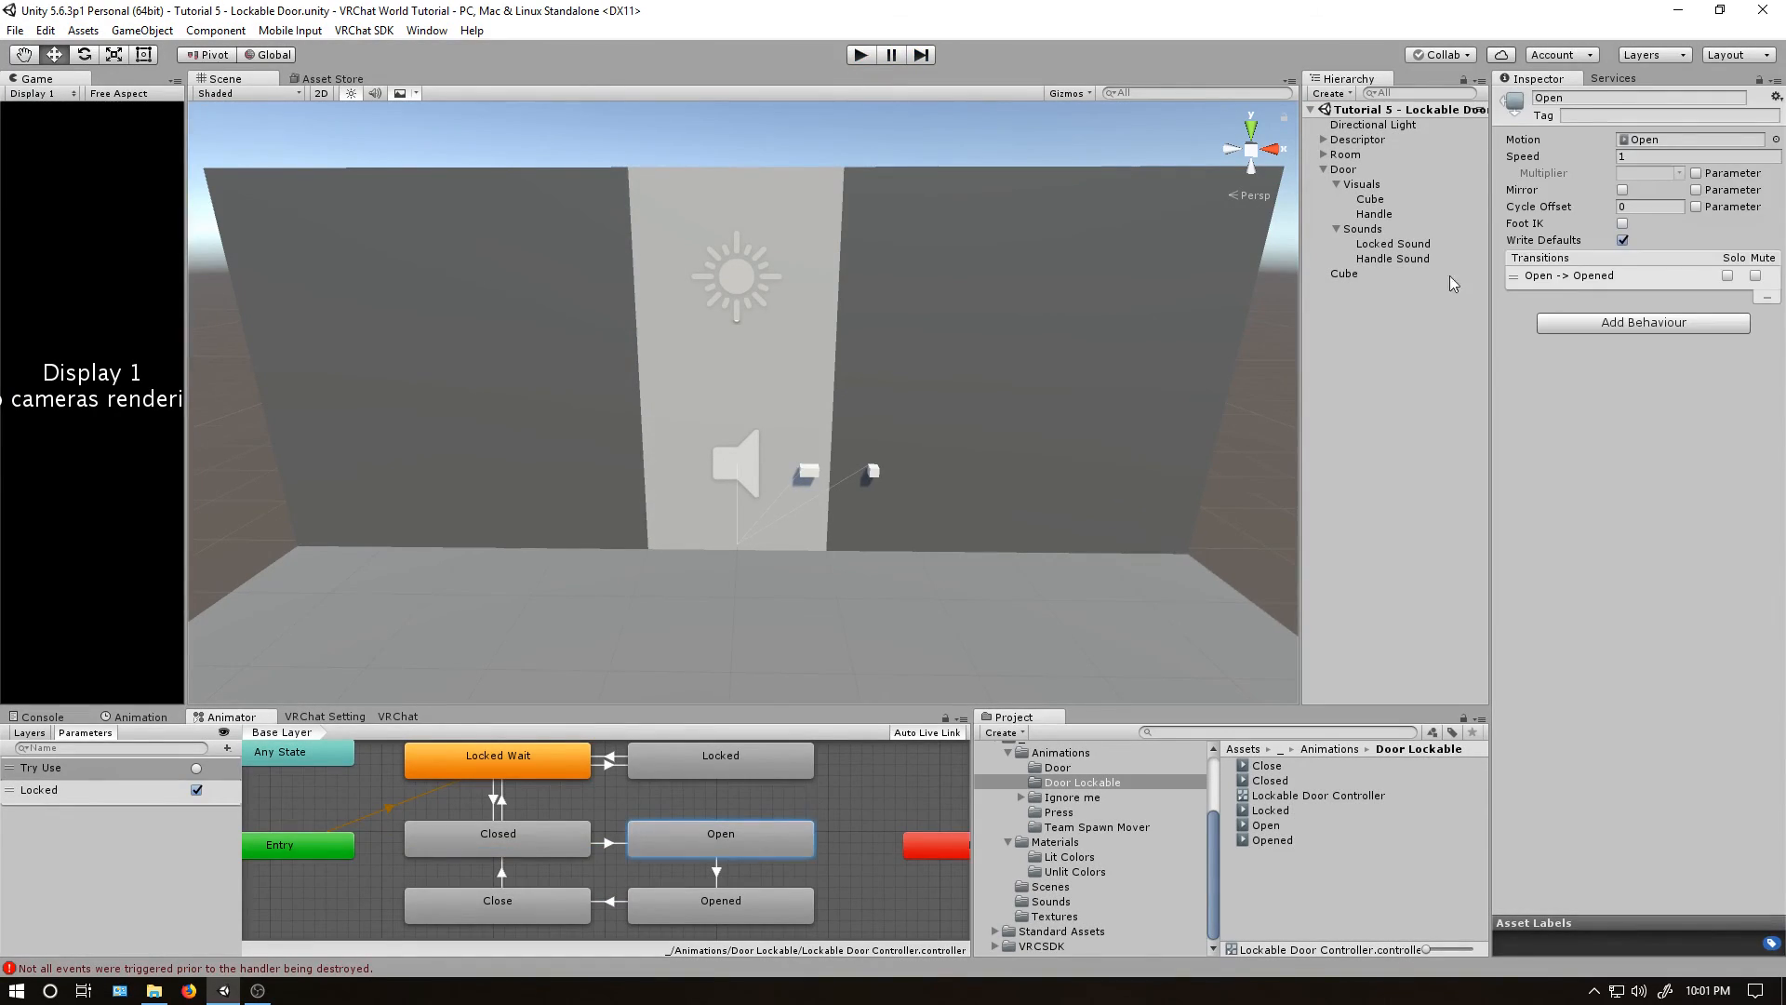
Set the Open and Close animator states' playback speed to 10.
{"action": "left_click", "coordinate": [1697, 157]}
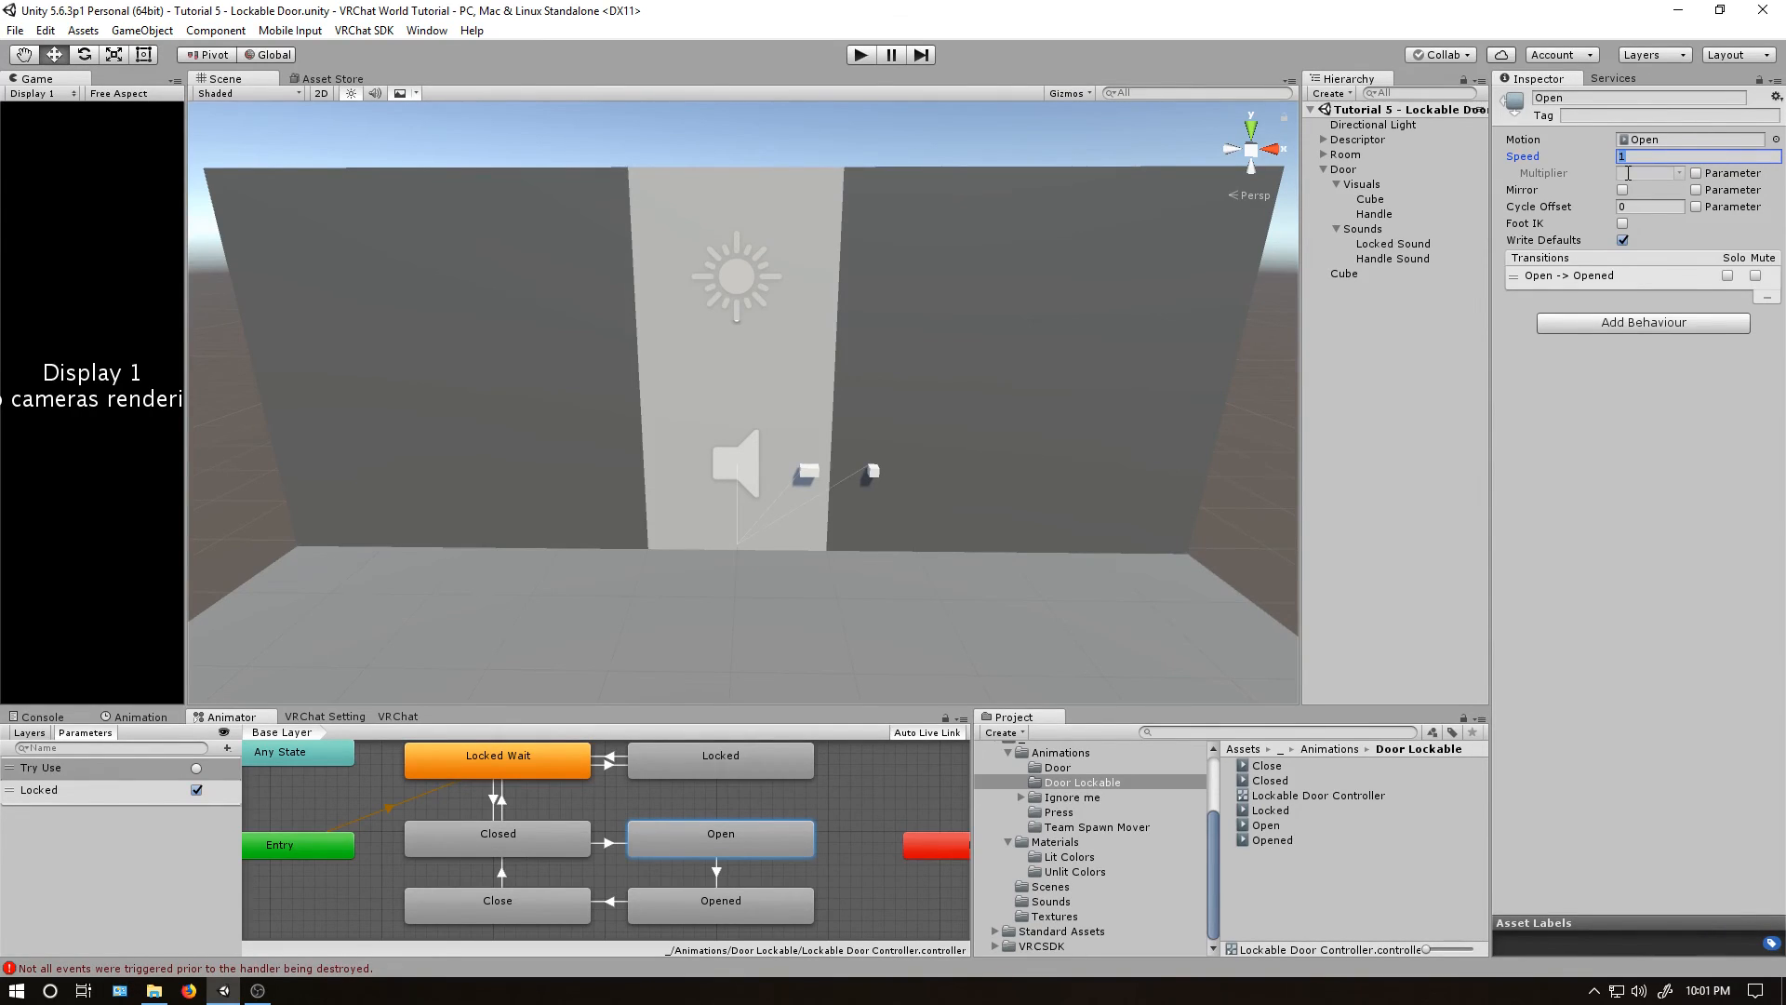
{"action": "left_click", "coordinate": [497, 900]}
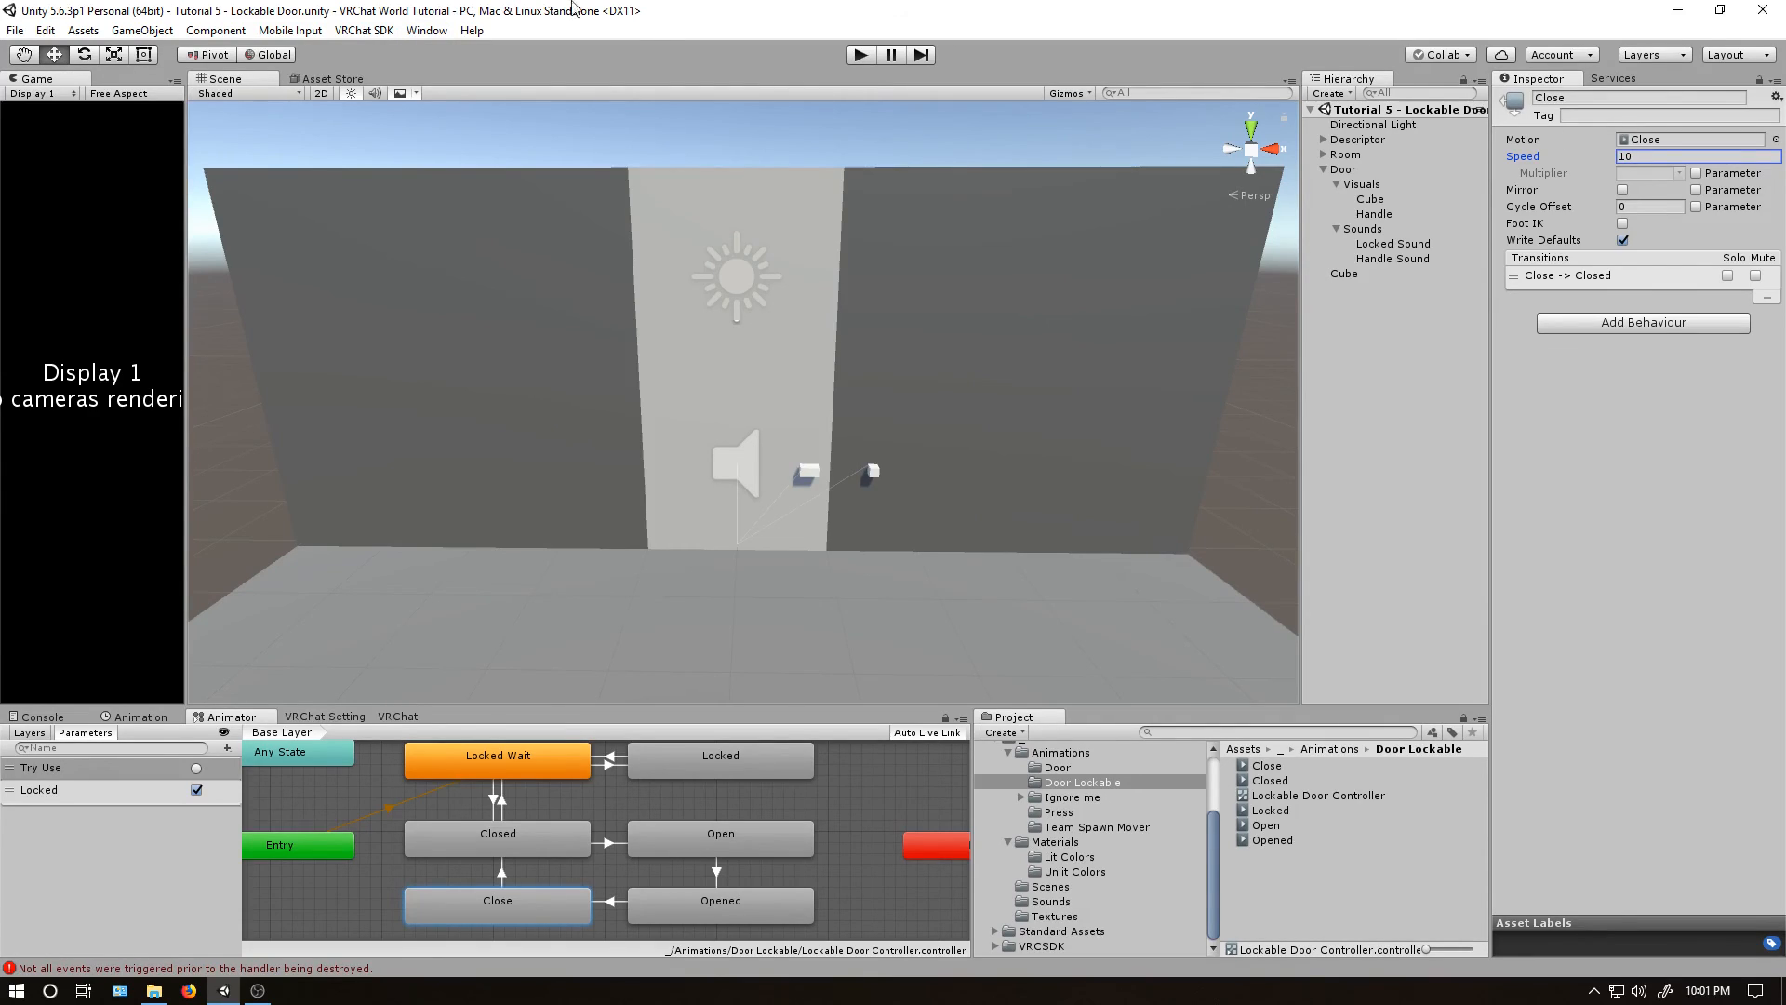
{"action": "left_click", "coordinate": [196, 790]}
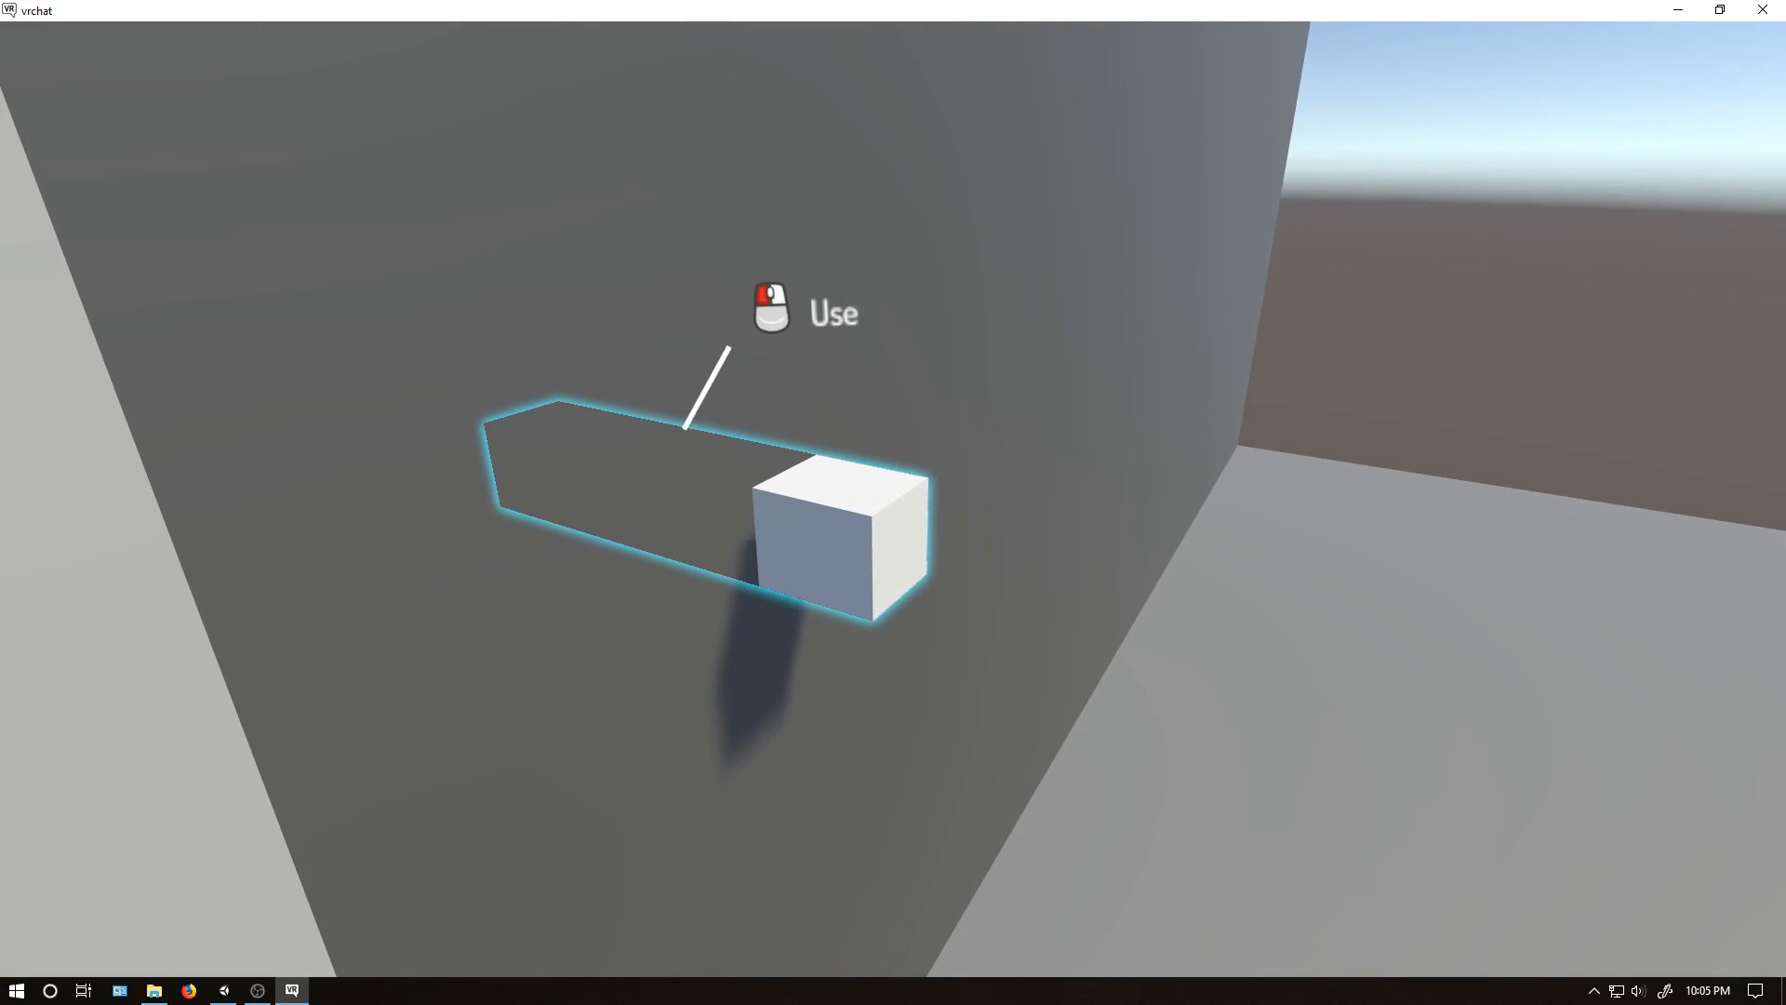
{"action": "mouse_move", "coordinate": [893, 502]}
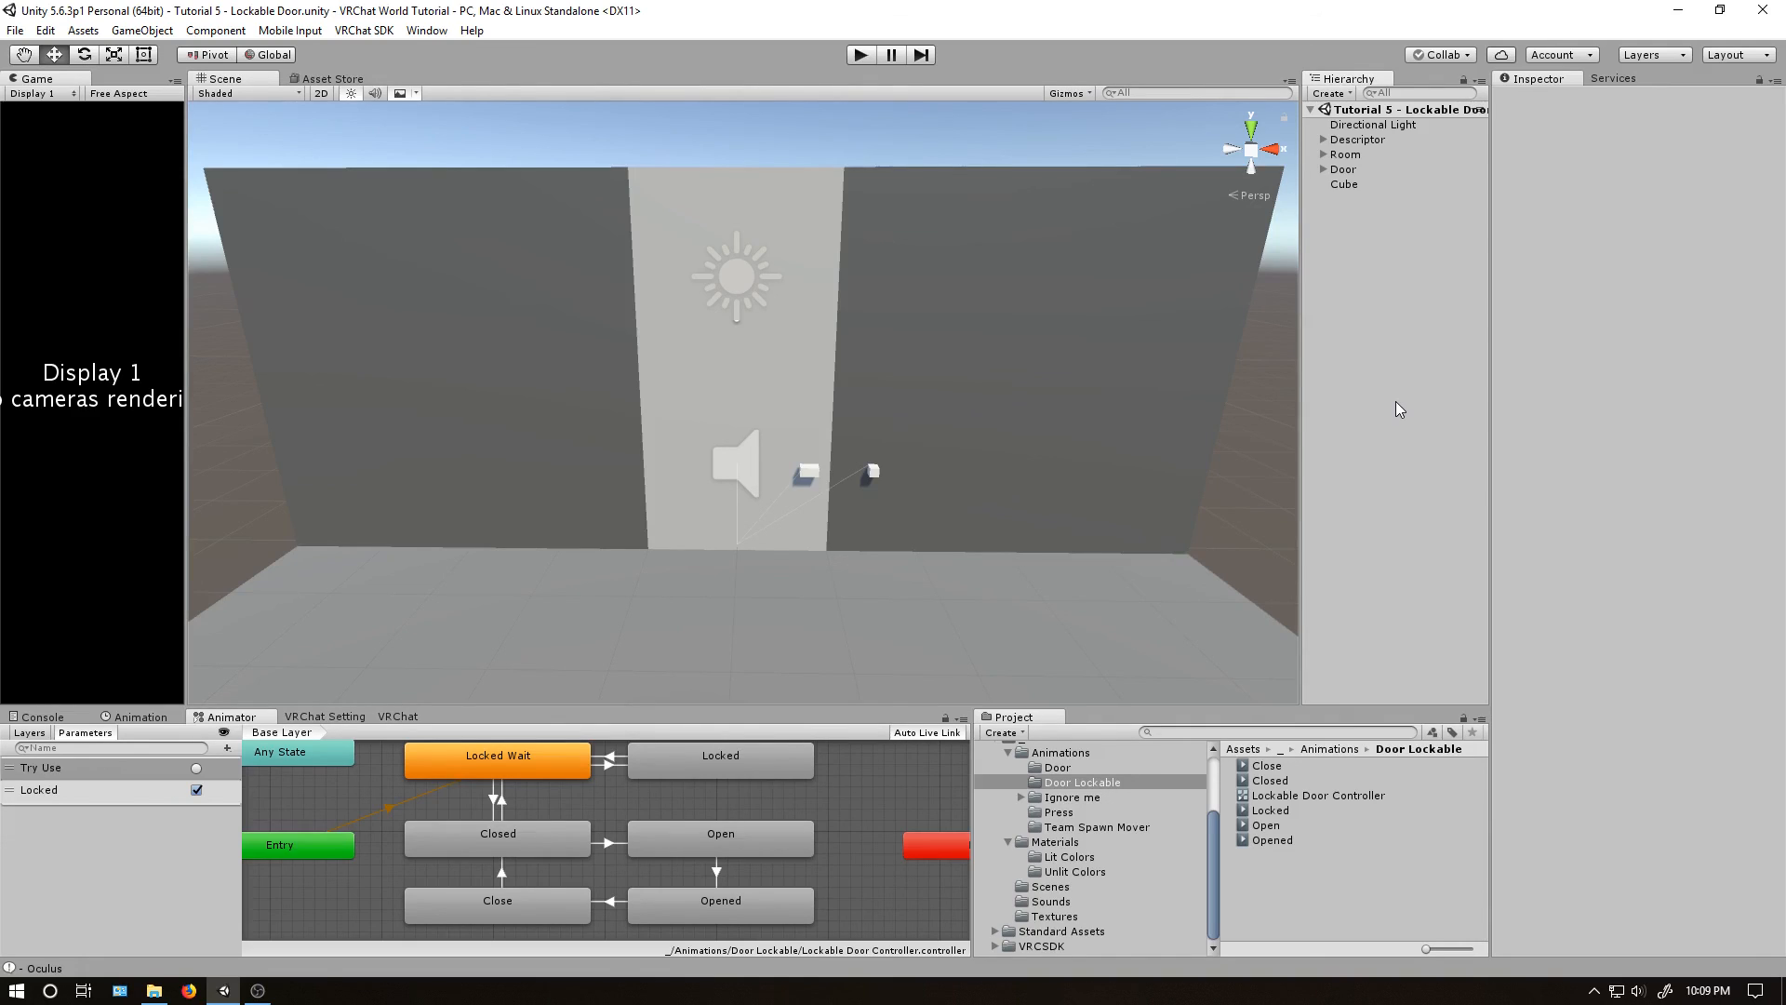
{"action": "mouse_move", "coordinate": [1422, 411]}
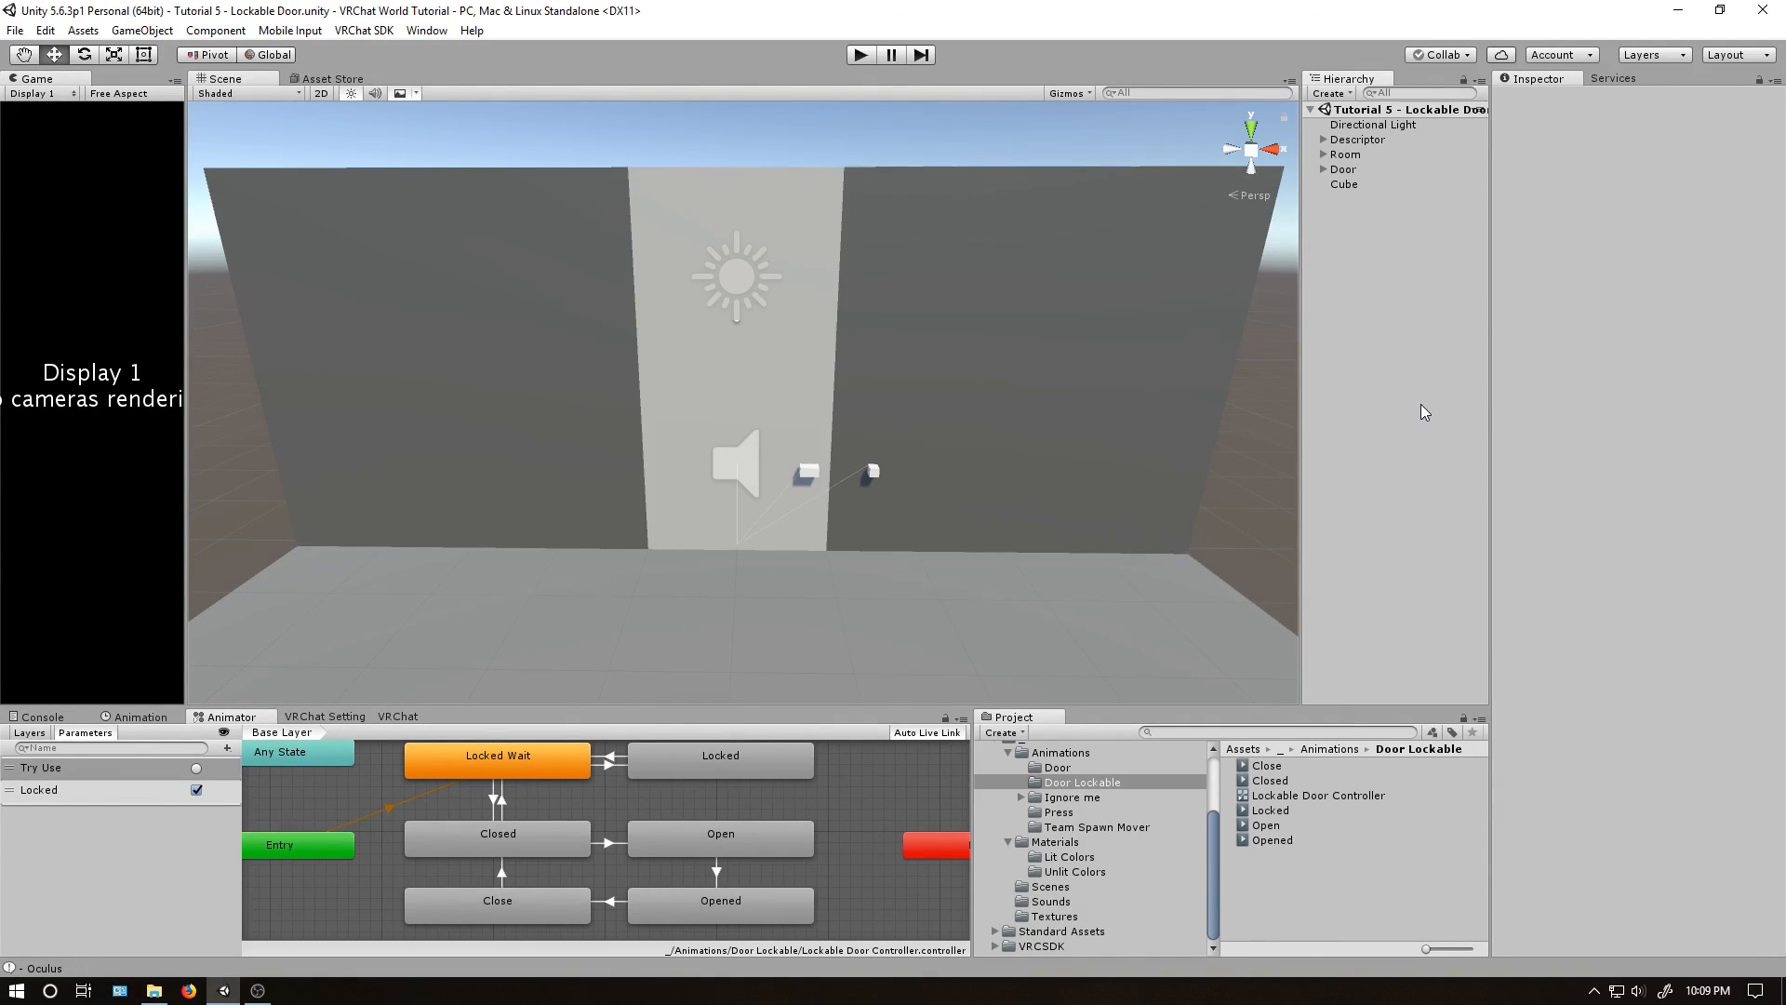